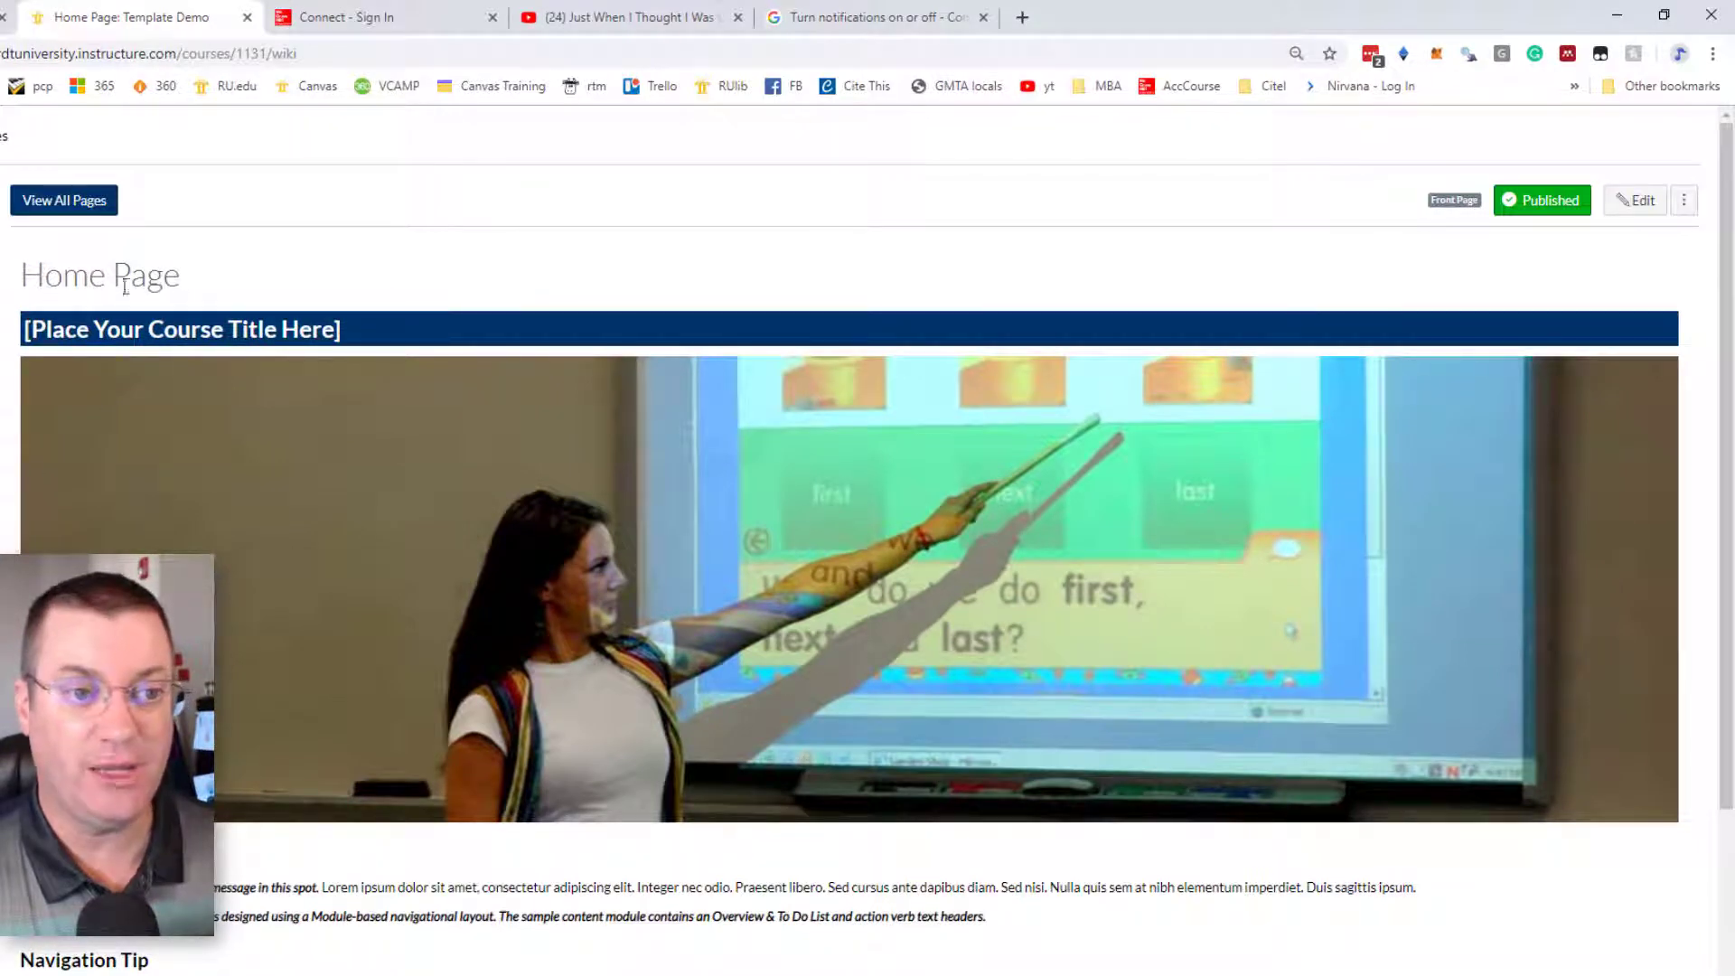
mouse_move(1643, 200)
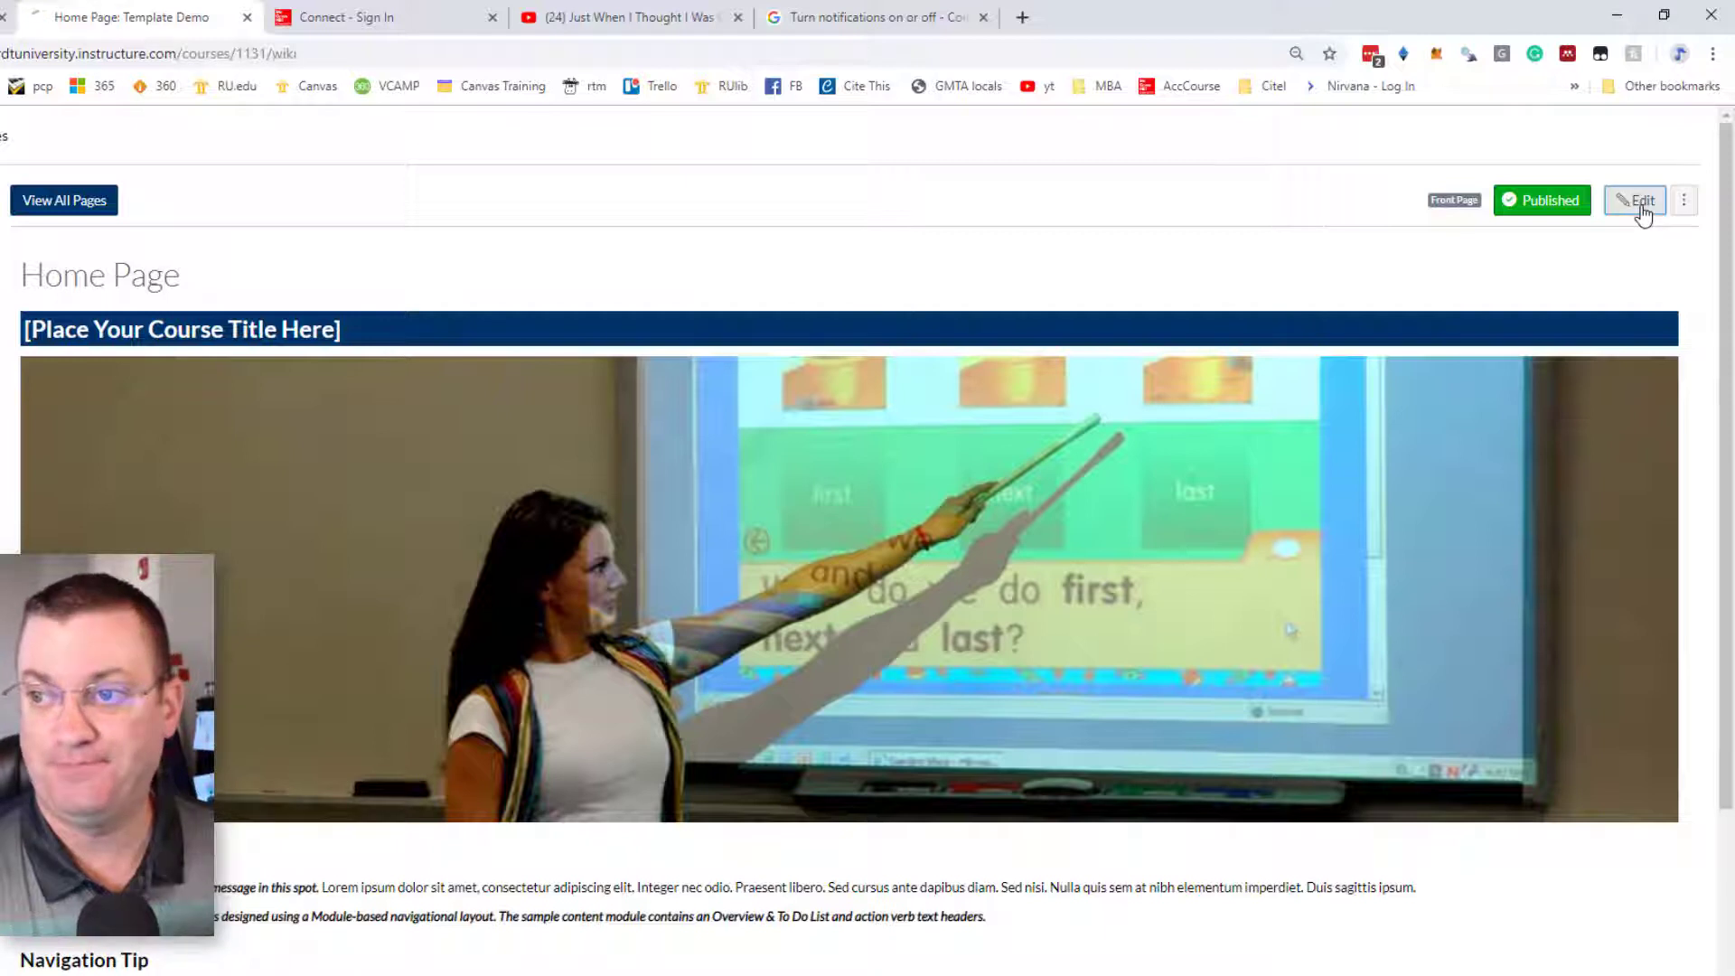
- Put the course Home Page into edit mode in the rich content editor
left_click(1636, 201)
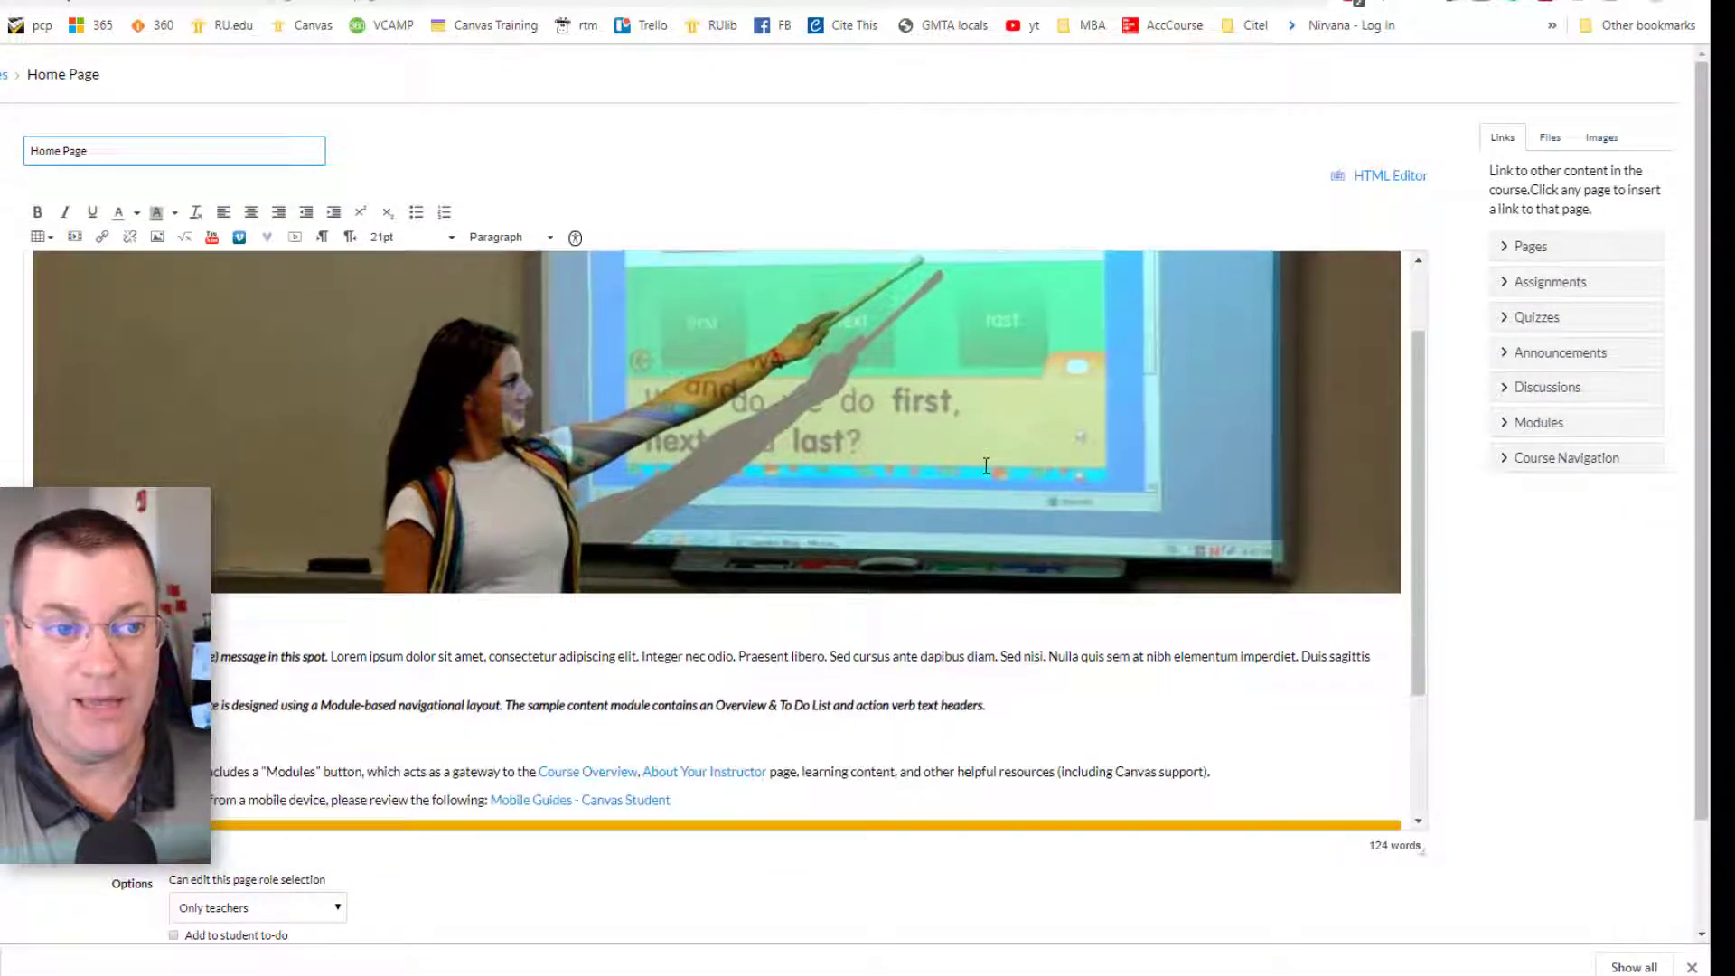
- Change the banner heading '[Place Your Course Title Here]' to 'Template Demonstration Course'
scroll("down", 3)
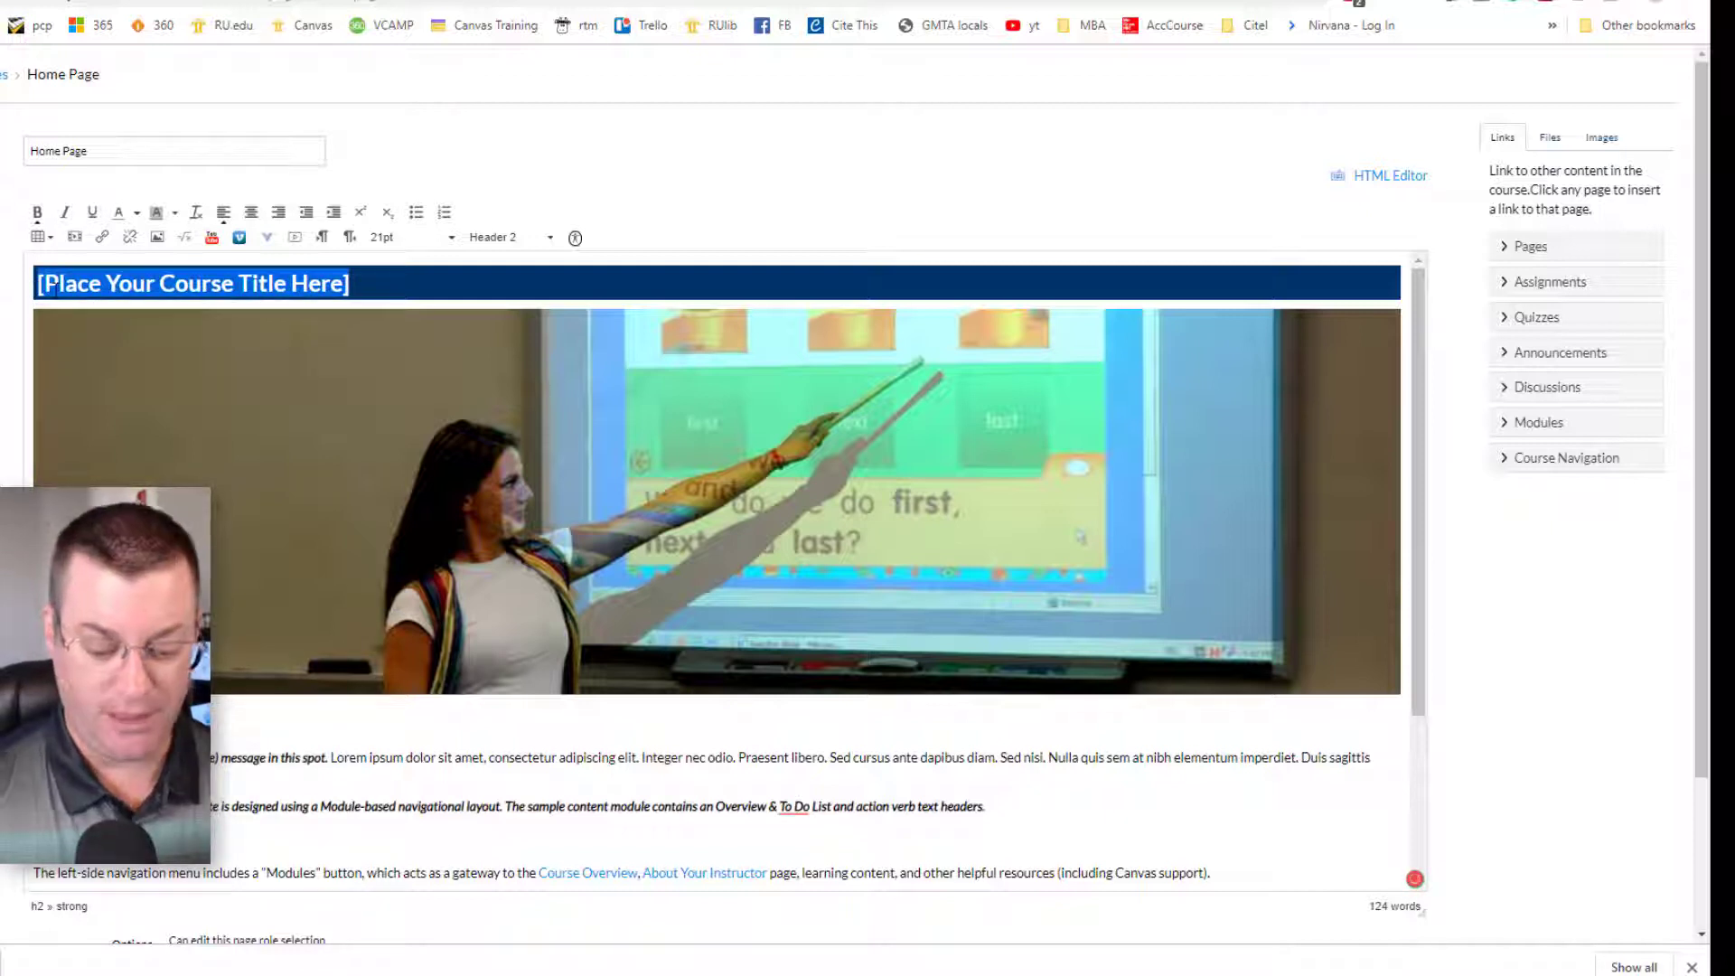
type("Templ")
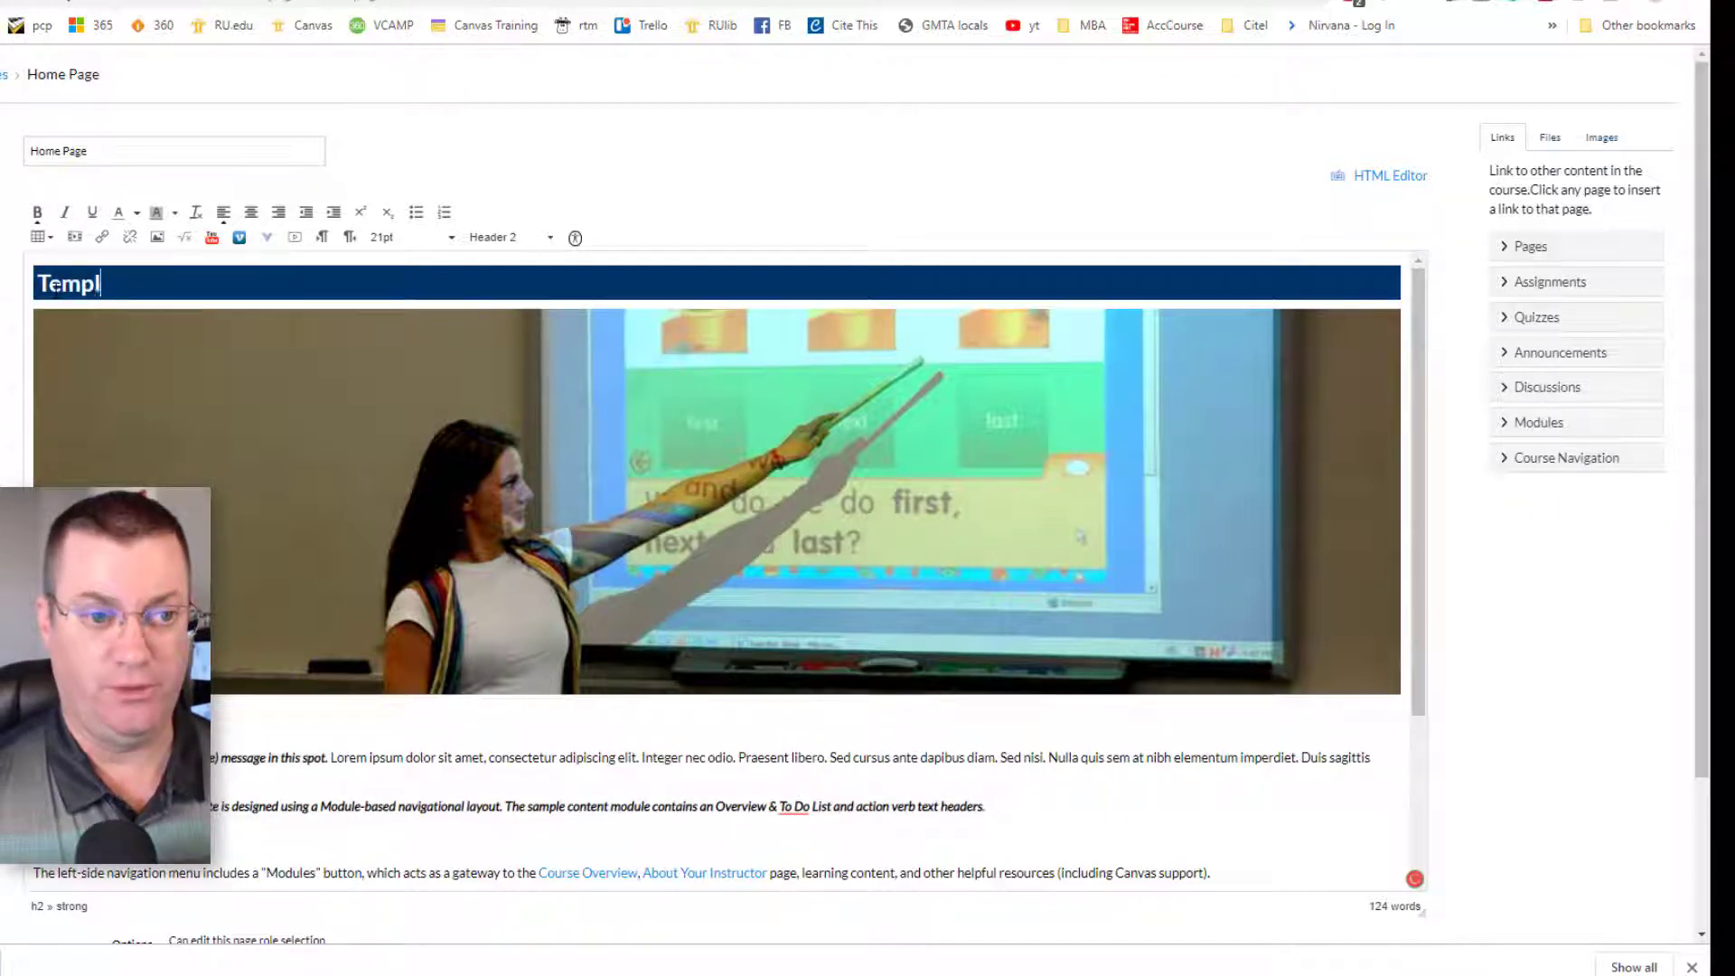
type("ate Demonat")
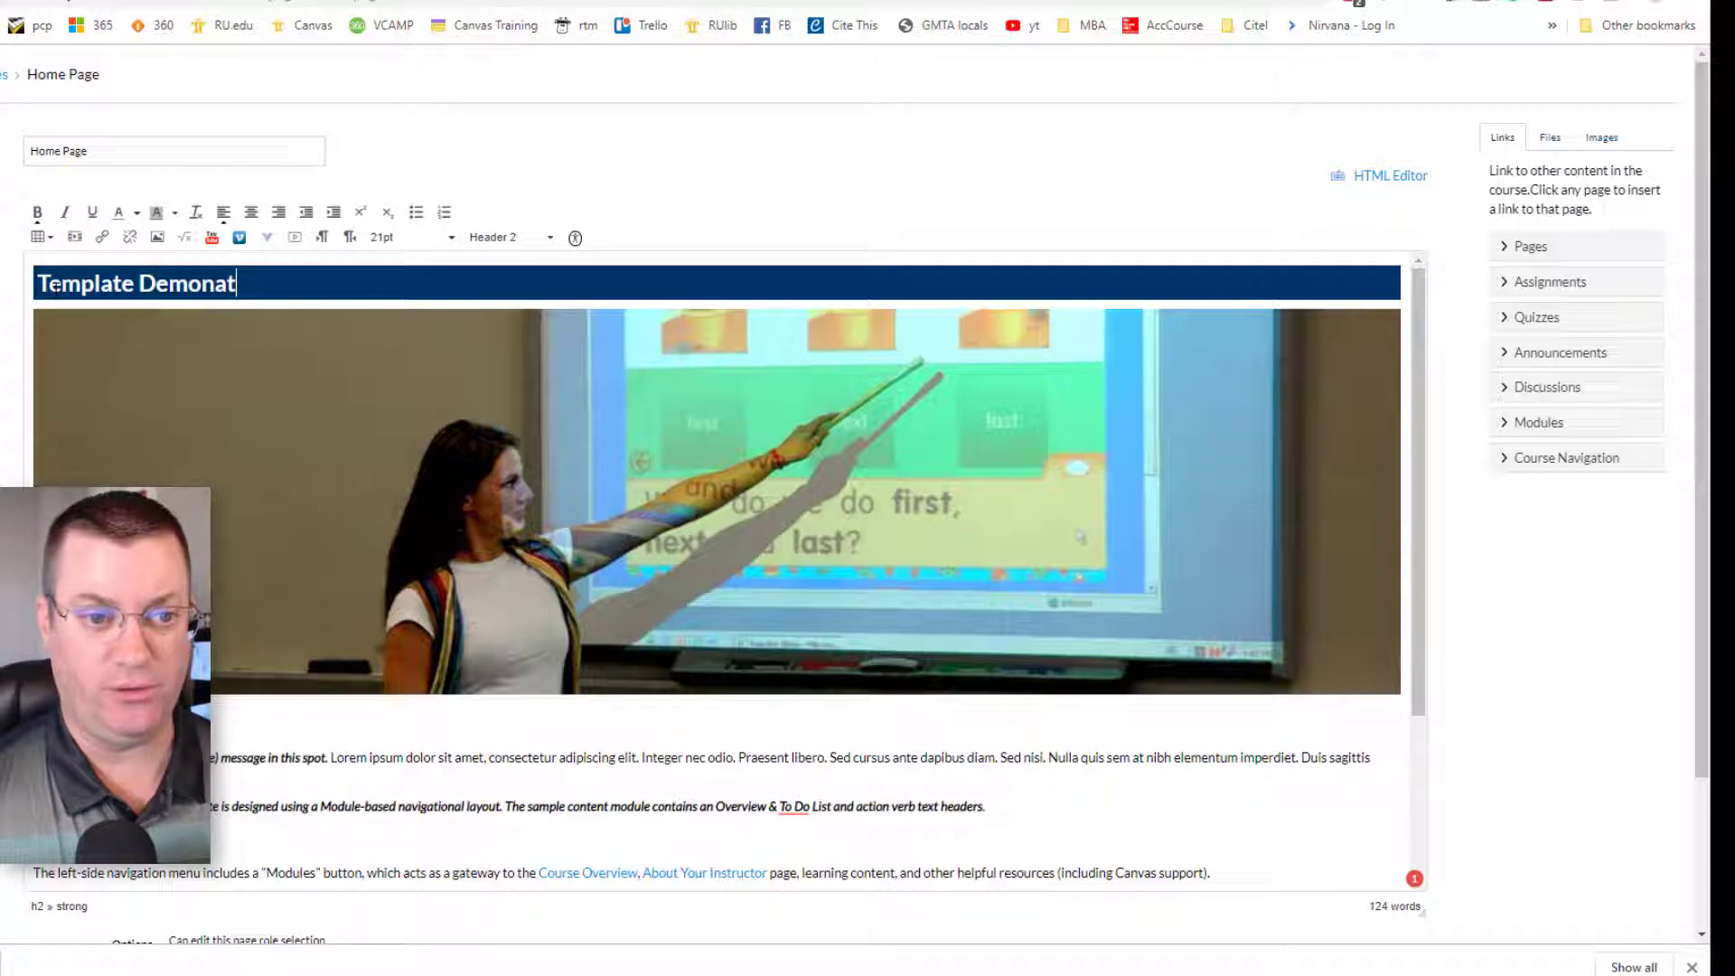
type("stration C")
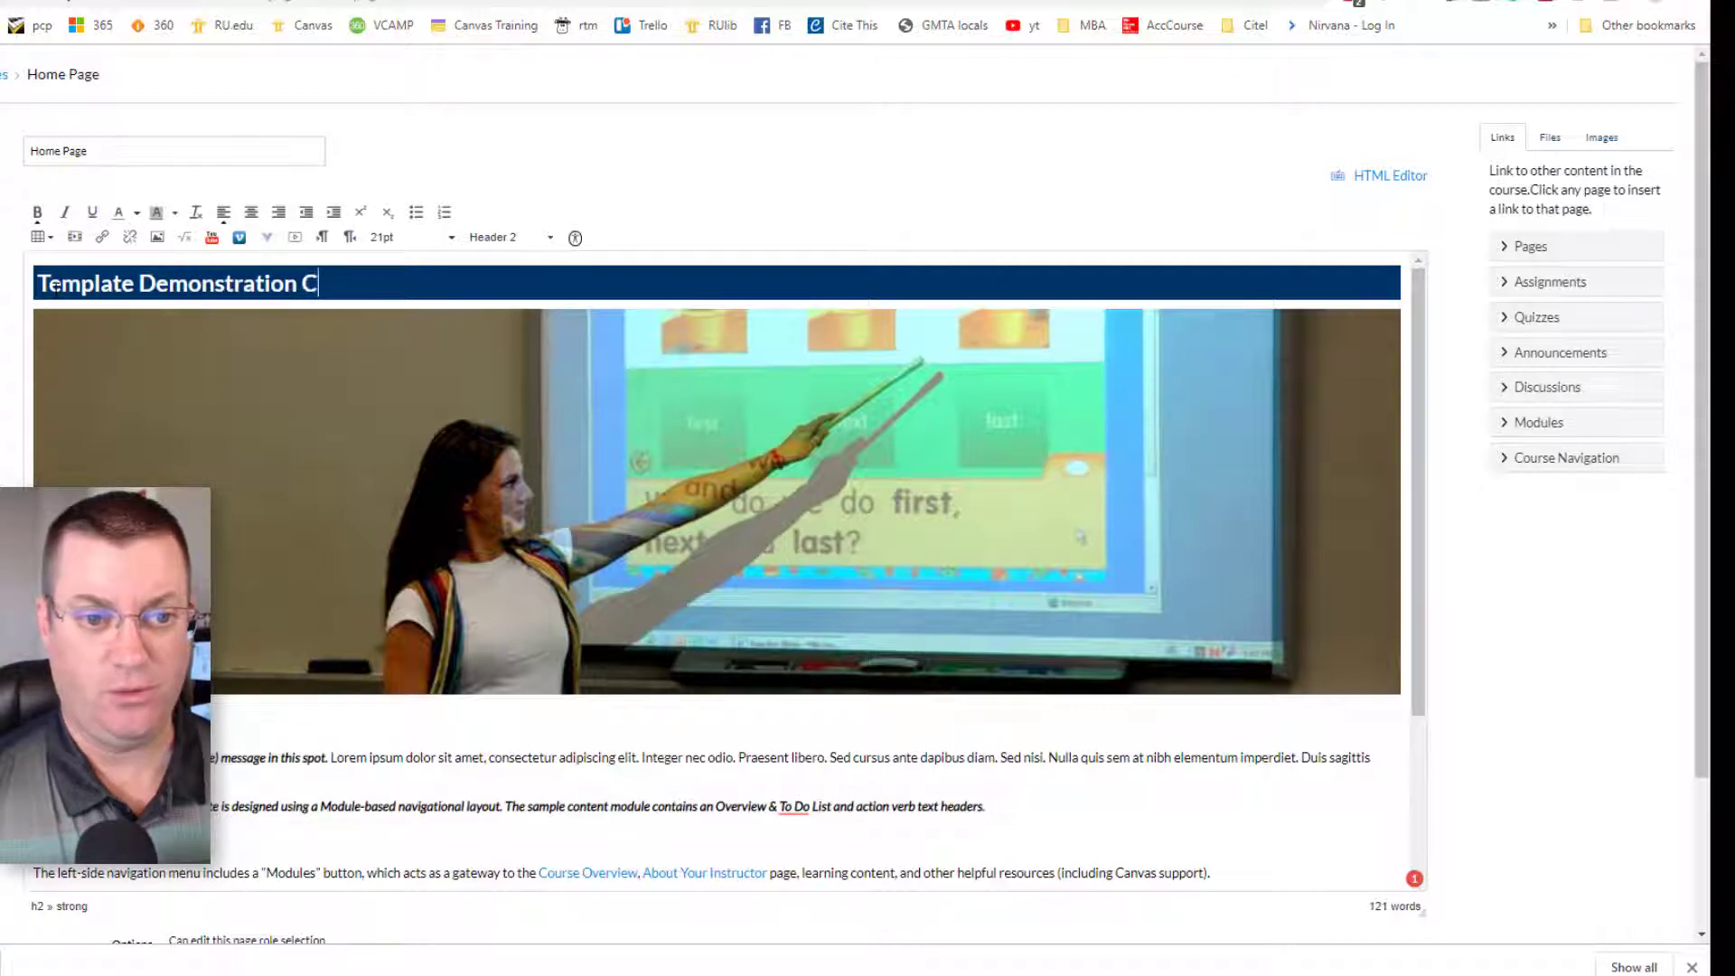
type("ourse")
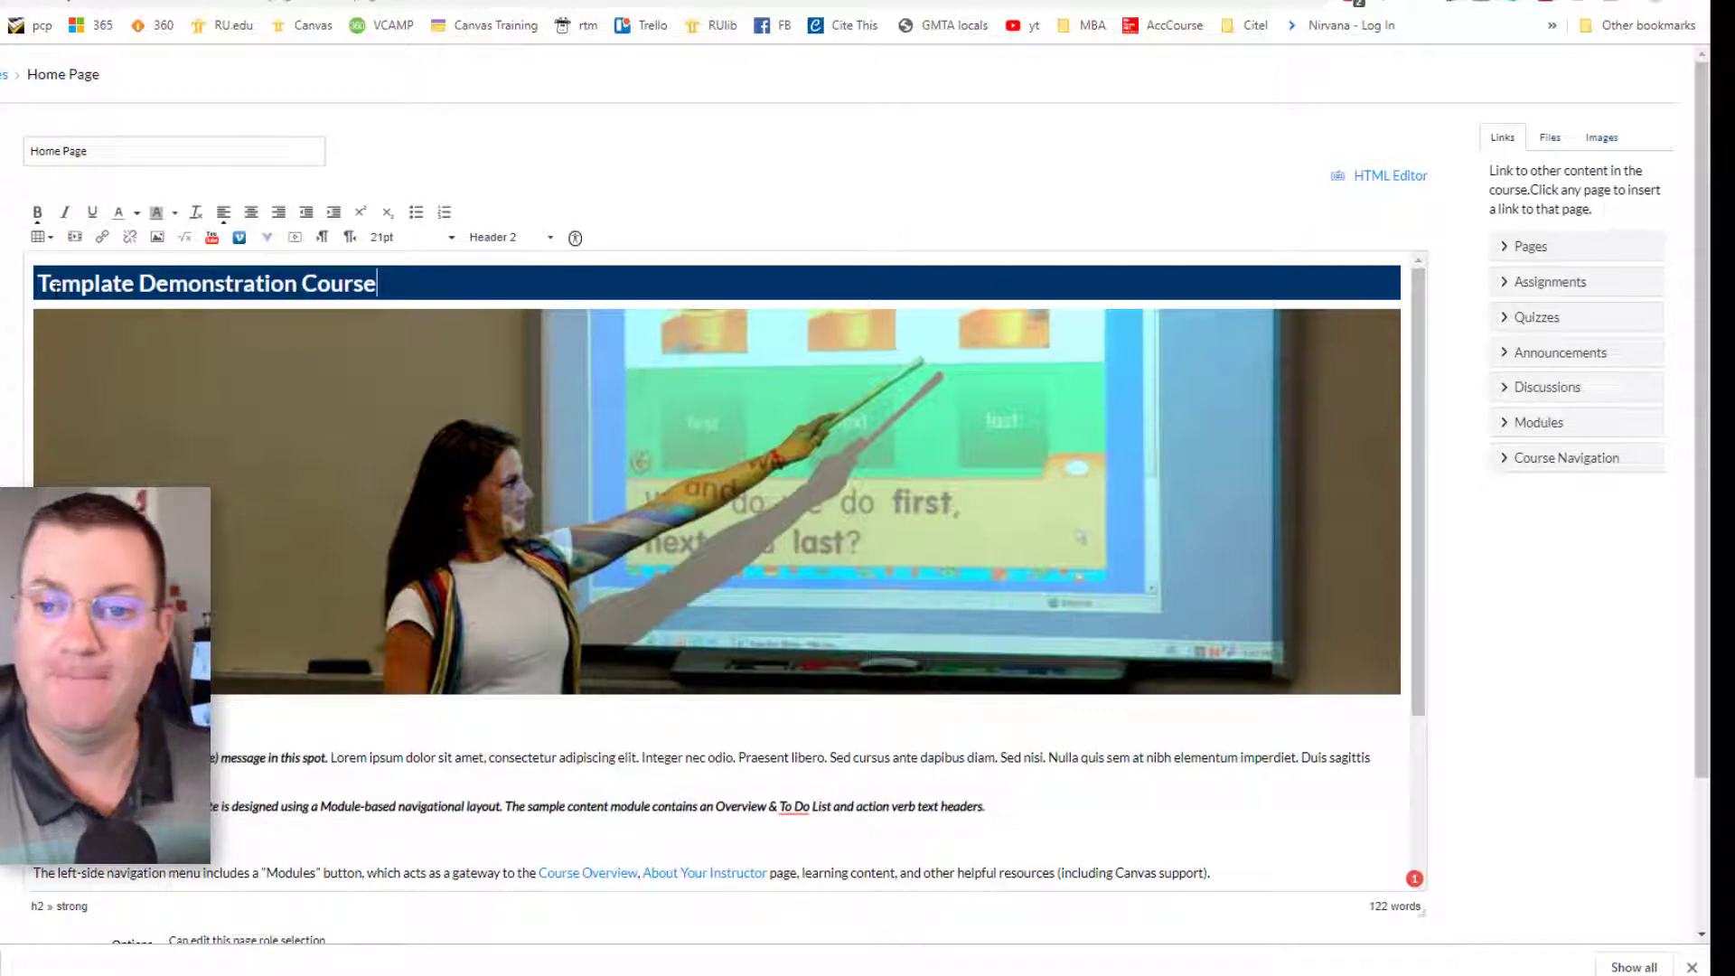
scroll("down", 3)
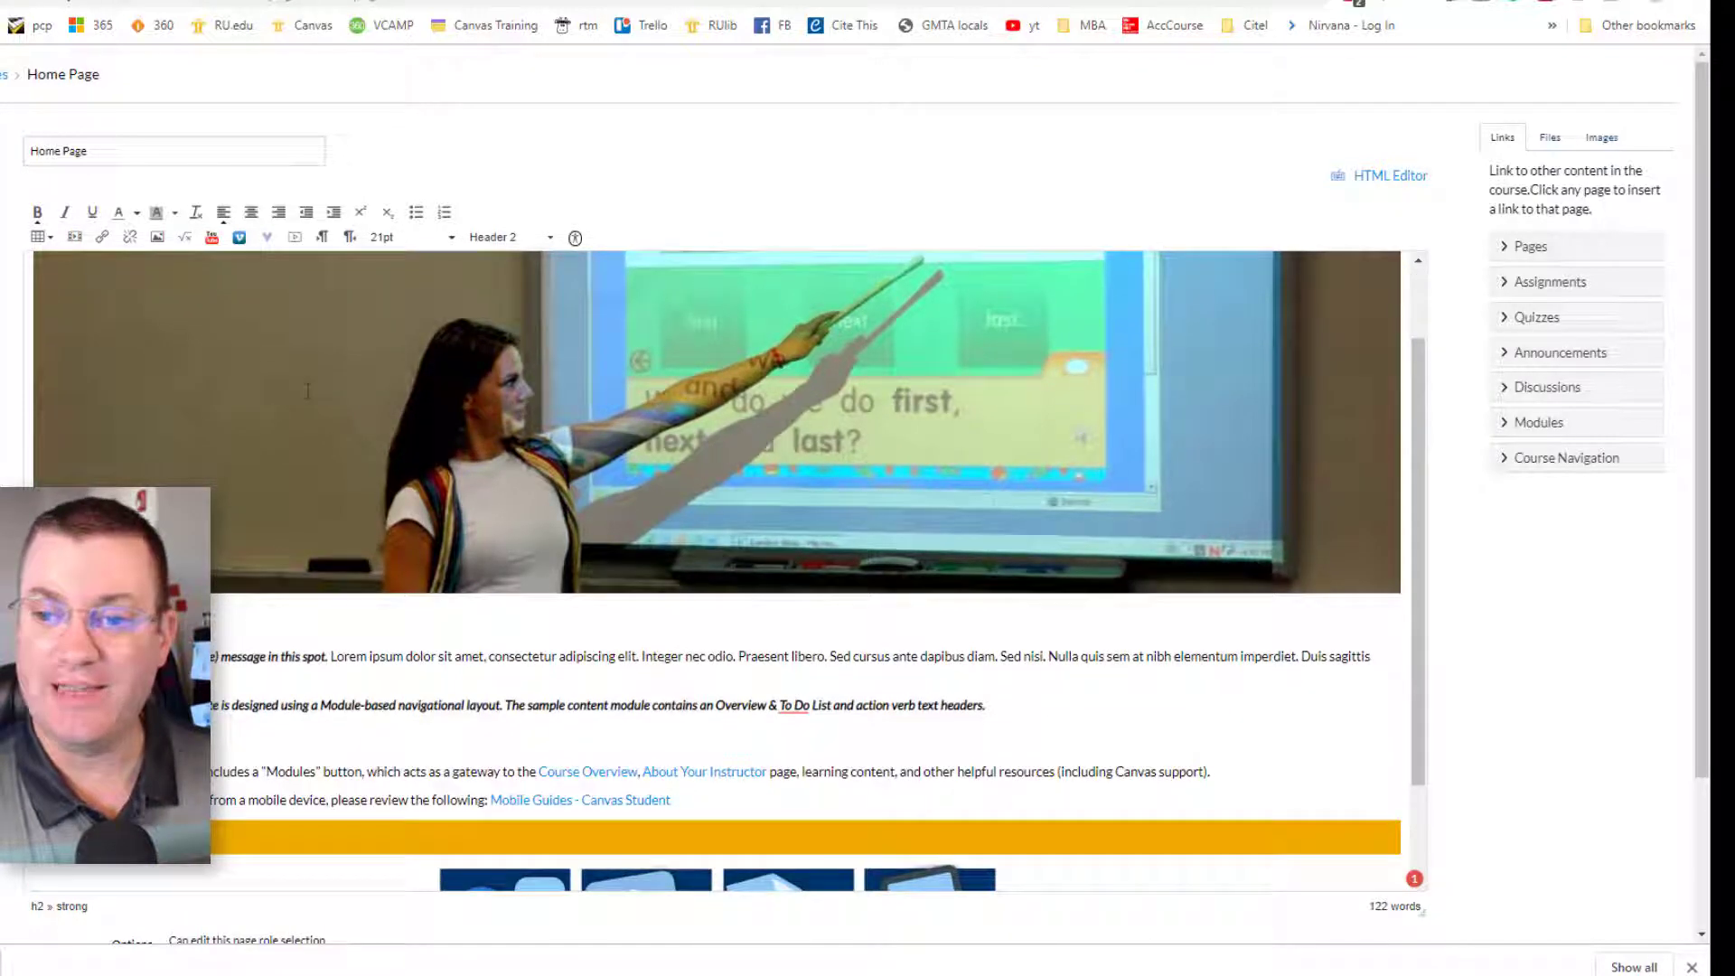
type("Template Demonstration Course")
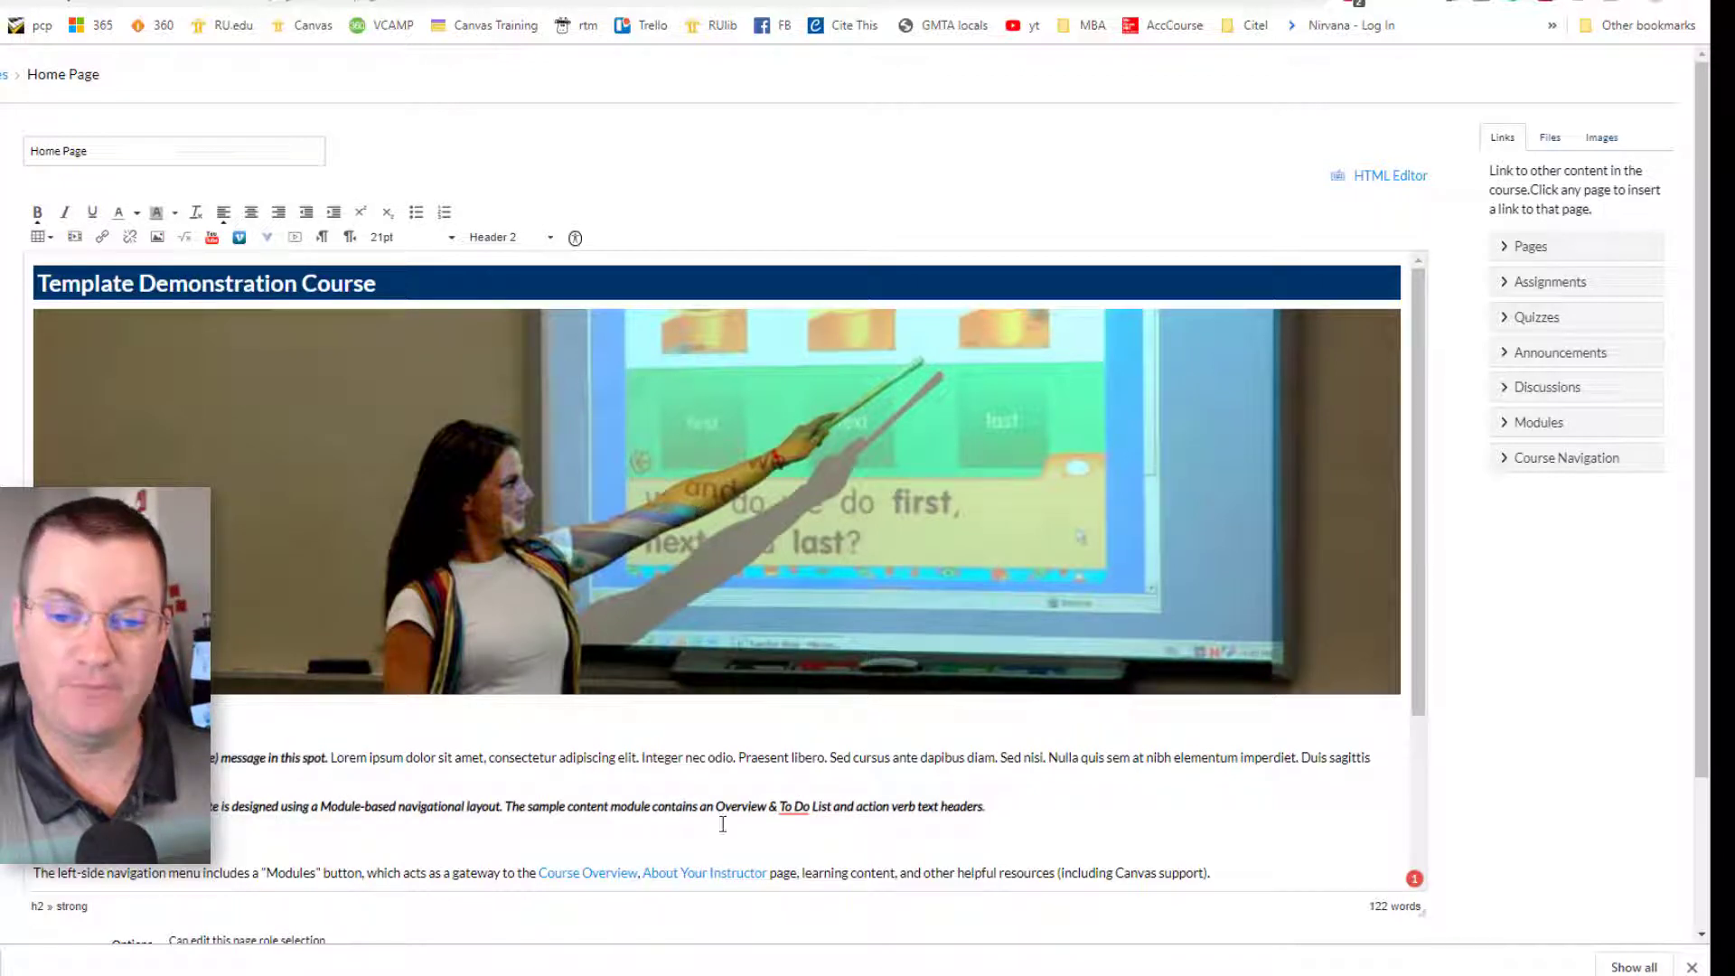
- Swap the banner photo for the sunset building image from the course images
left_click(716, 504)
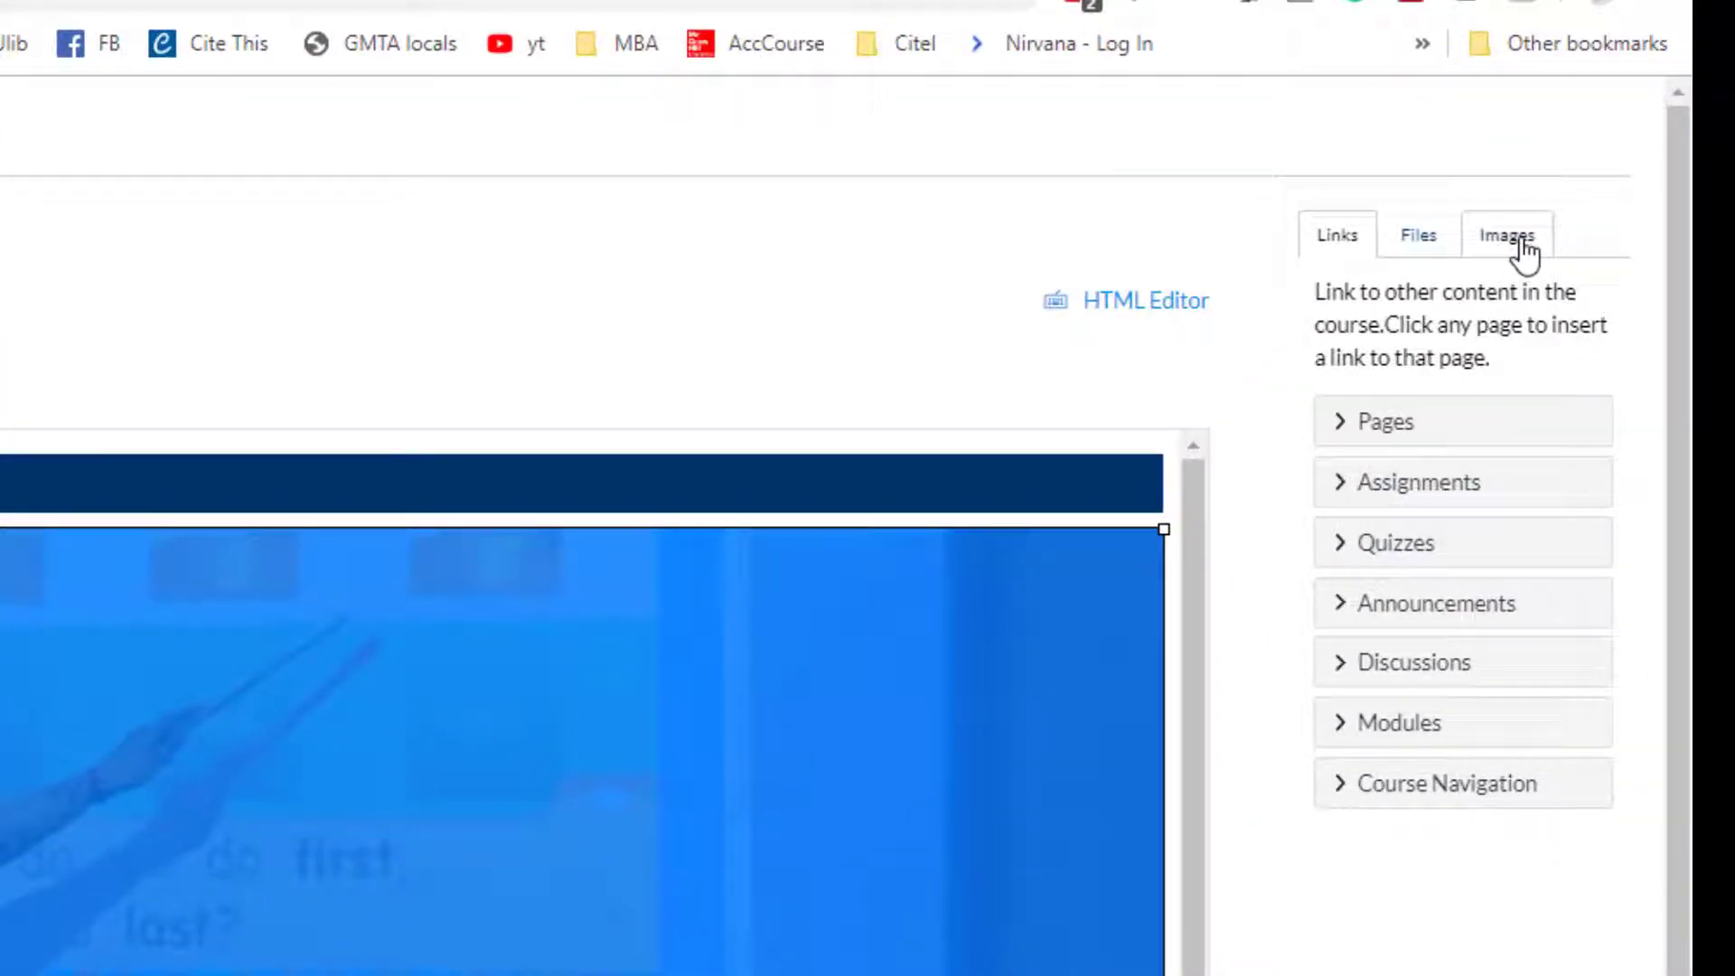
left_click(1508, 235)
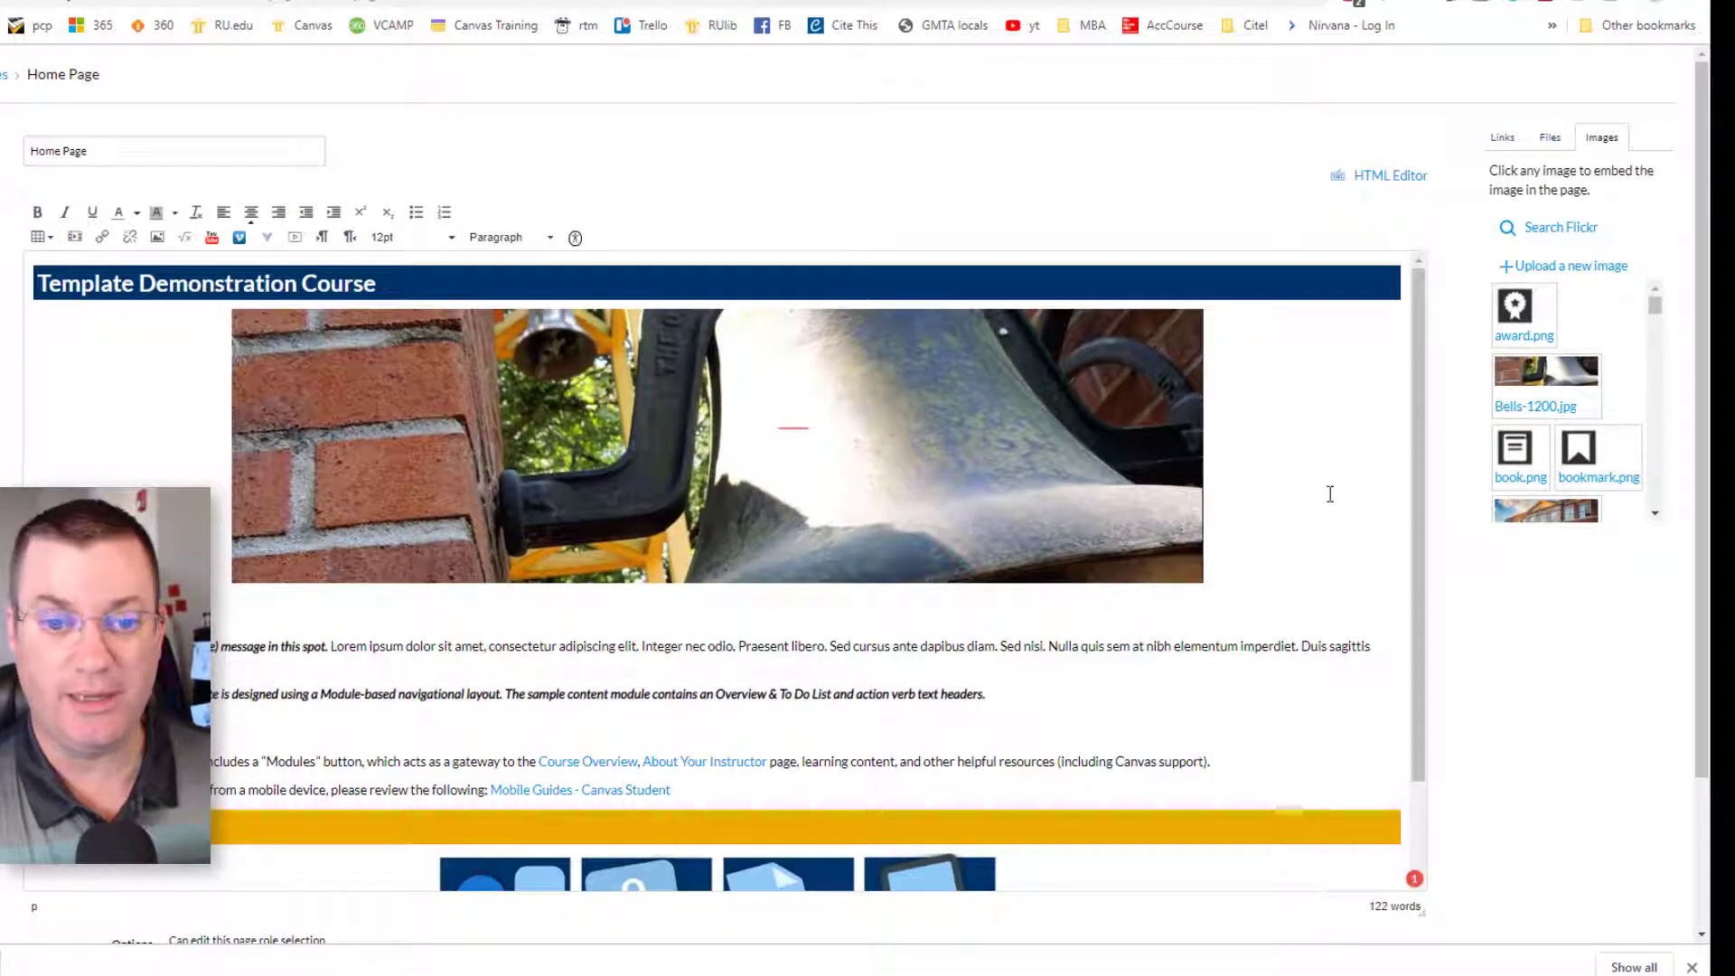
left_click(717, 448)
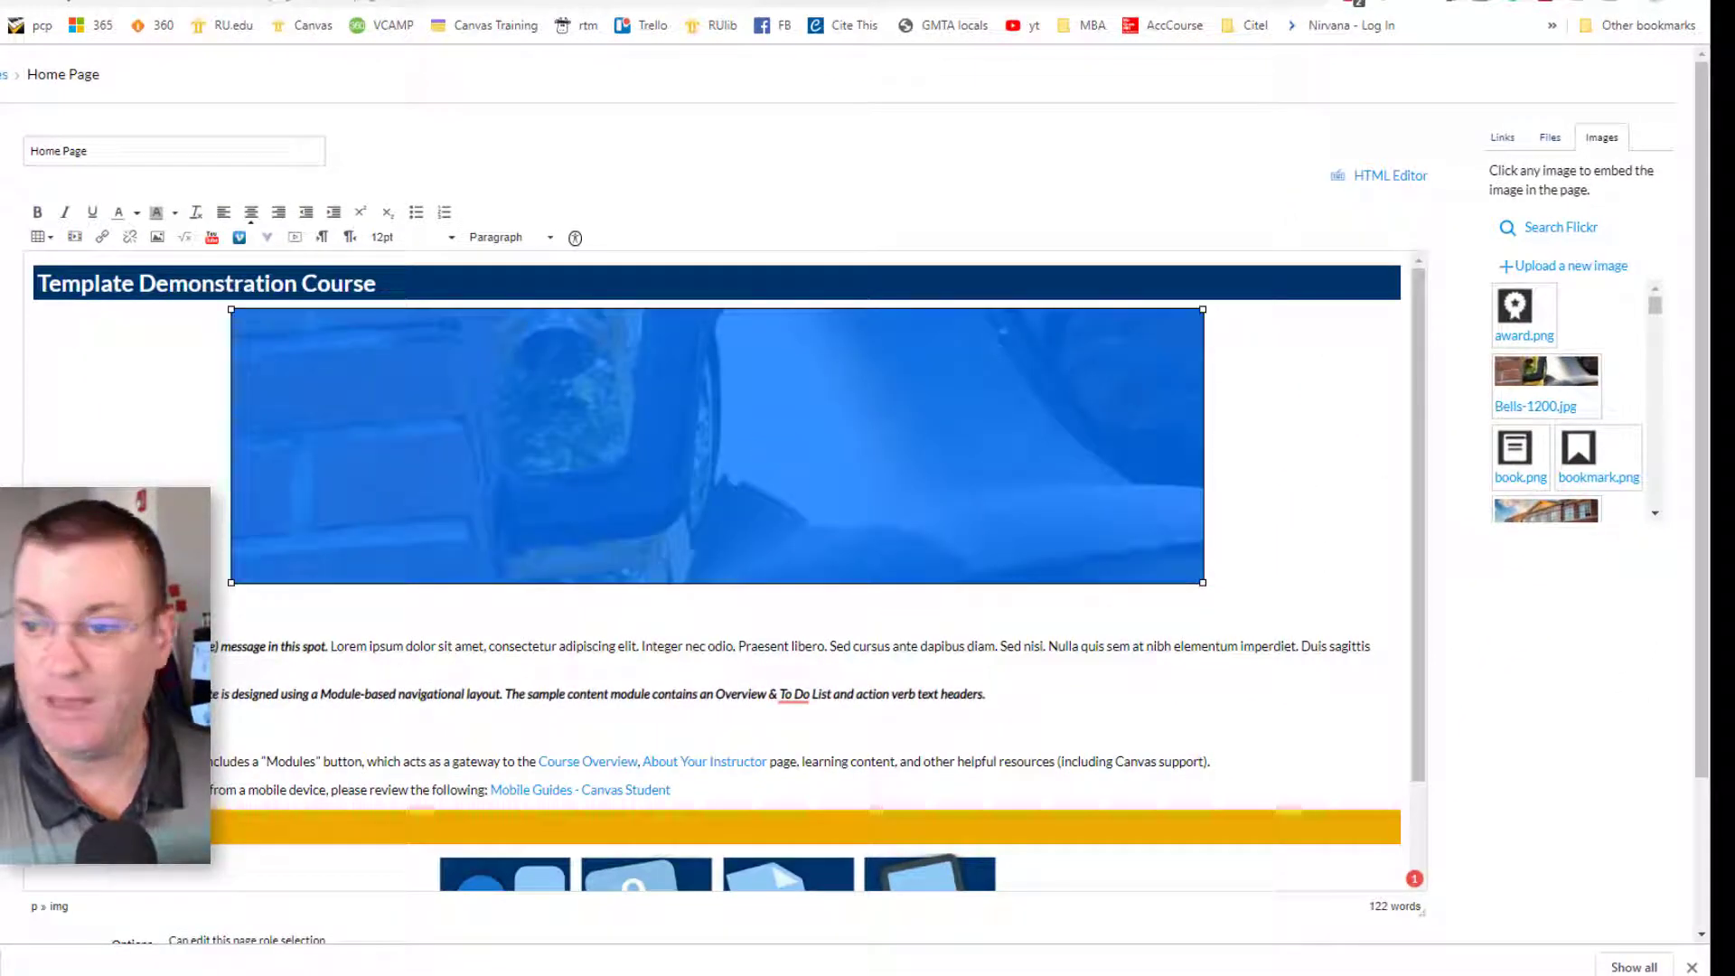
scroll("down", 3)
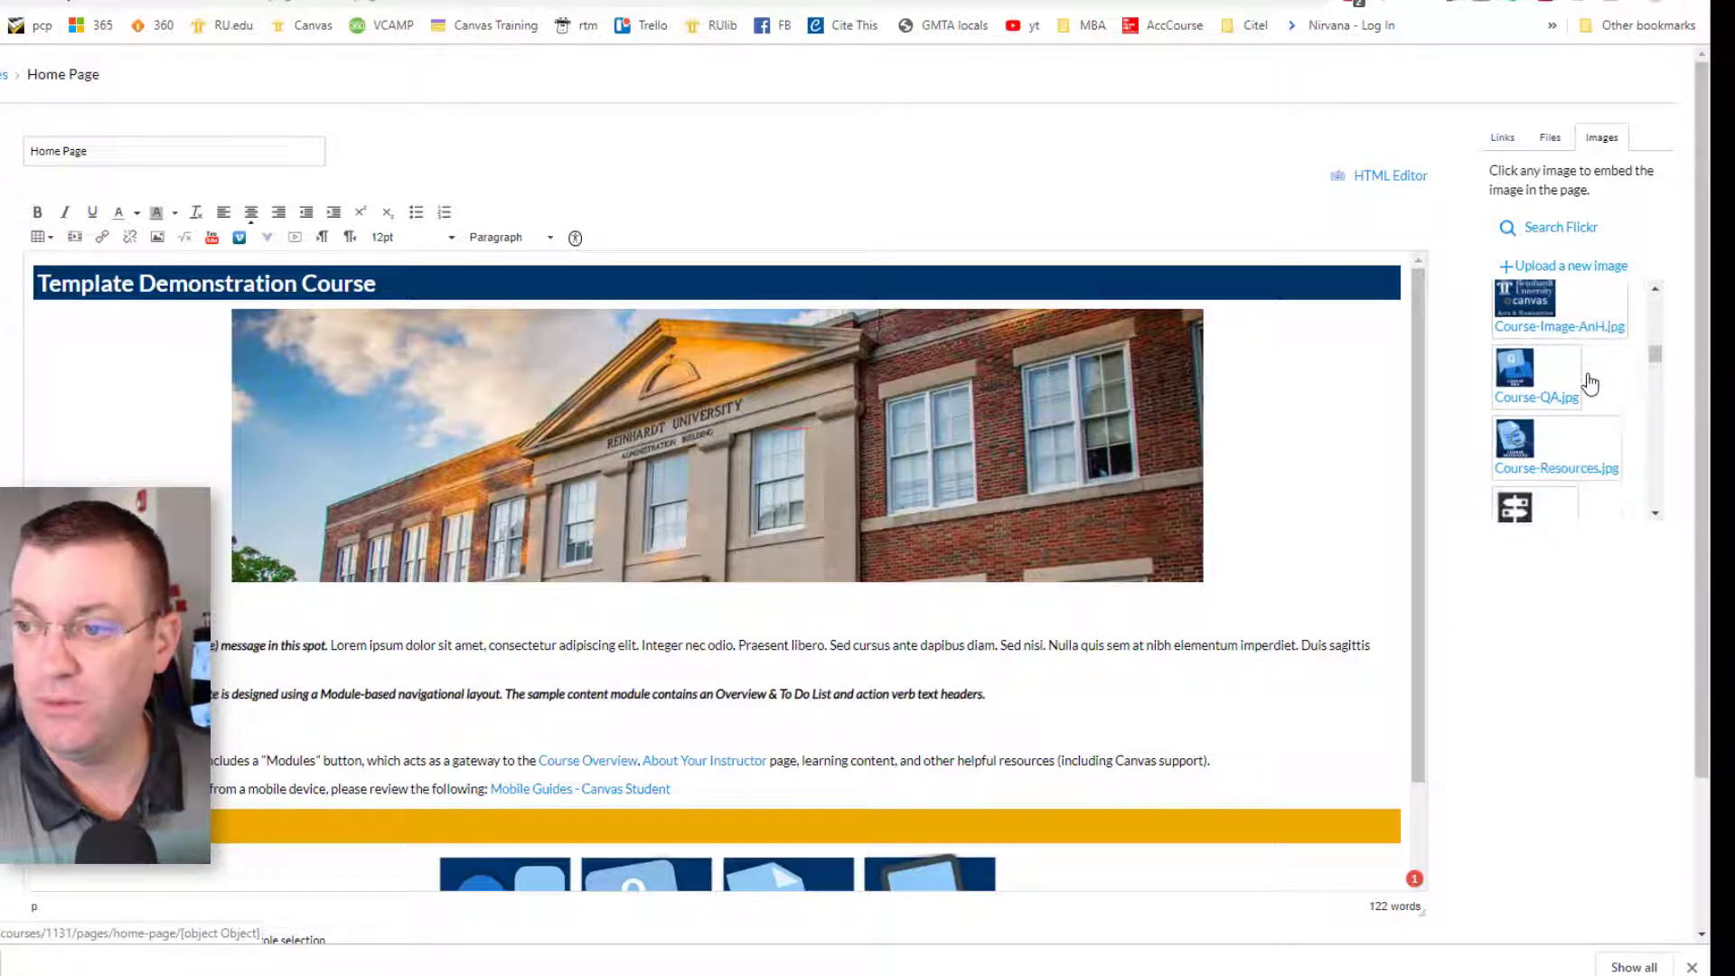
scroll("down", 3)
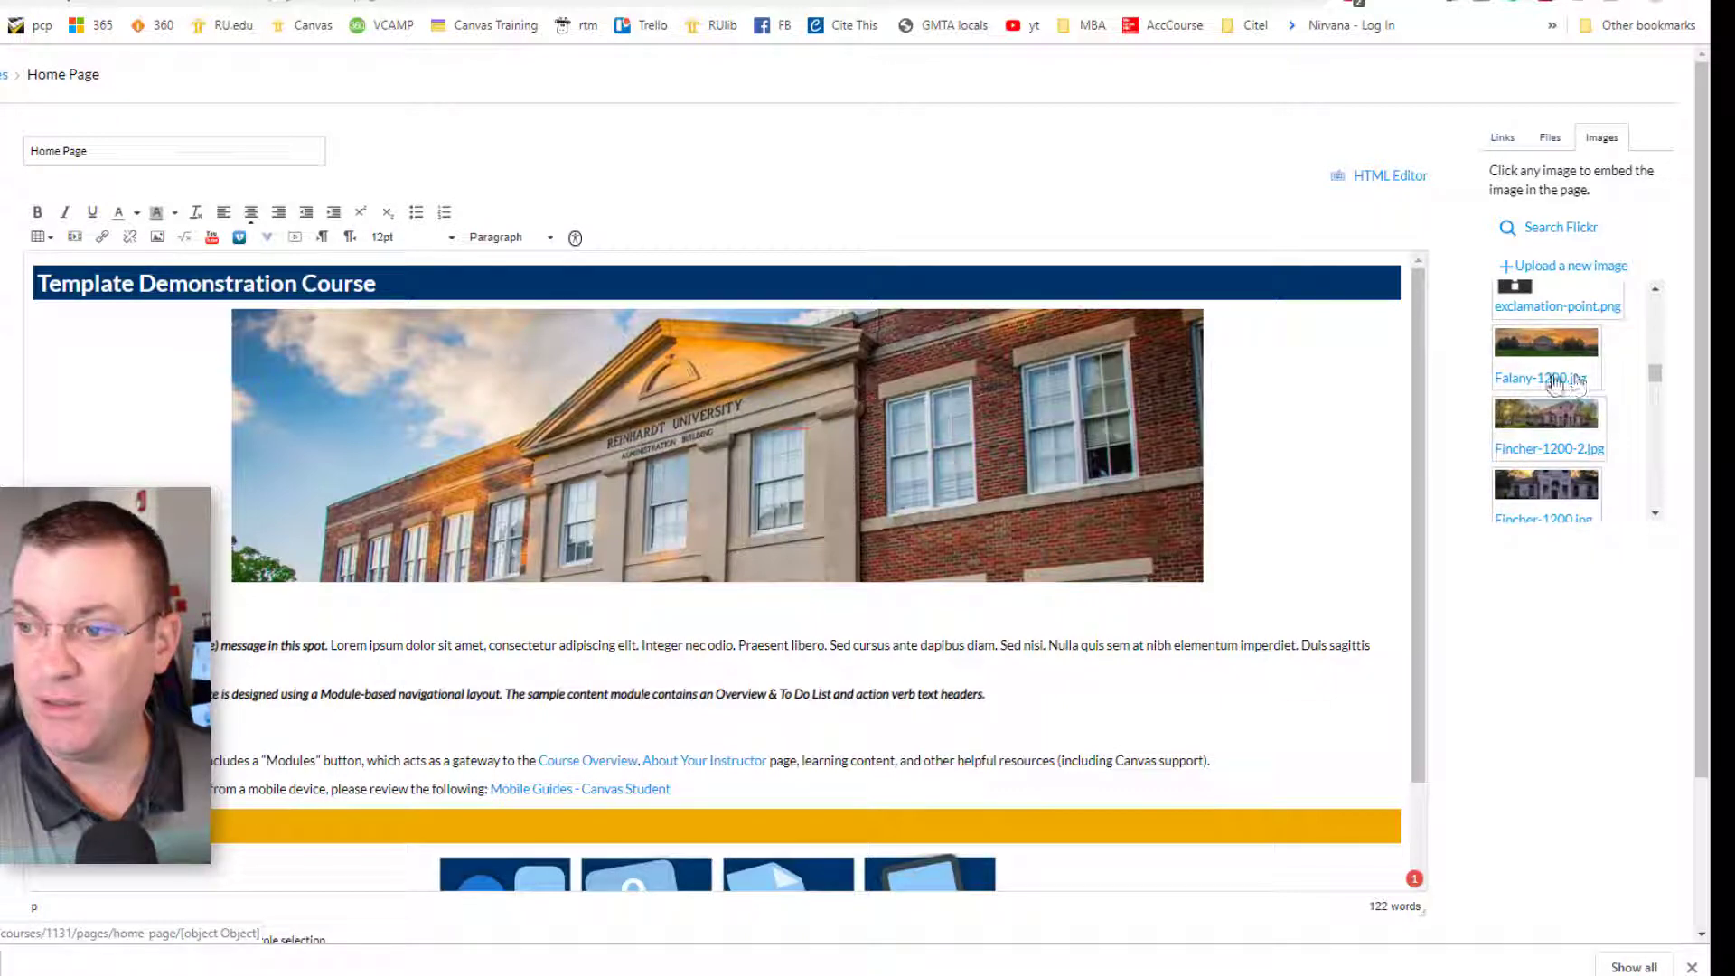
left_click(717, 445)
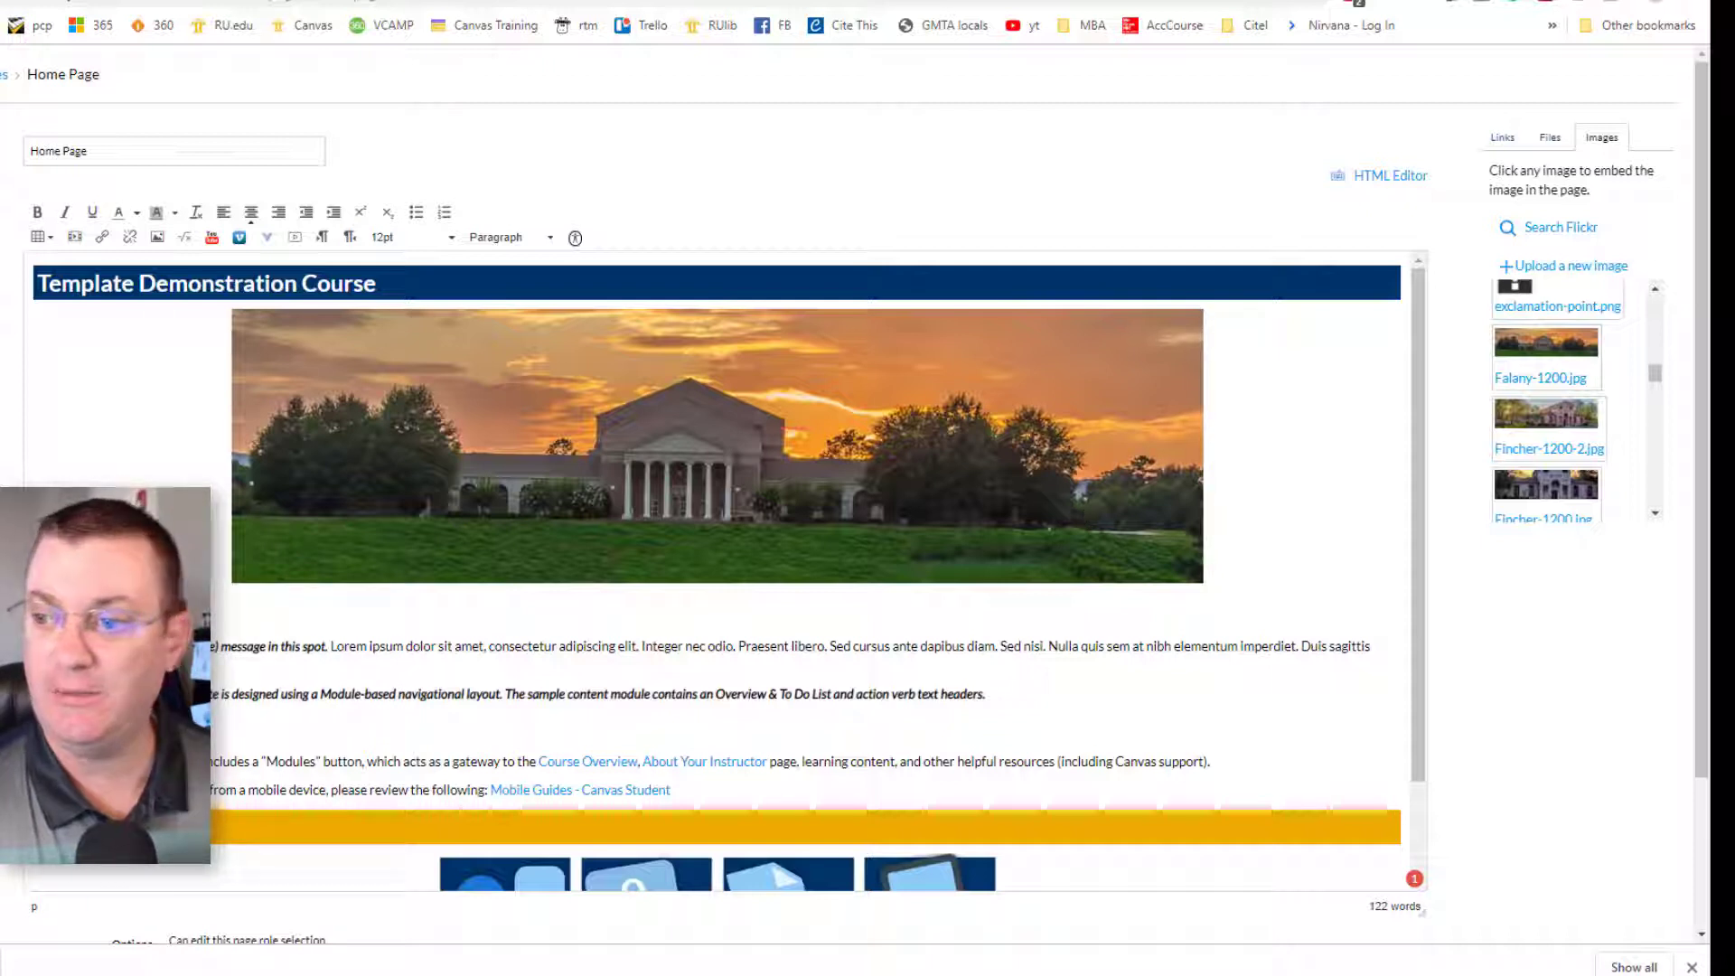
- Try the professor classroom photo as the banner instead
left_click(717, 446)
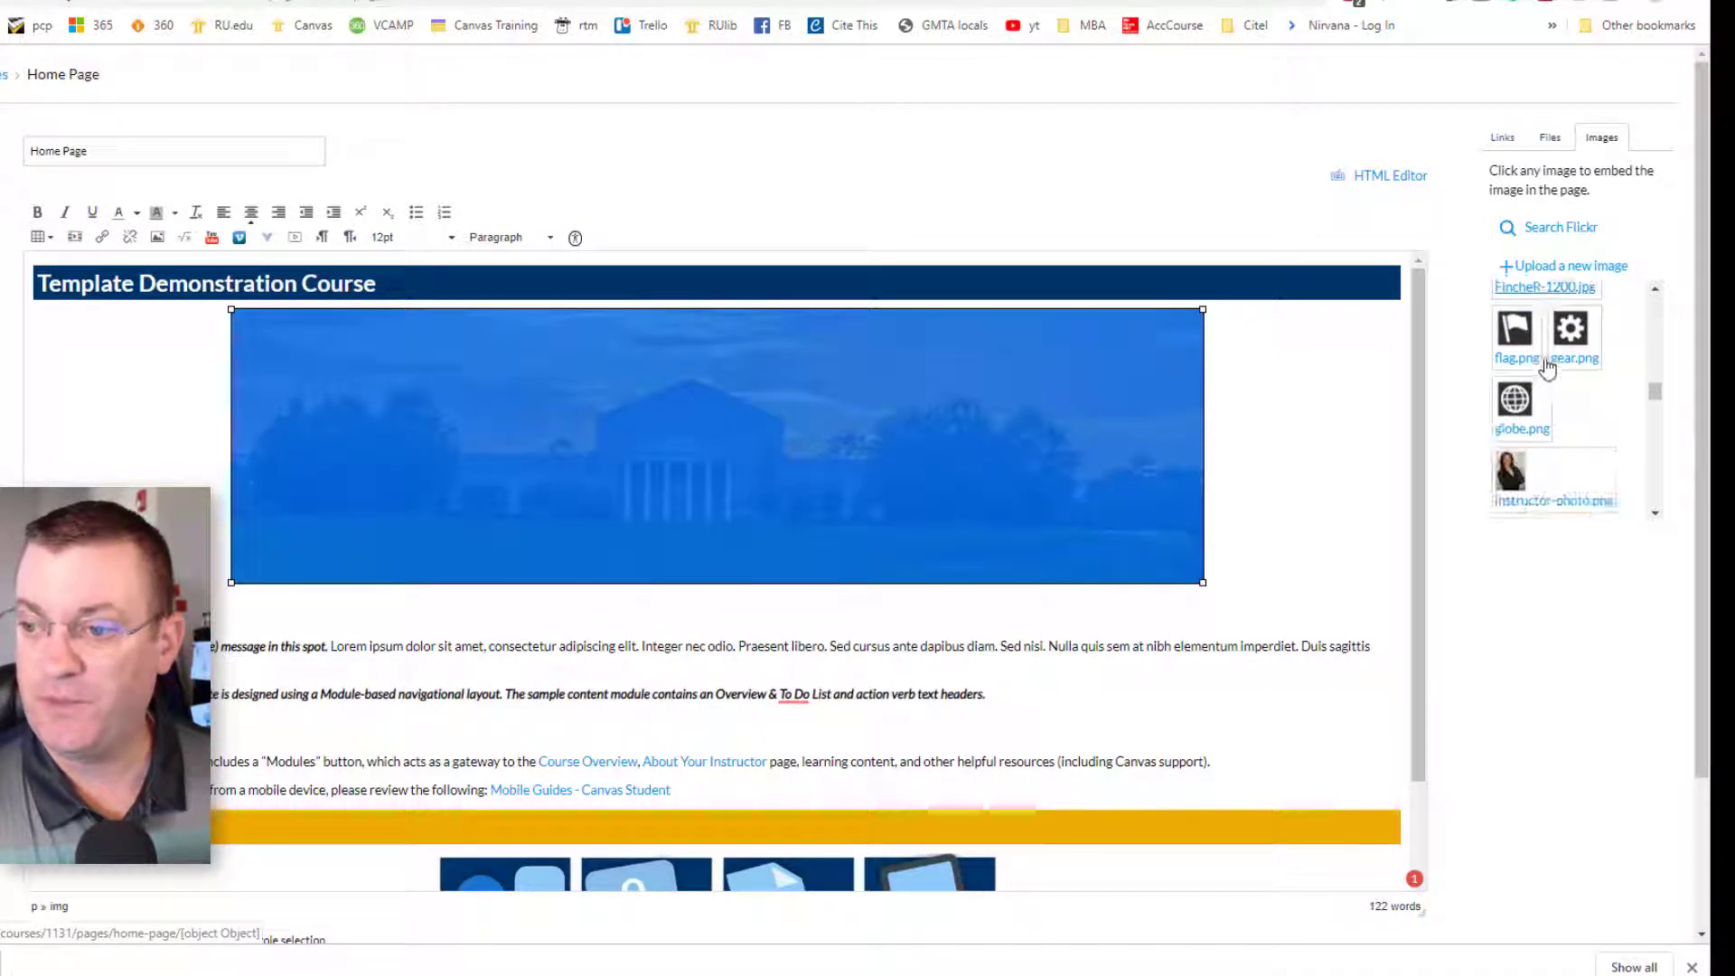
scroll("down", 3)
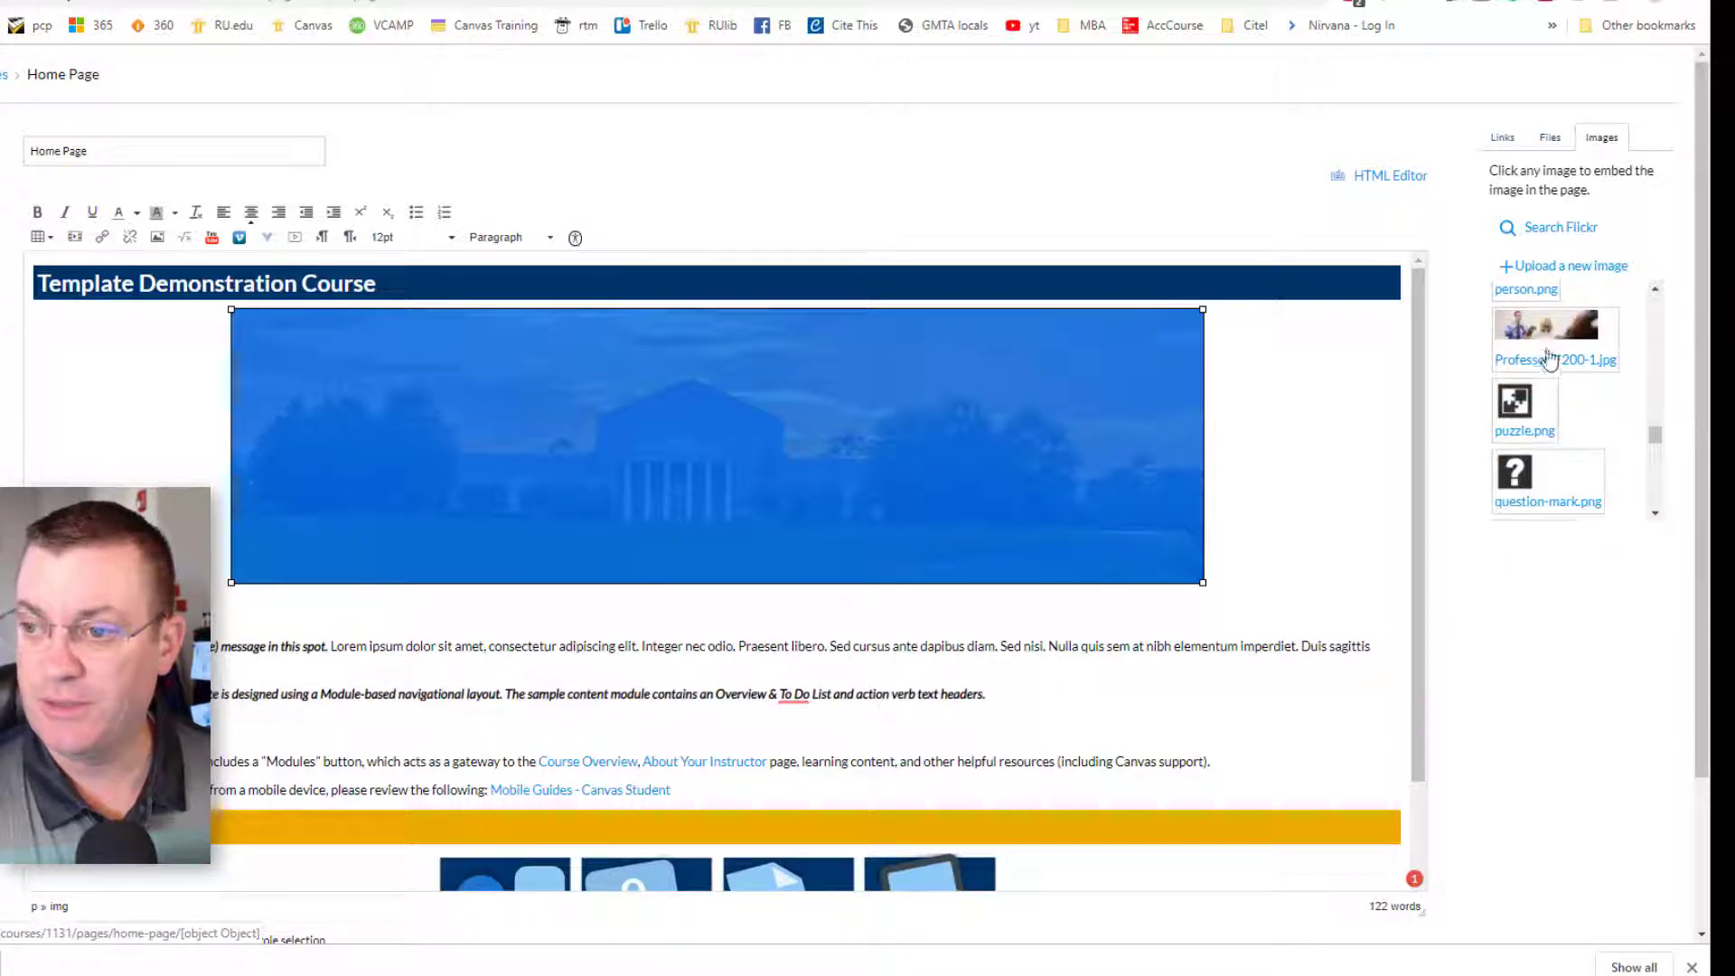
left_click(1550, 331)
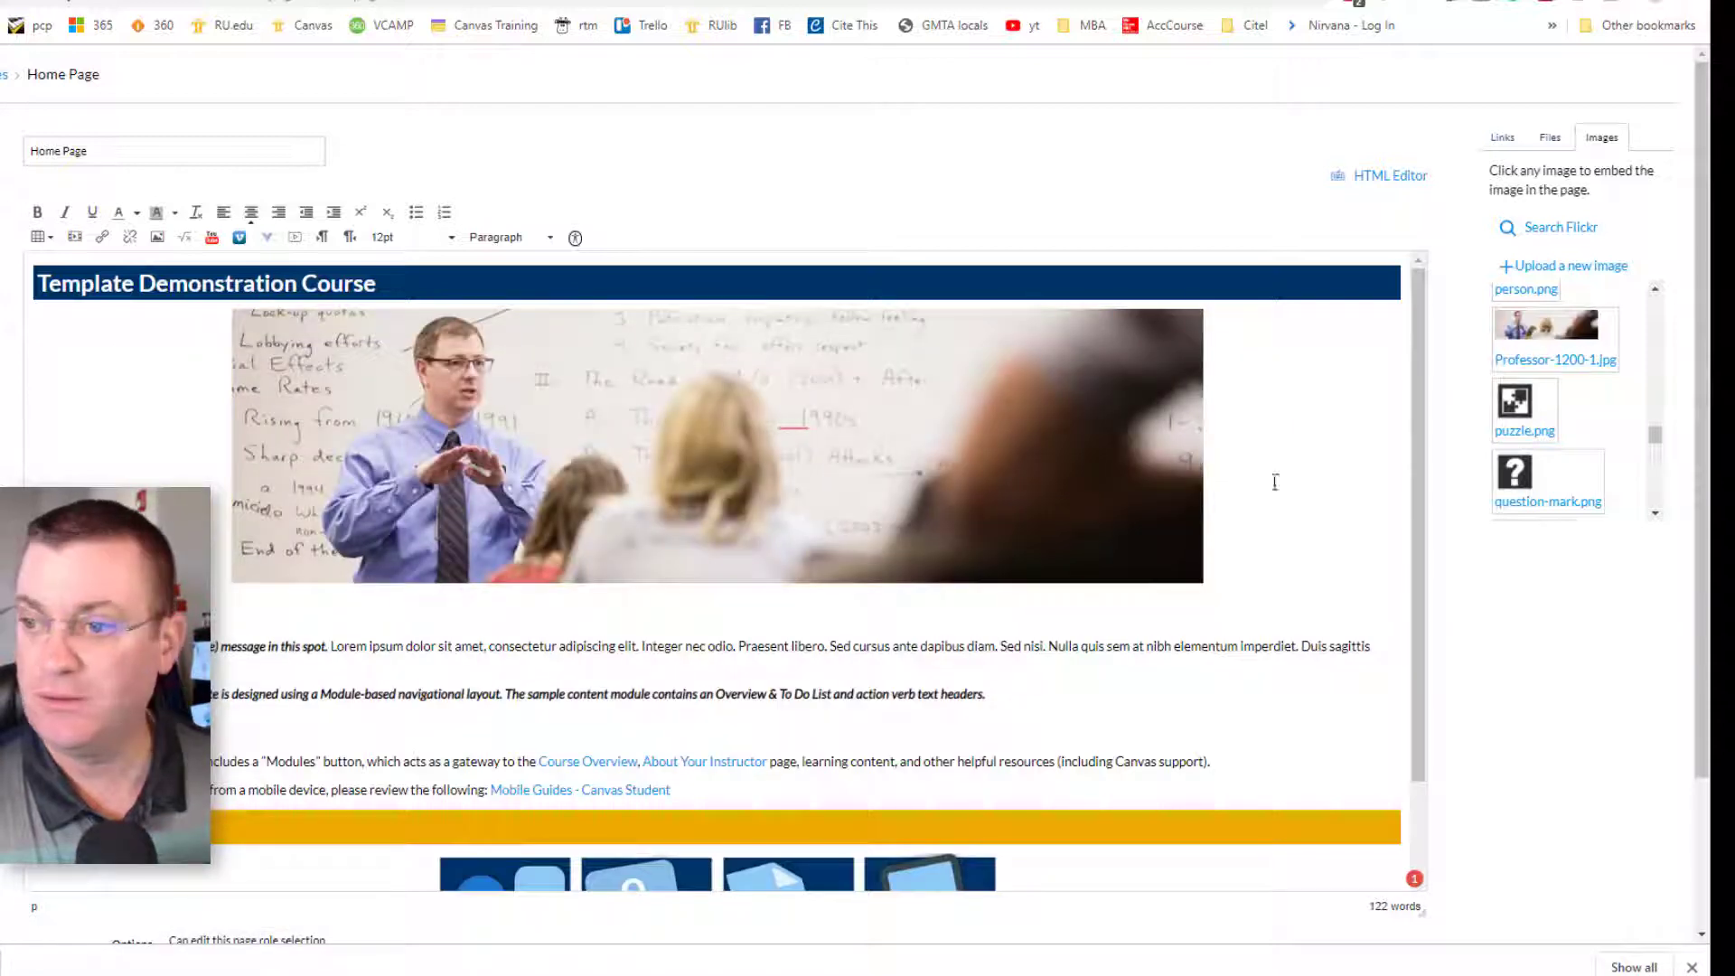
scroll("down", 3)
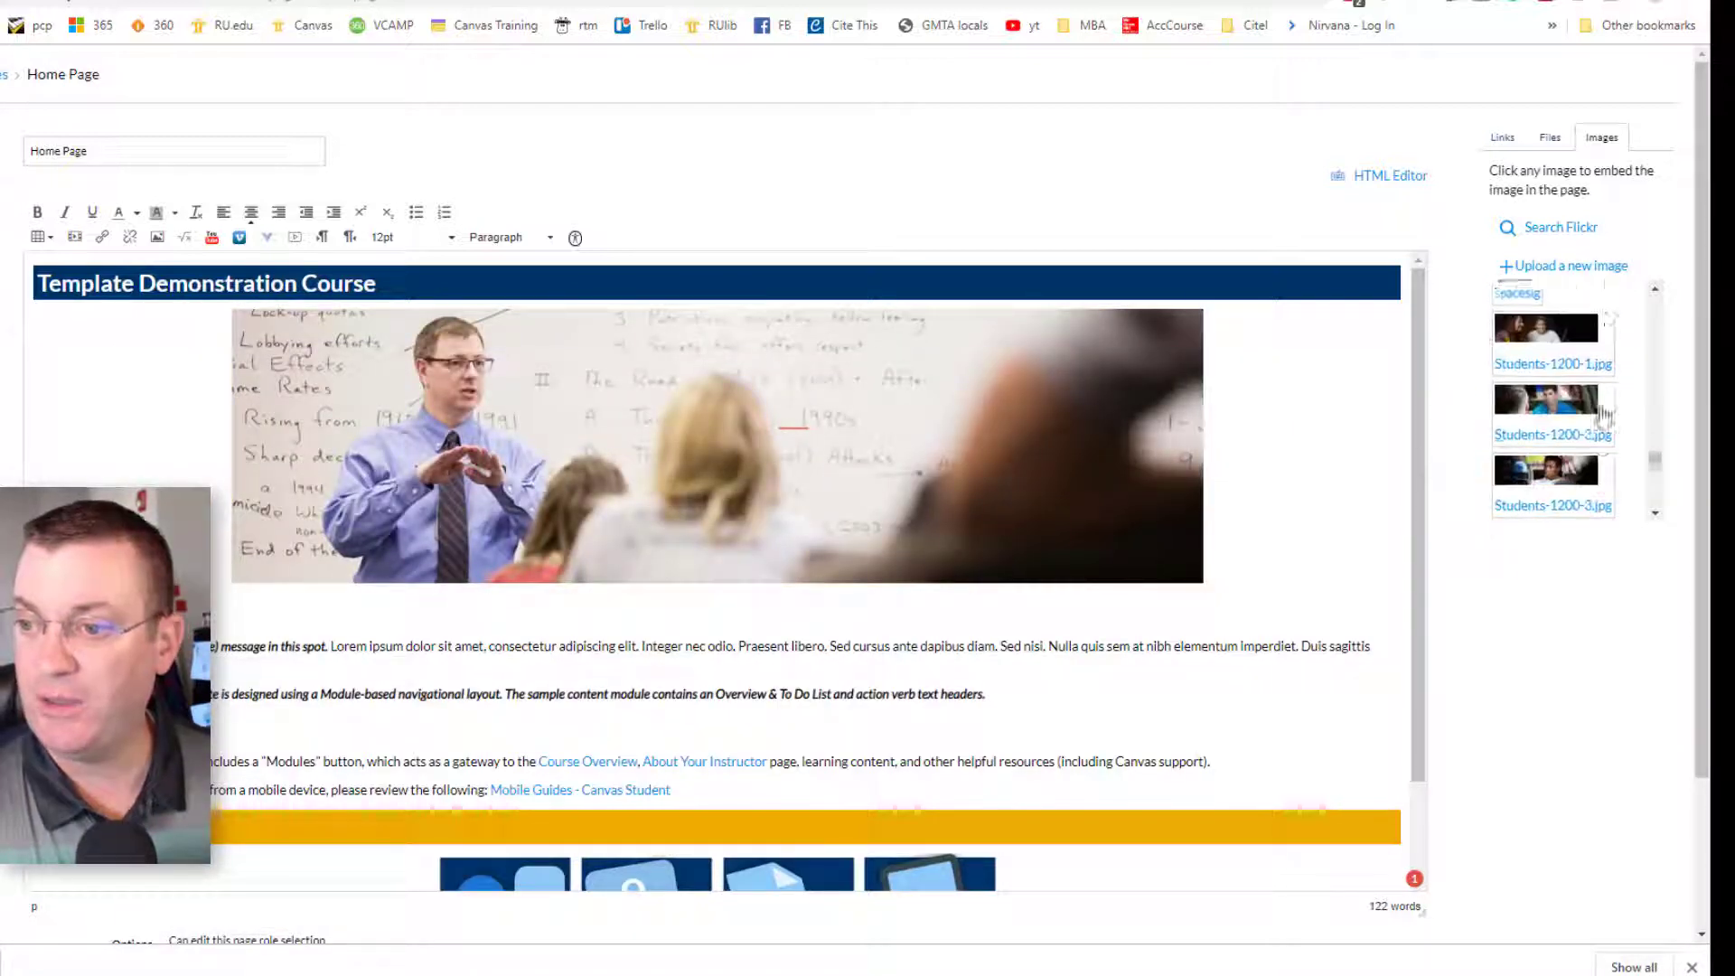
- Load more images and settle on the huddled students photo for the banner
left_click(716, 446)
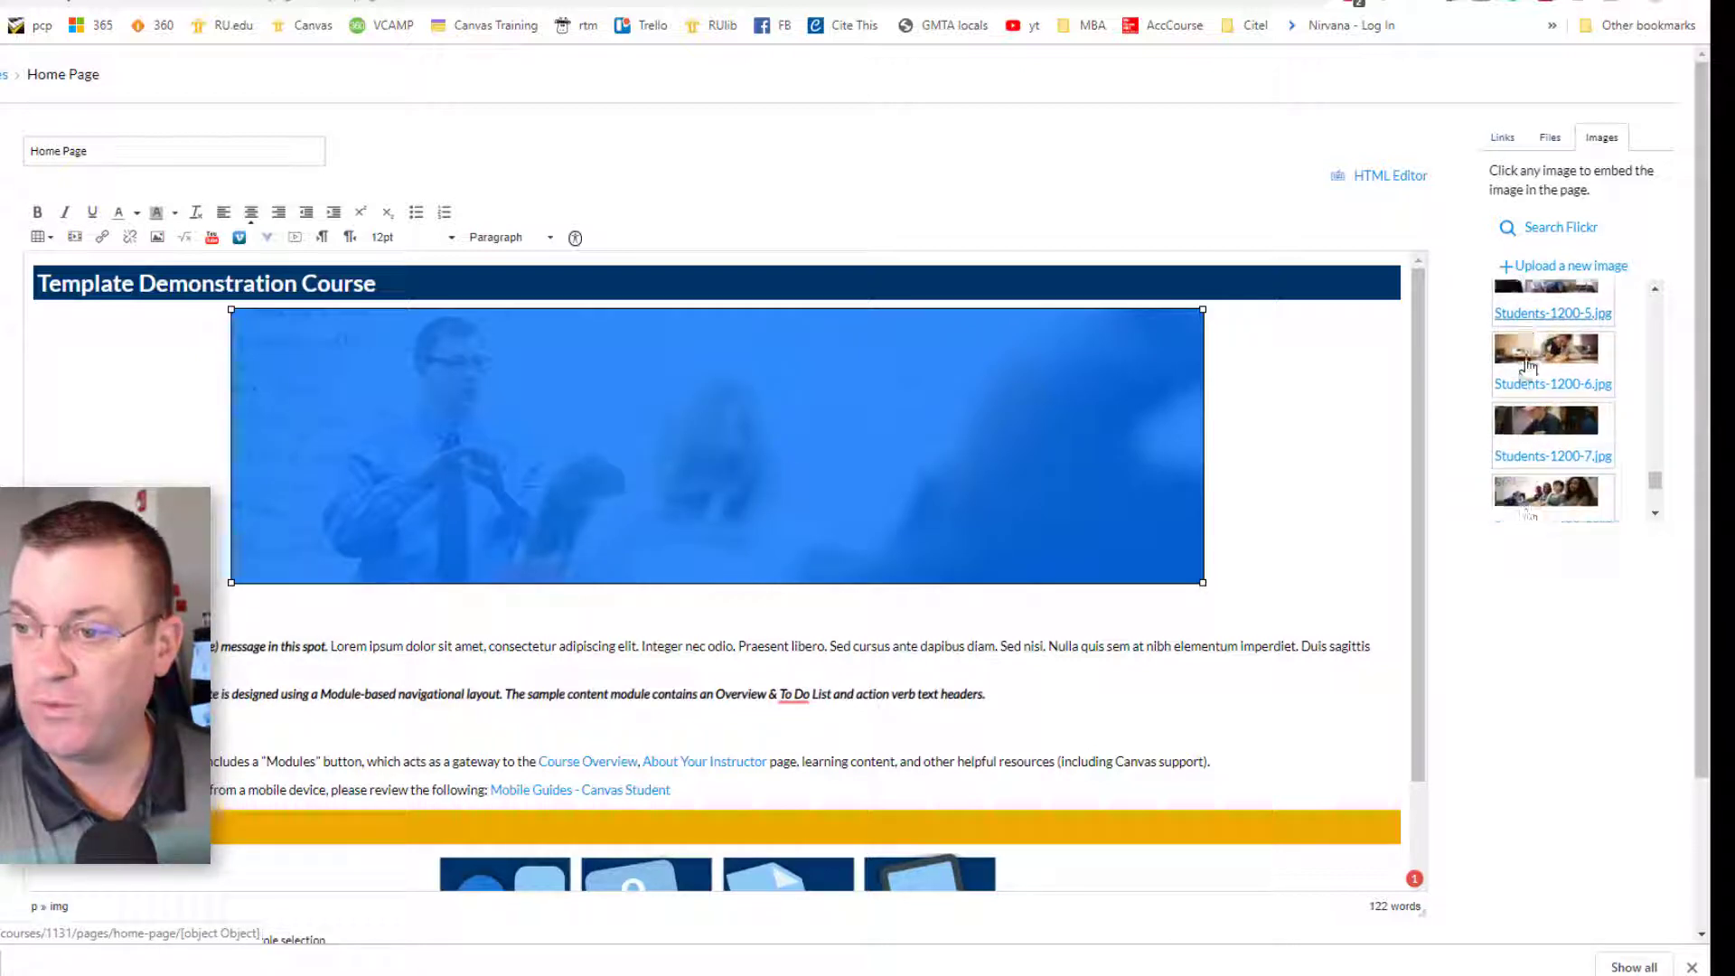
scroll("down", 3)
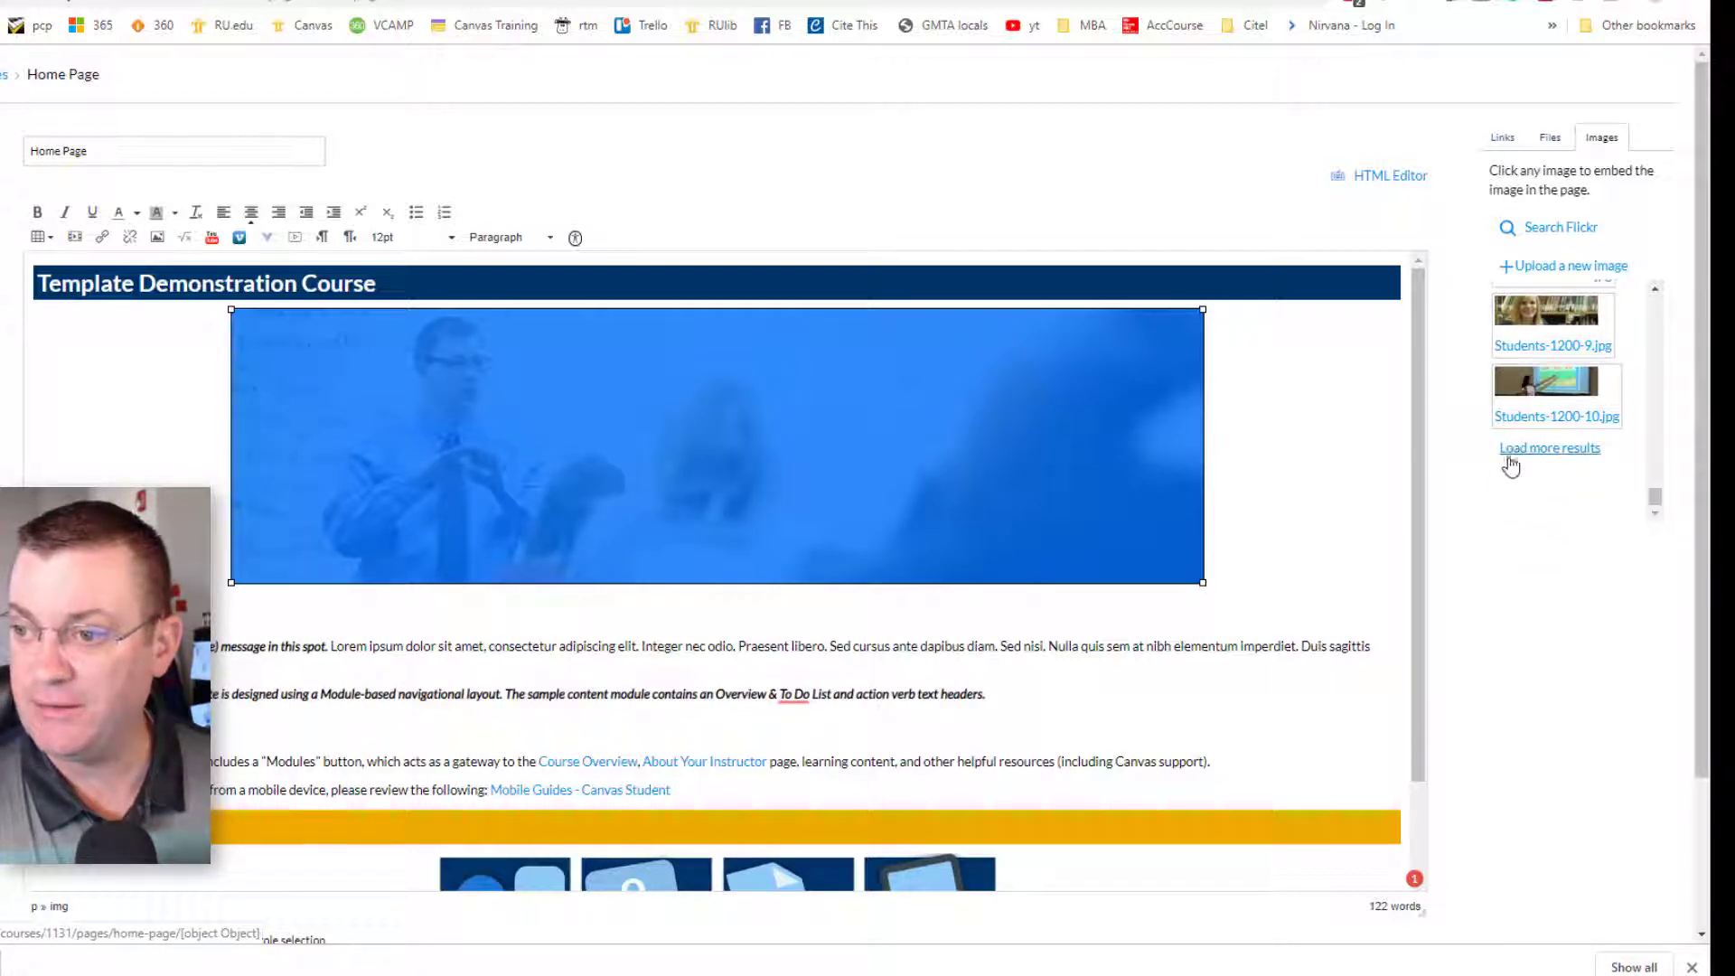
left_click(1549, 448)
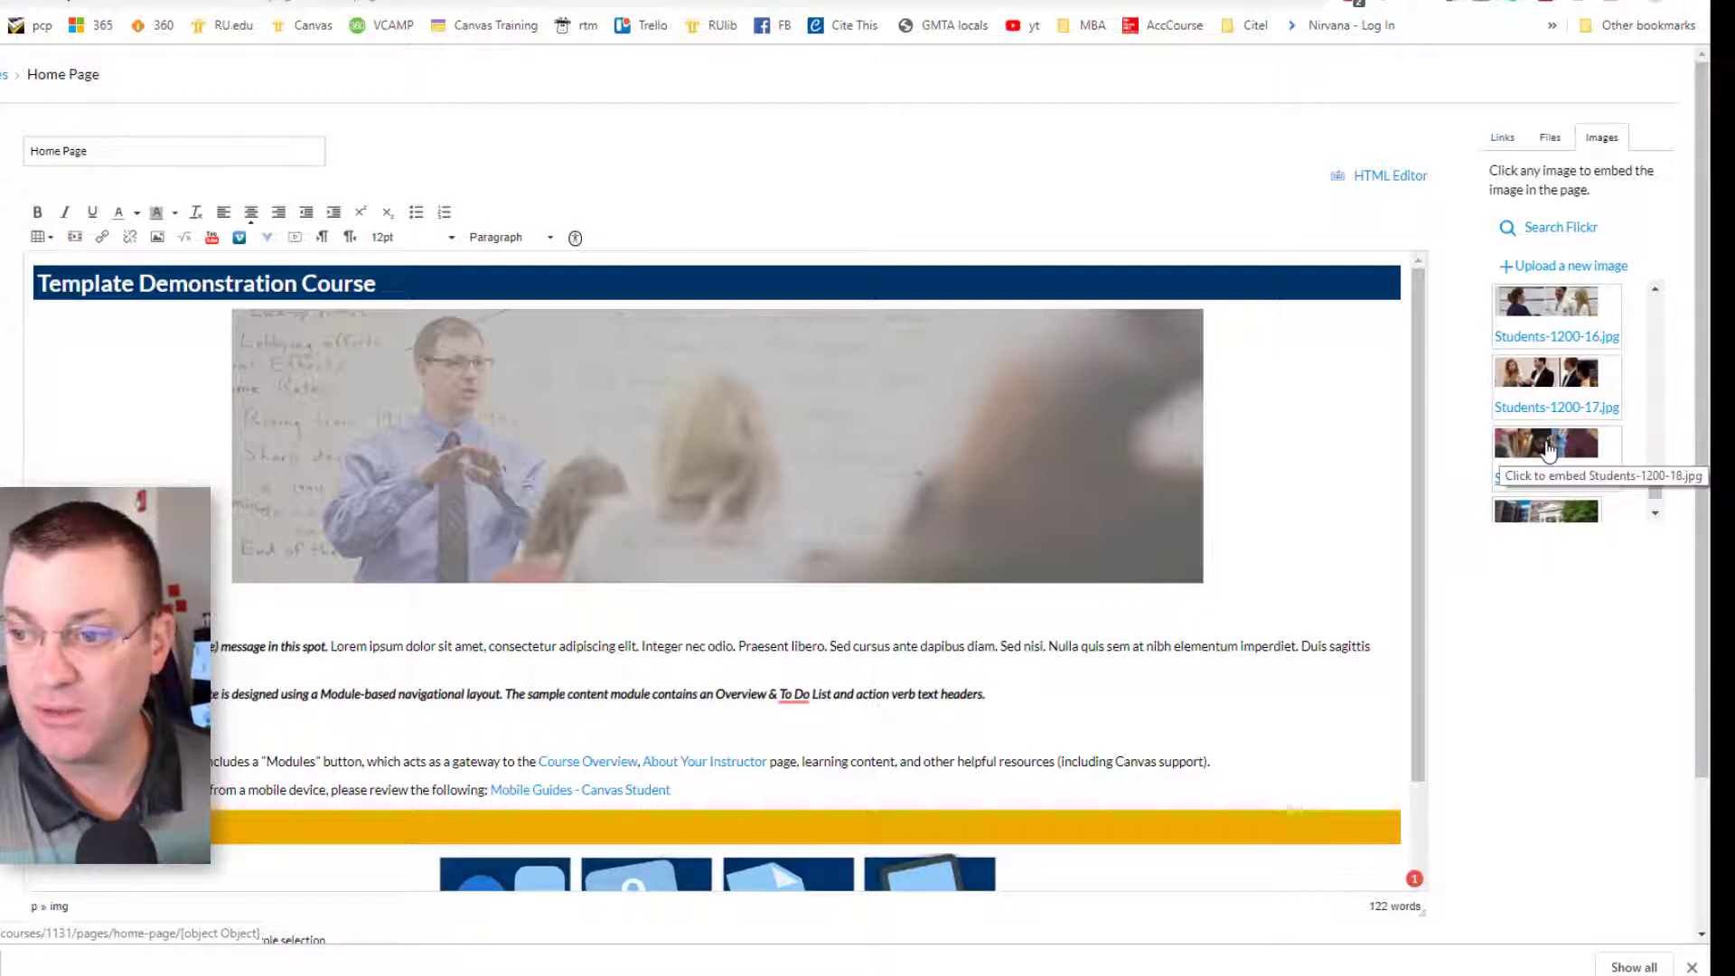
left_click(1546, 443)
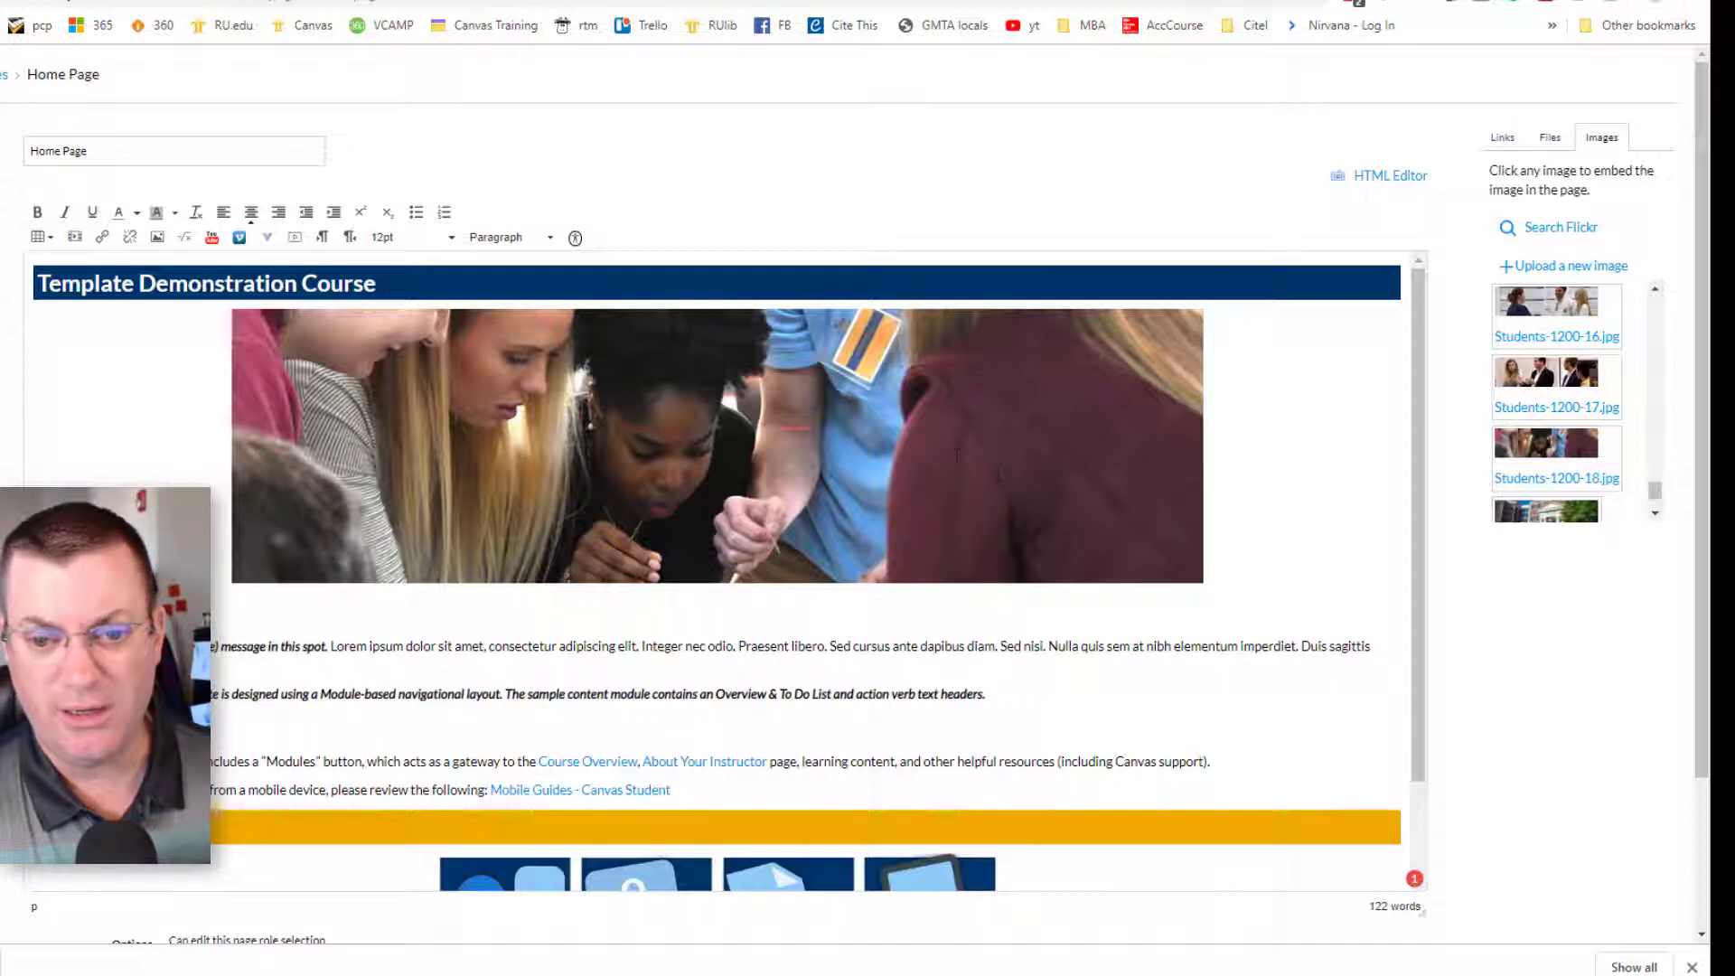
left_click(716, 445)
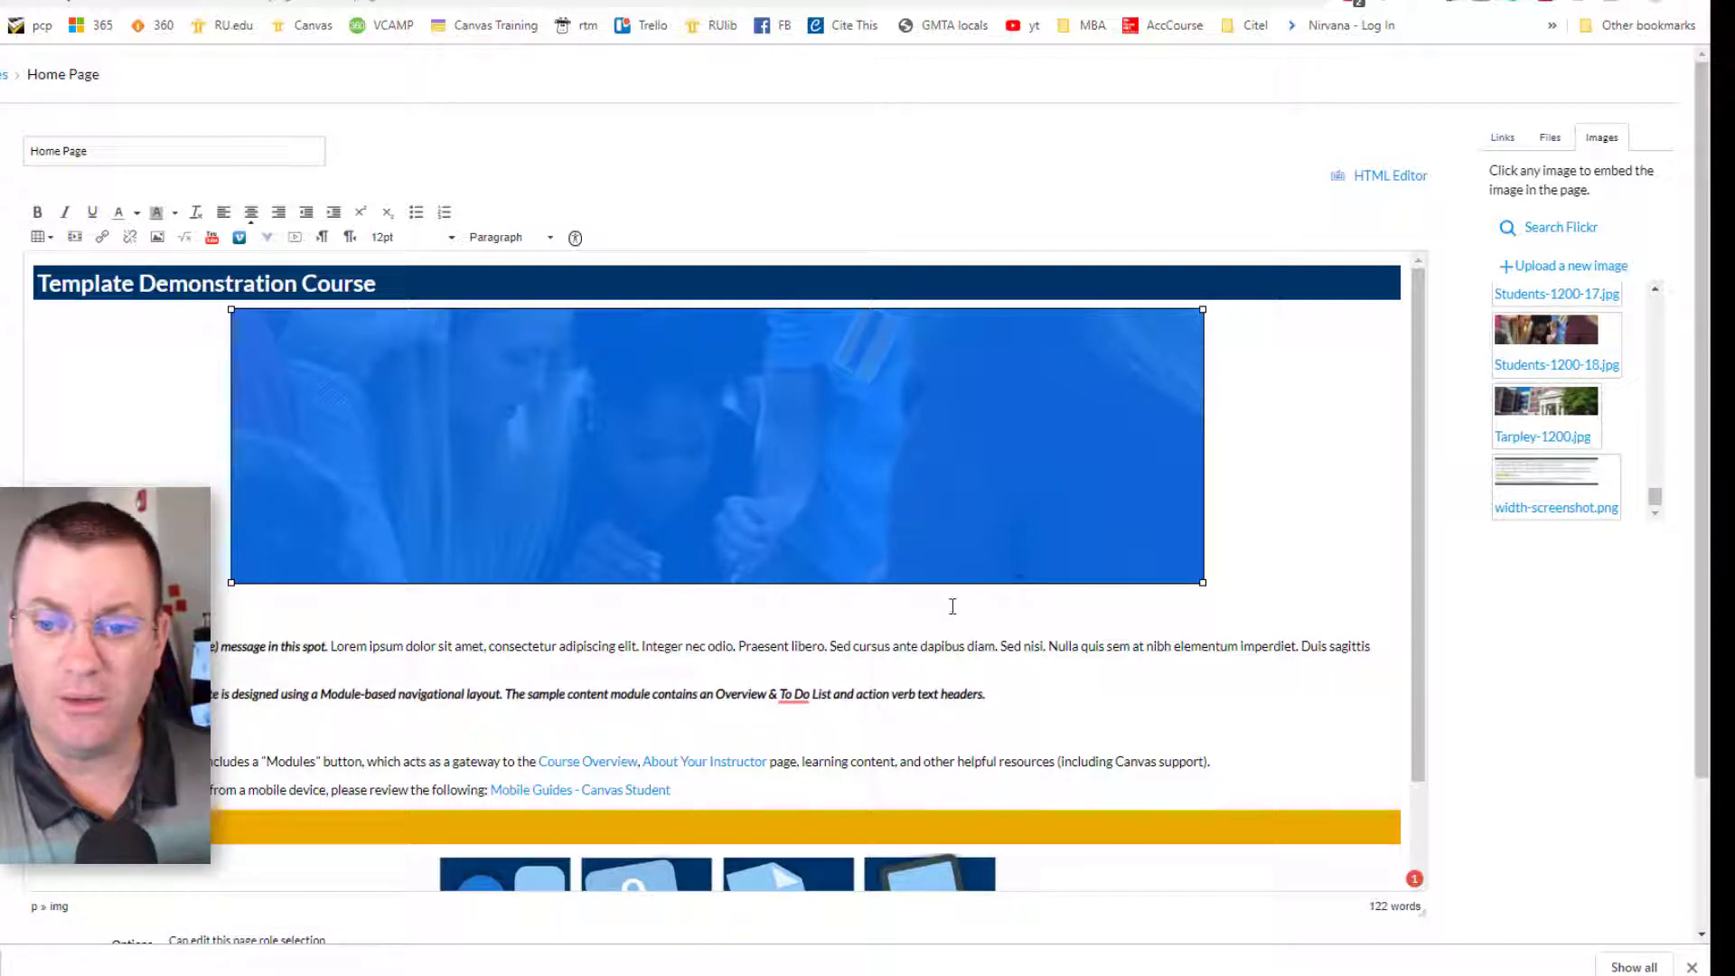
scroll("down", 3)
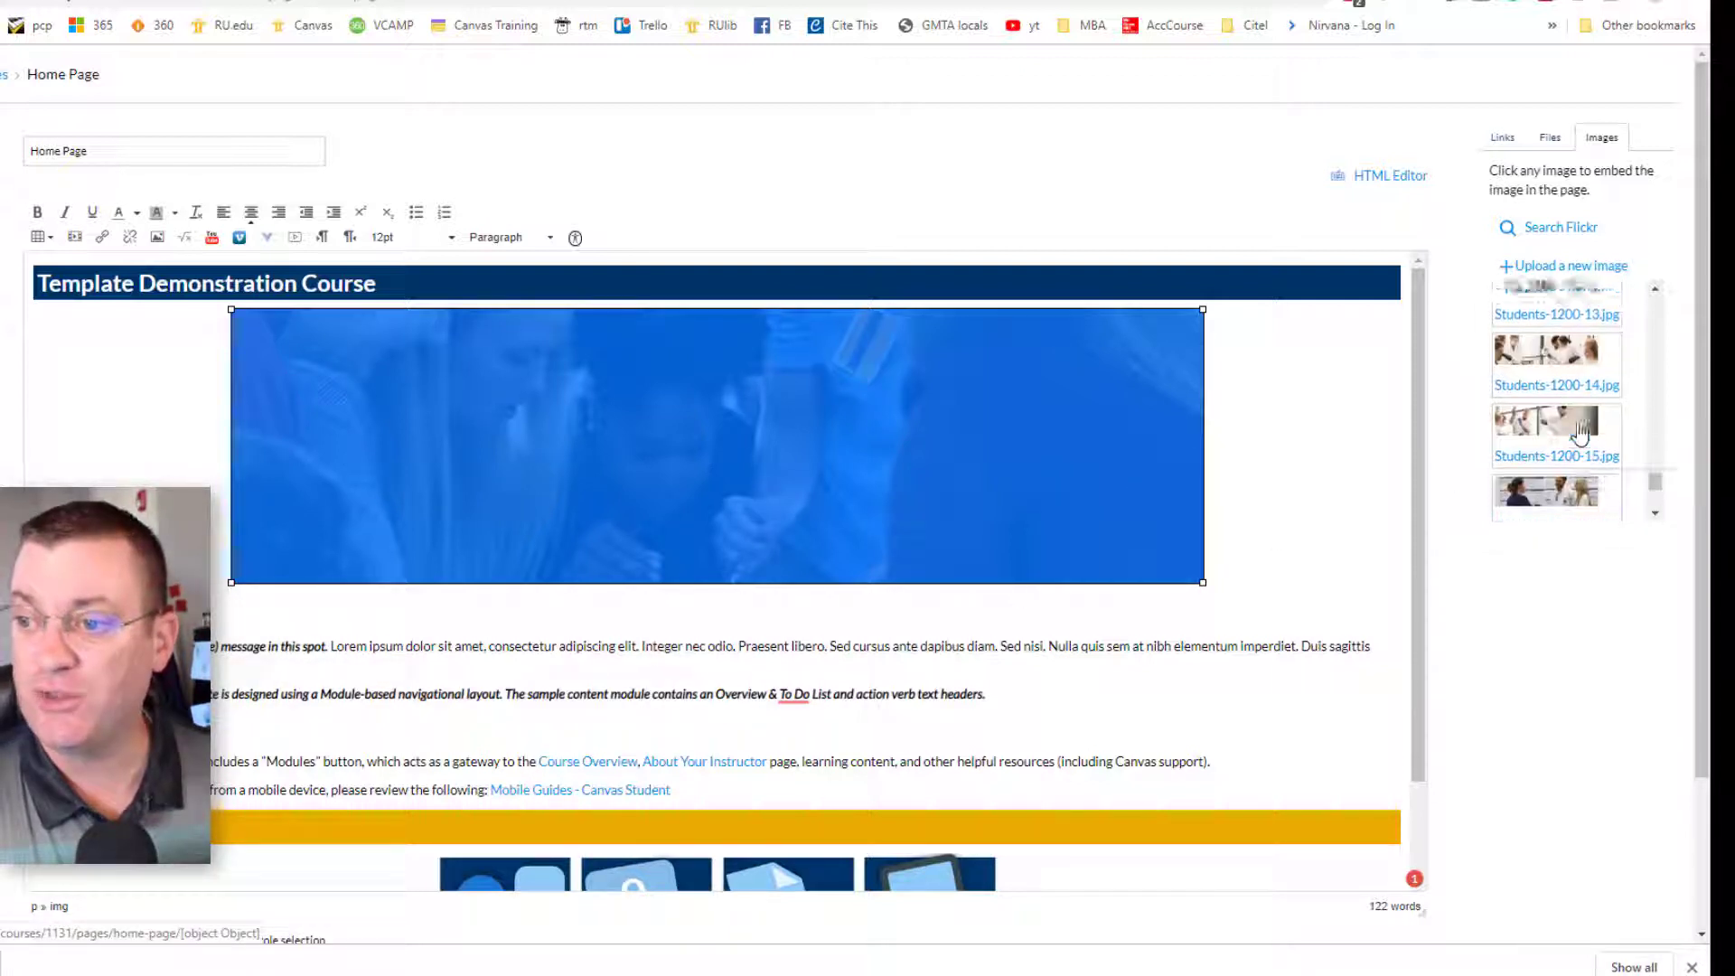
scroll("down", 3)
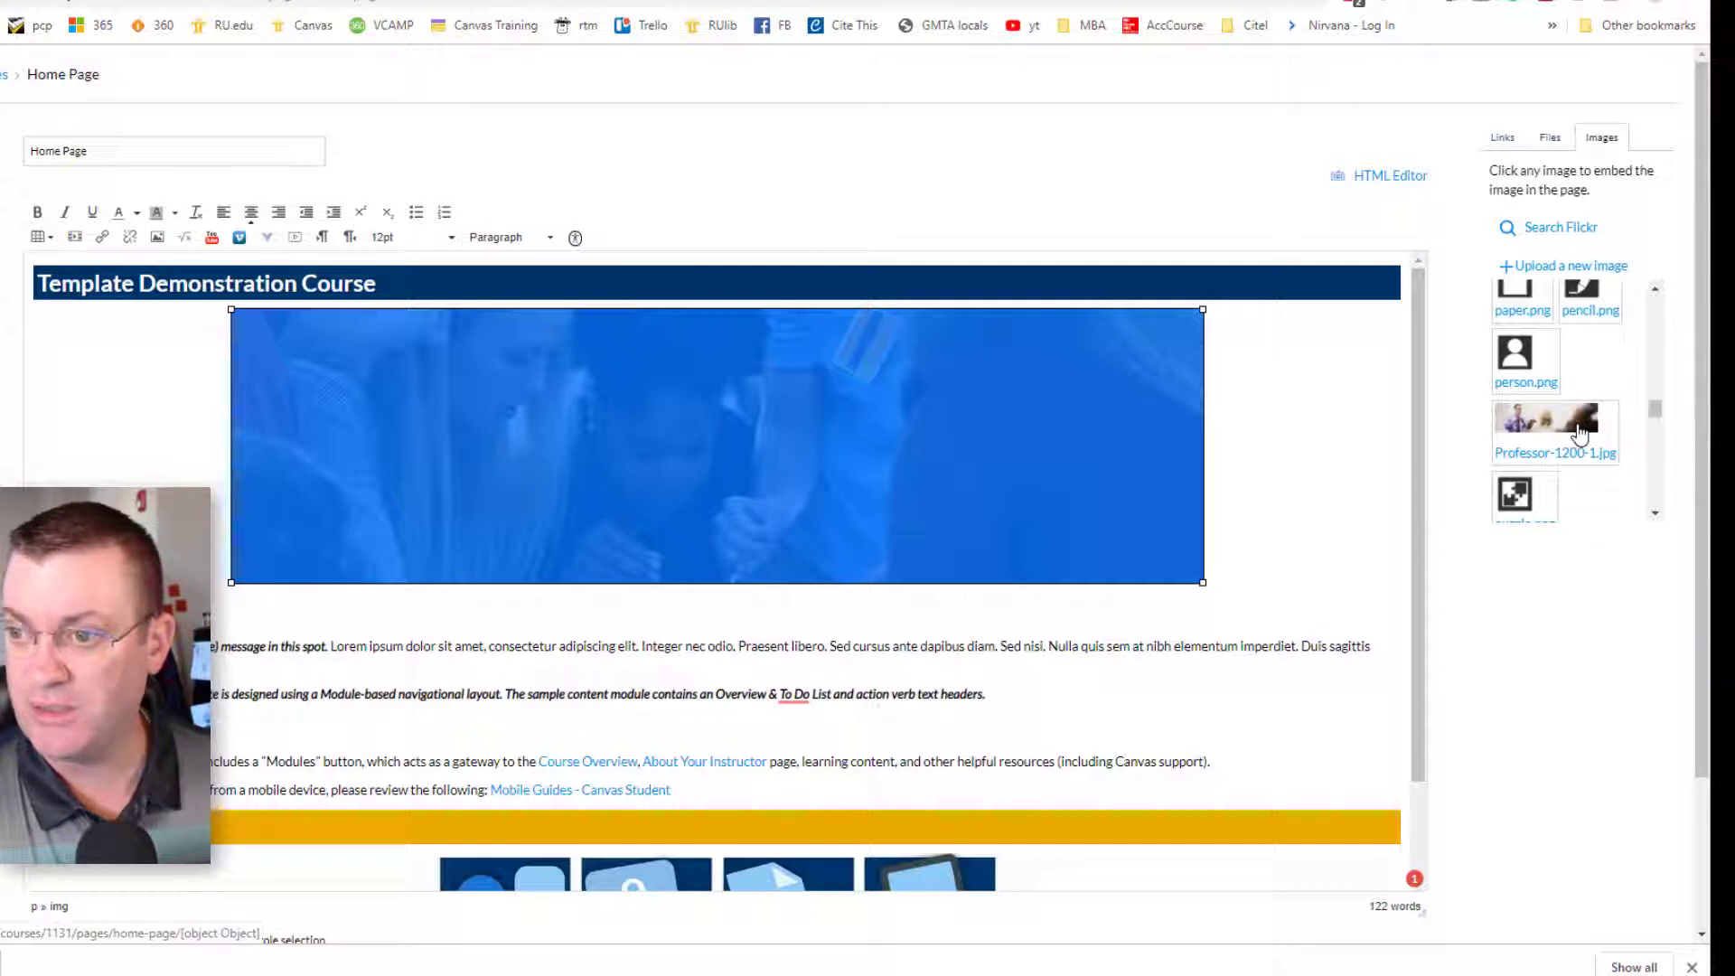
scroll("down", 3)
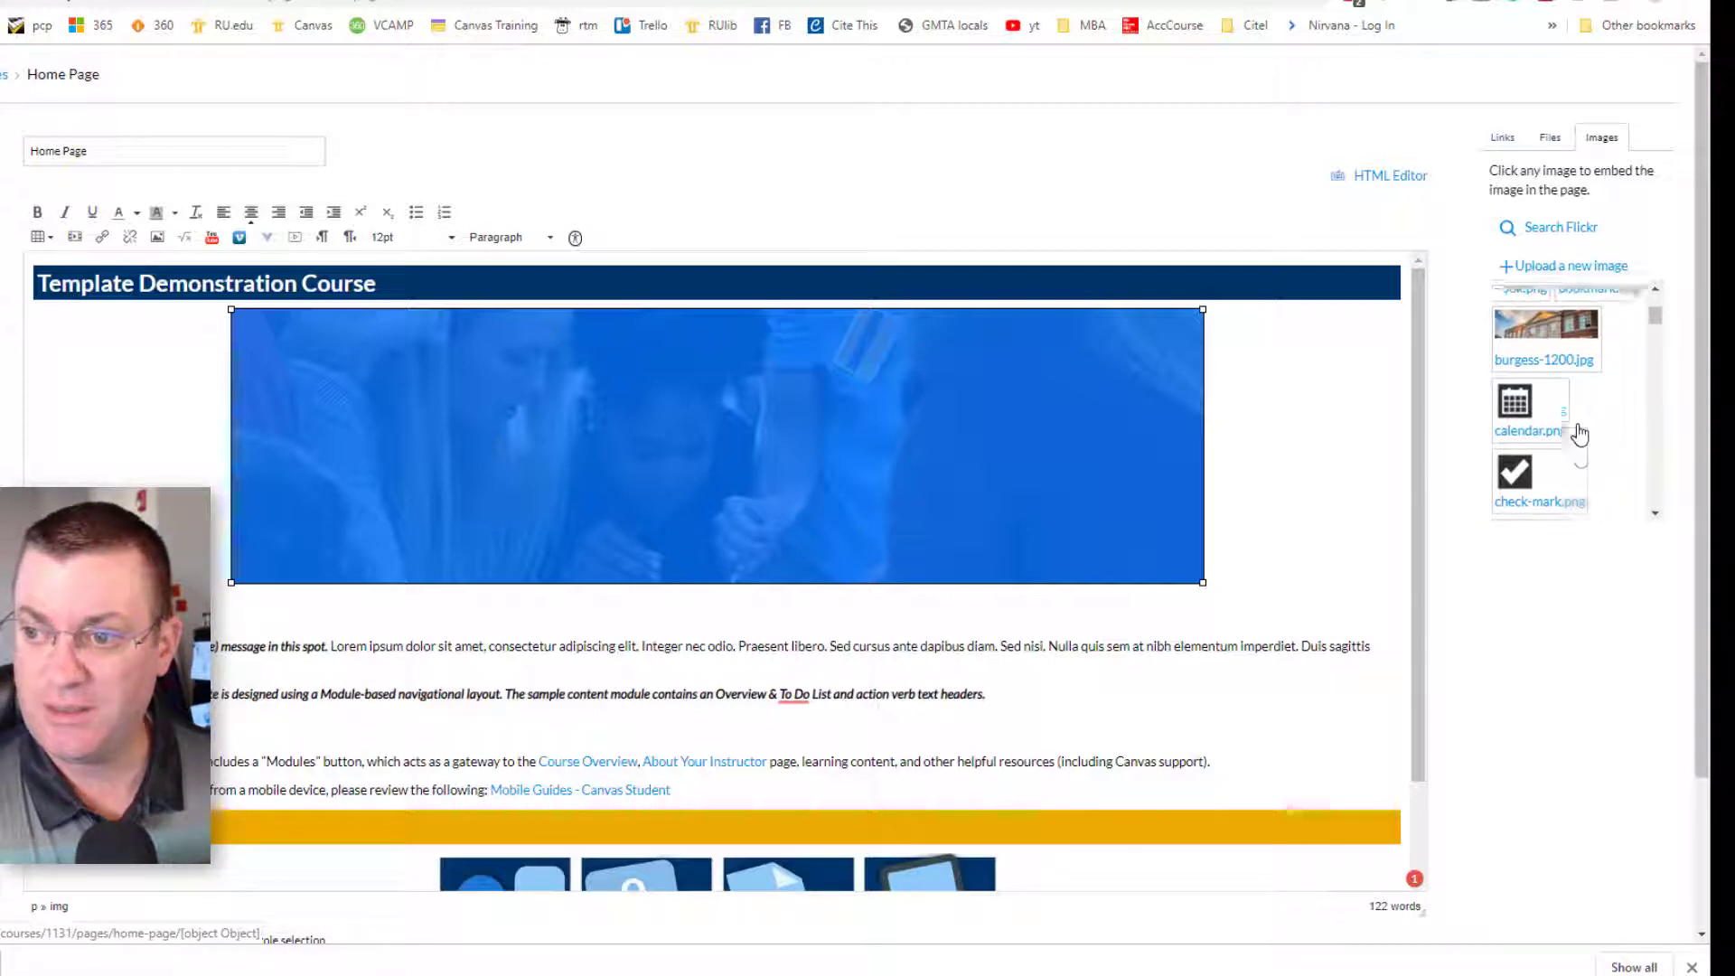
left_click(1544, 324)
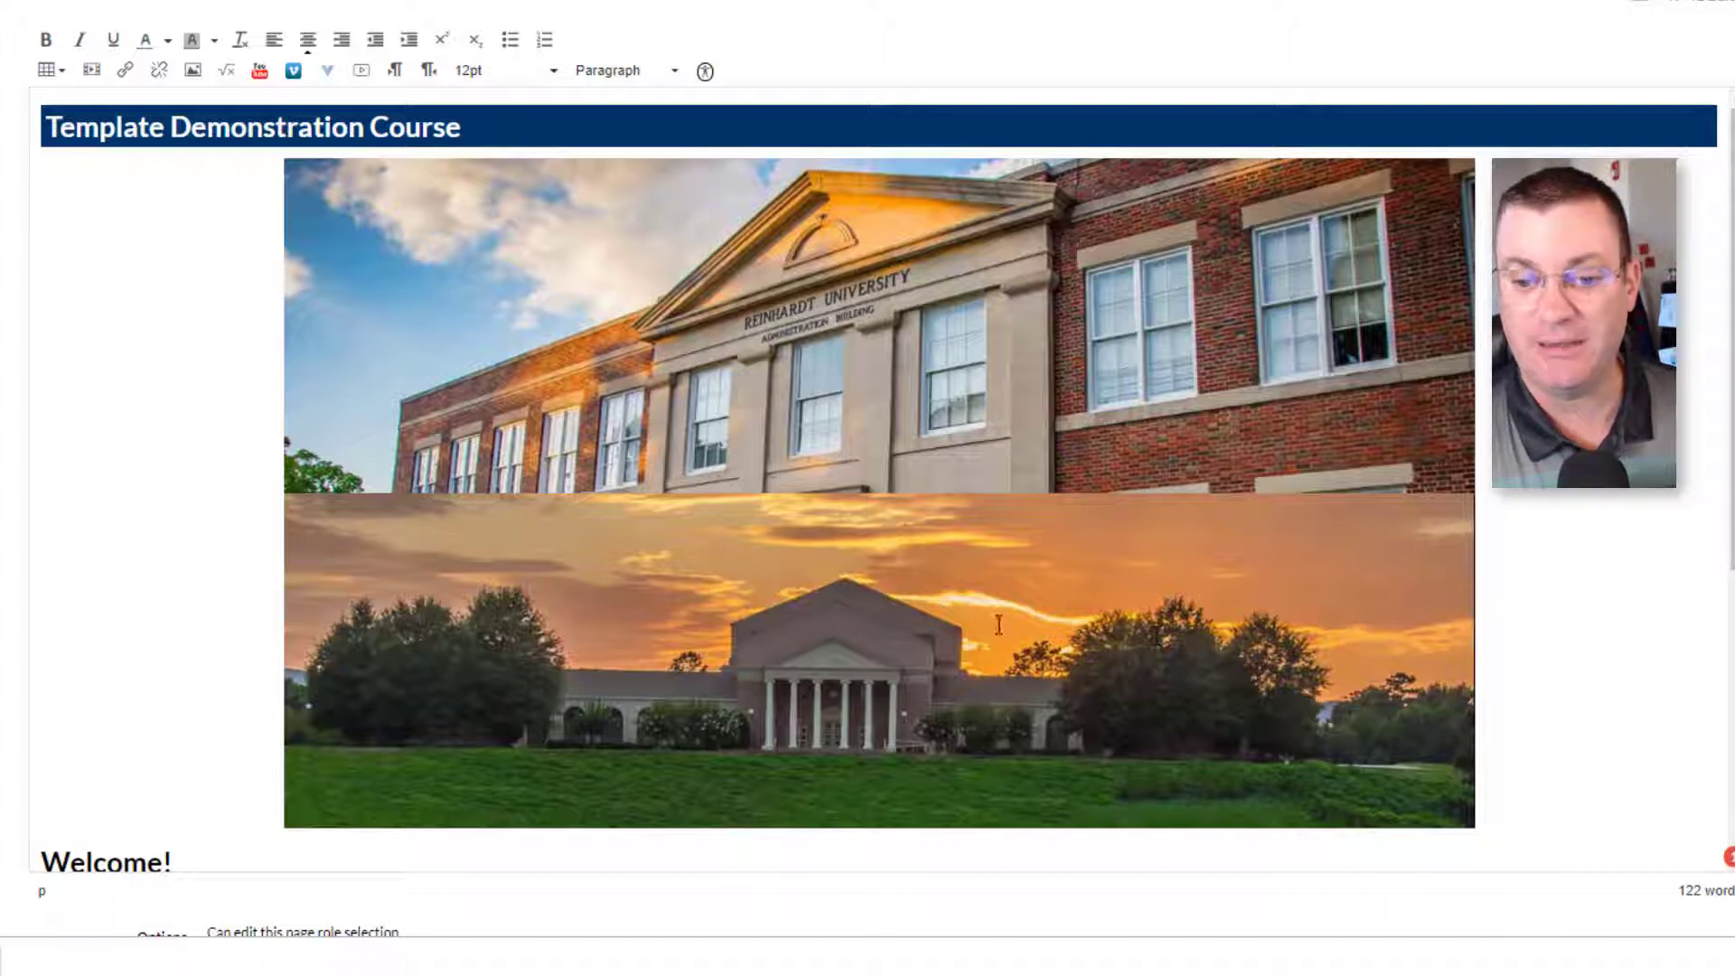
left_click(874, 659)
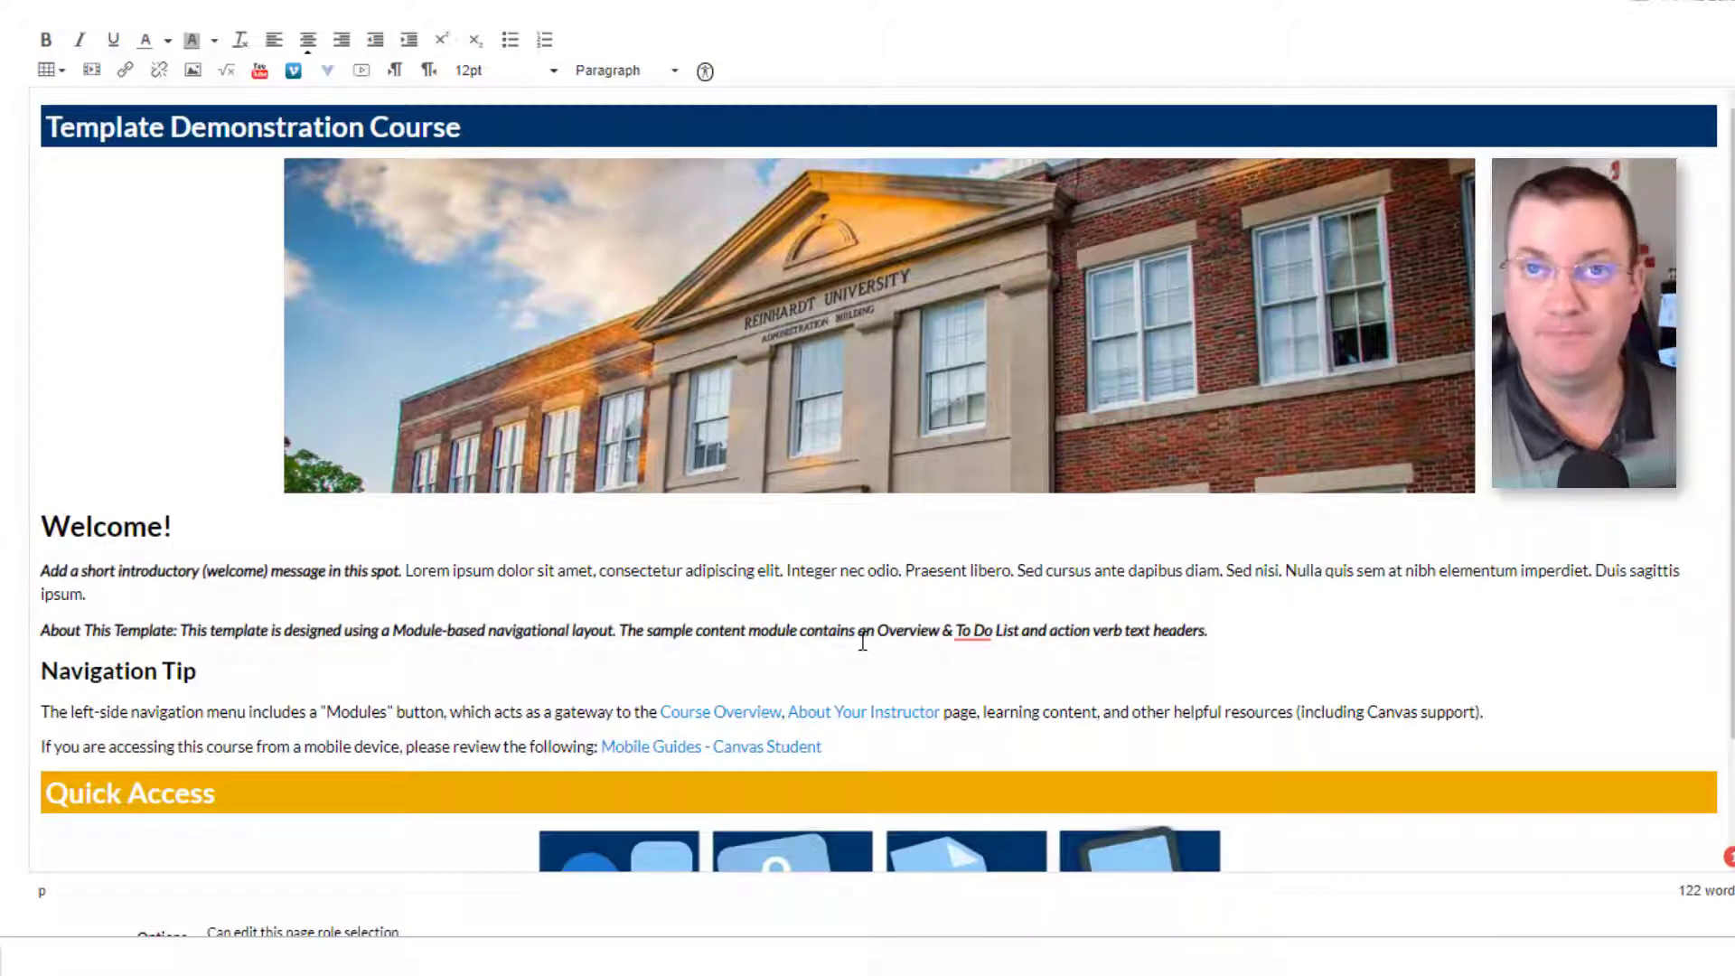
scroll("down", 3)
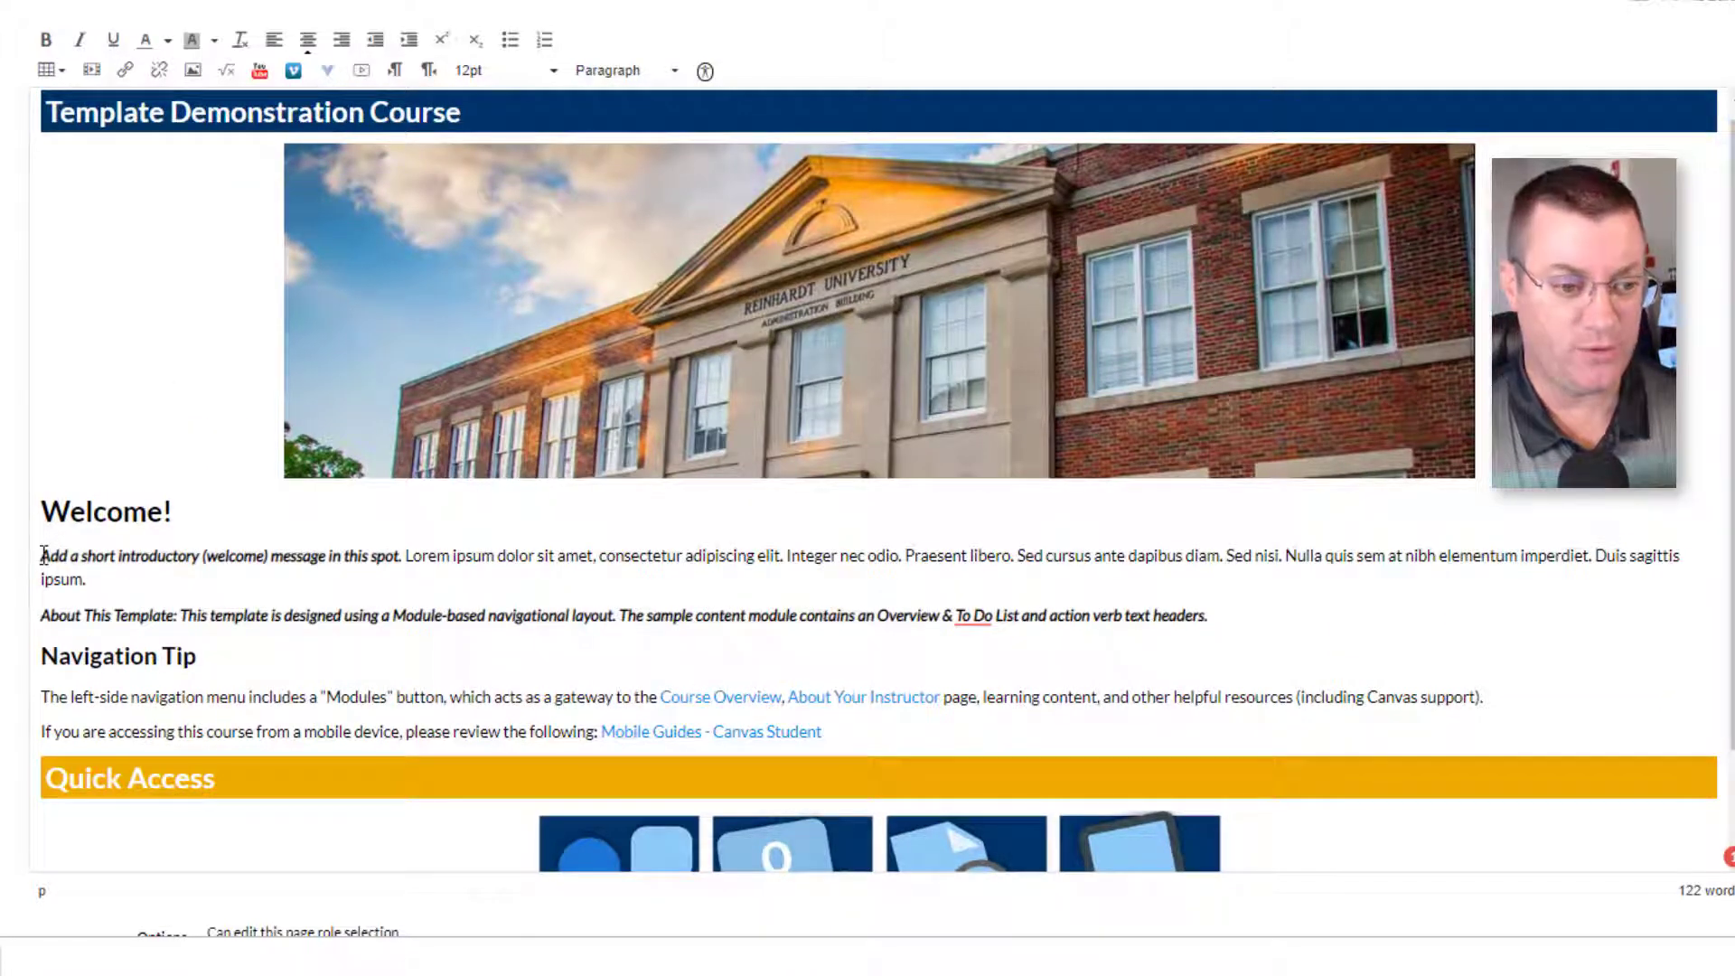
- Type a new welcome message over the placeholder intro and select the sample-module sentence
left_click_drag(41, 556, 385, 556)
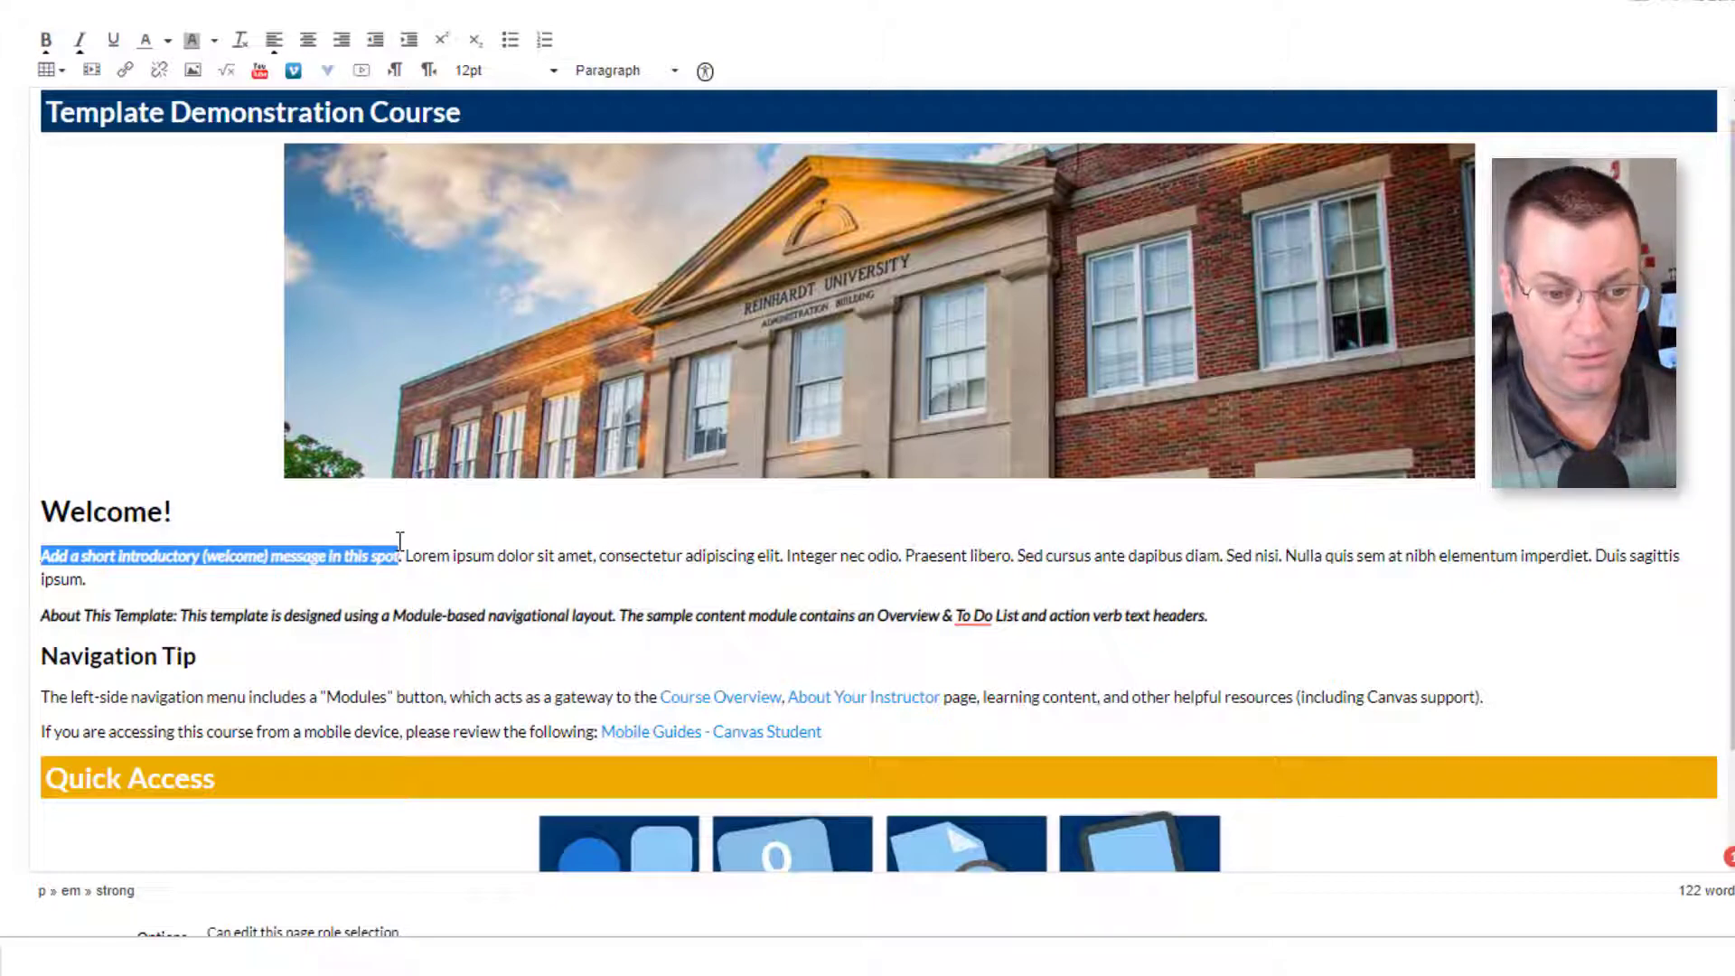
type("Weclom")
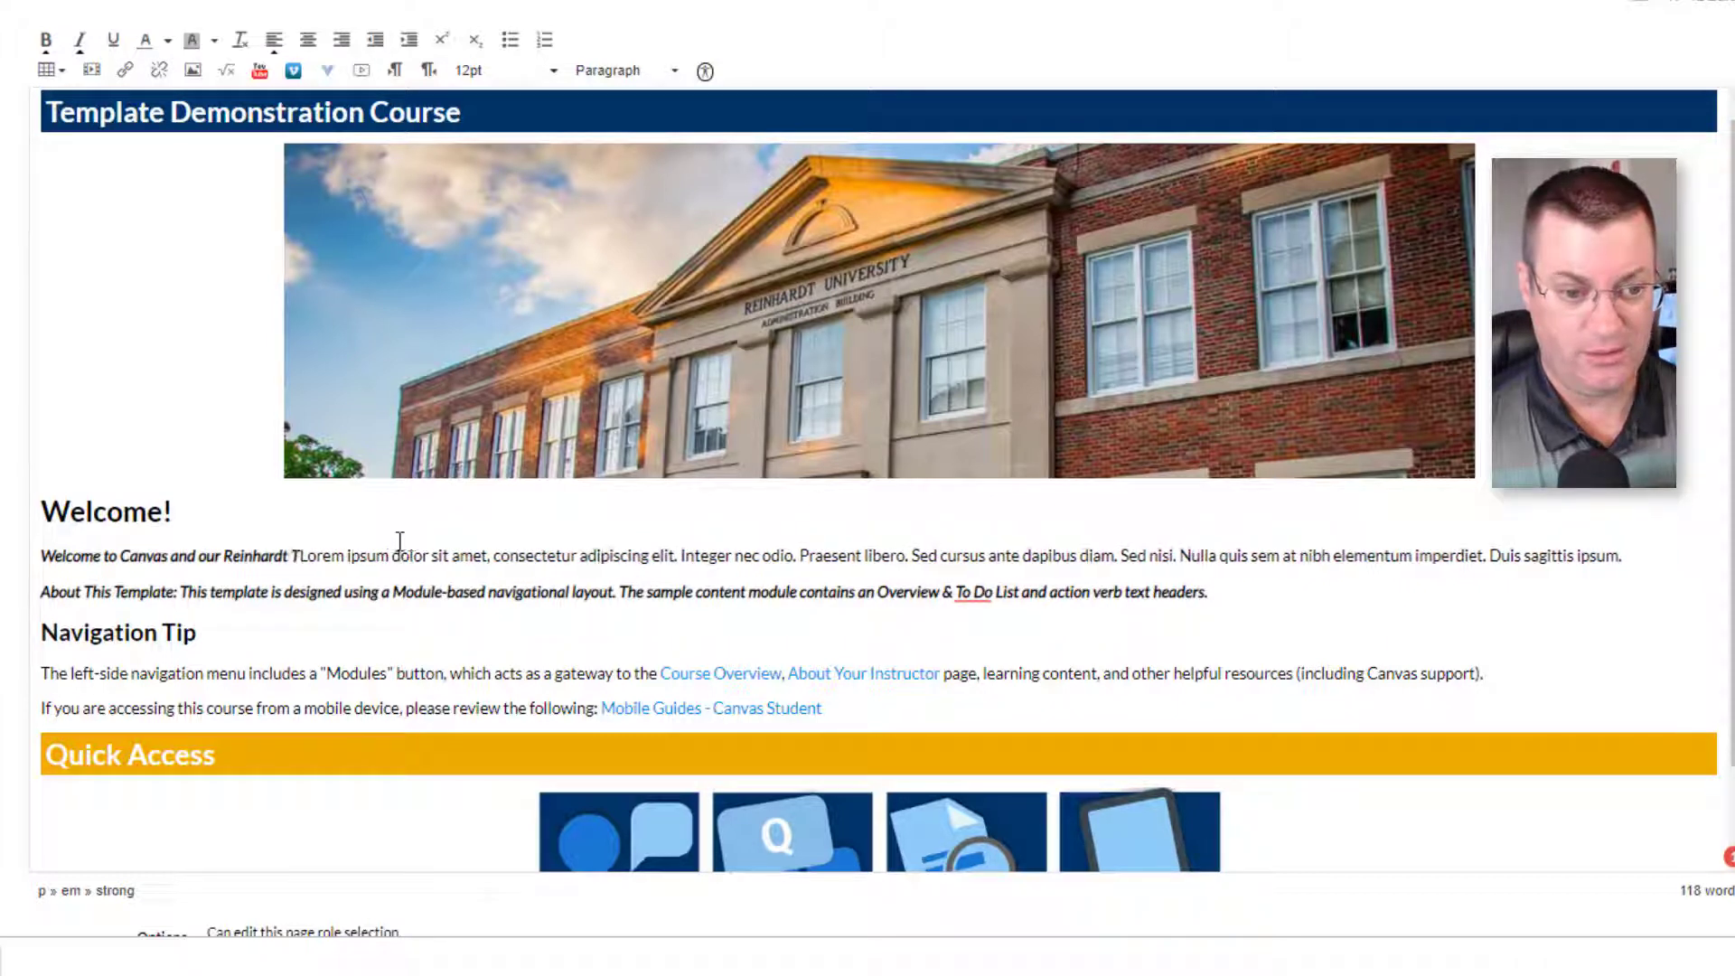
type("emplate!")
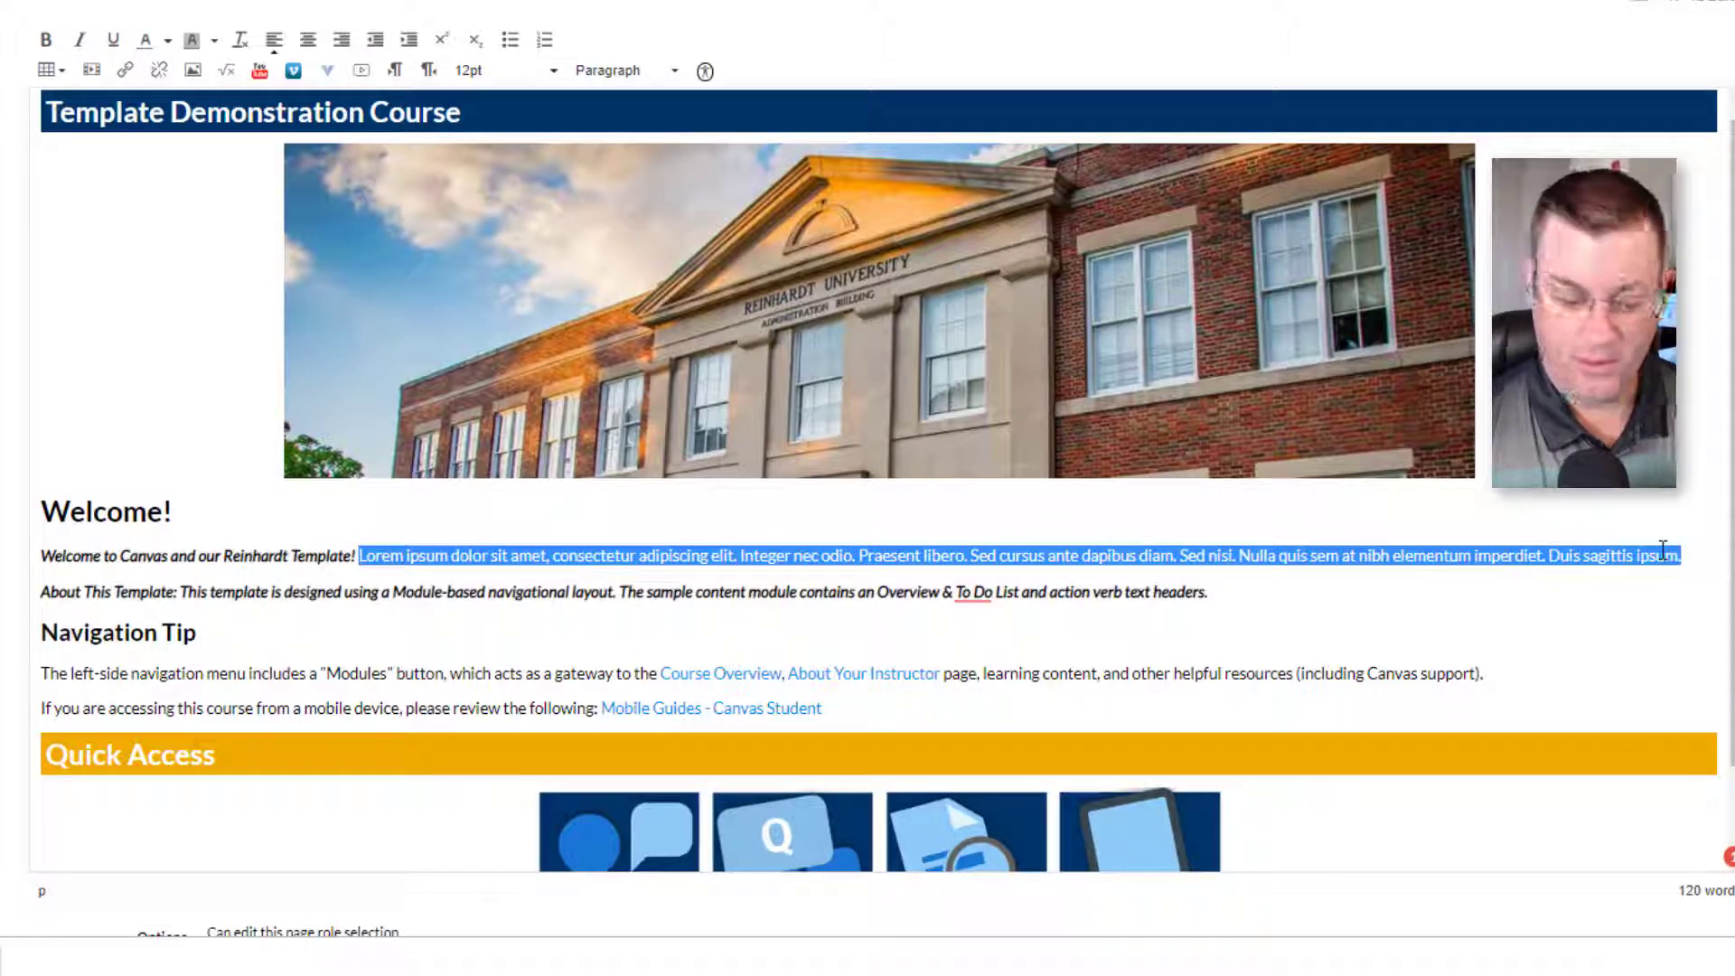
type("In this cours")
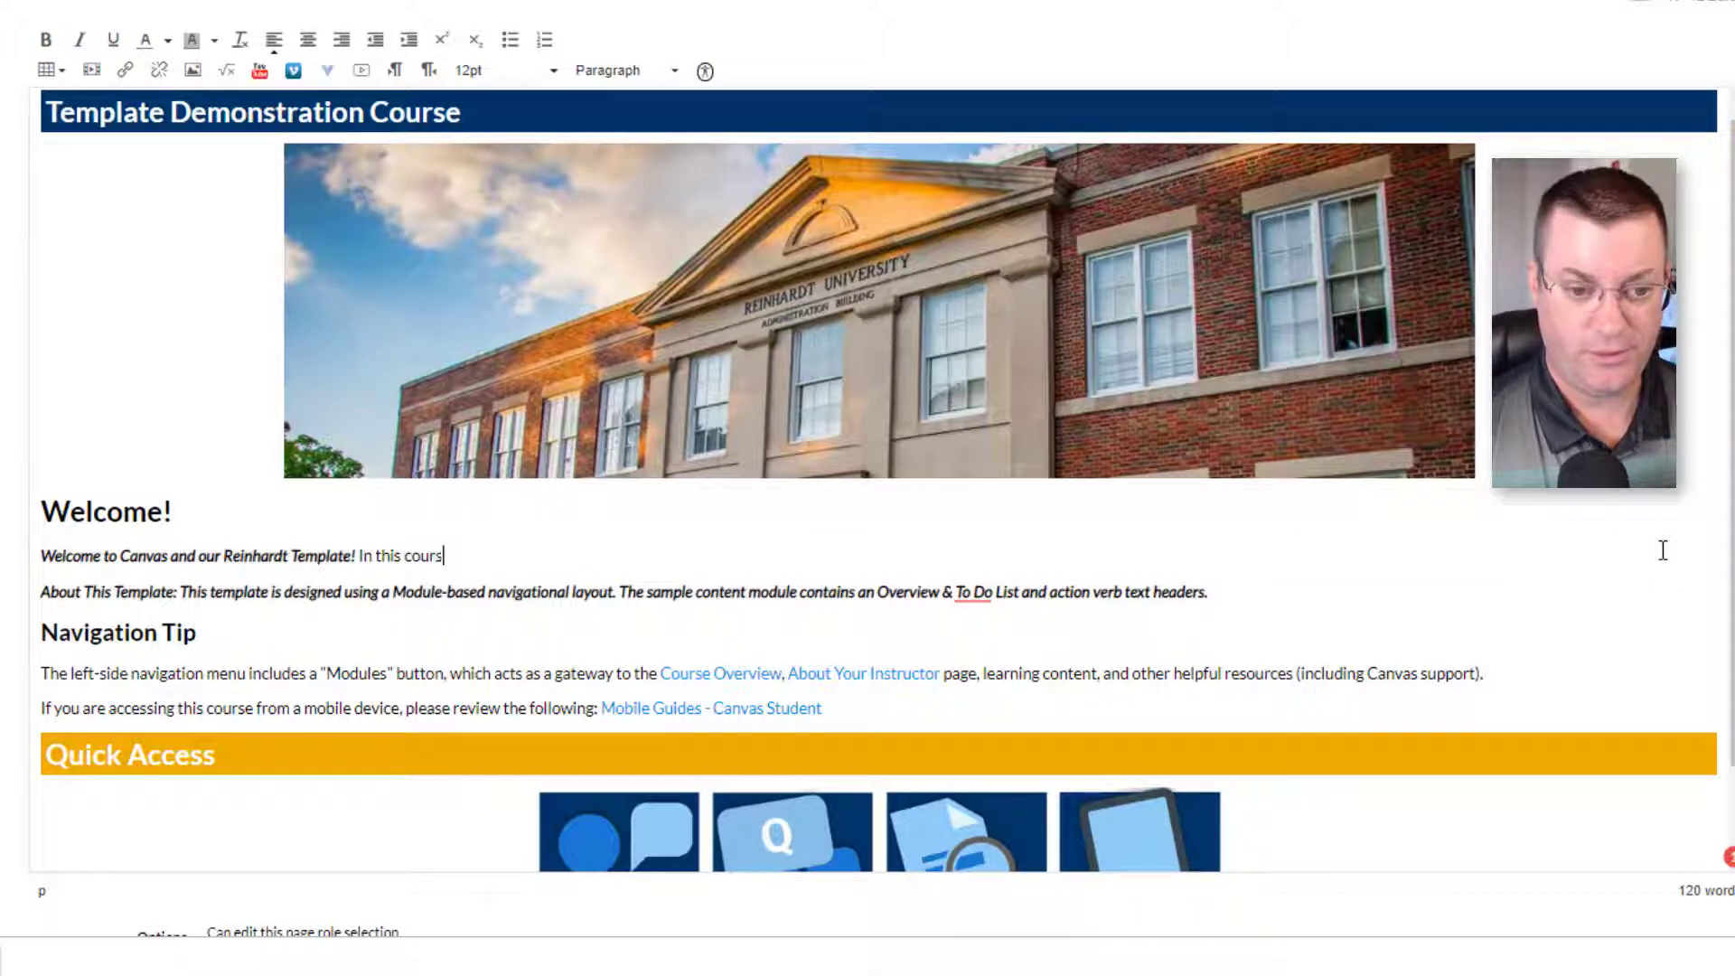
type("e, we will be looking at")
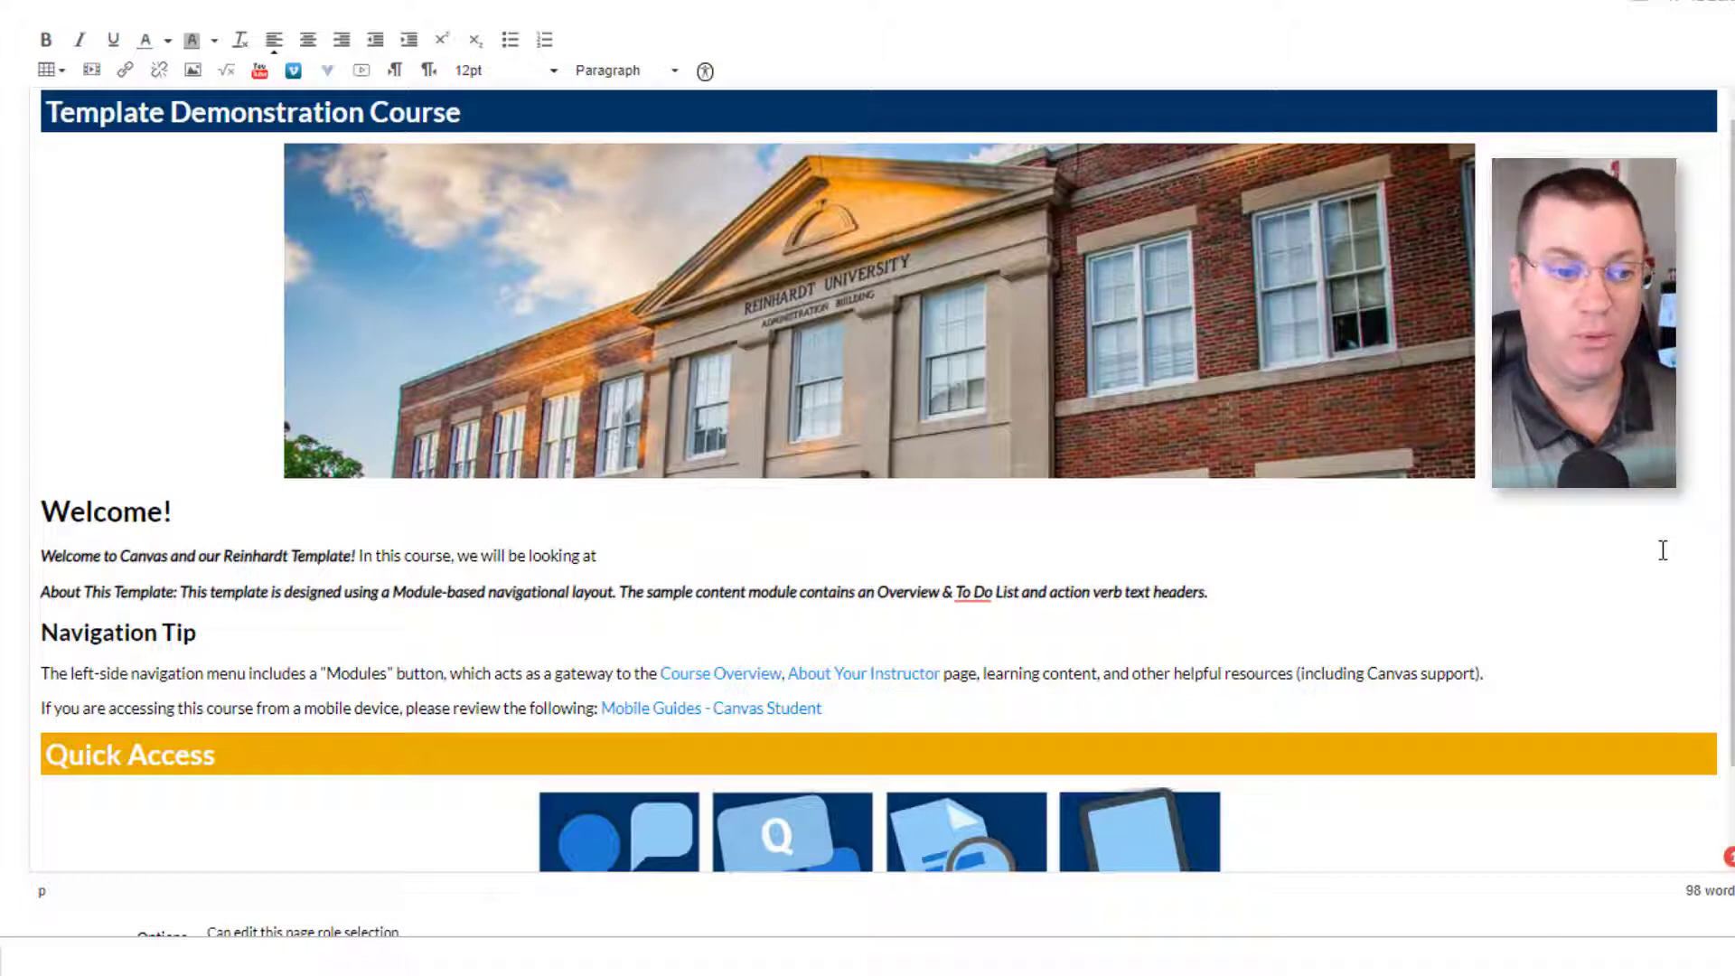
scroll("down", 3)
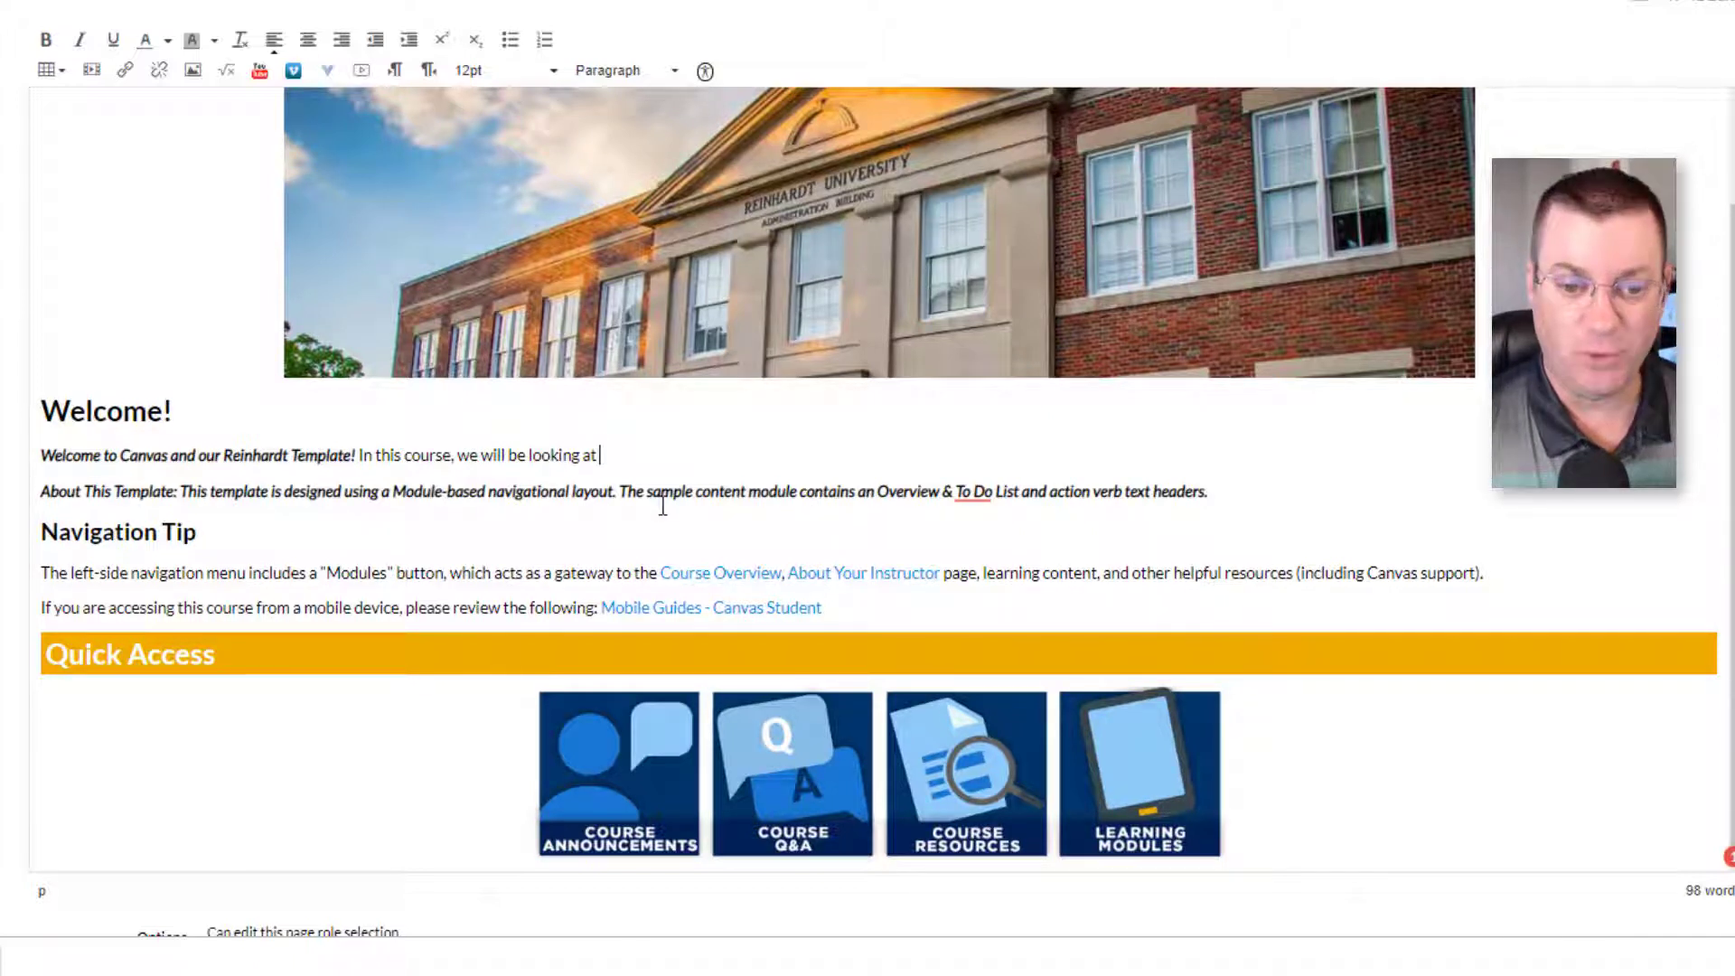
left_click_drag(40, 492, 617, 492)
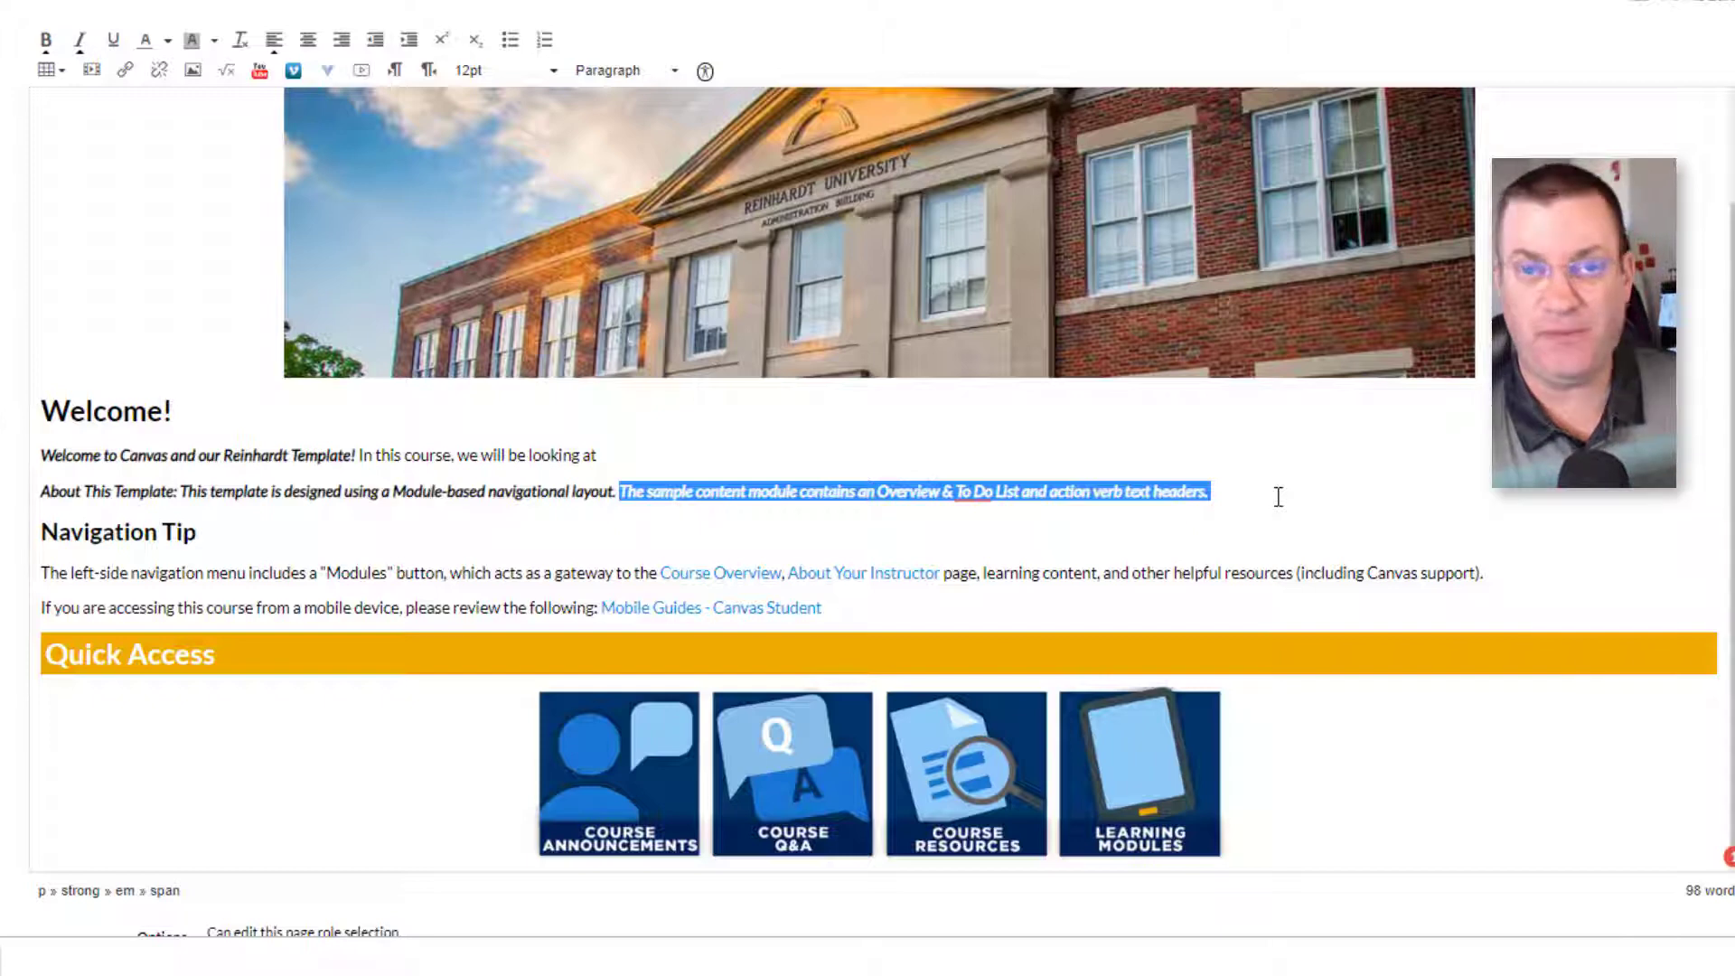
scroll("down", 3)
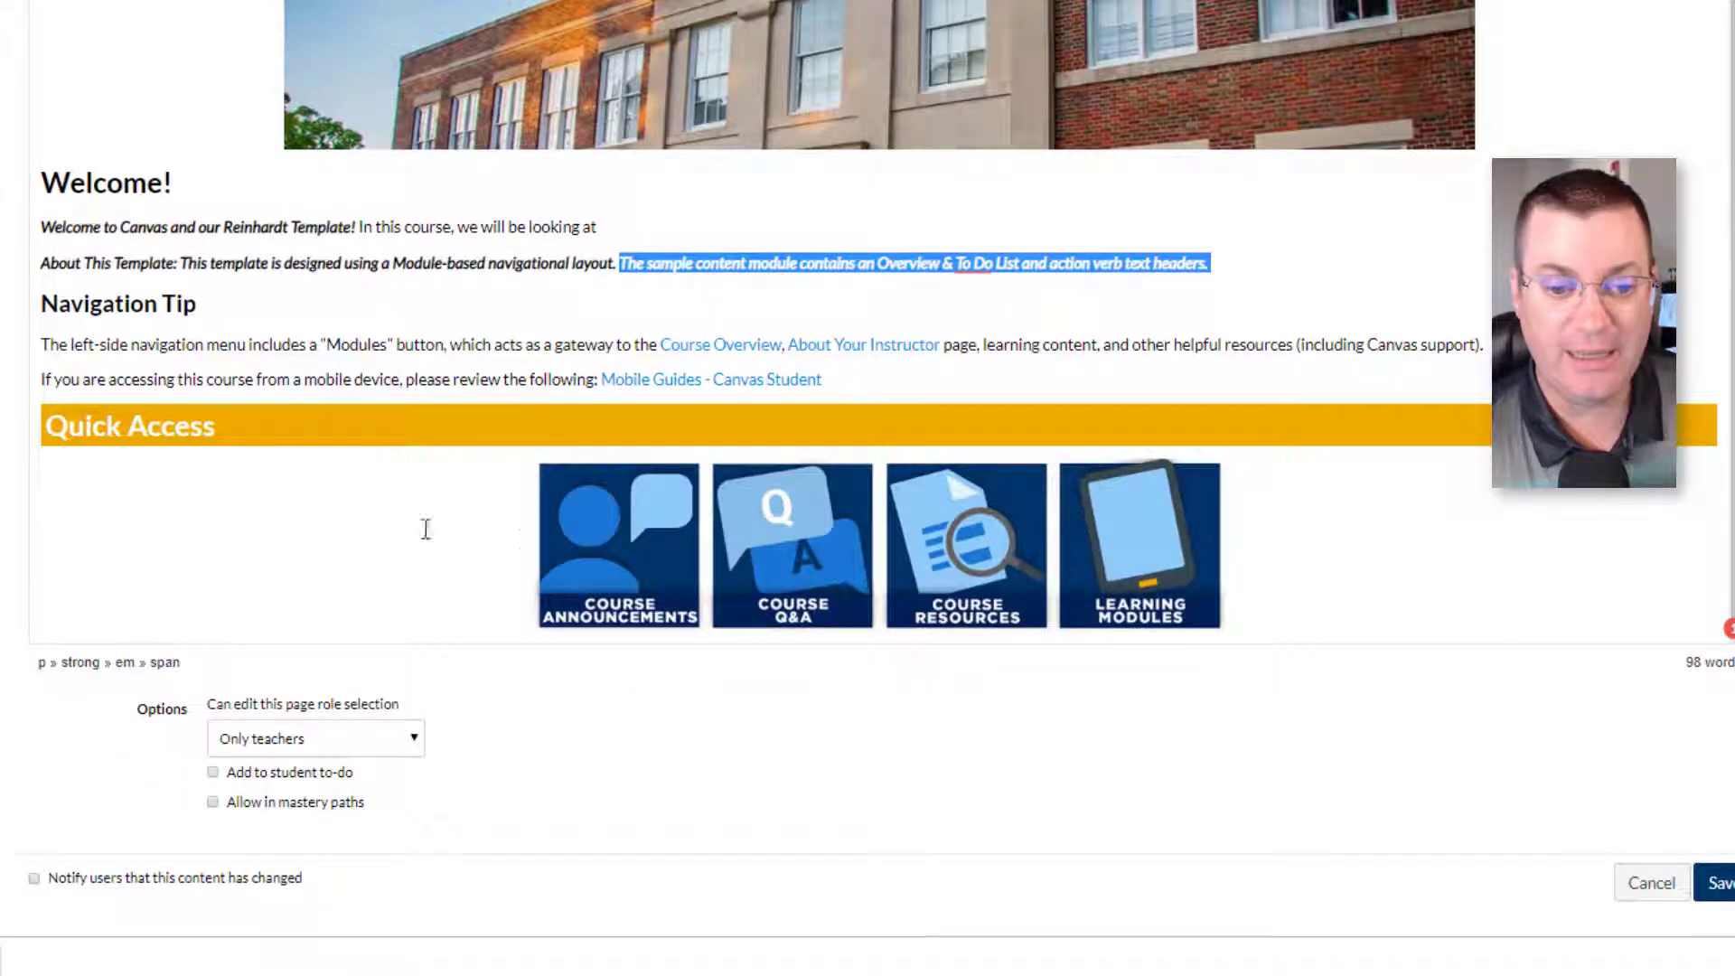
mouse_move(617, 542)
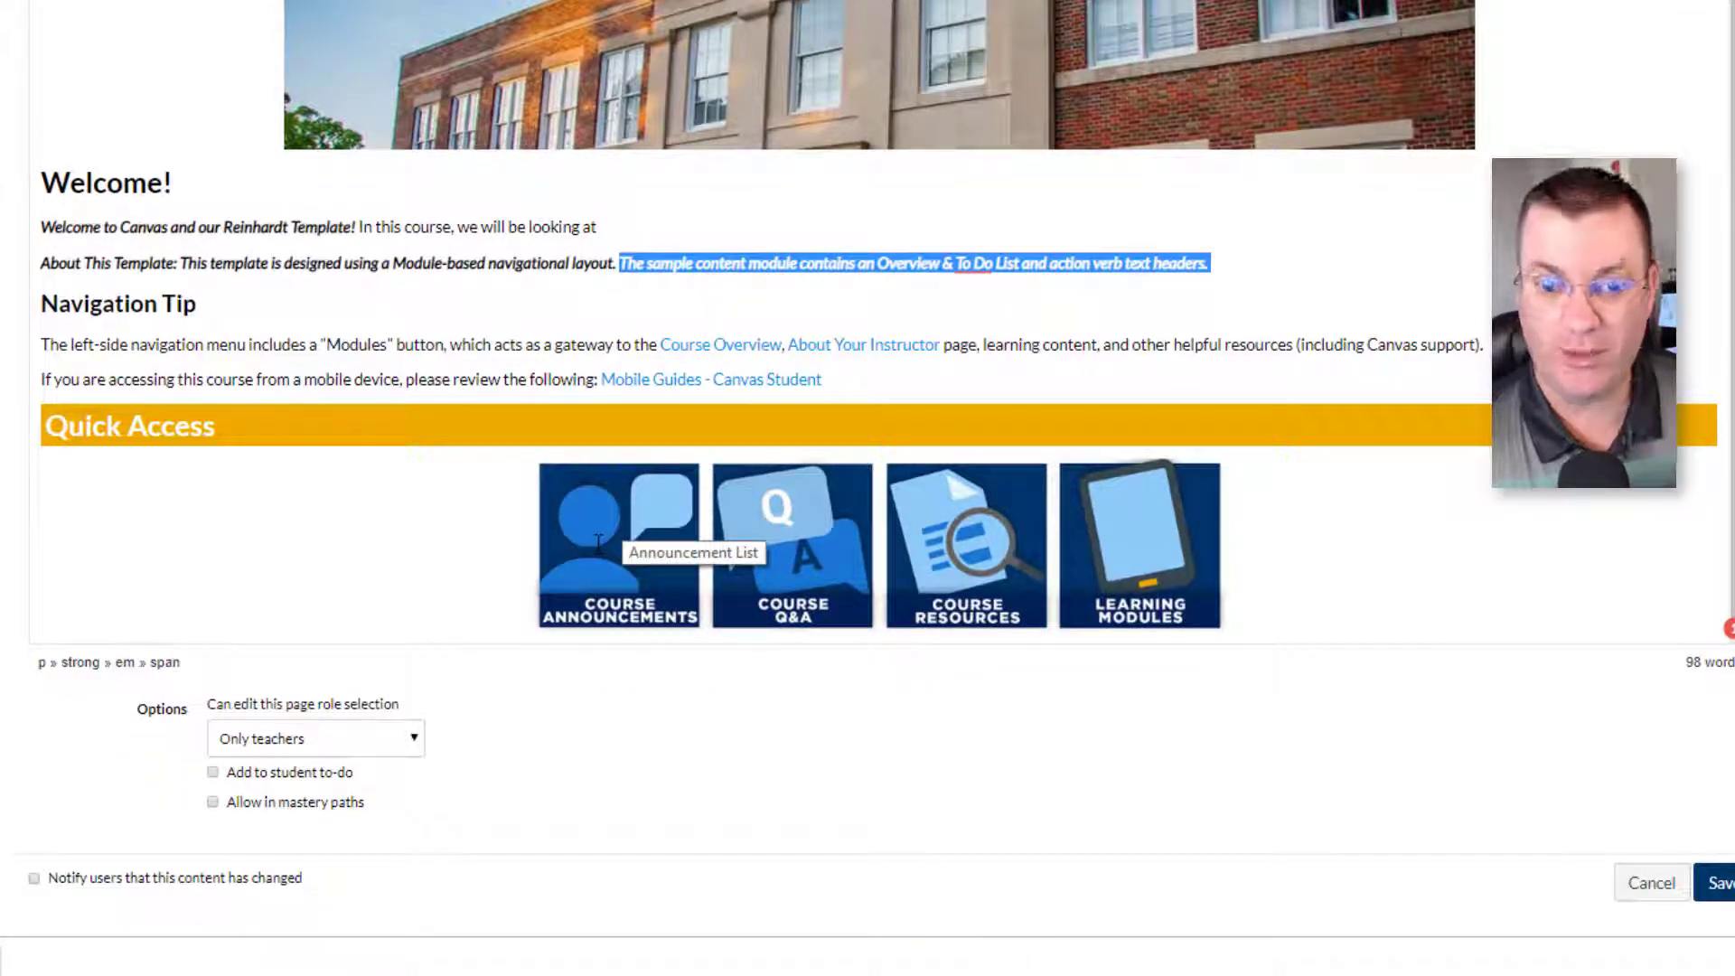
mouse_move(792, 544)
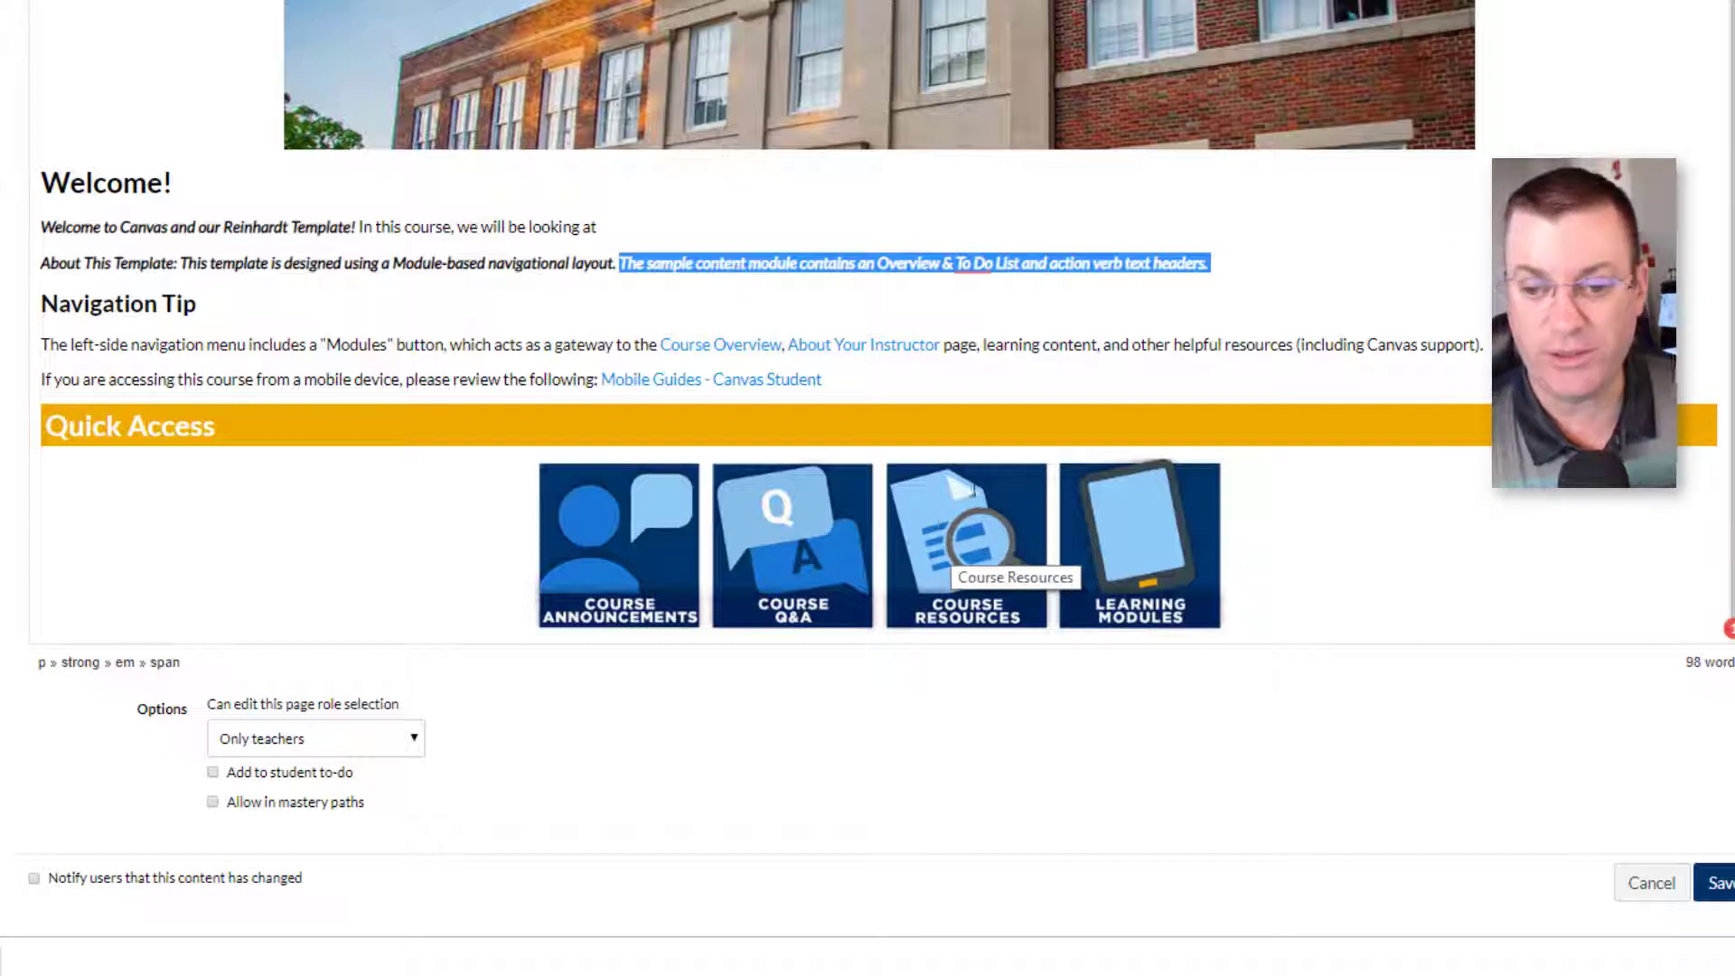
mouse_move(1172, 556)
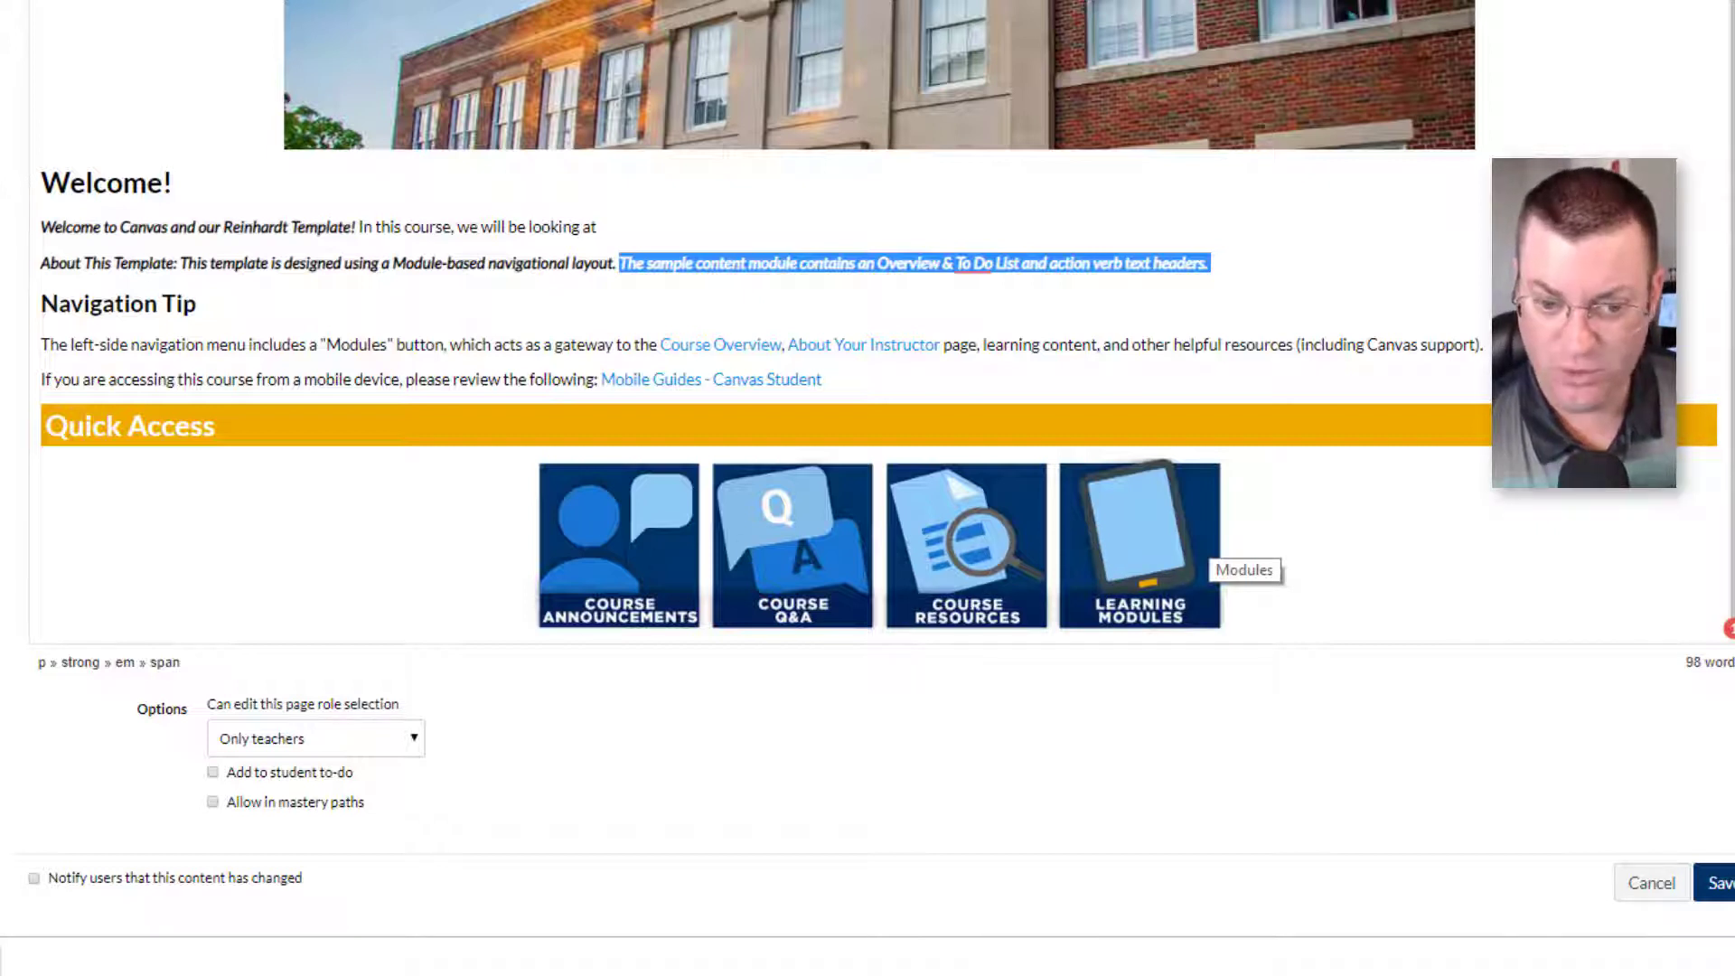
mouse_move(792, 544)
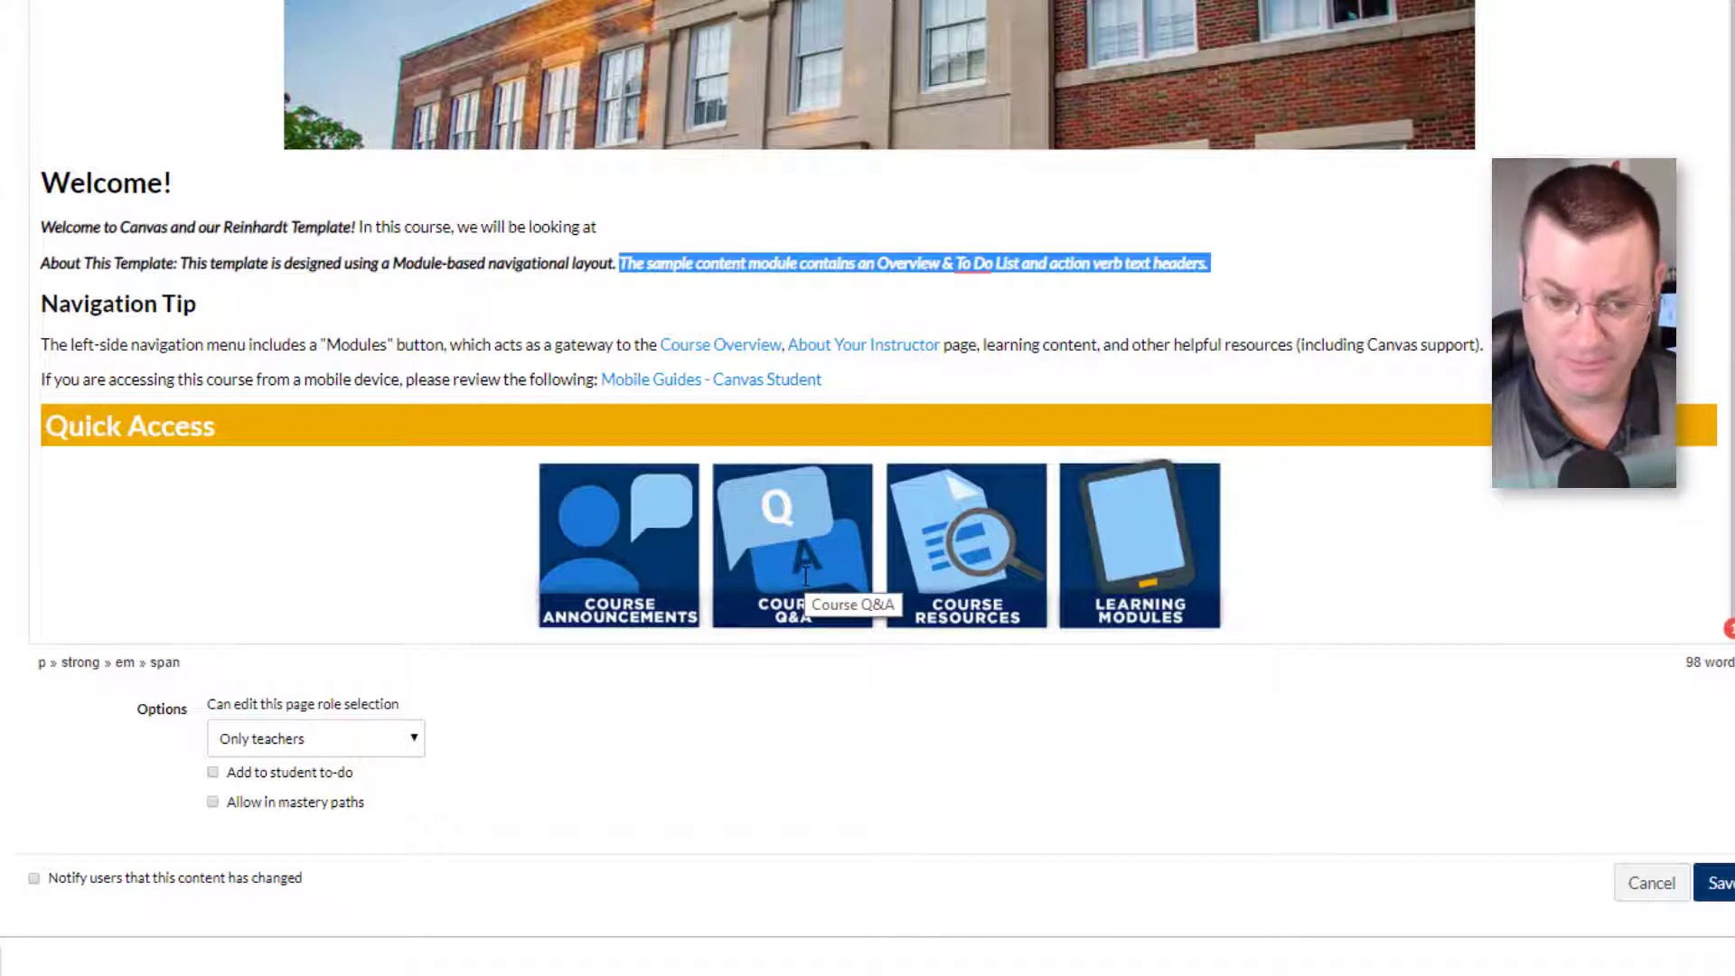
- Delete the Course Q&A Quick Access image and select the Learning Modules image
left_click(792, 544)
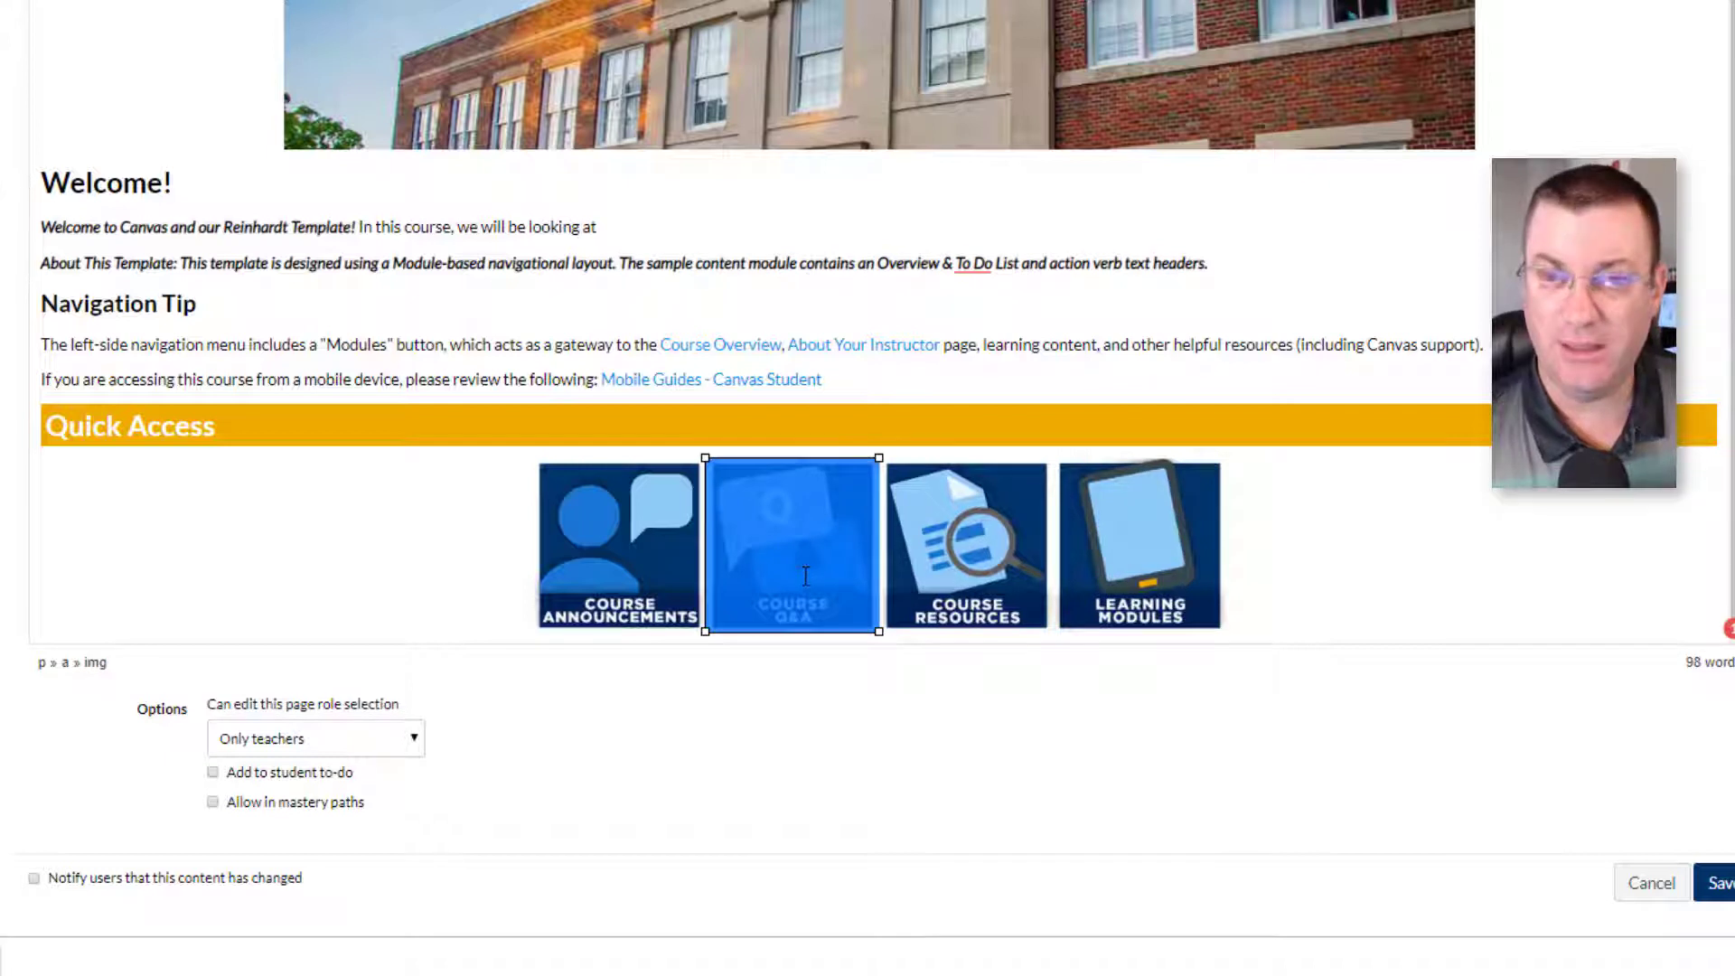
key("Delete")
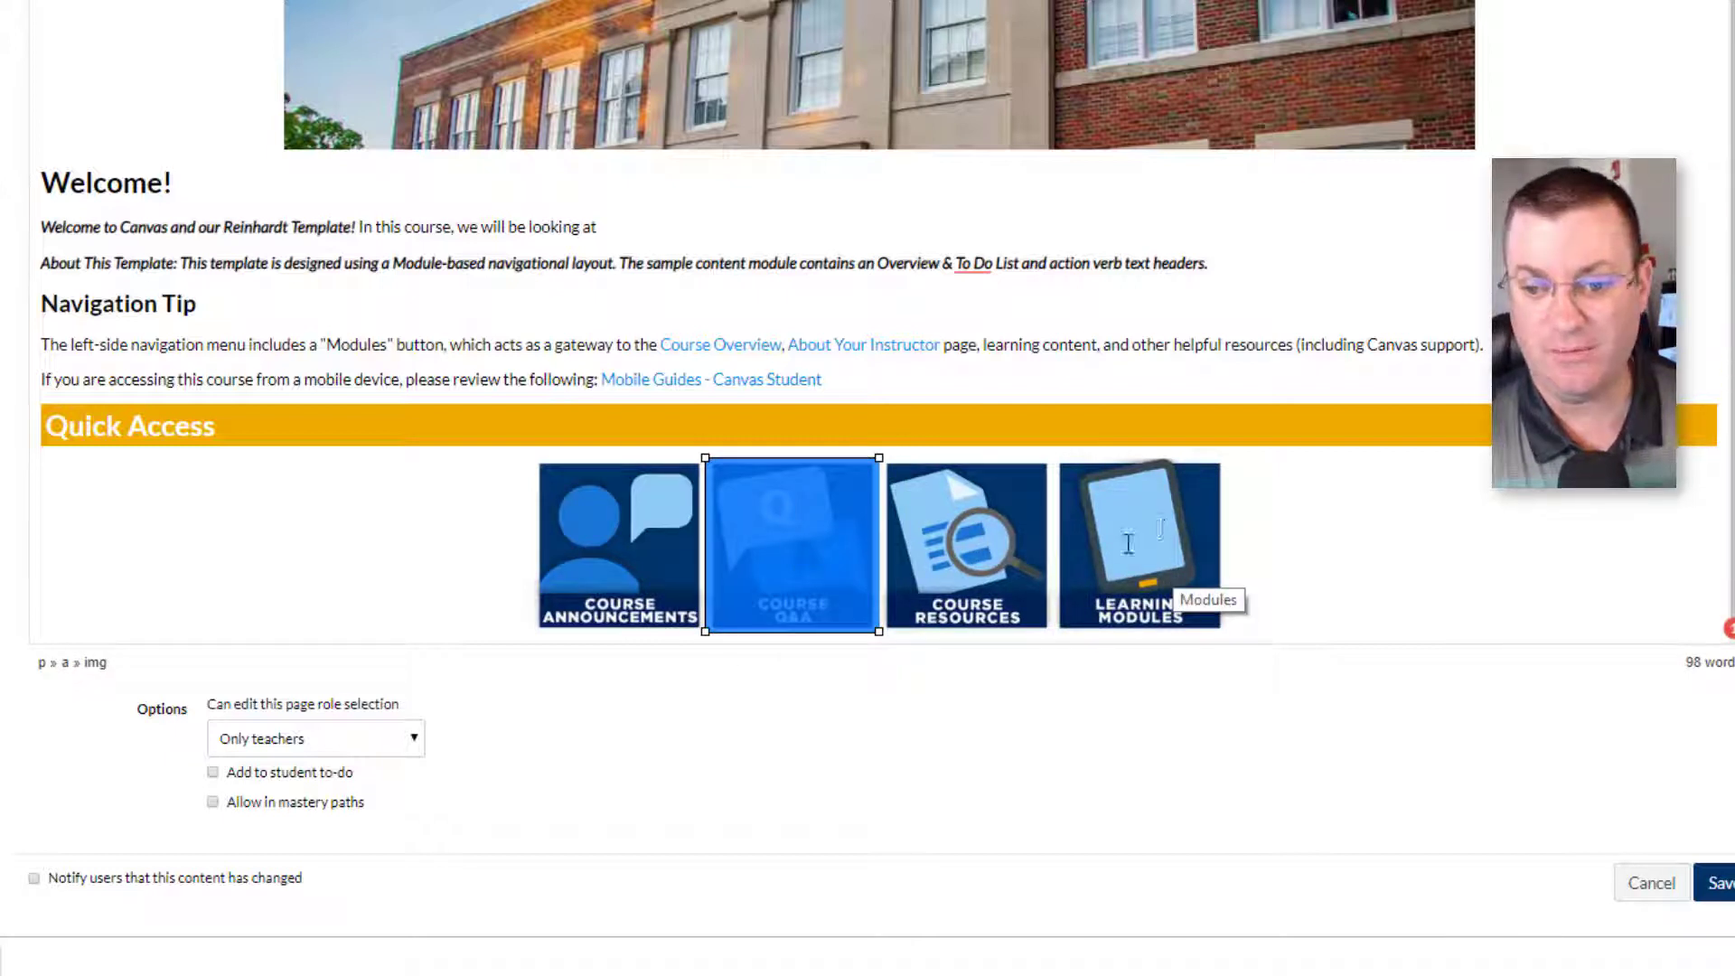
left_click(1140, 543)
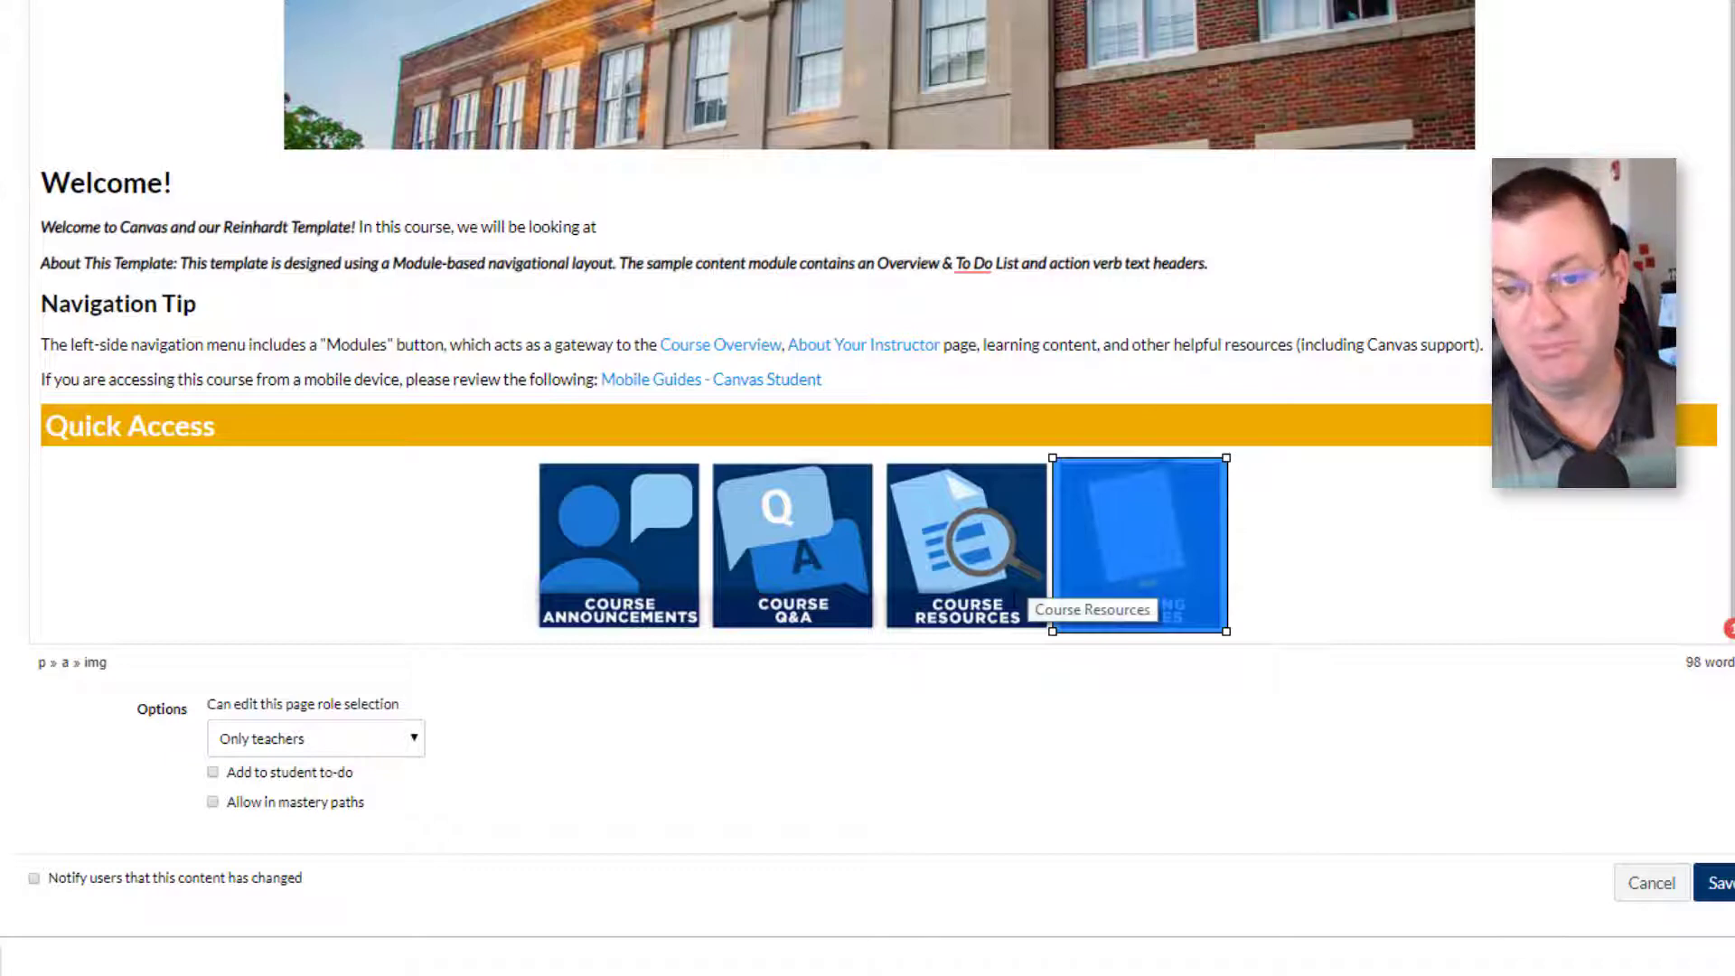
scroll("down", 3)
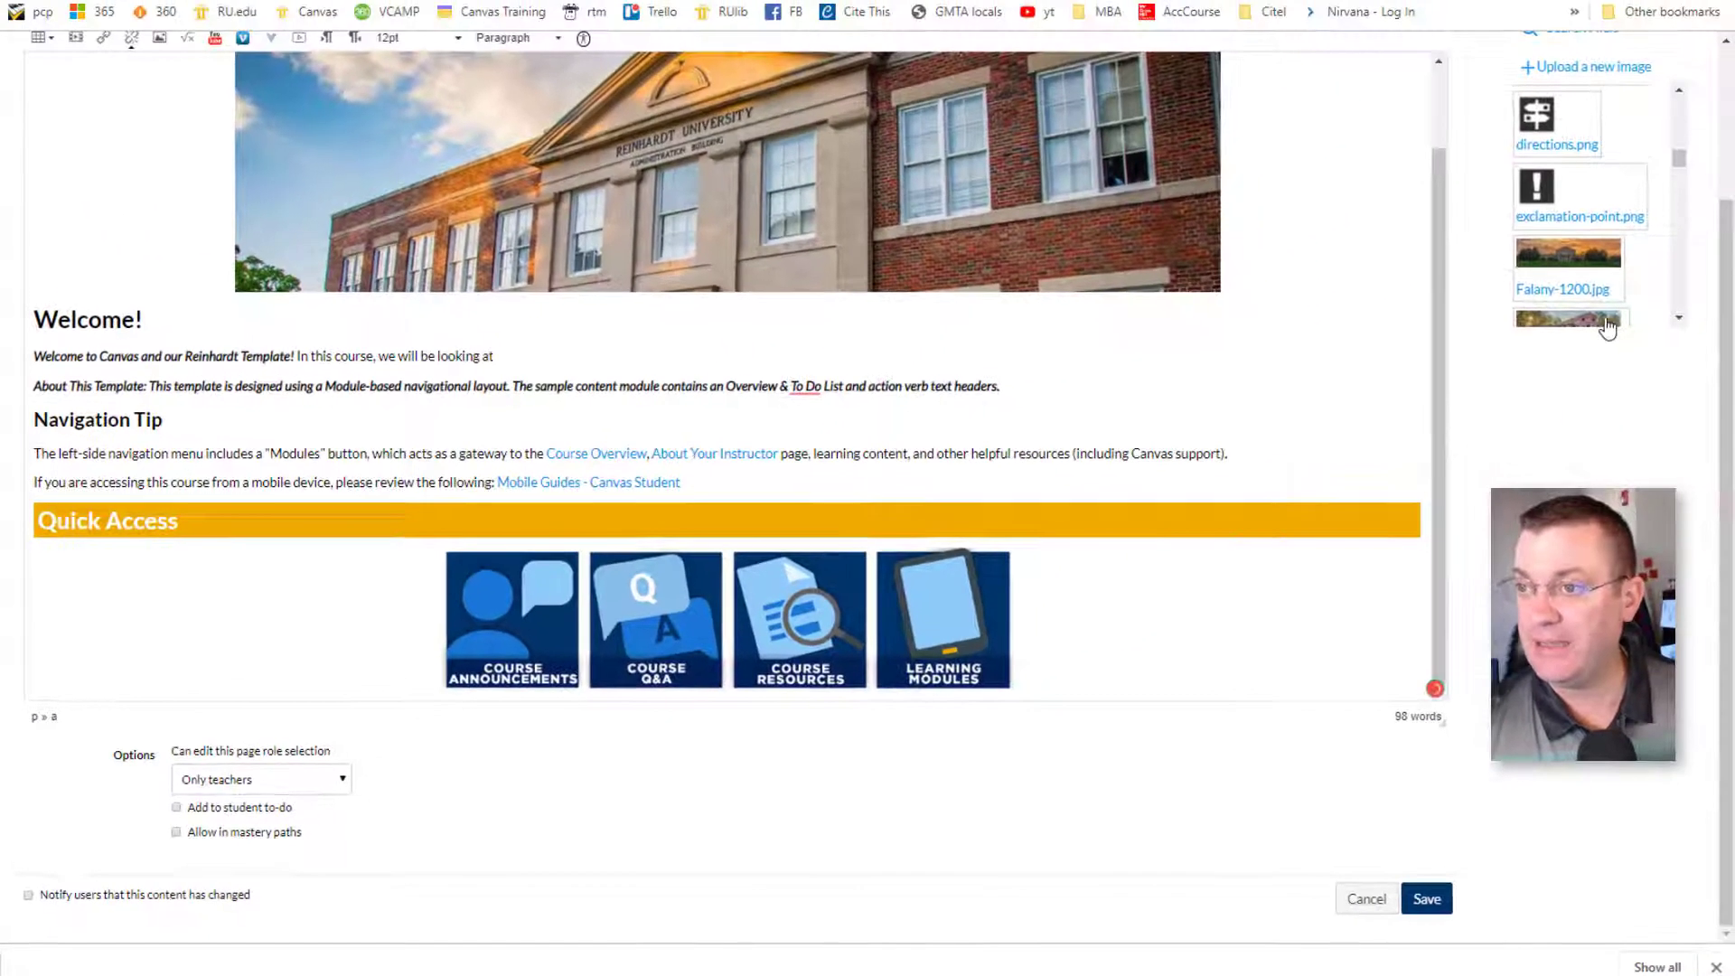
- Insert Course-Image-AnH.jpg as a fifth Quick Access tile after Learning Modules
scroll("down", 3)
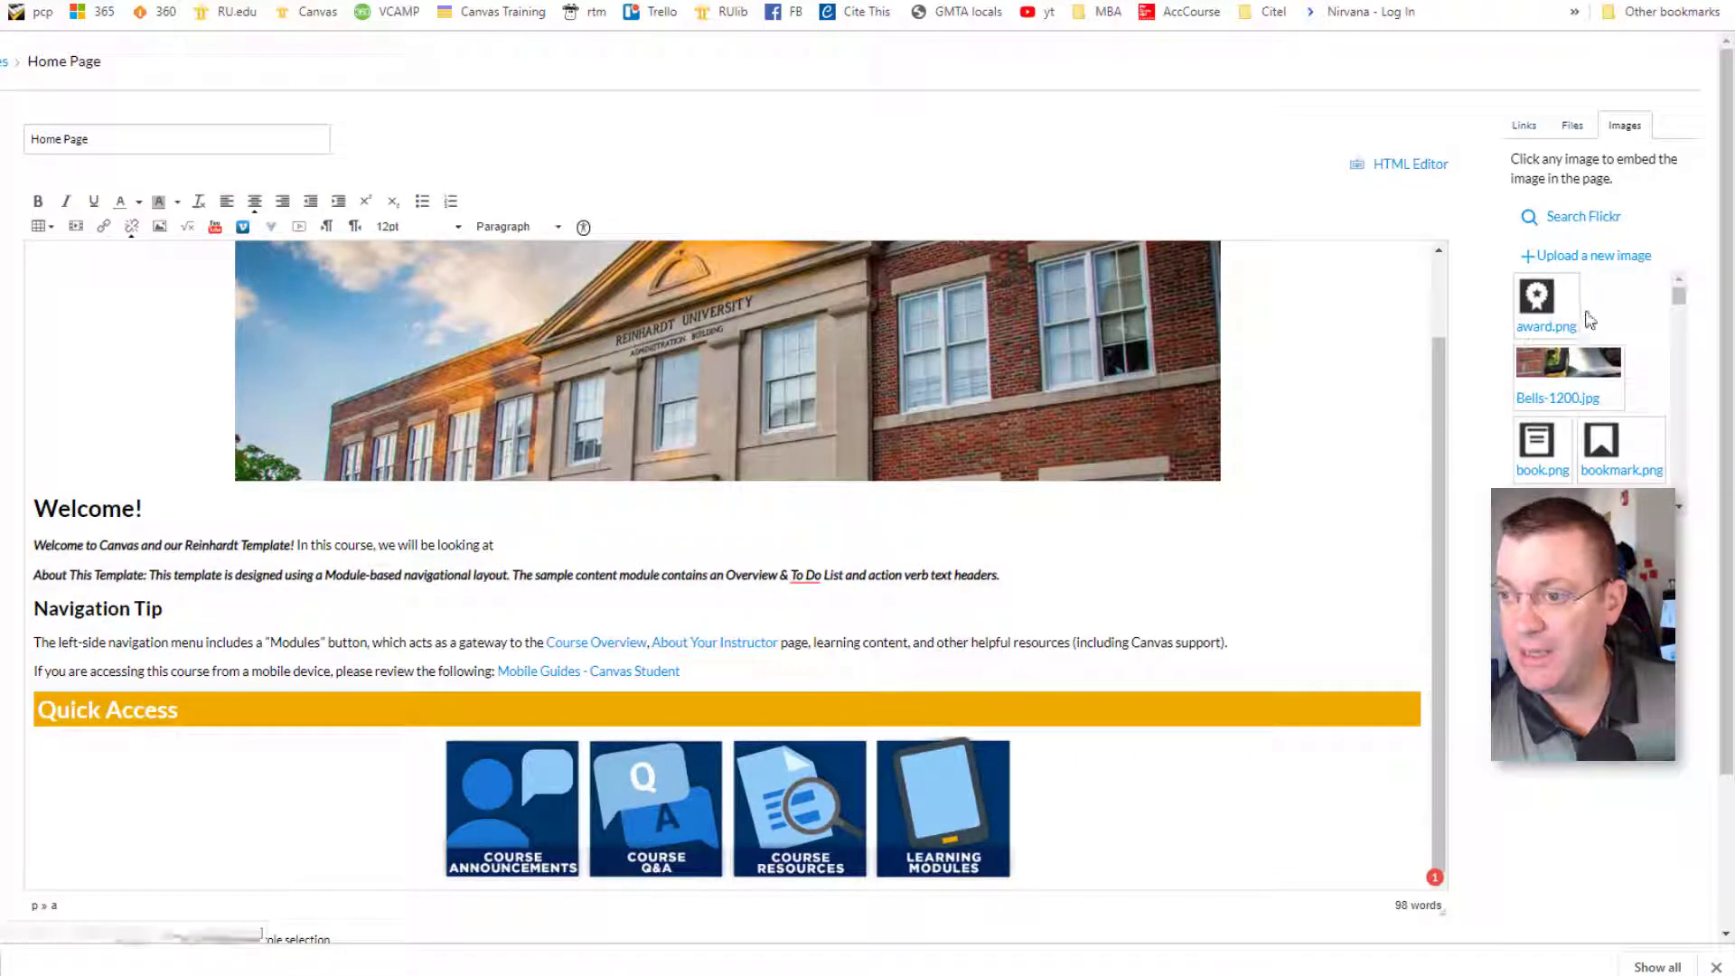
scroll("down", 3)
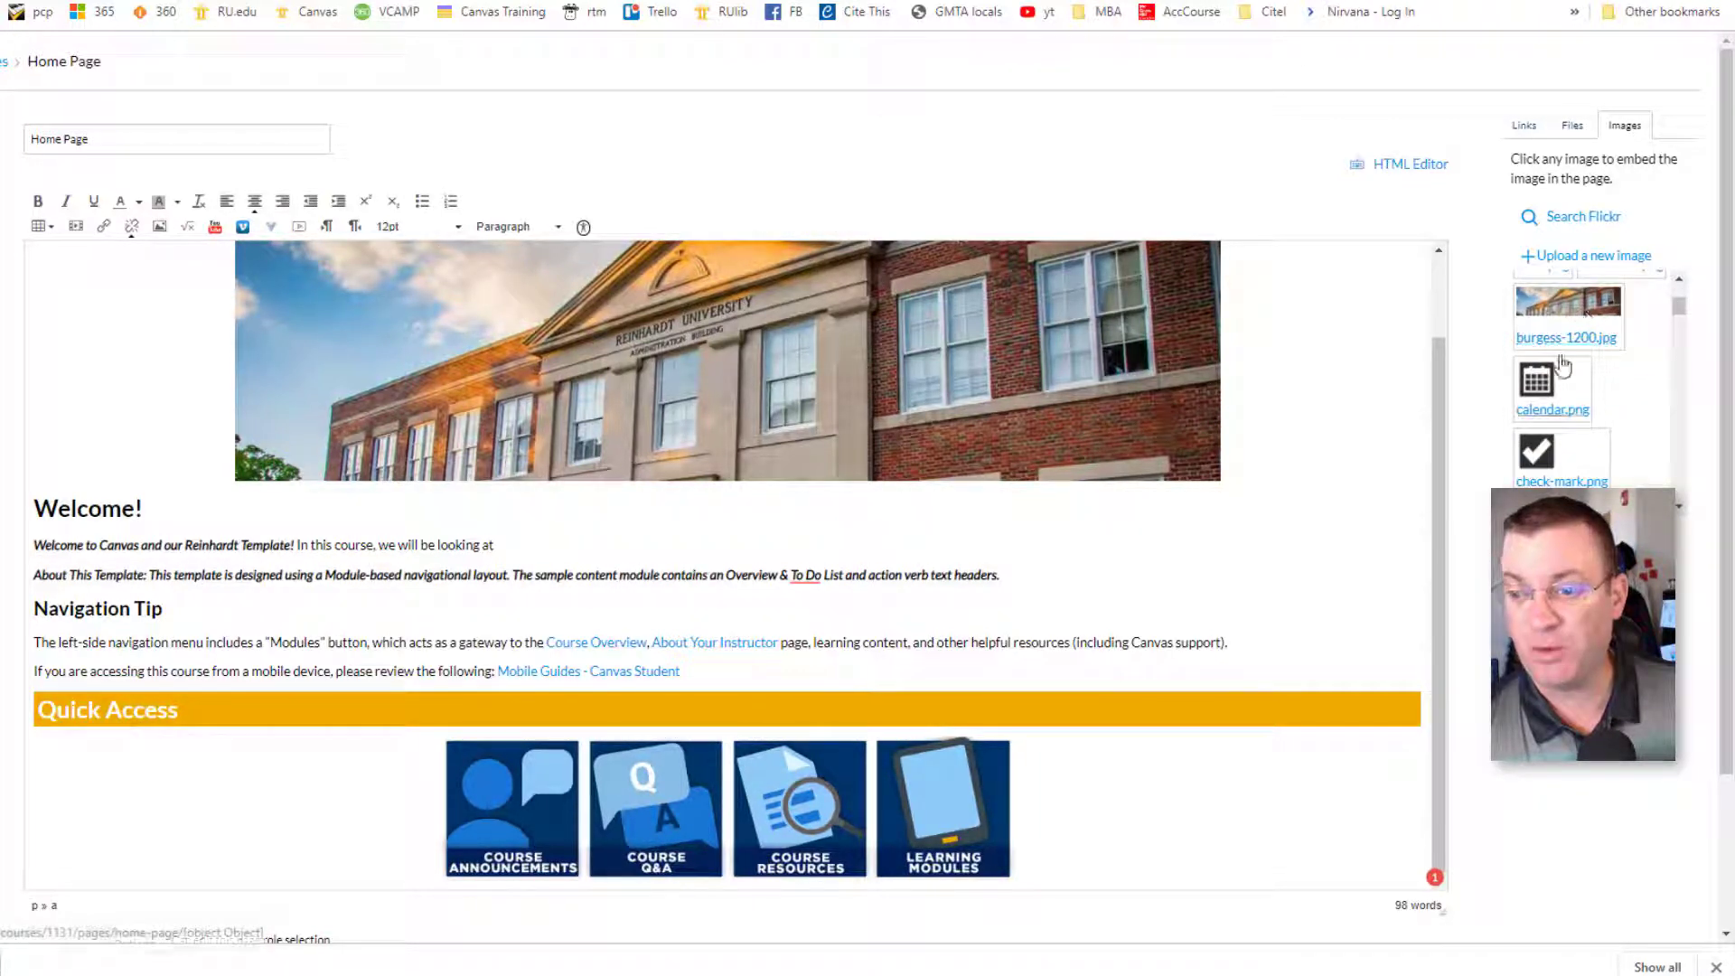
scroll("down", 3)
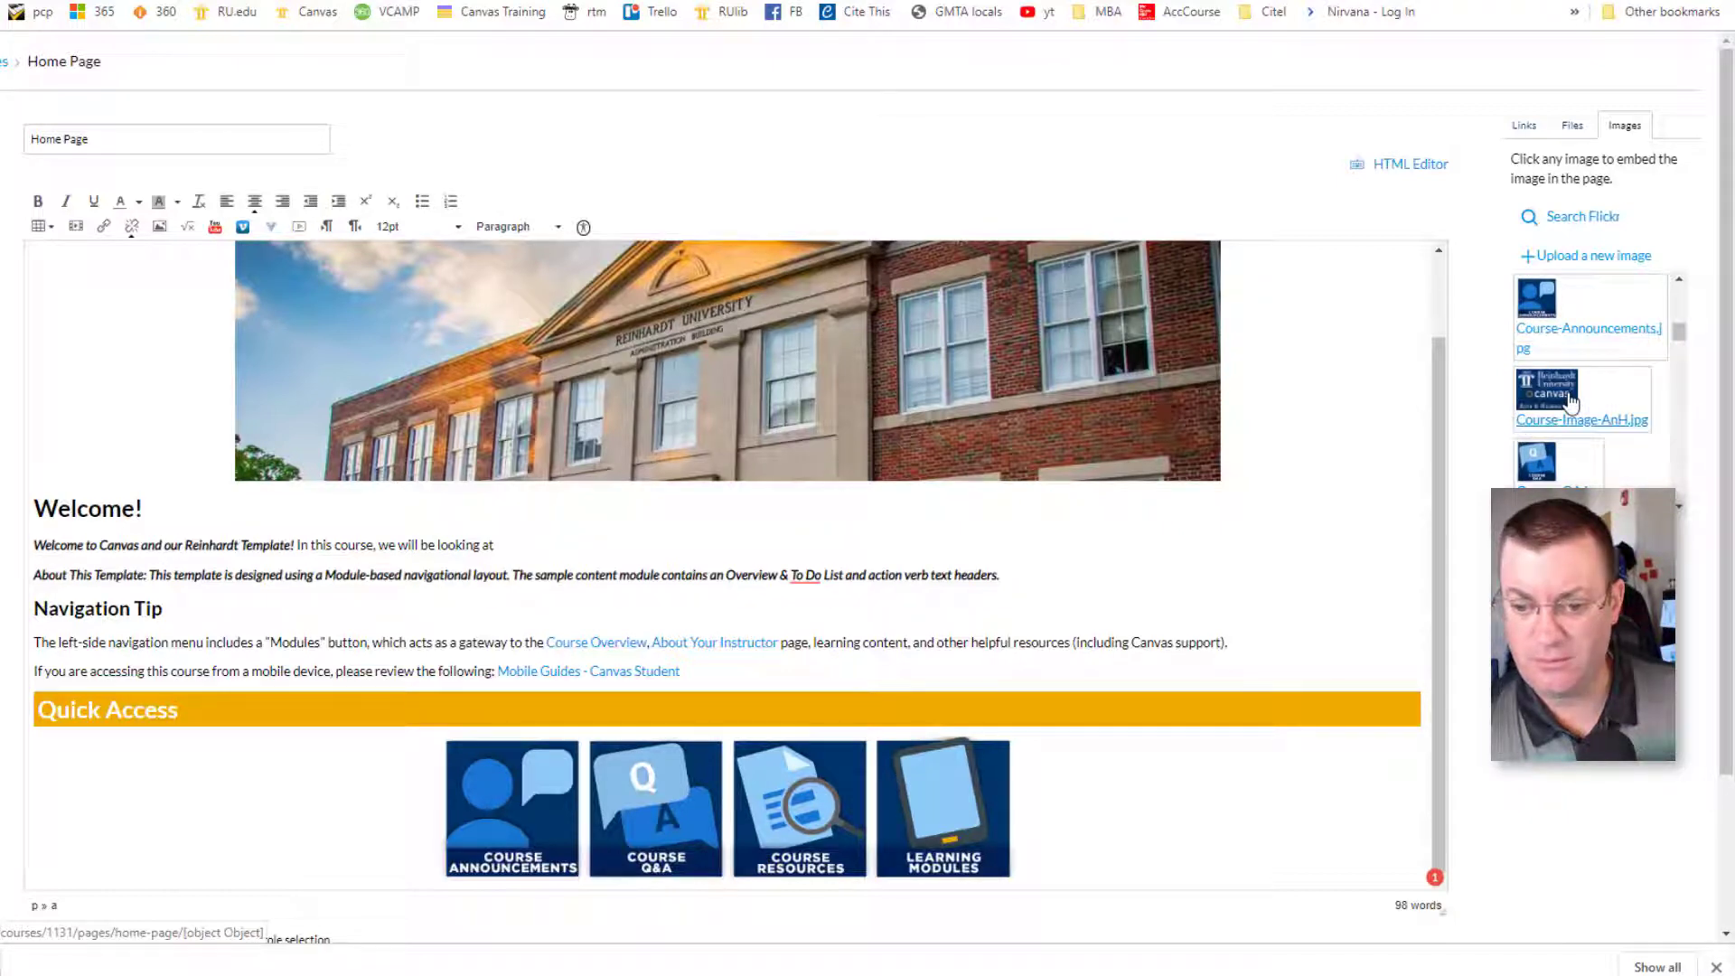
left_click(1582, 393)
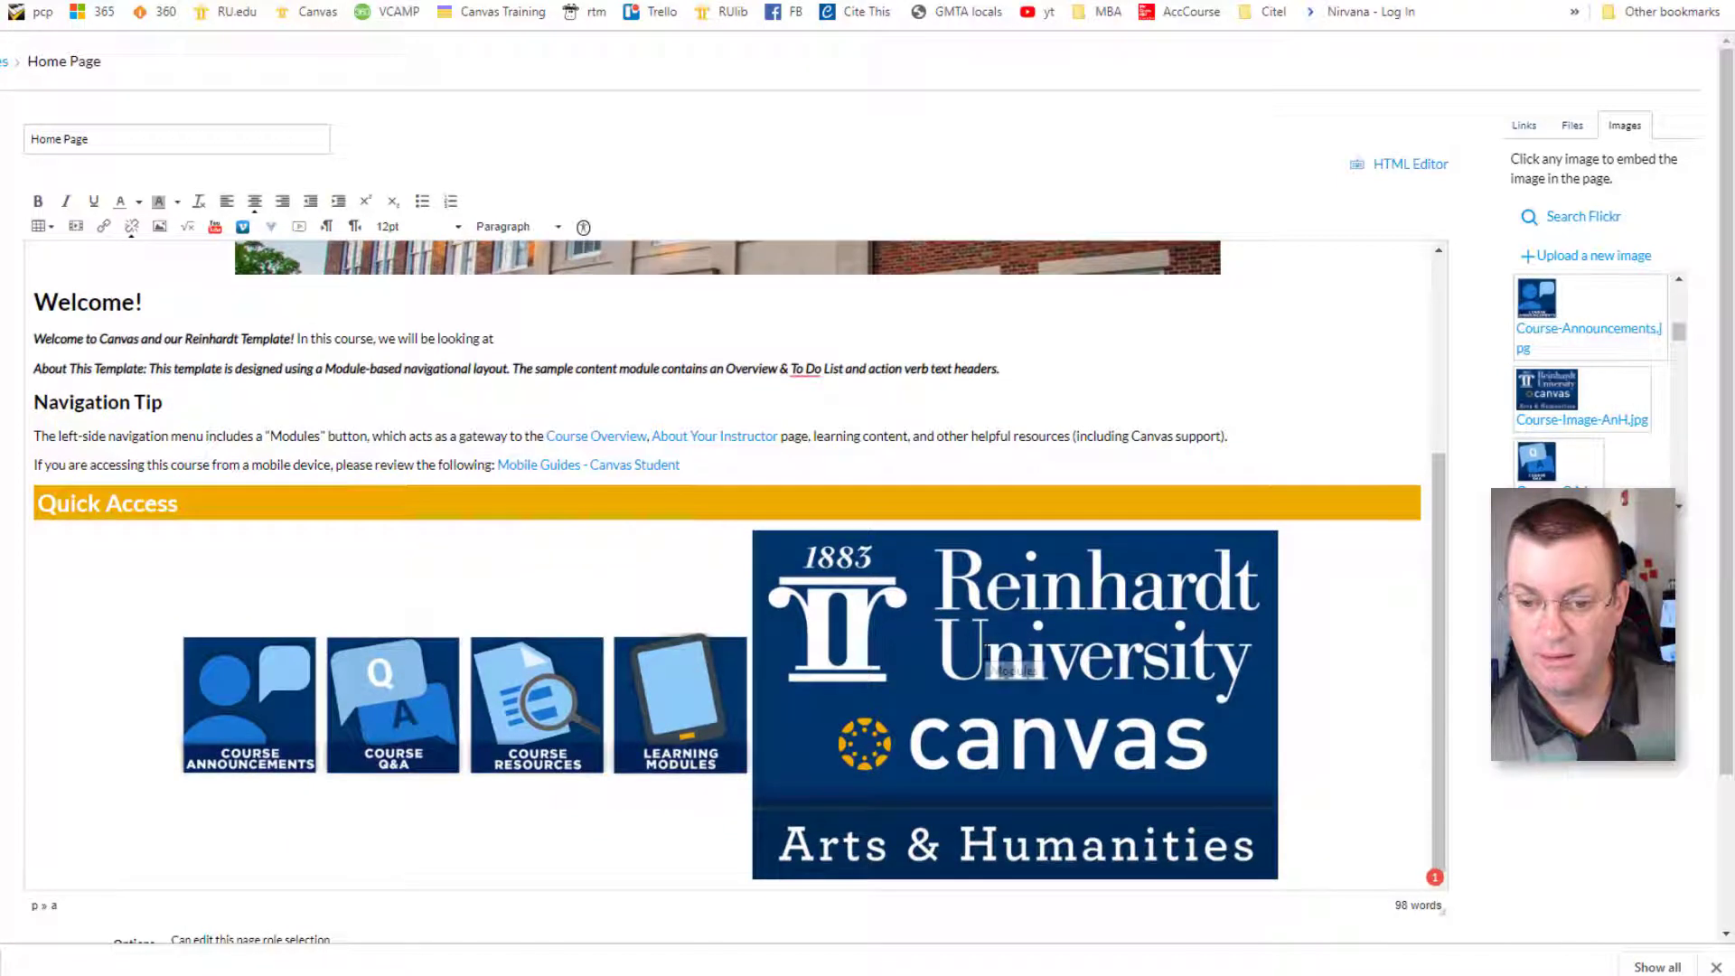
left_click(1013, 704)
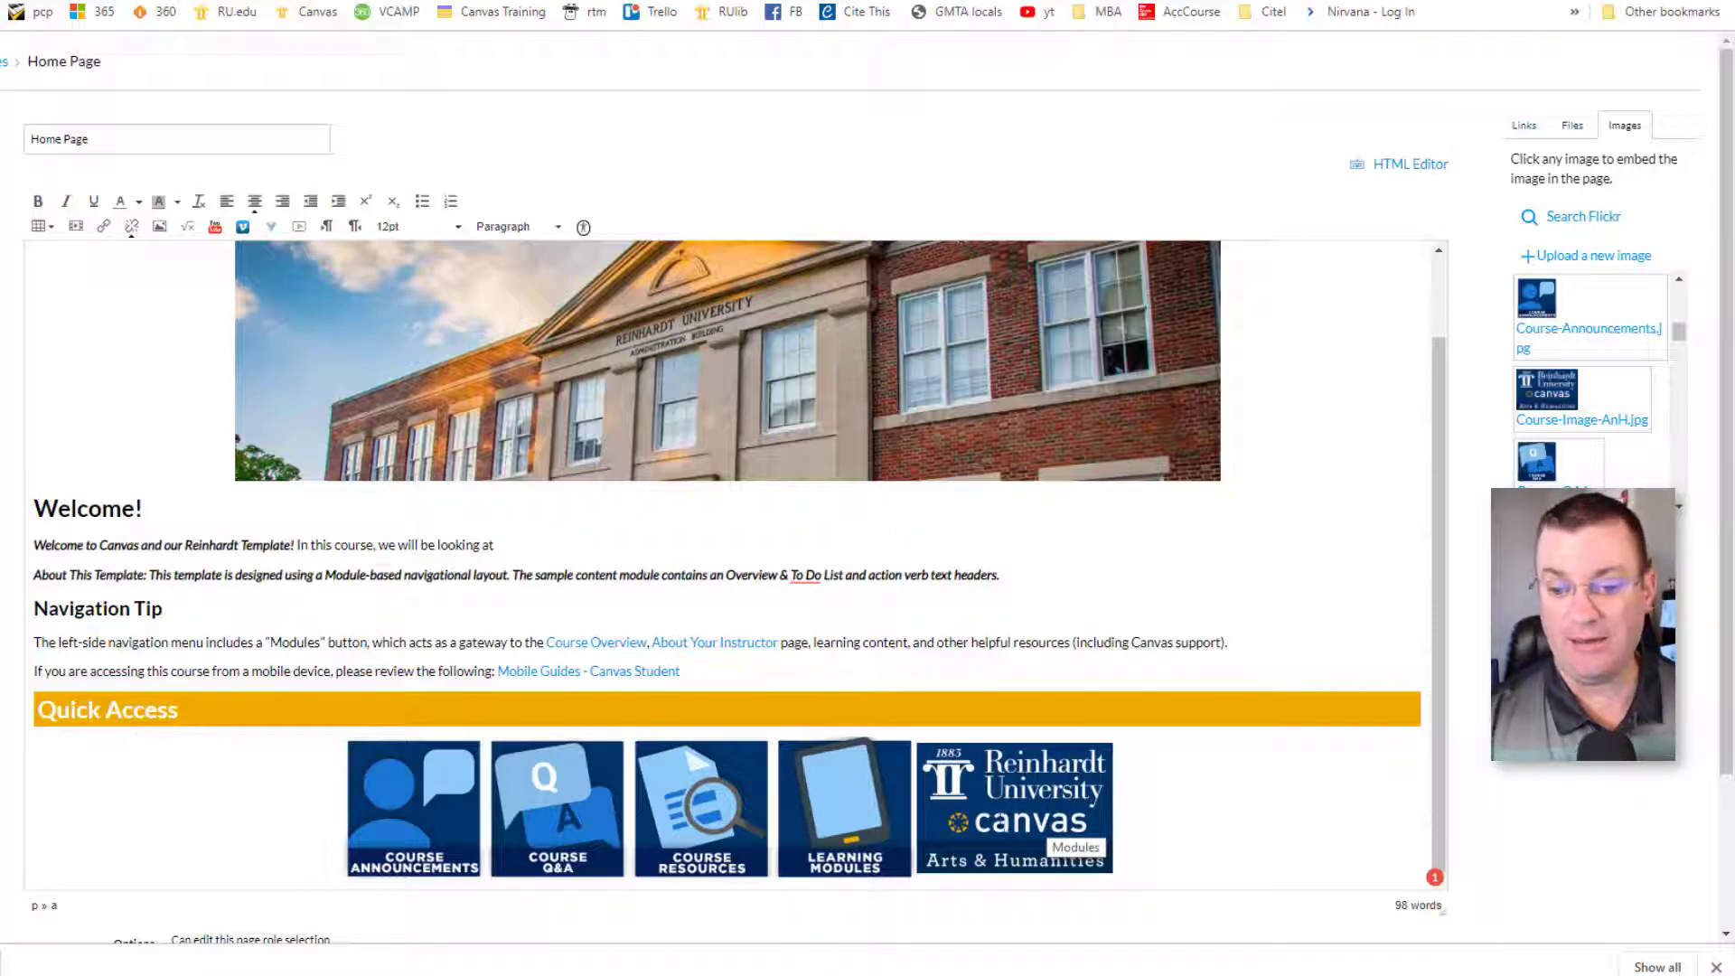
left_click(1014, 806)
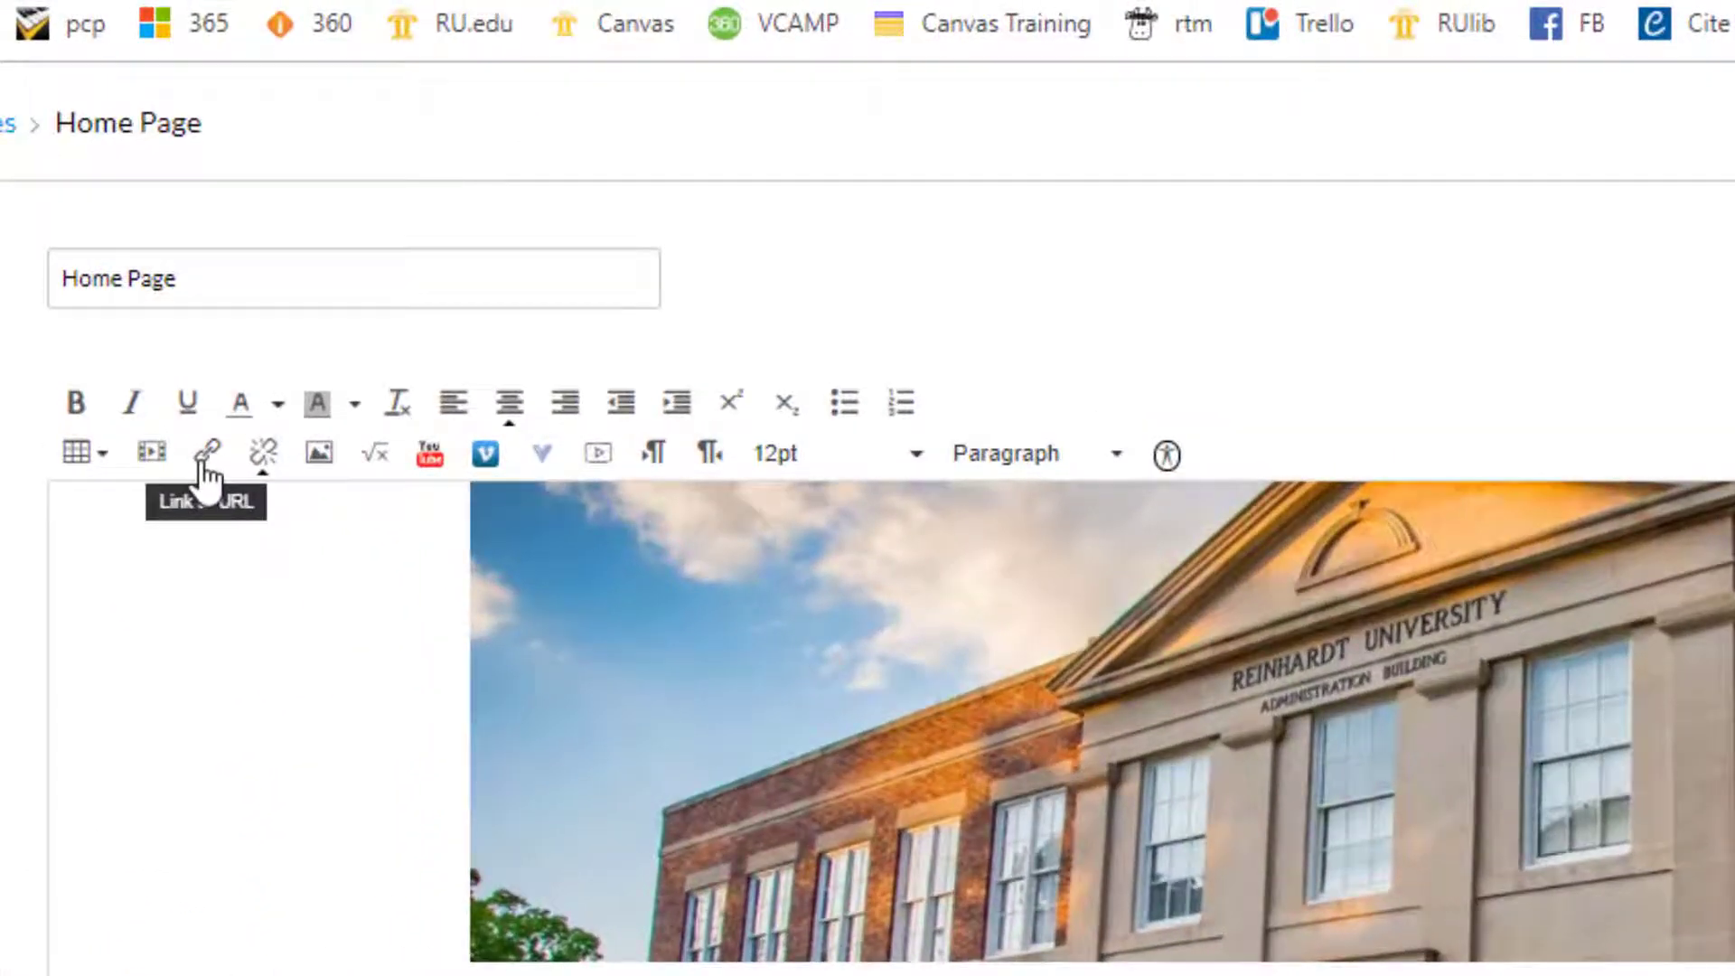
- Start linking the new image and copy the Reinhardt Arts & Humanities Faculty page URL
left_click(207, 453)
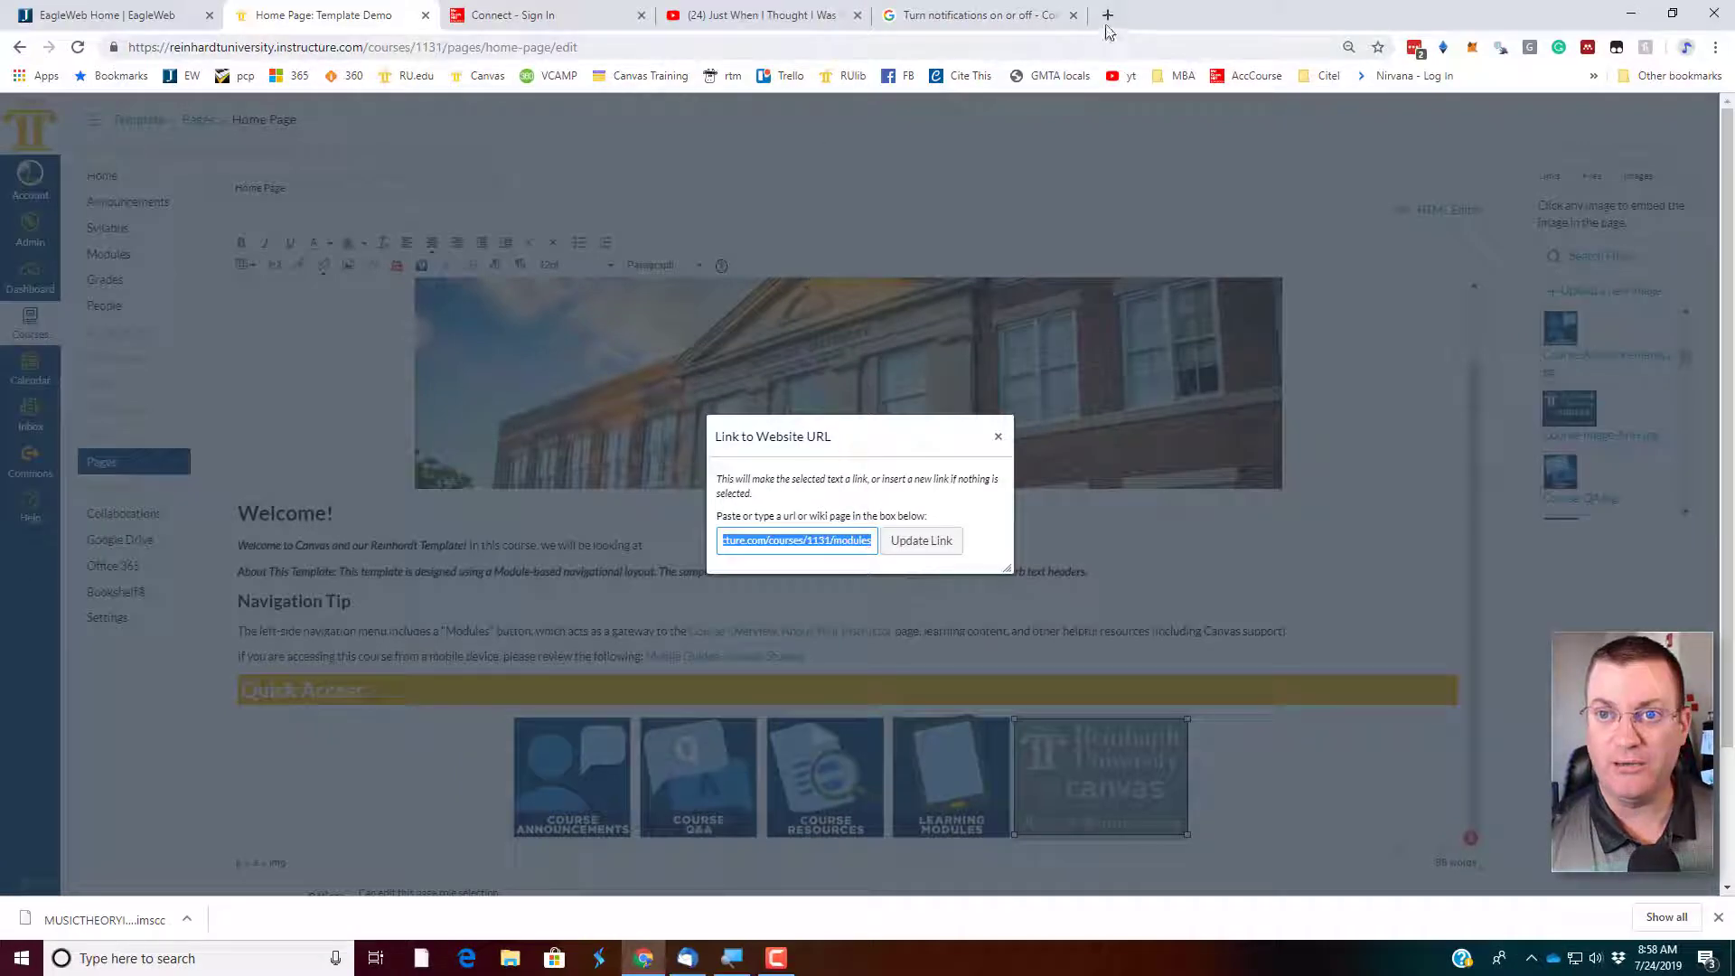
left_click(1108, 15)
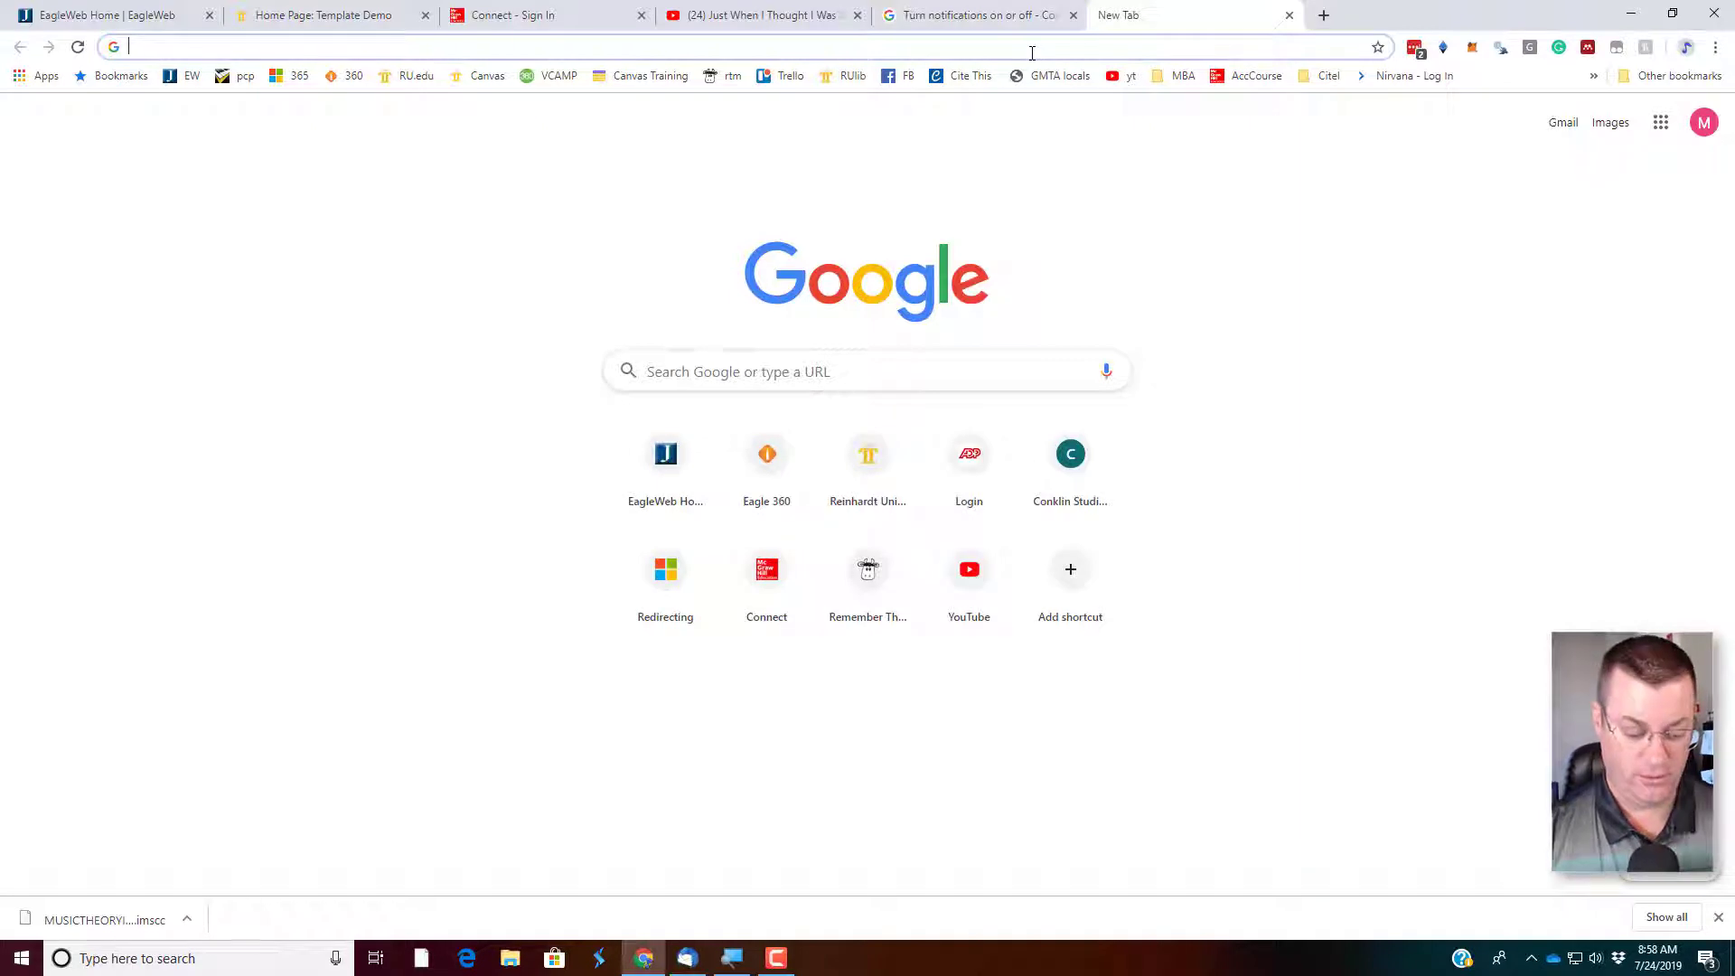
type("reinhardt.edu/schools-programs/school-of-arts-humanities/arts-hmanities-faculty/")
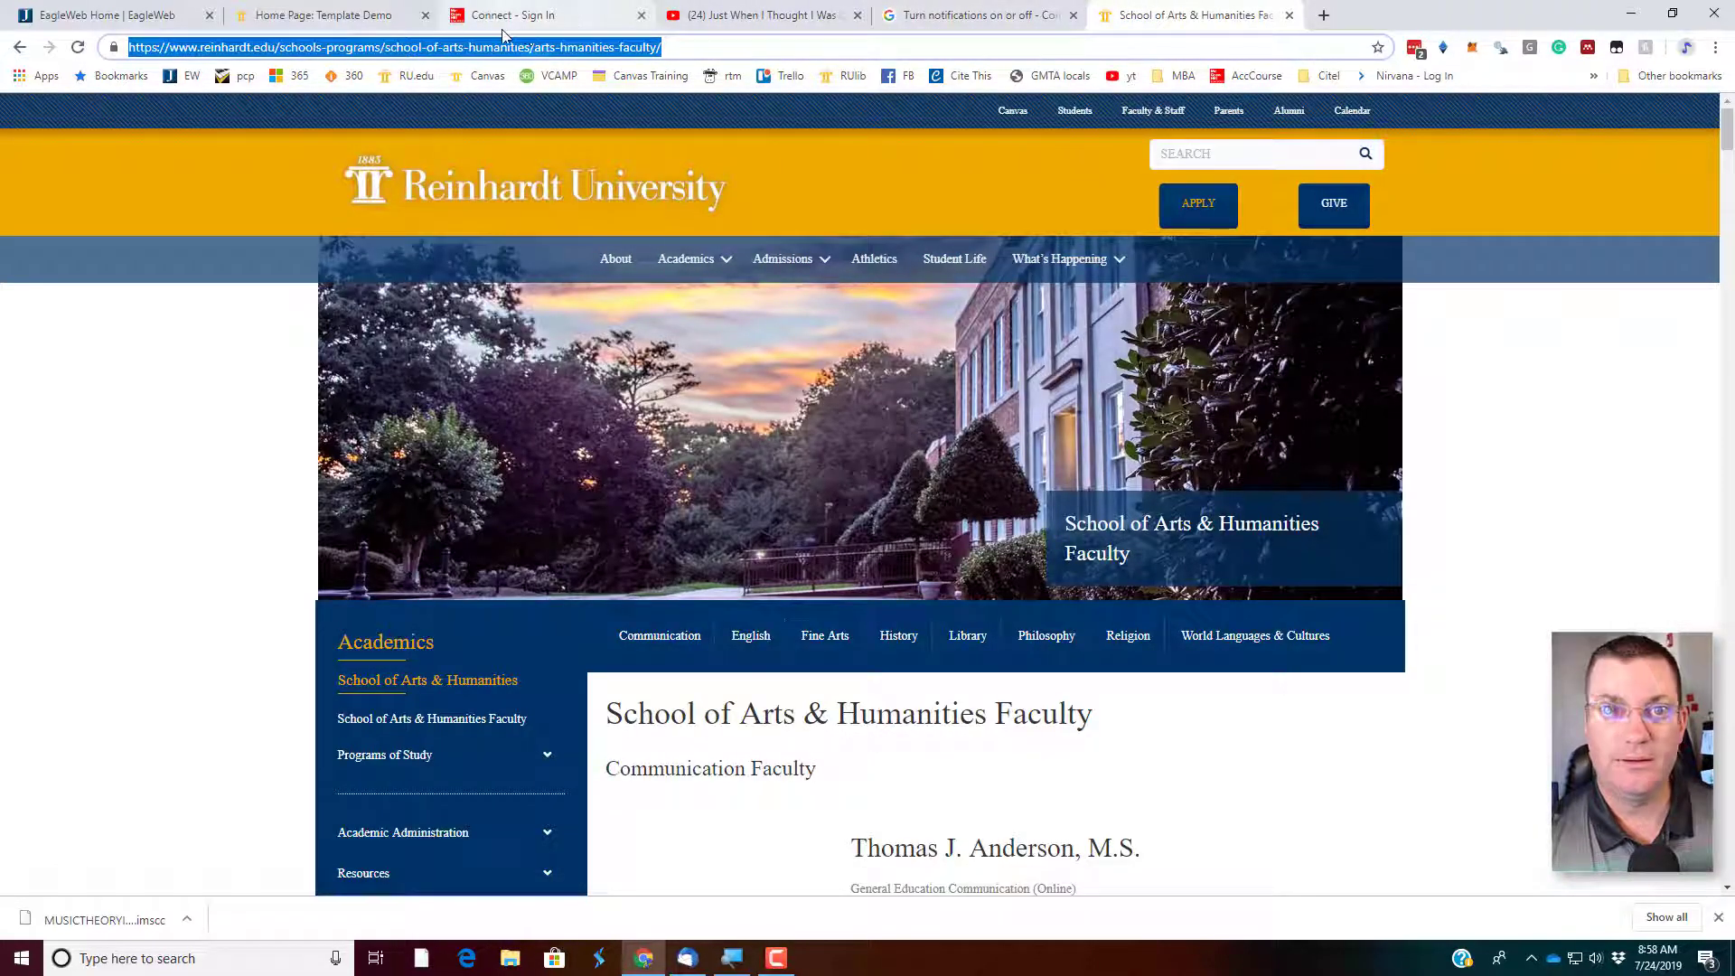
left_click(321, 14)
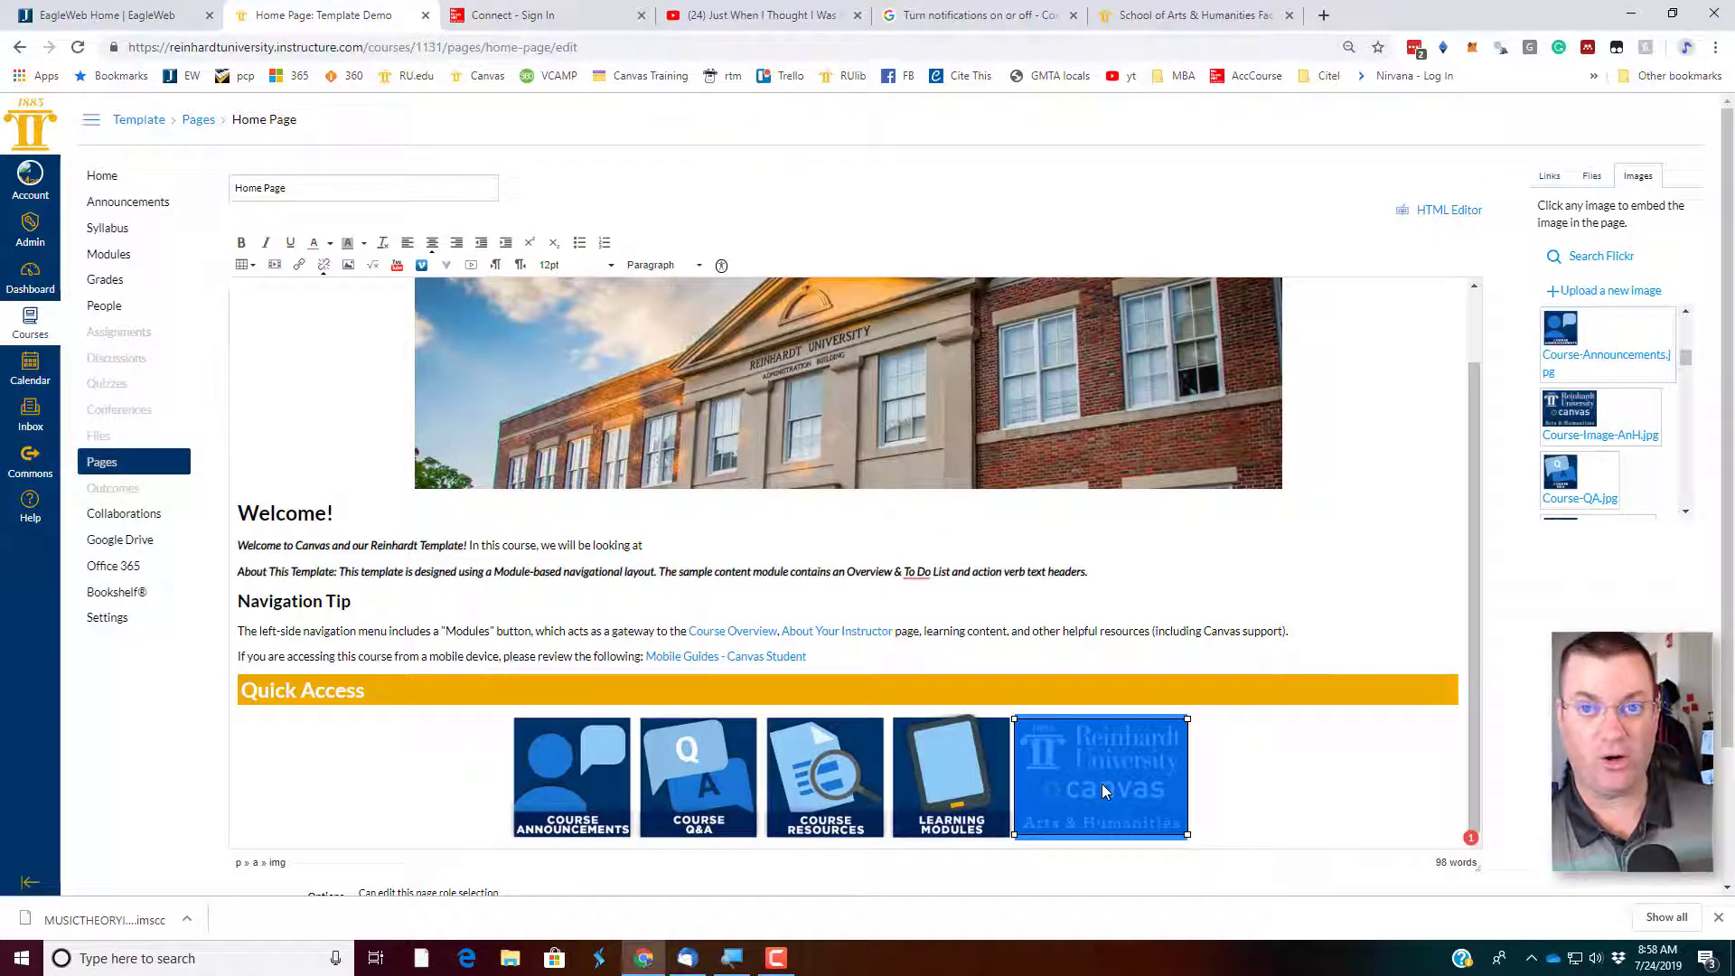
- Save the Home Page with its new banner, welcome text and five Quick Access tiles
scroll("down", 3)
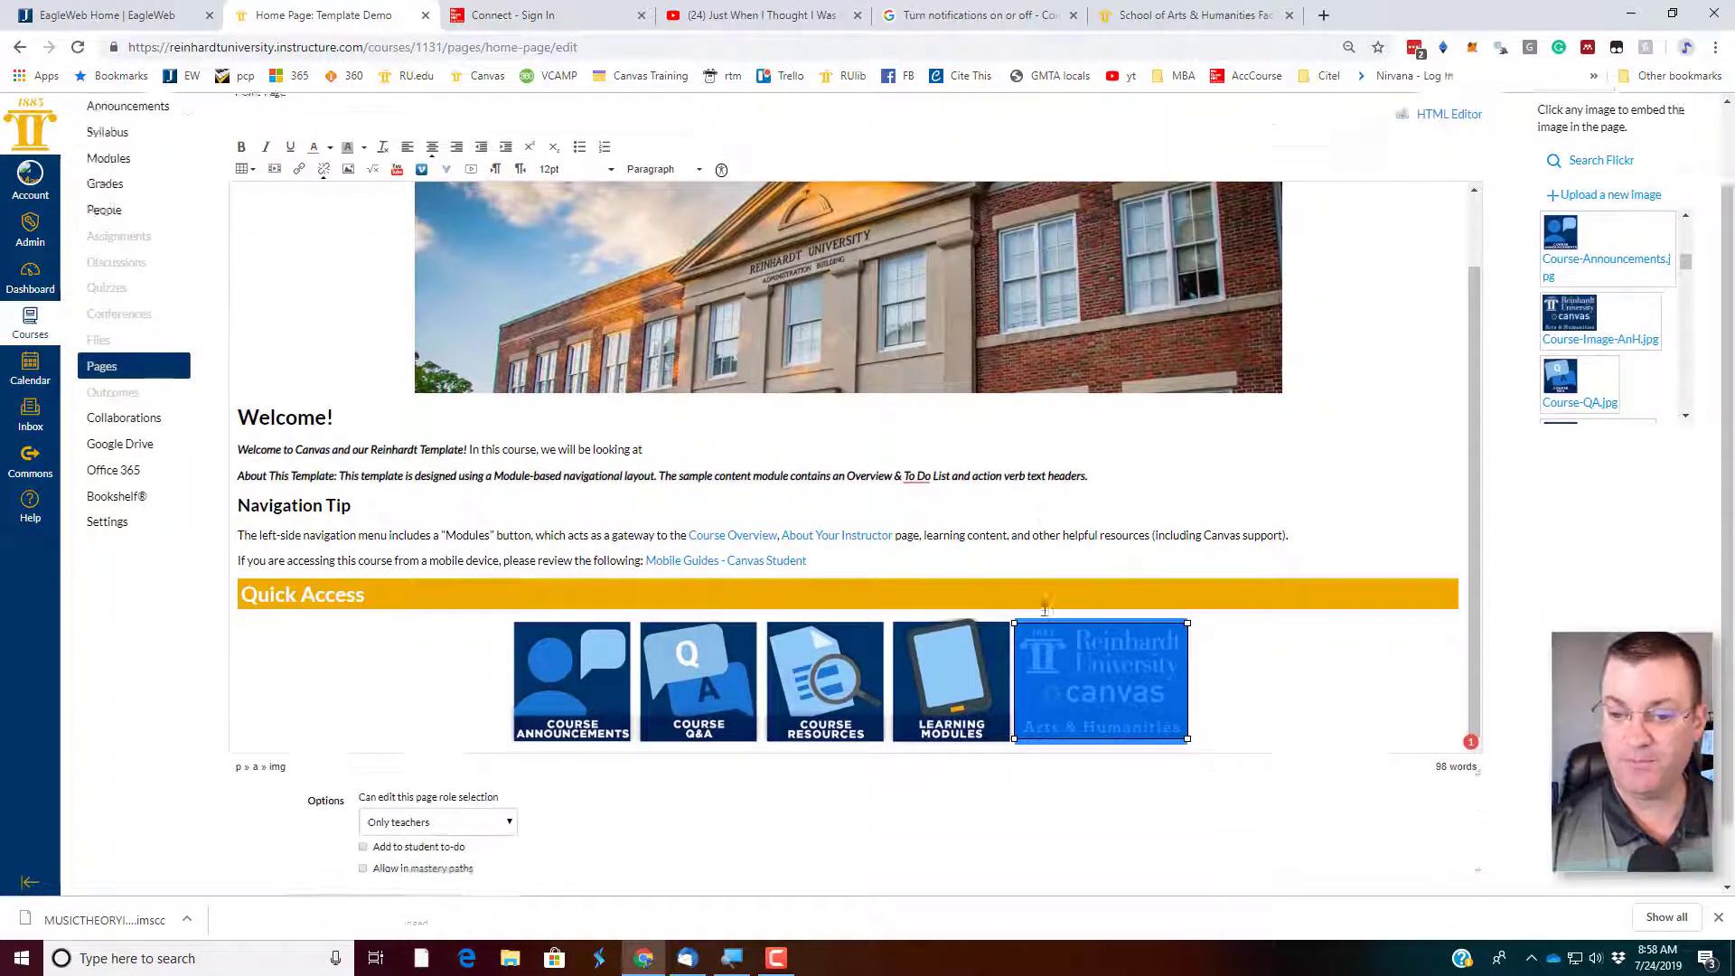
scroll("down", 3)
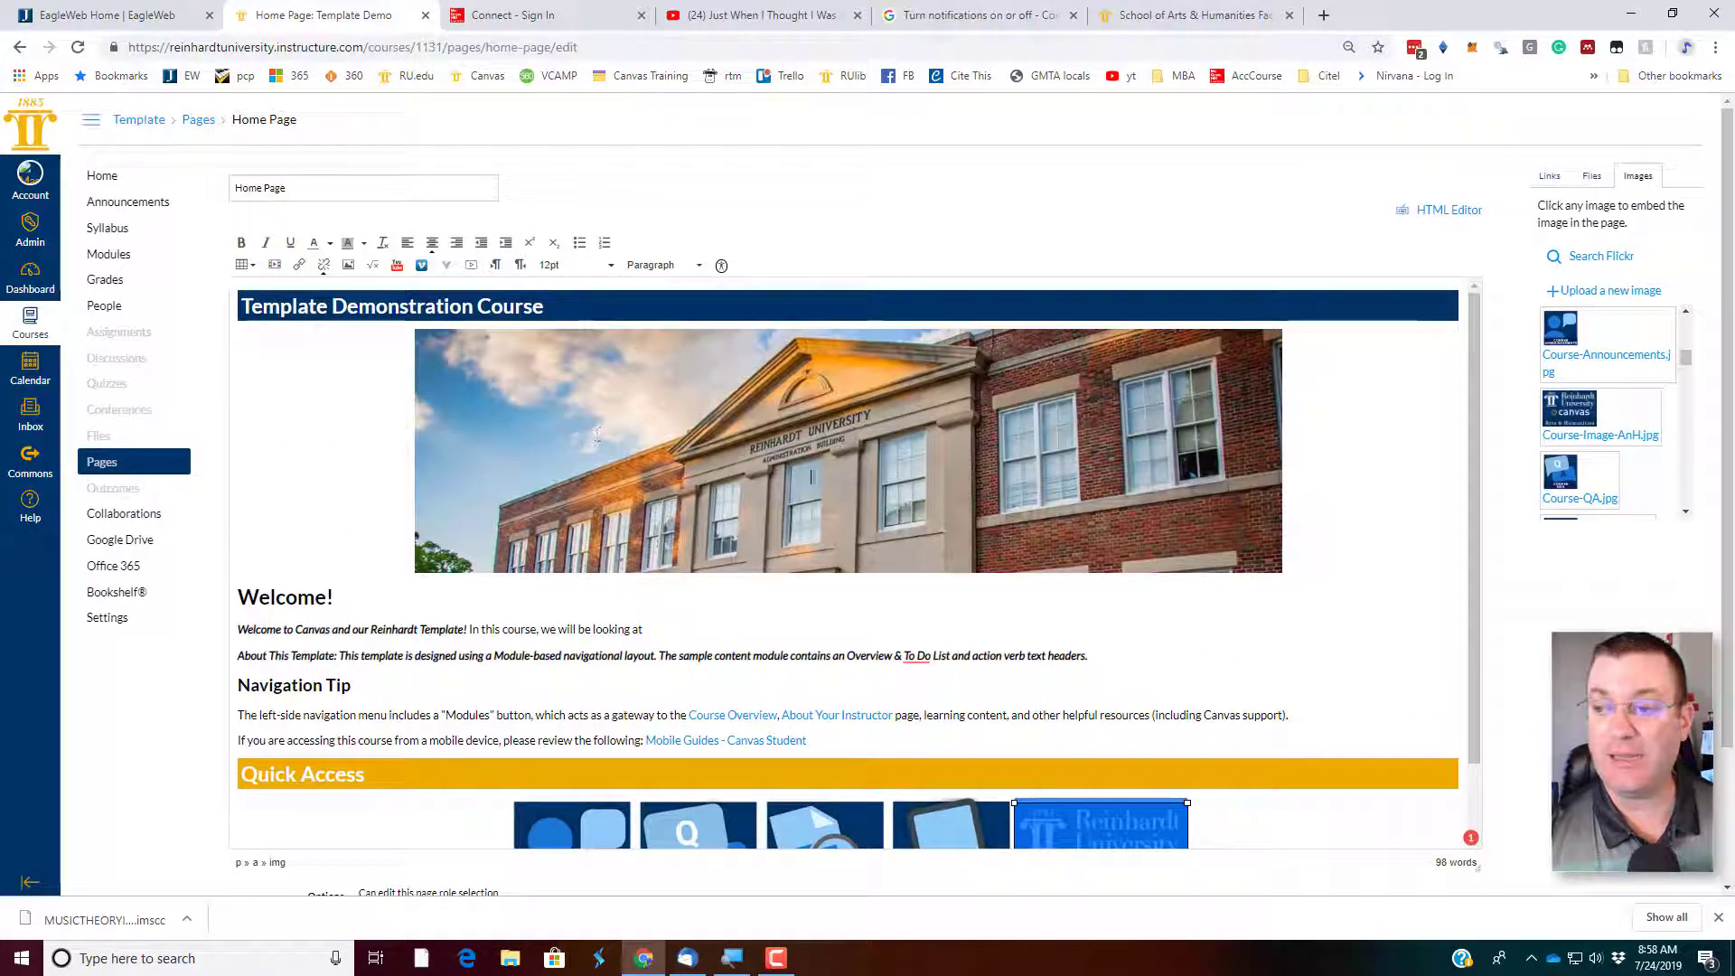
scroll("down", 3)
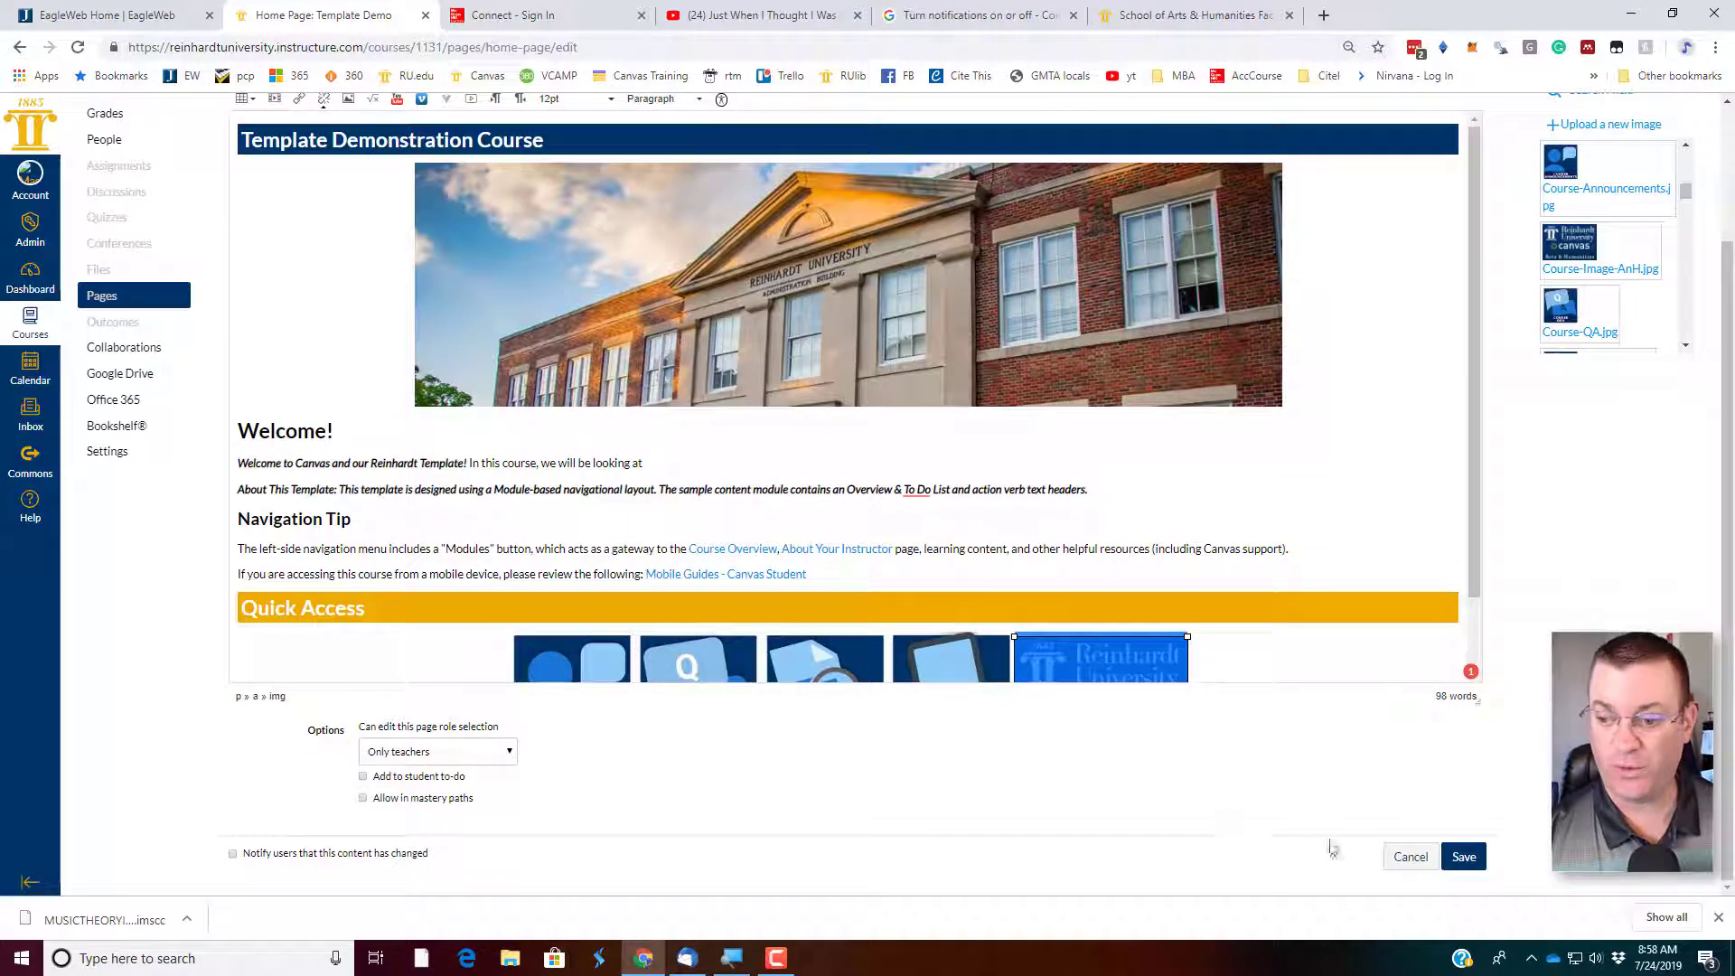
left_click(1463, 856)
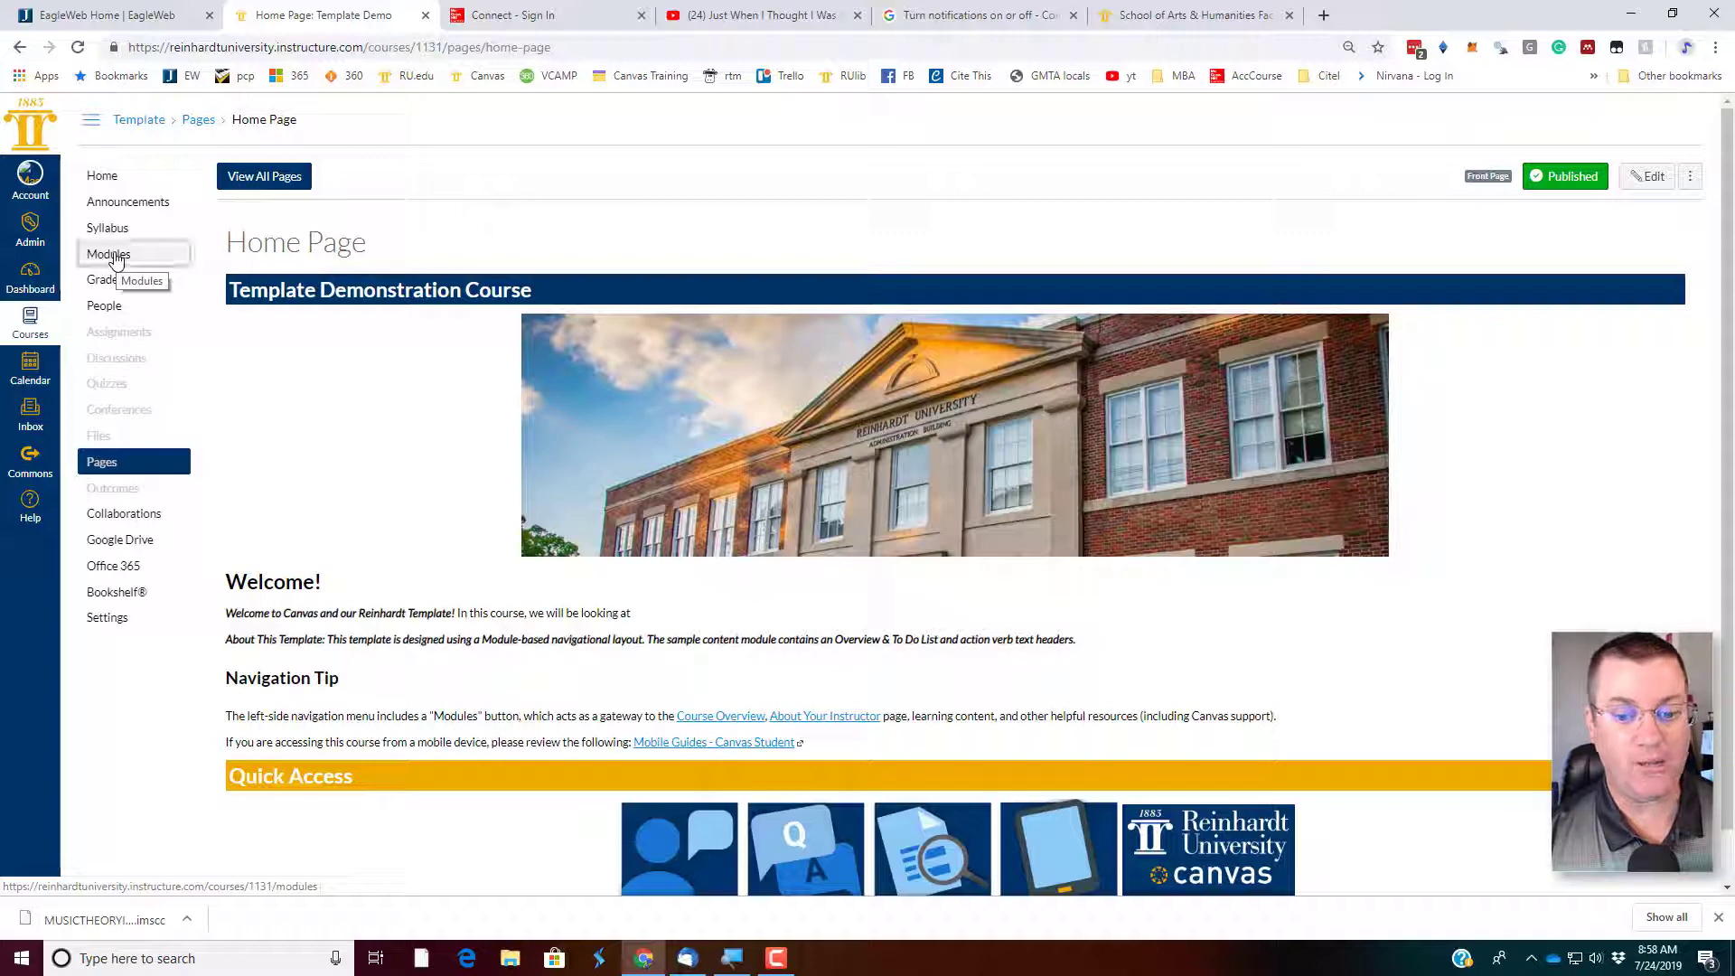
- Go to Modules and put Module 1: Overview and To Do List into edit mode
left_click(108, 253)
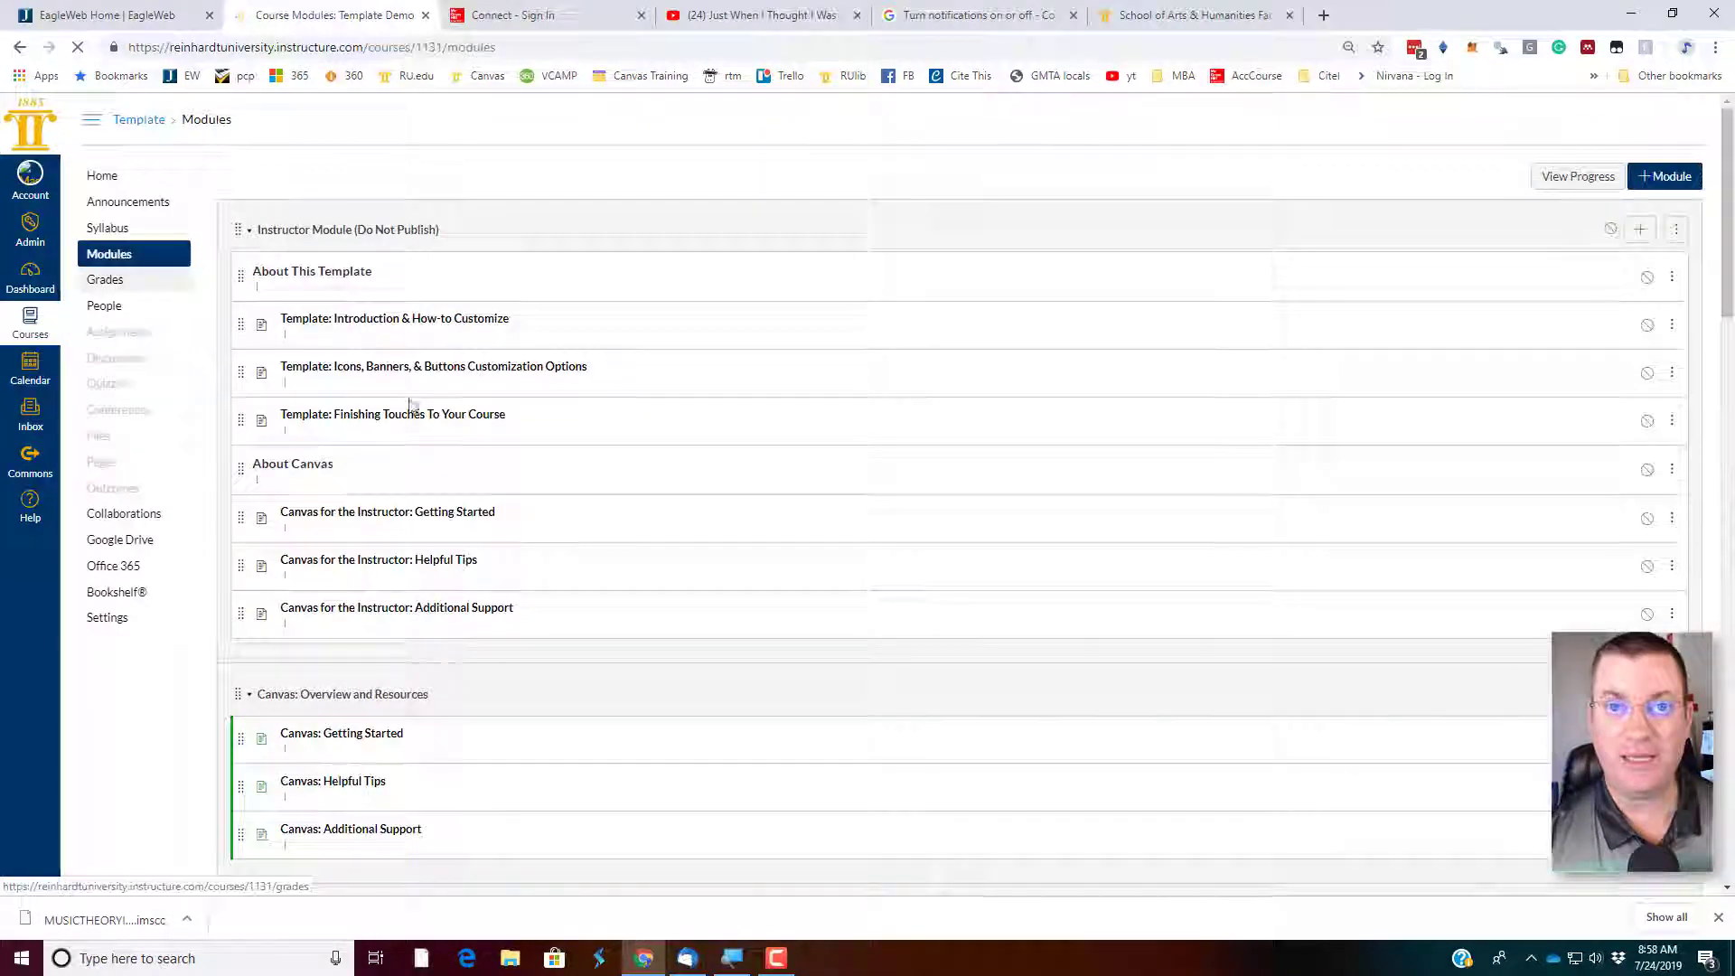
scroll("down", 3)
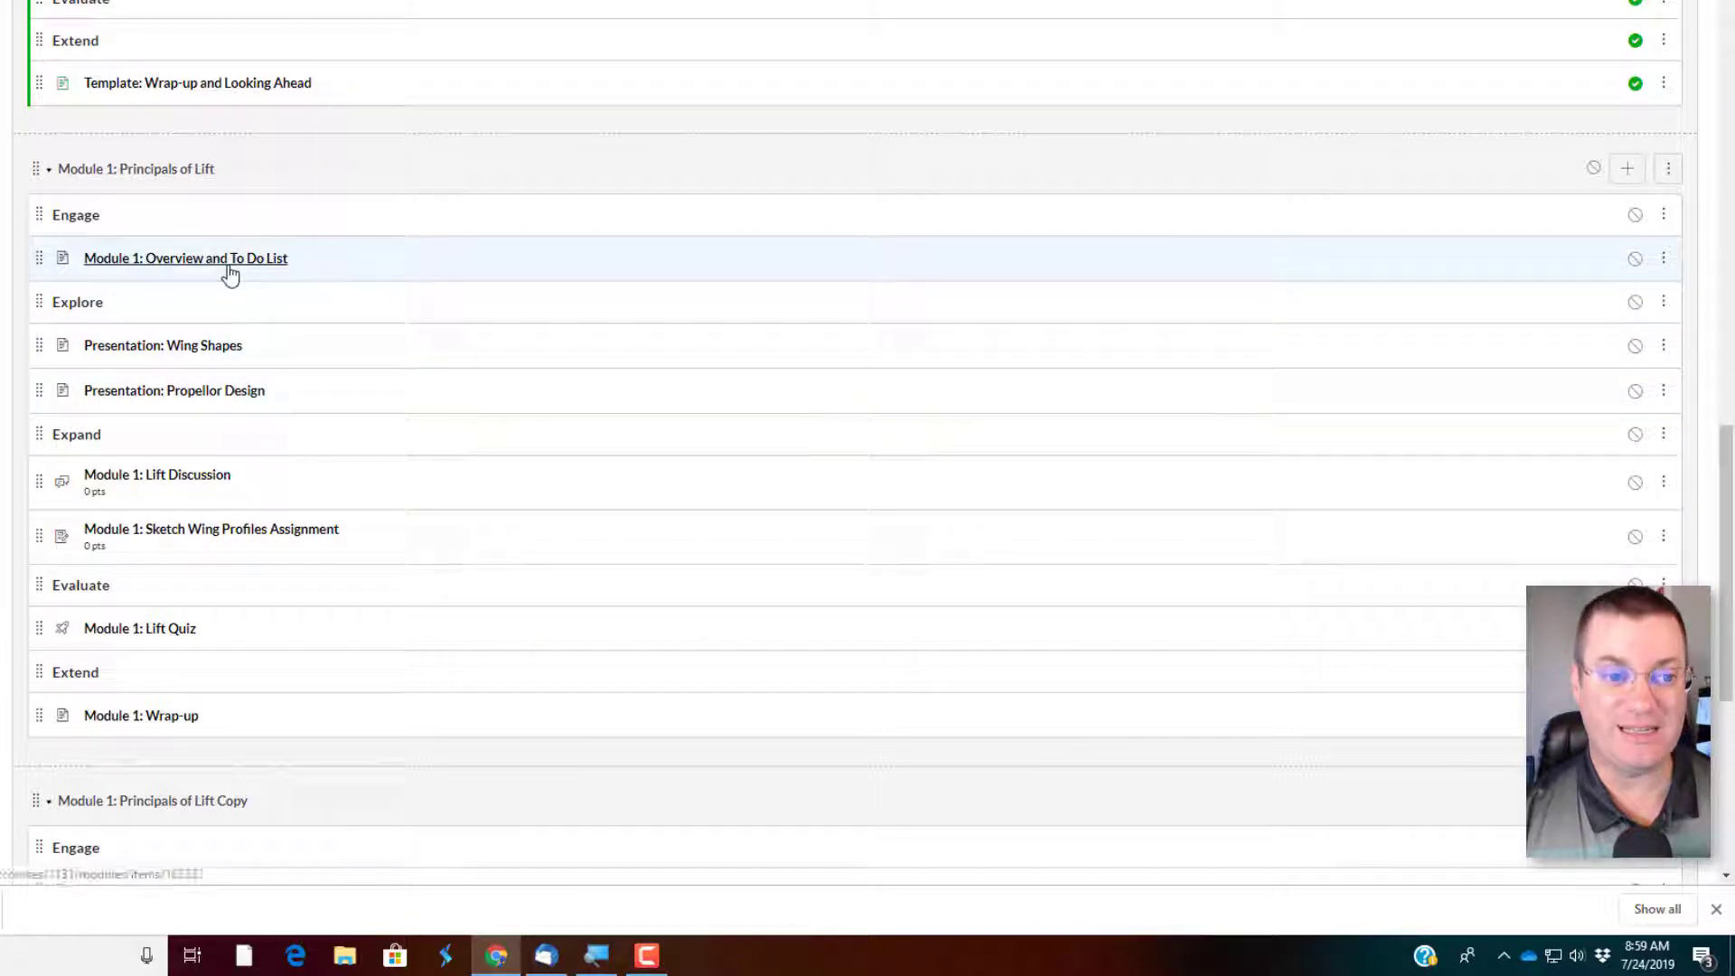
left_click(184, 257)
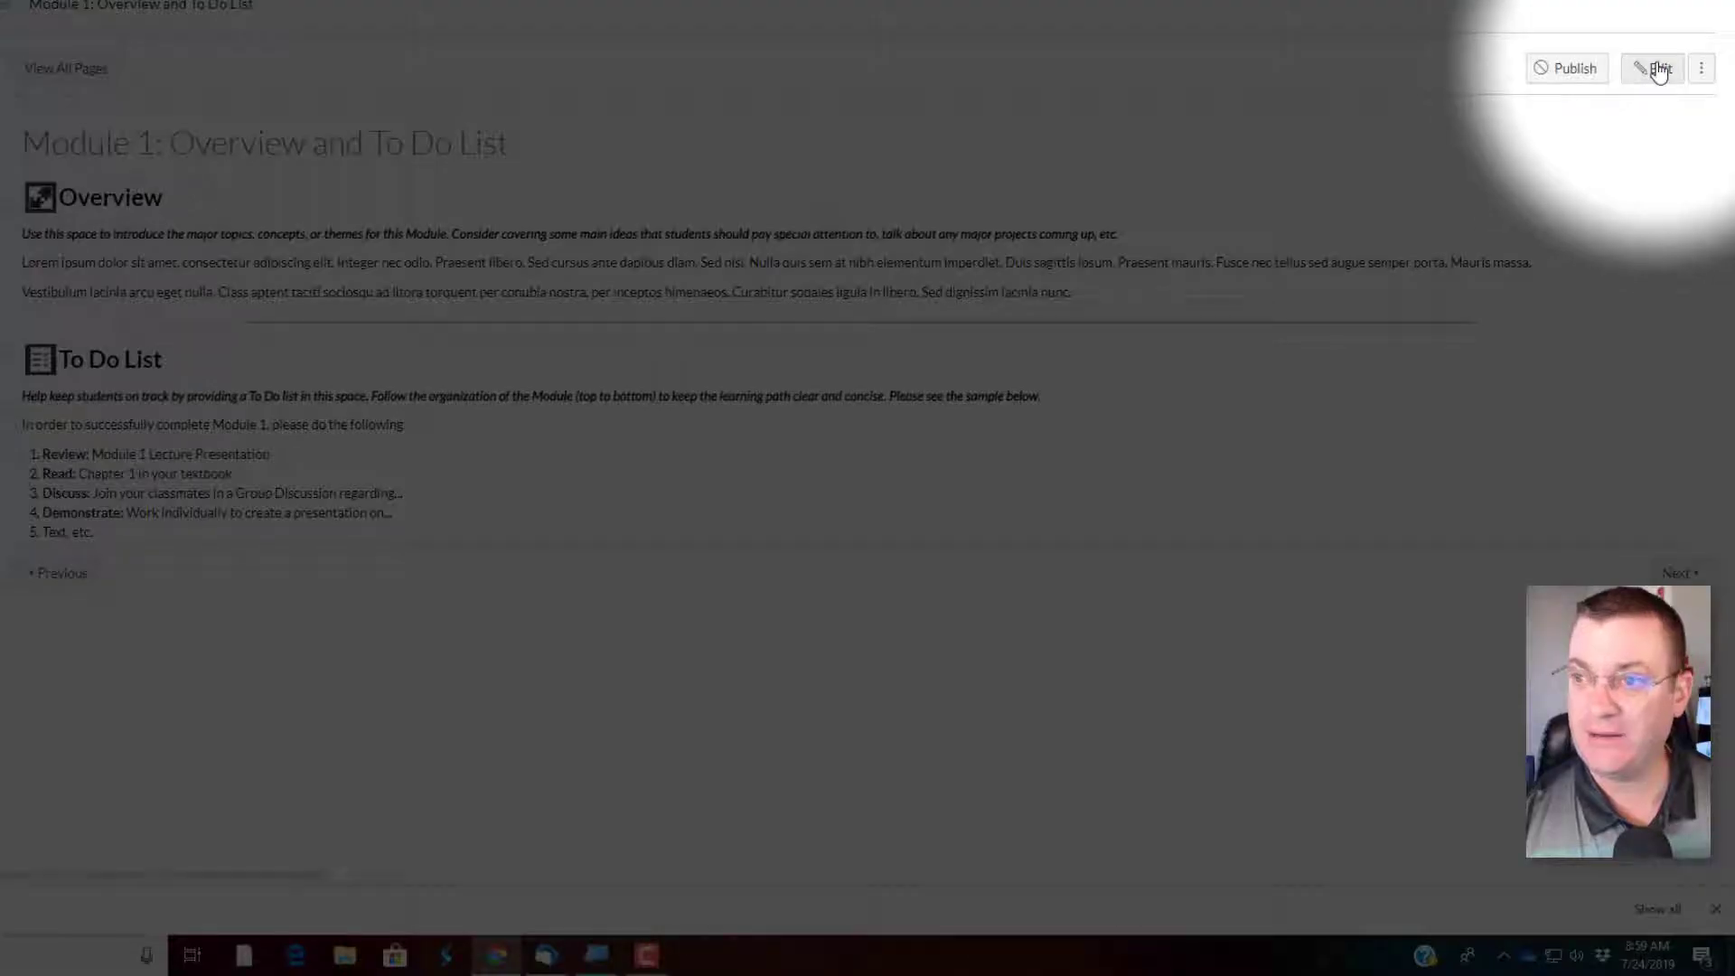
left_click(1653, 68)
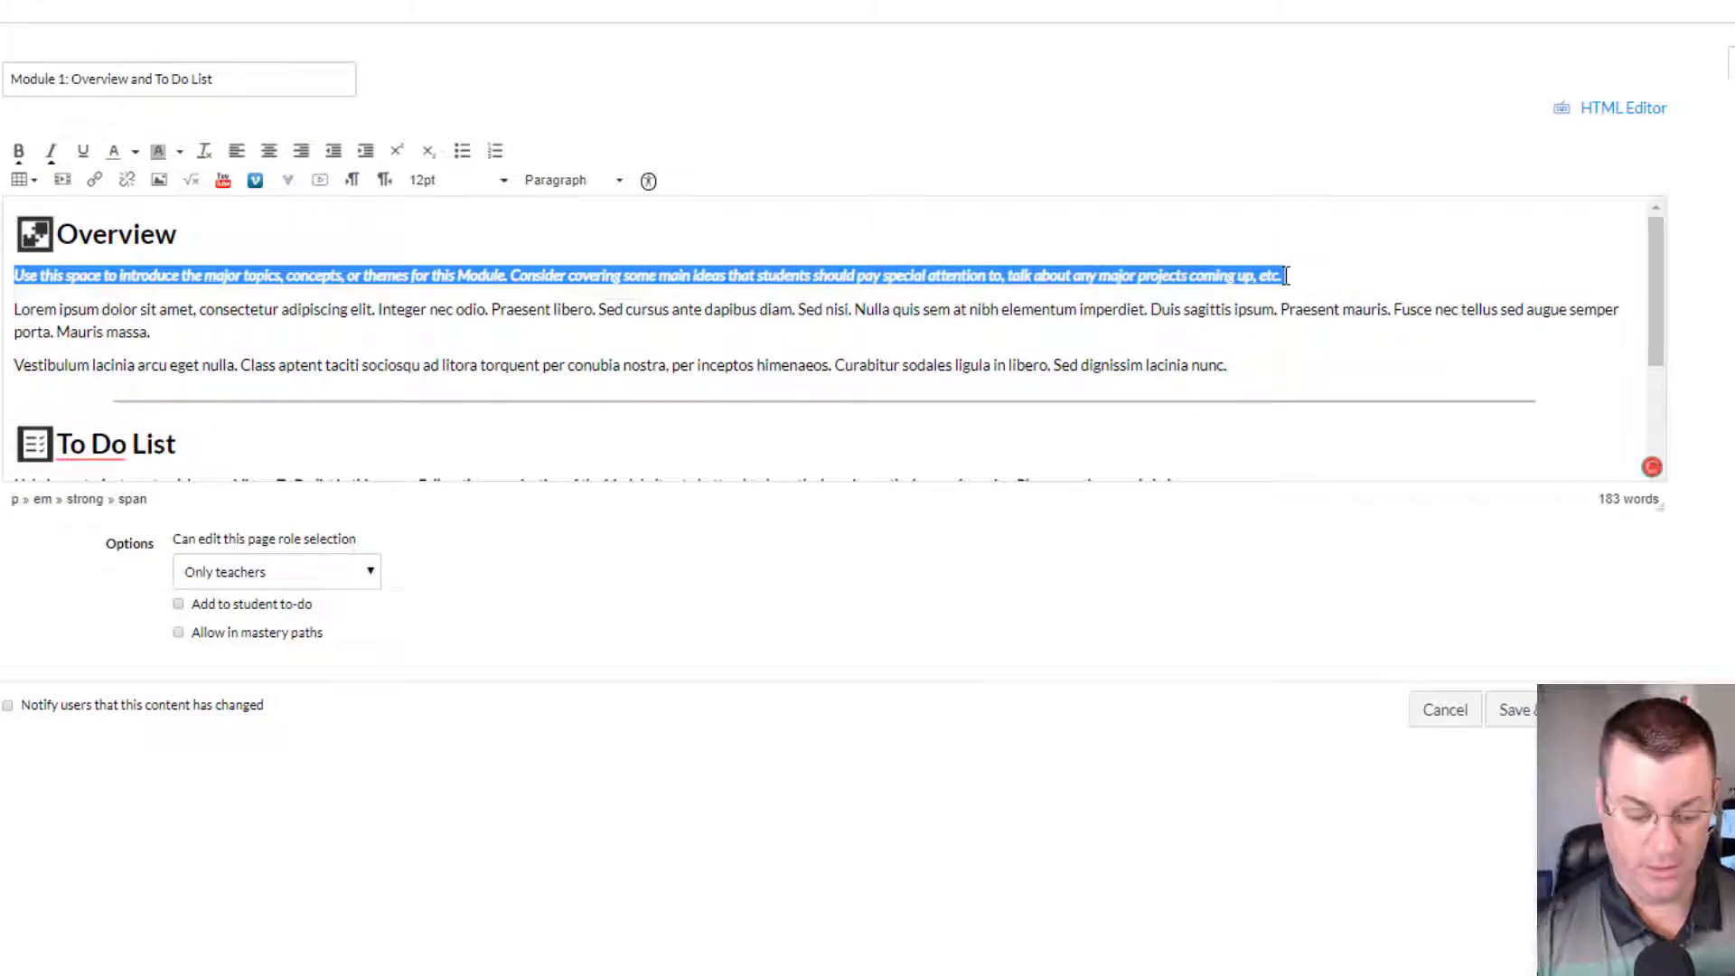
- Type an Overview intro about wing shapes that create lift
type("In this module we will be going over")
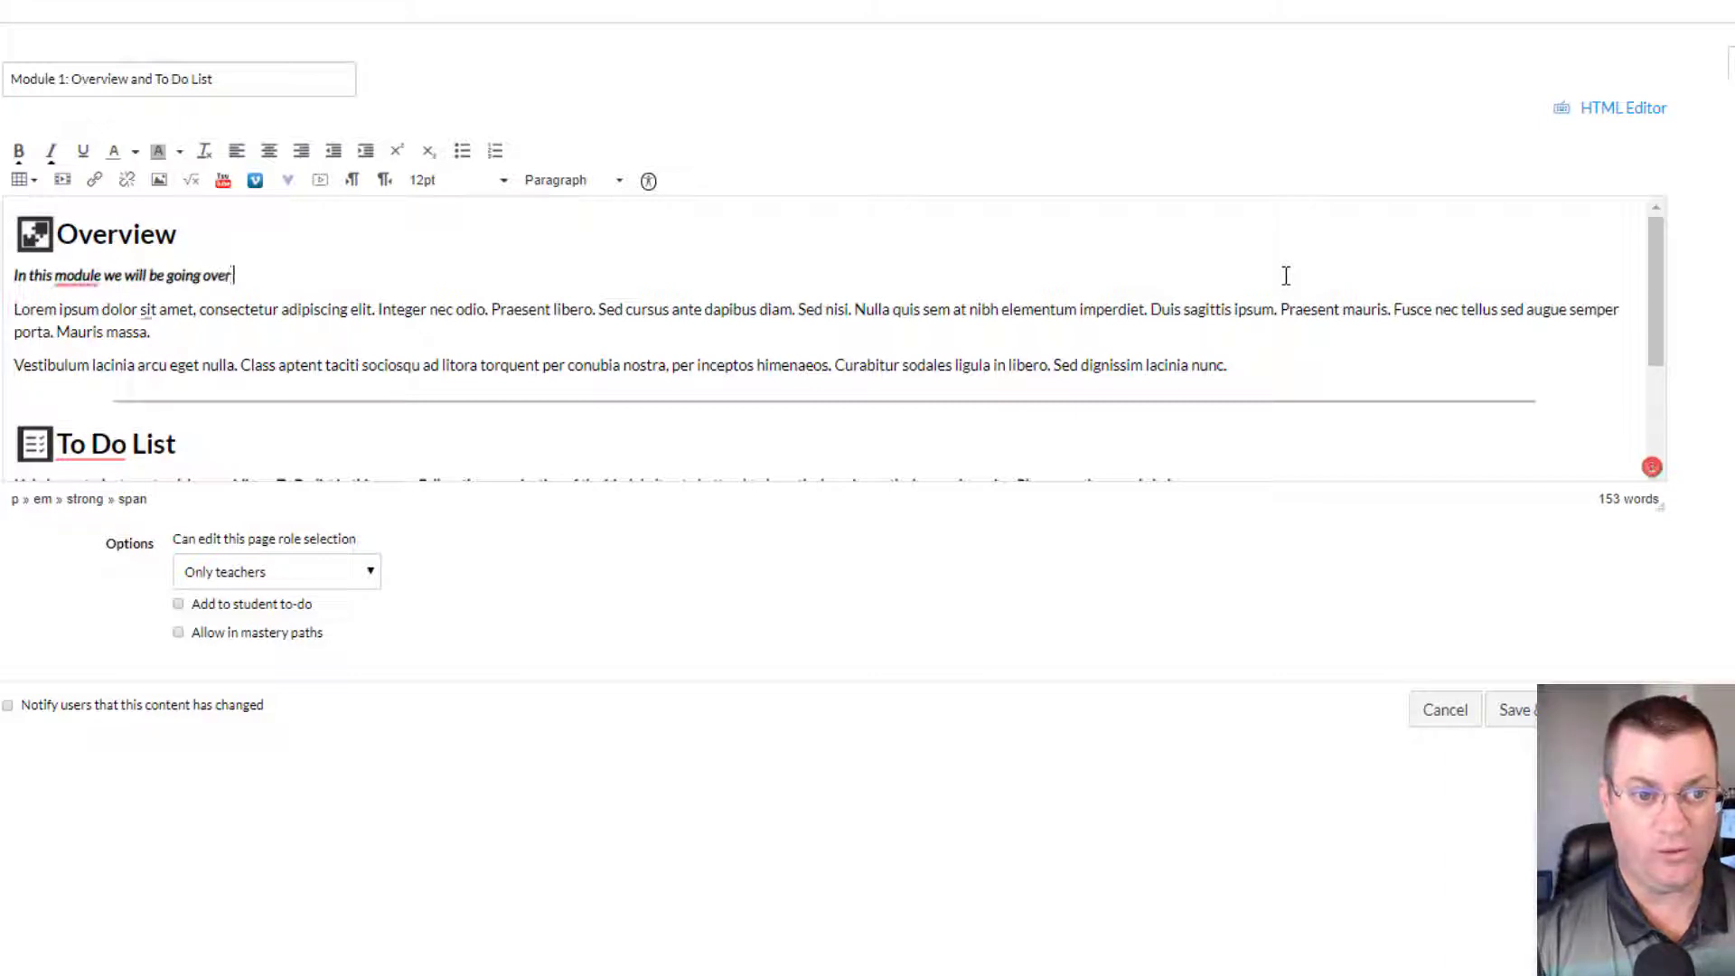
type("wing shapes and propellor shapes that c")
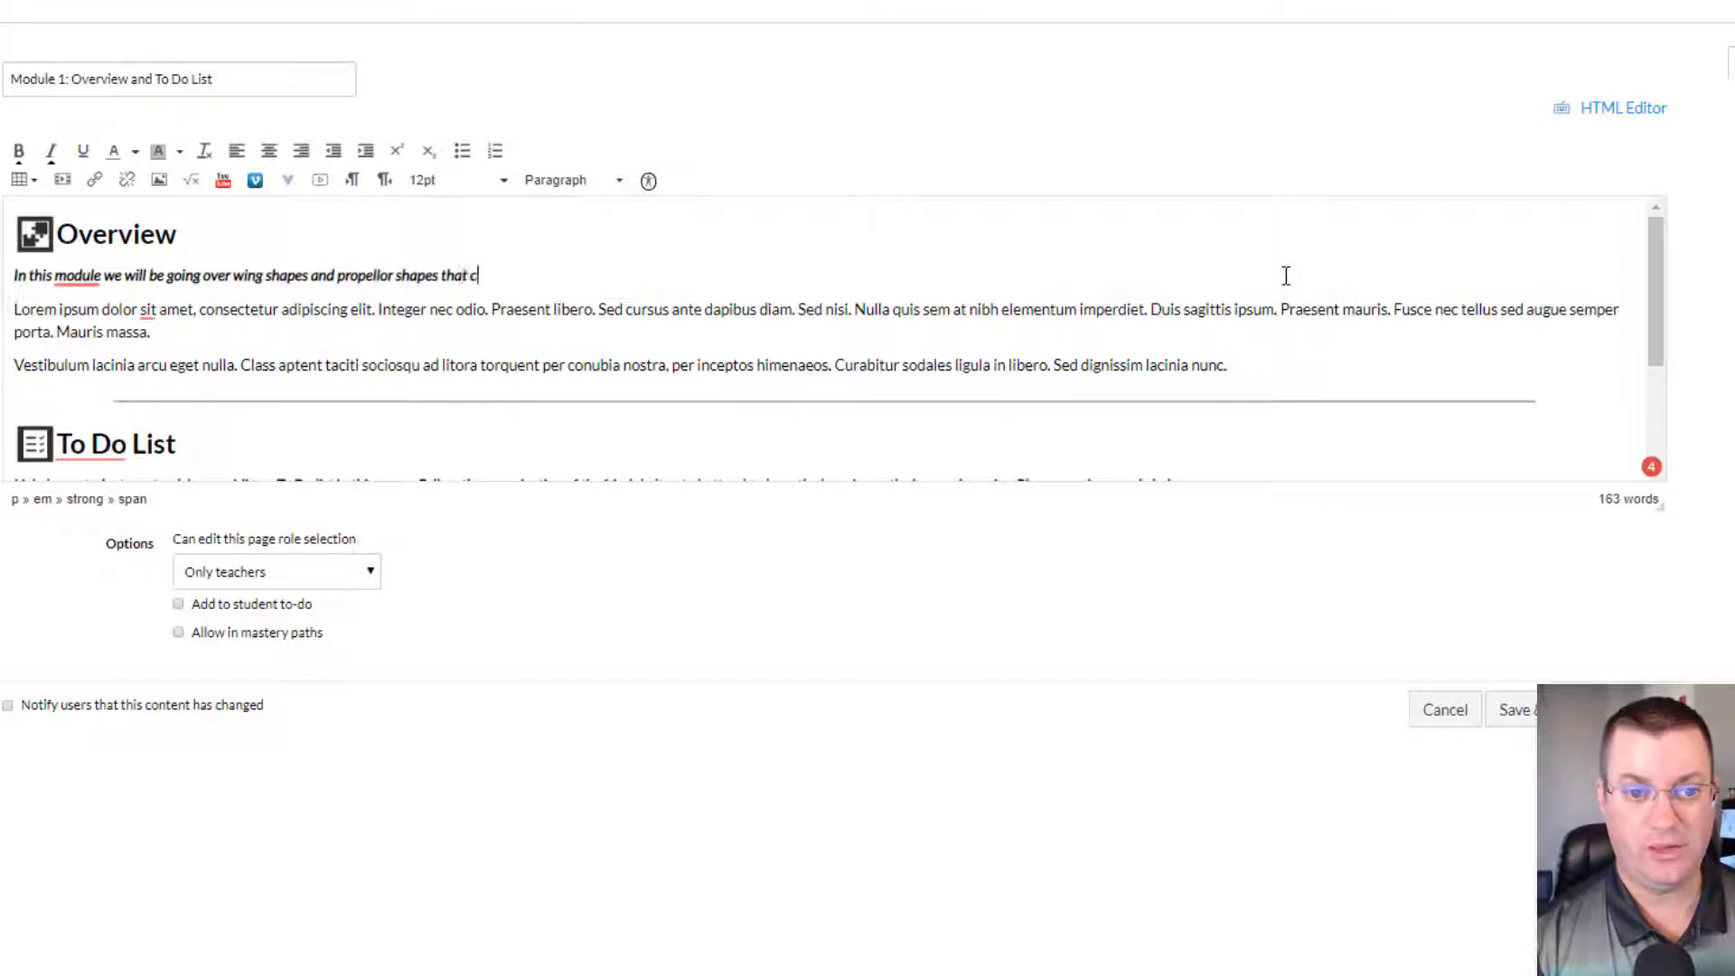
type("reate lift.")
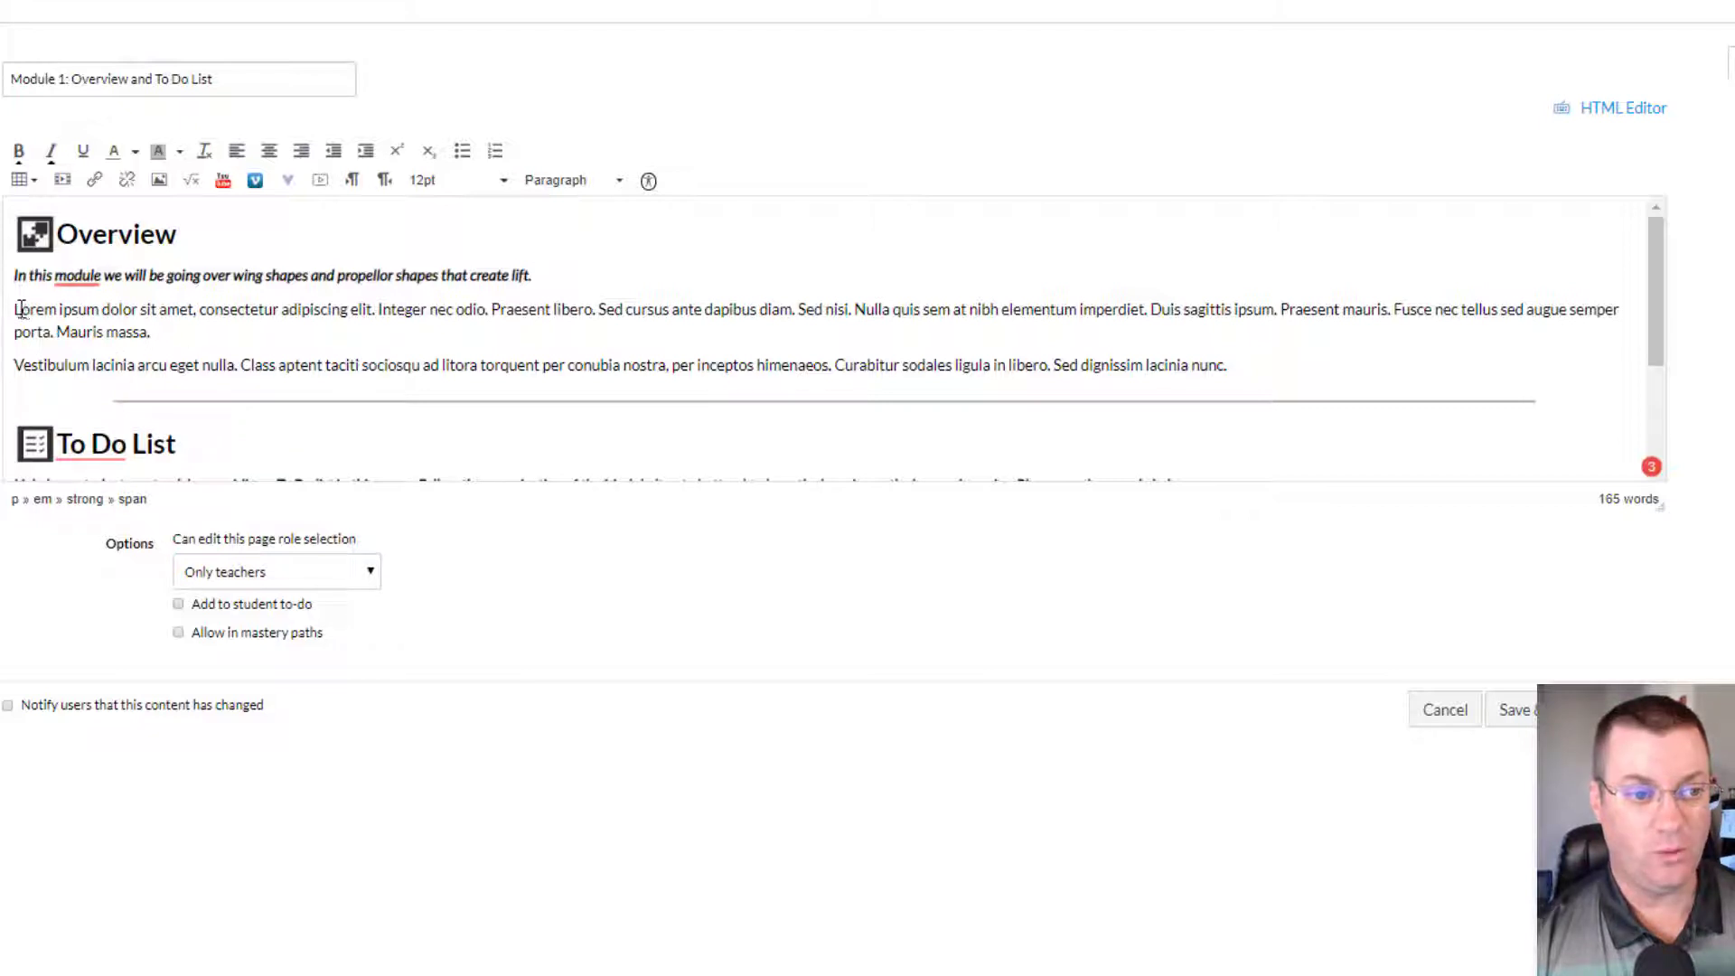
- Replace the lorem ipsum paragraphs with a Wright brothers fact about researching propeller blades
left_click_drag(16, 309, 1227, 365)
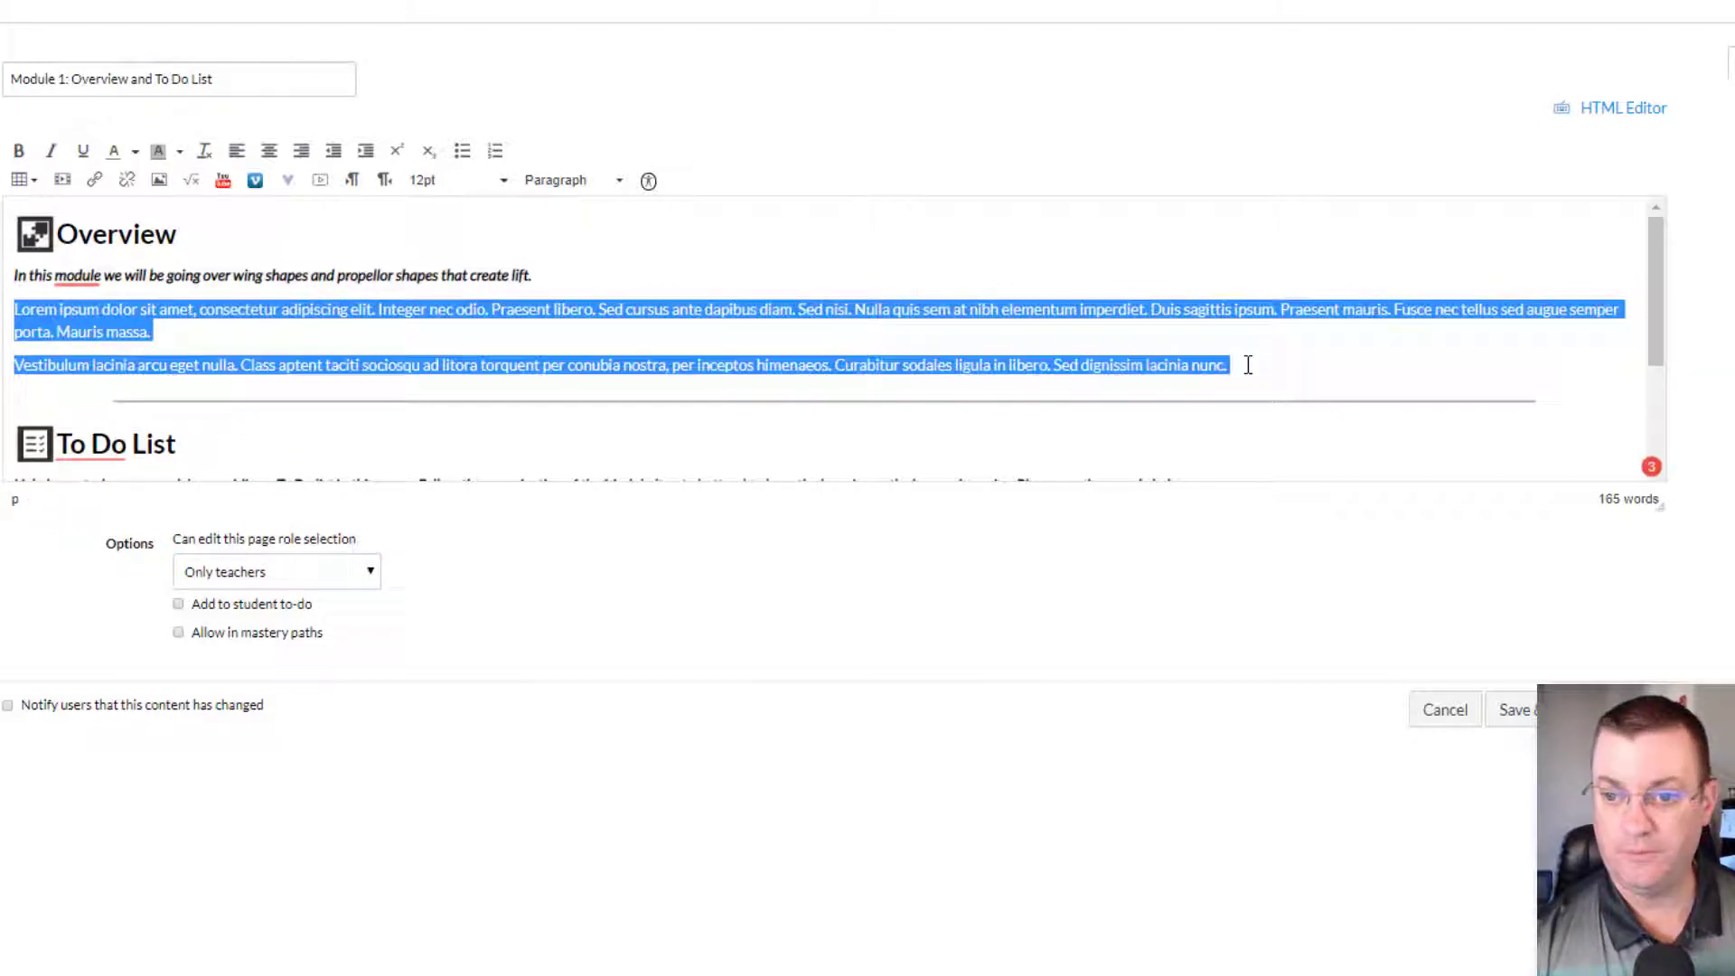
type("Did y")
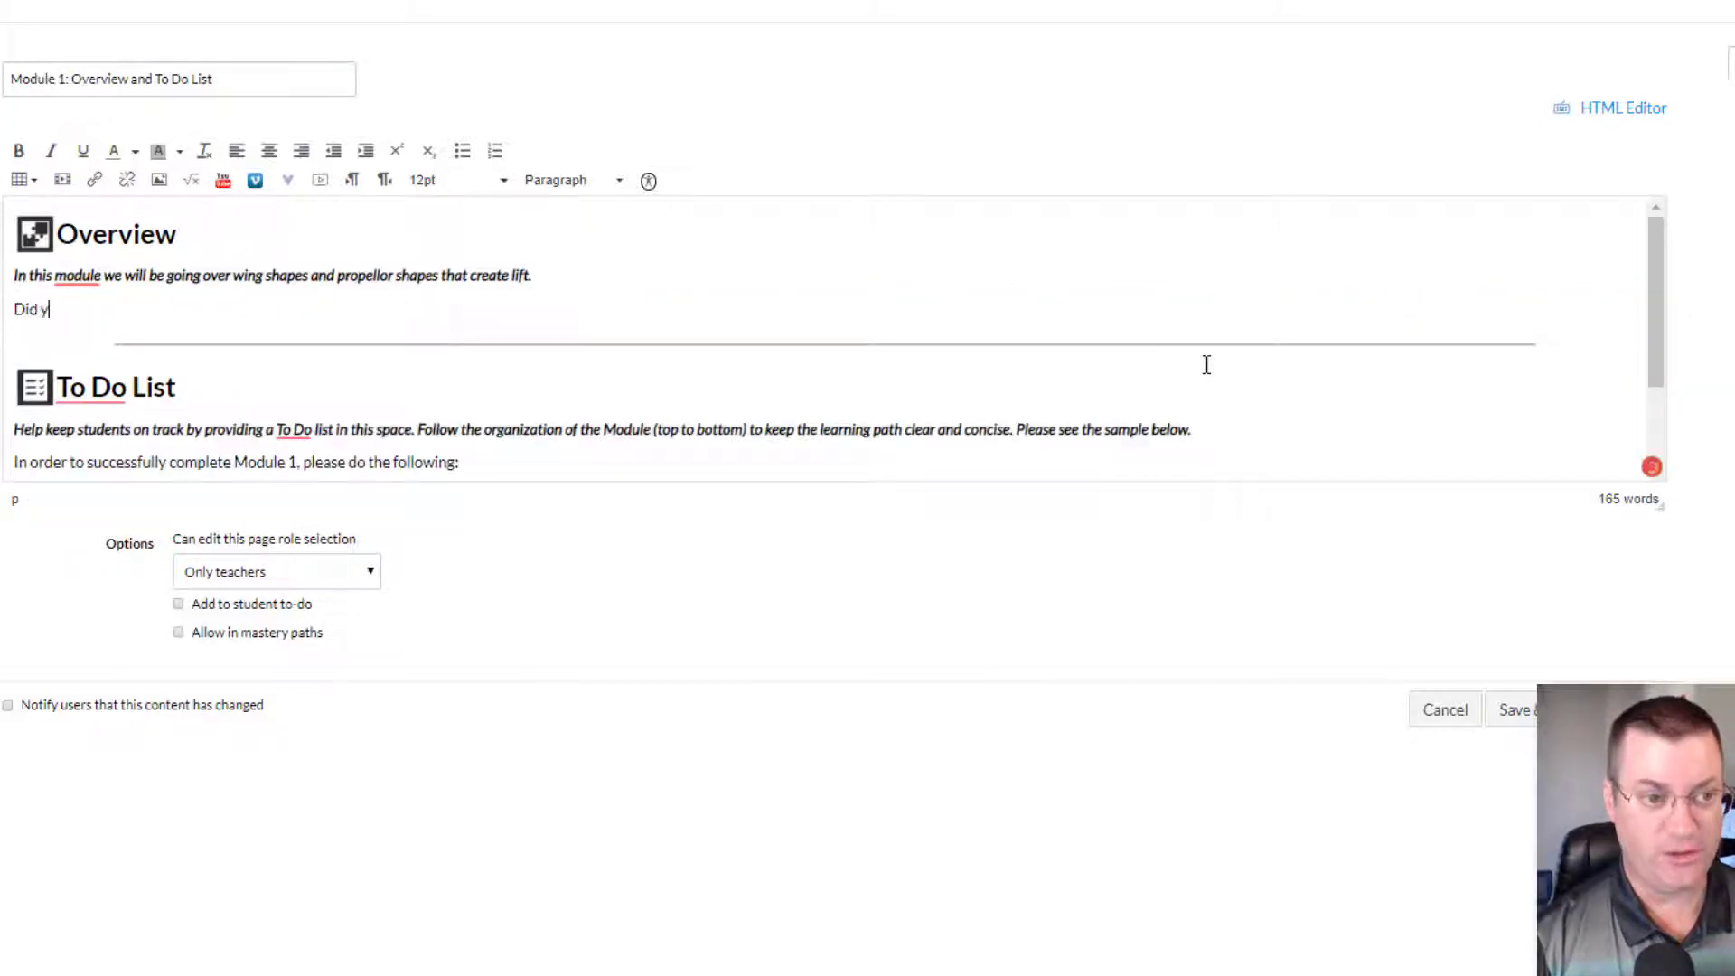
type("ou know that when Orville and Wilbu")
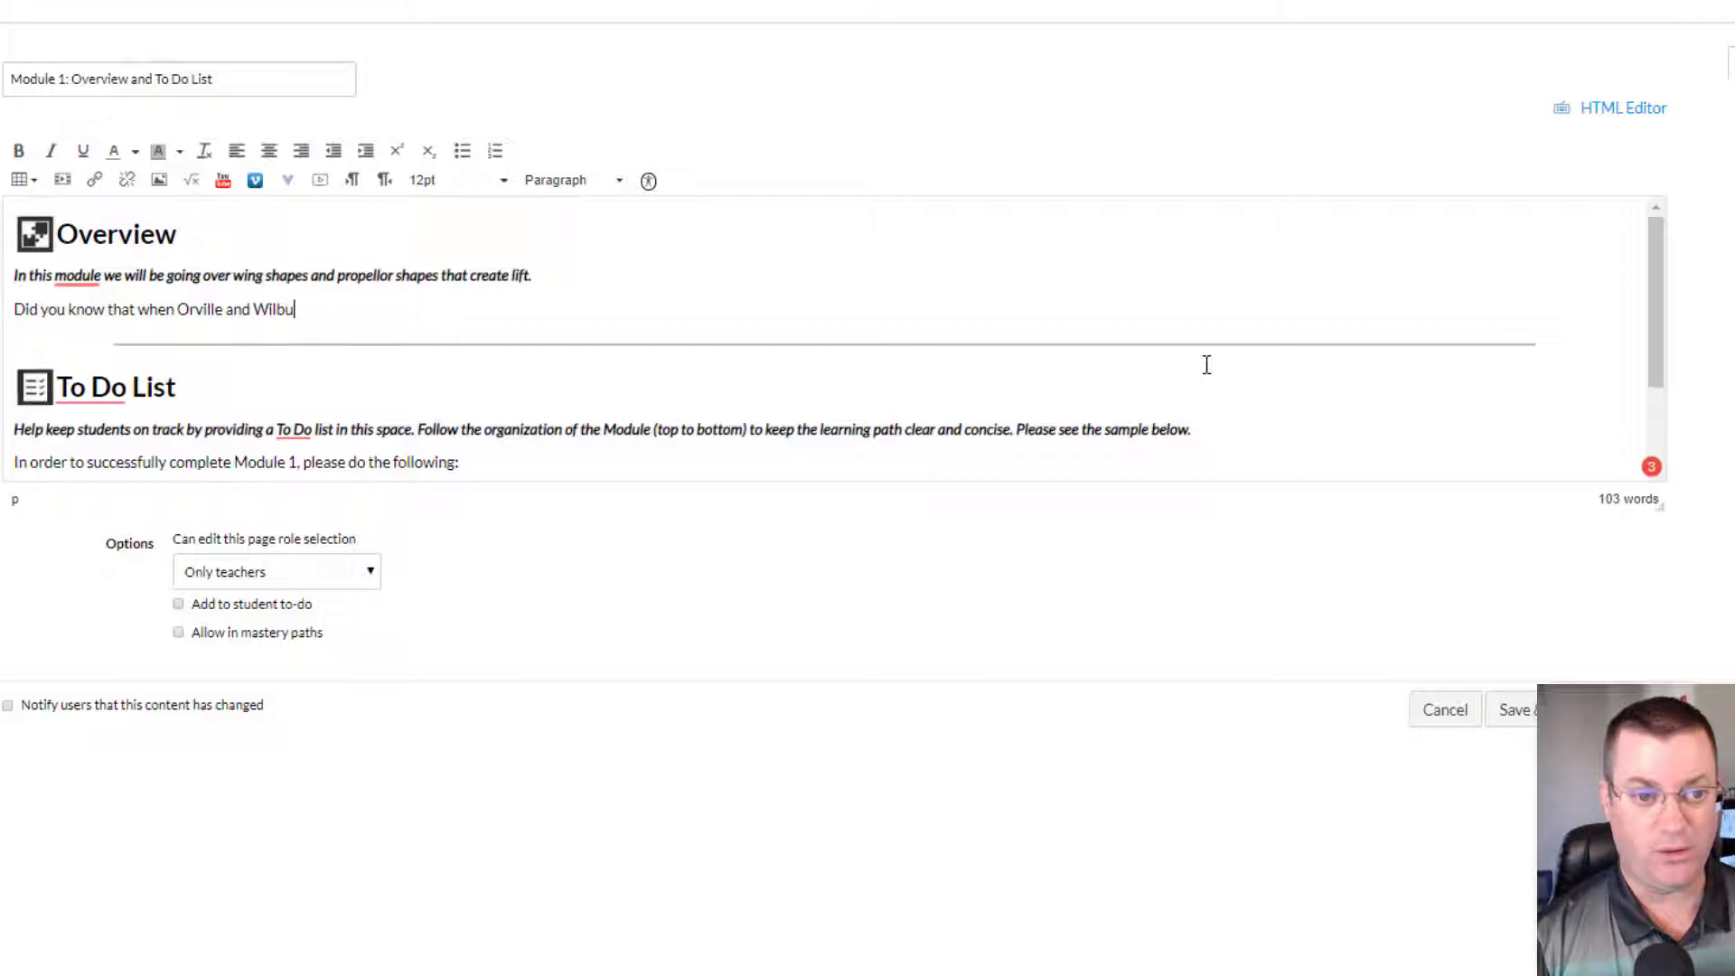
type("r looked")
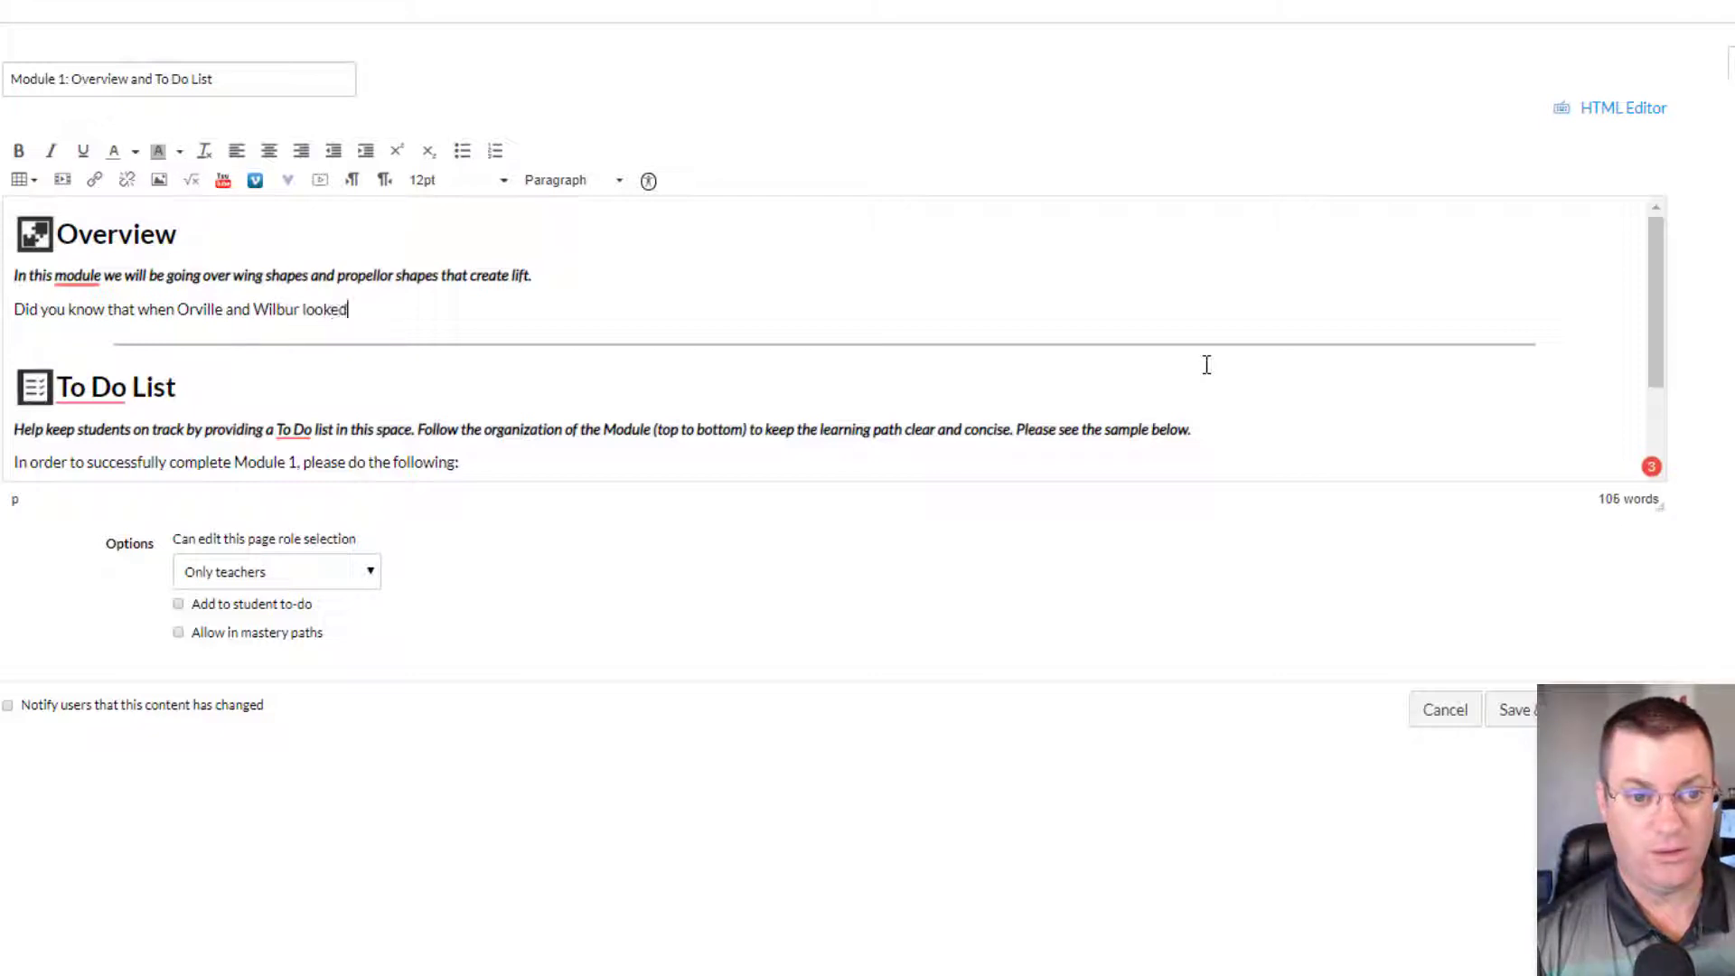
type("for")
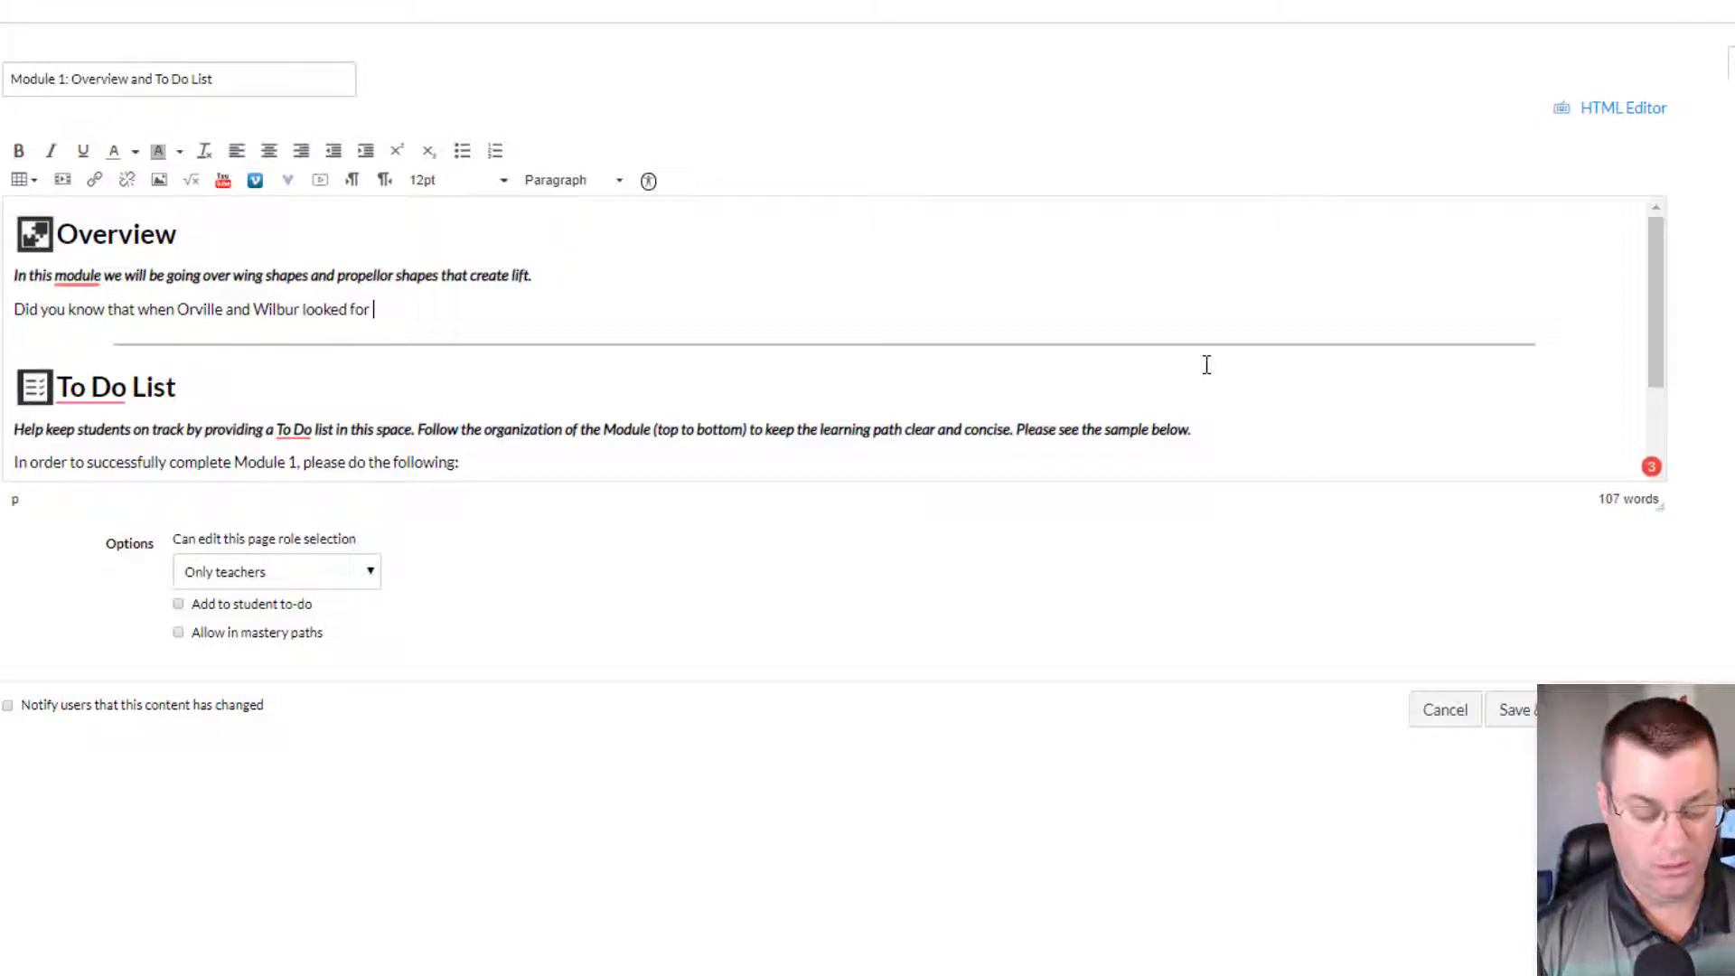
type("propellor")
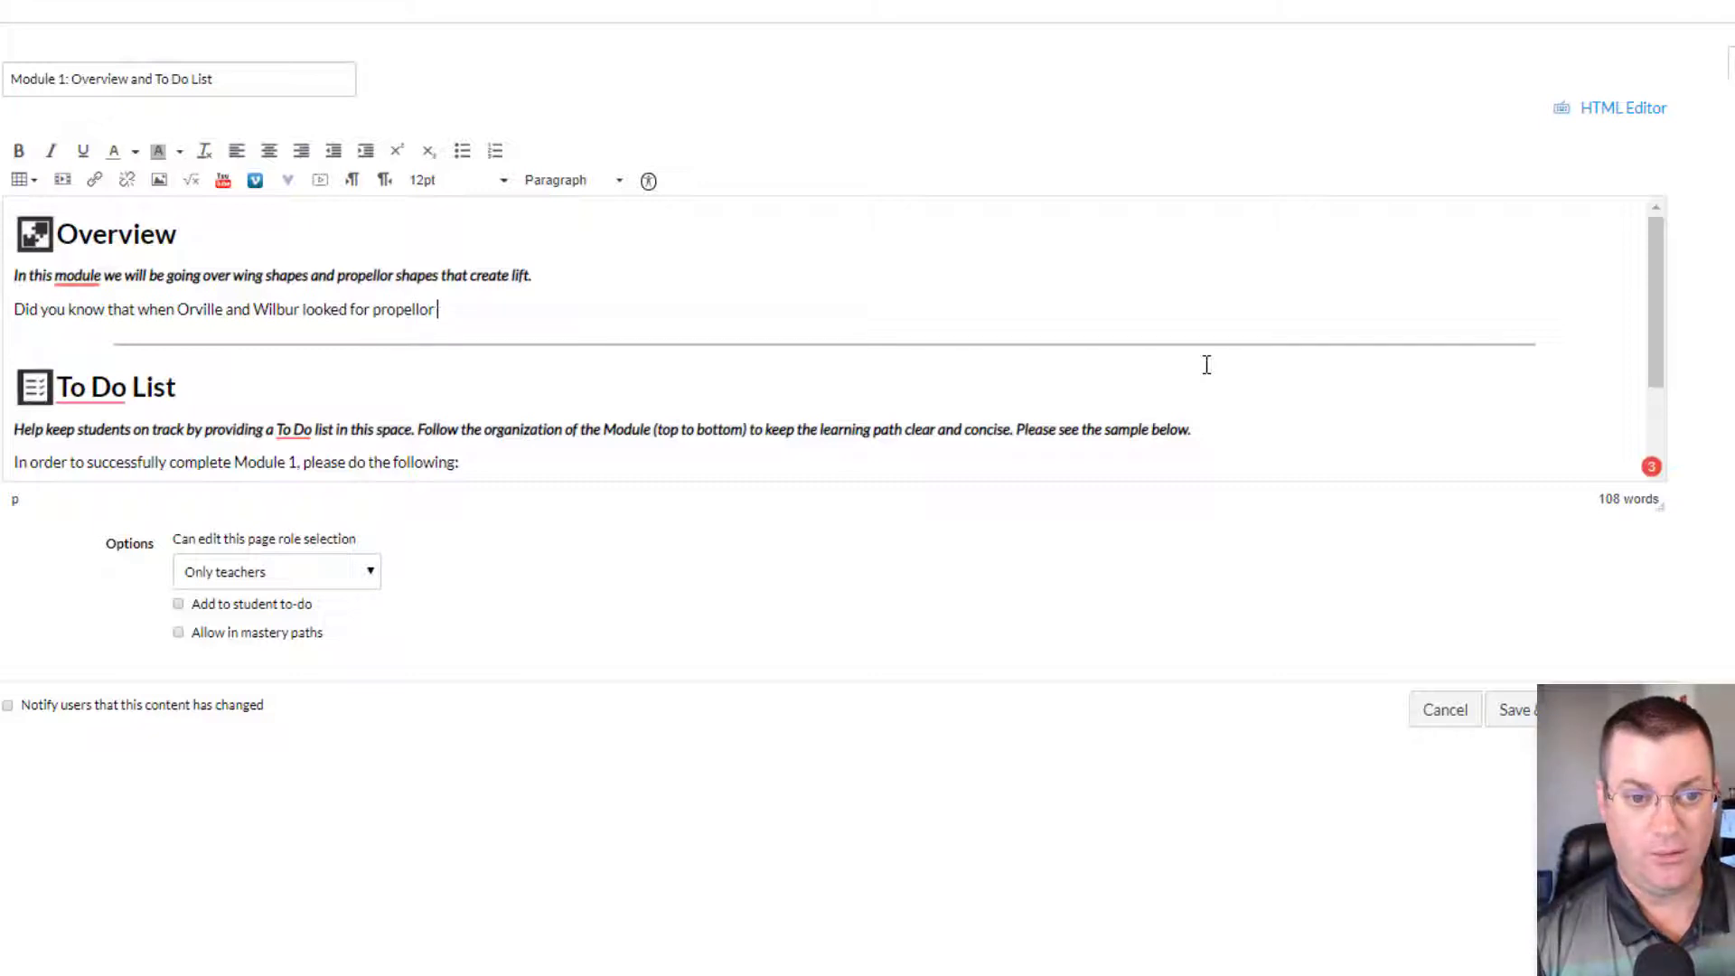
type("blades that would work")
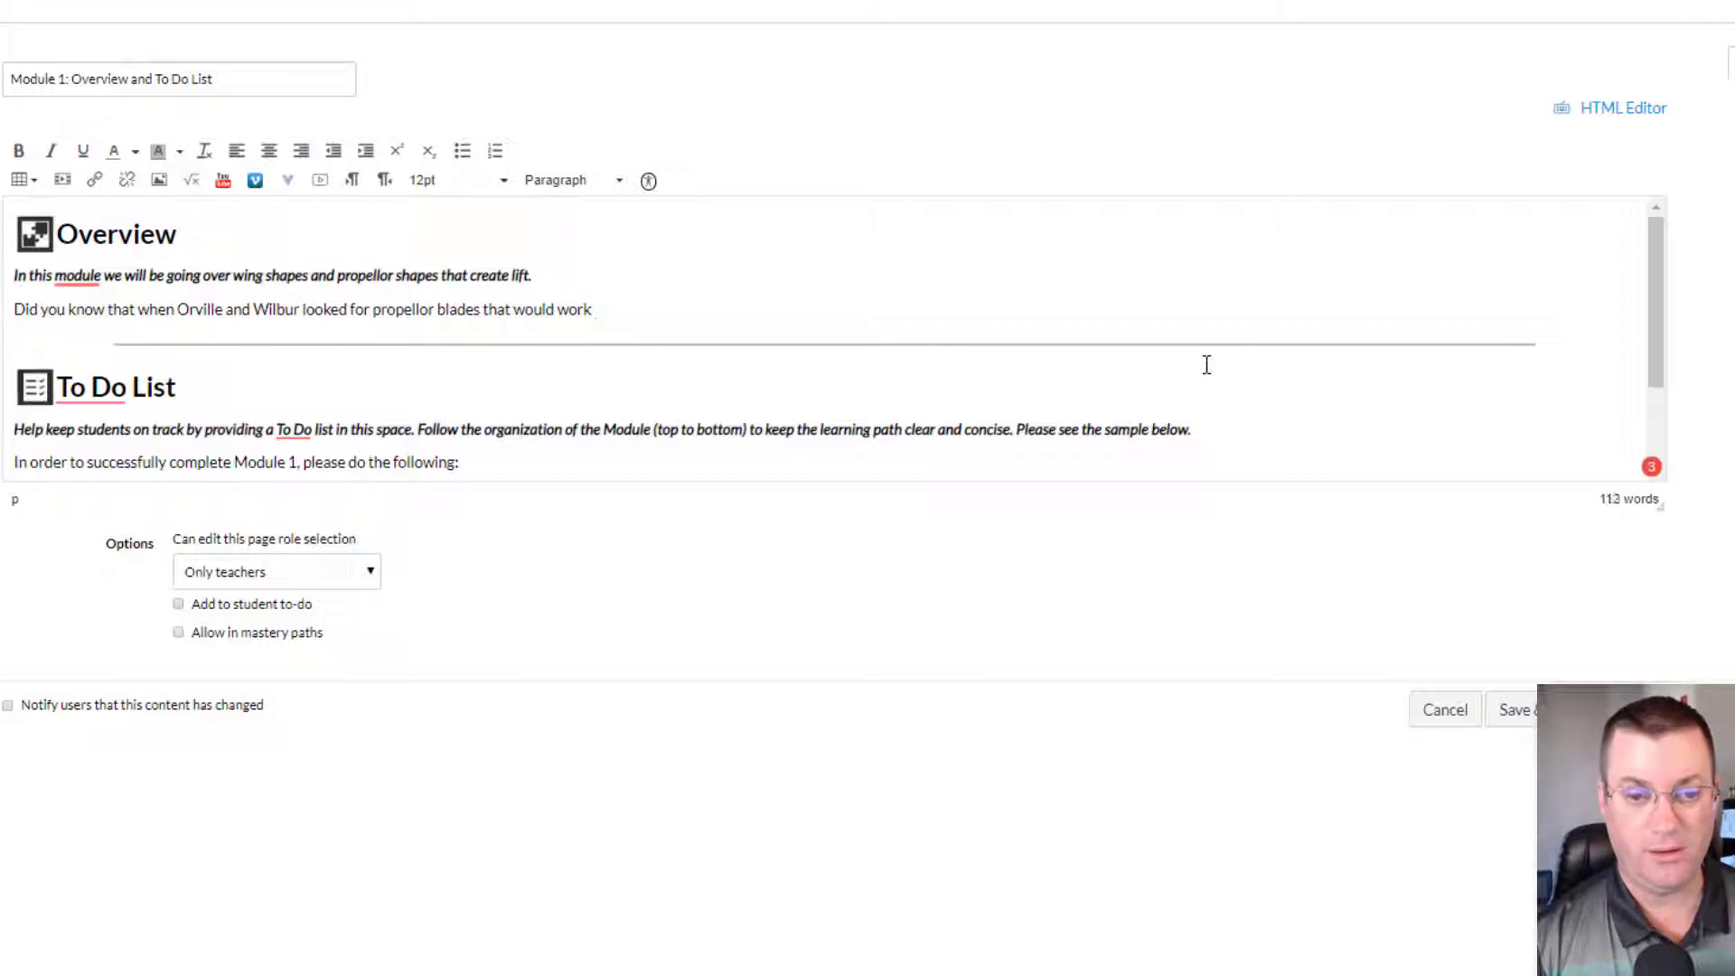
type("in air, t")
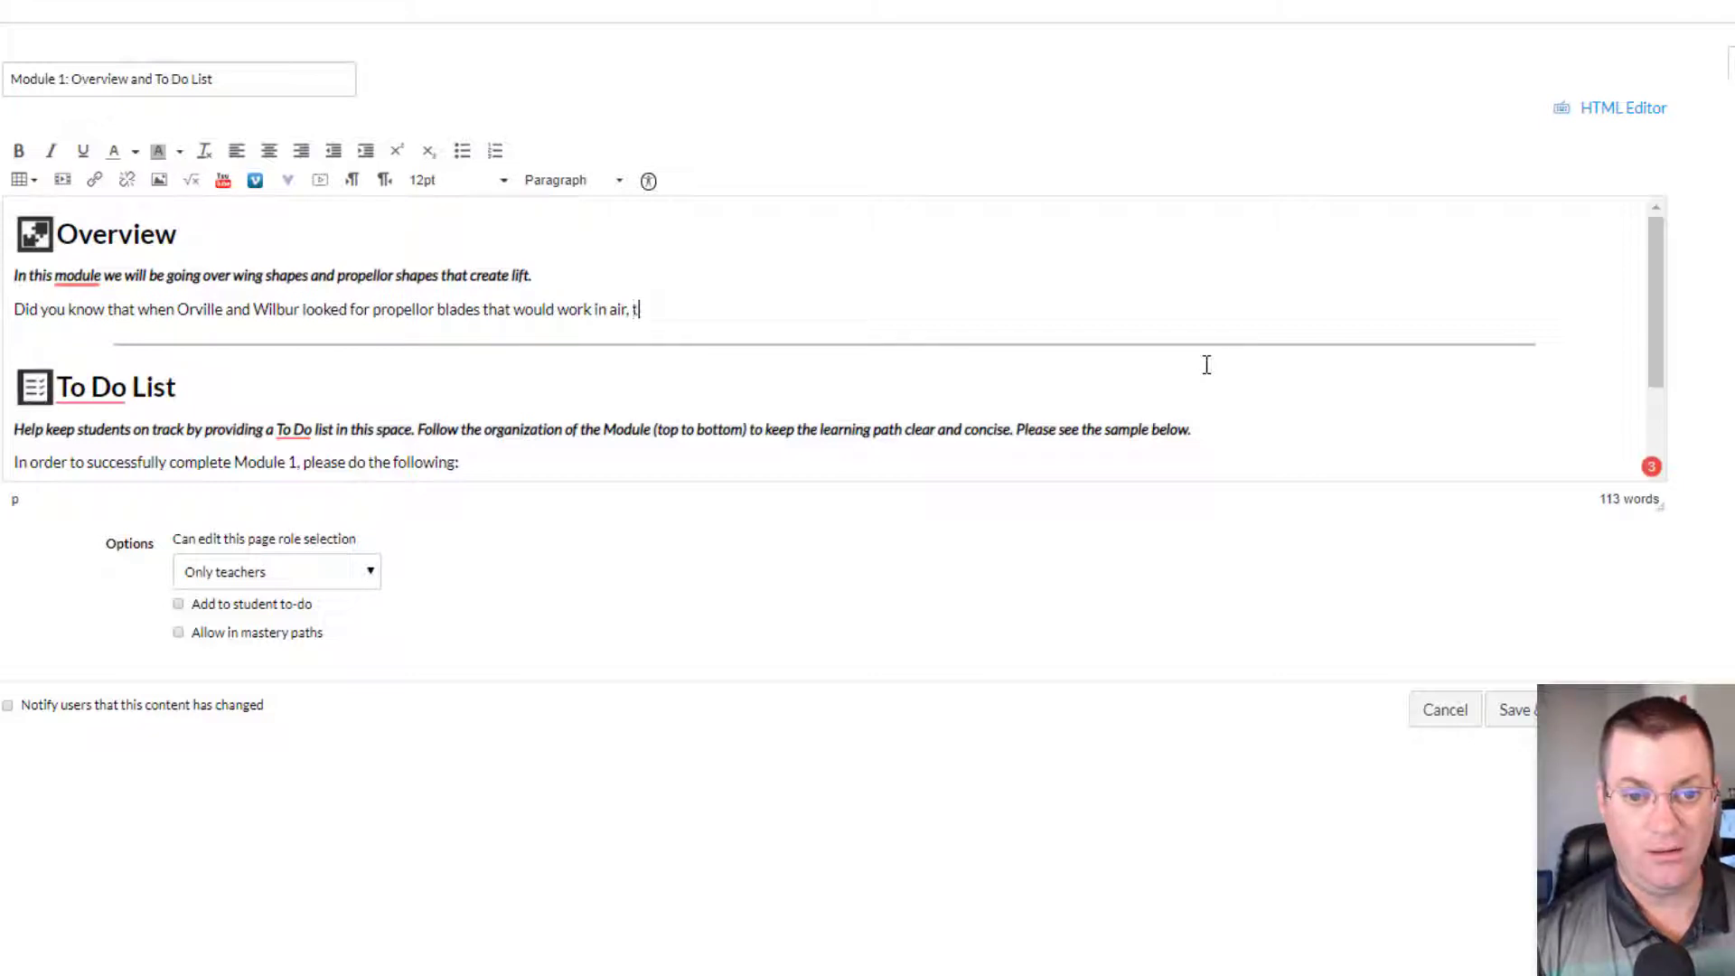
type("hey resear")
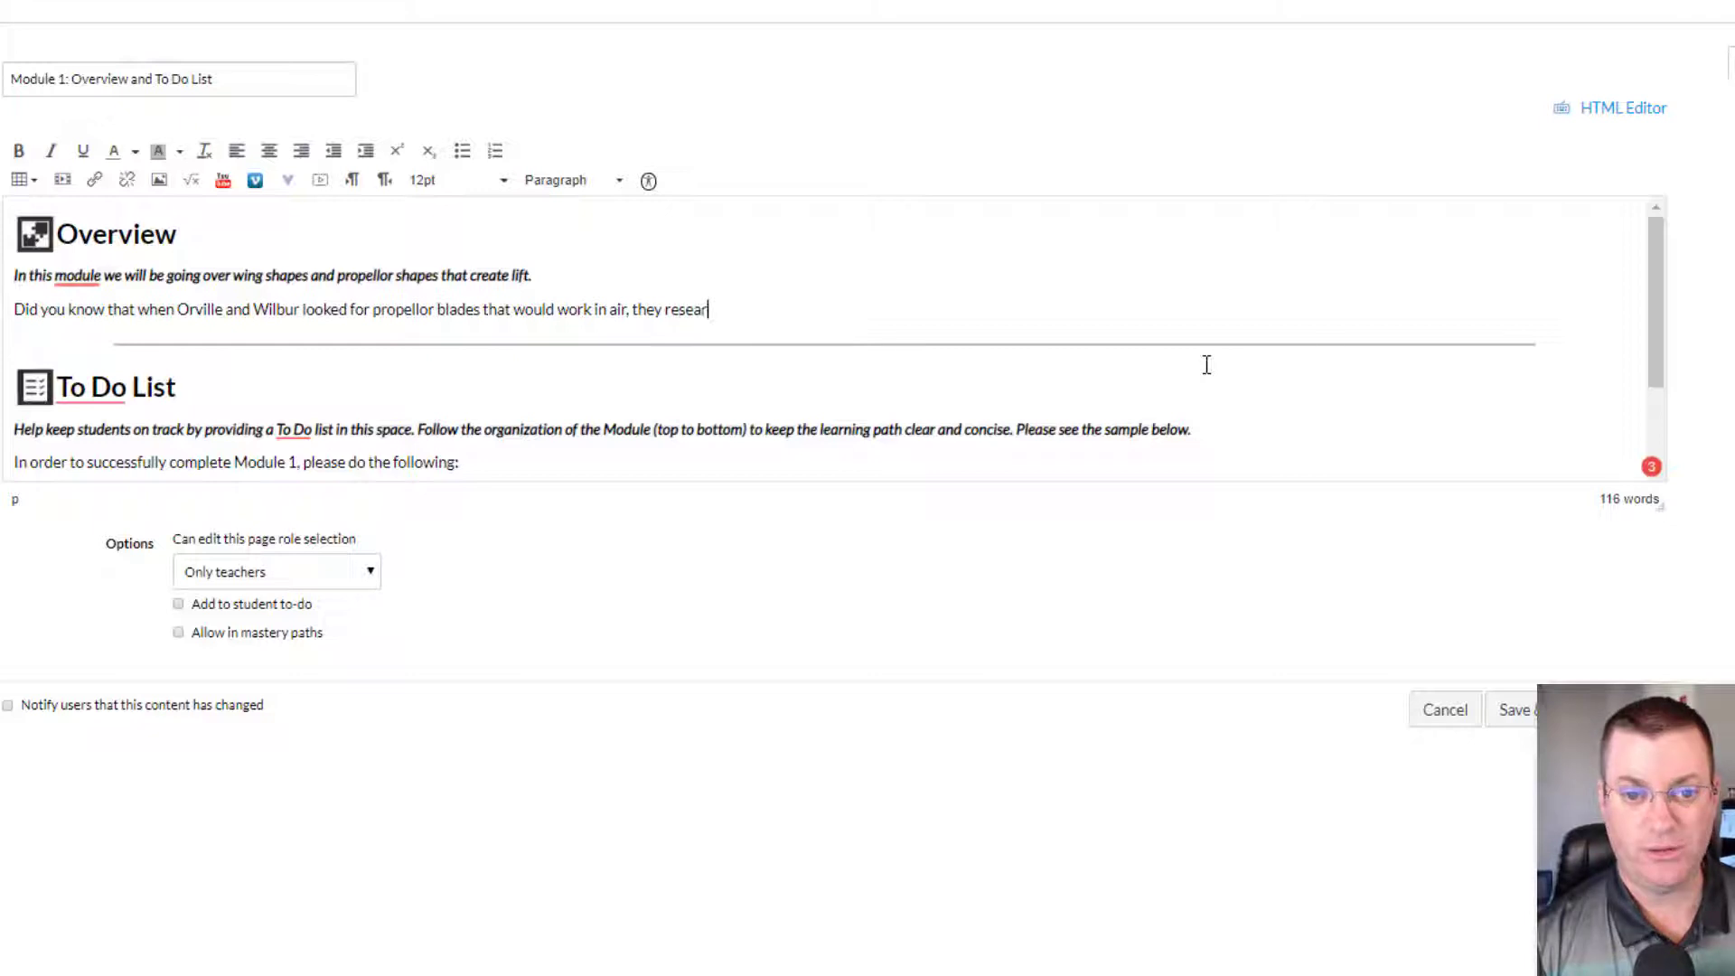
type("ch naval")
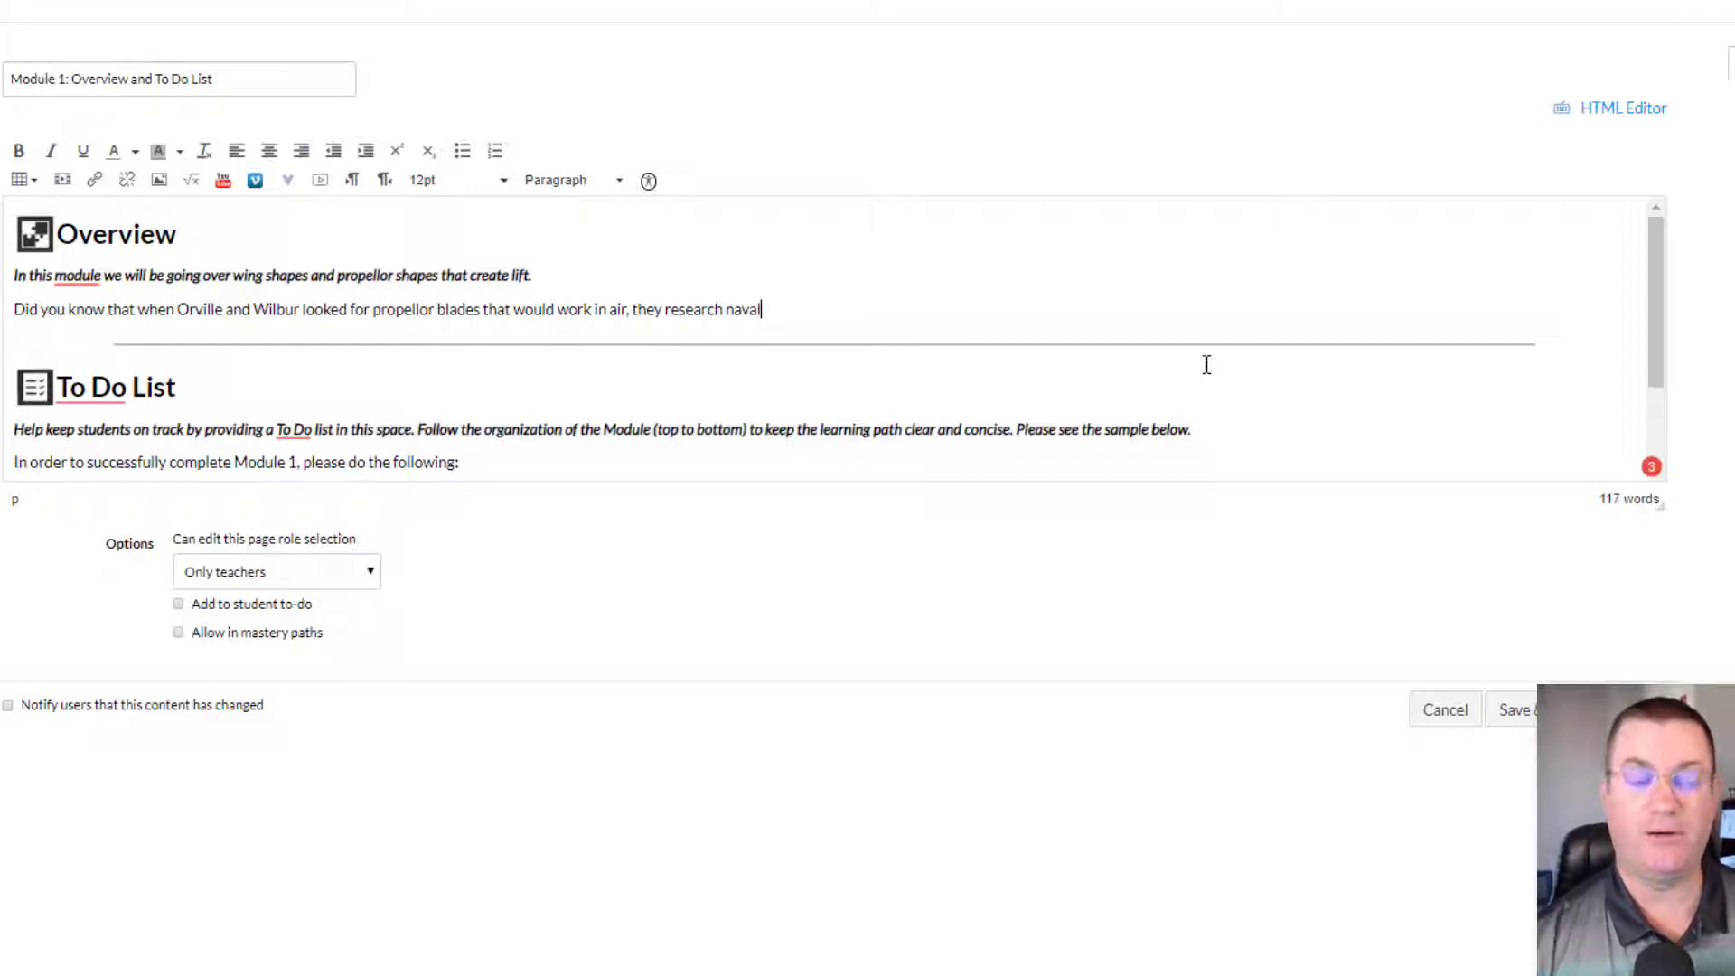
scroll("down", 3)
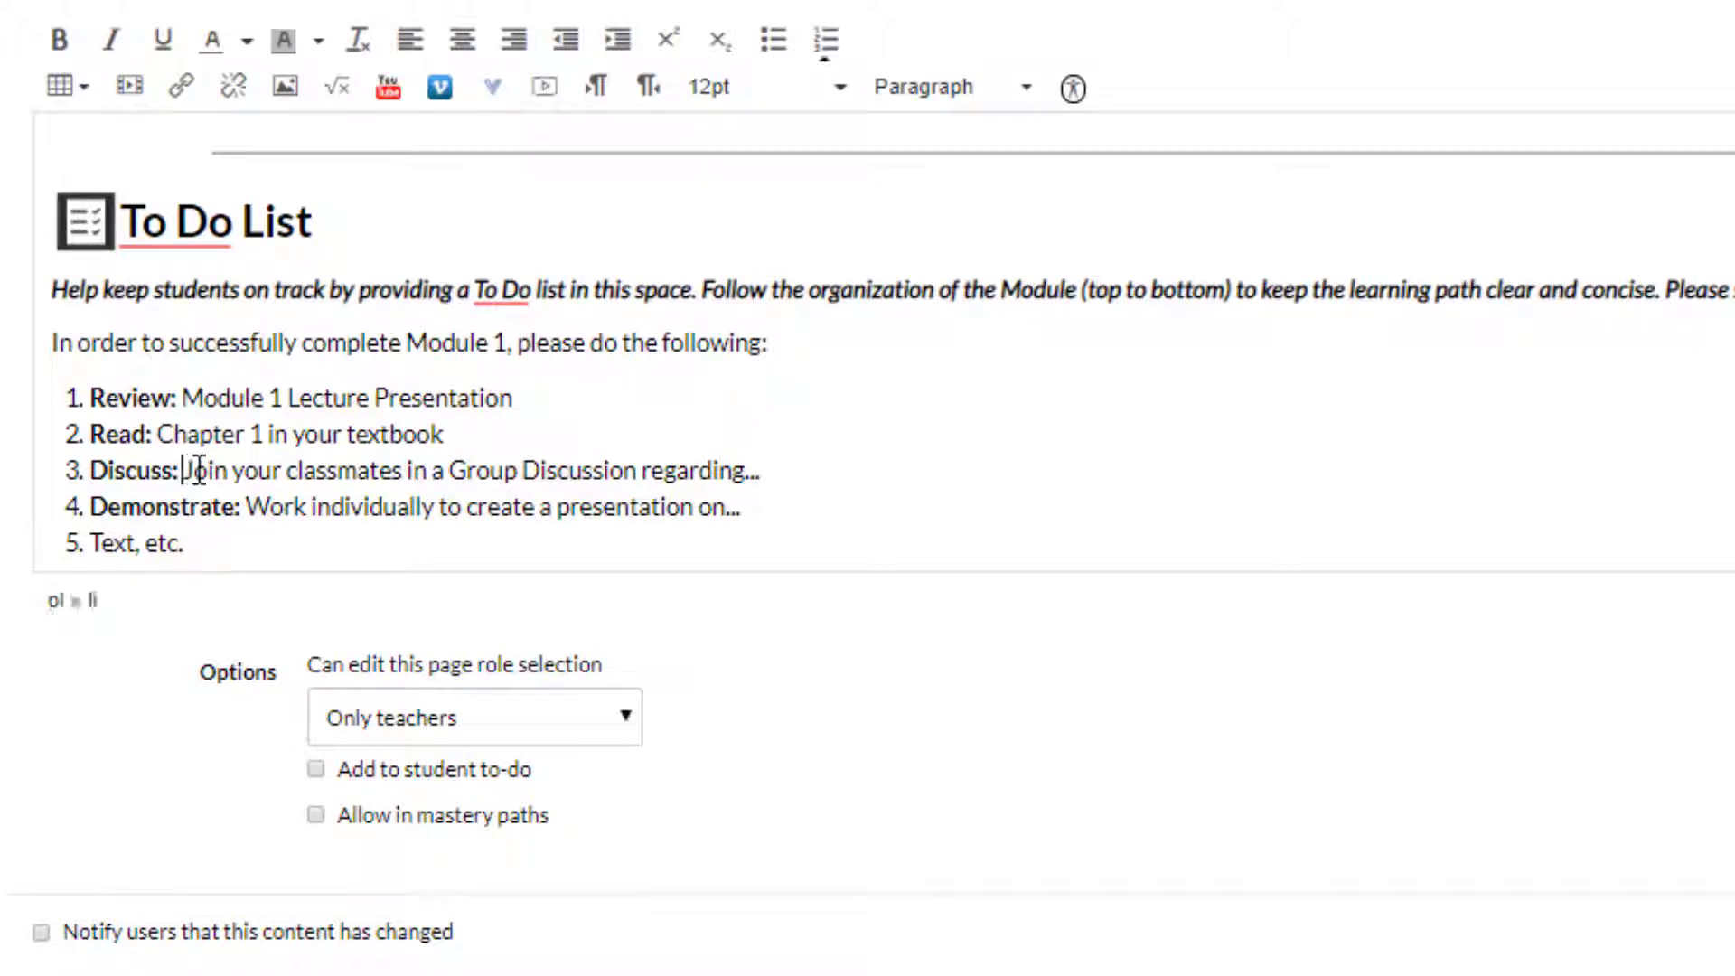
- Replace the Discuss placeholder text with a link to Module 1: Lift Discussion
left_click_drag(185, 469, 359, 469)
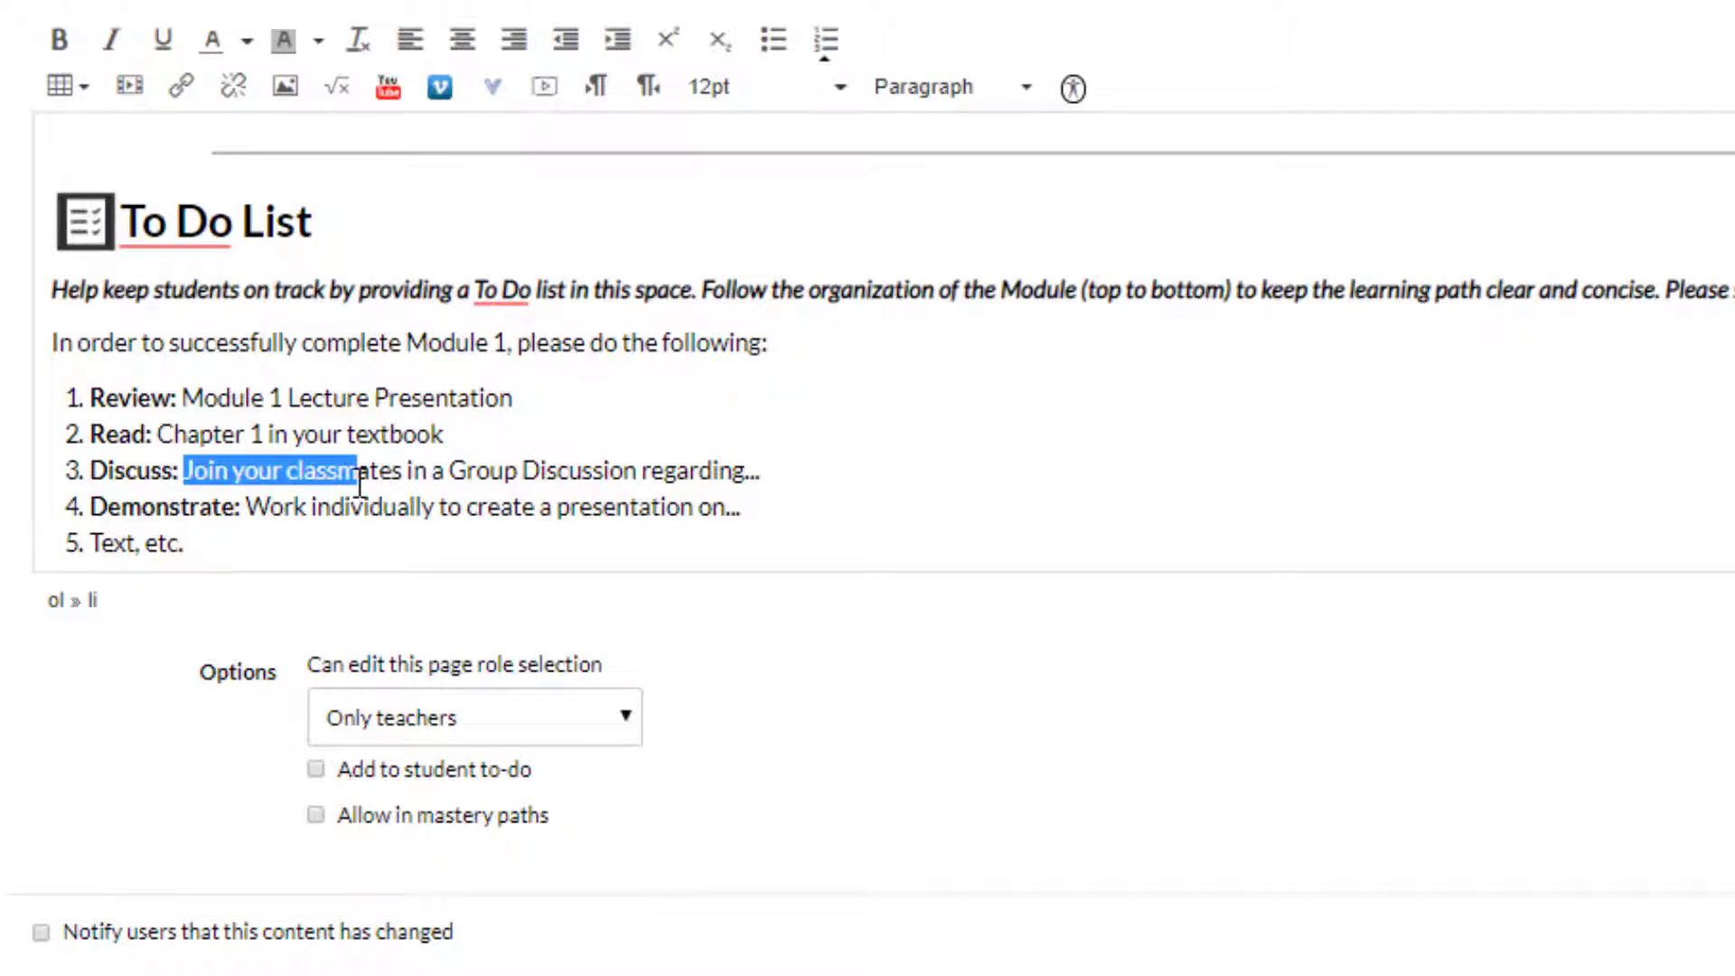
key("Delete")
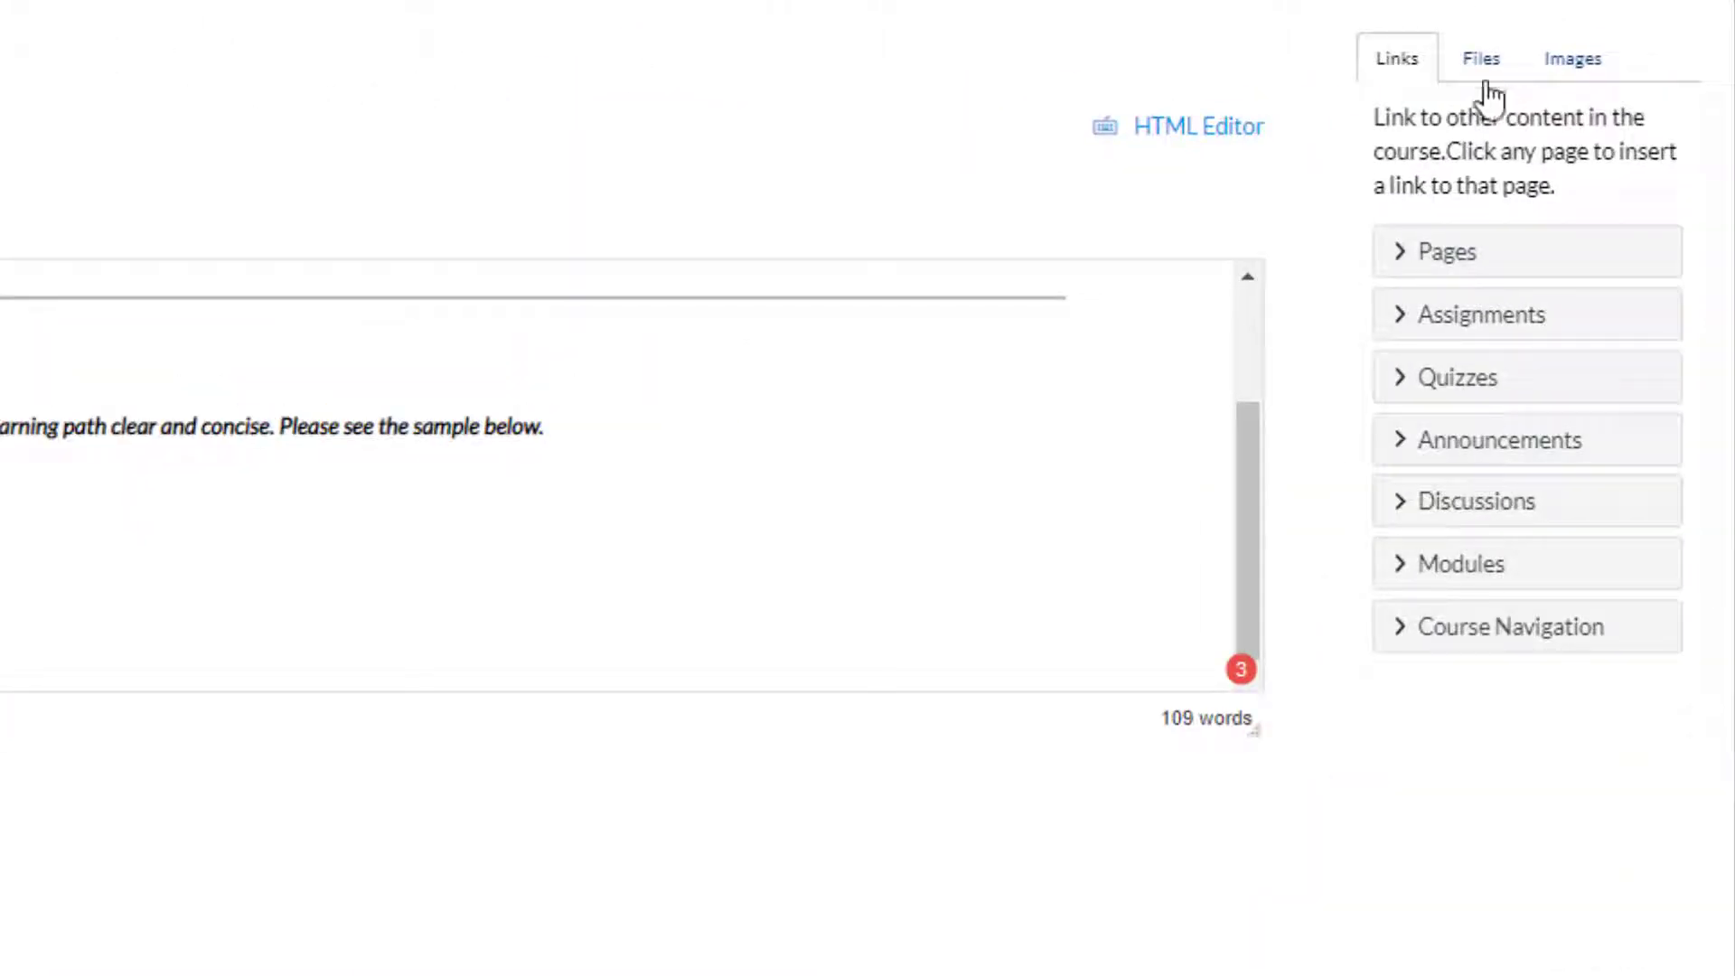
left_click(1477, 501)
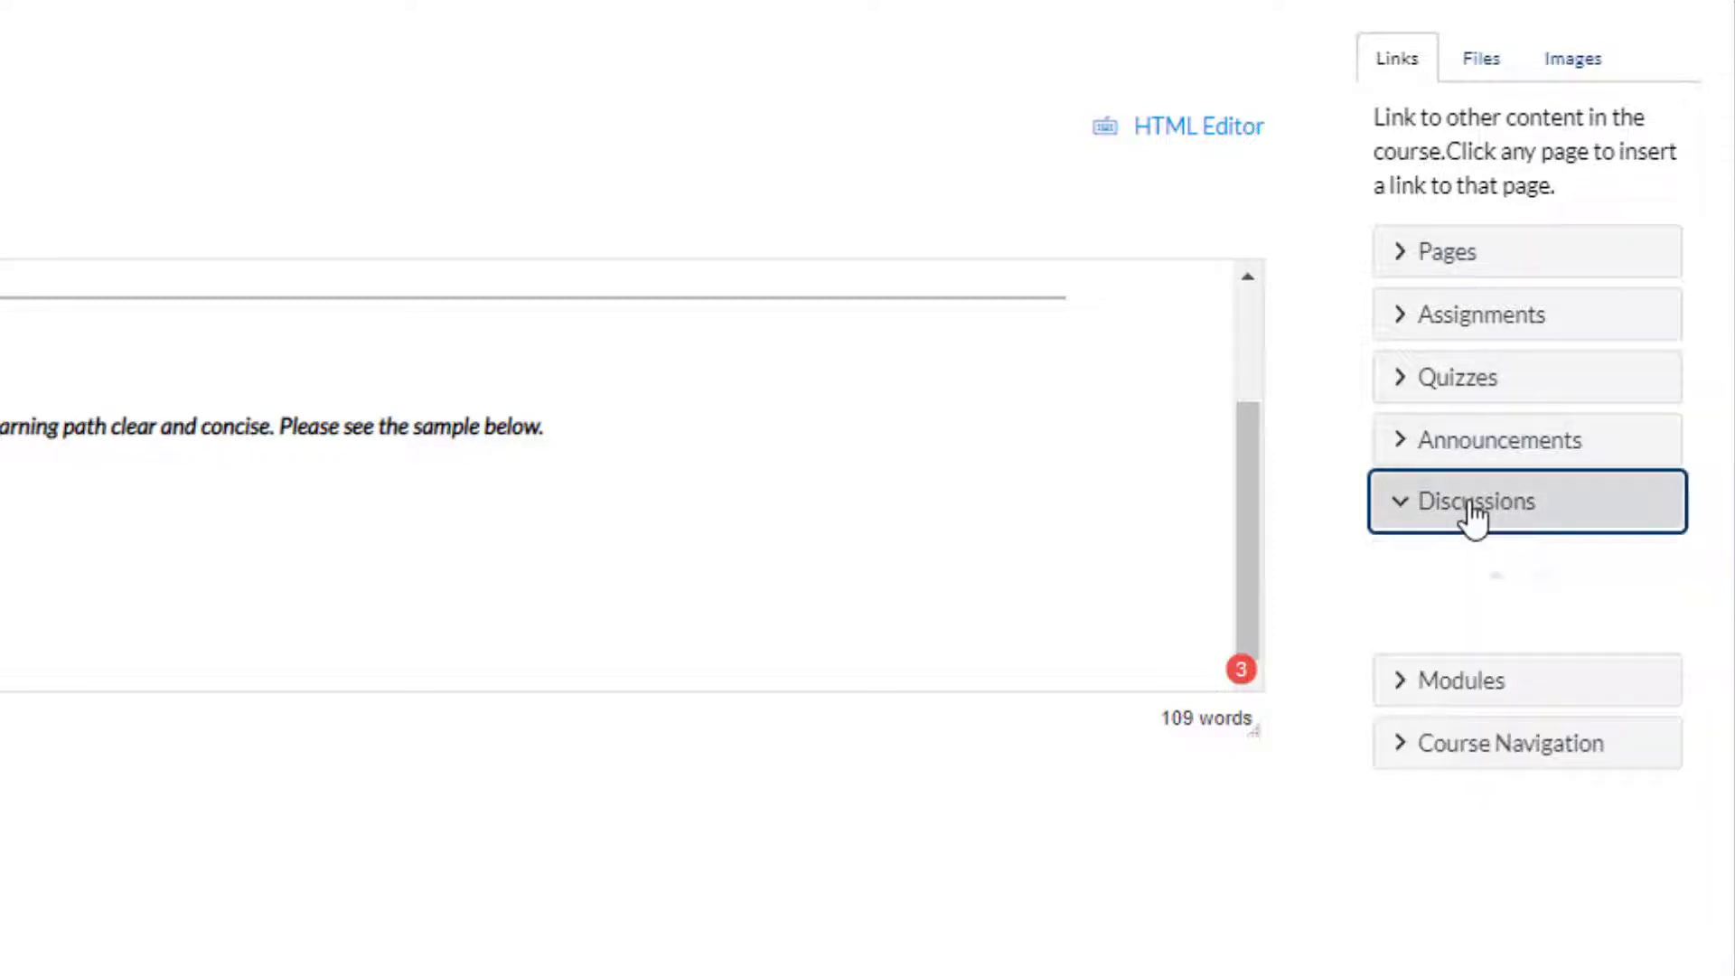
left_click(1476, 500)
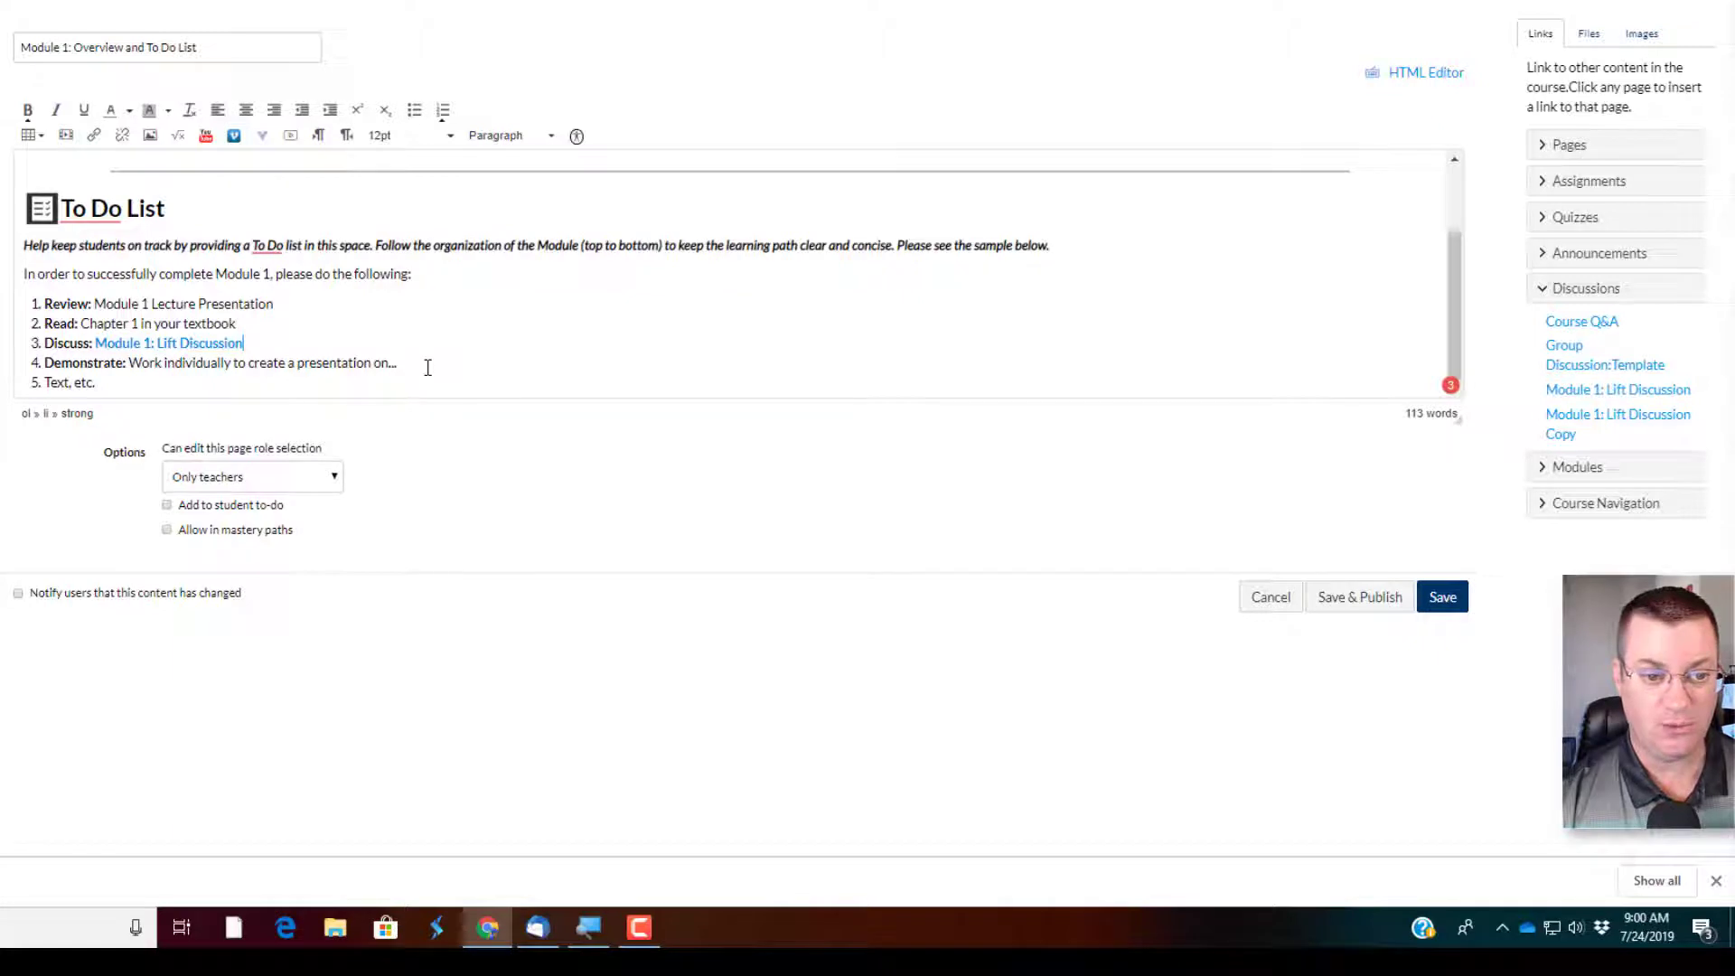
- Replace the Demonstrate placeholder text with a link to Module 1: Sketch Wing Profiles Assignment
double_click(262, 362)
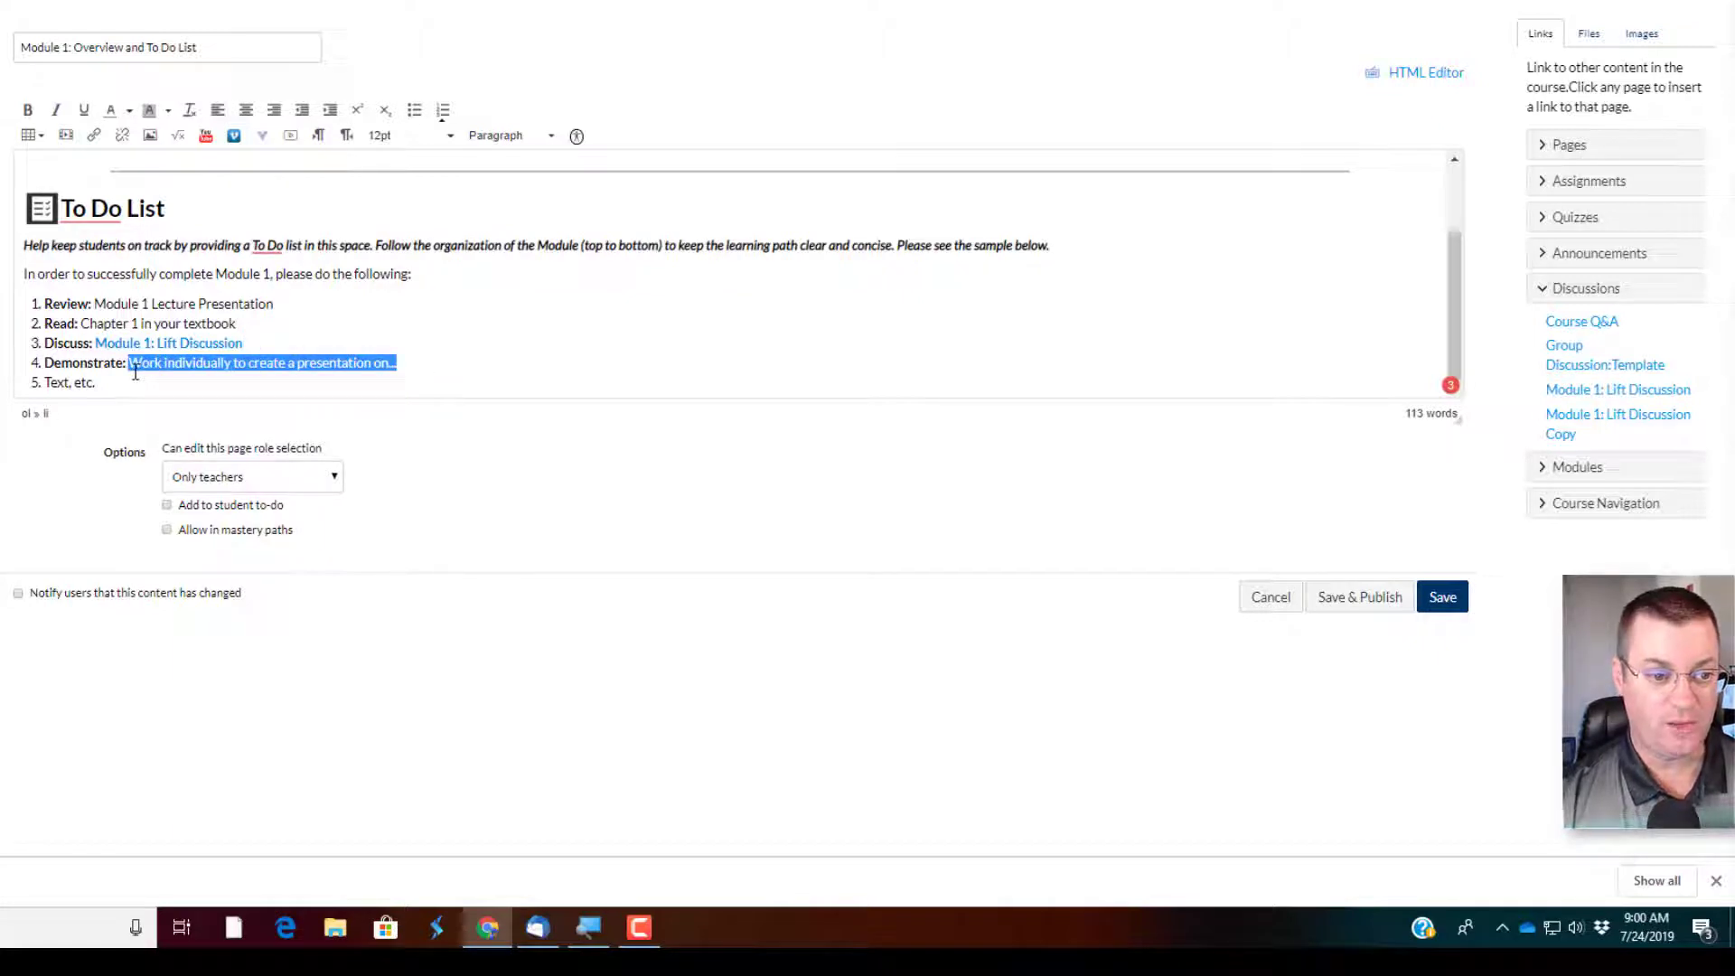
key("Delete")
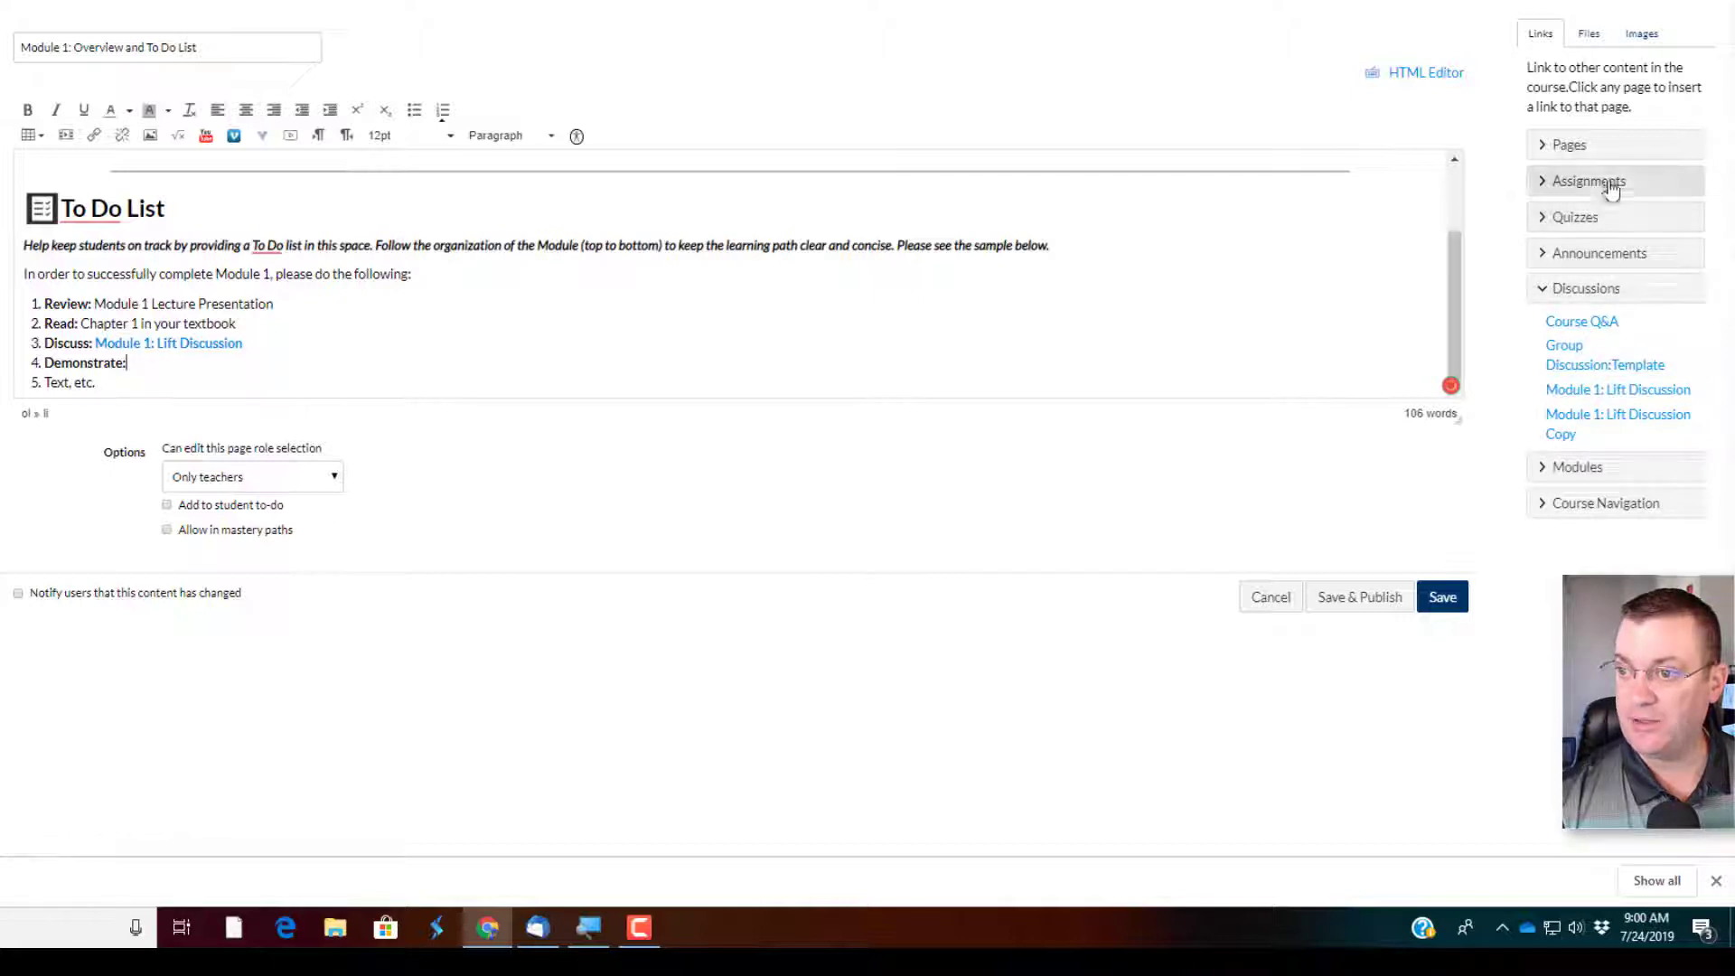
left_click(1591, 181)
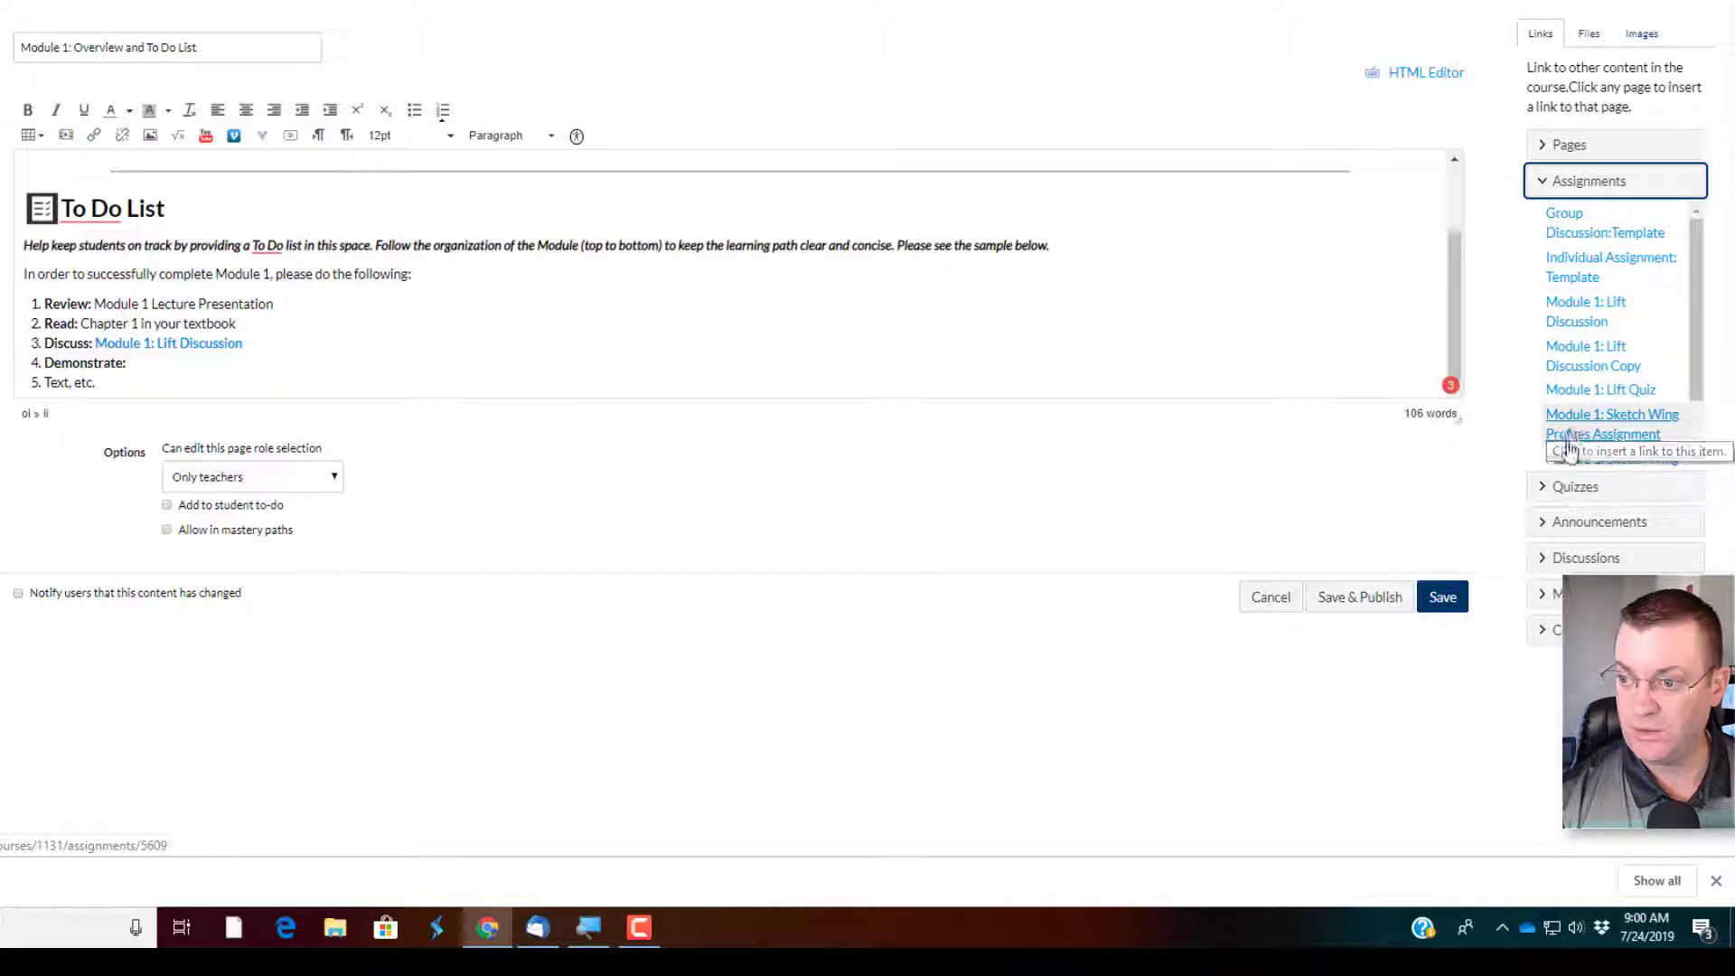
left_click(1611, 424)
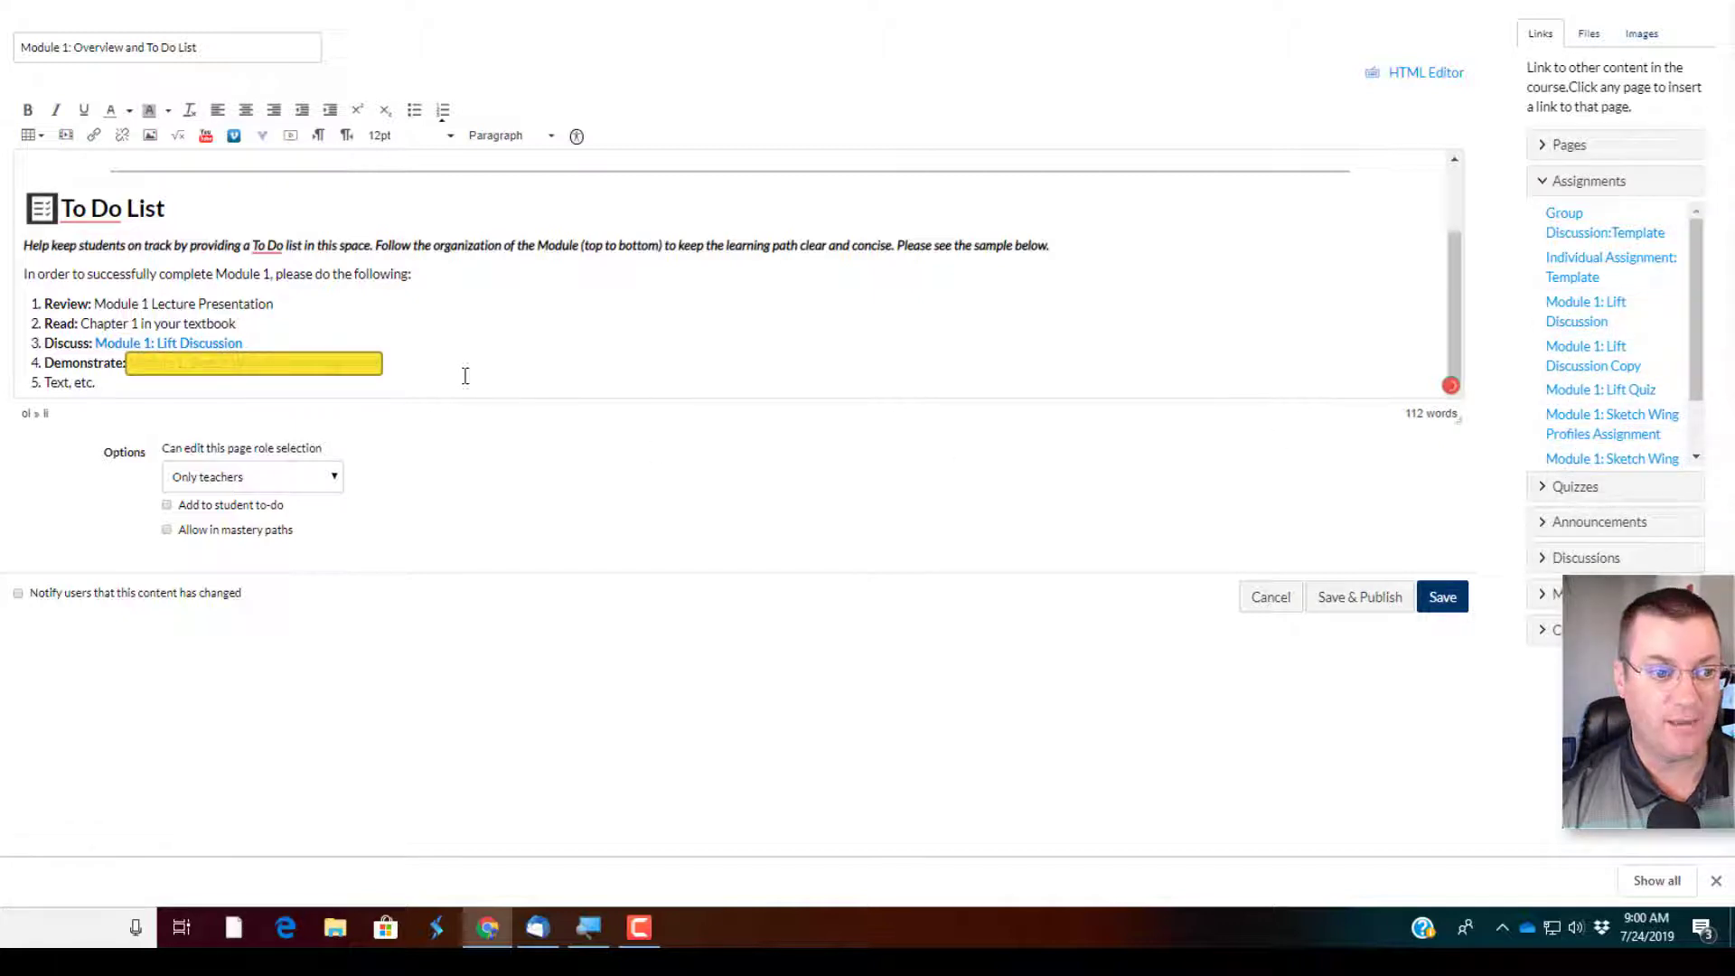
left_click(1613, 423)
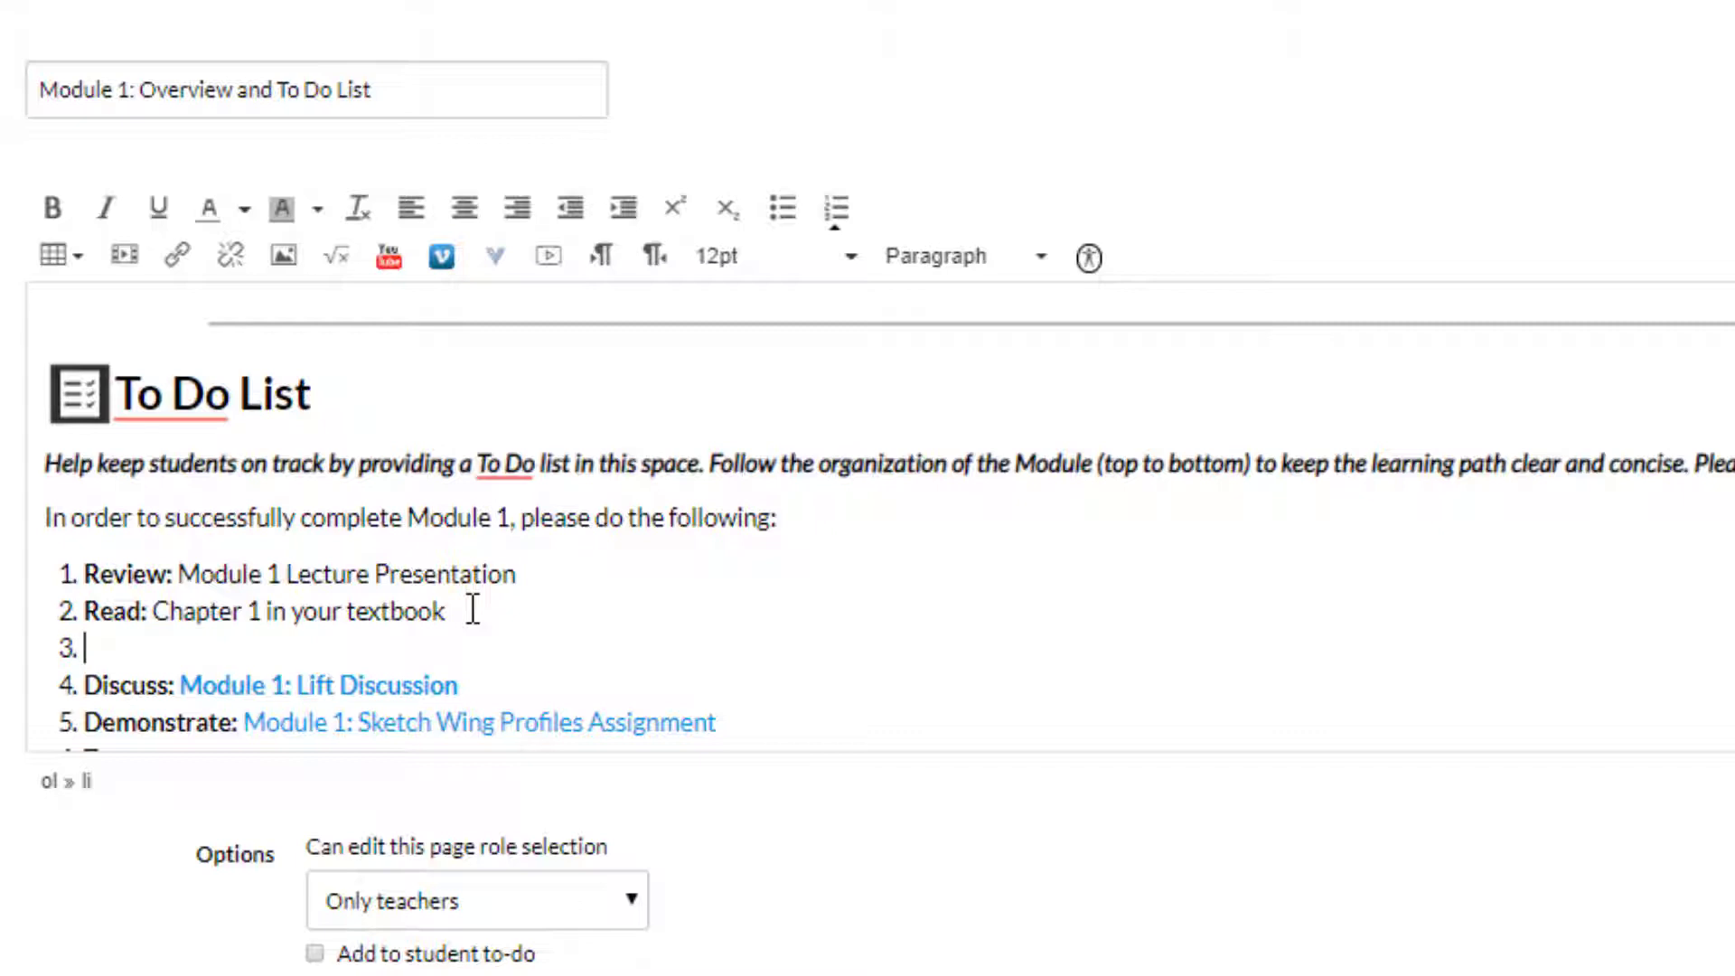
- Type 'Watch:' and link it to Presentation: Propellor Design
type("Watch:")
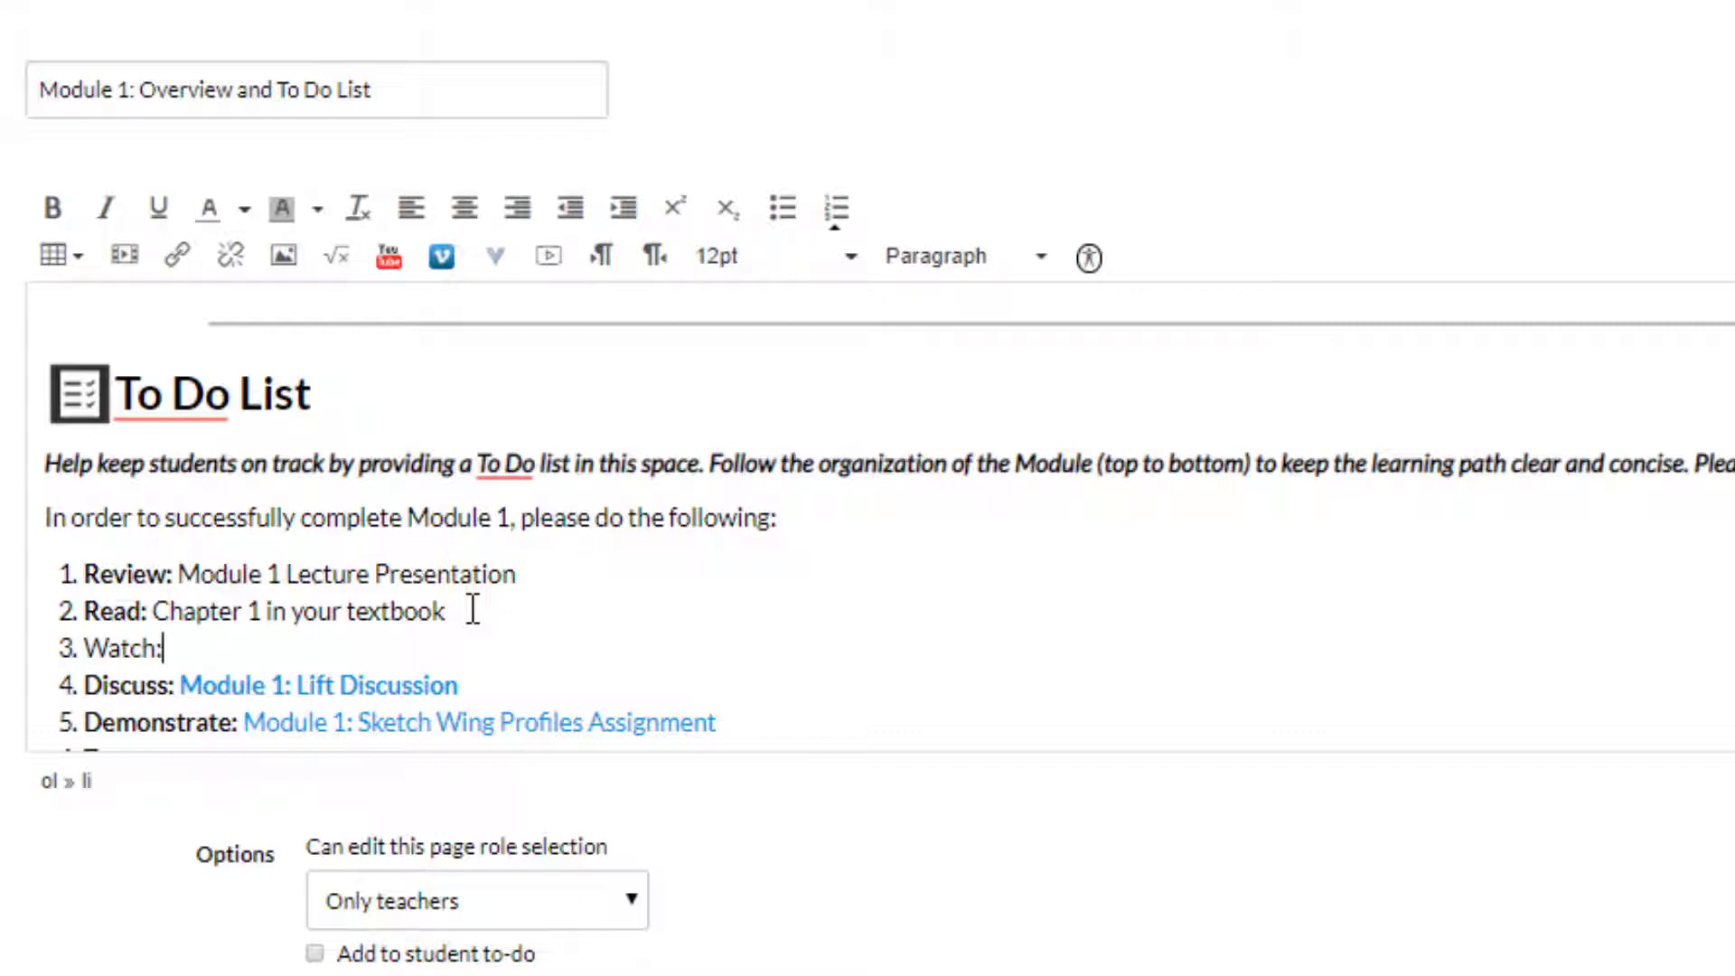
mouse_move(167, 650)
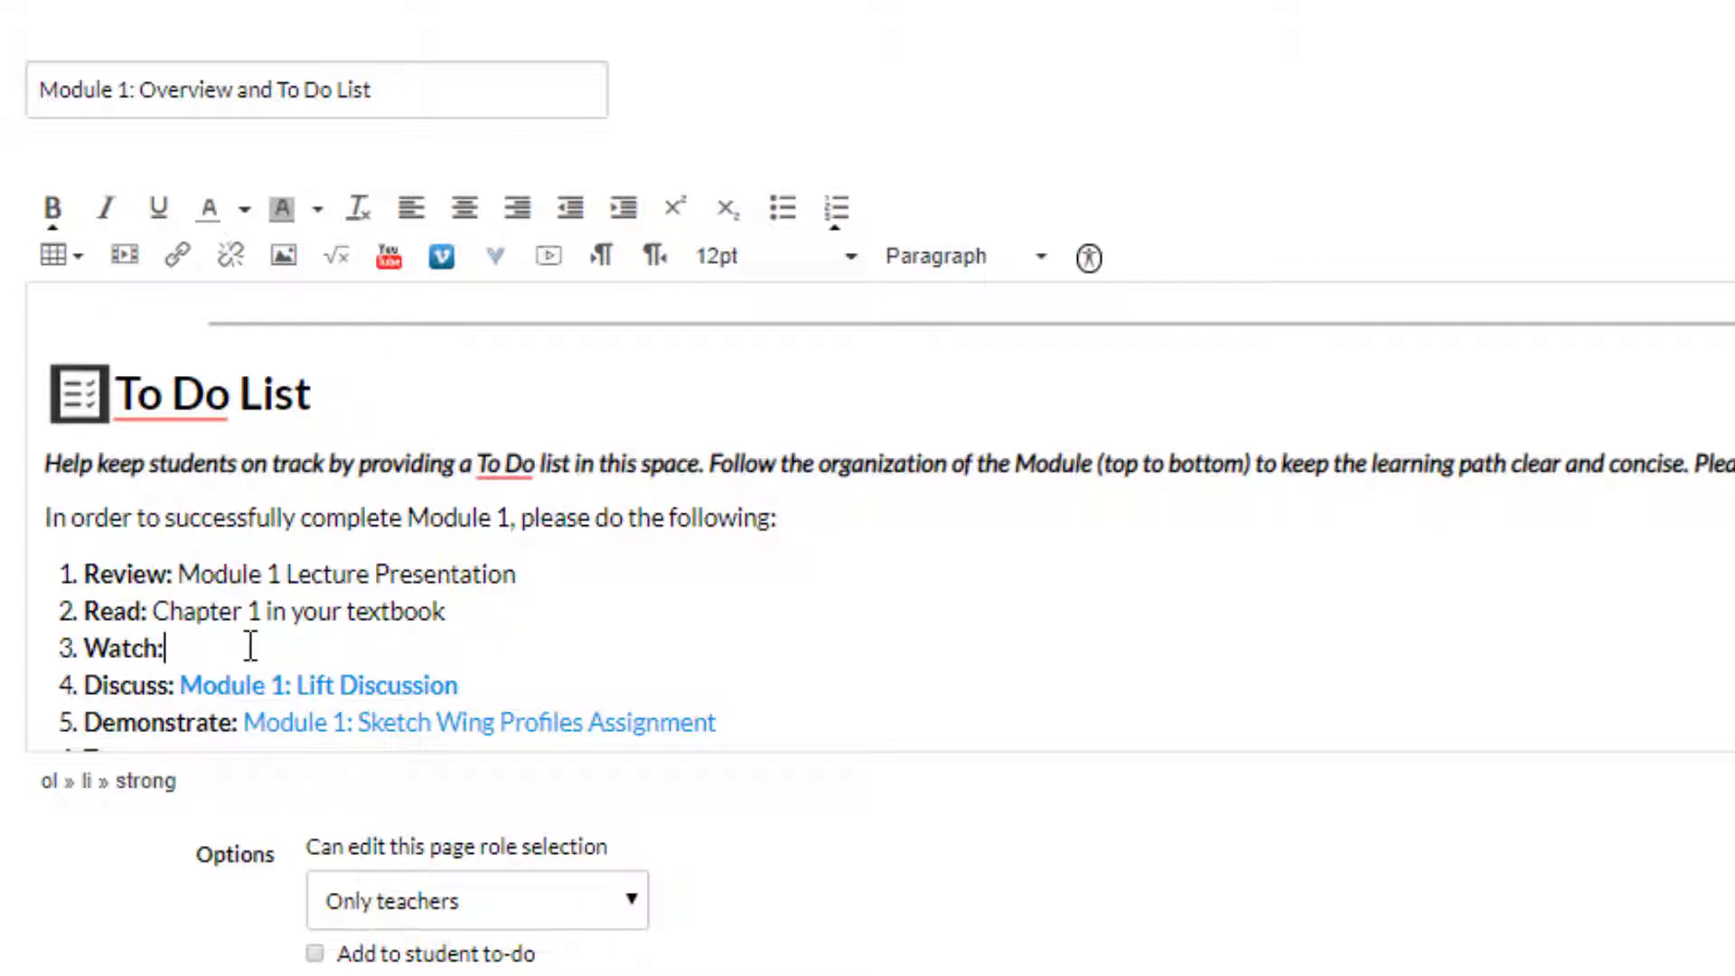
left_click(50, 207)
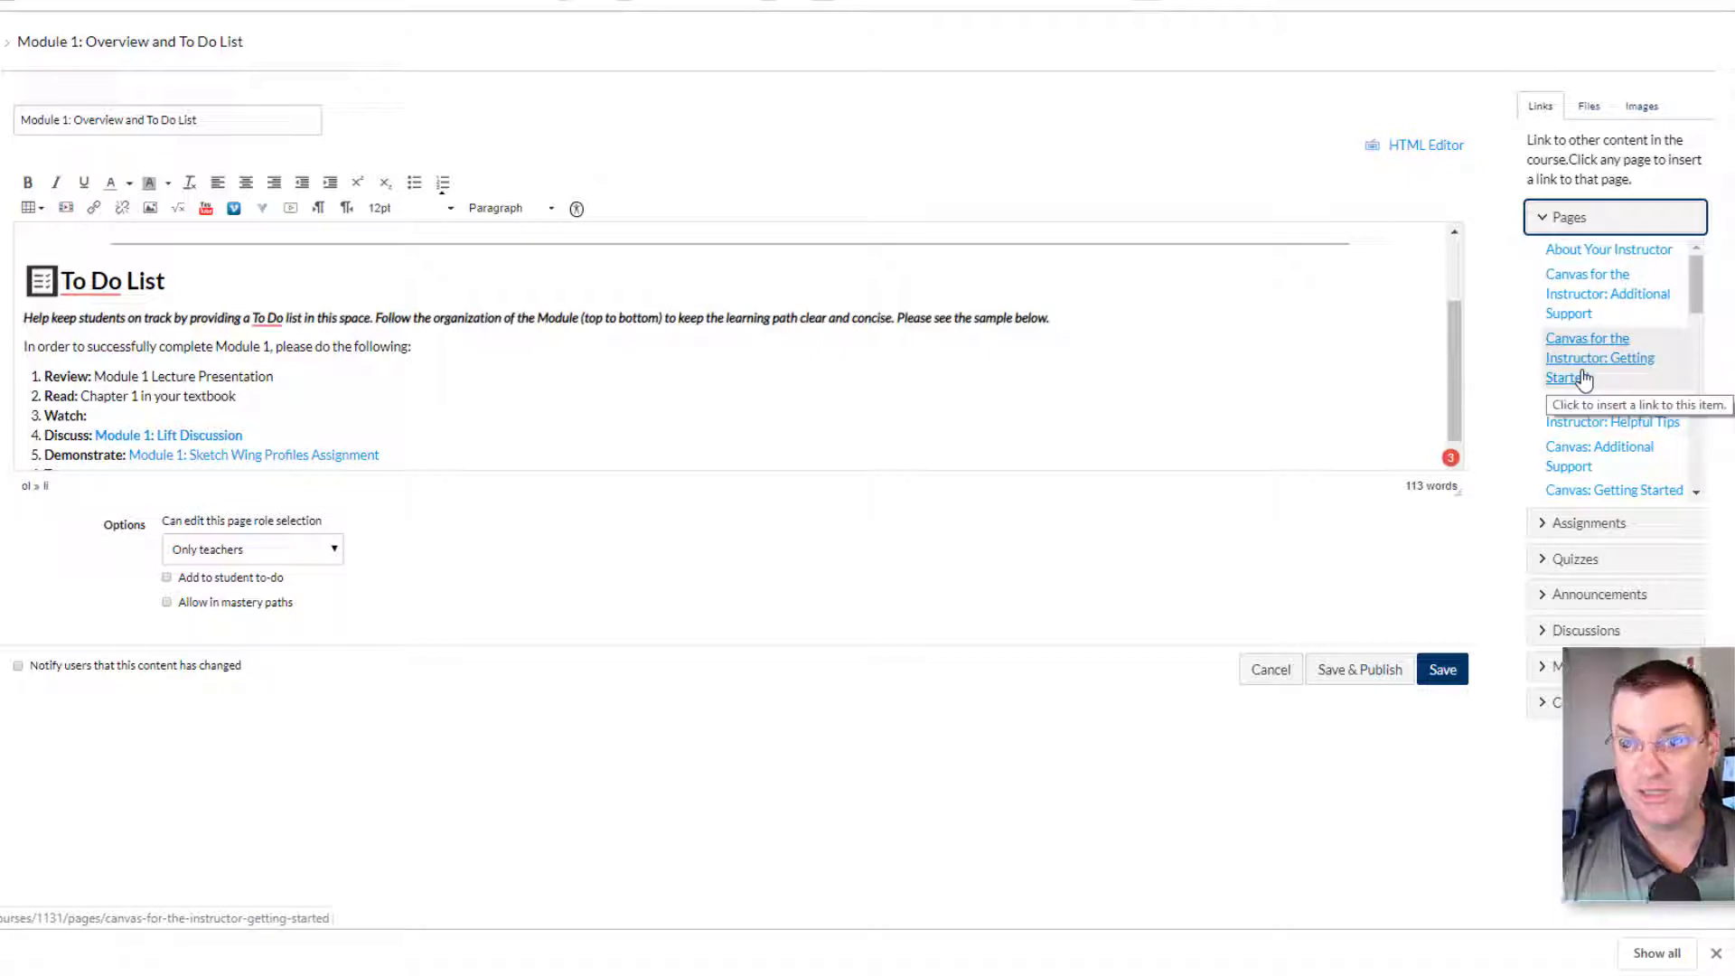
scroll("down", 3)
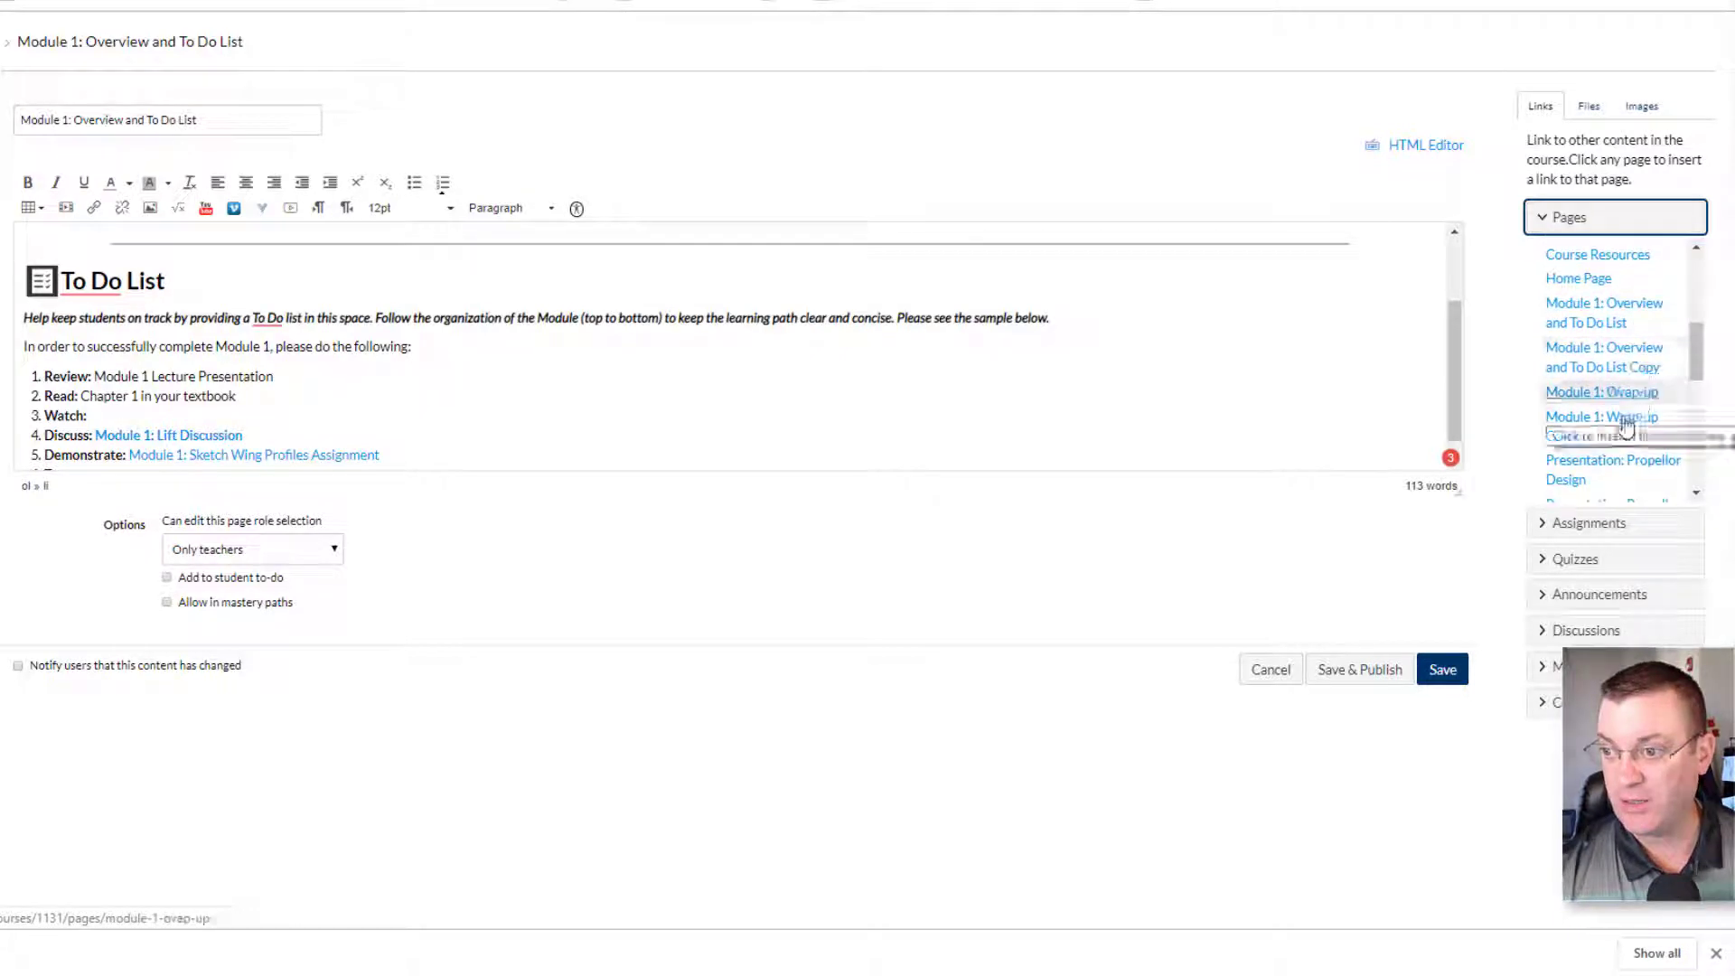
scroll("down", 3)
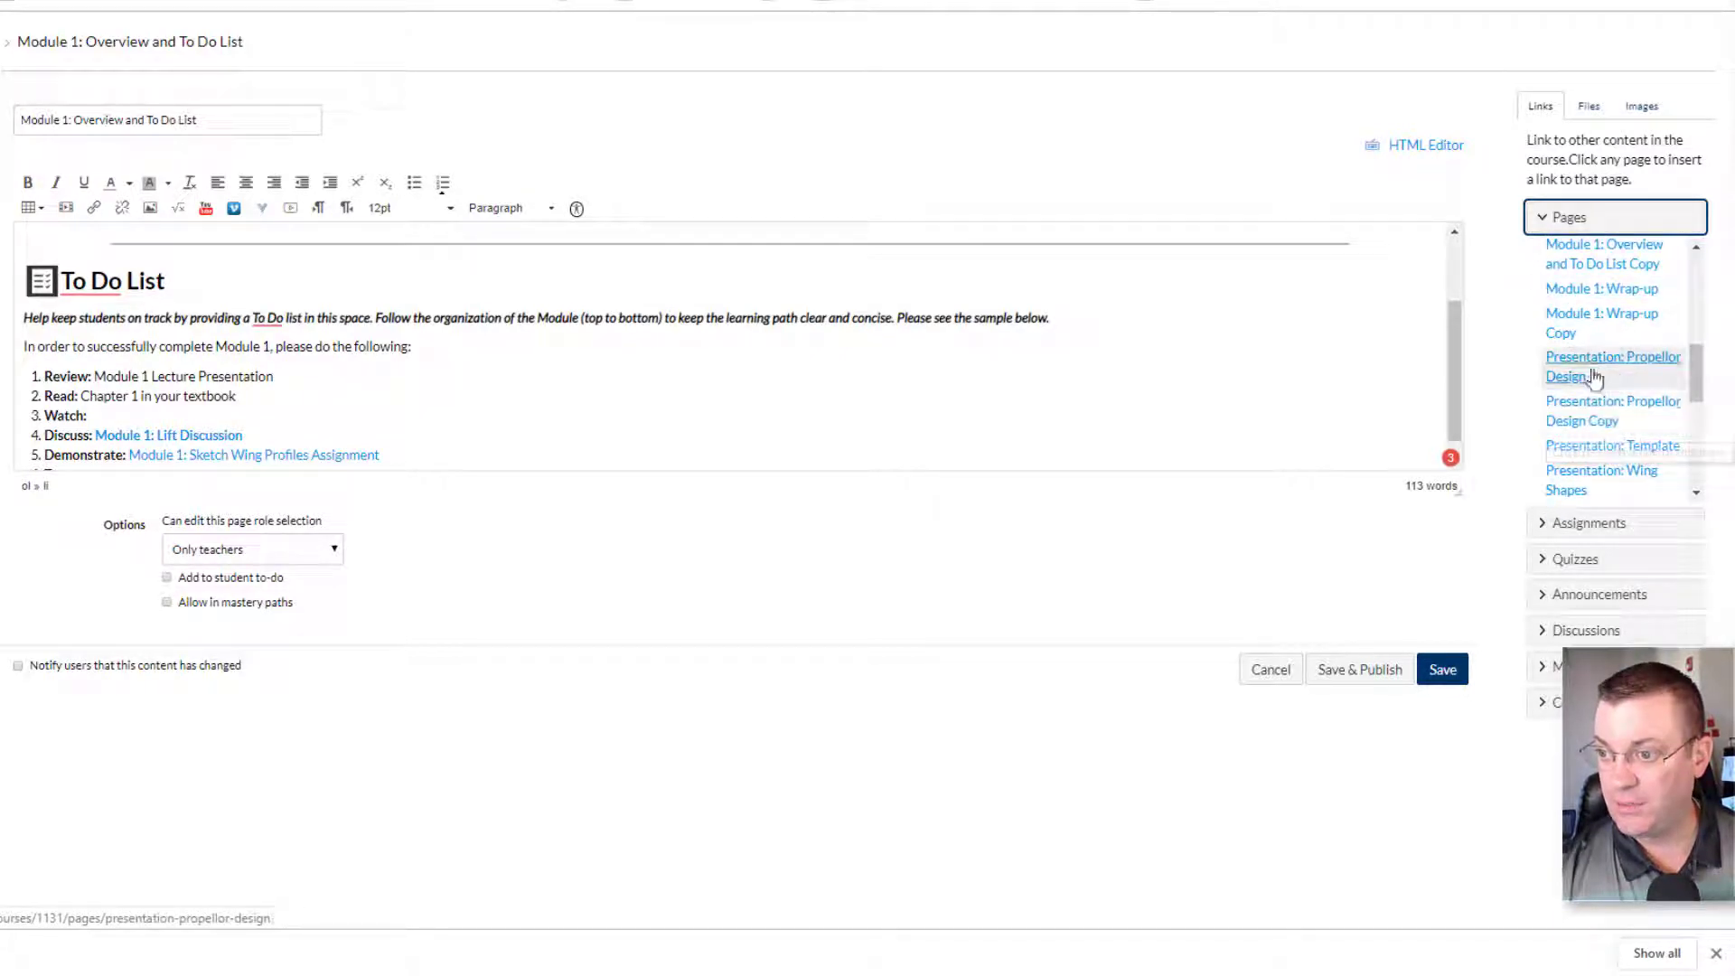
left_click(1612, 365)
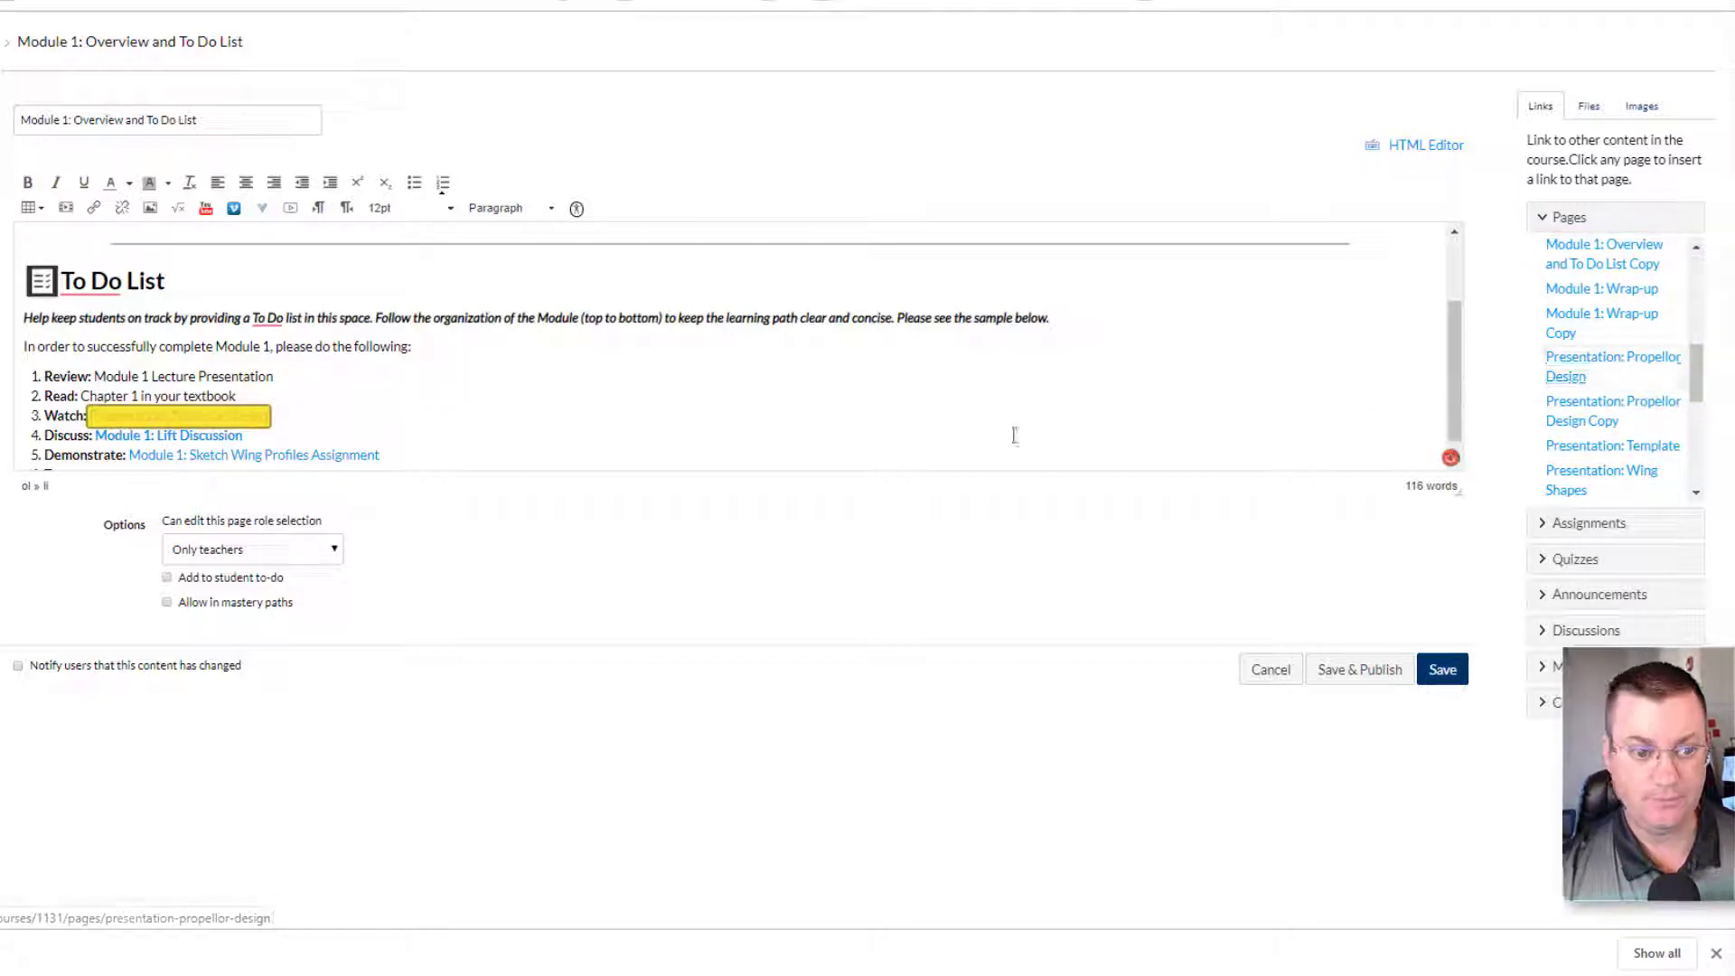
left_click(1613, 365)
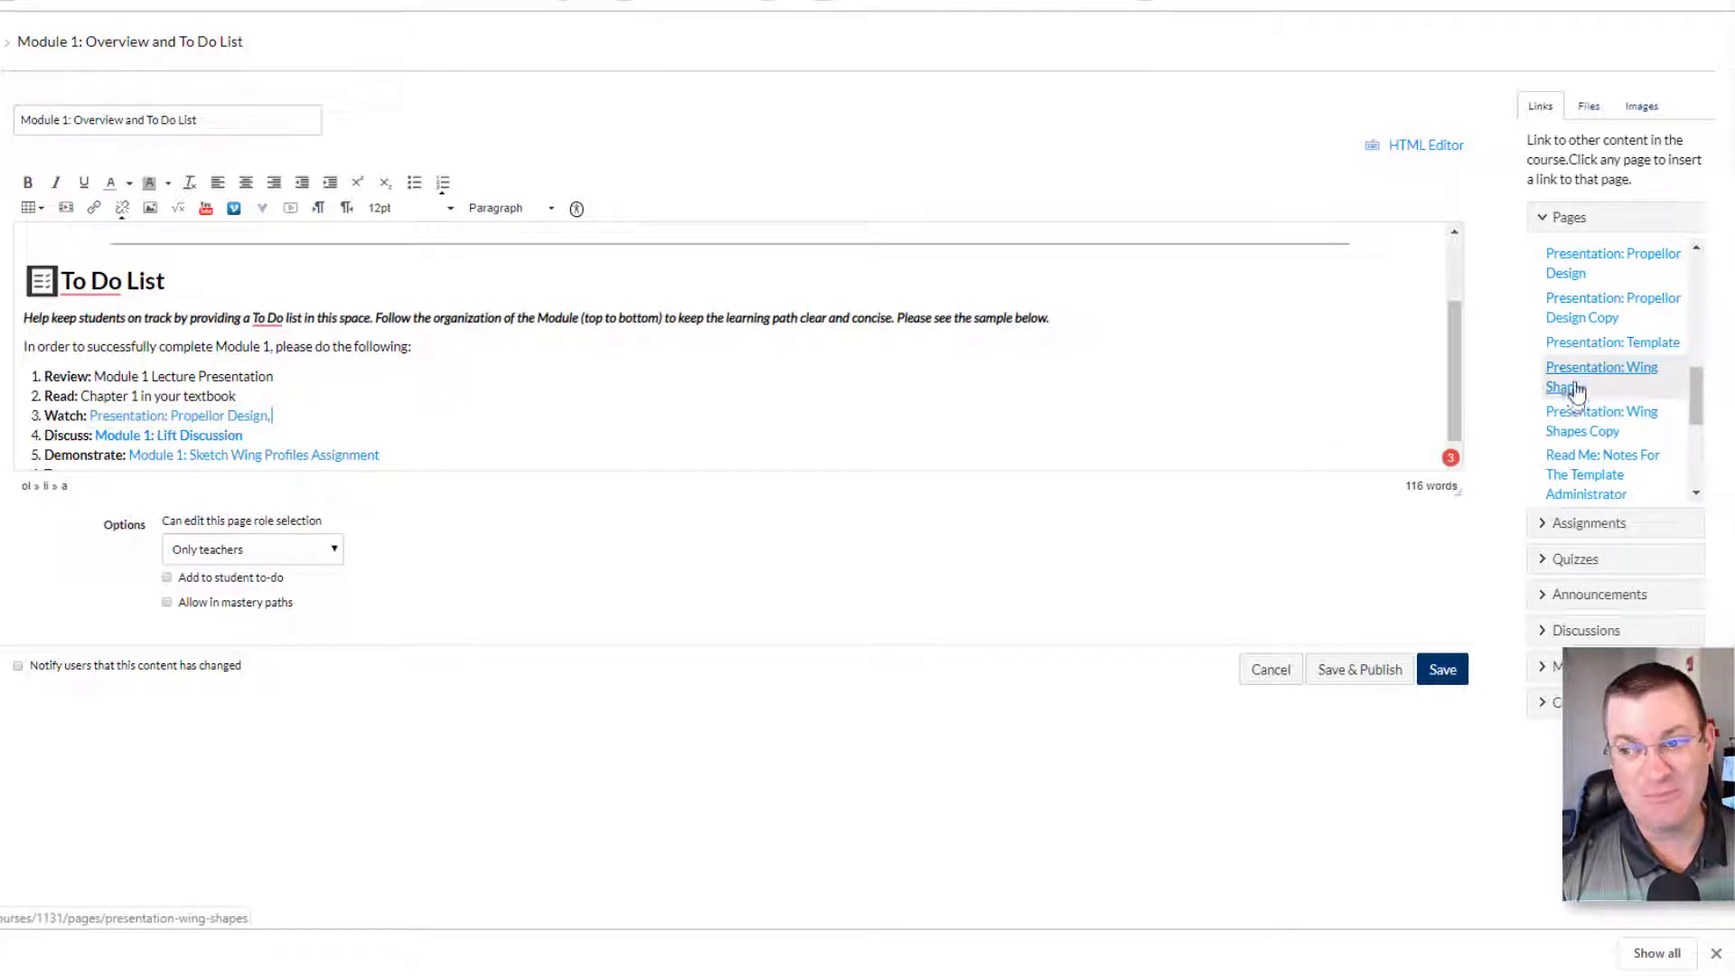
mouse_move(1602, 376)
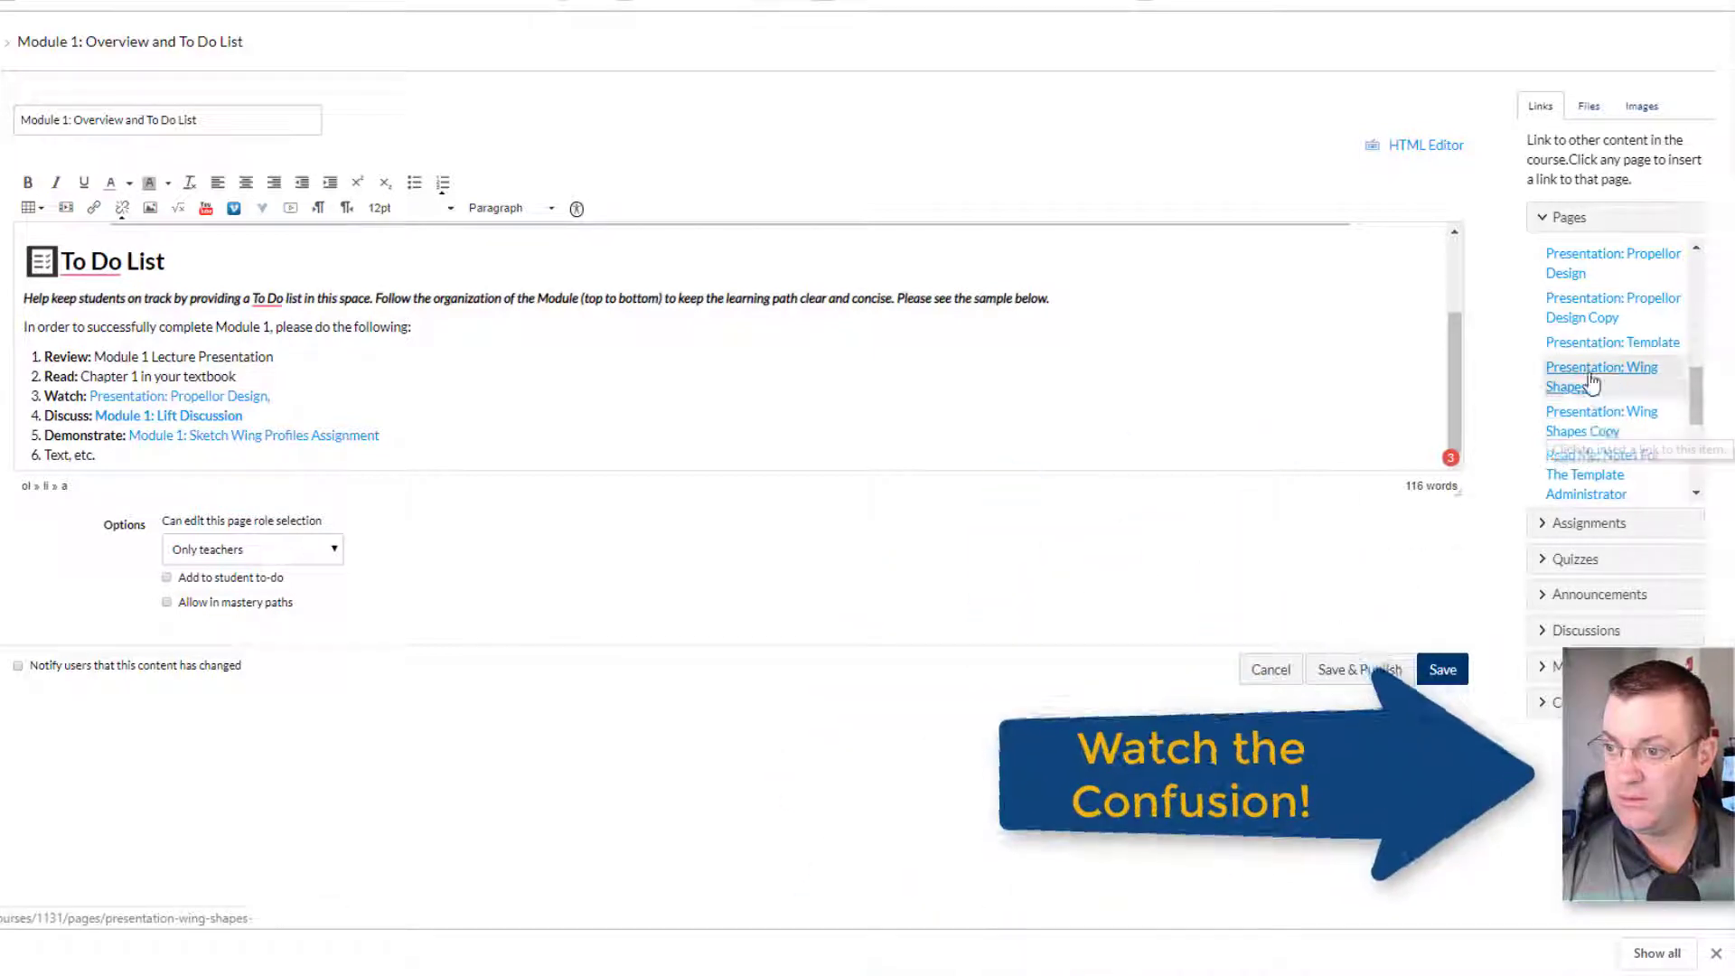
- Try adding the Presentation: Wing Shapes link, then relink Propellor Design
left_click(1601, 376)
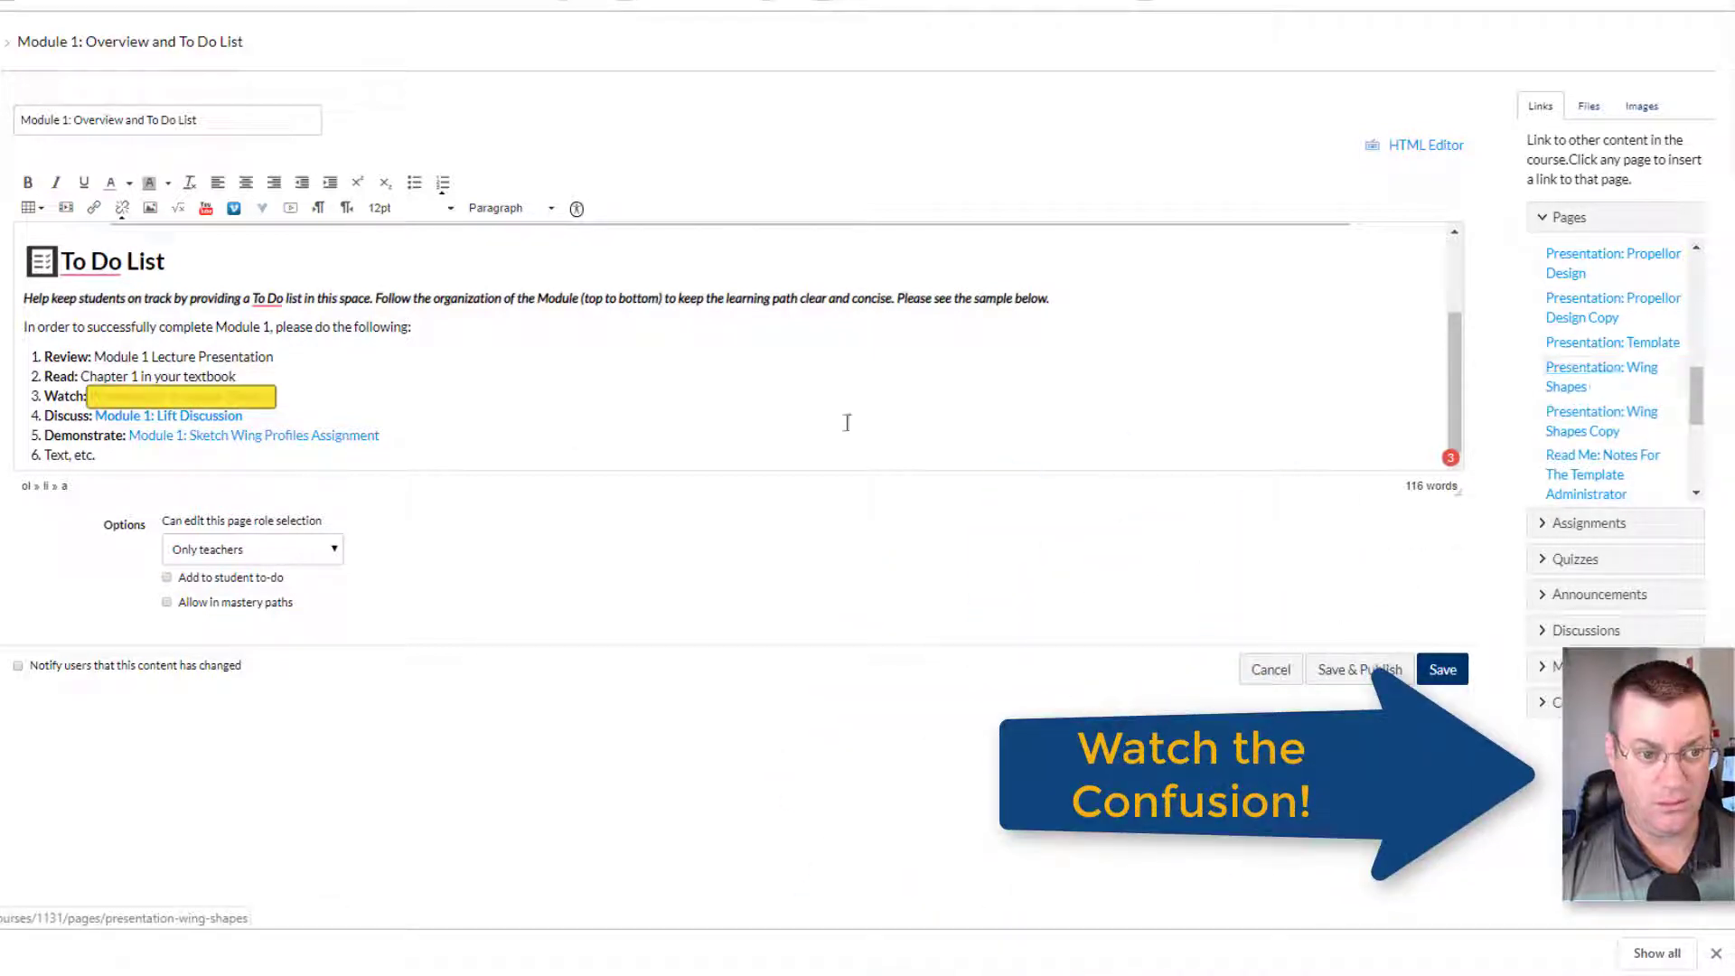
left_click(1613, 263)
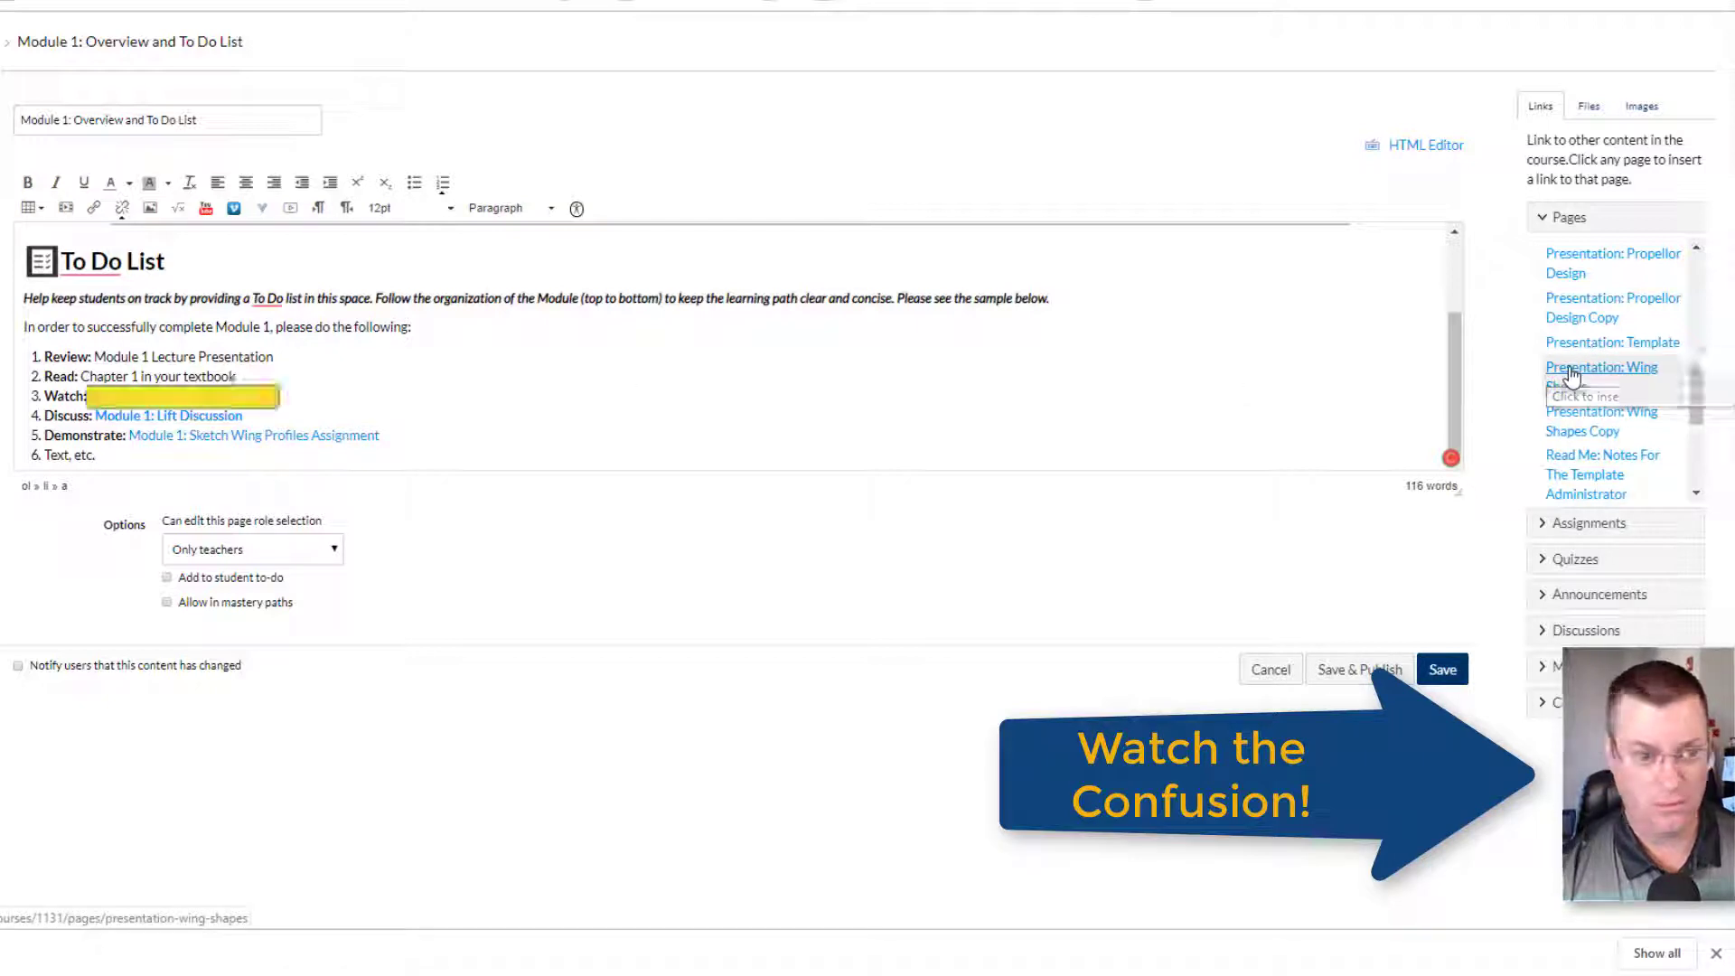
left_click(1612, 263)
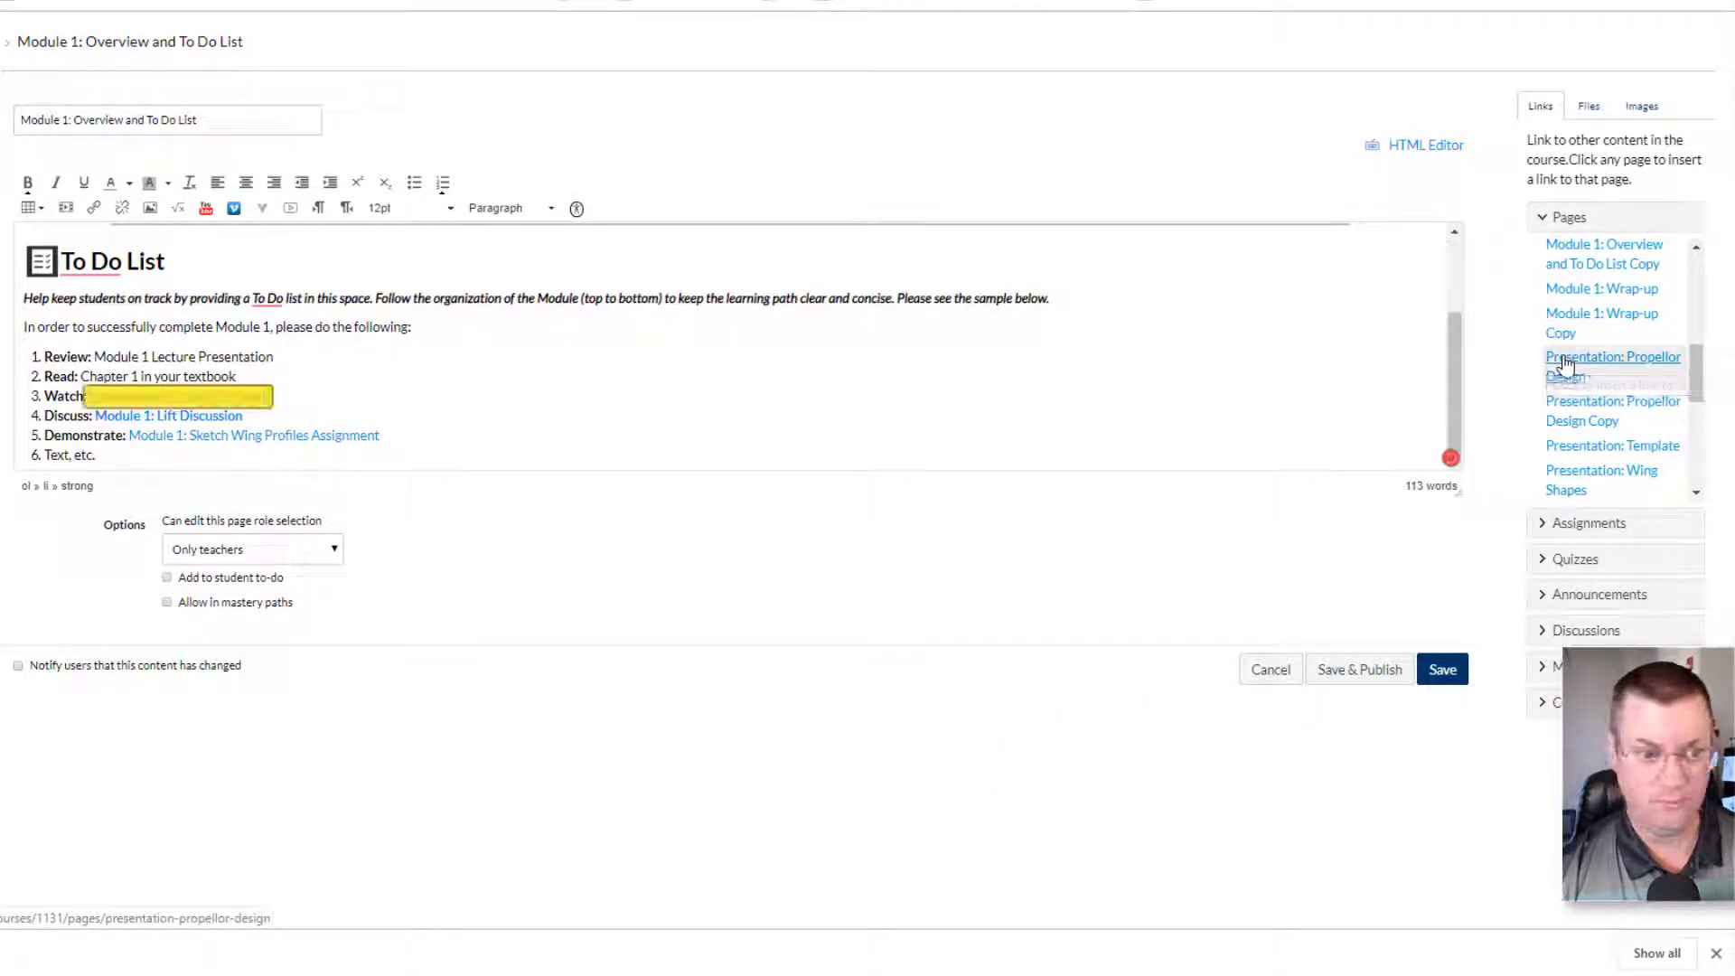
left_click(1614, 366)
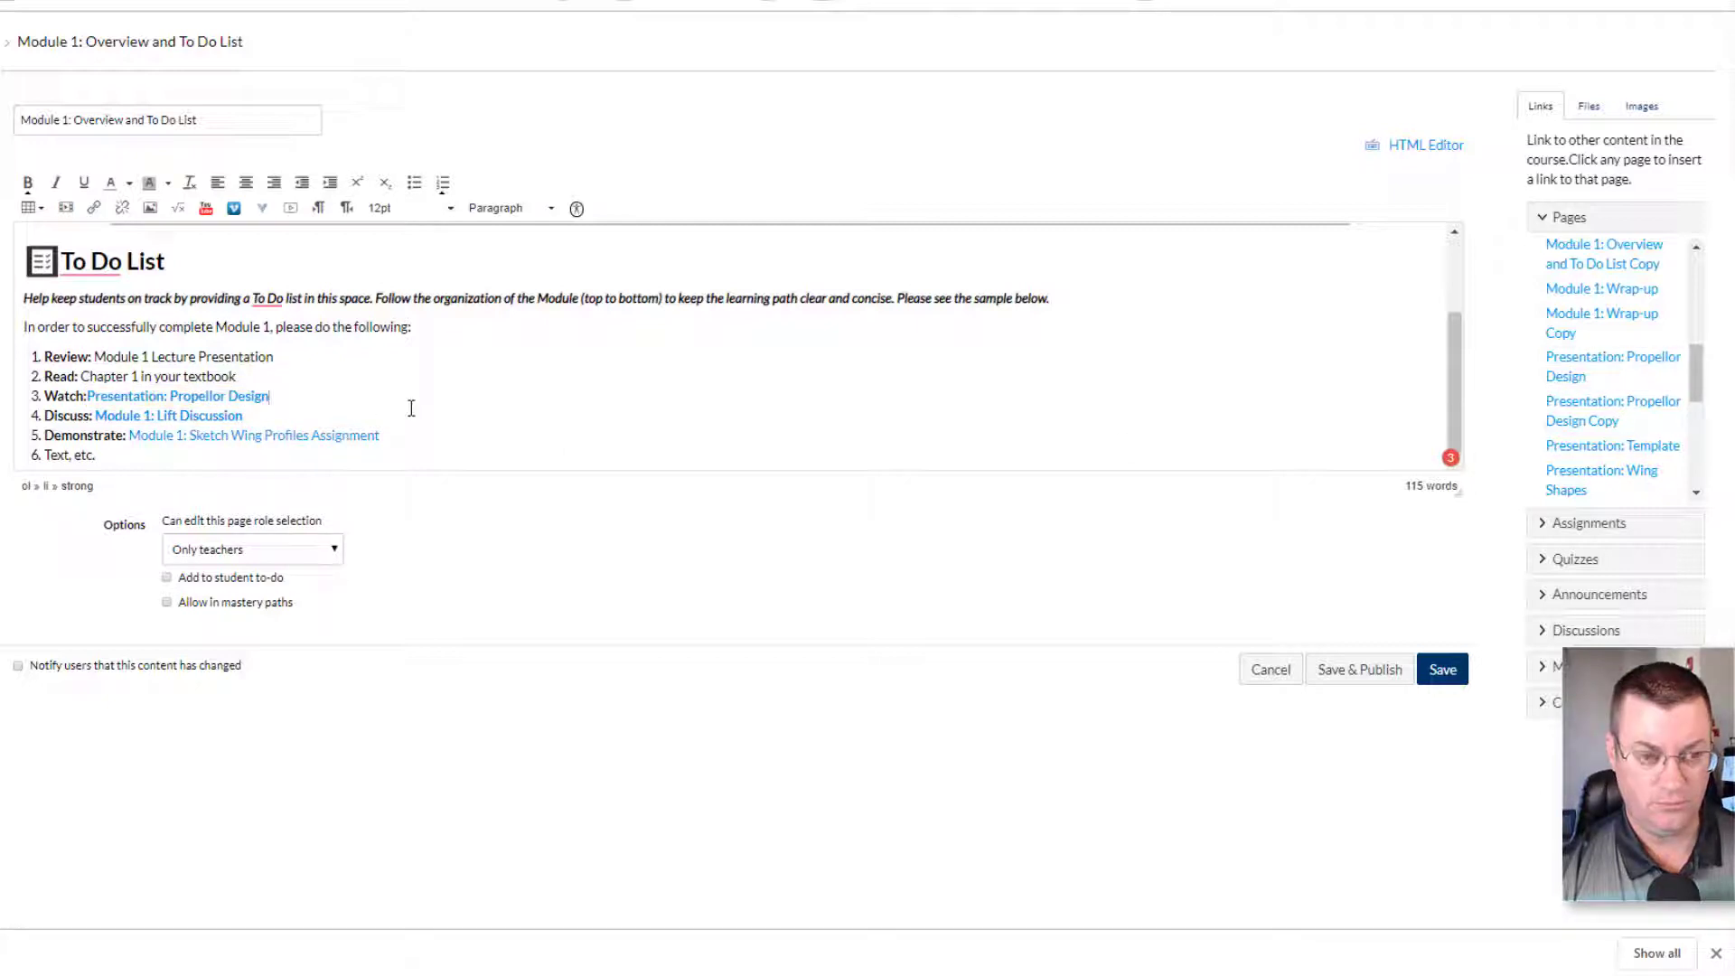
mouse_move(450, 422)
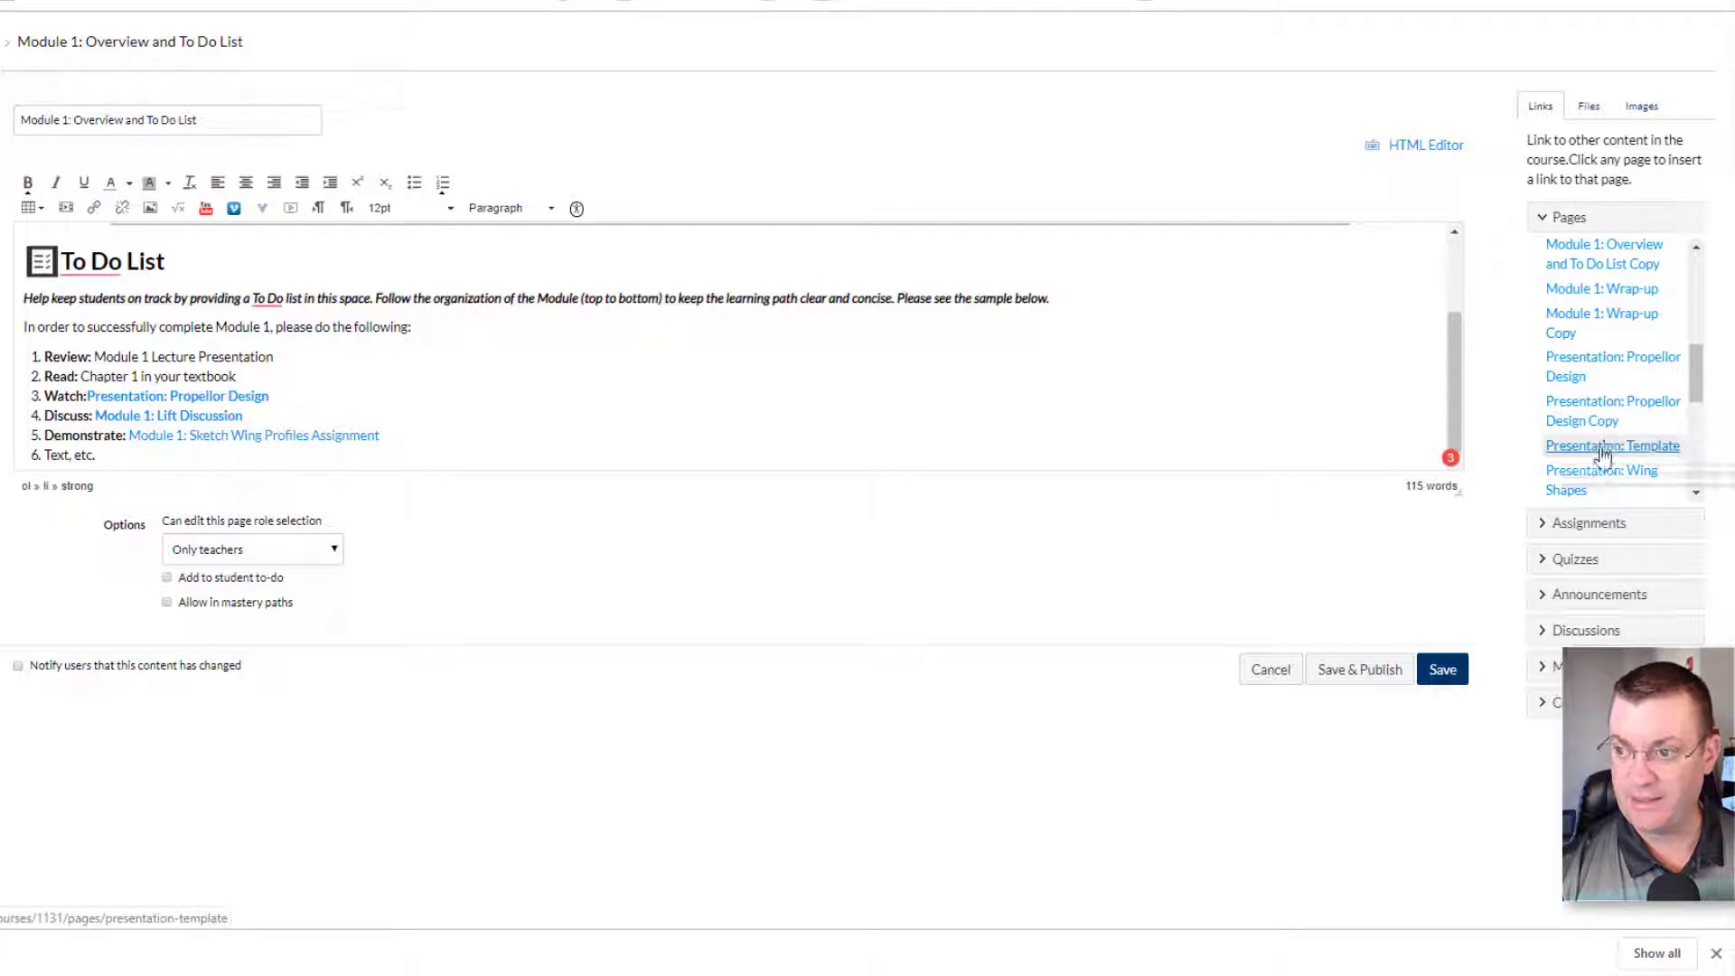
scroll("down", 3)
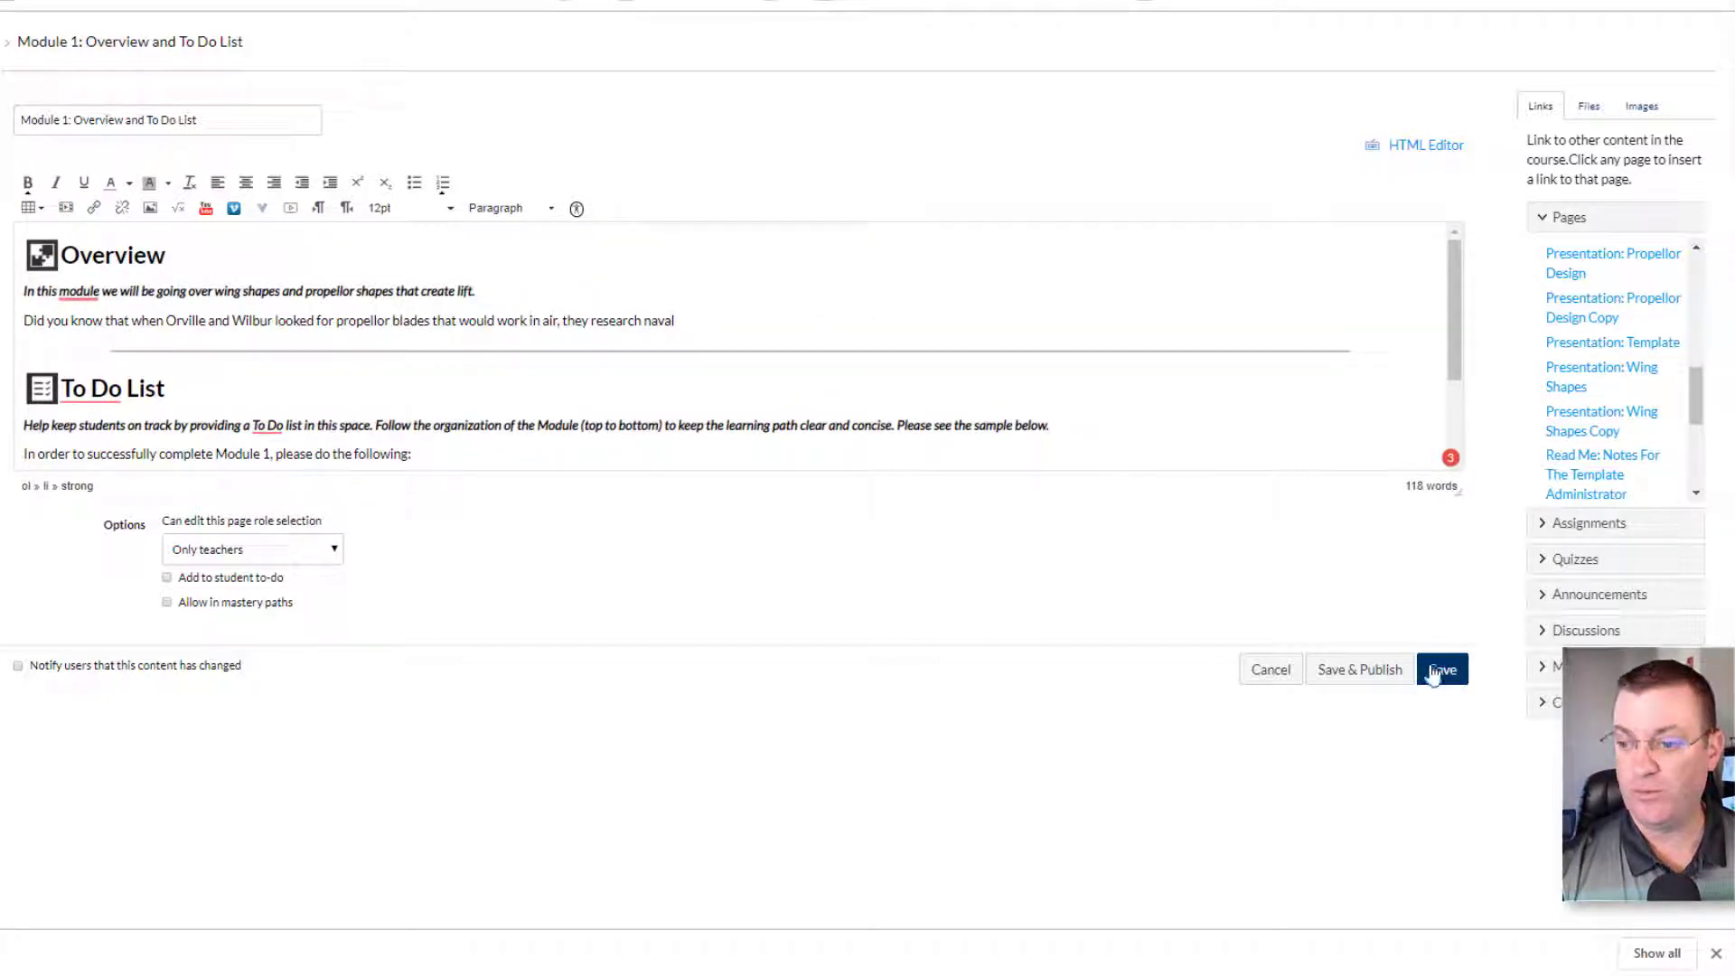
- Save the edited Module 1: Overview and To Do List page
left_click(1440, 669)
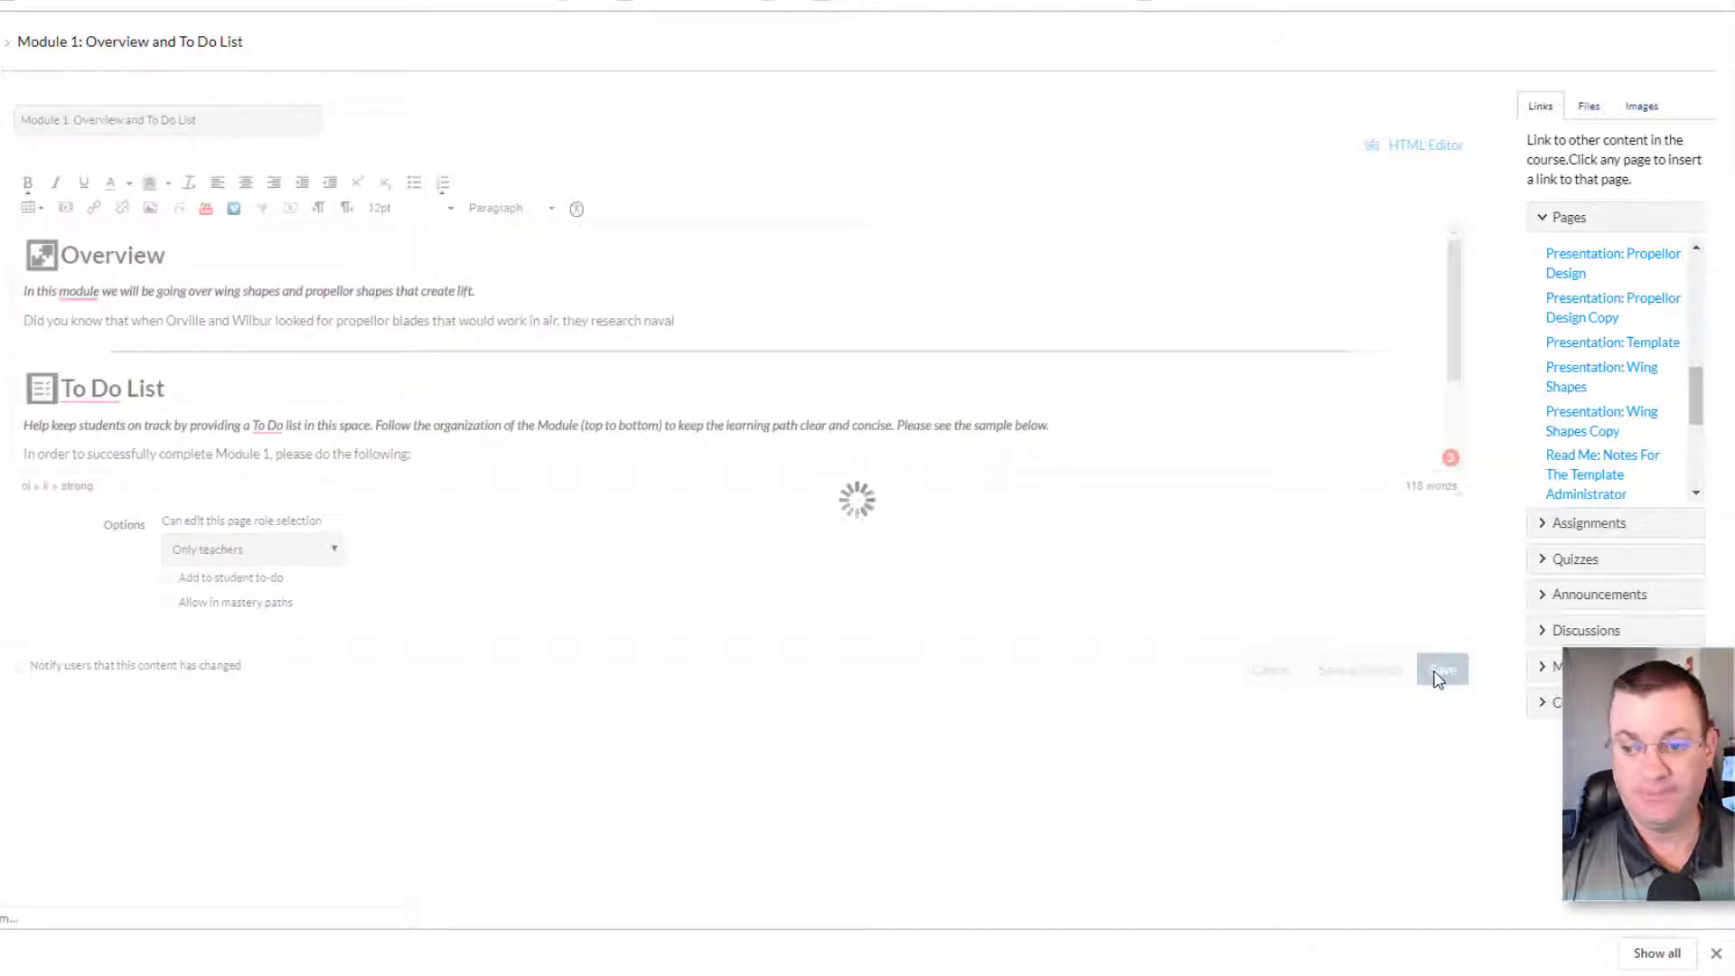
left_click(1443, 669)
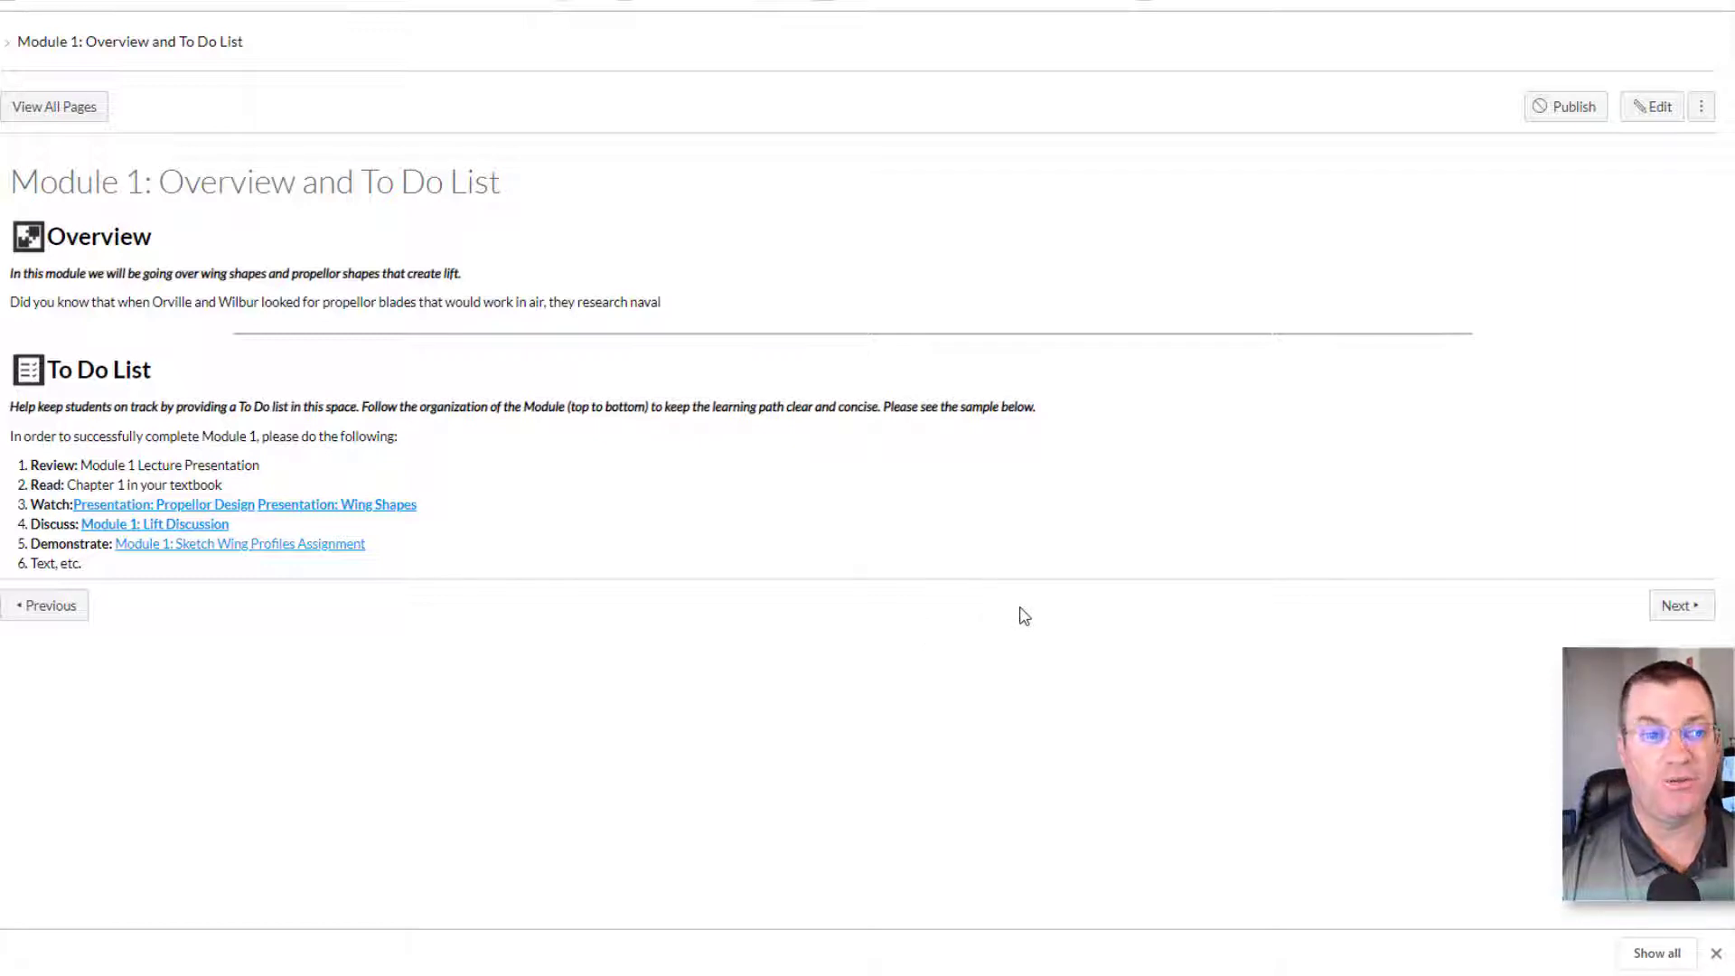
mouse_move(440, 196)
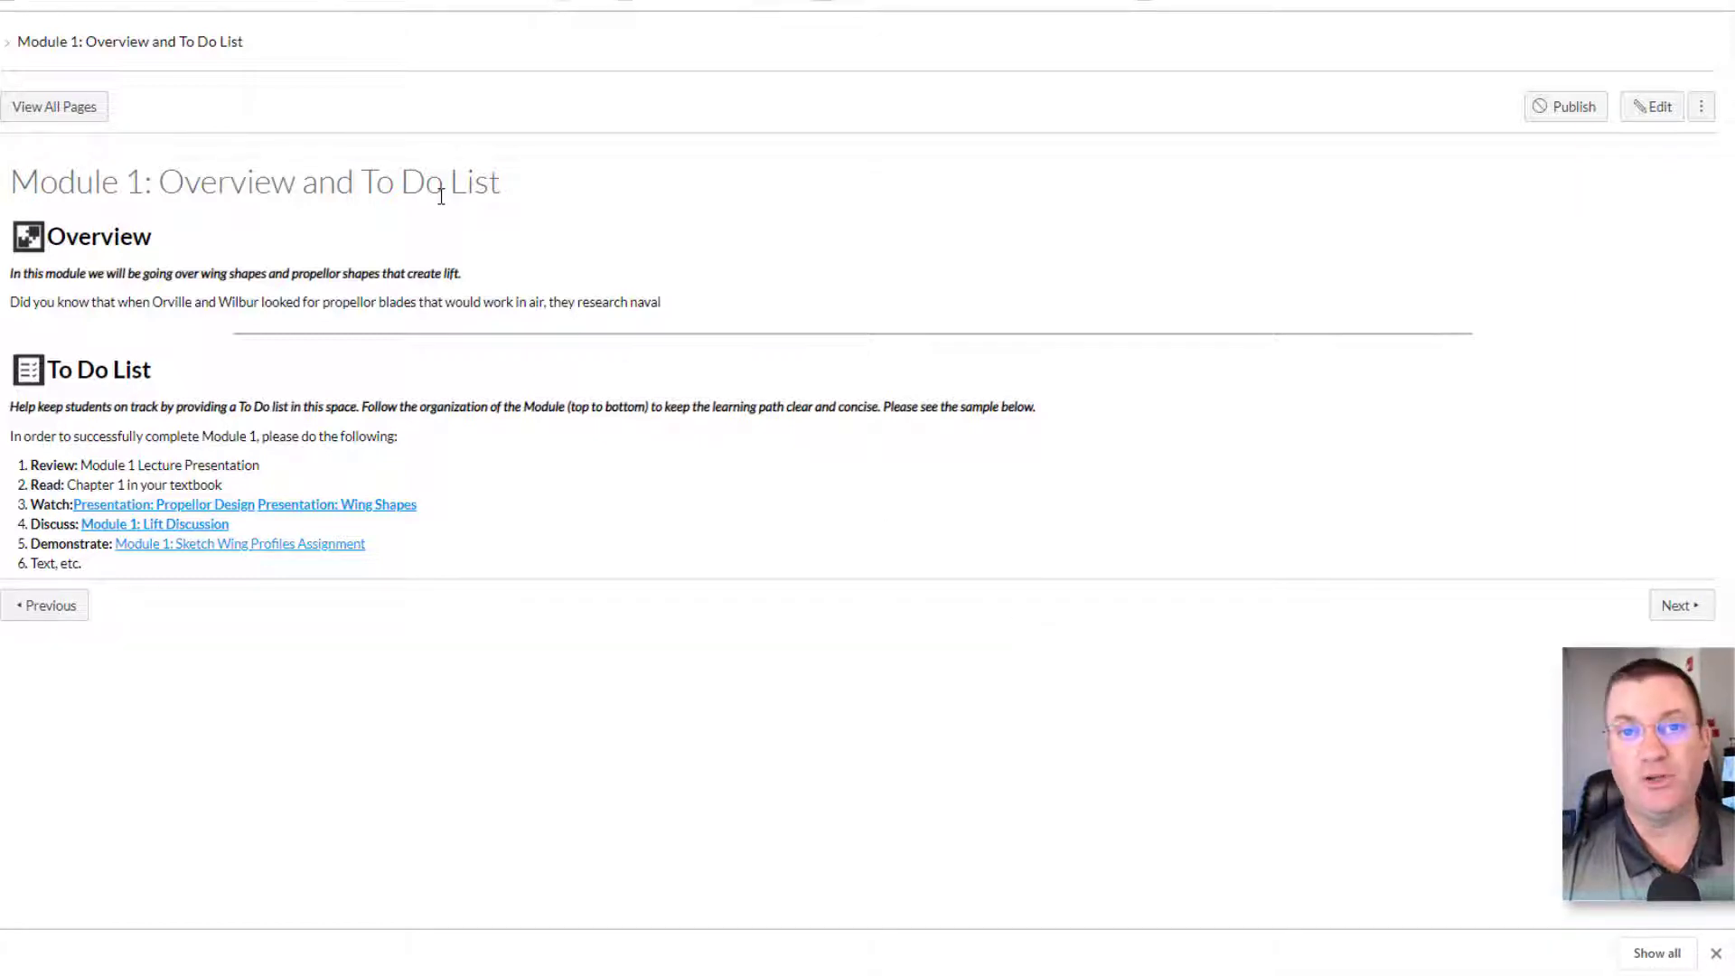
mouse_move(440, 213)
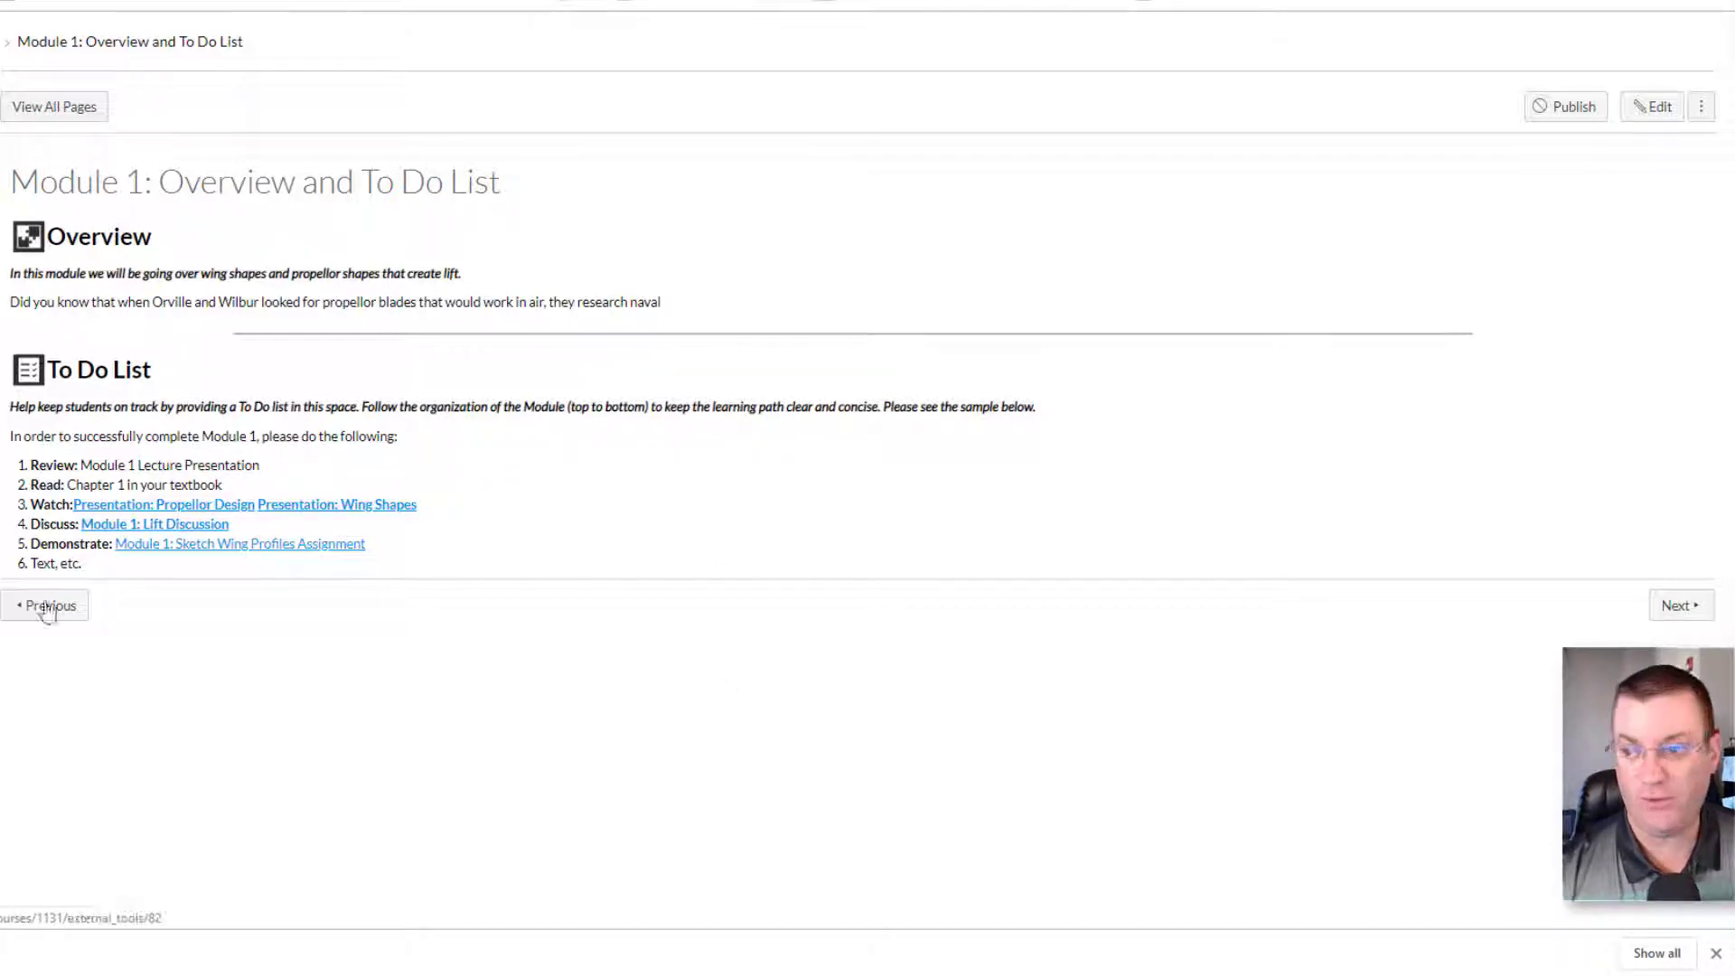
mouse_move(1680, 606)
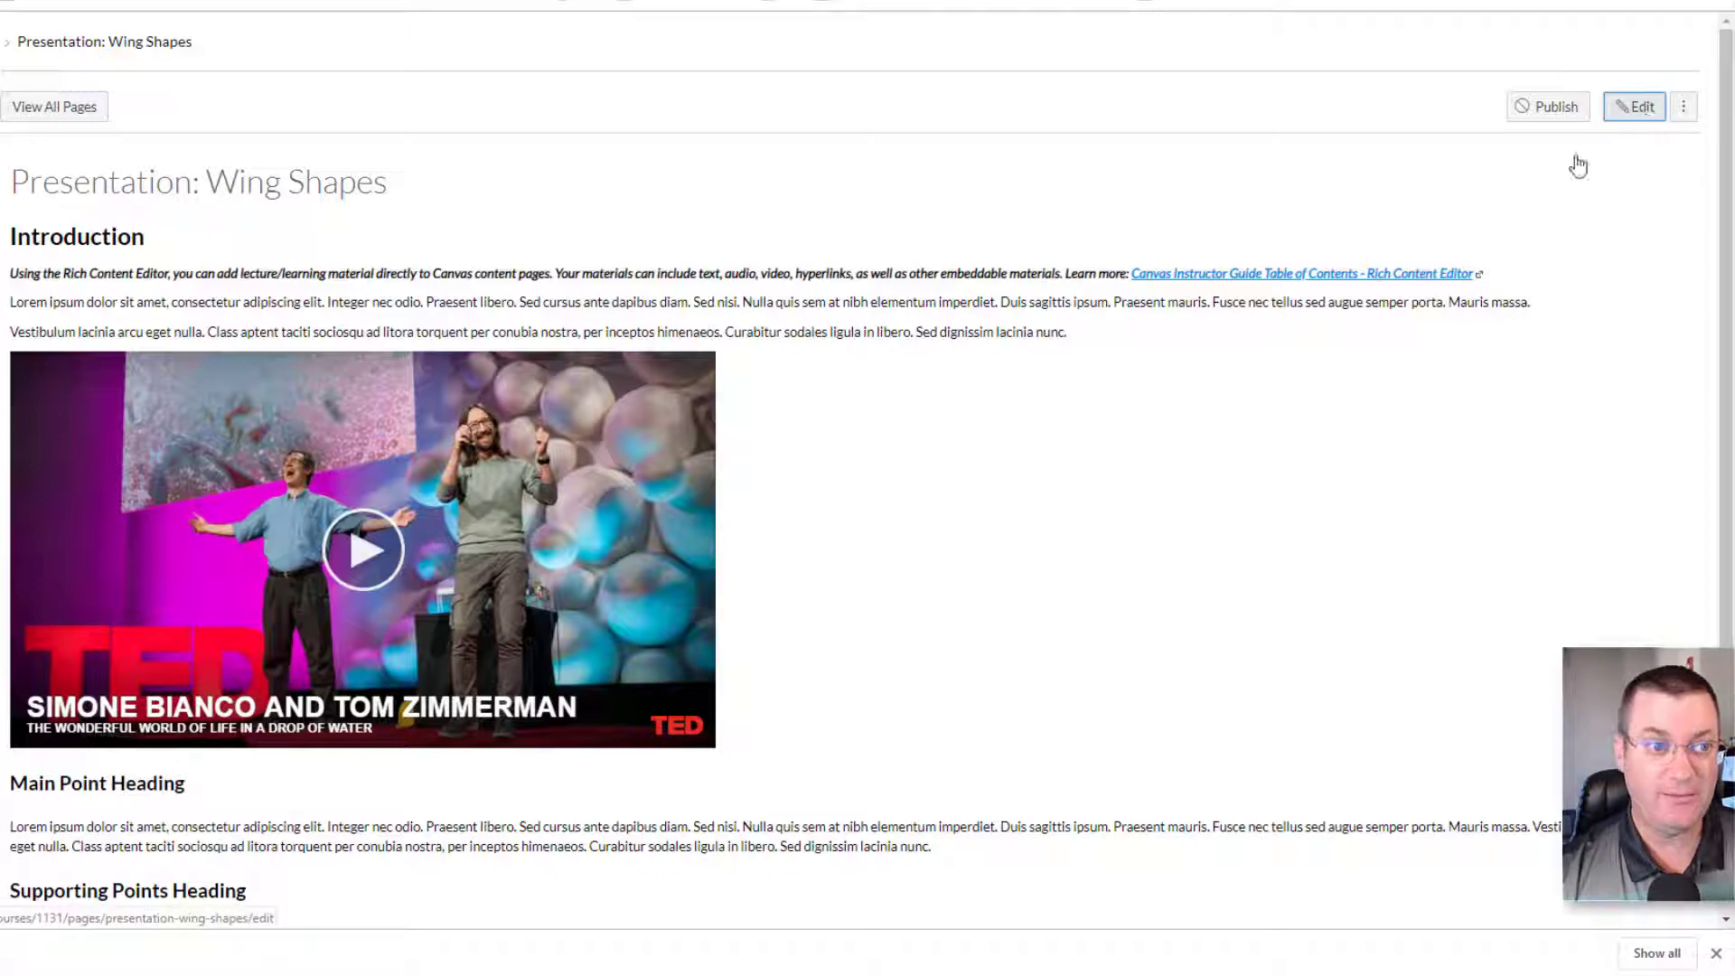
- Edit the Wing Shapes page and type 'The shape of a wing lift!'
left_click(1635, 107)
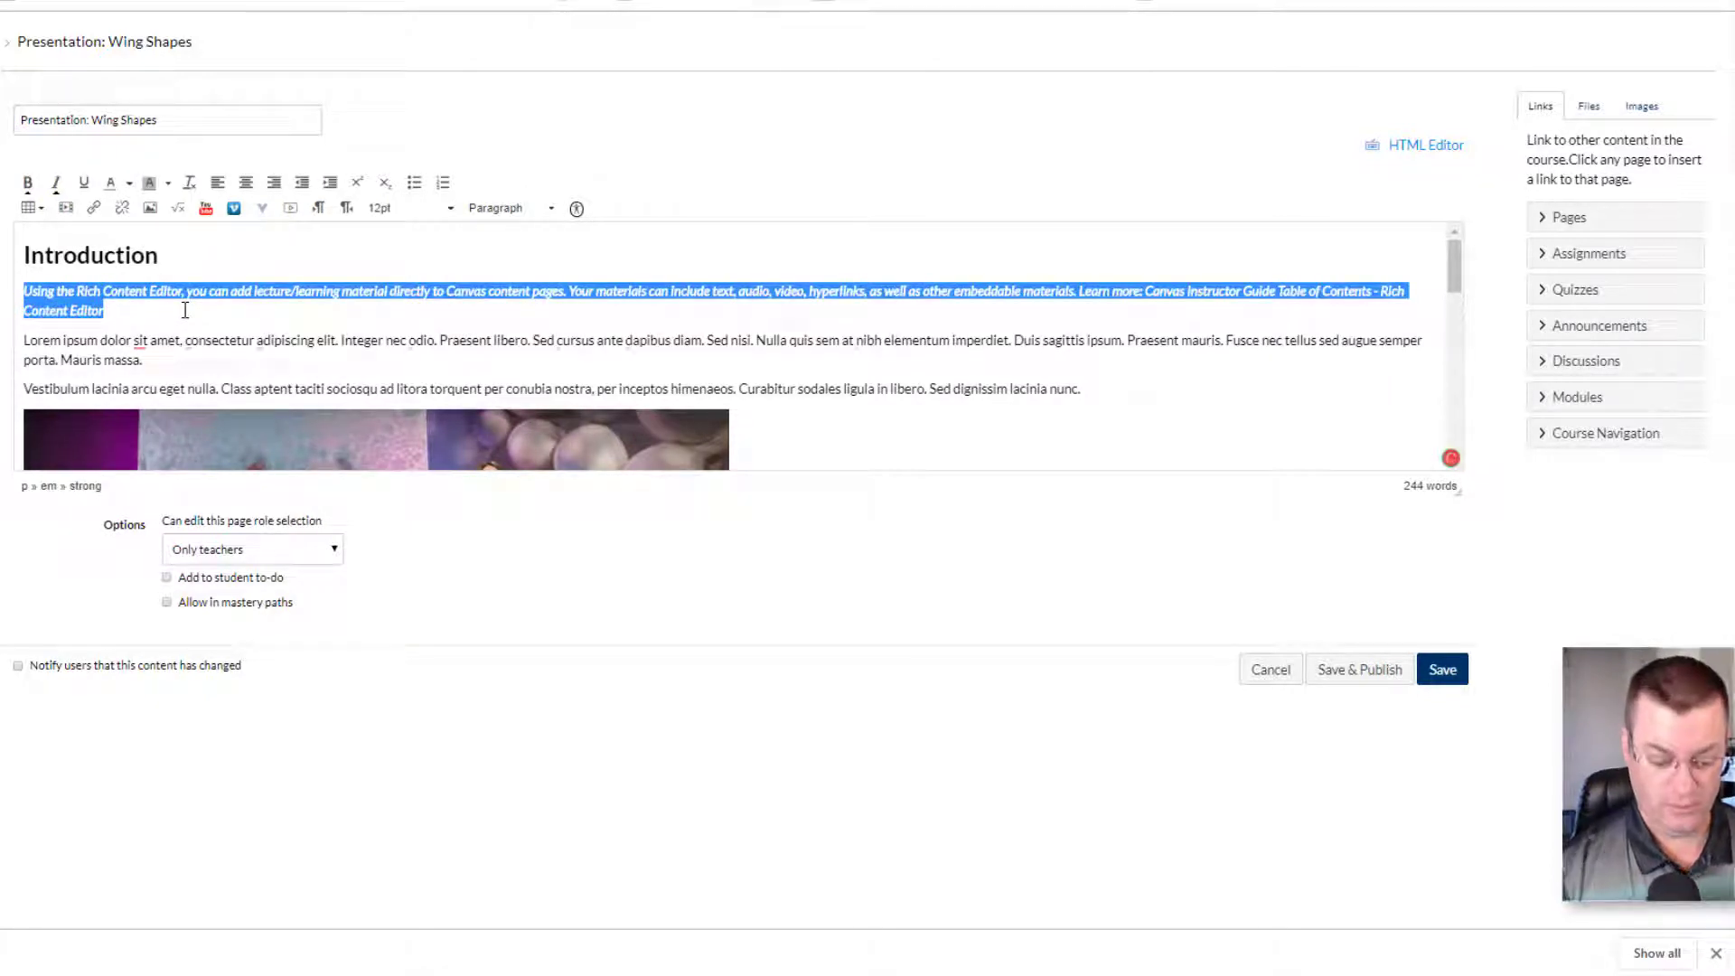
type("The shap")
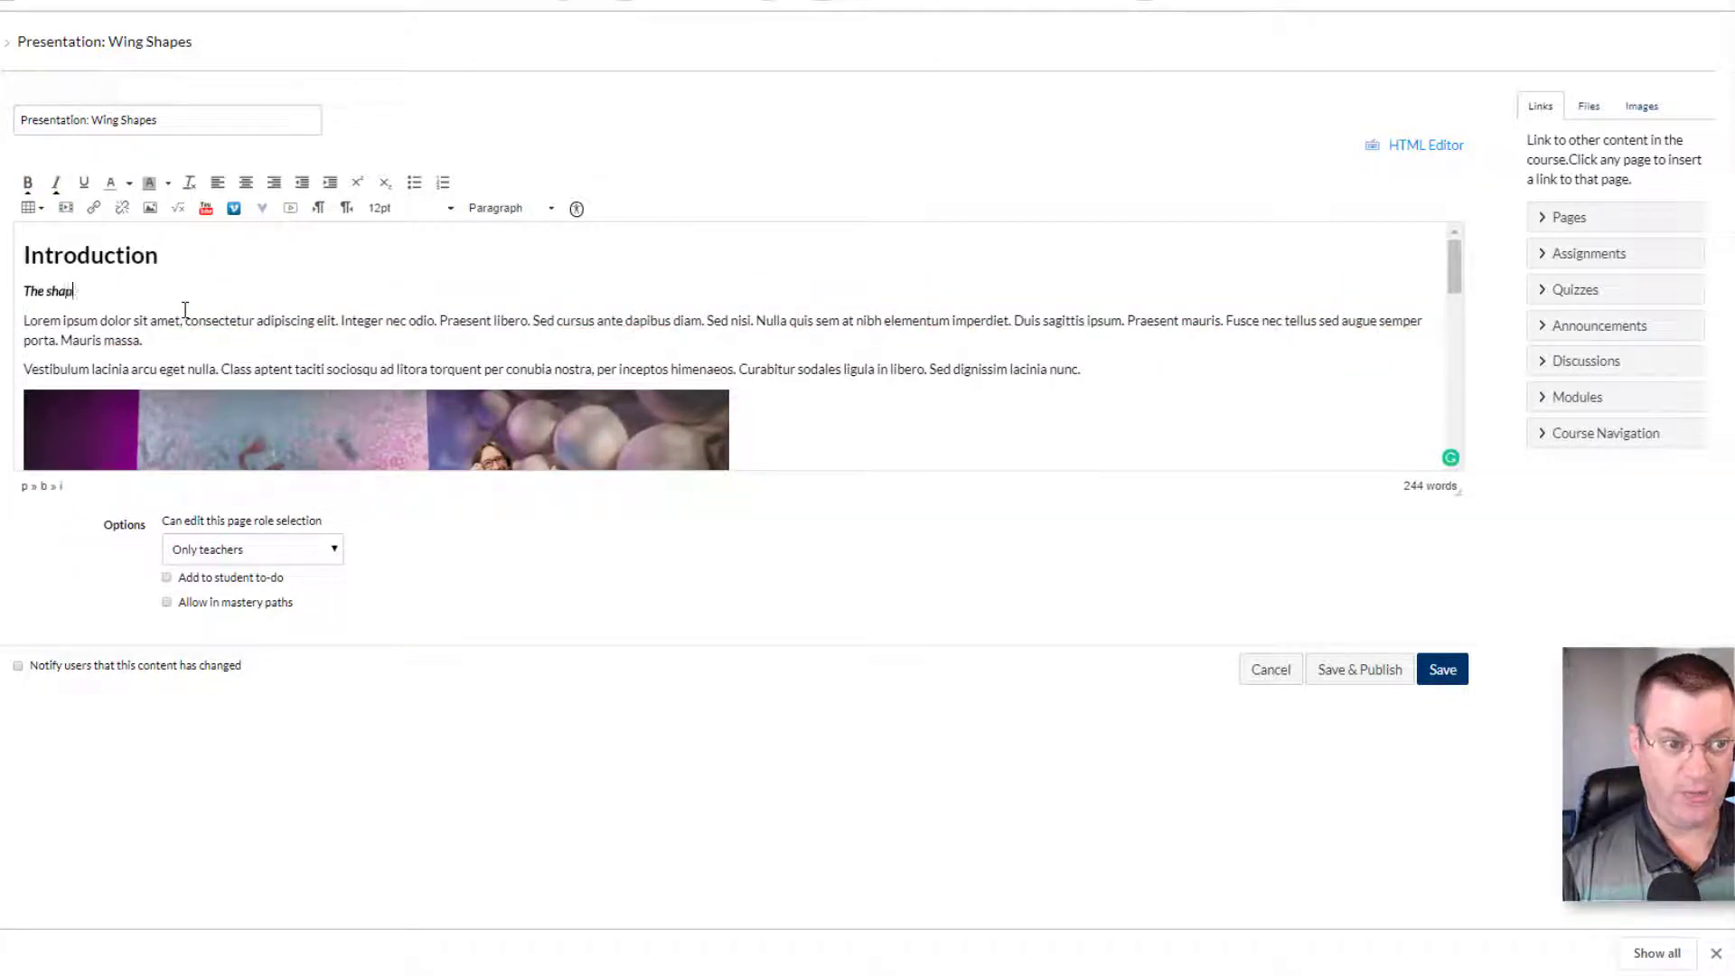
type("e of a wing creates")
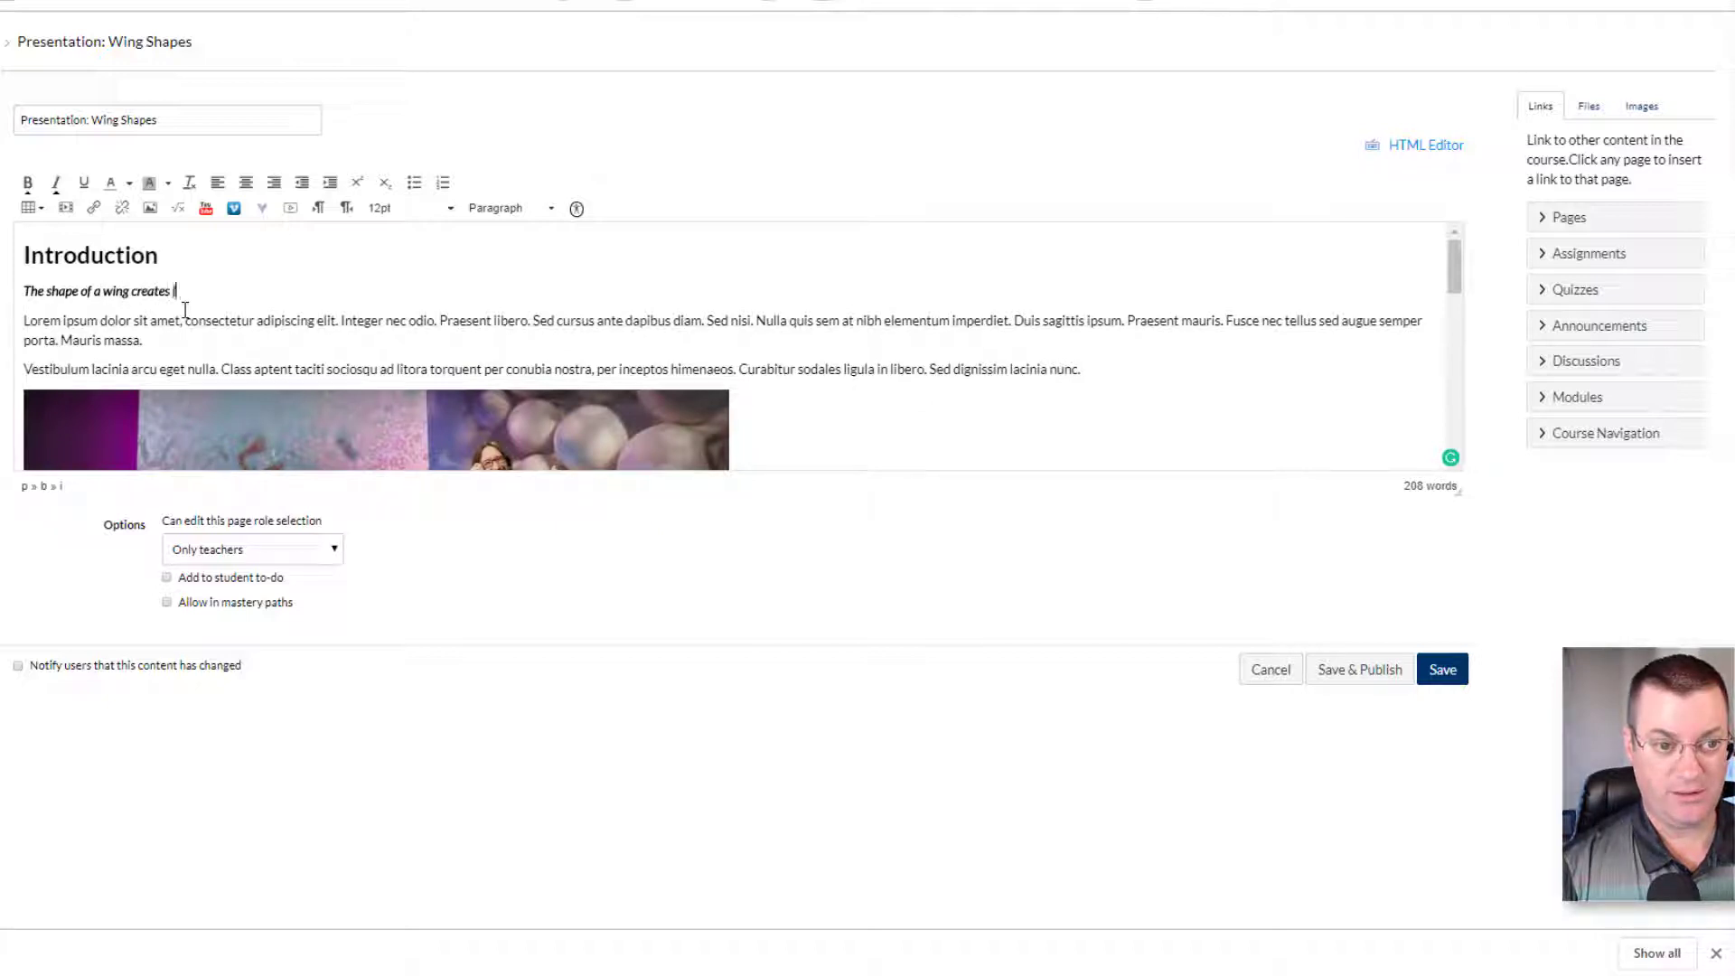
type("lift!")
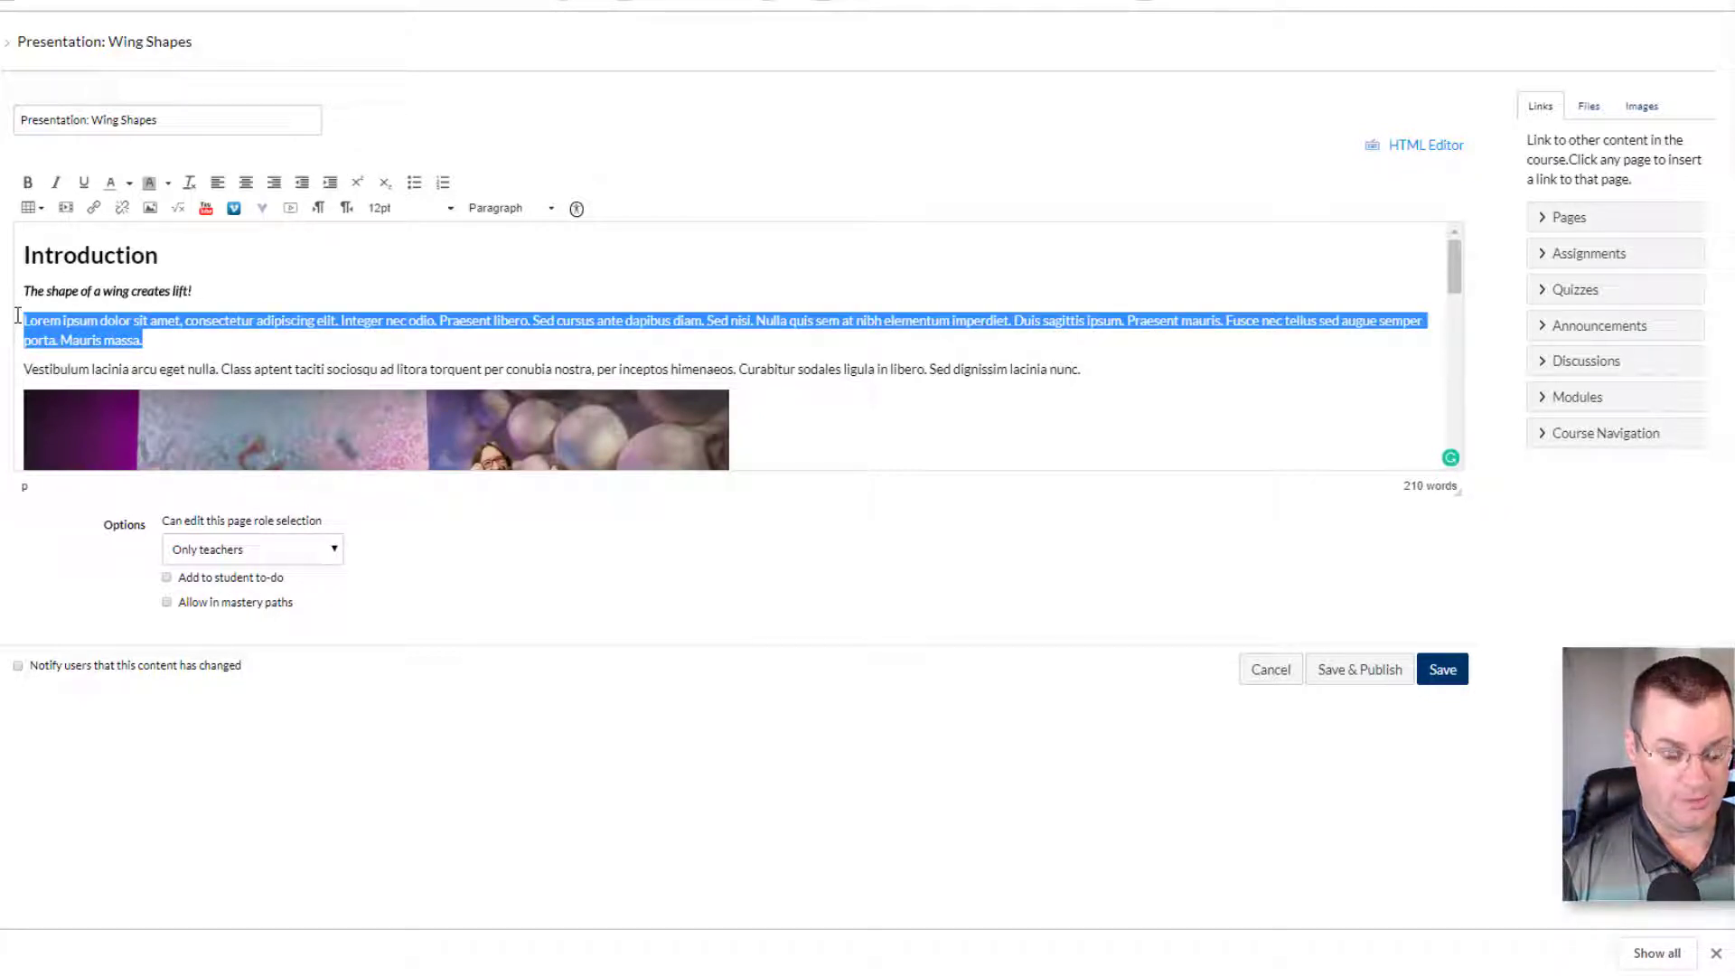
- Type the teardrop sentence about the longer upper surface and select the old TED video
type("The")
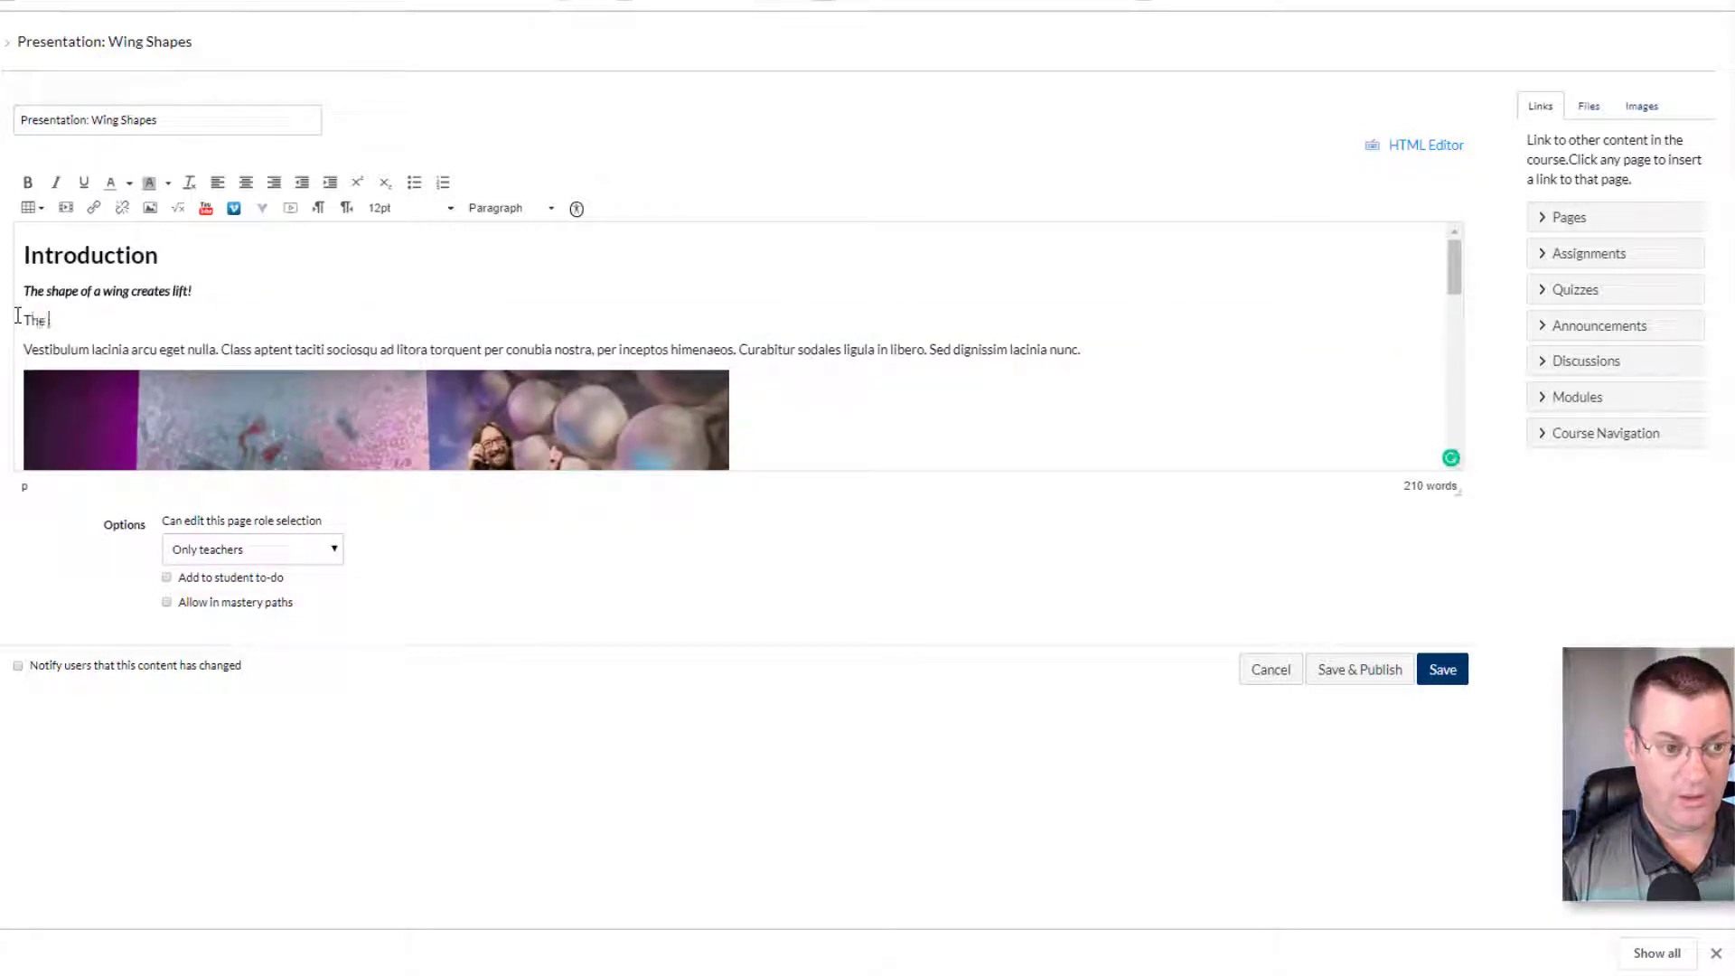
type("classic lift")
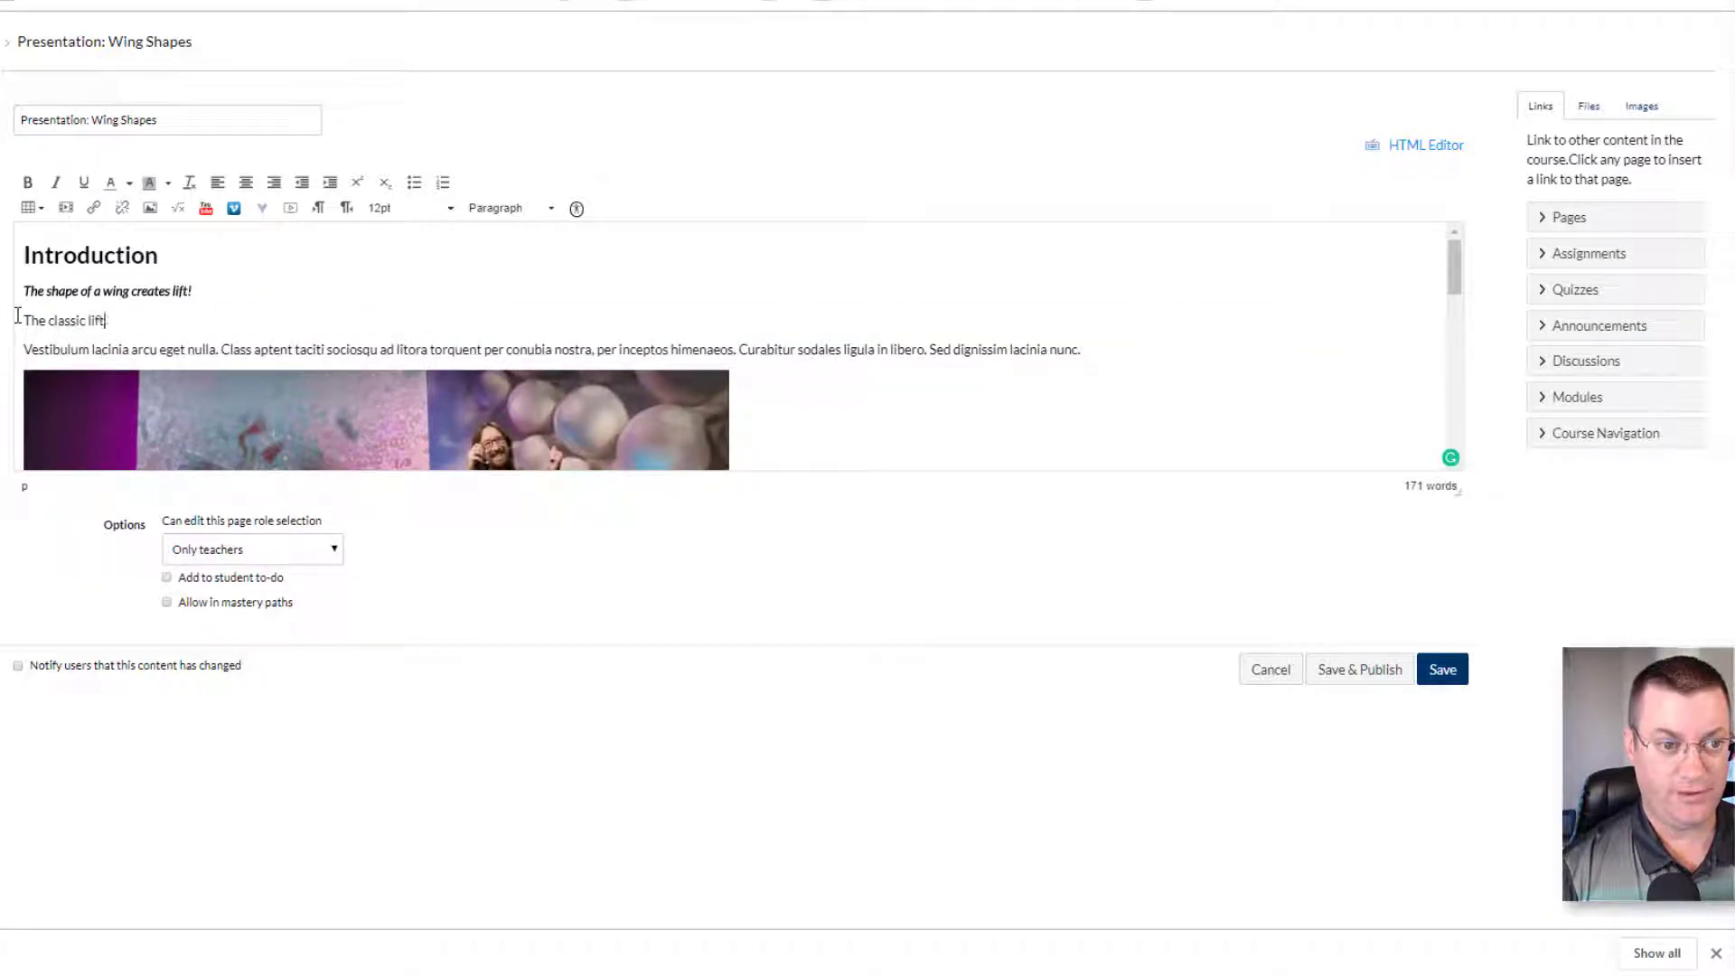
type("shape a")
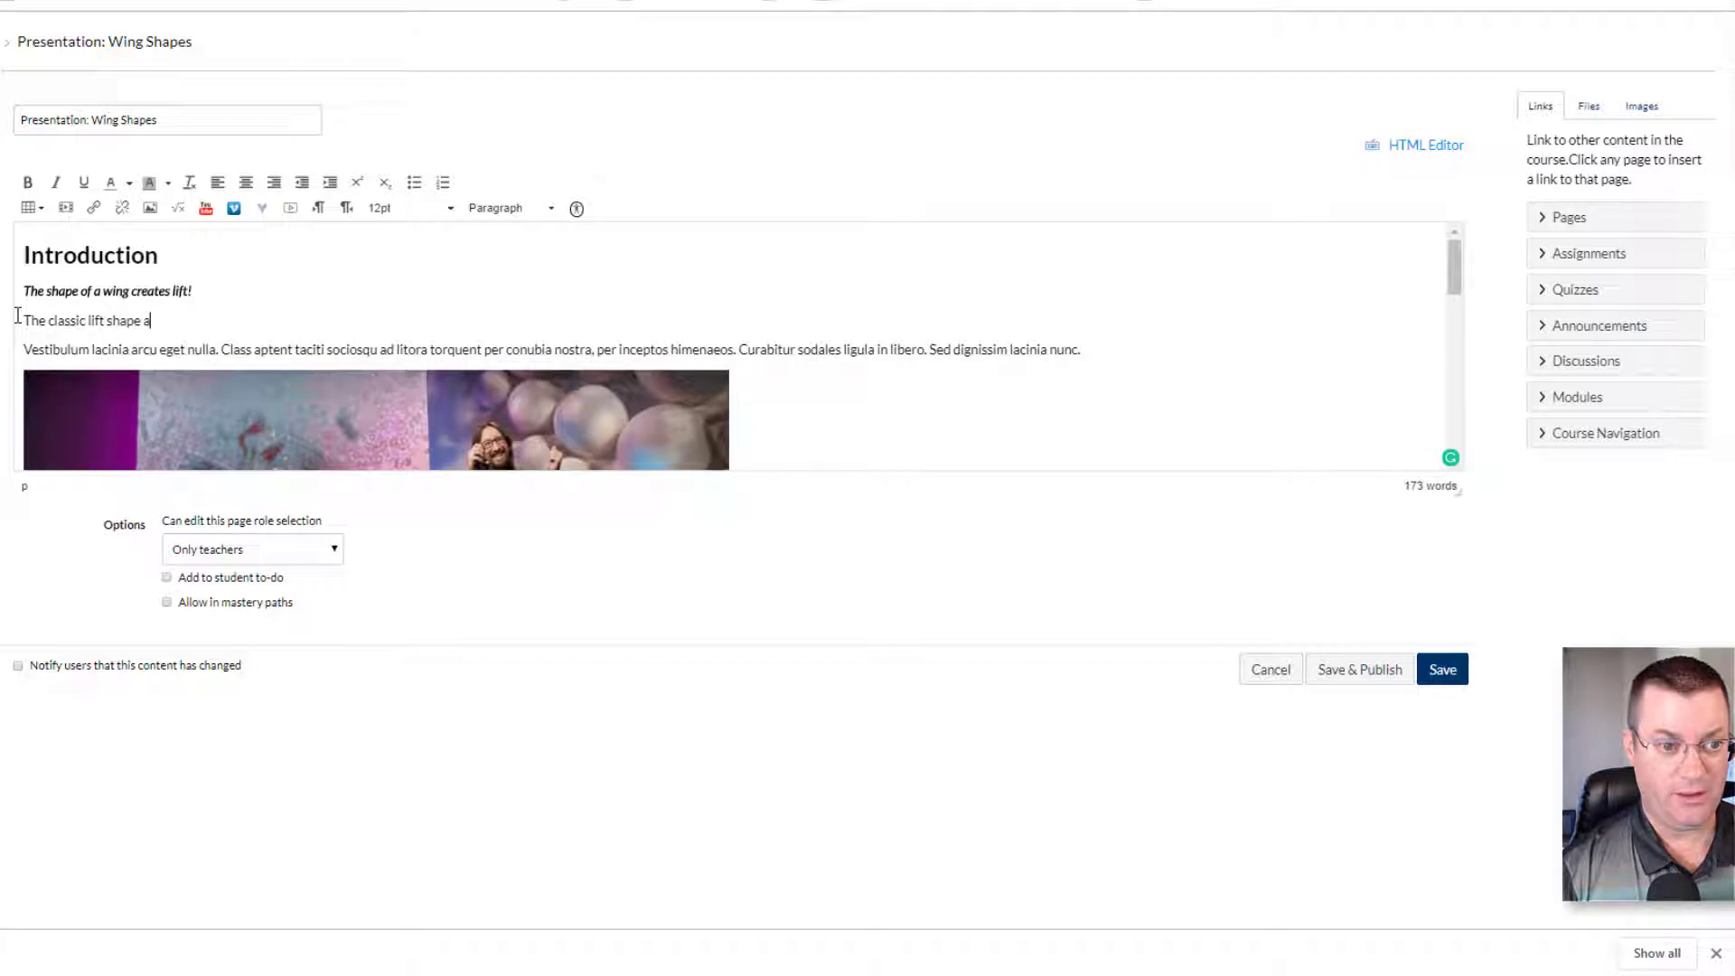
type("is a tear")
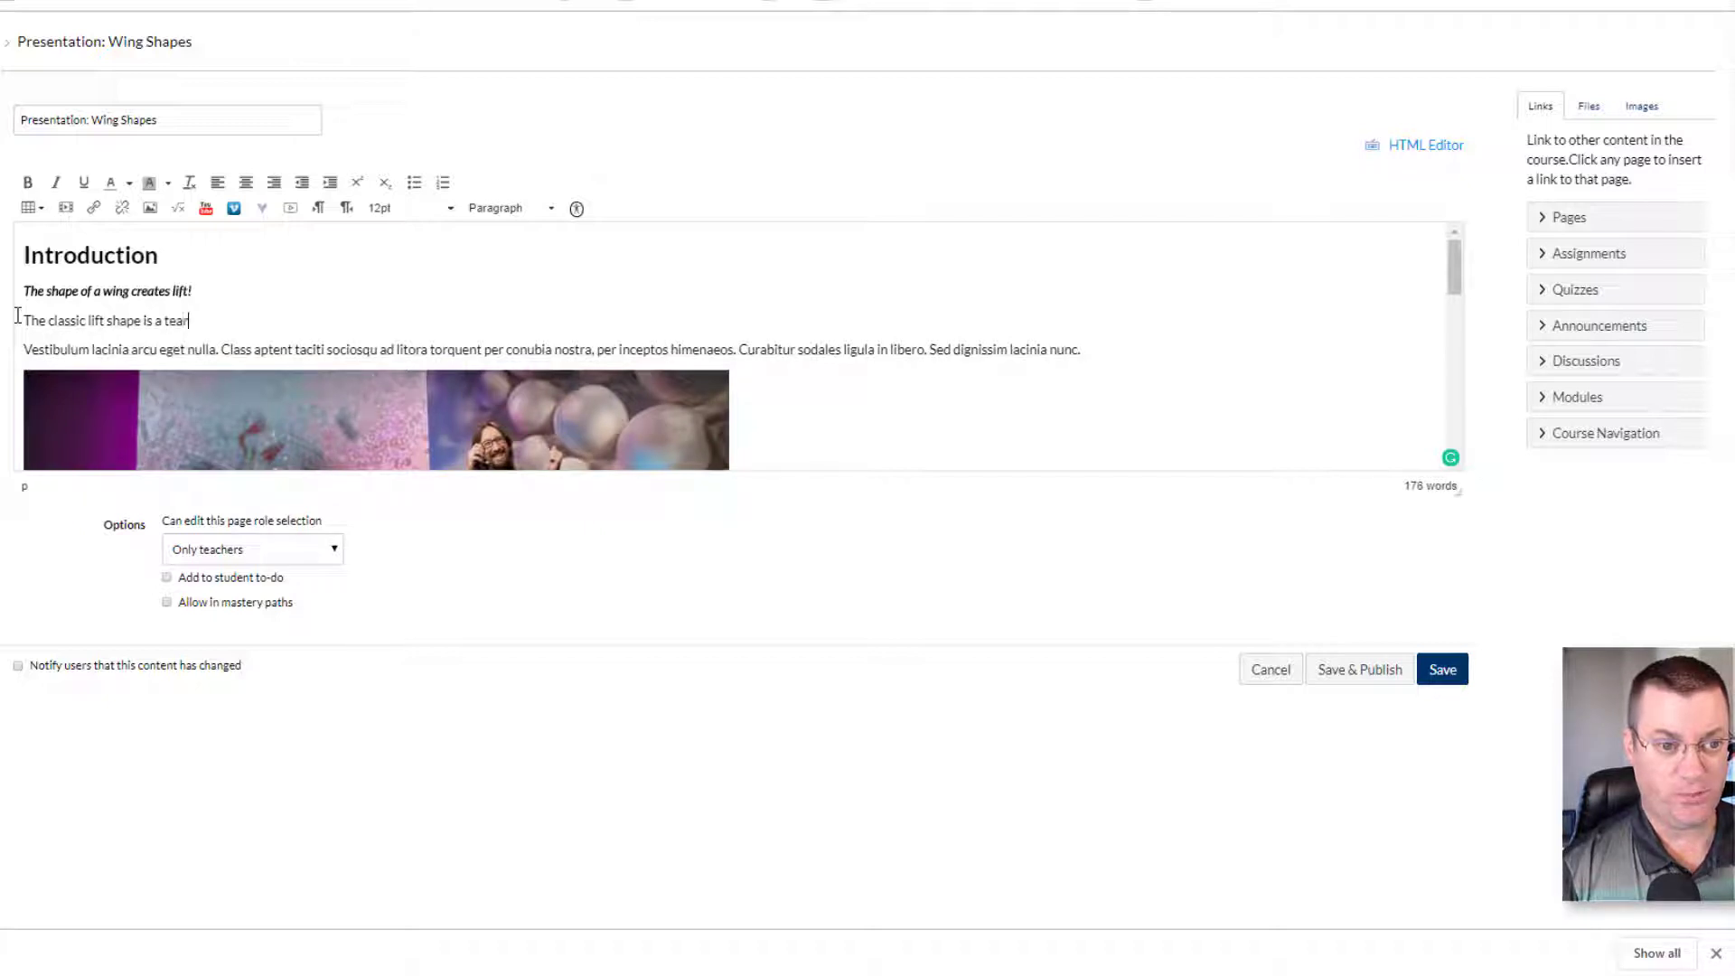
type("drop with th")
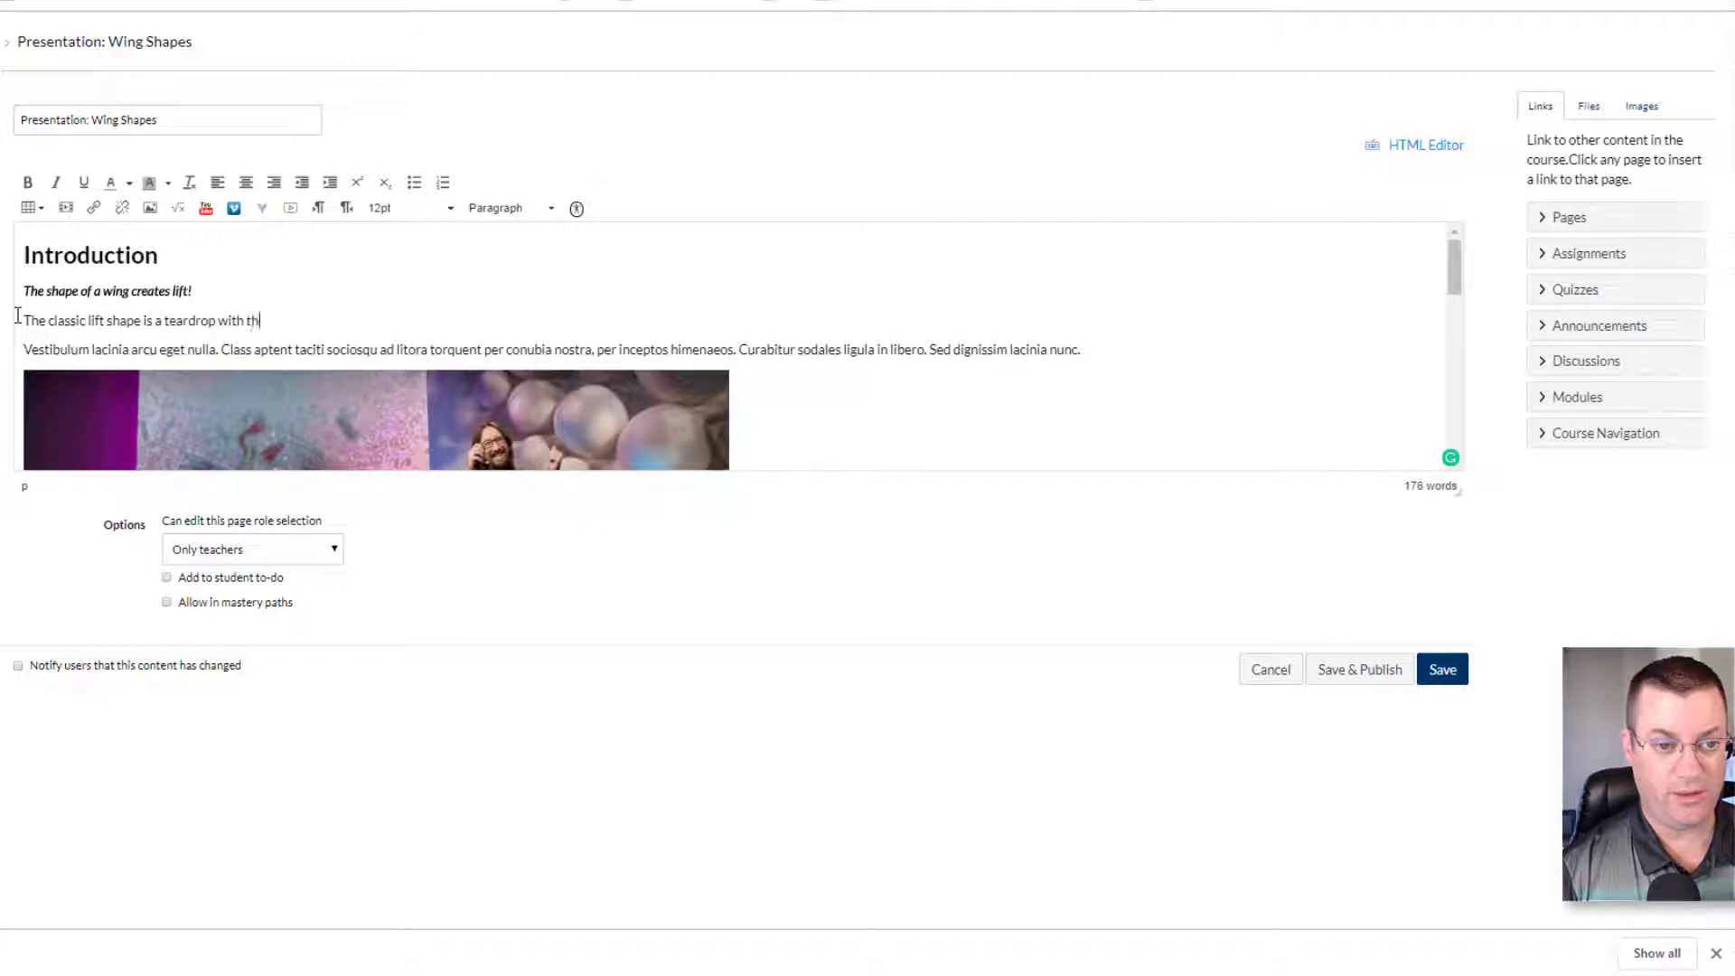
type("e upper suf")
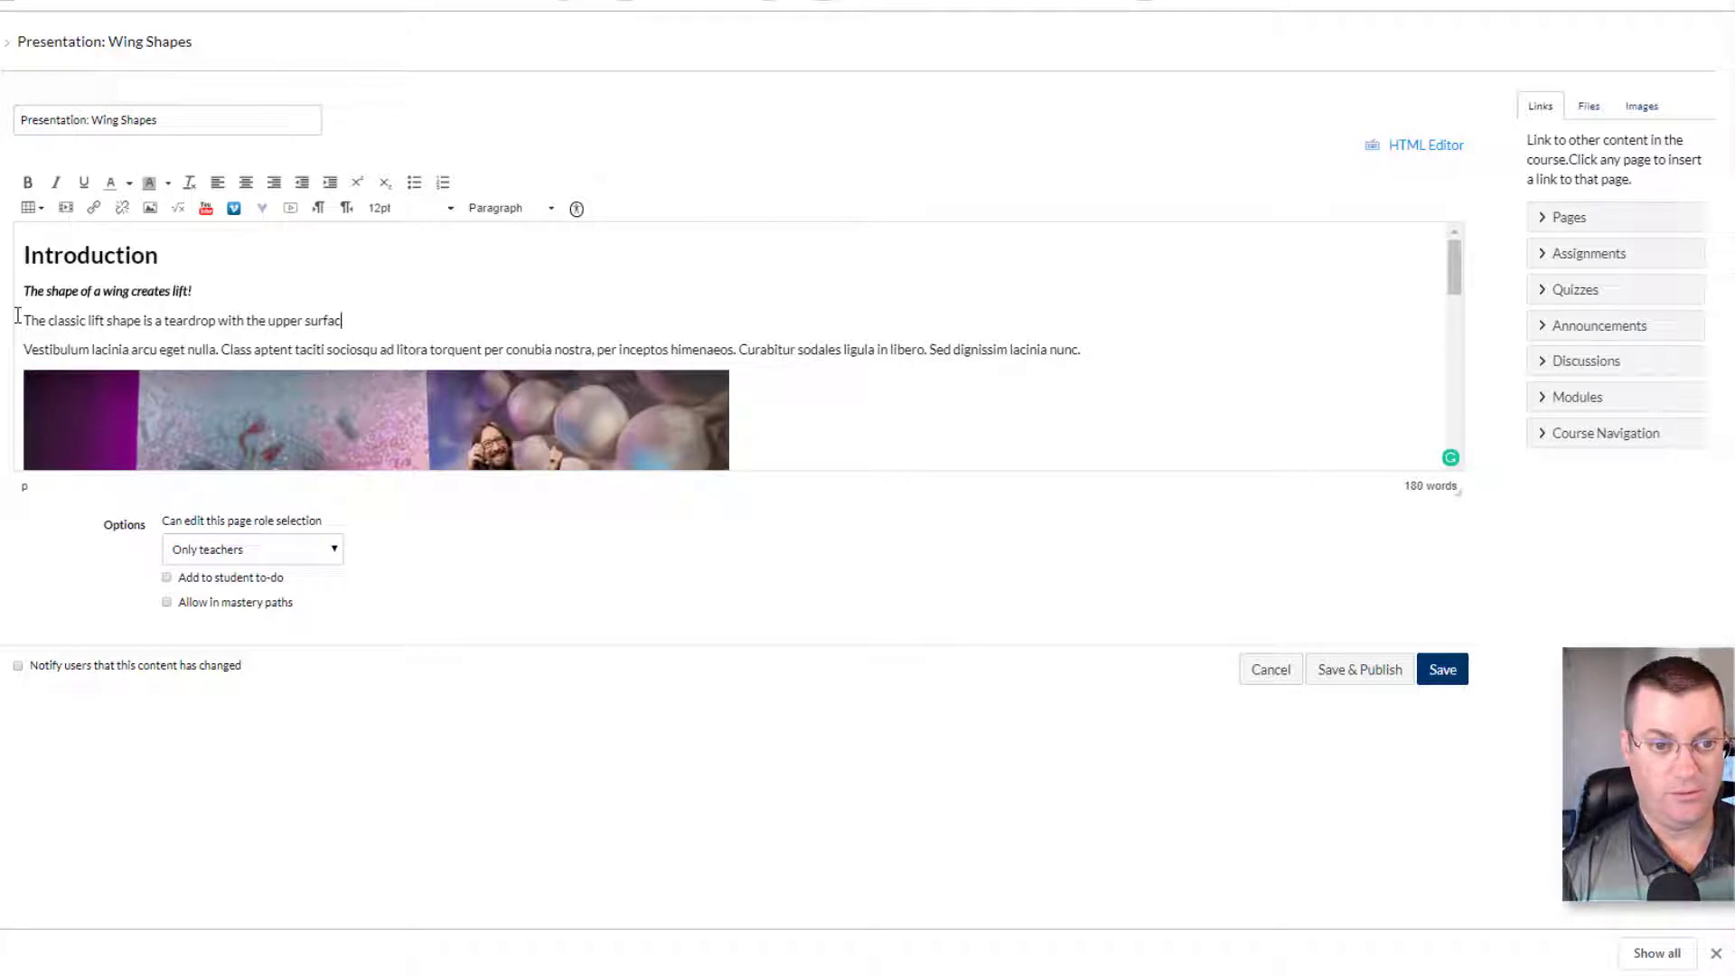
type("lo")
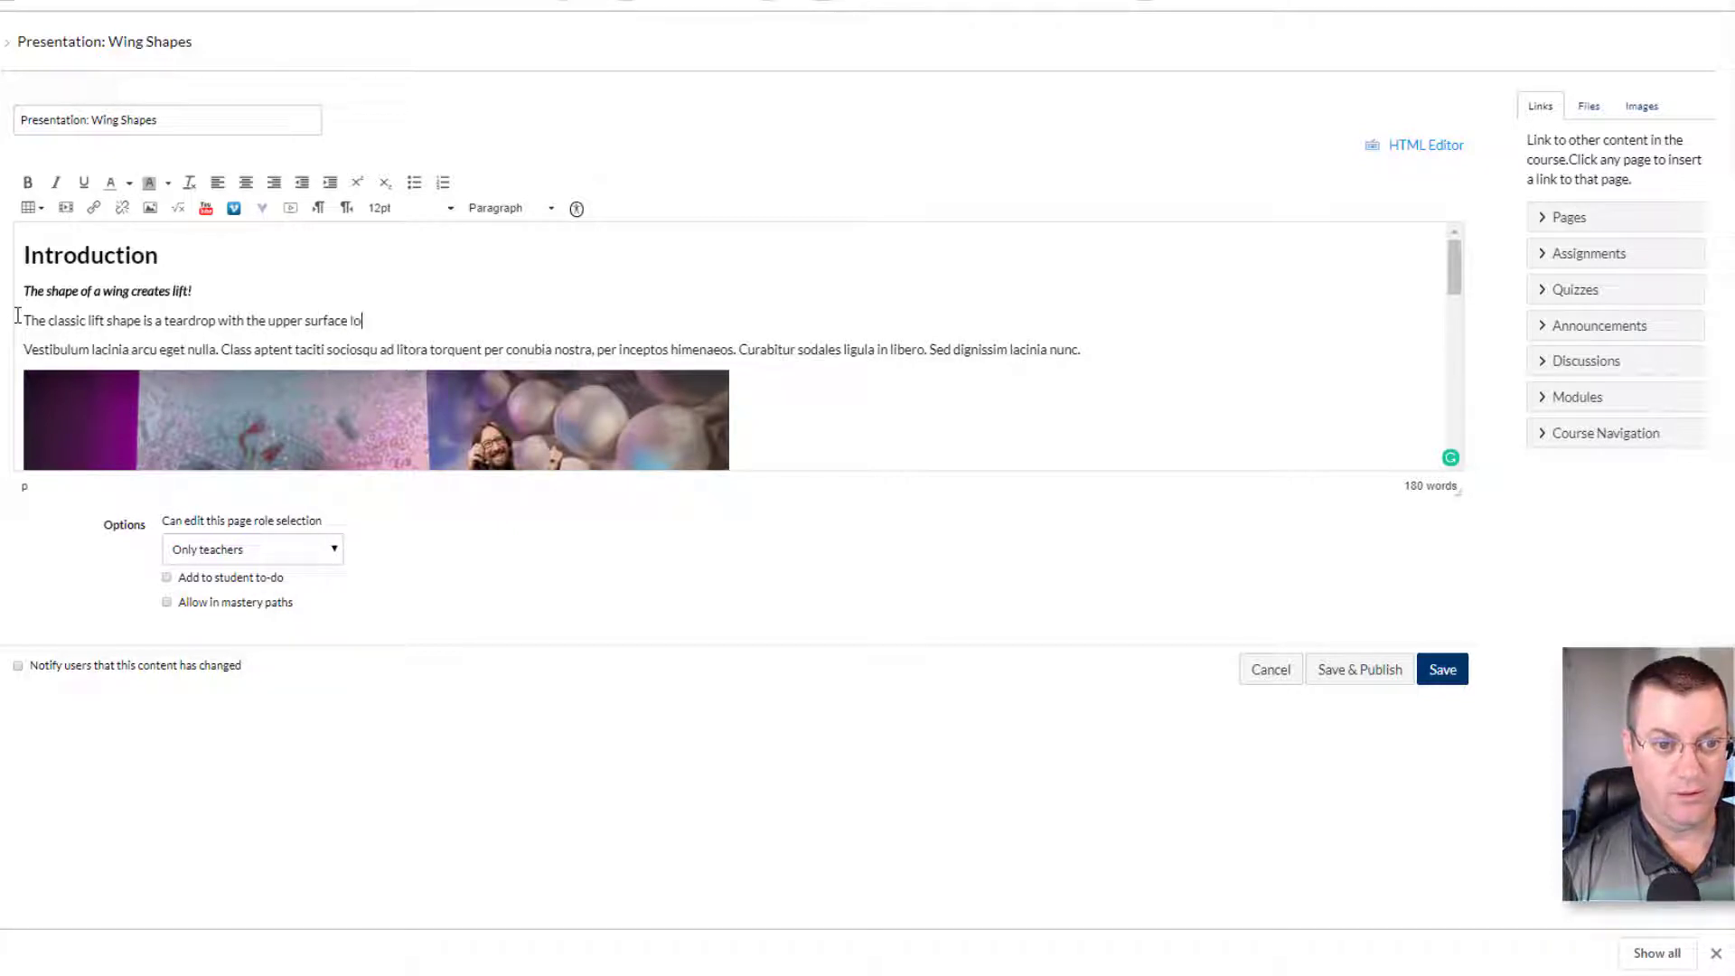
type("nger than the")
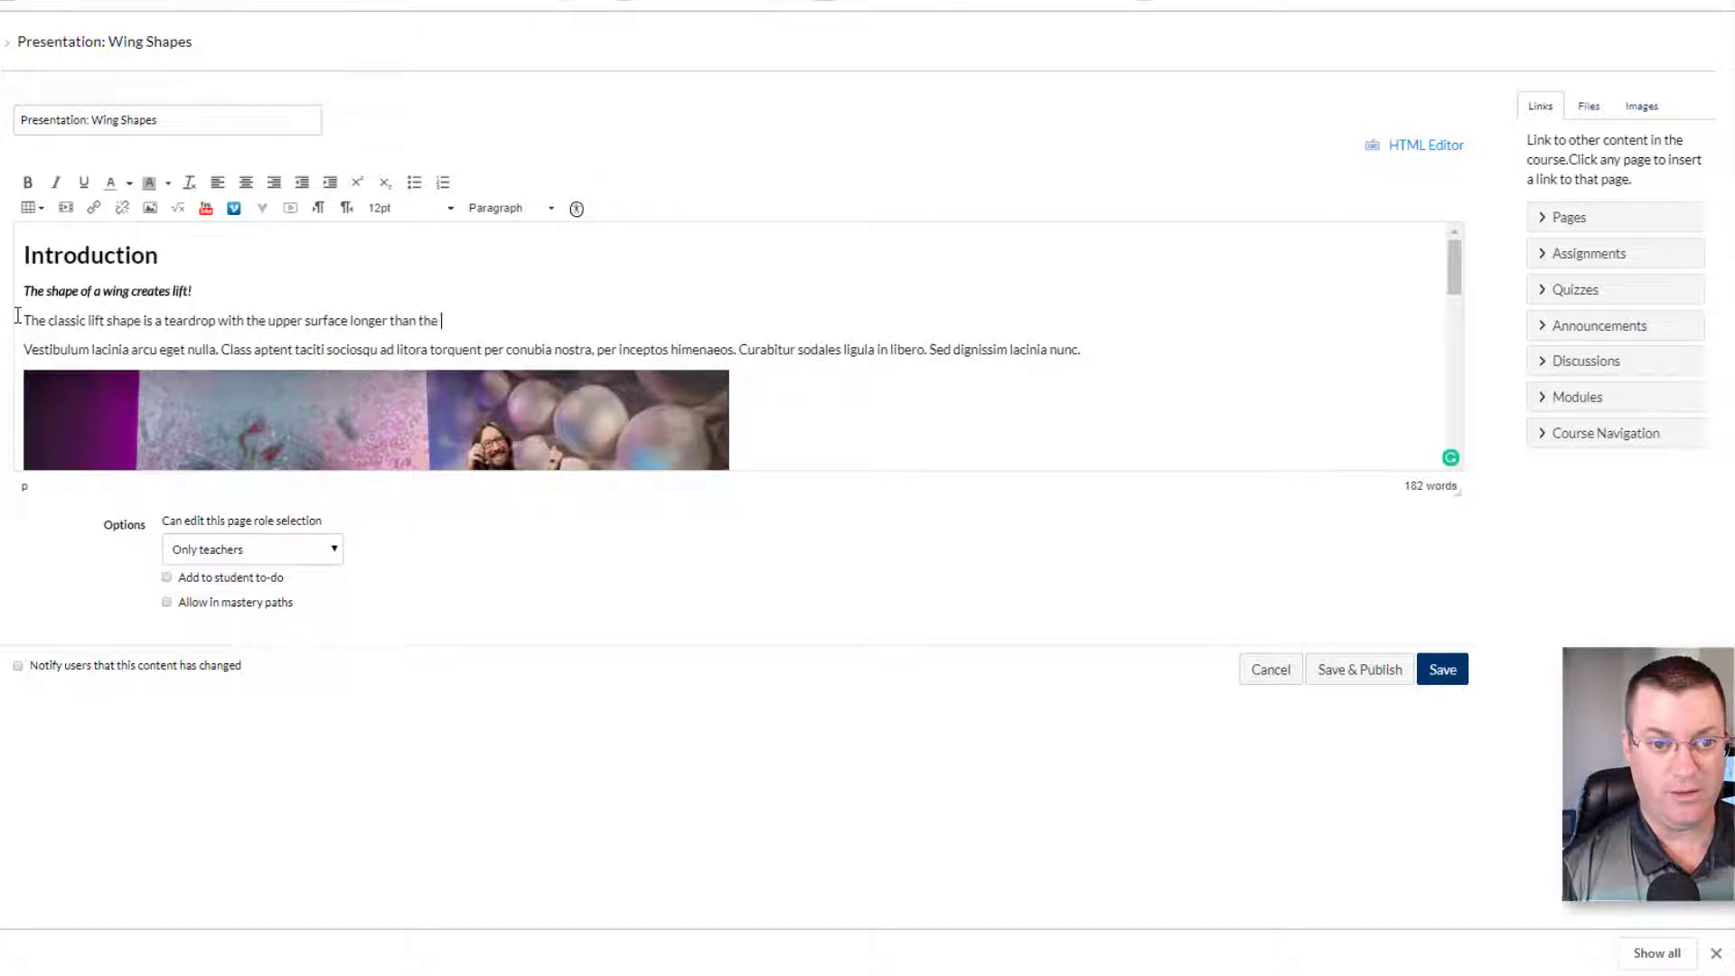
type("lower sur")
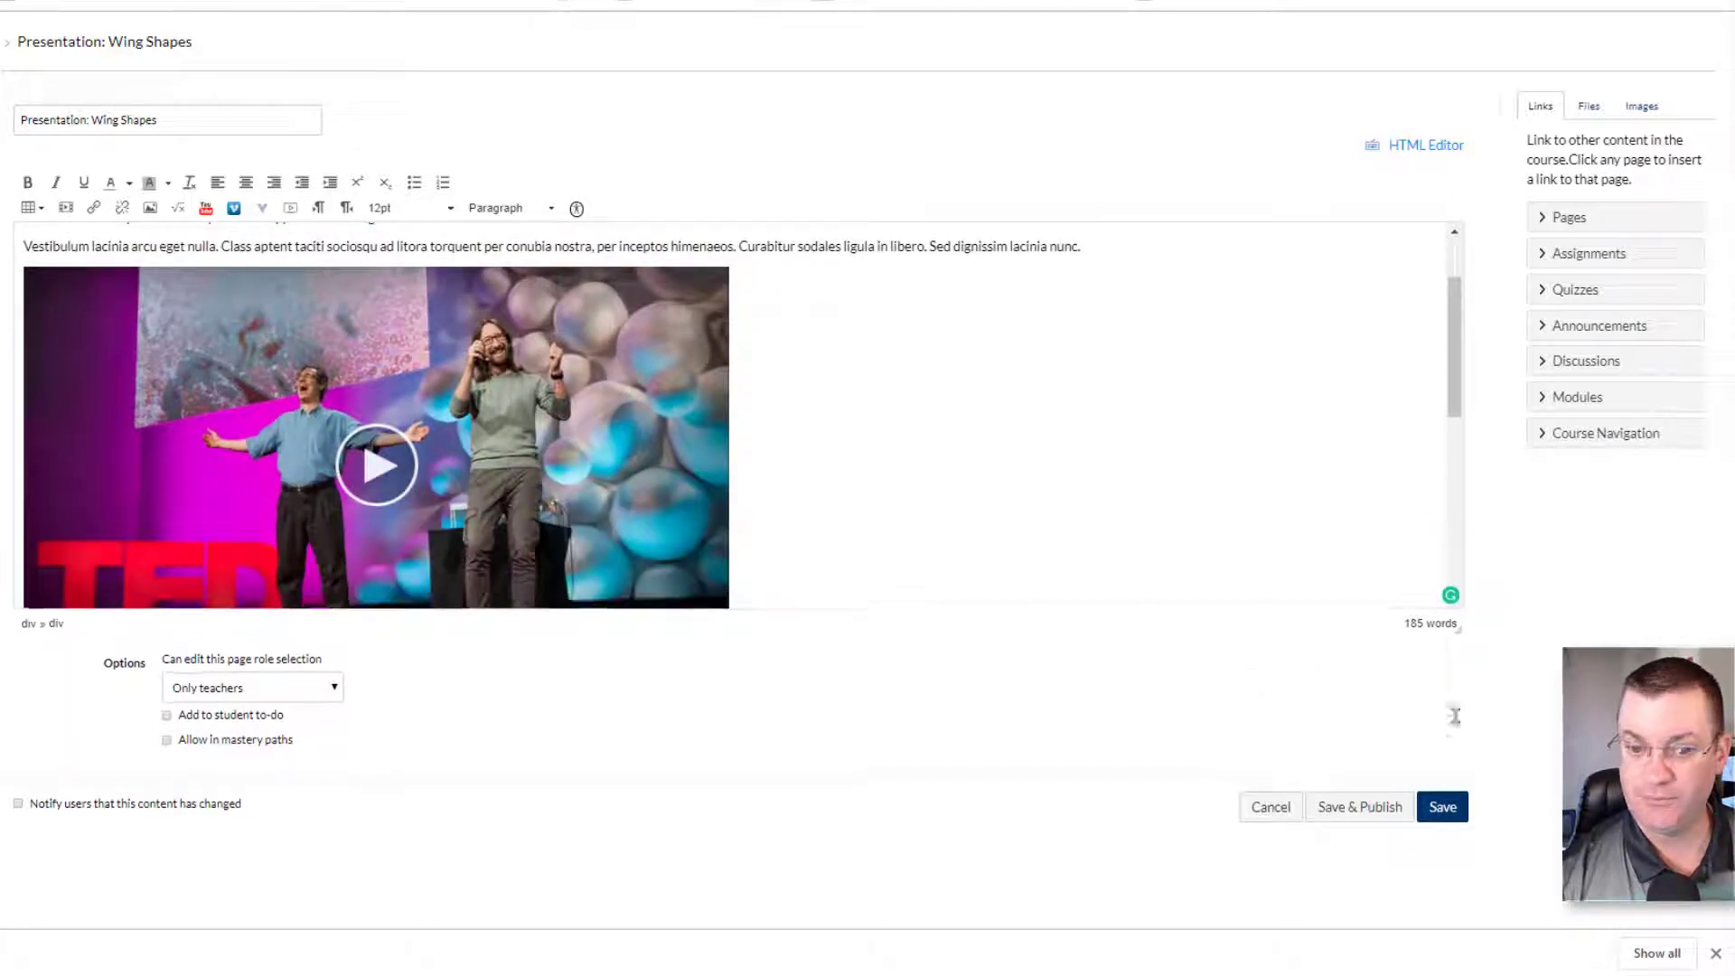
left_click(376, 463)
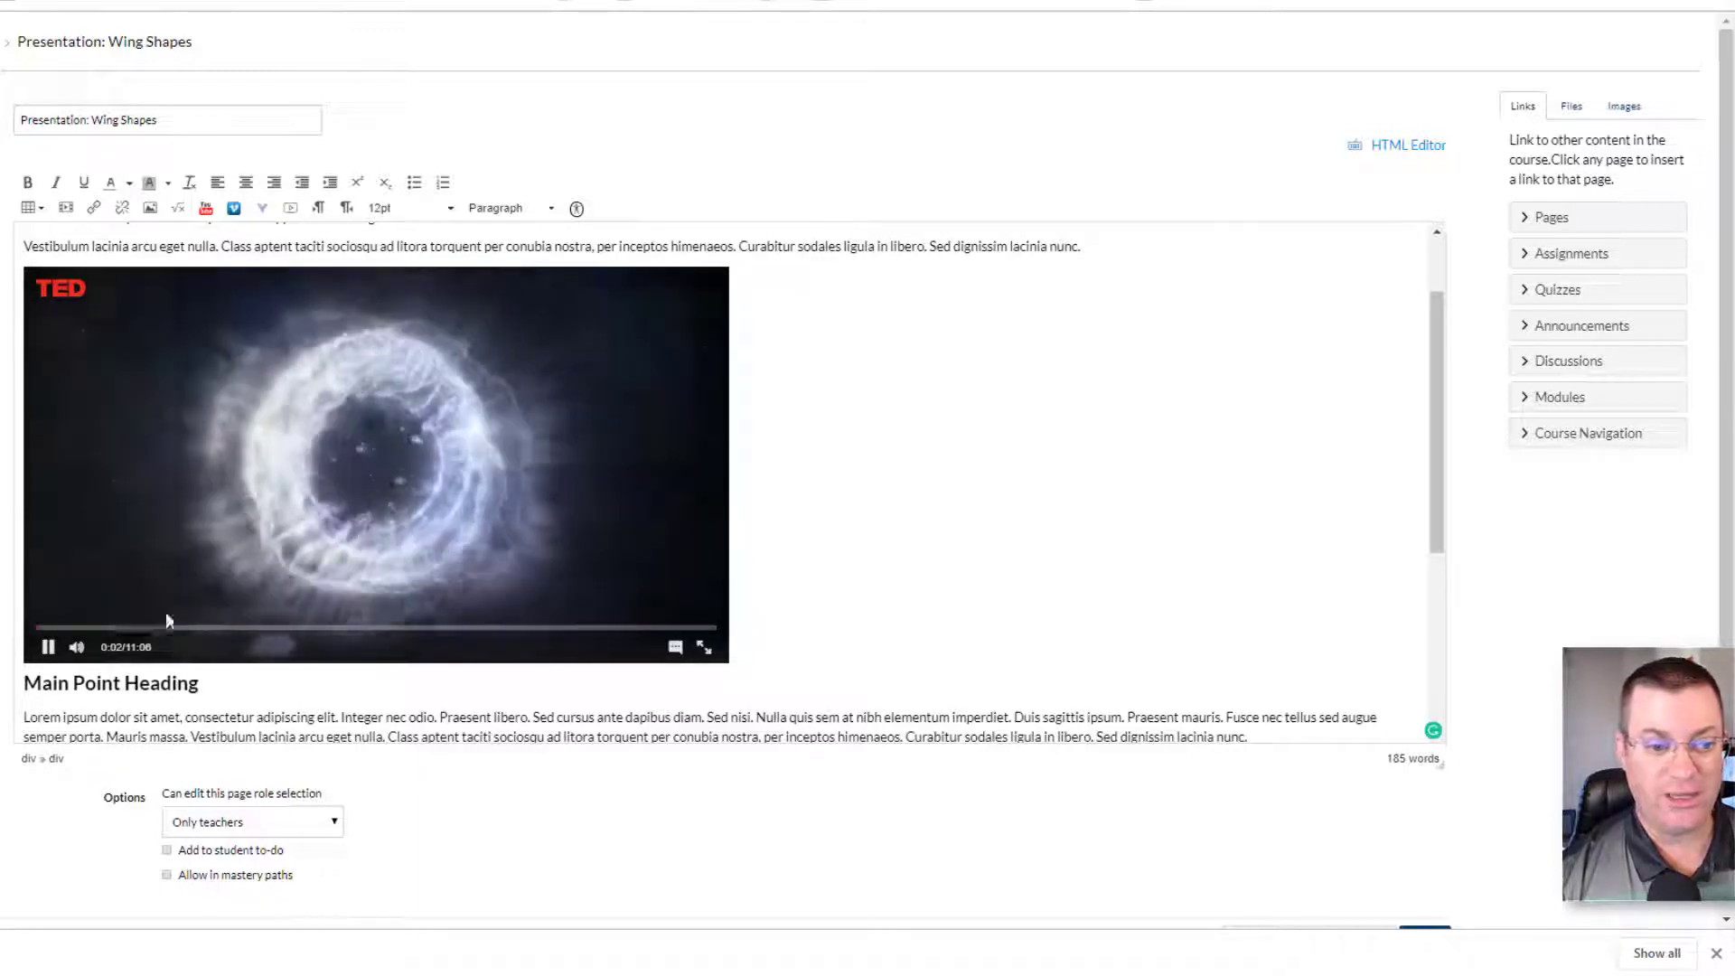
left_click(48, 647)
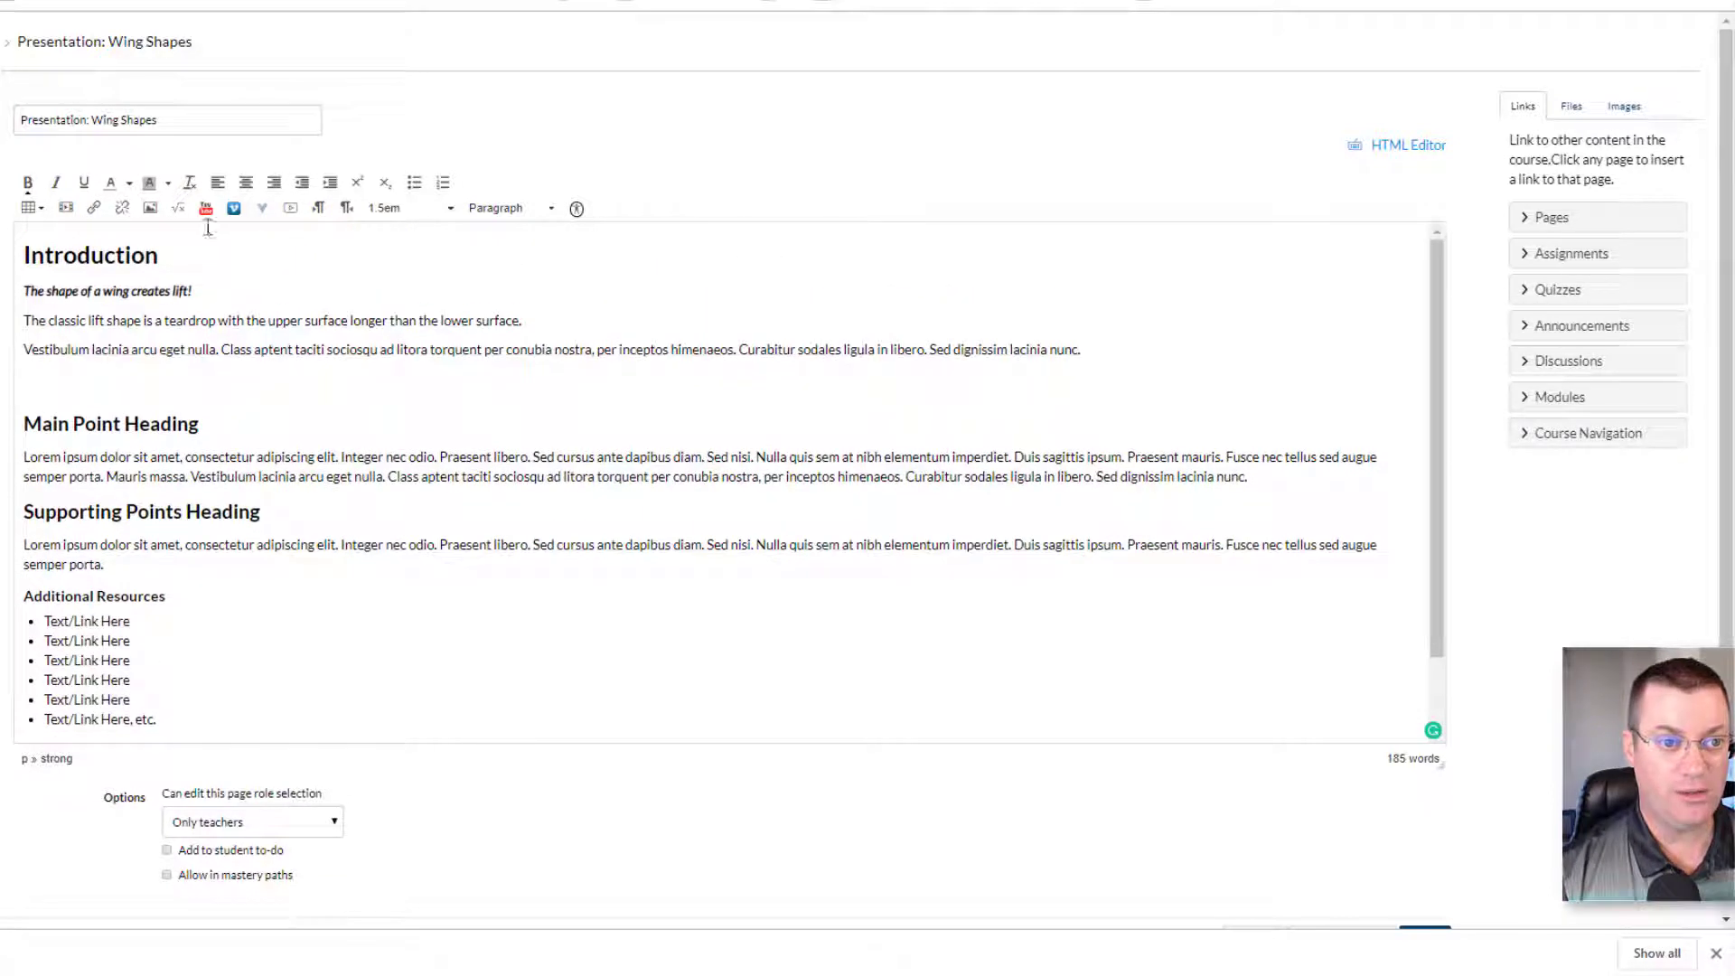
- Search YouTube for 'how wings create' and embed How Wings ACTUALLY Create Lift!
left_click(205, 207)
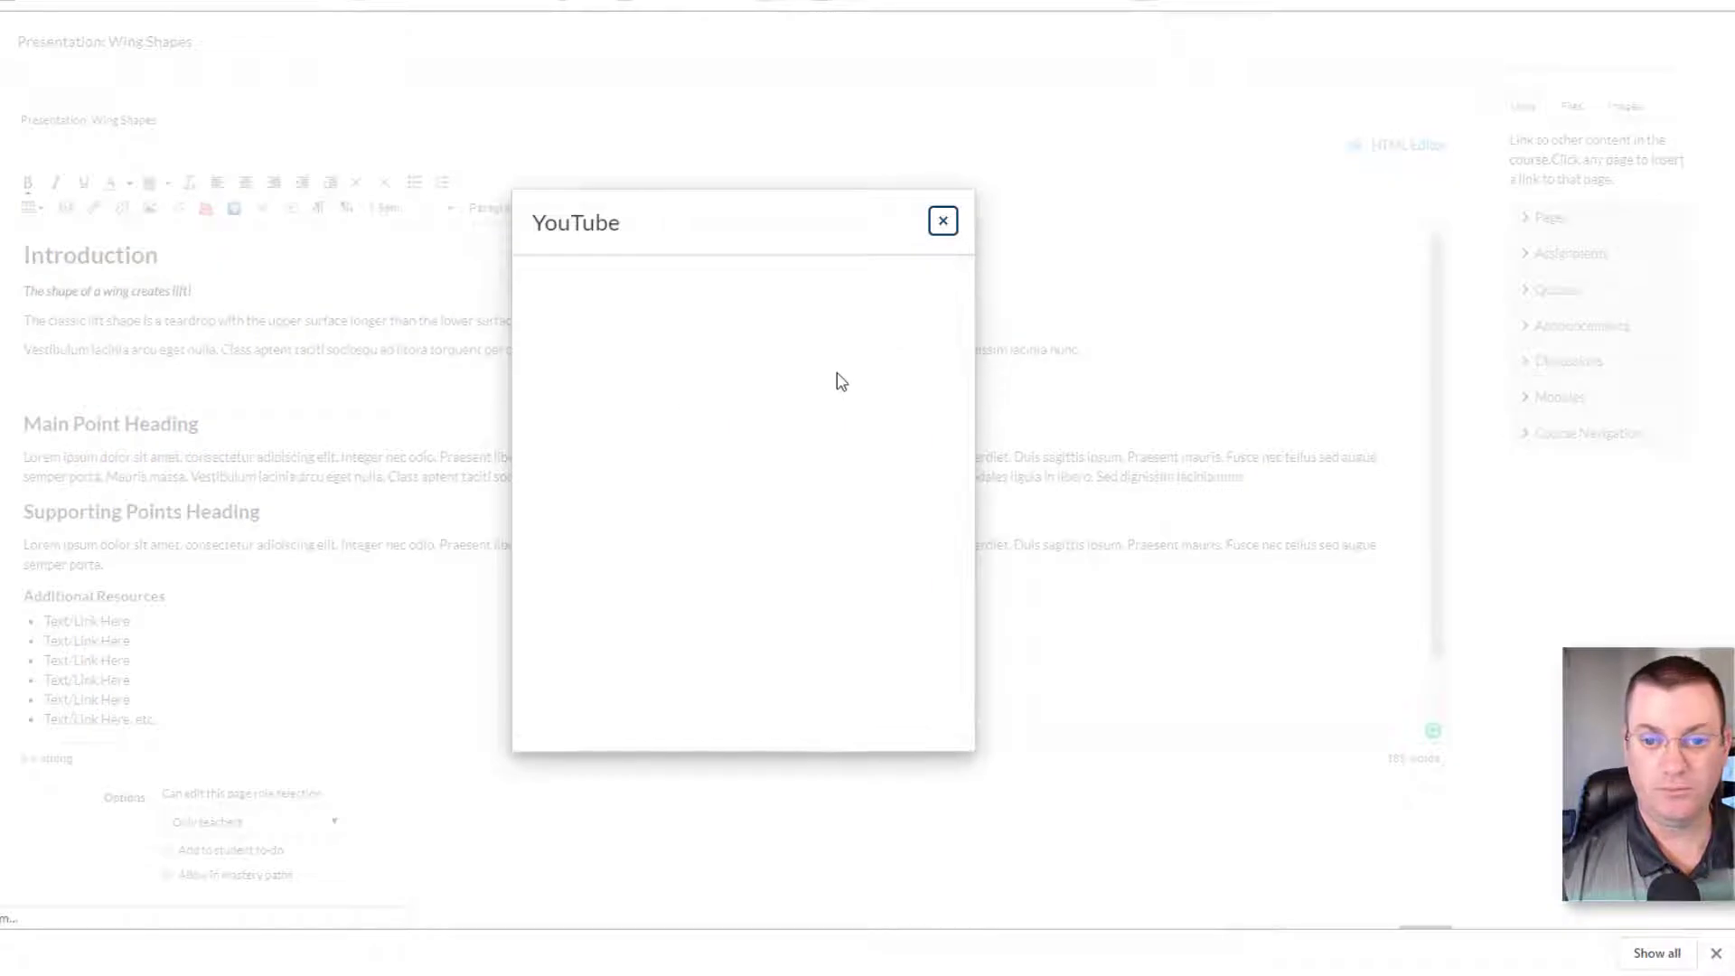
left_click(854, 280)
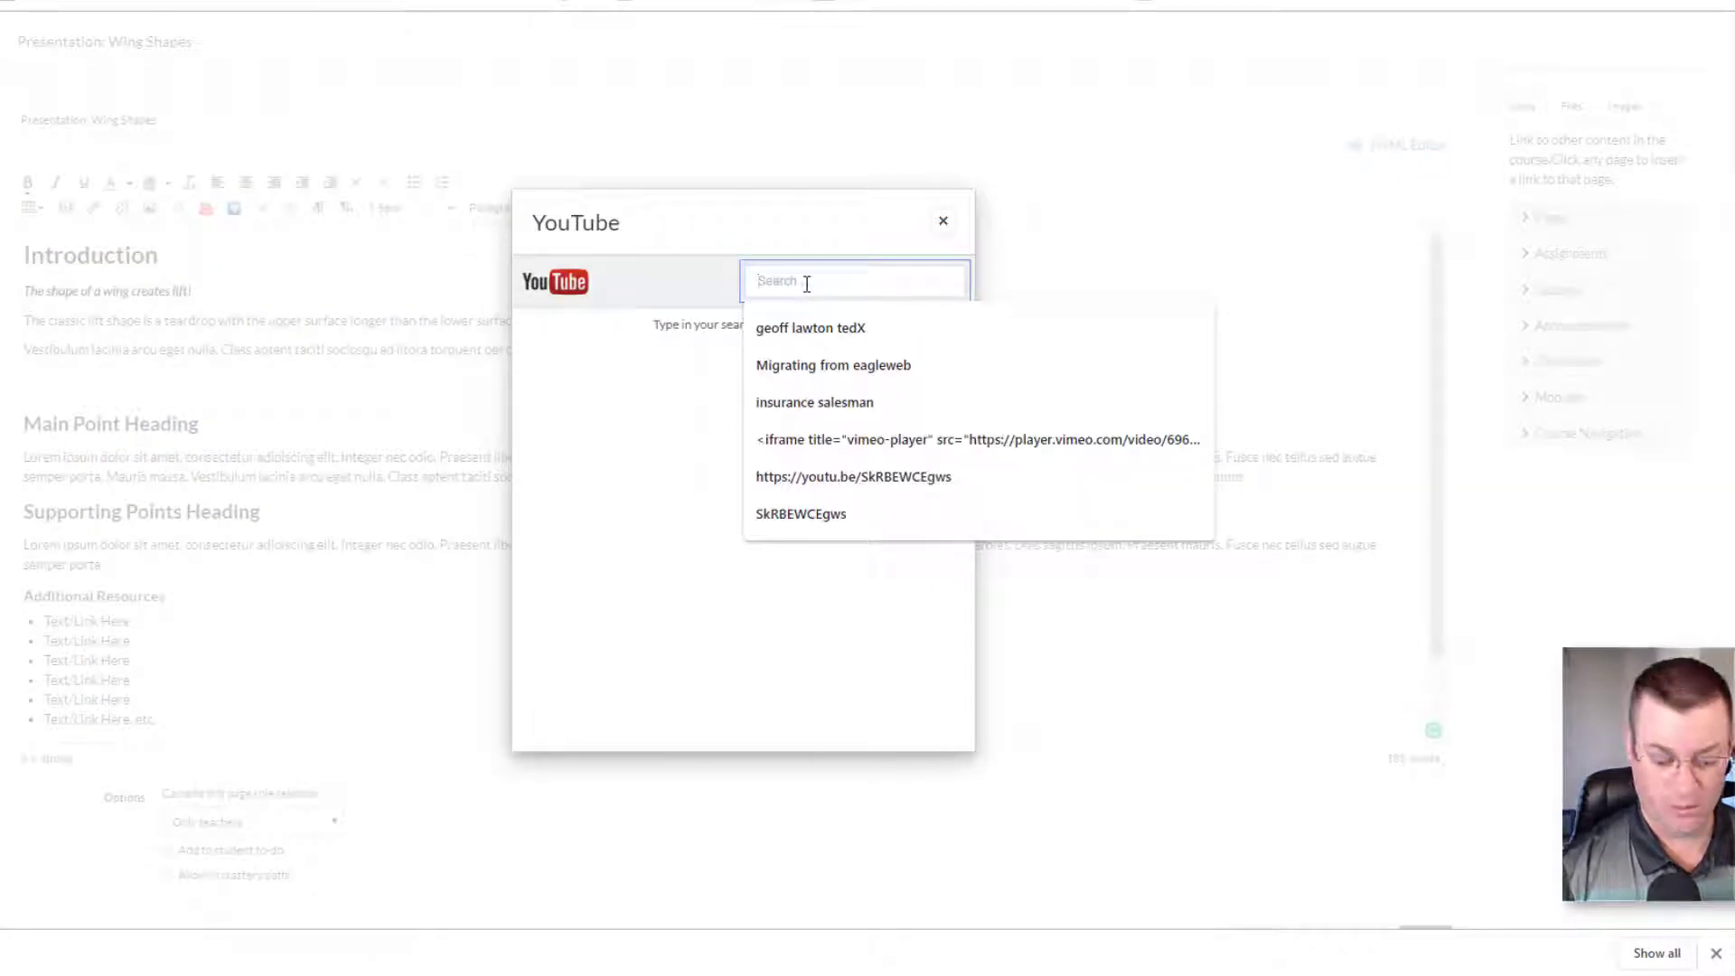
type("how")
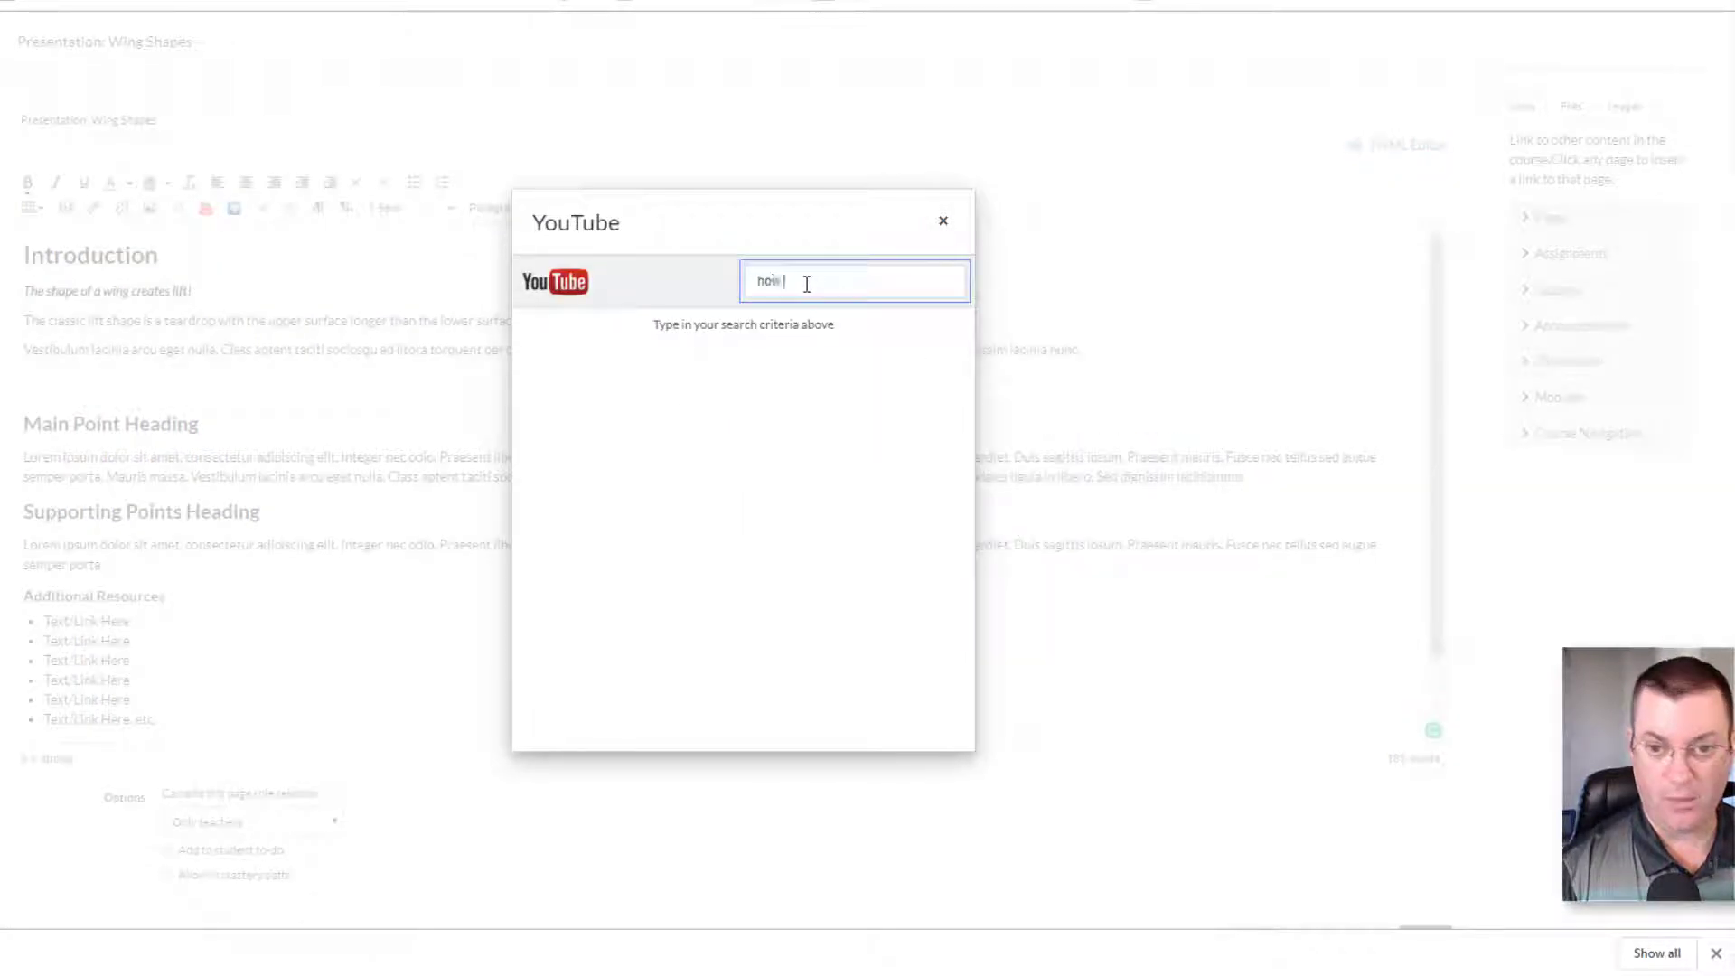
type("wings create lift")
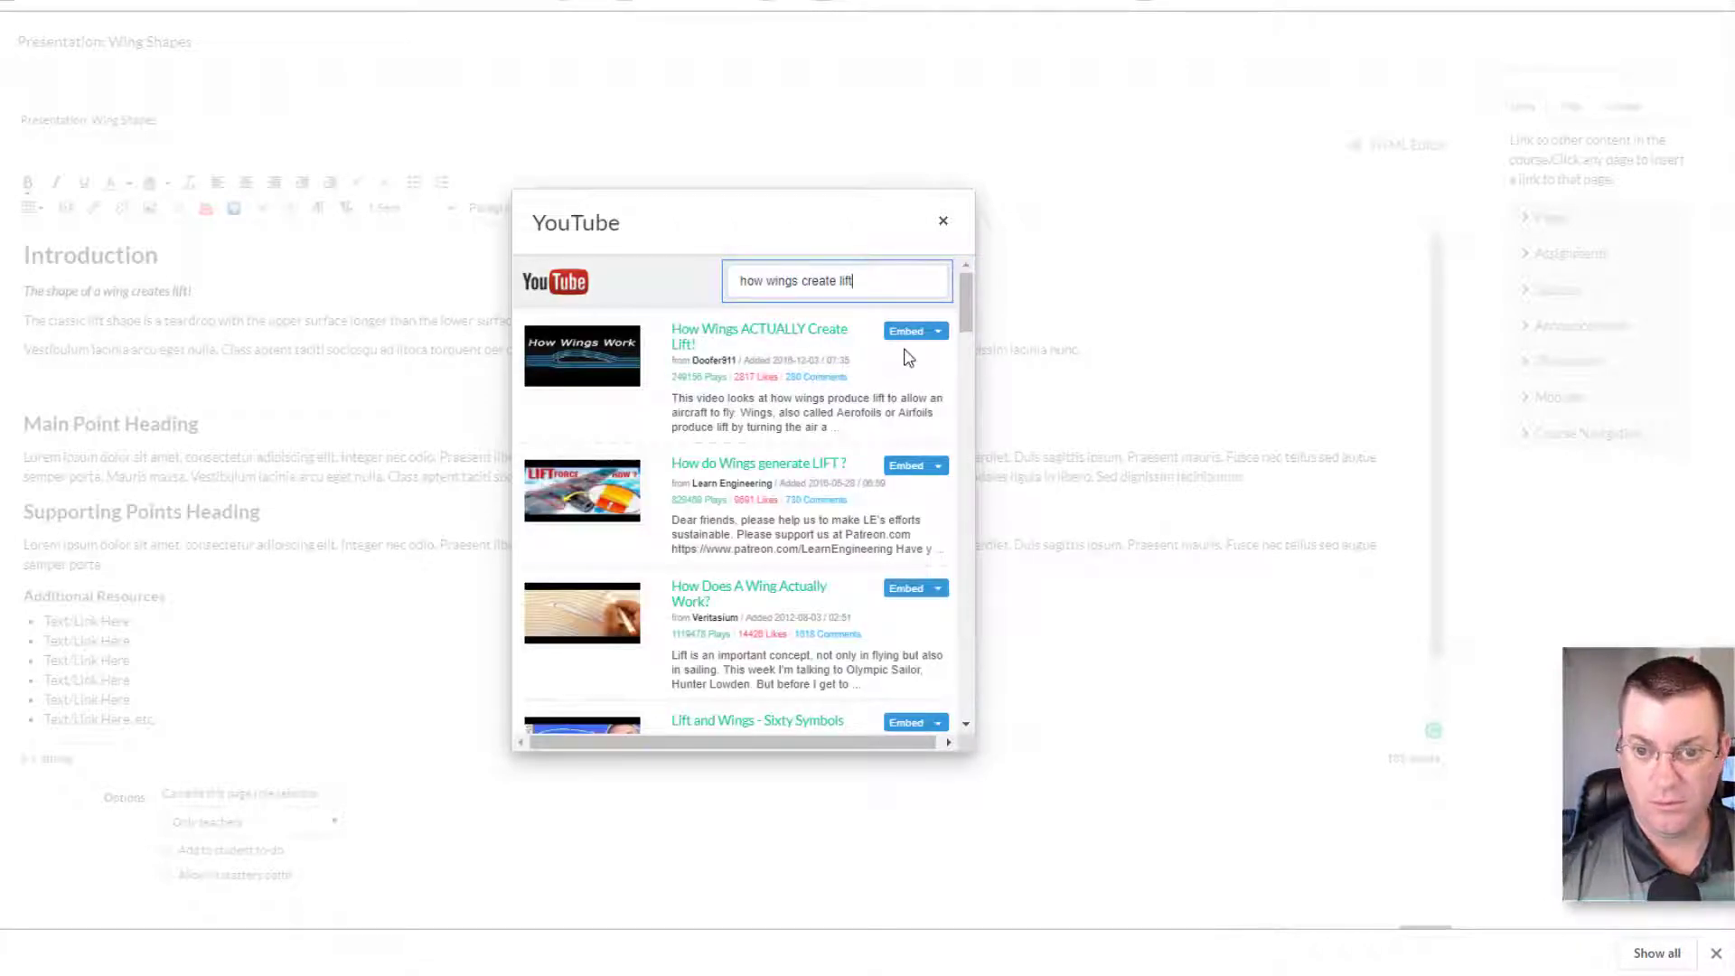
left_click(942, 221)
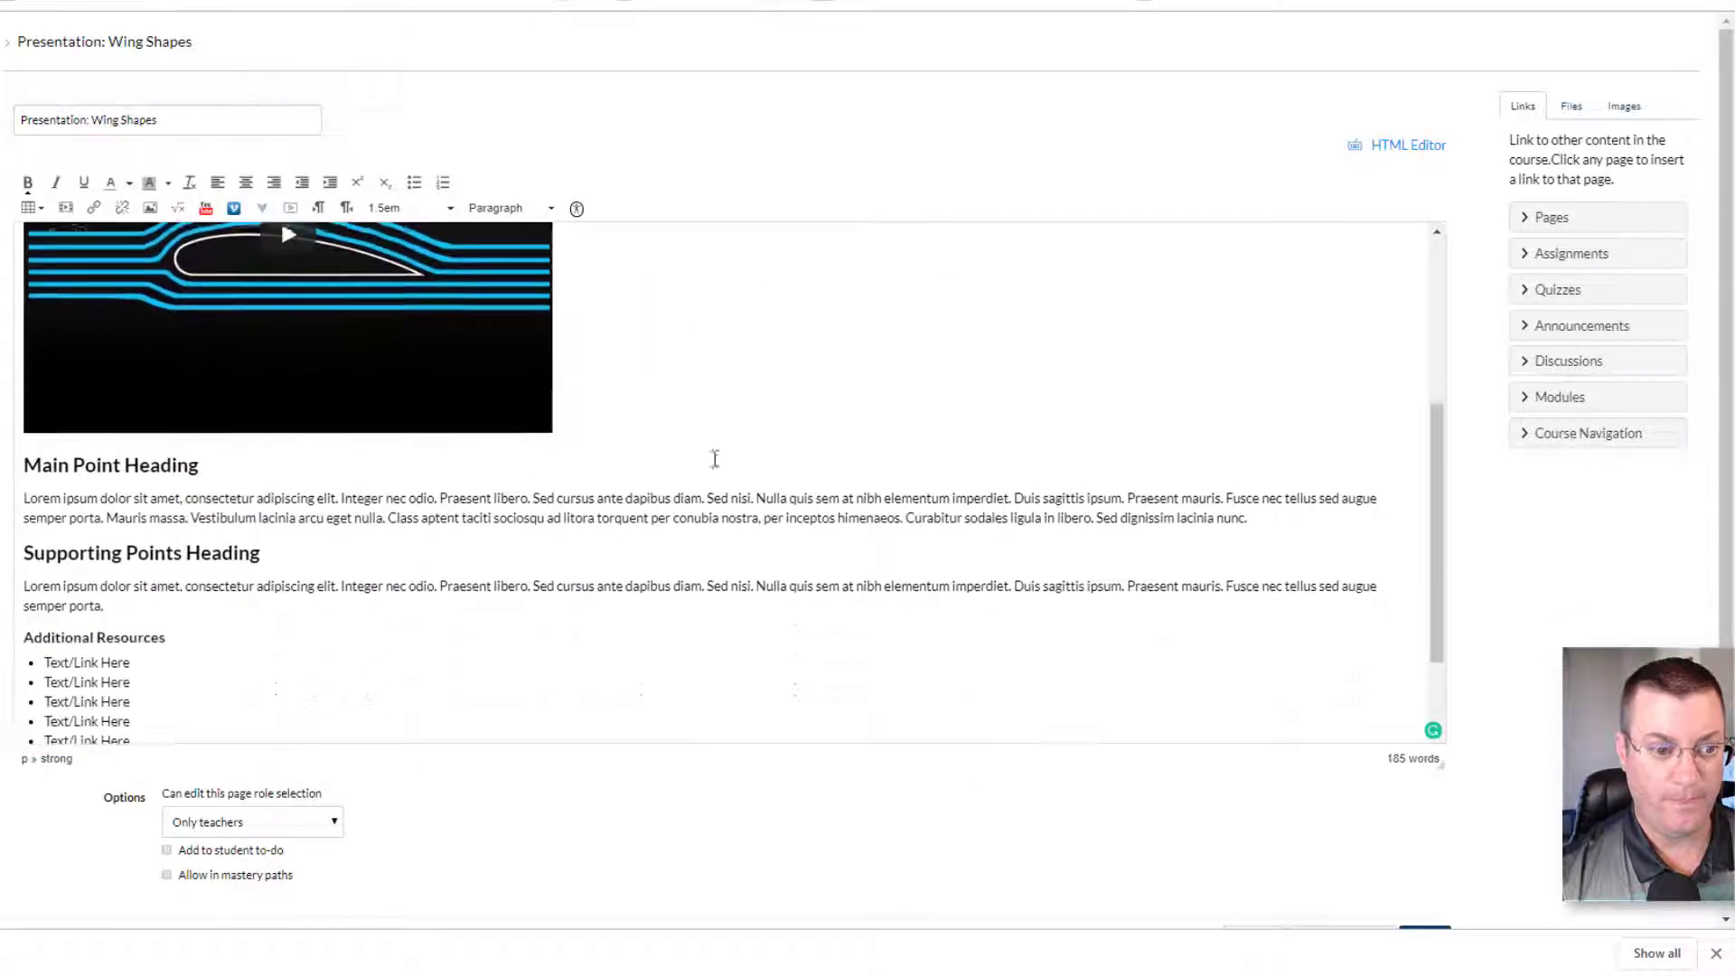
- Save & Publish the Wing Shapes page and go back to the Modules list
scroll("down", 3)
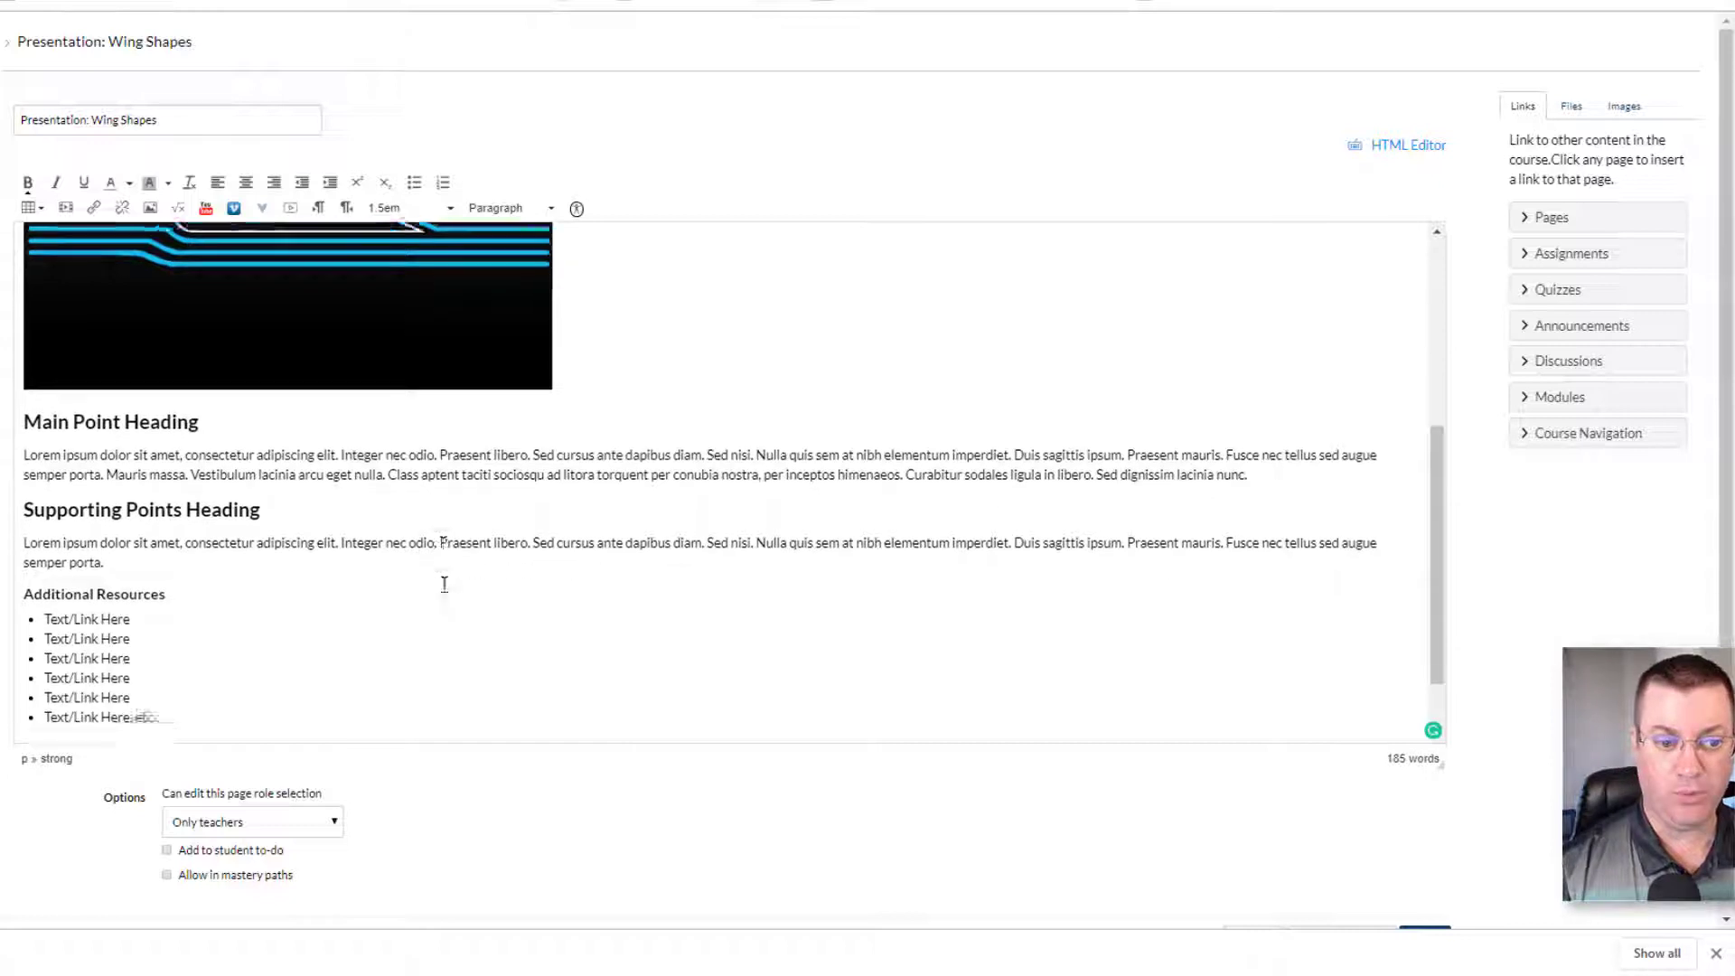
scroll("down", 3)
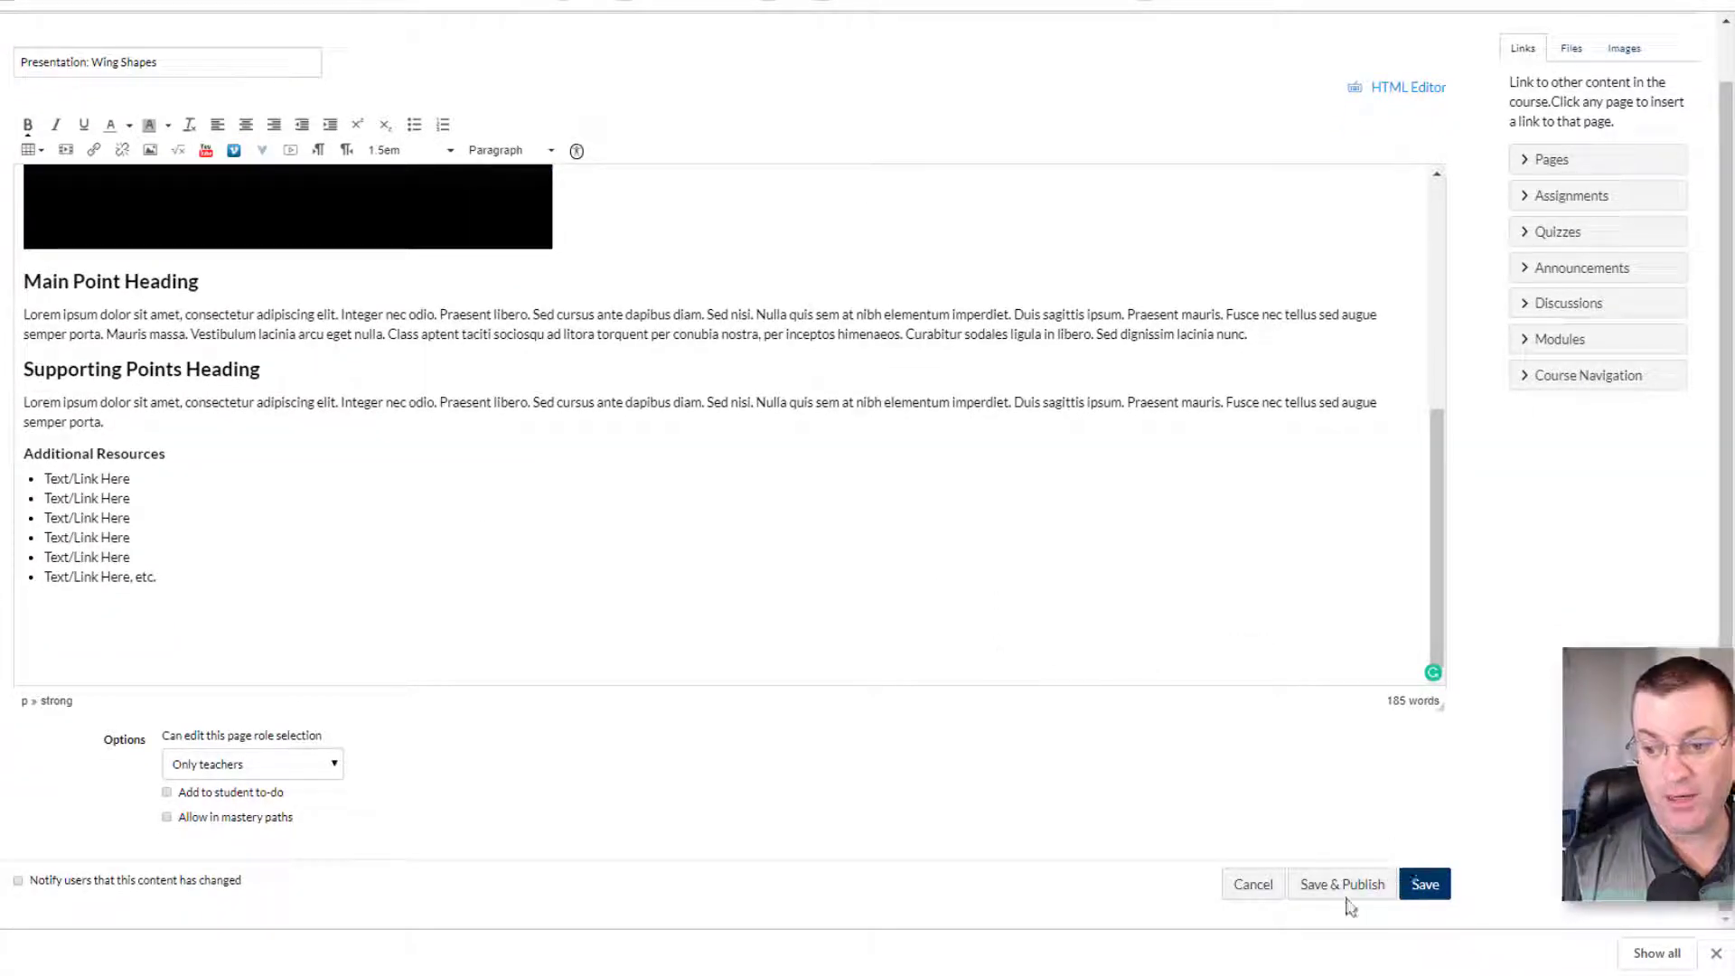
mouse_move(1342, 884)
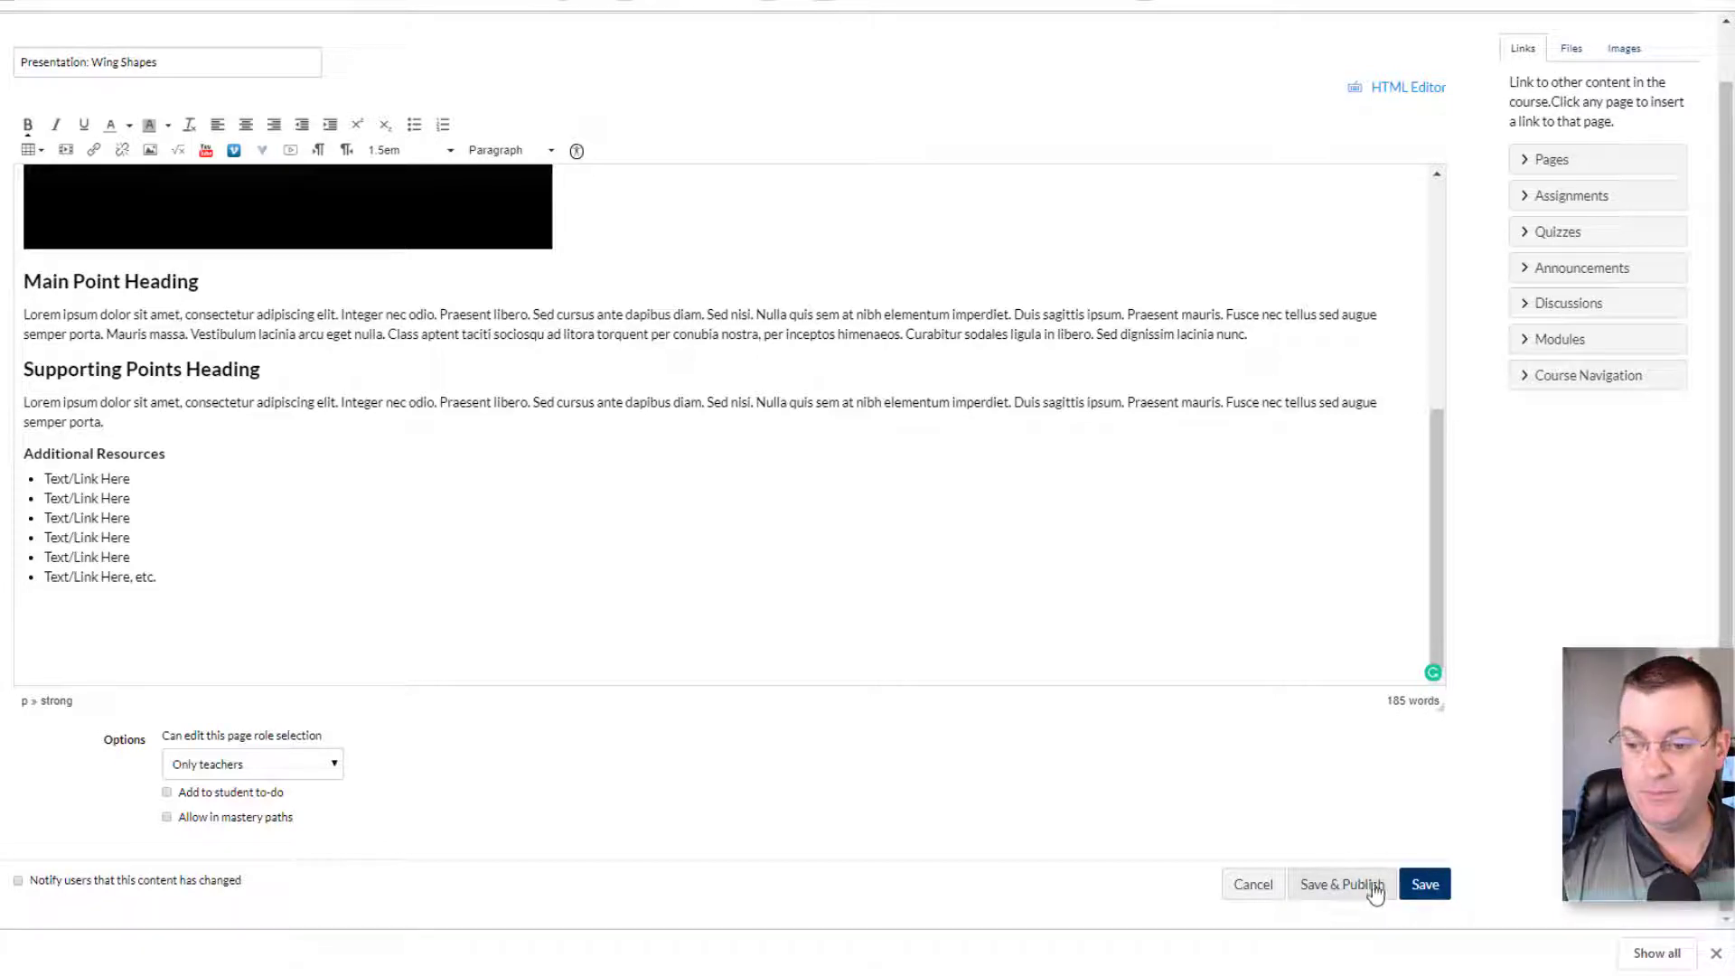
left_click(1341, 884)
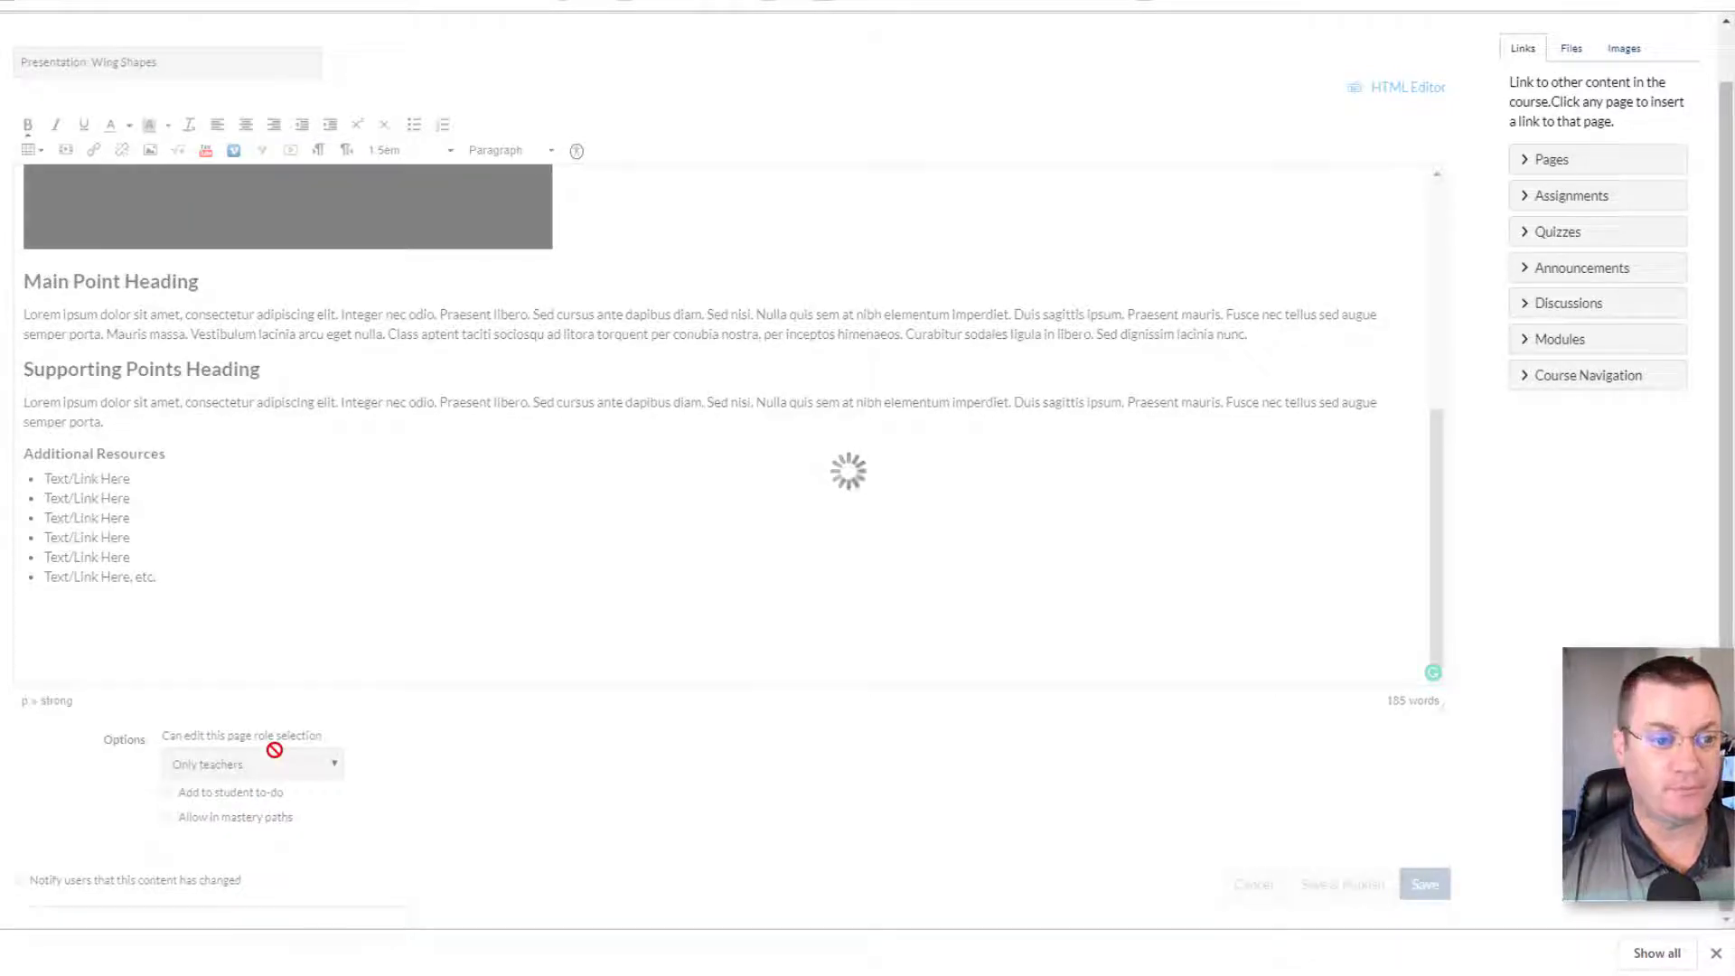
left_click(1425, 883)
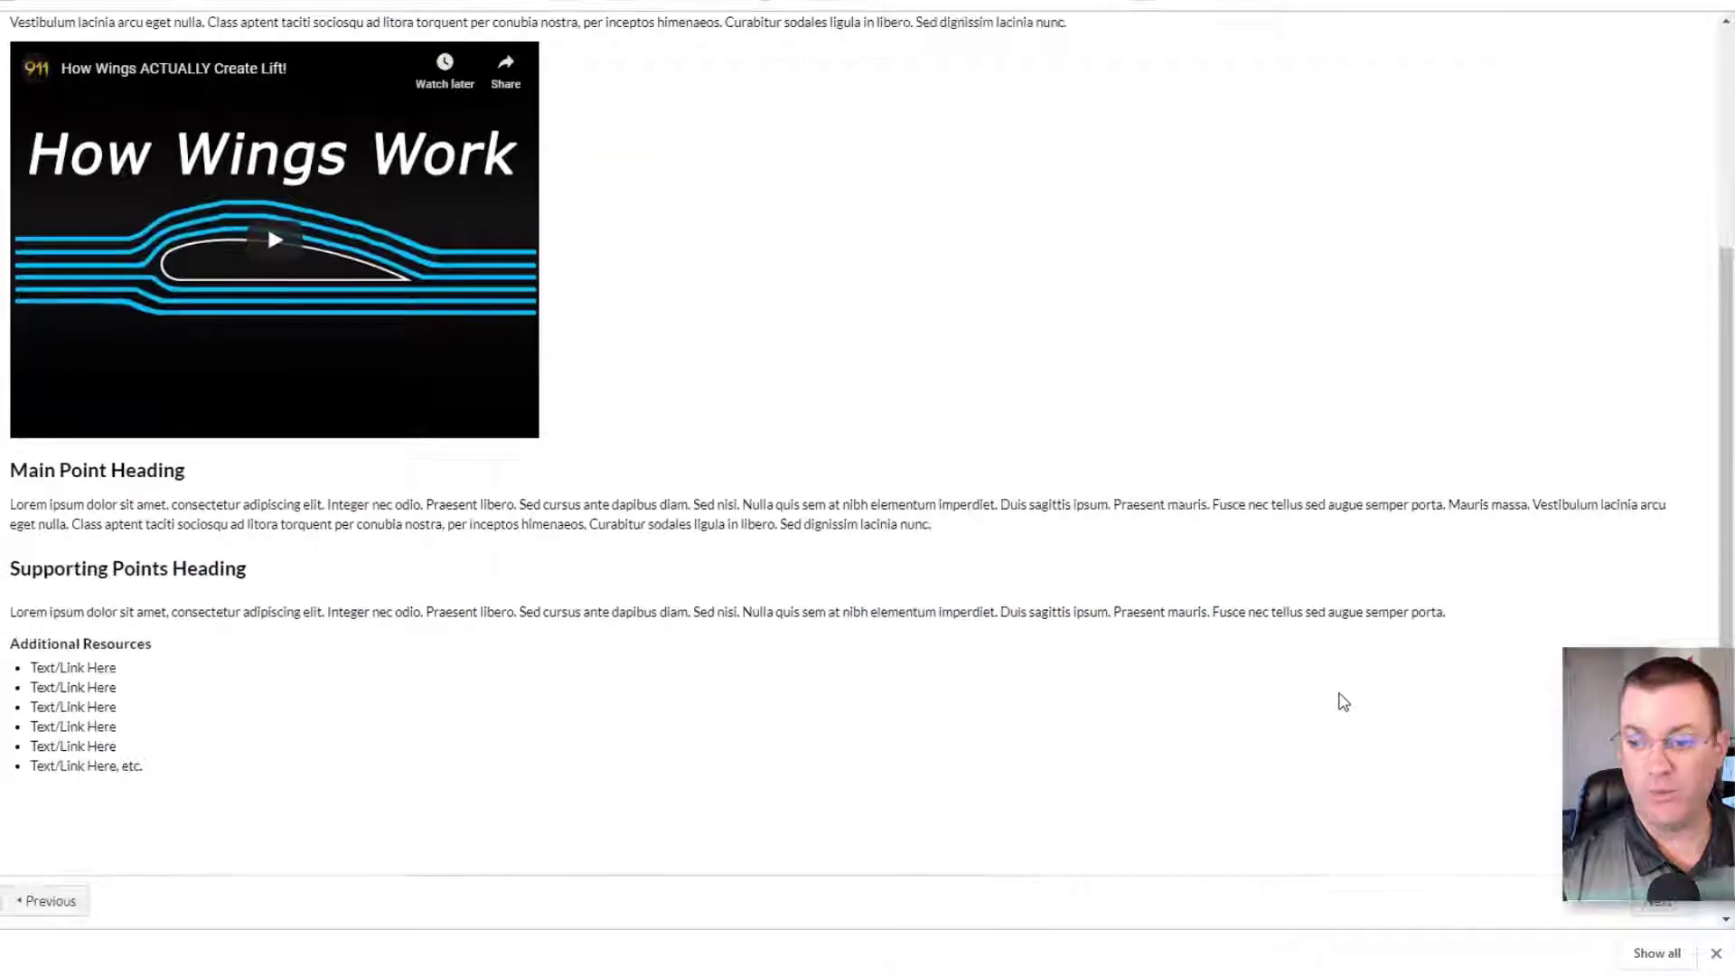
scroll("down", 3)
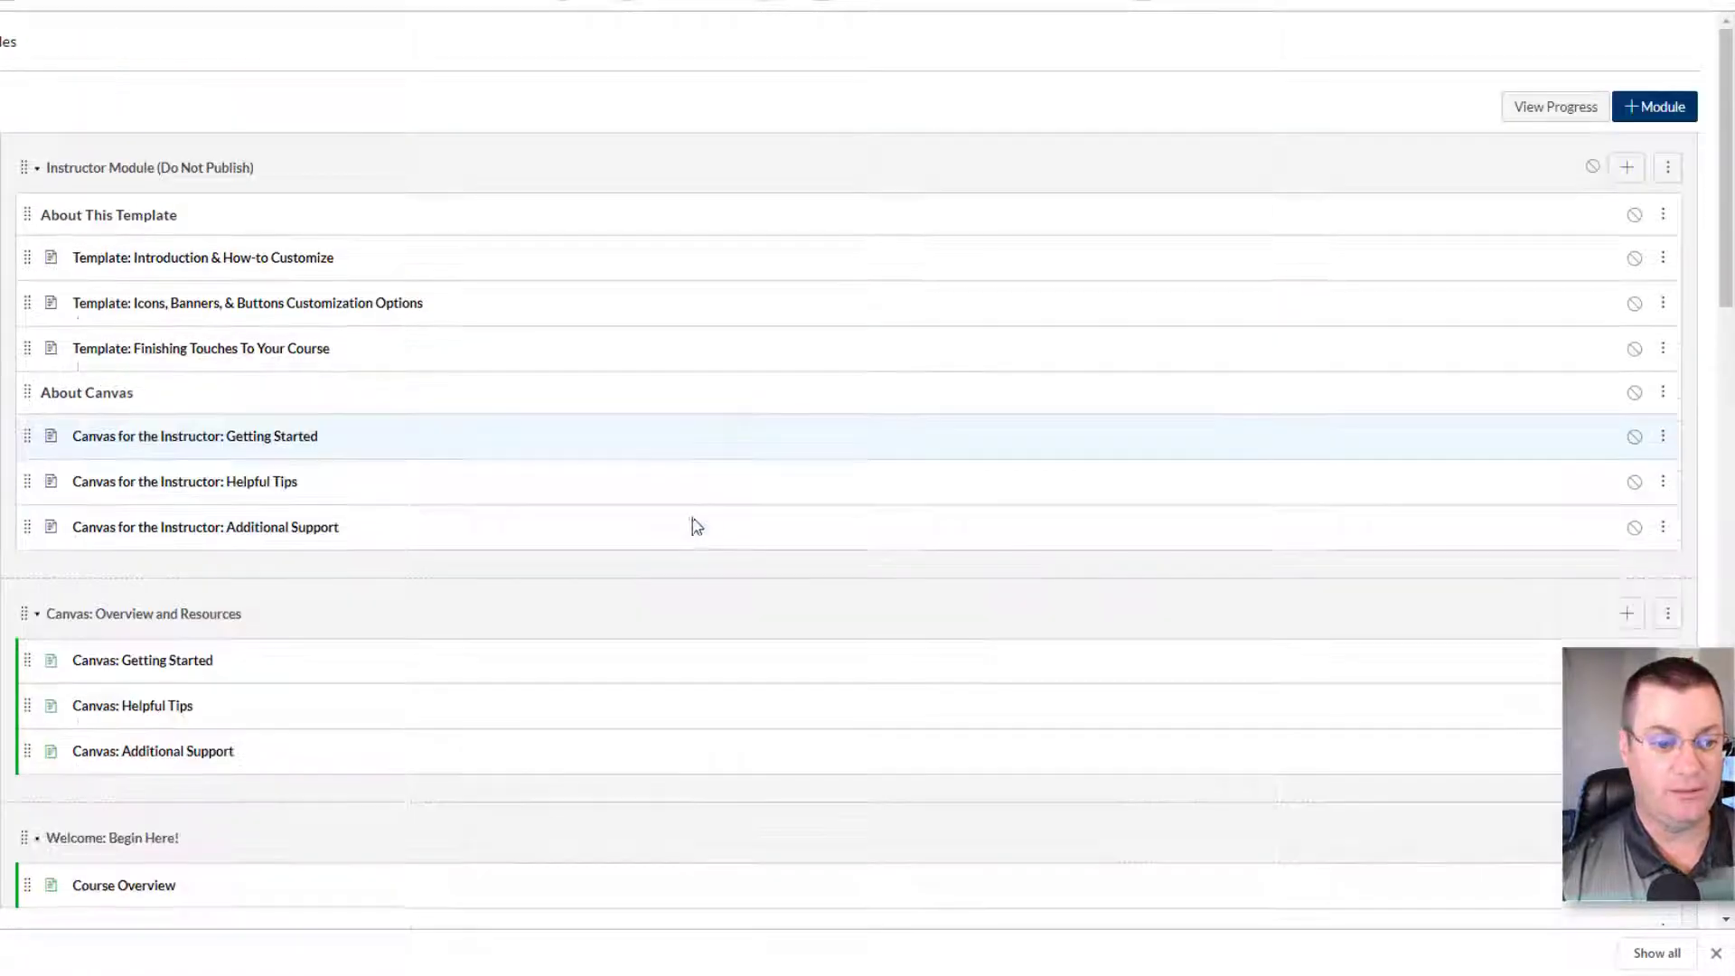
- Scroll to Module 1: Principals of Lift and open Module 1: Lift Discussion
scroll("down", 3)
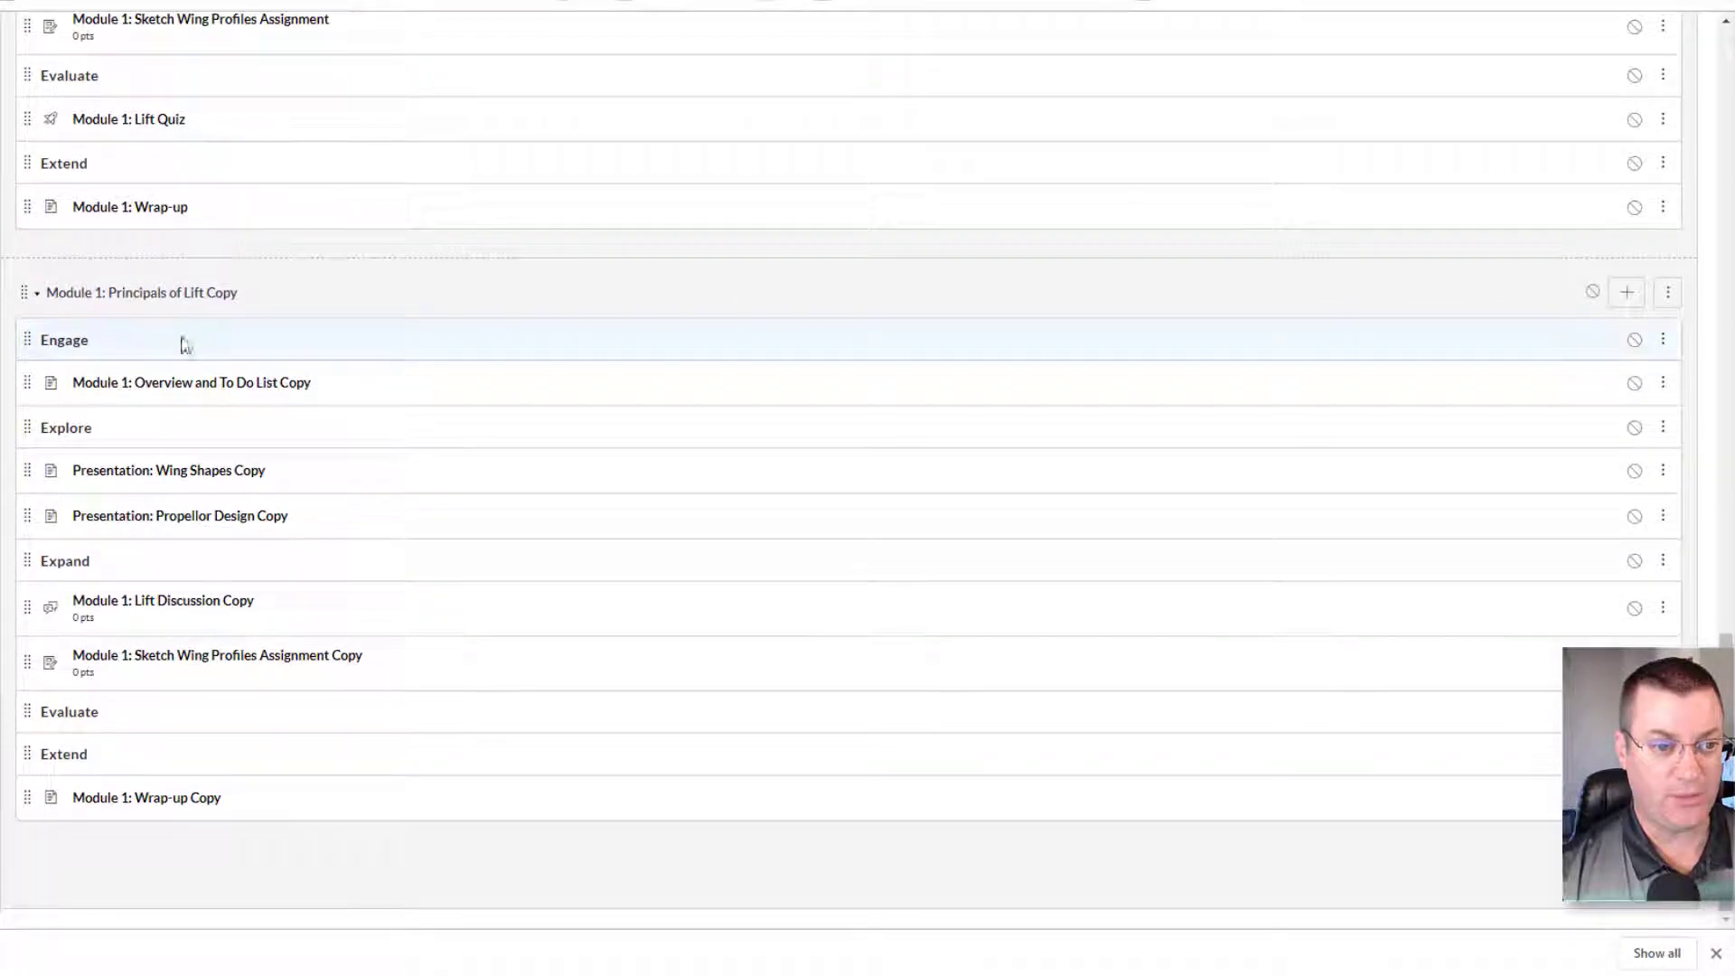
scroll("down", 3)
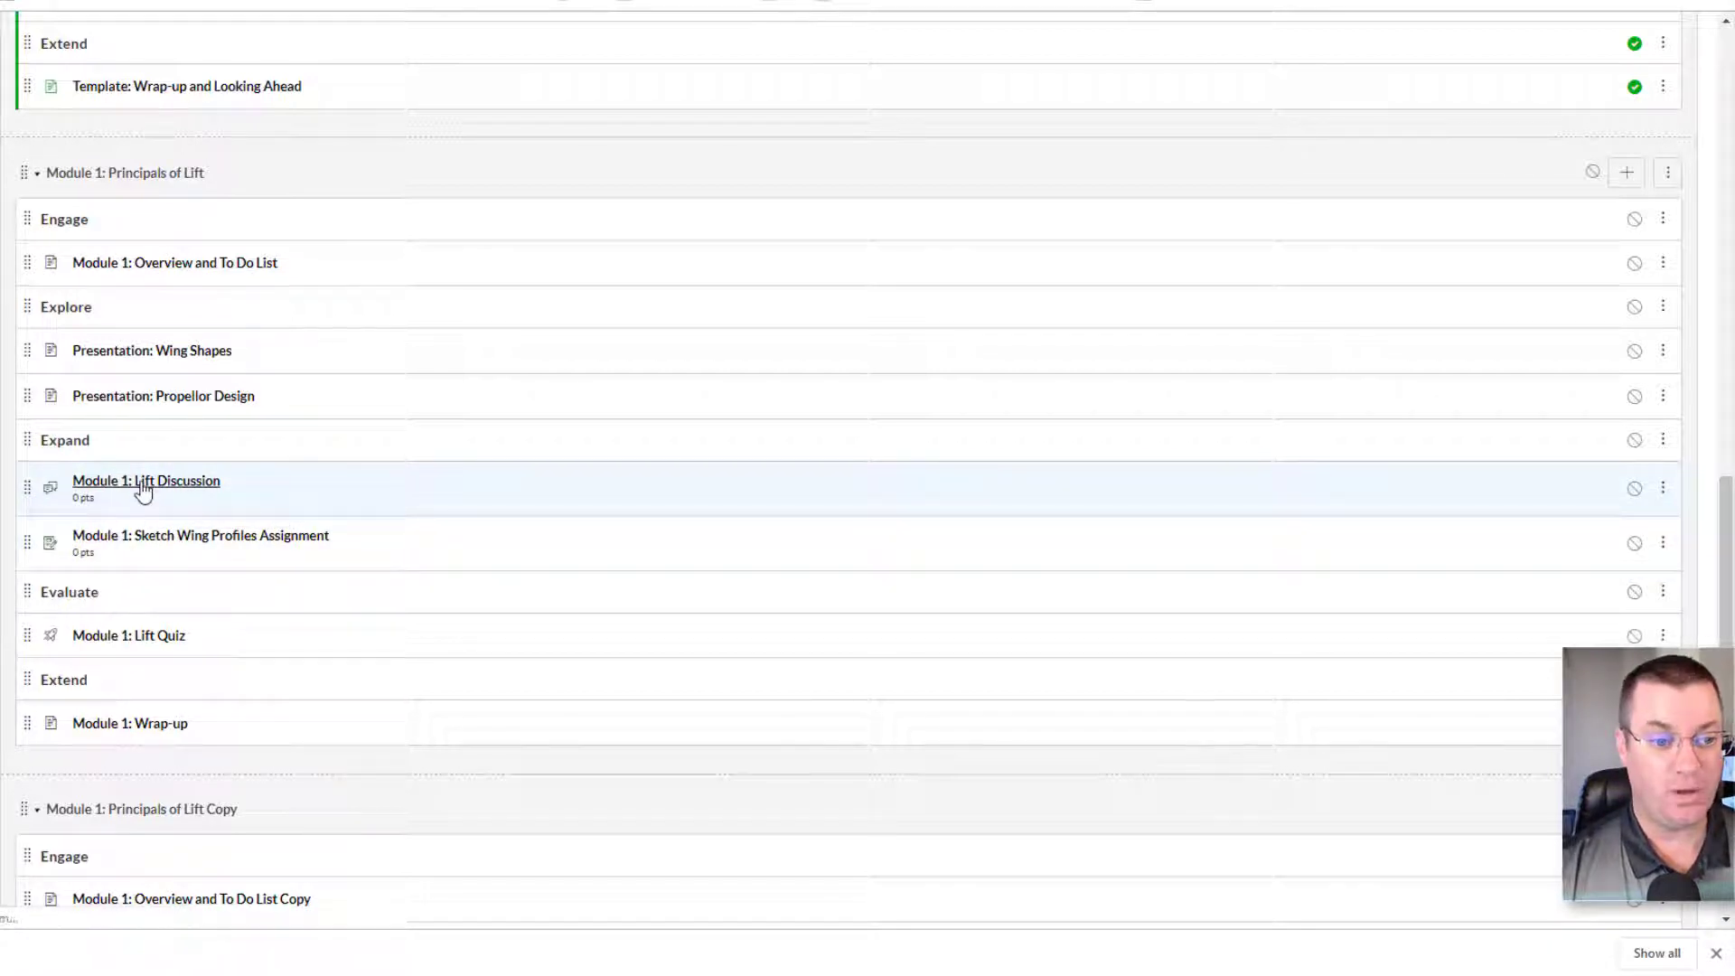
left_click(144, 480)
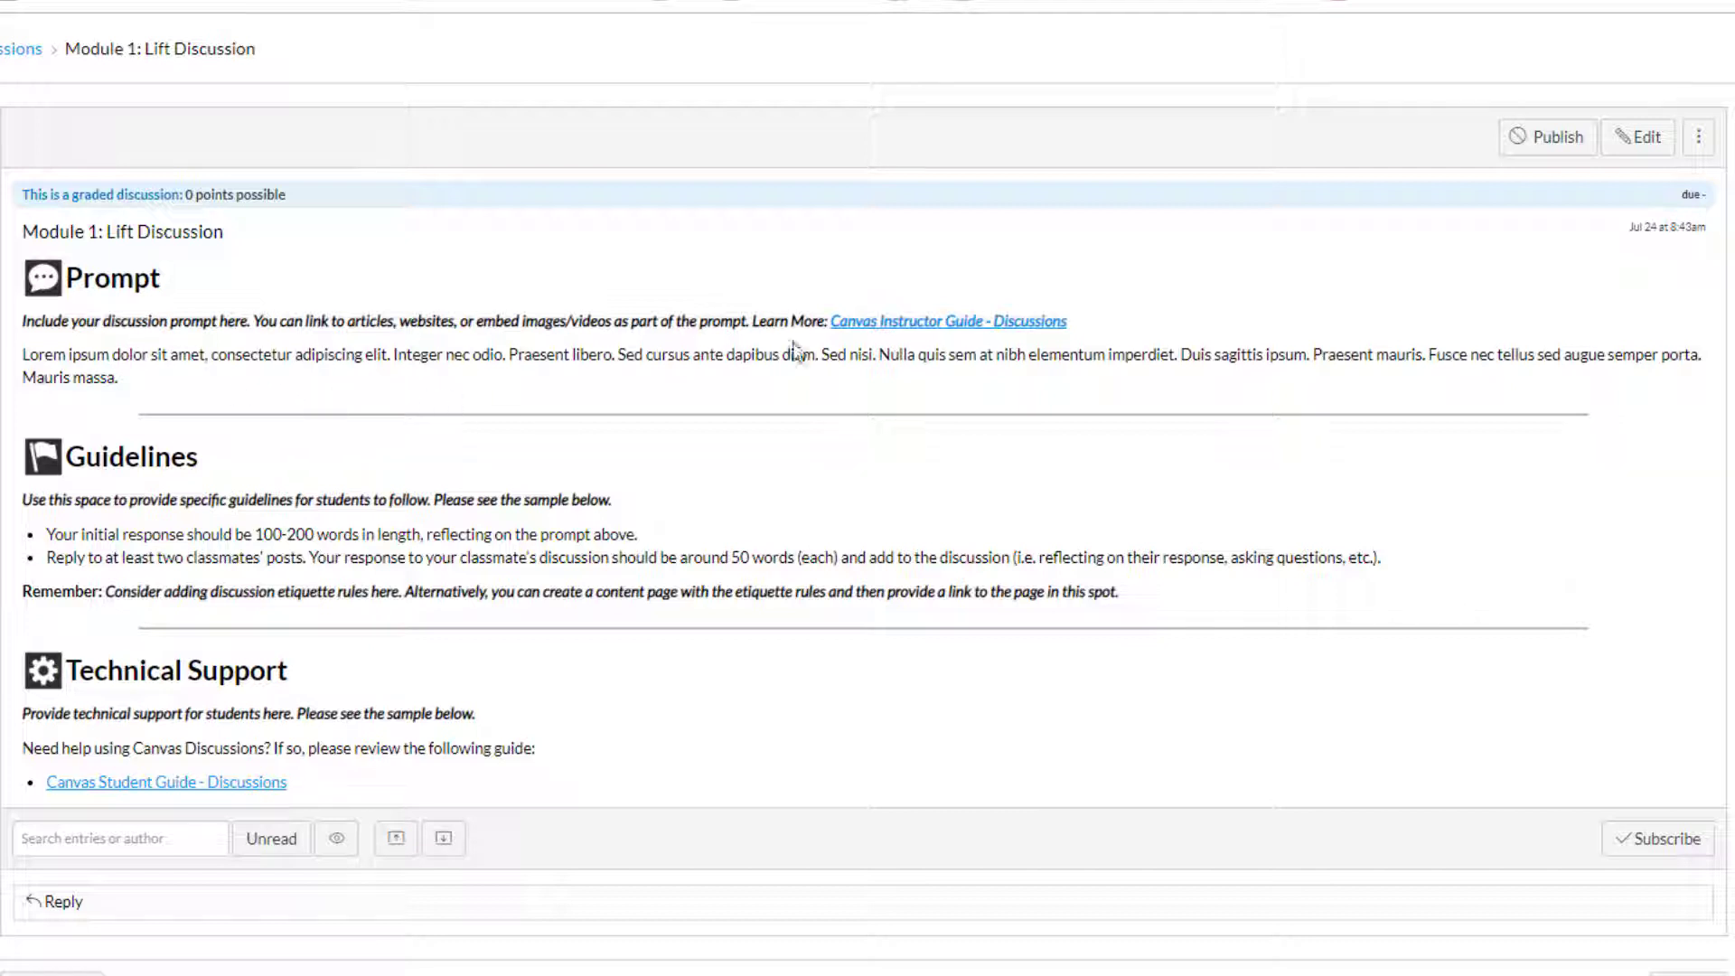
mouse_move(420, 396)
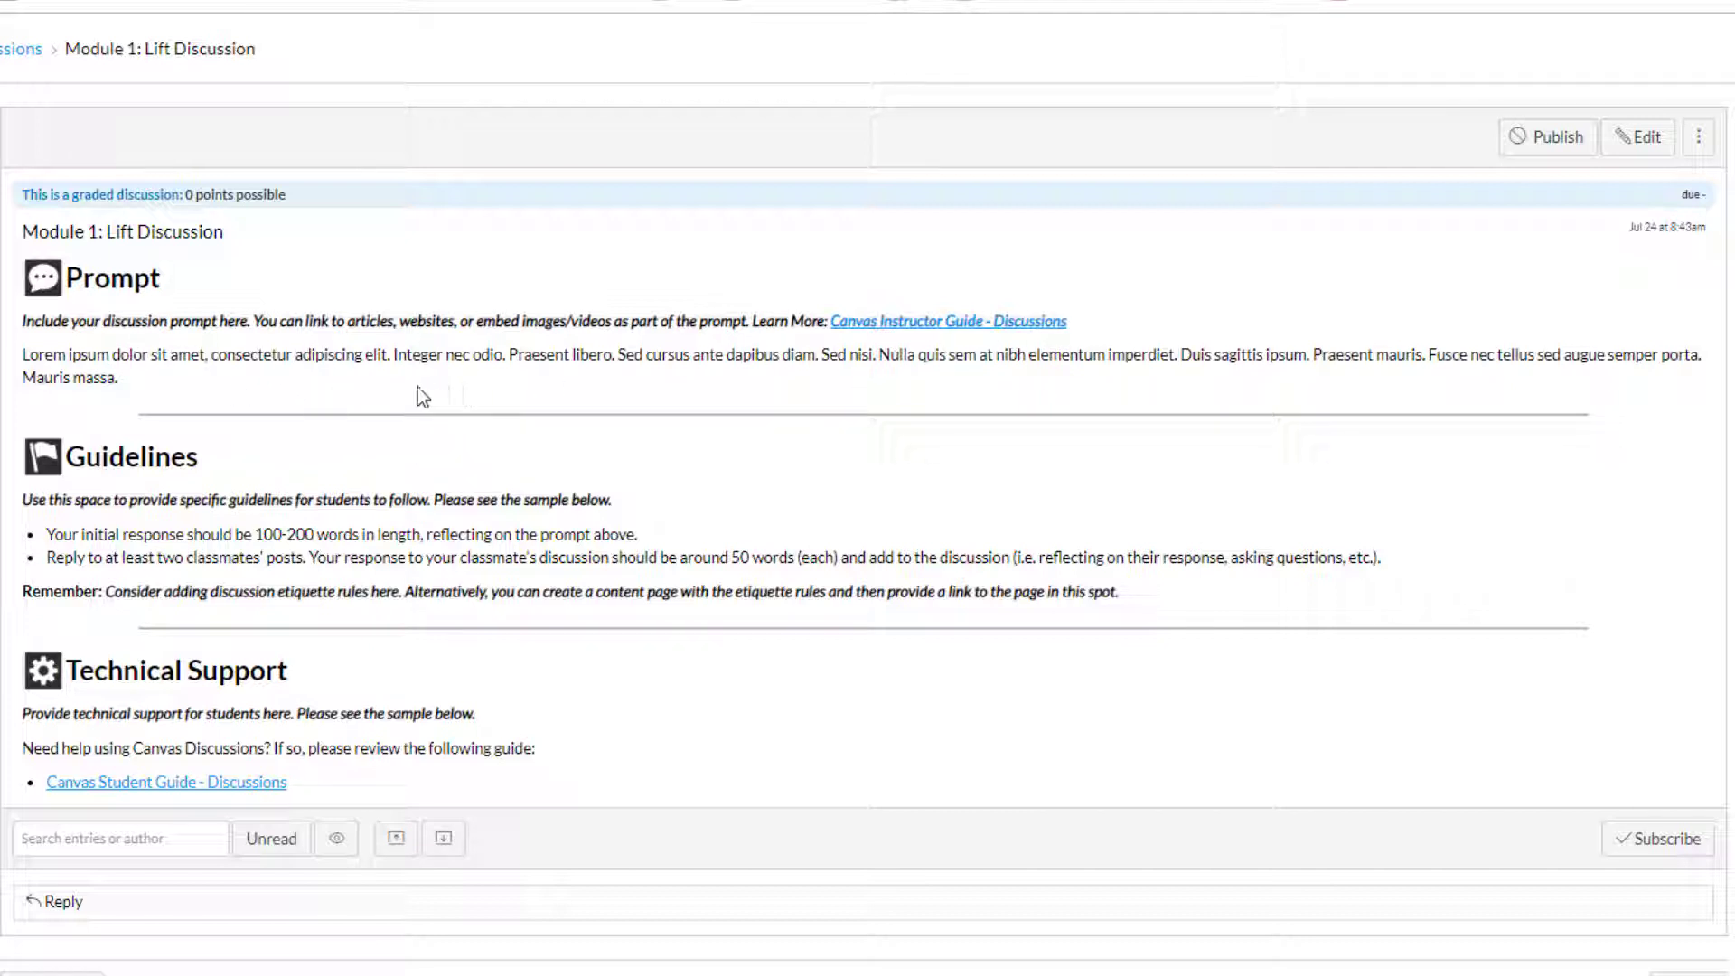
left_click_drag(22, 321, 169, 321)
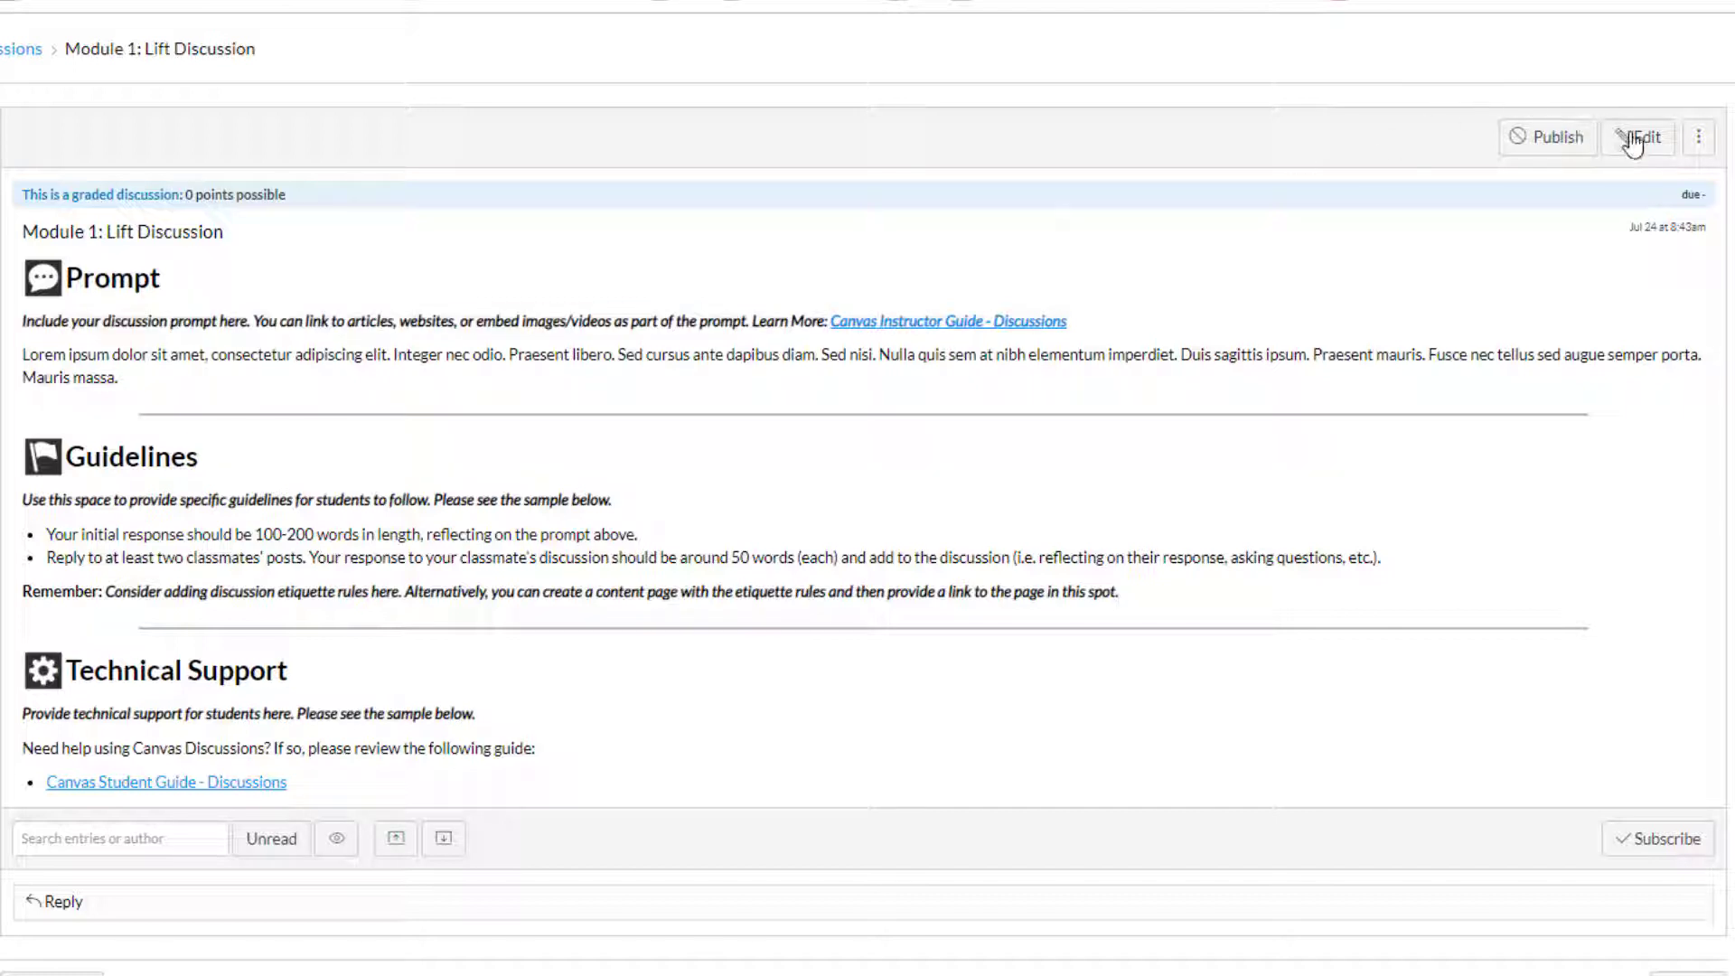
- Reword the prompt about novel lift shapes and wing design; replace lorem ipsum with 'Additional Instructions'
left_click(1638, 136)
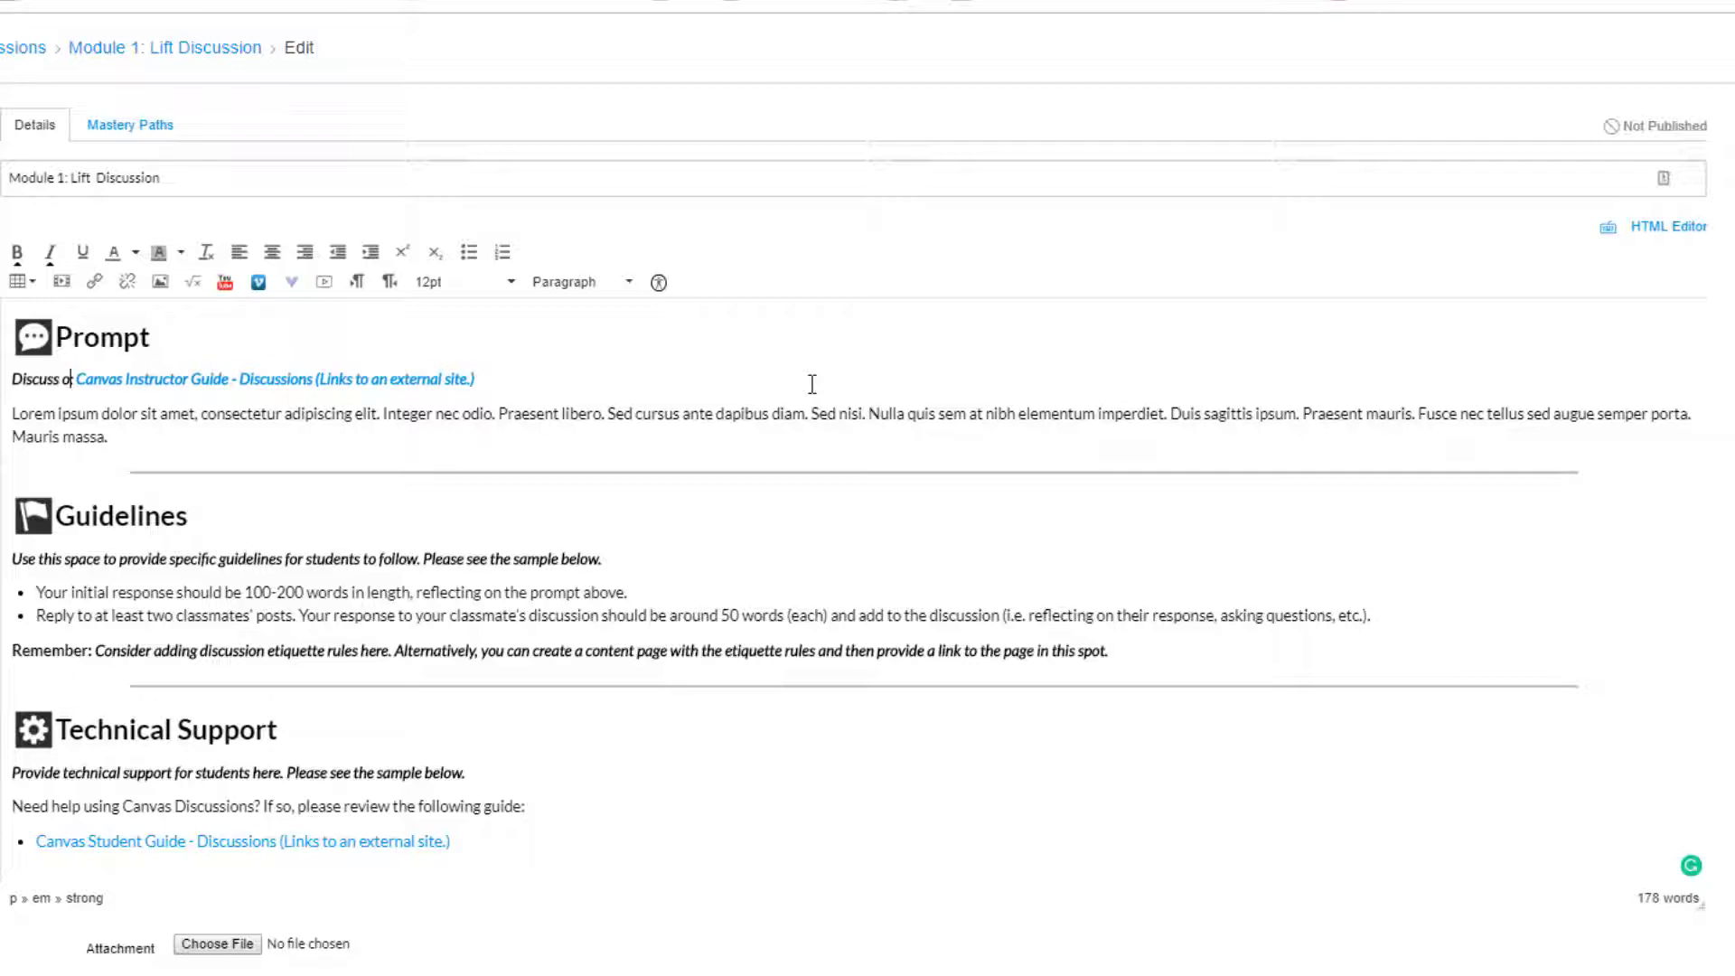
type("ther novel s")
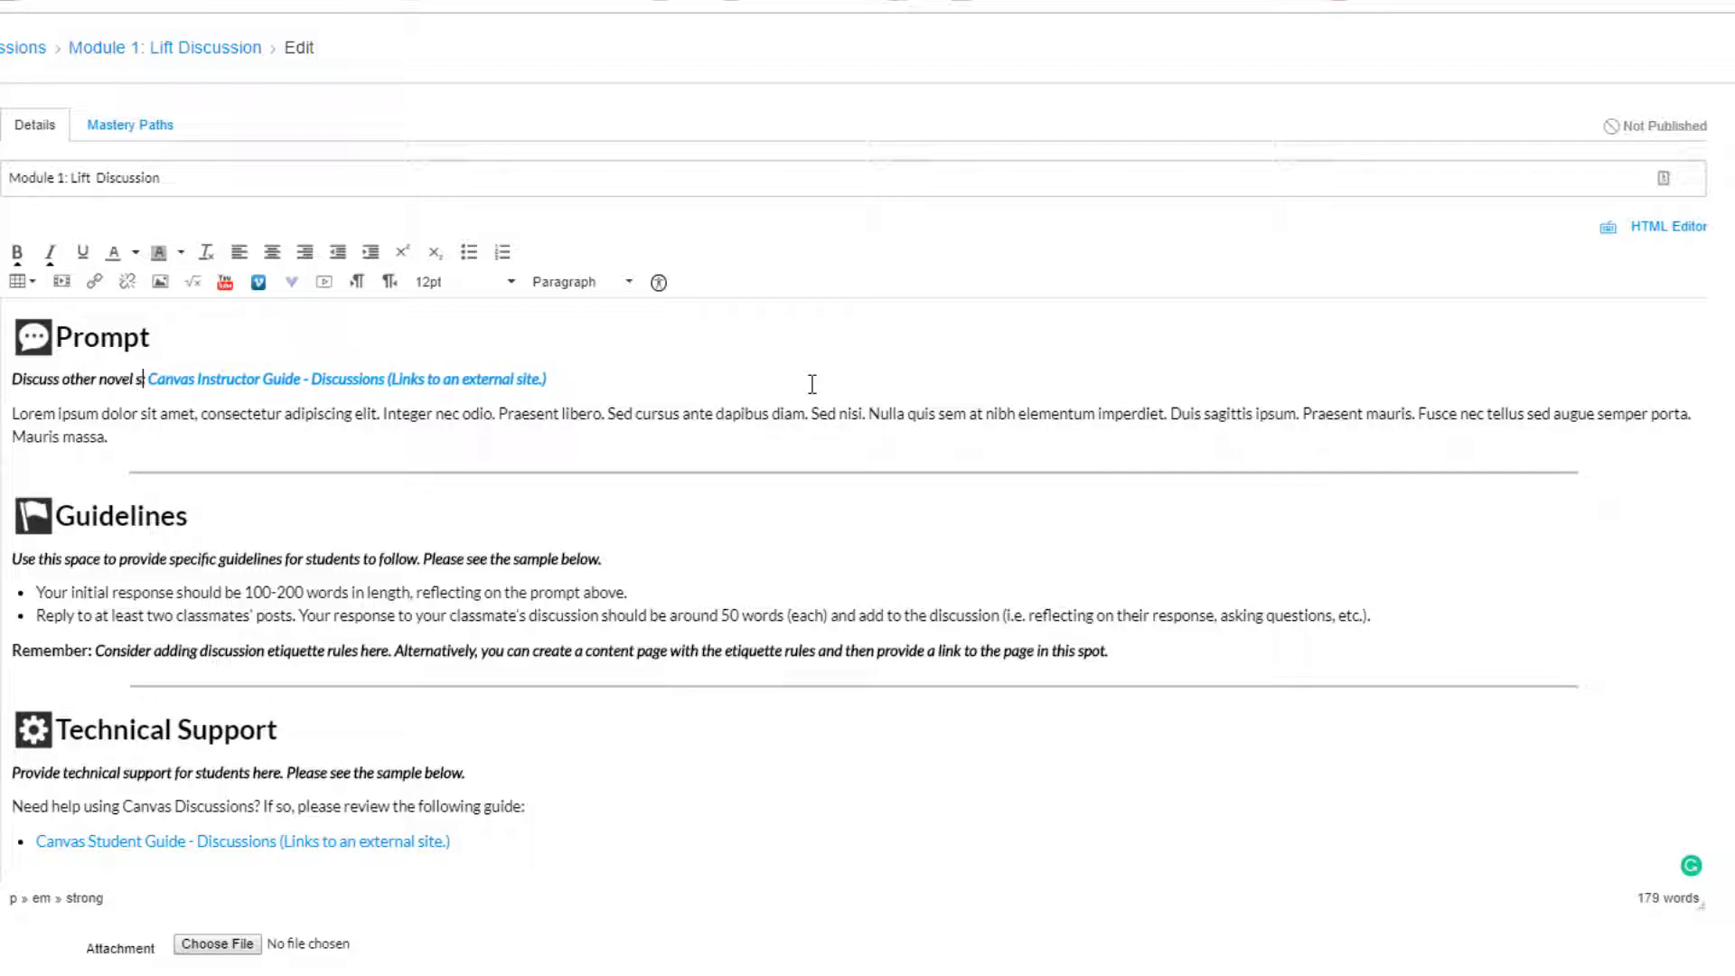
type("hapes that")
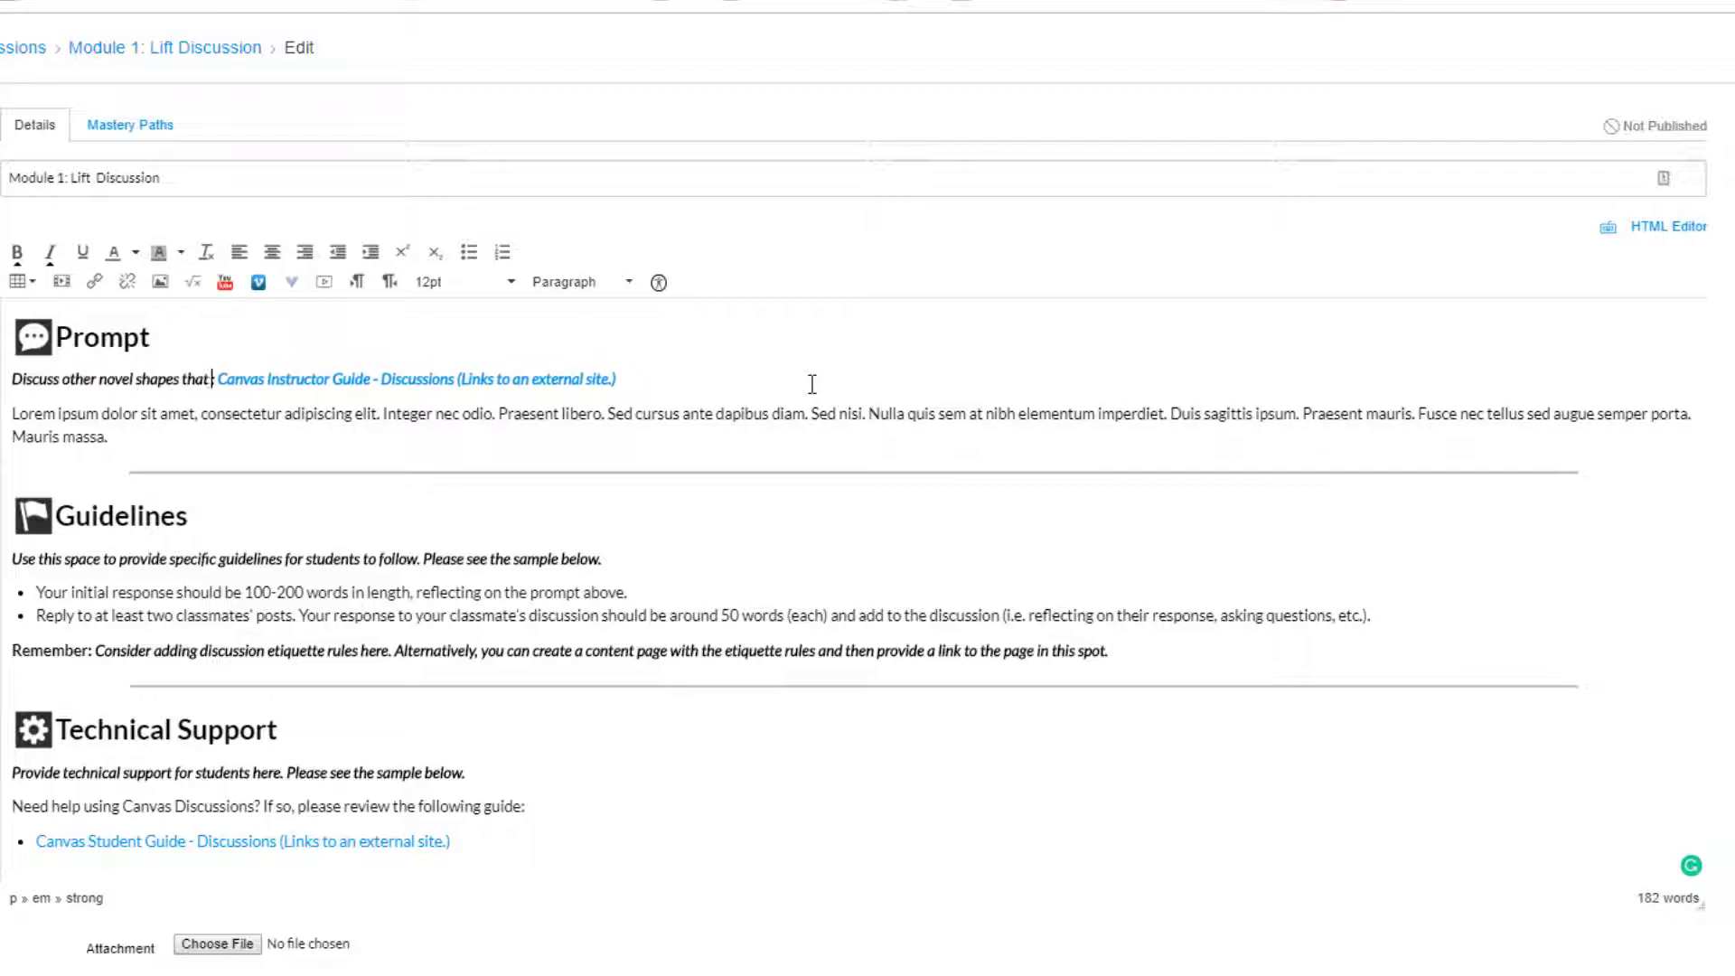
type("might create")
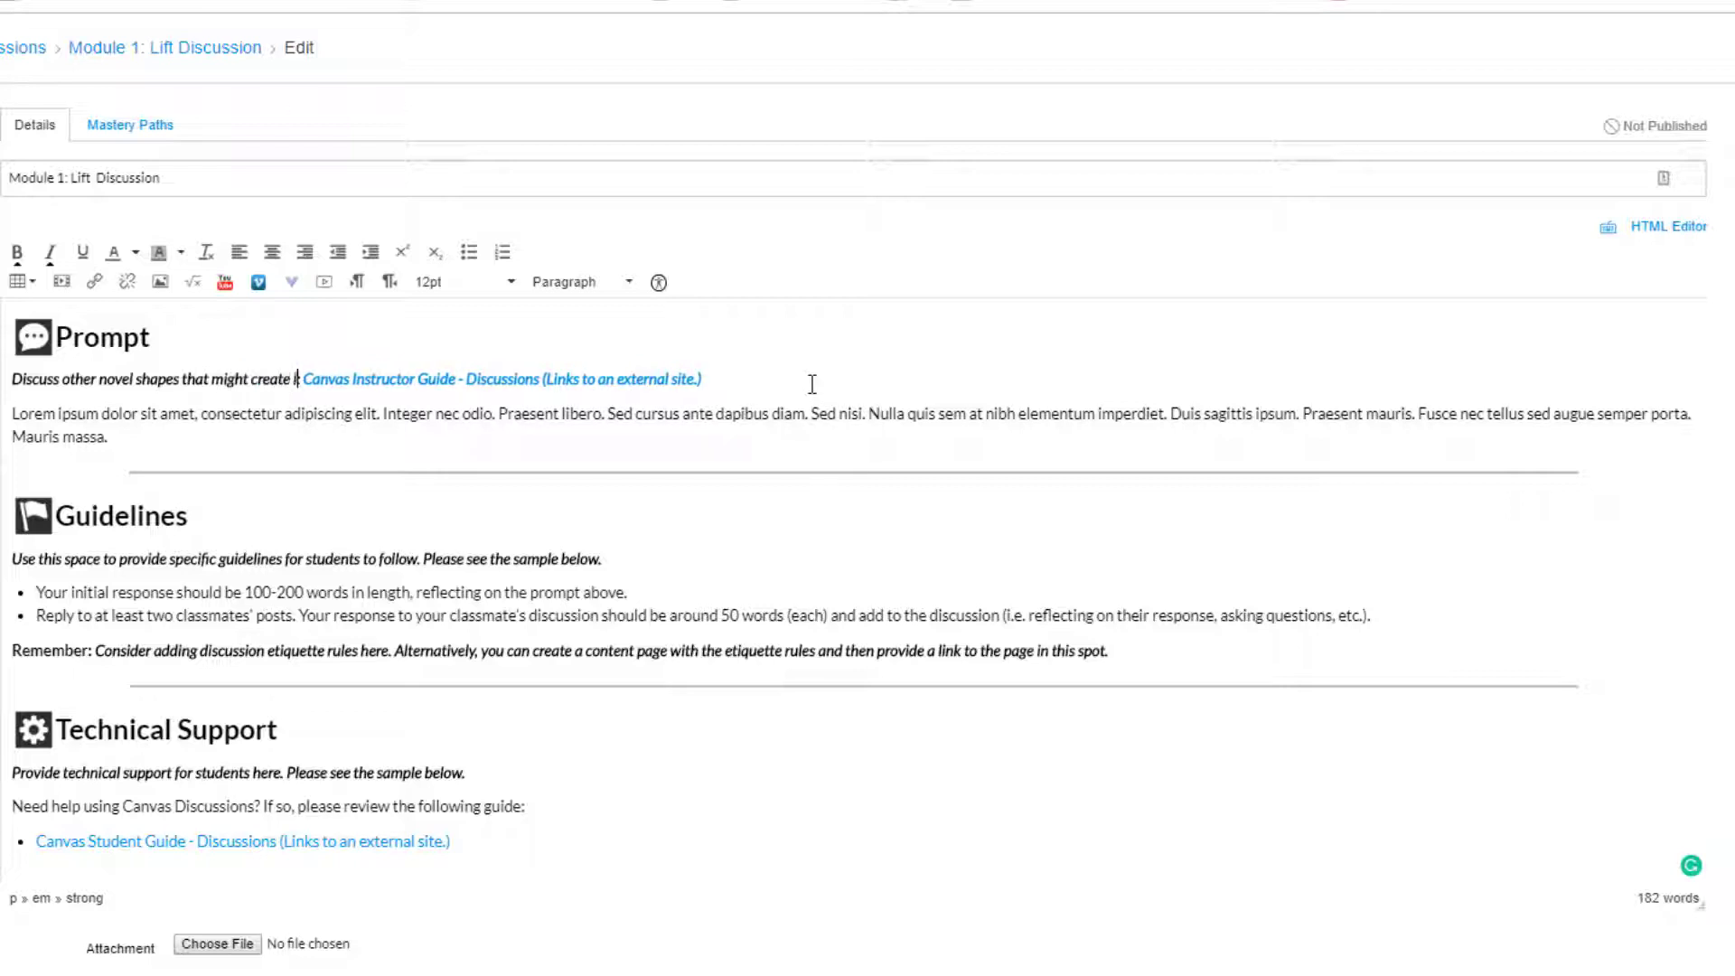
type("lift")
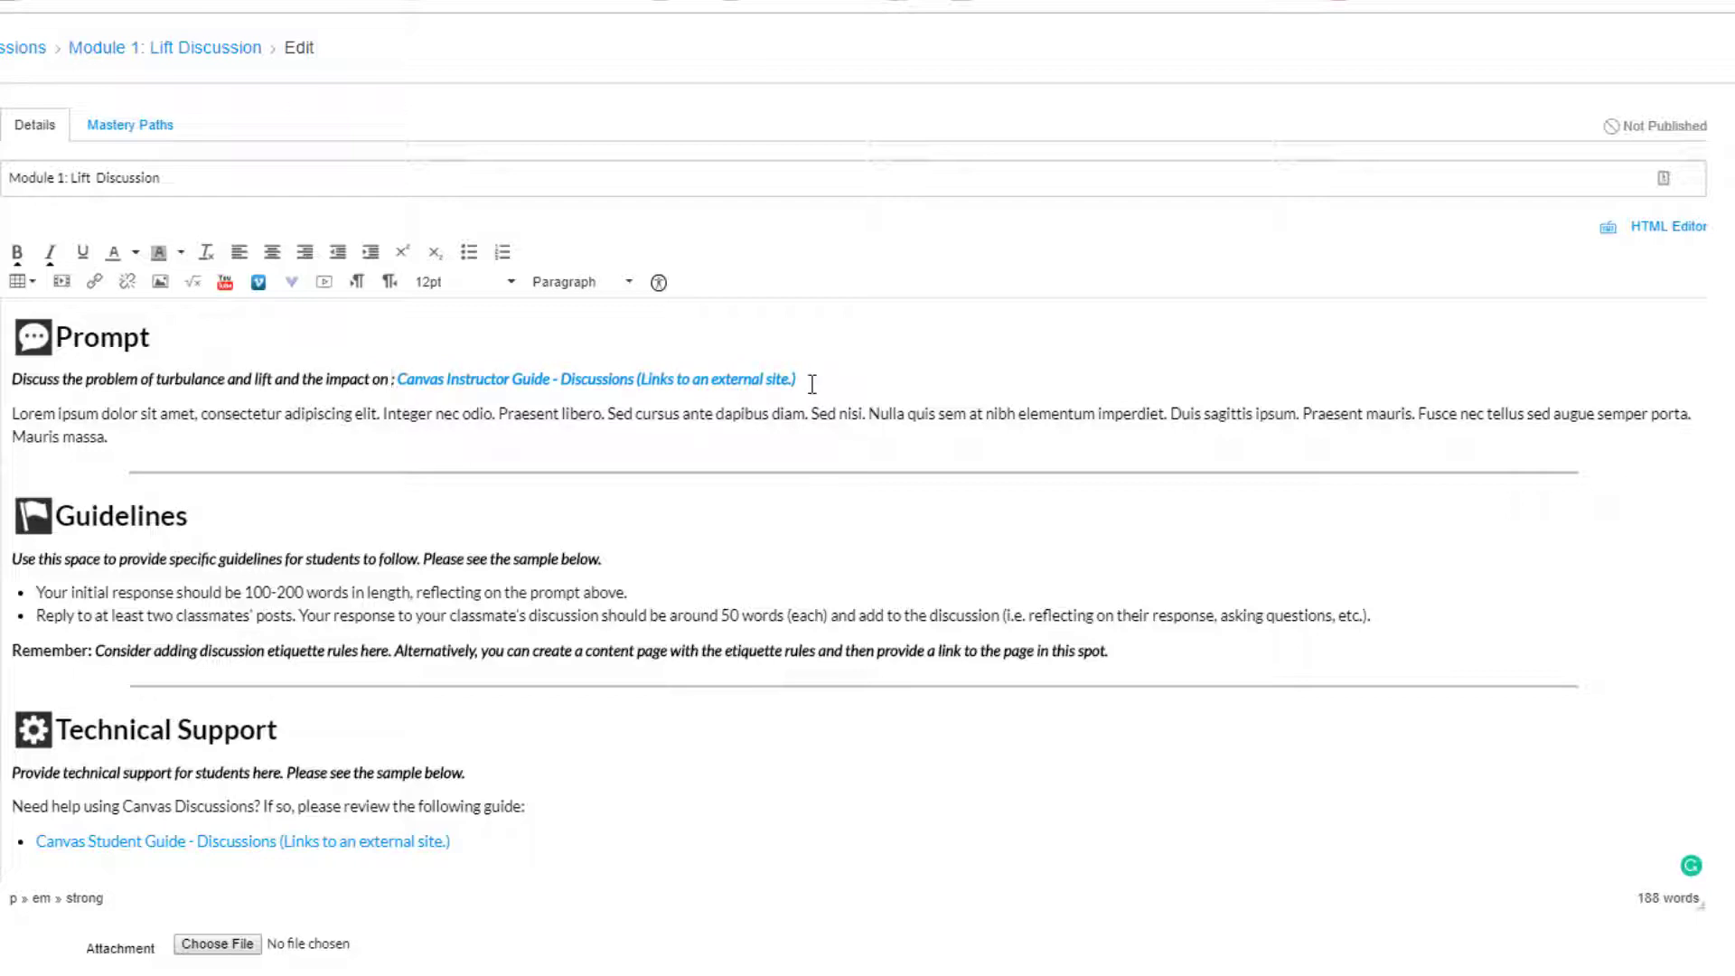
type("wing design:")
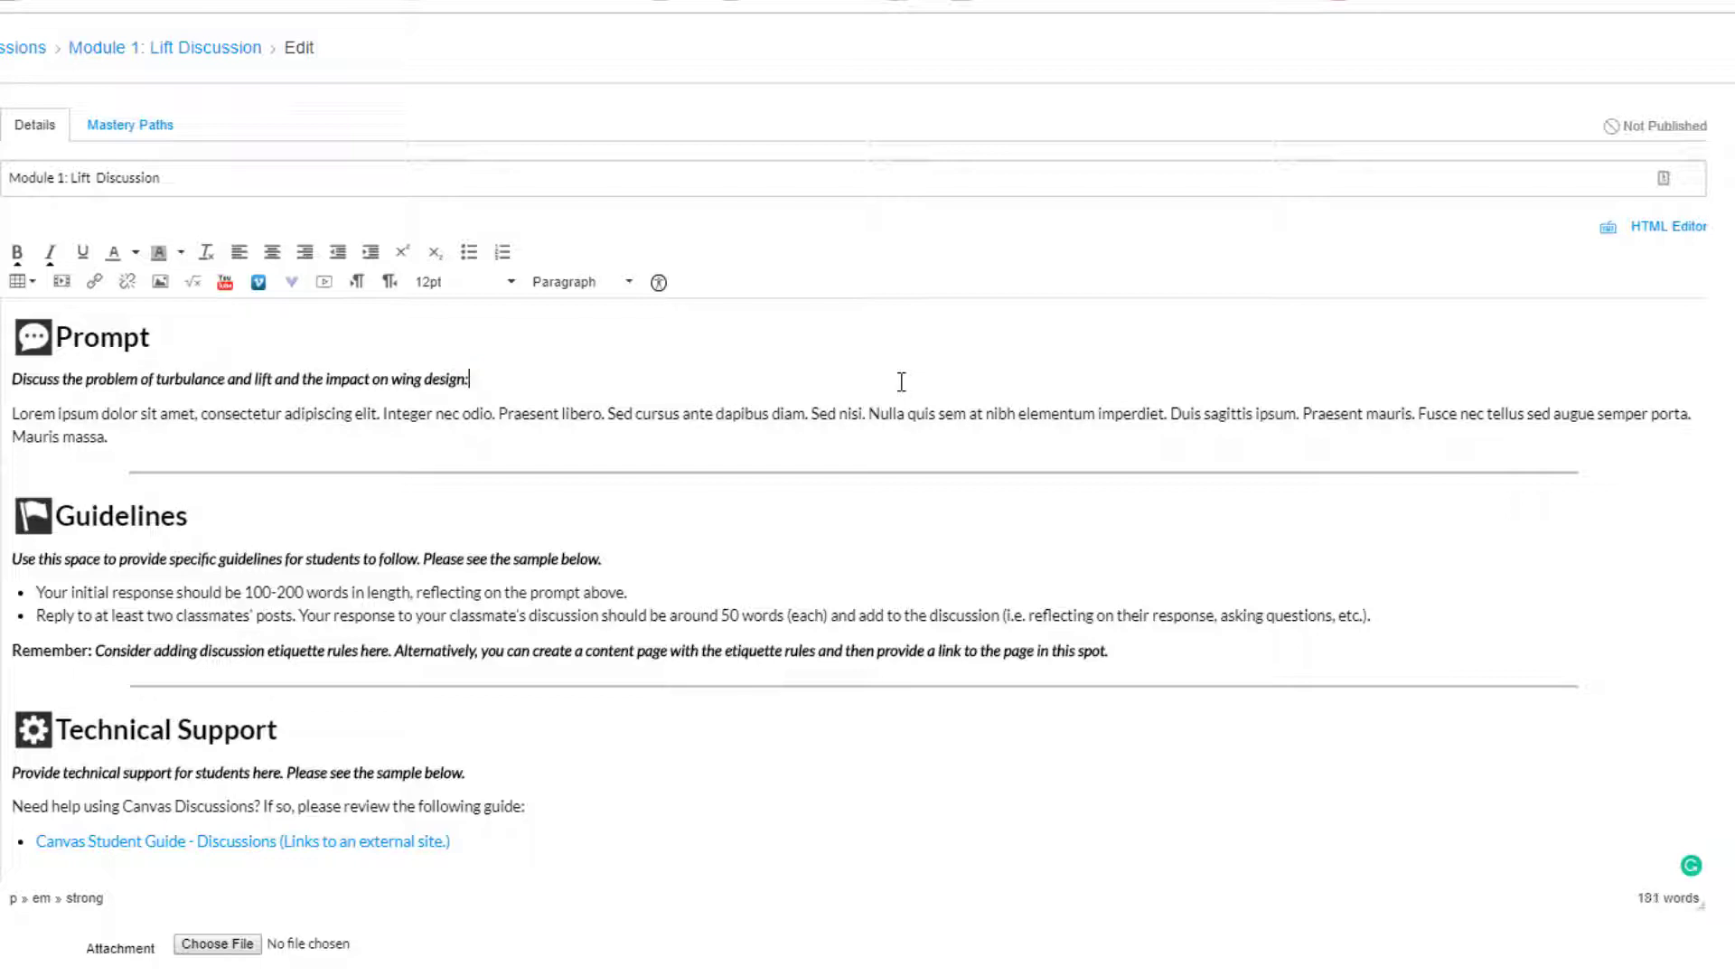
left_click_drag(10, 413, 108, 436)
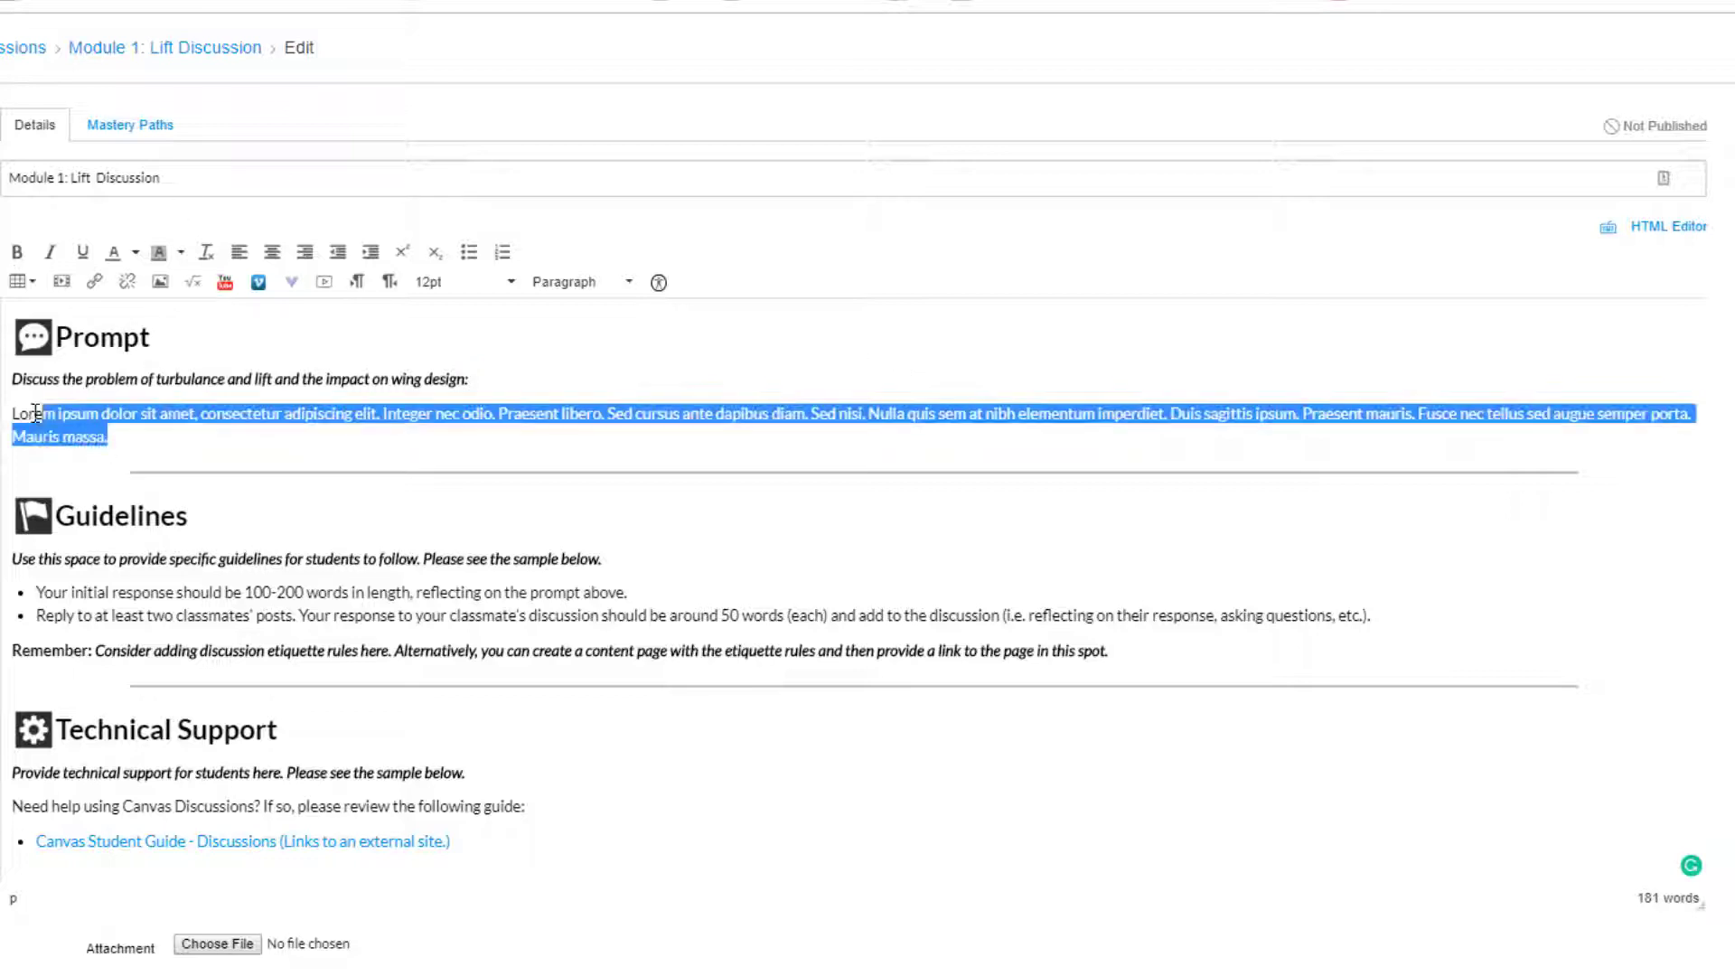
type("Additional Instructions")
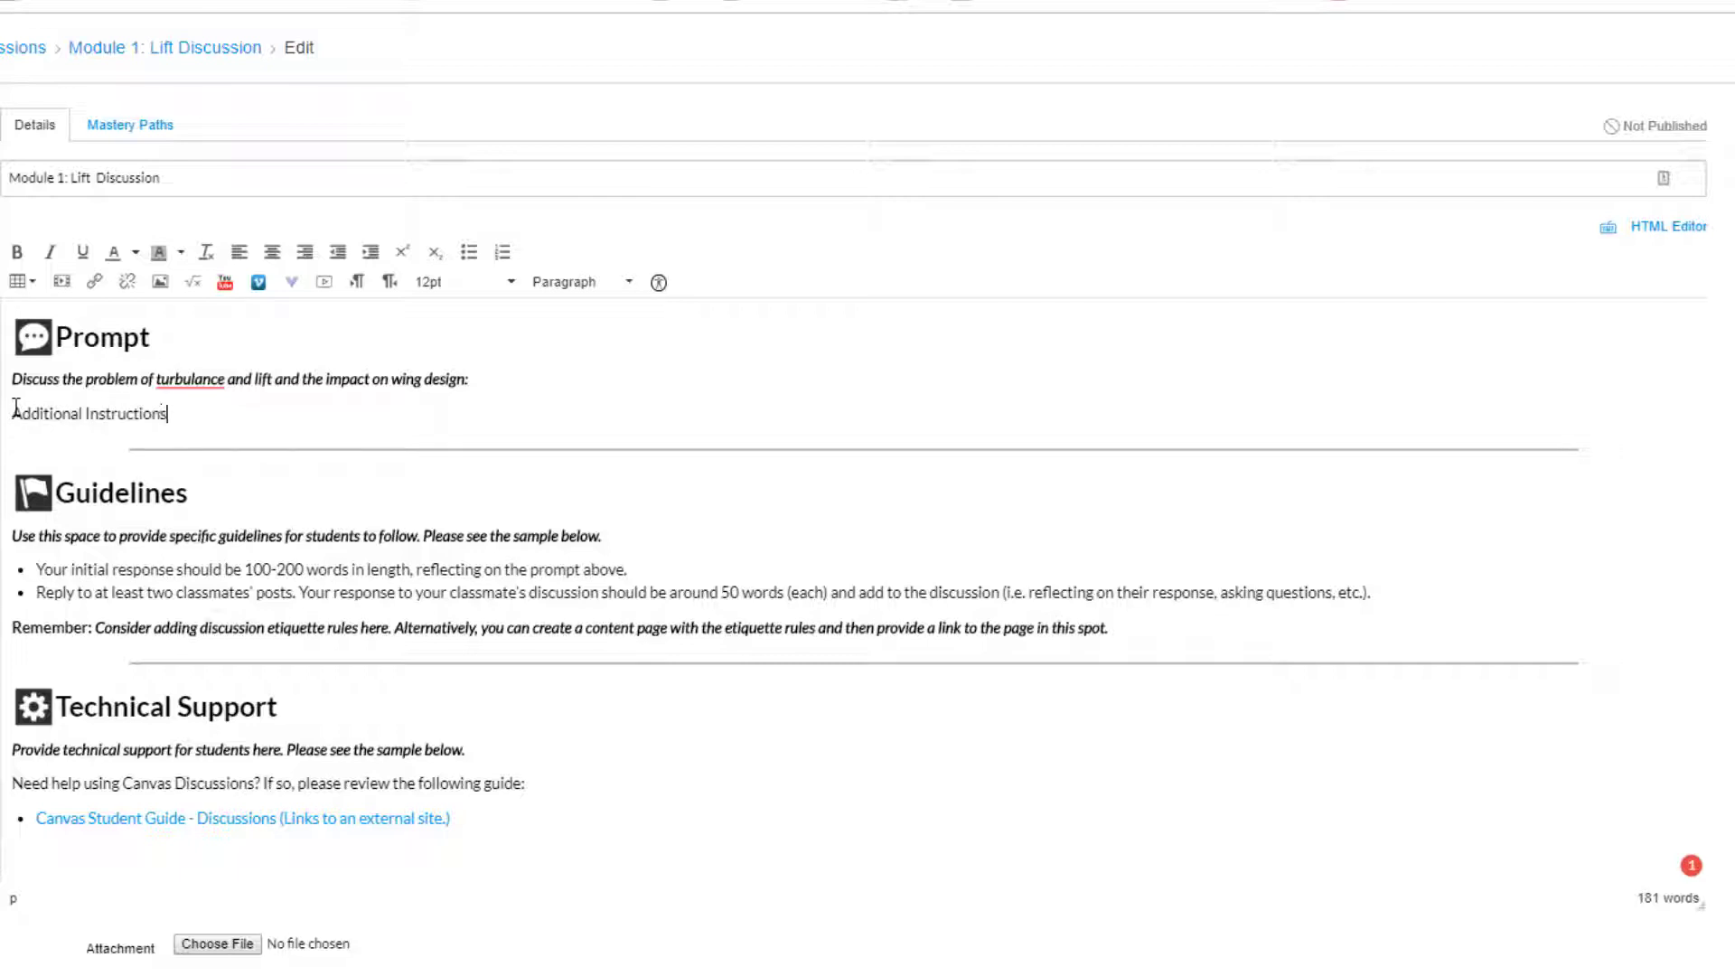
- Replace the Guidelines intro with 'Discussions will be graded as follows'
scroll("down", 3)
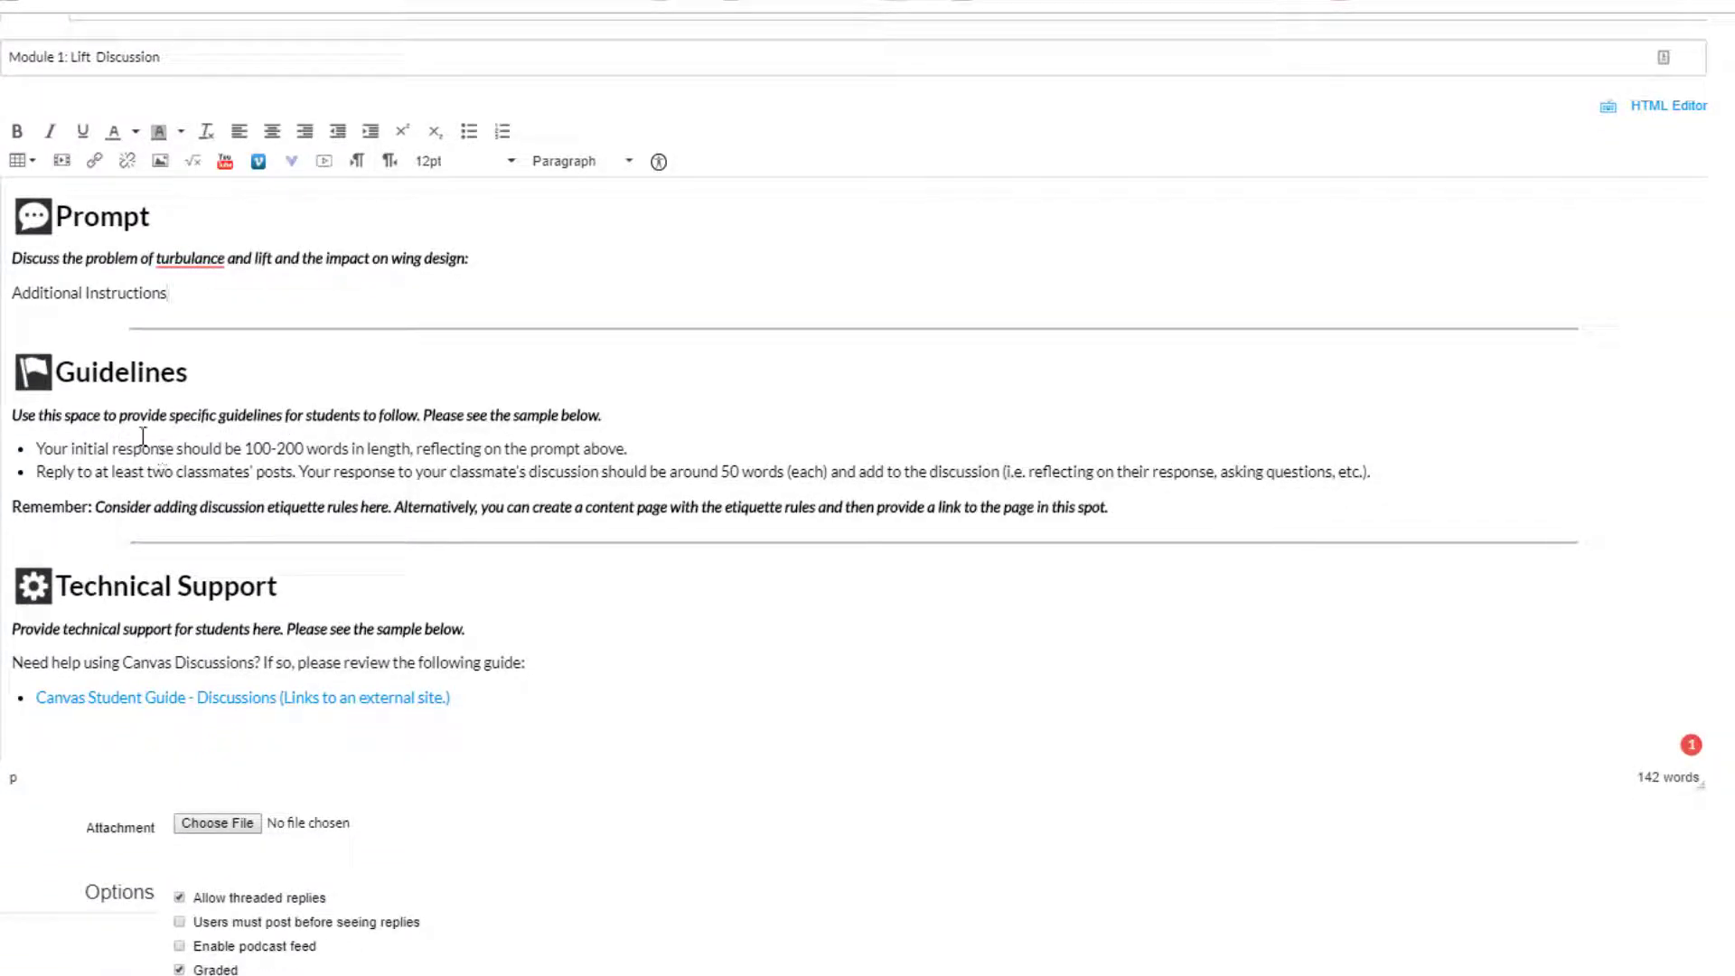
left_click_drag(11, 415, 512, 415)
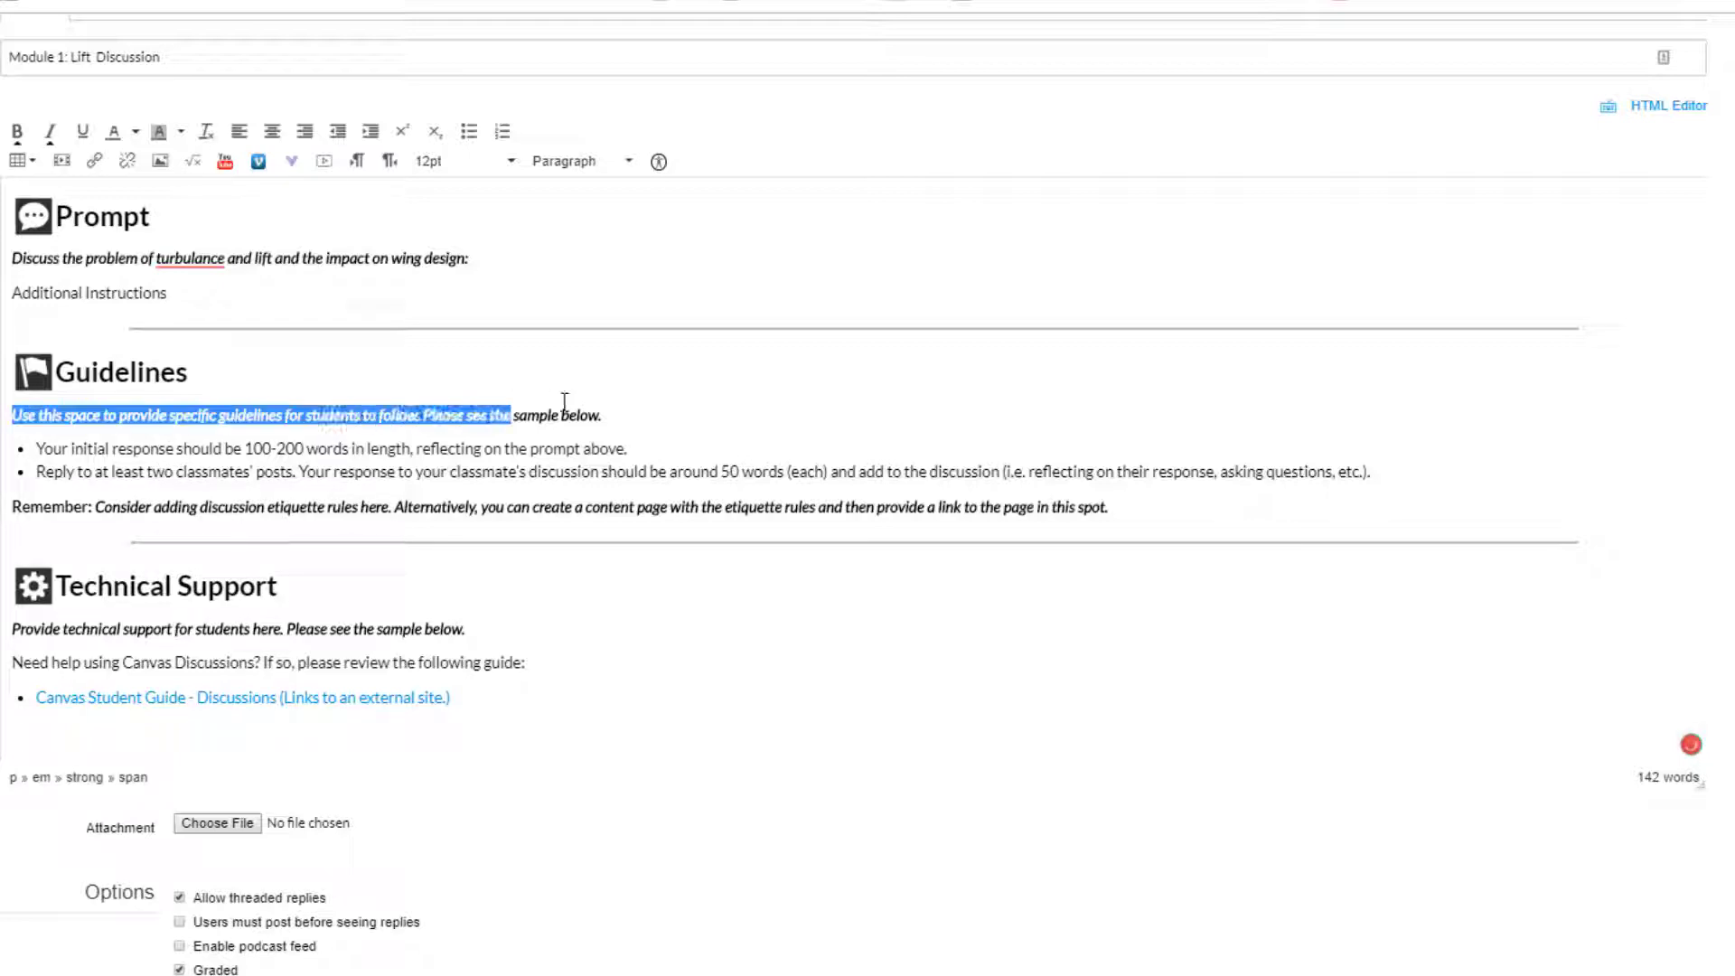
type("Disccus")
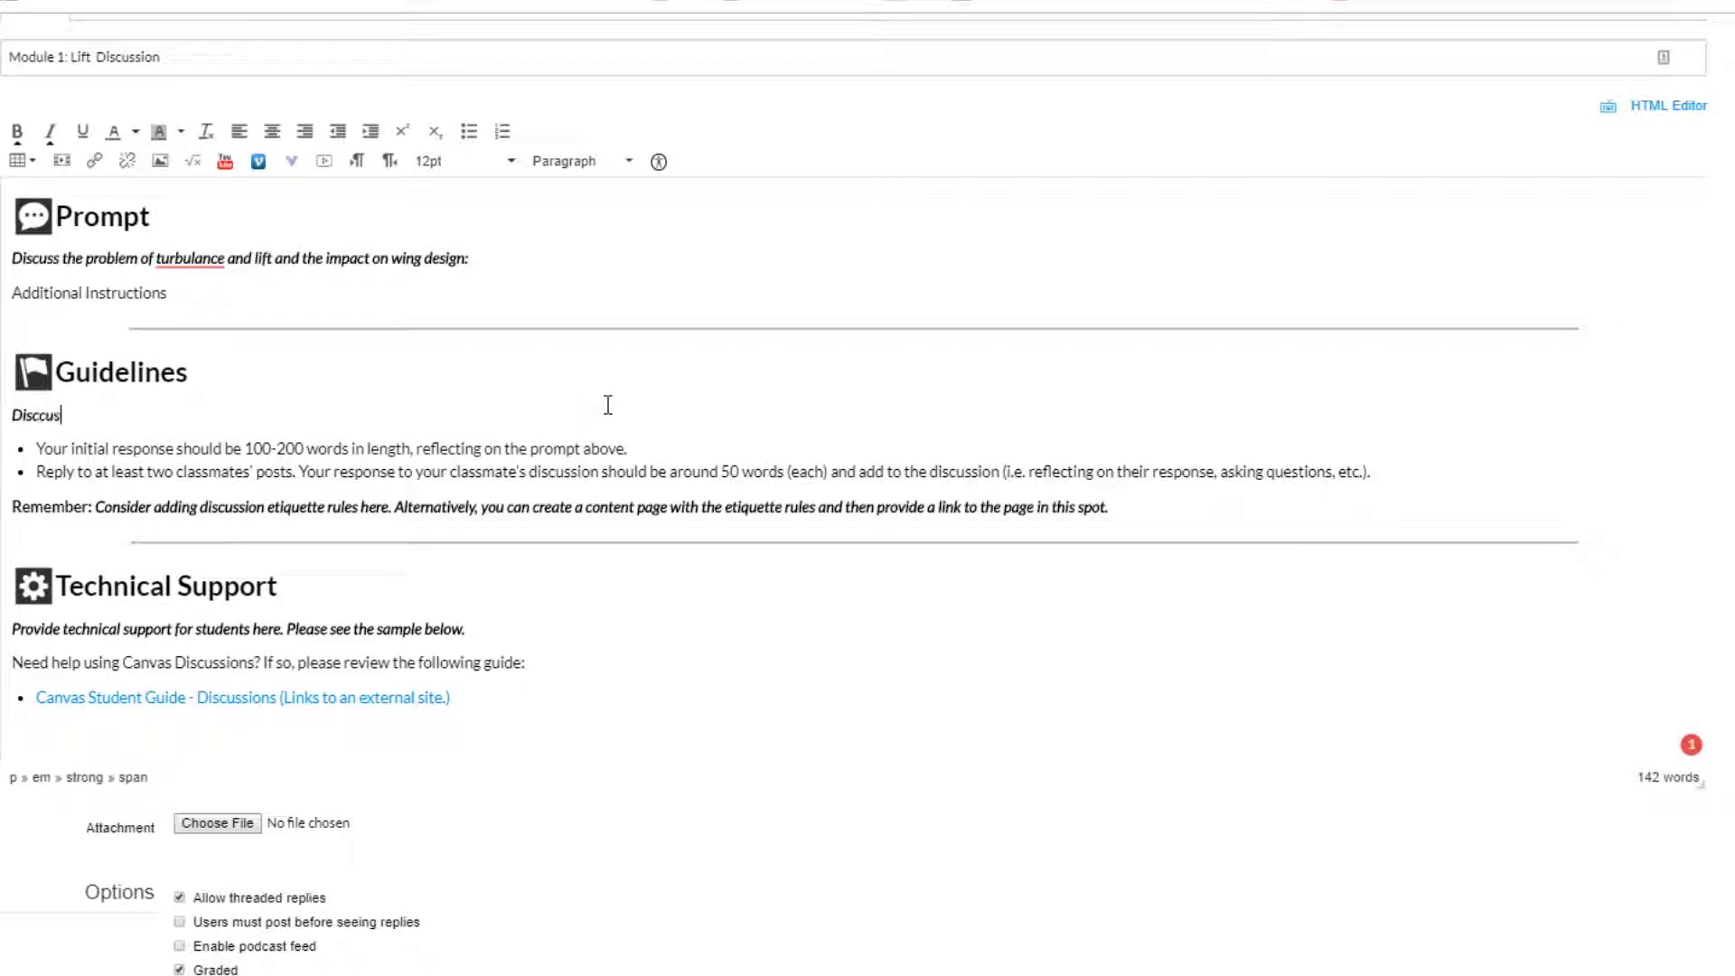
key("Backspace")
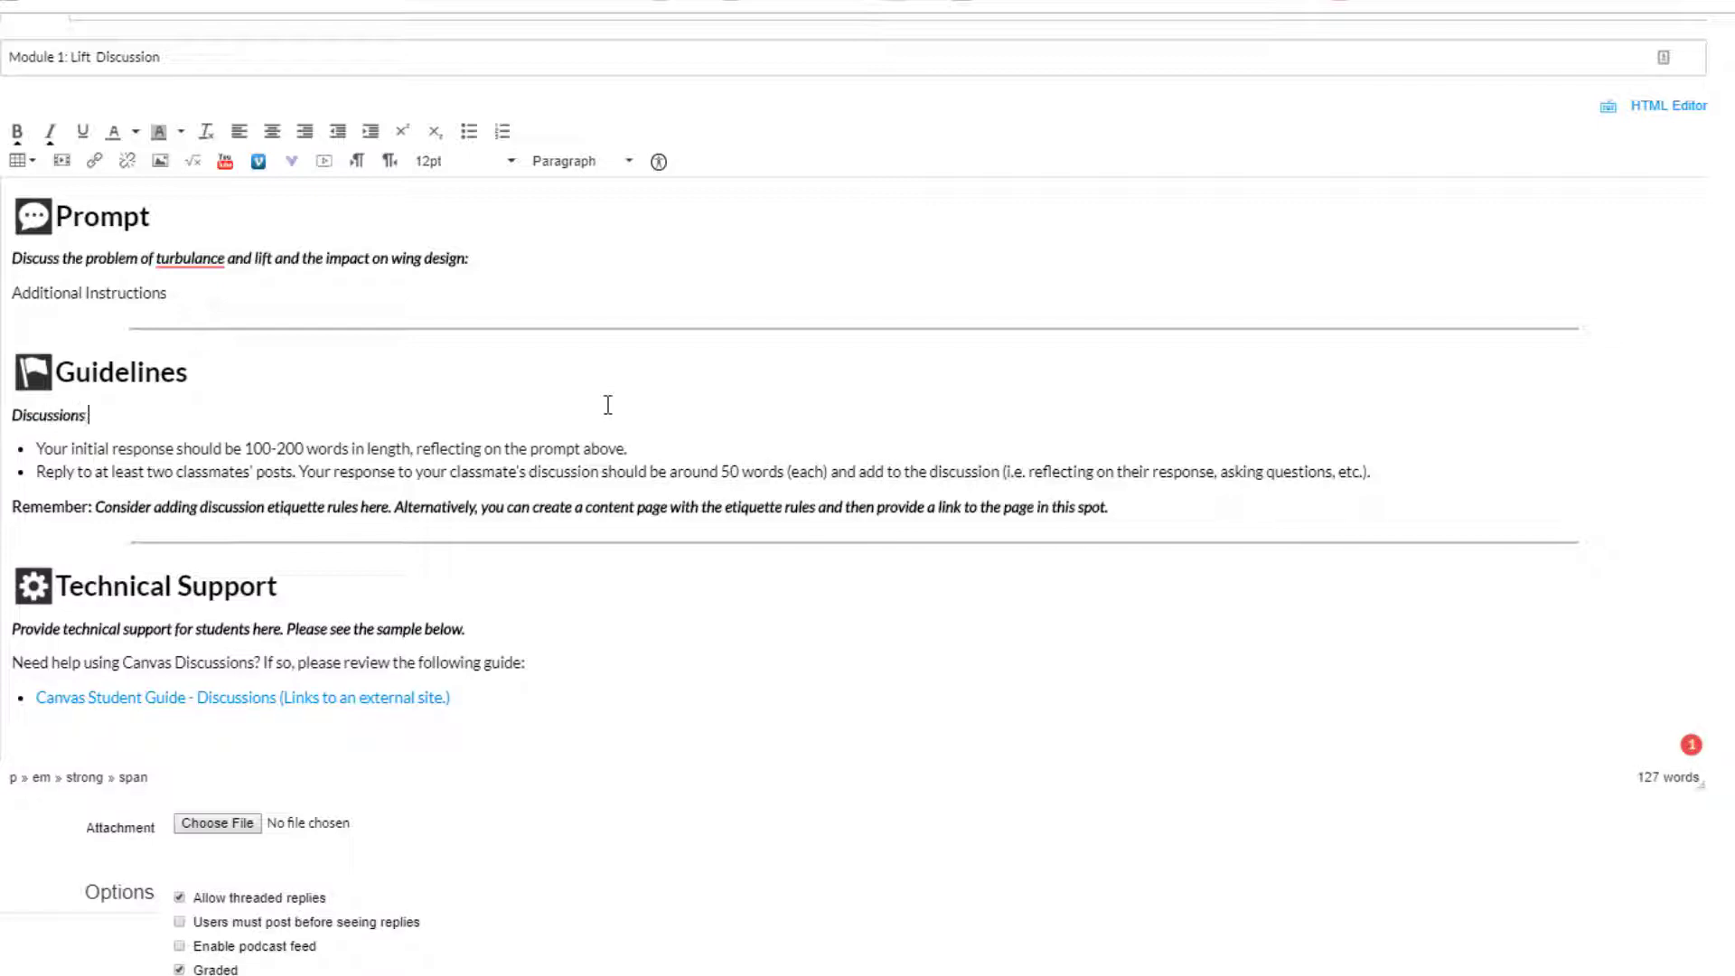
type("will be graded")
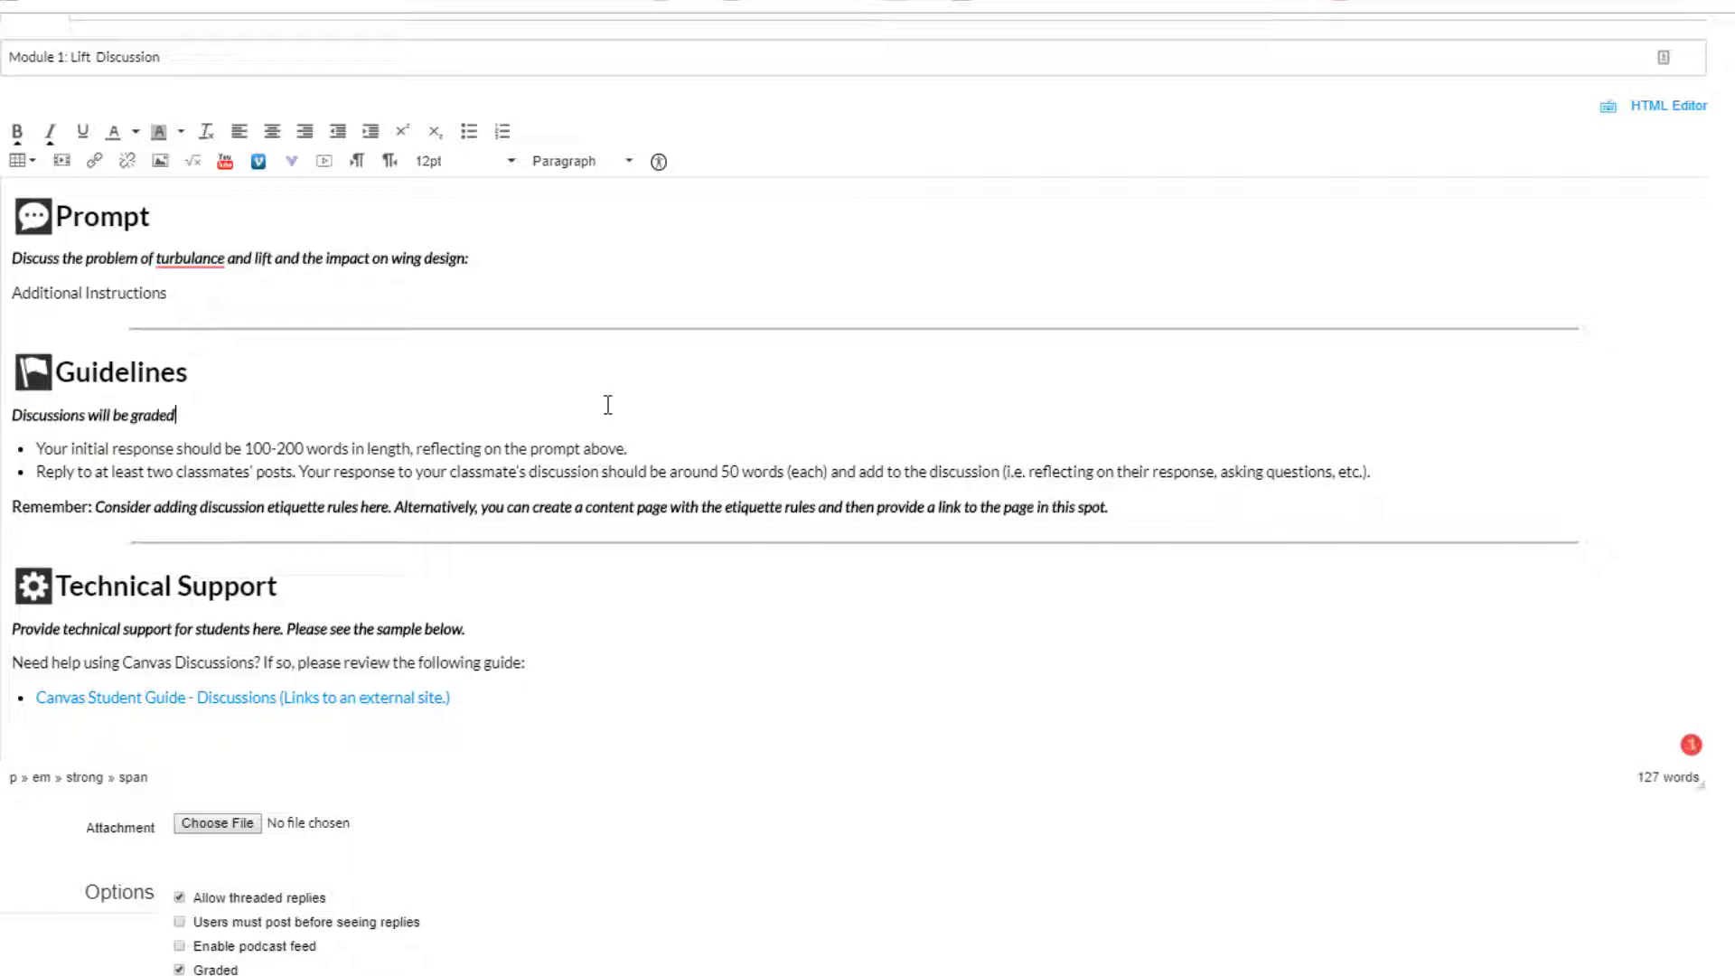
type("as follows")
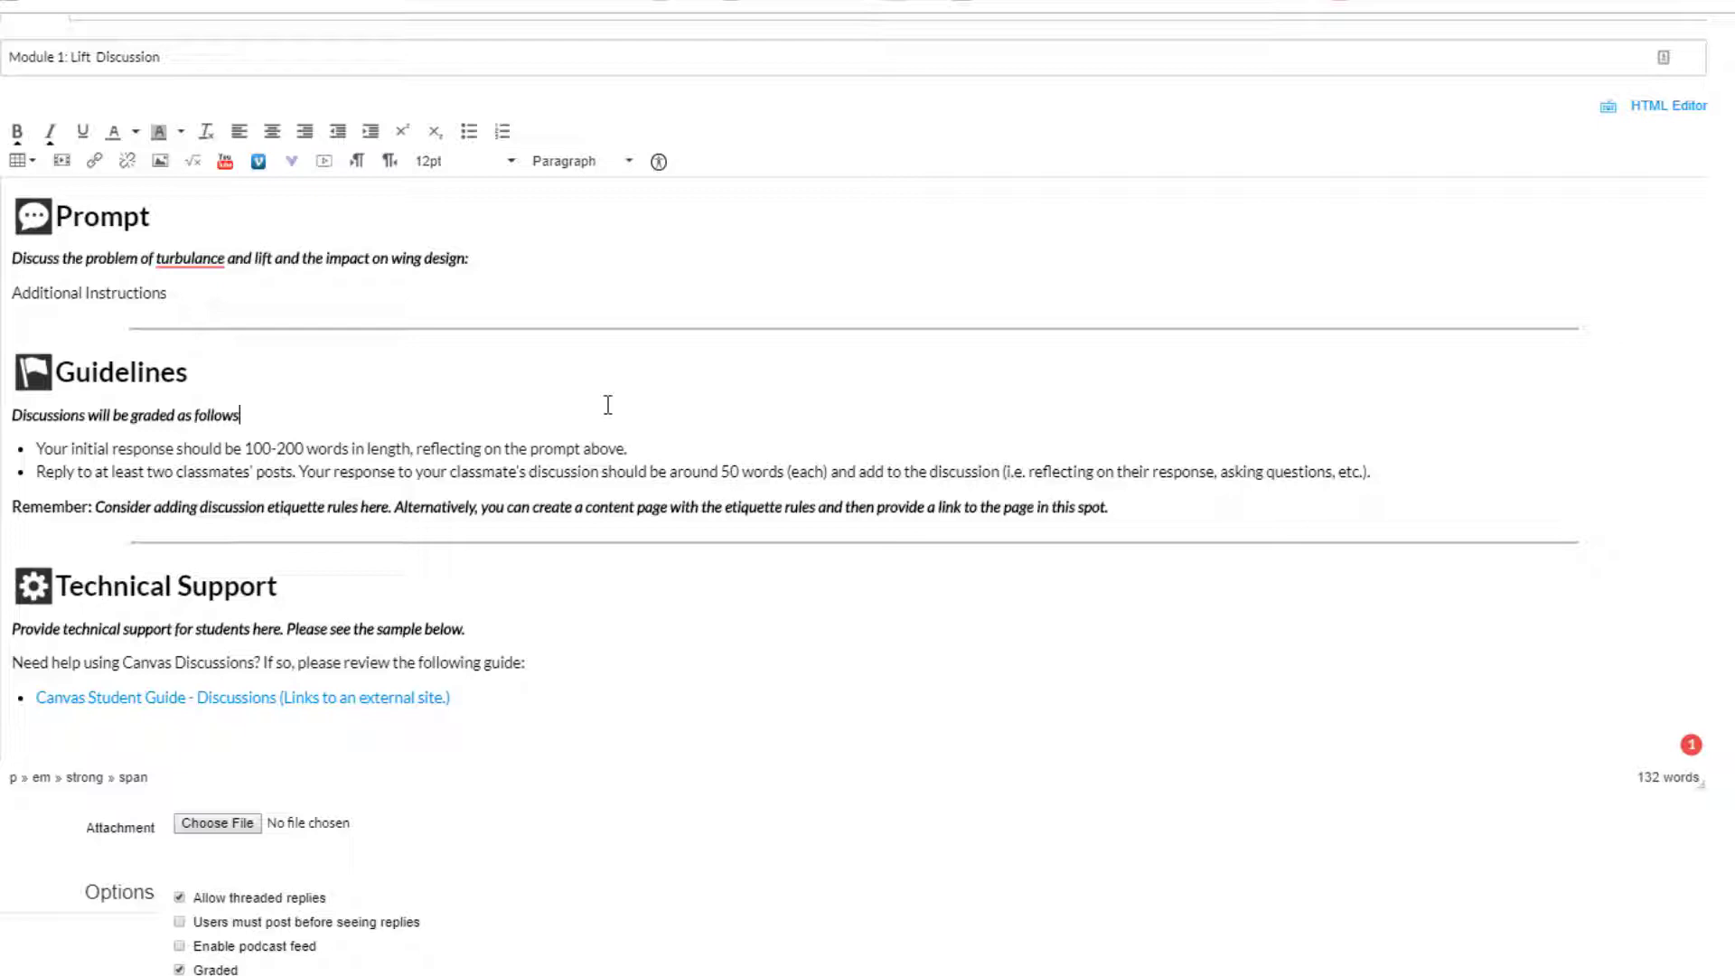
- Set 100 points possible, require posting before seeing replies, and save the discussion
scroll("down", 3)
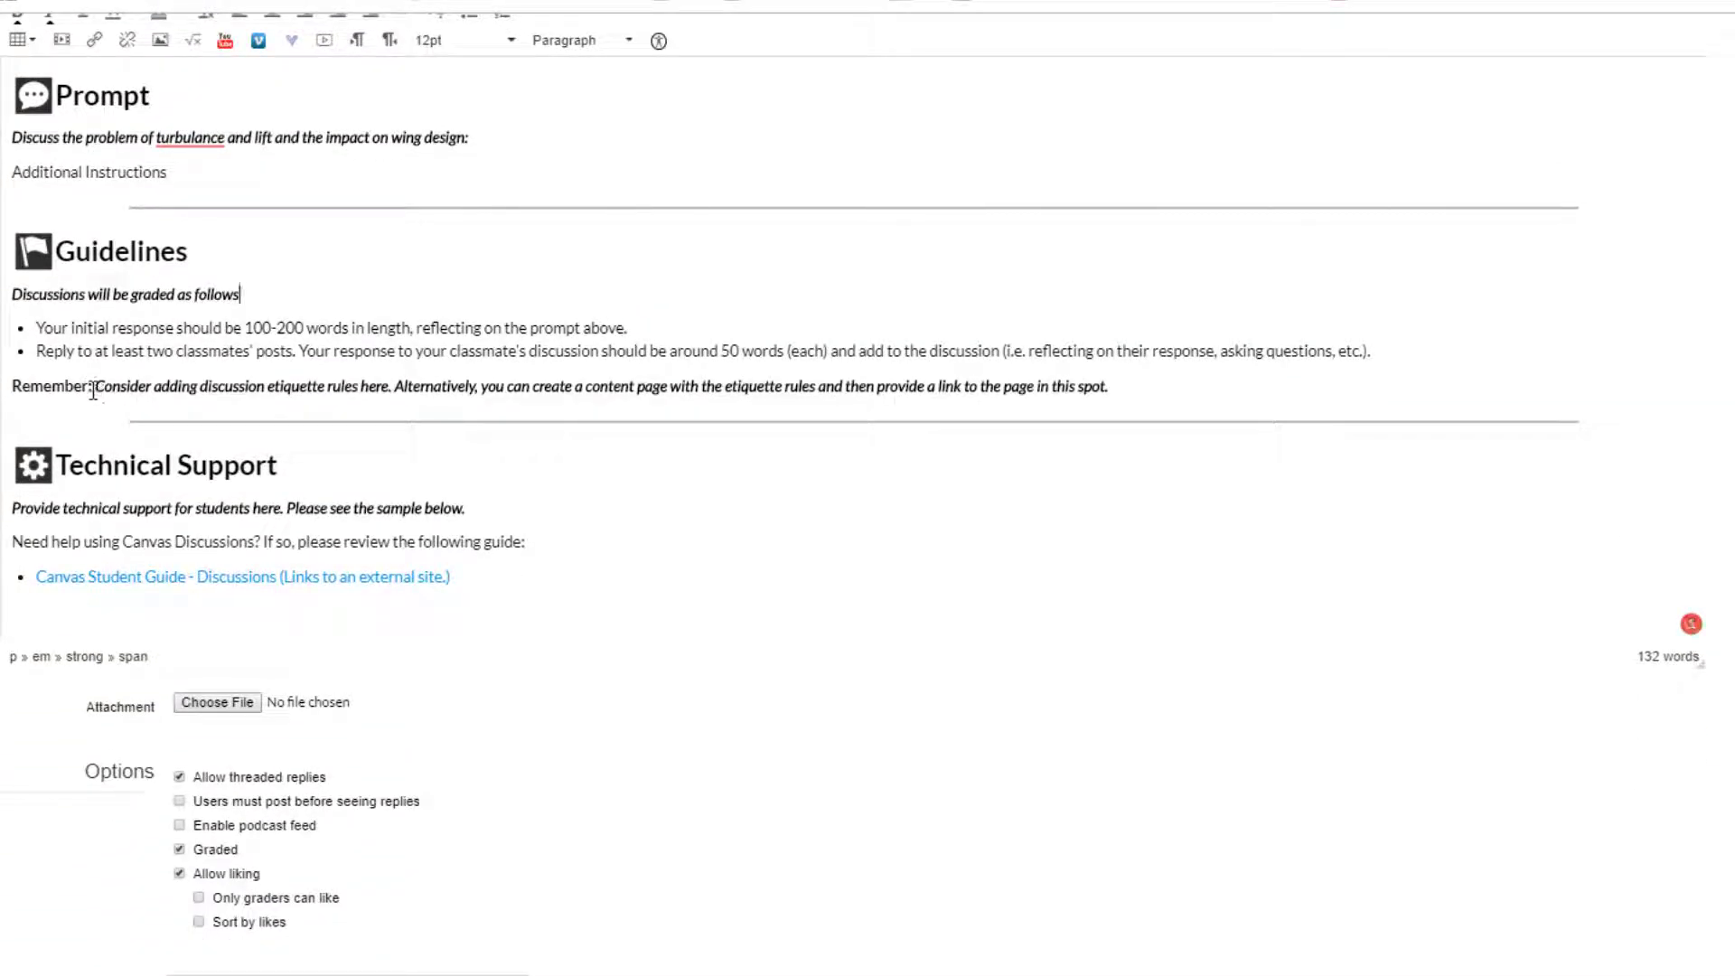
scroll("down", 3)
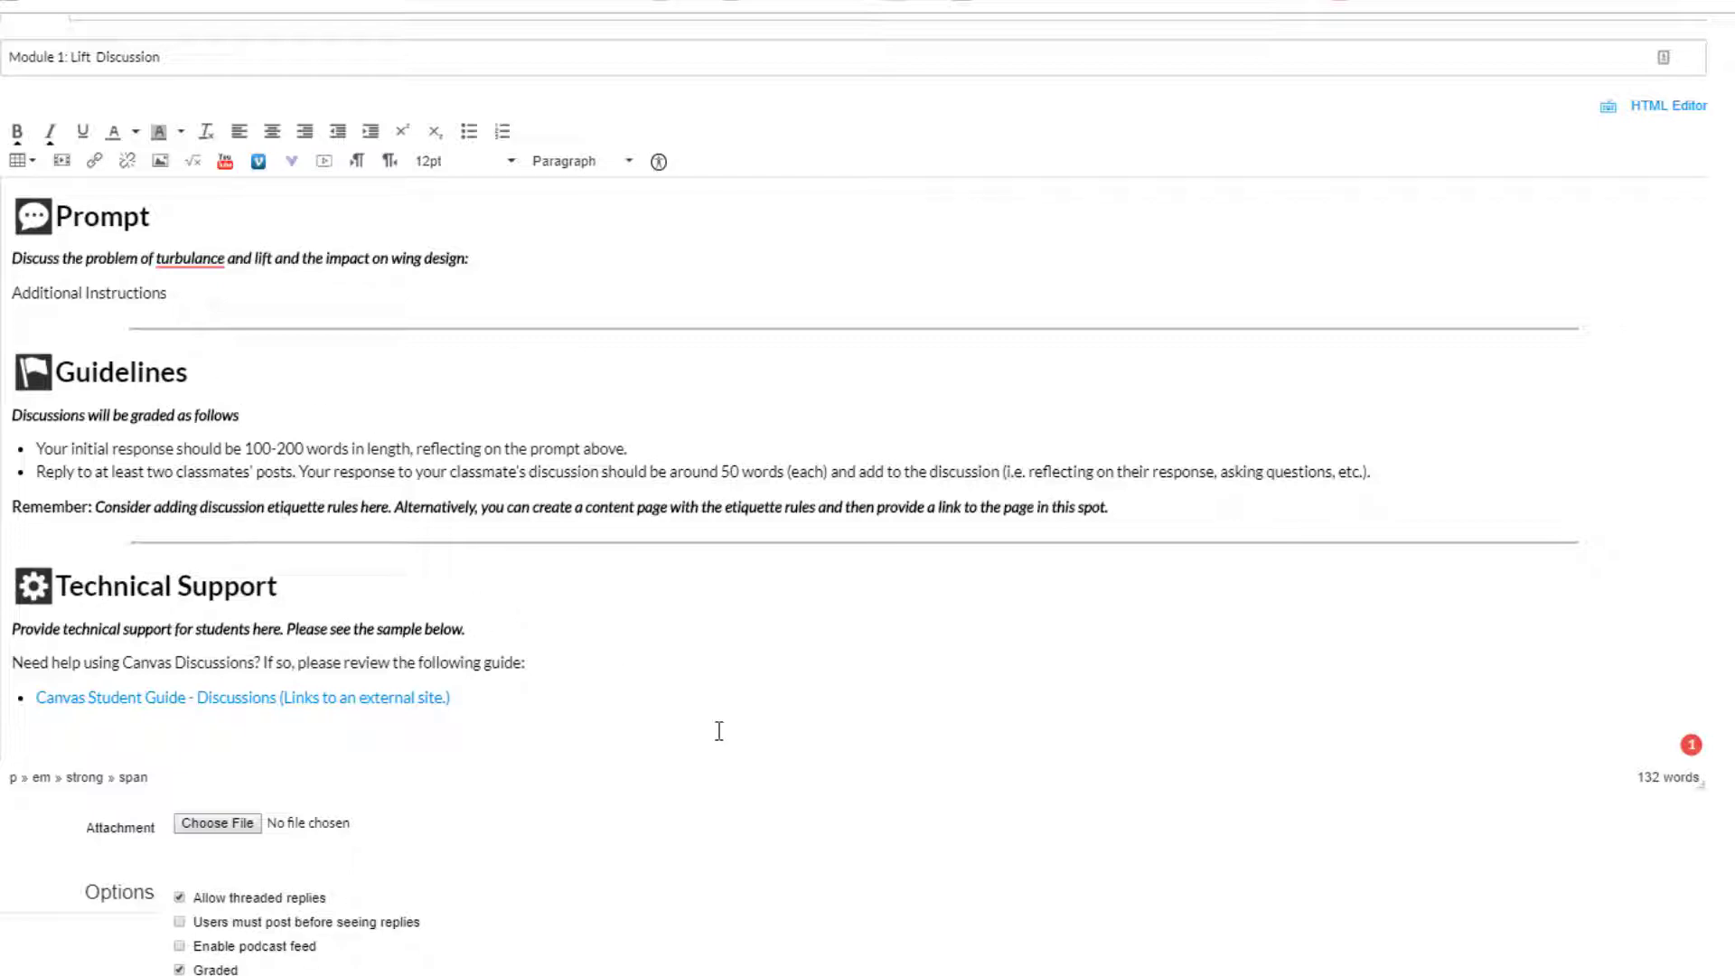
left_click(239, 415)
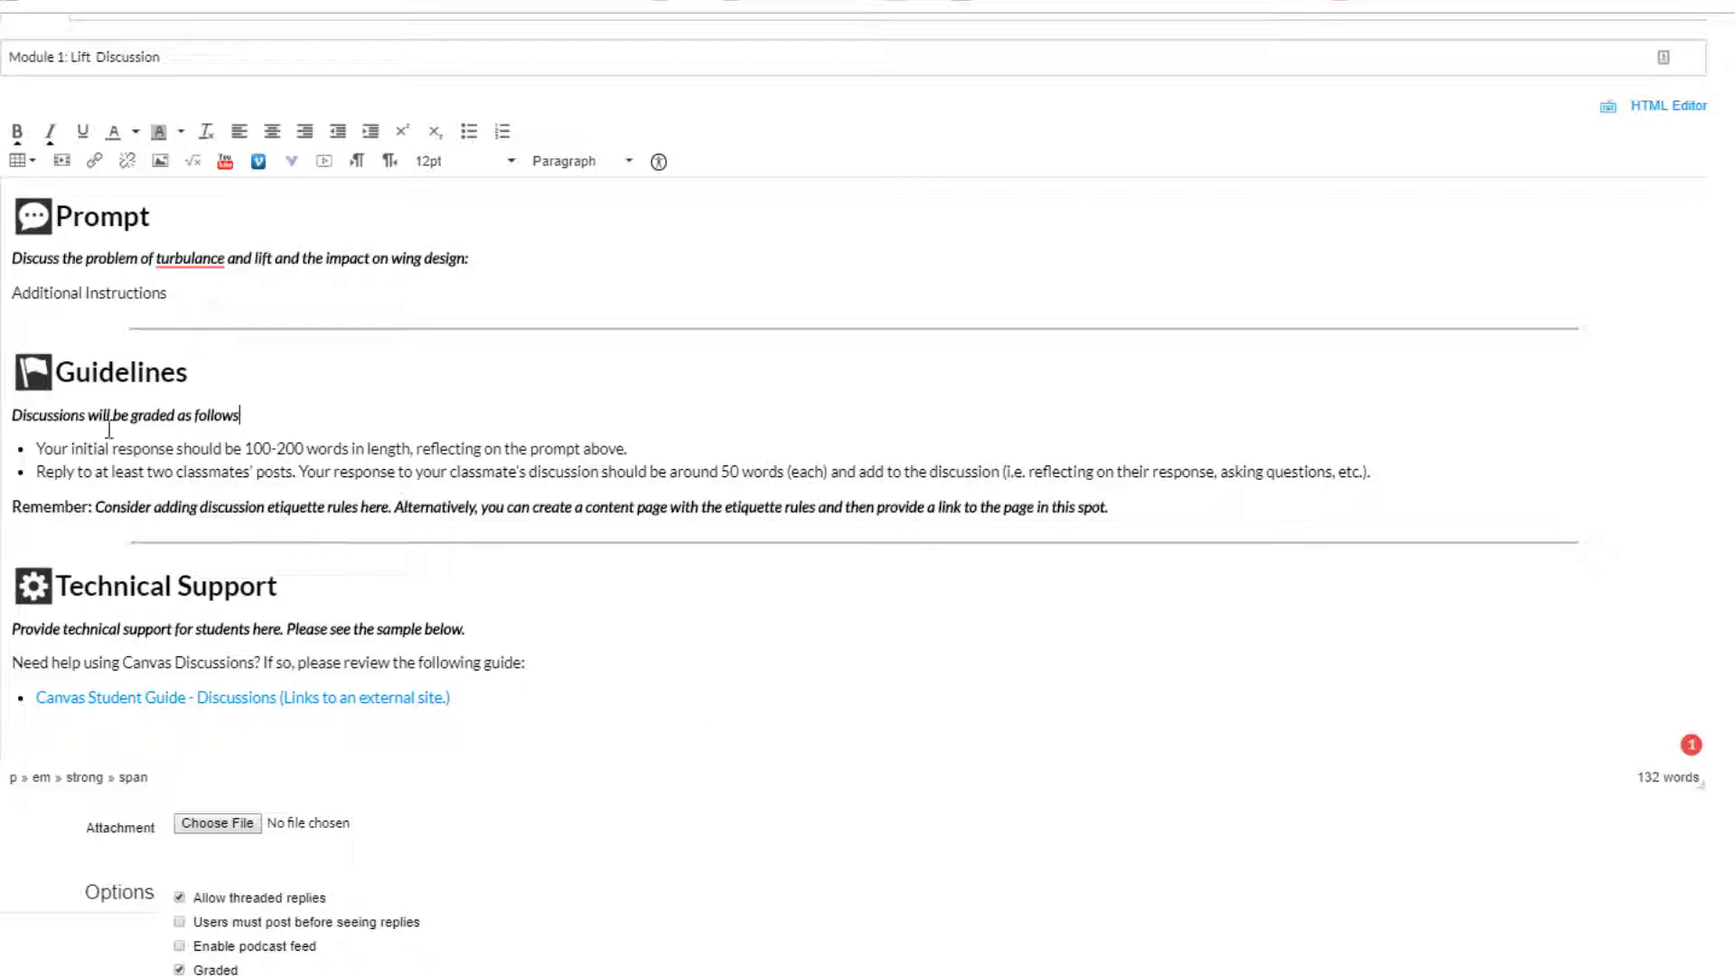
scroll("down", 3)
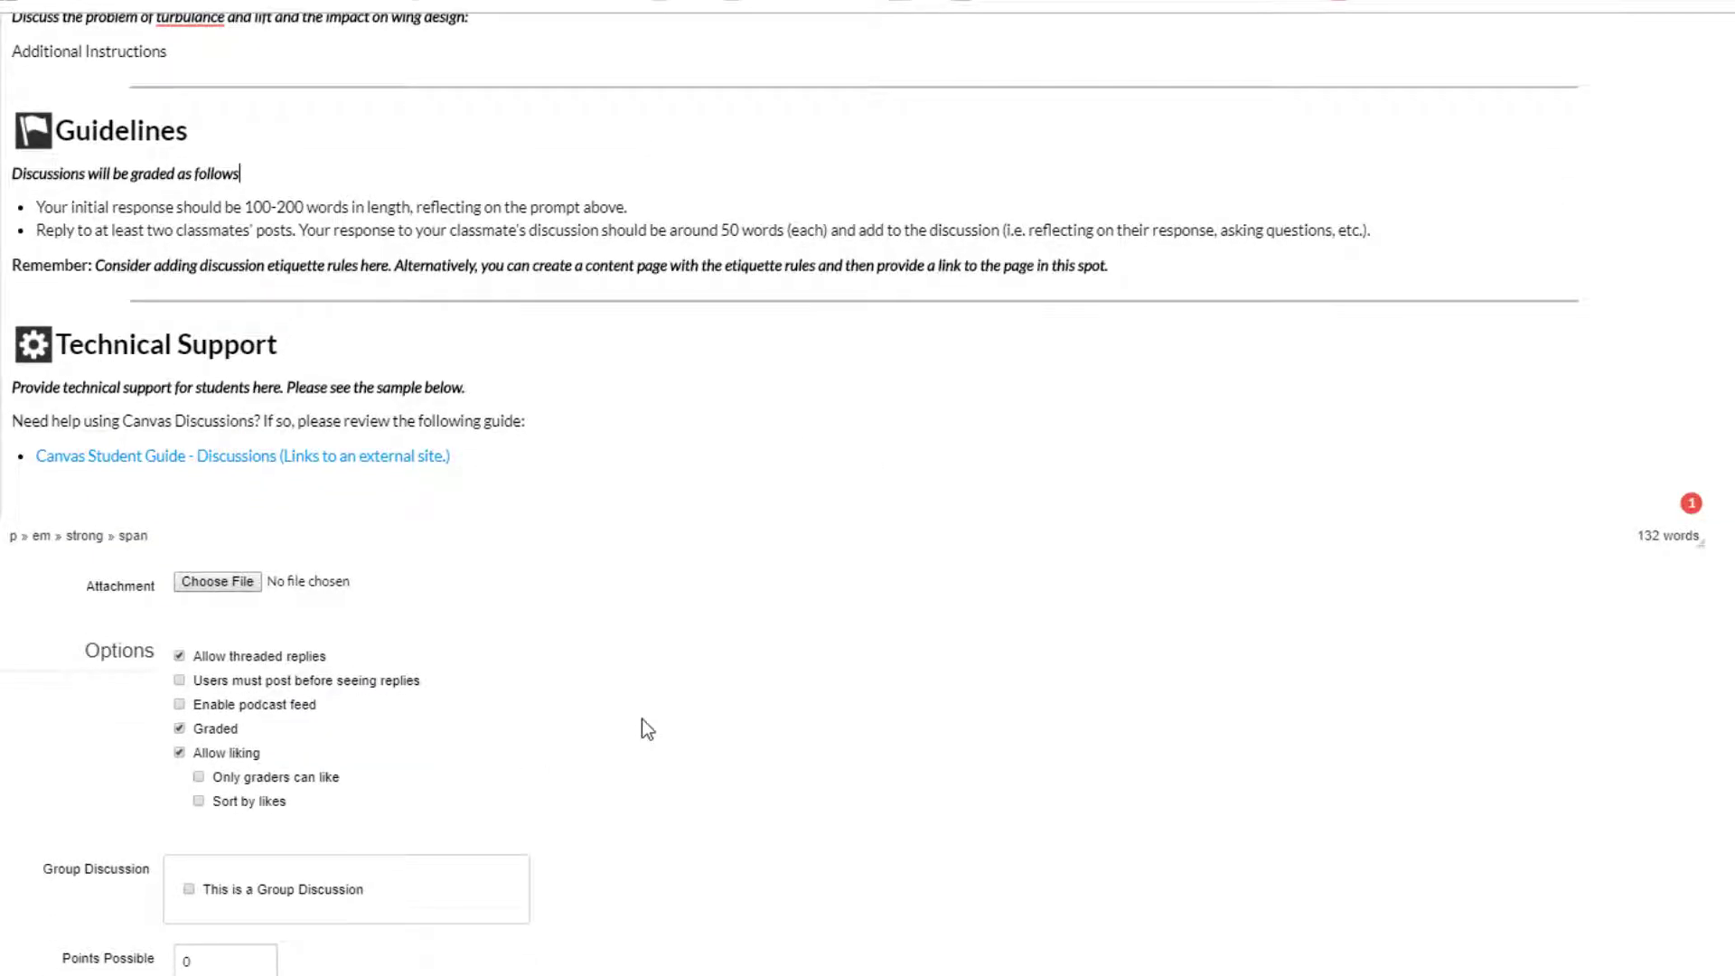
scroll("down", 3)
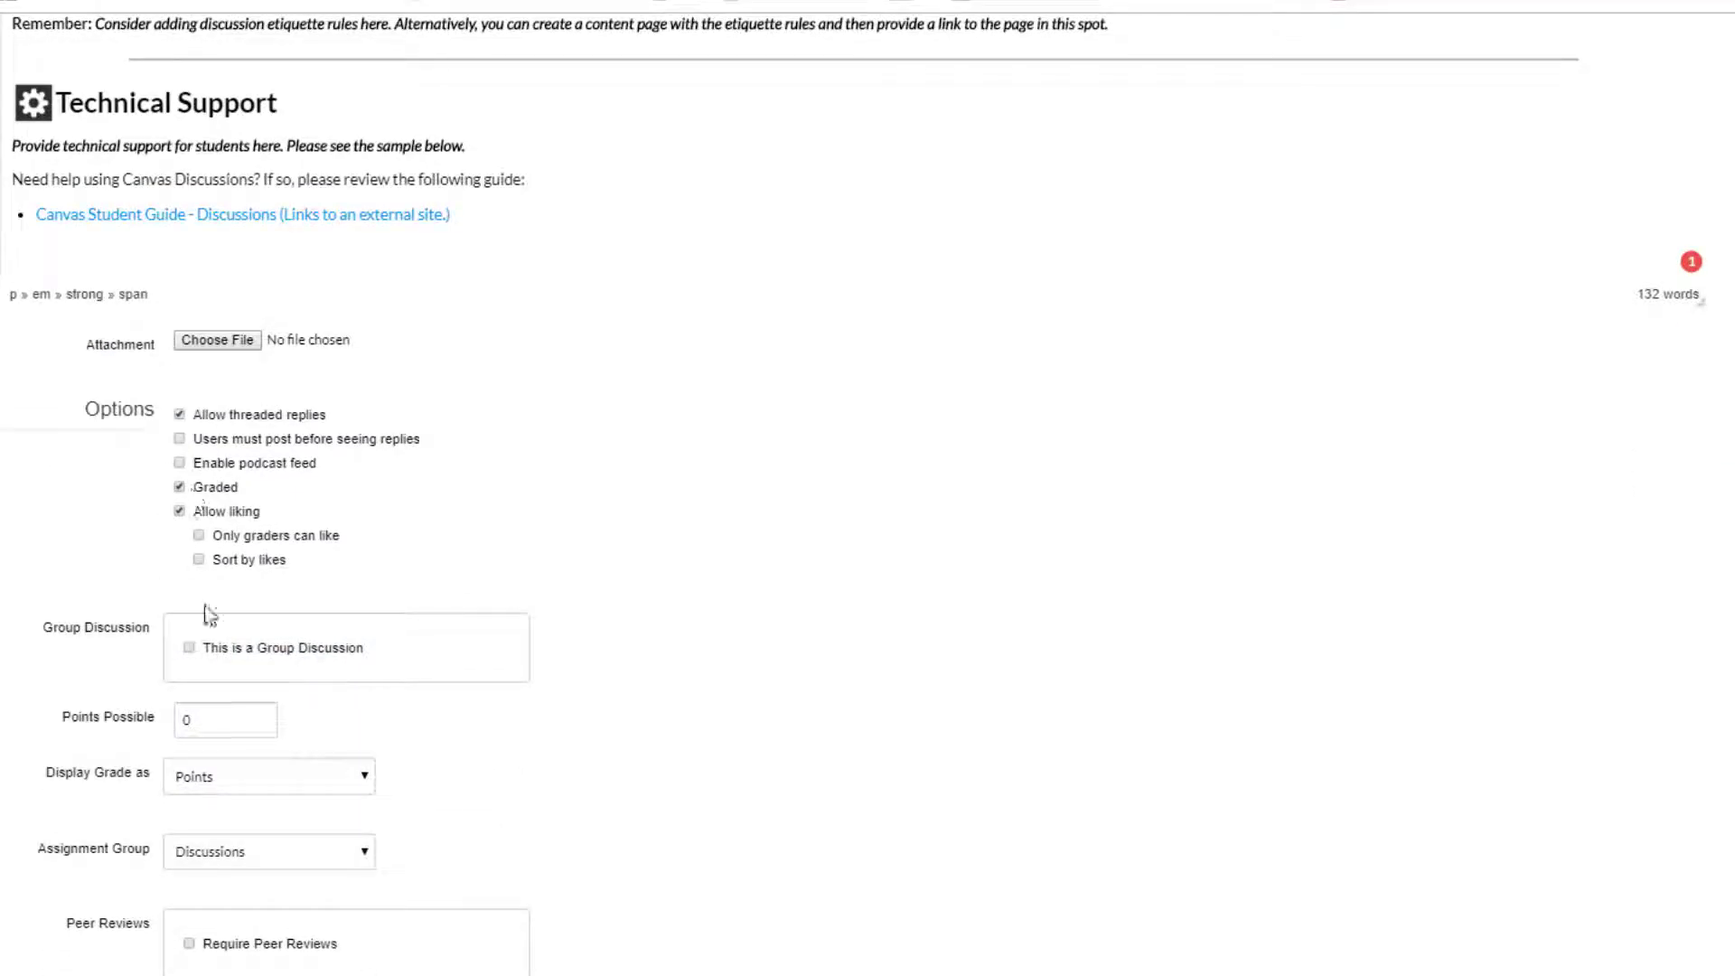
type("10")
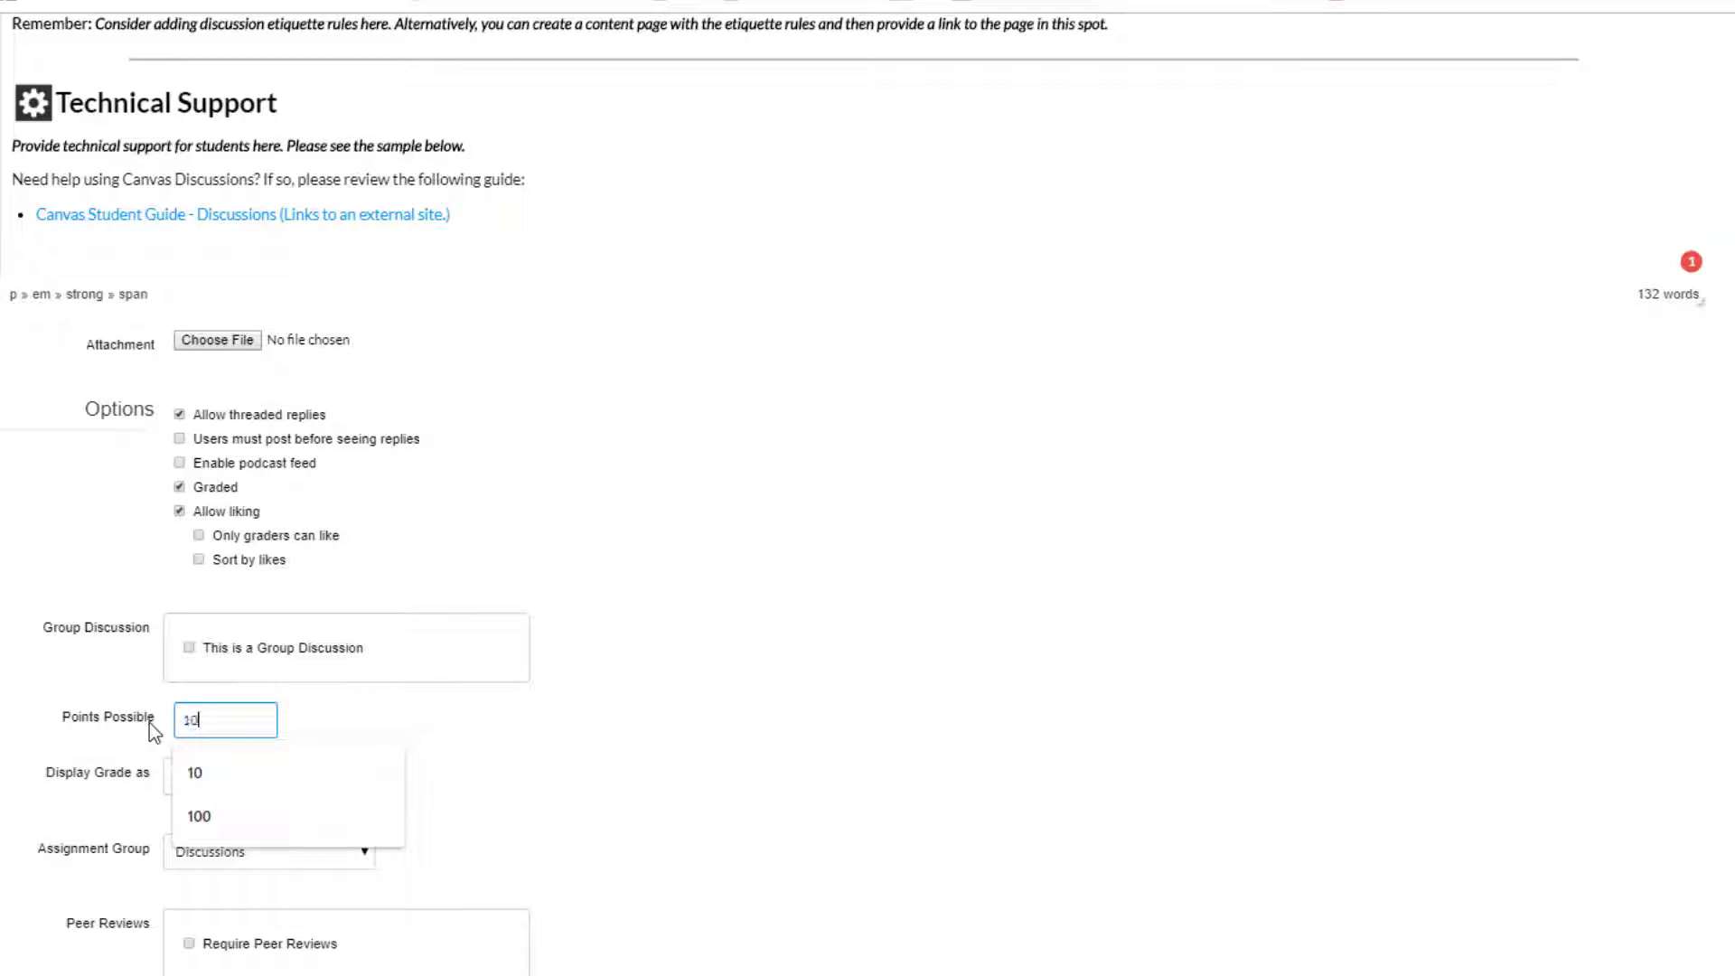
left_click(199, 815)
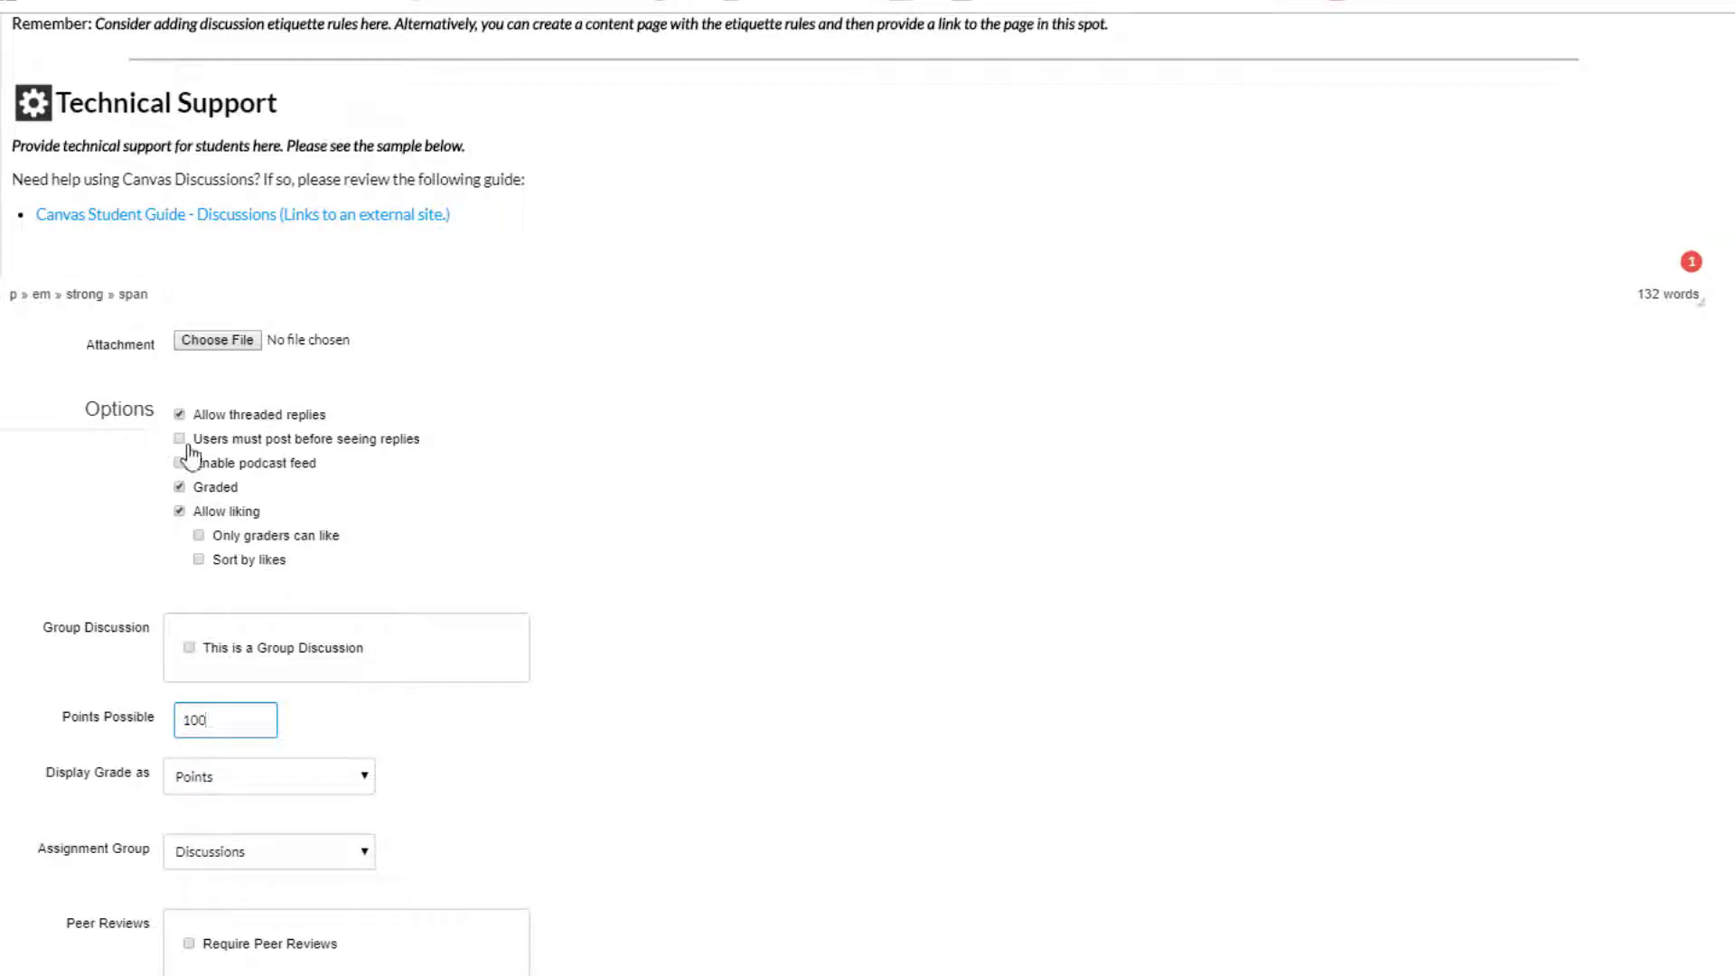
left_click(179, 438)
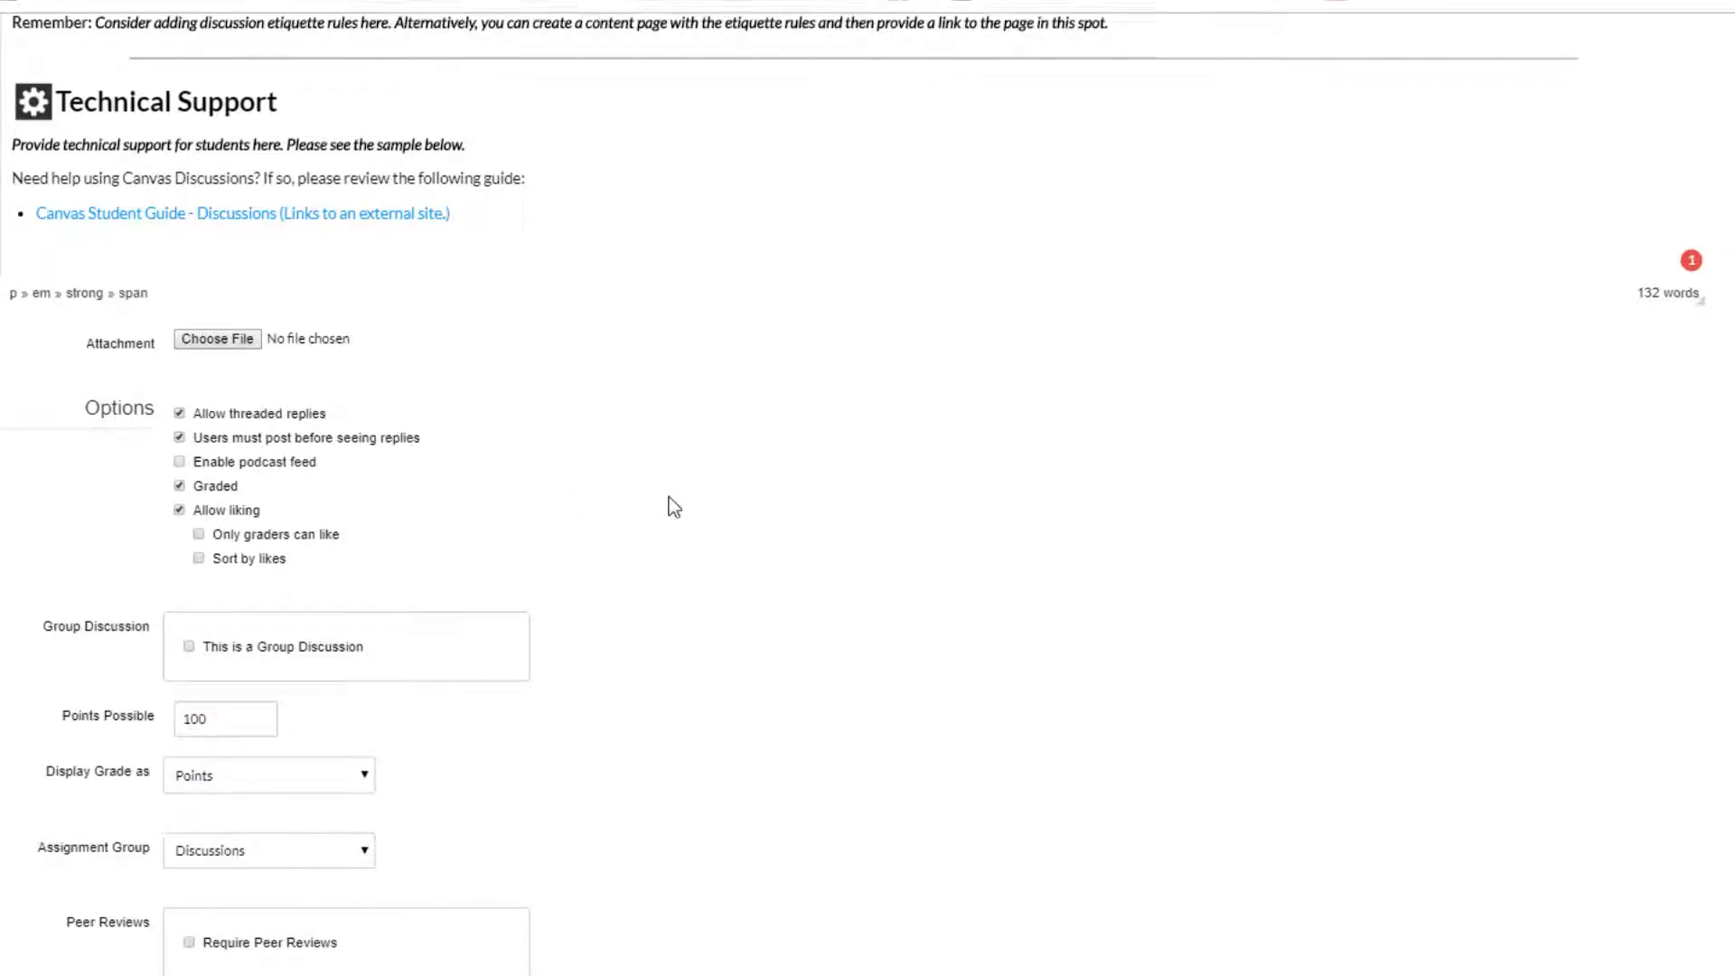
scroll("down", 3)
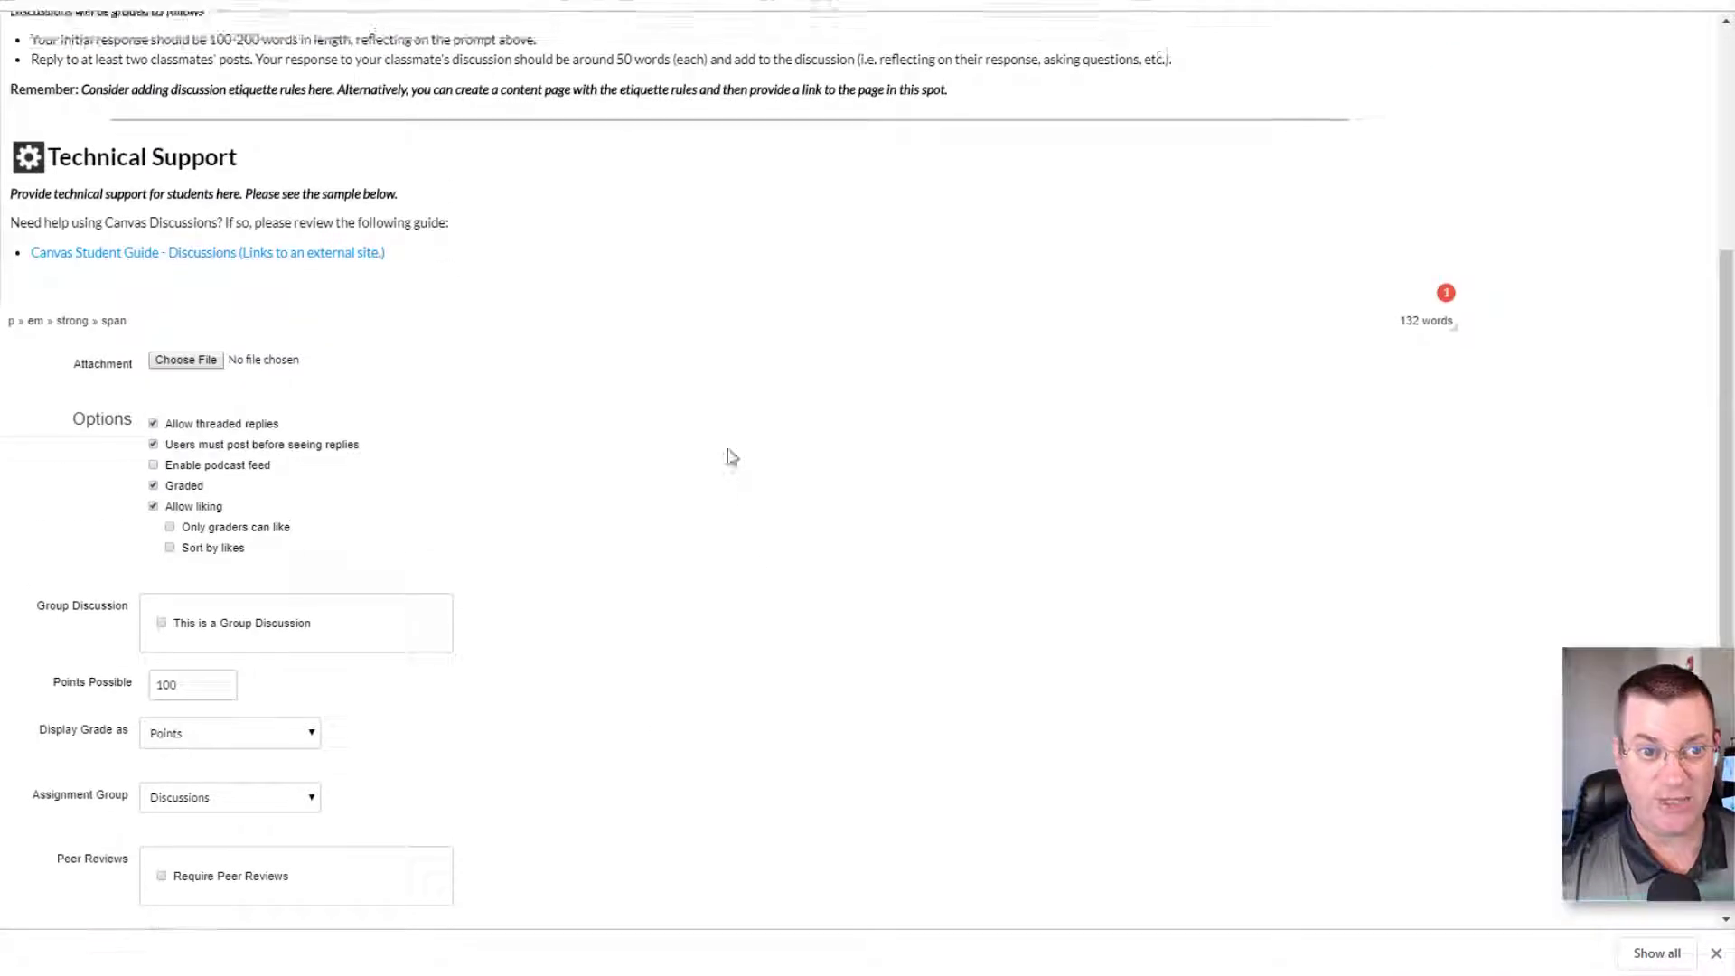
scroll("down", 3)
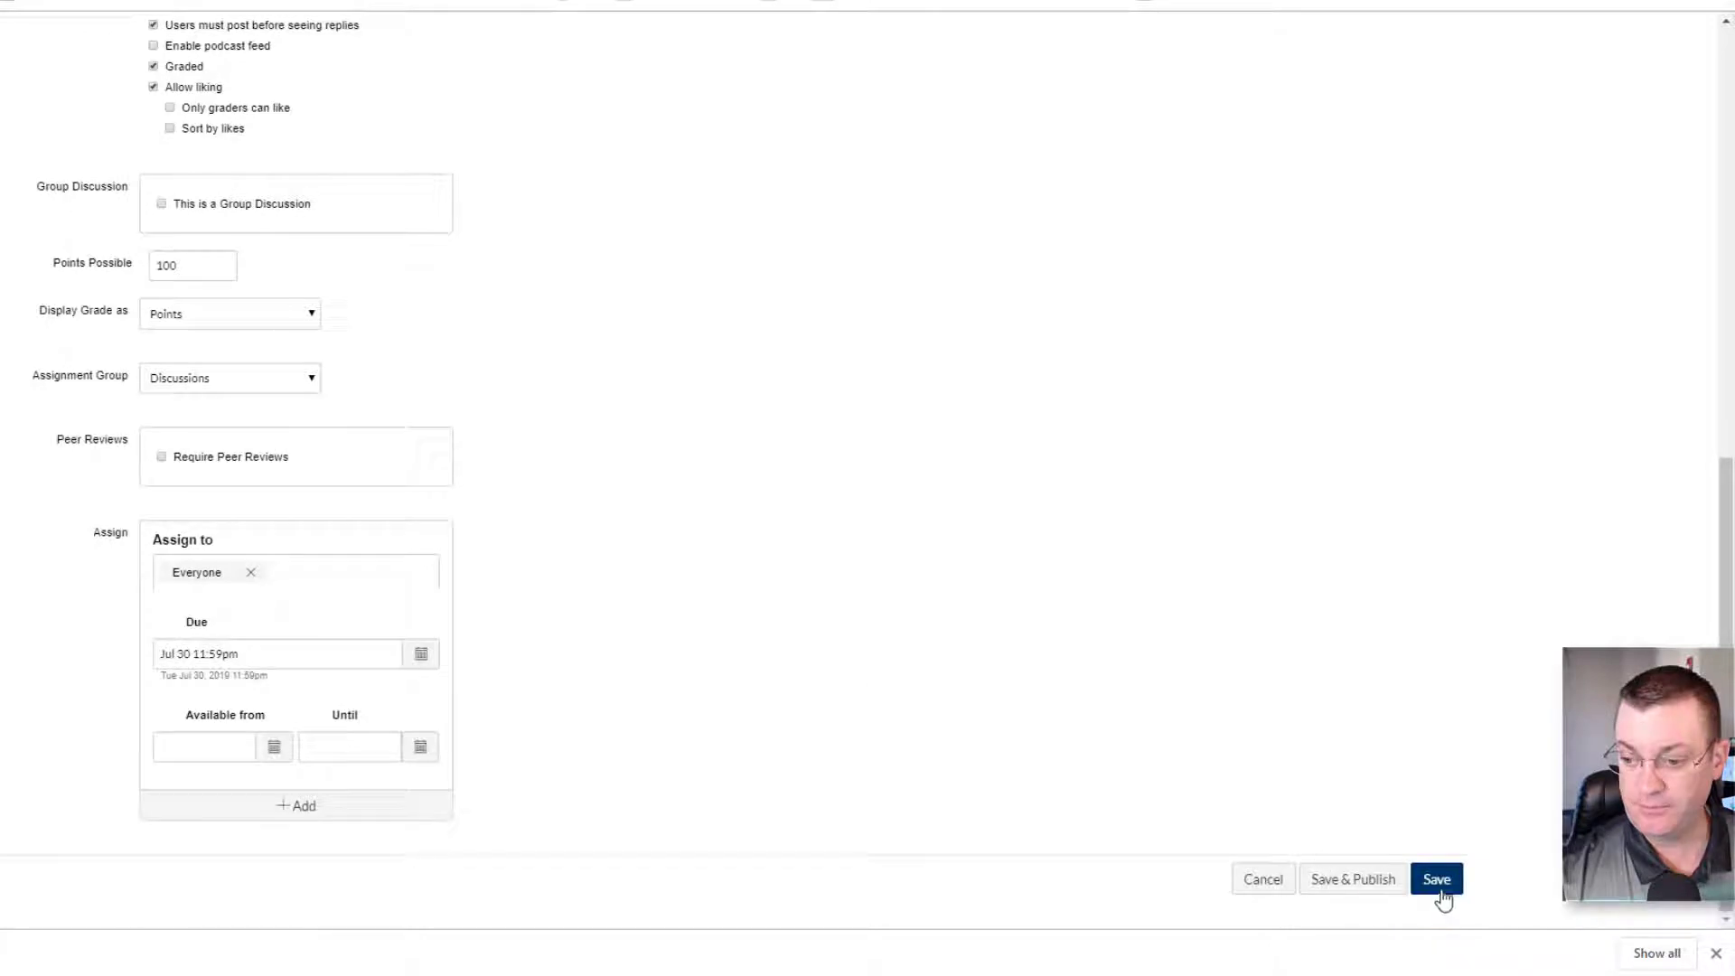
left_click(1435, 878)
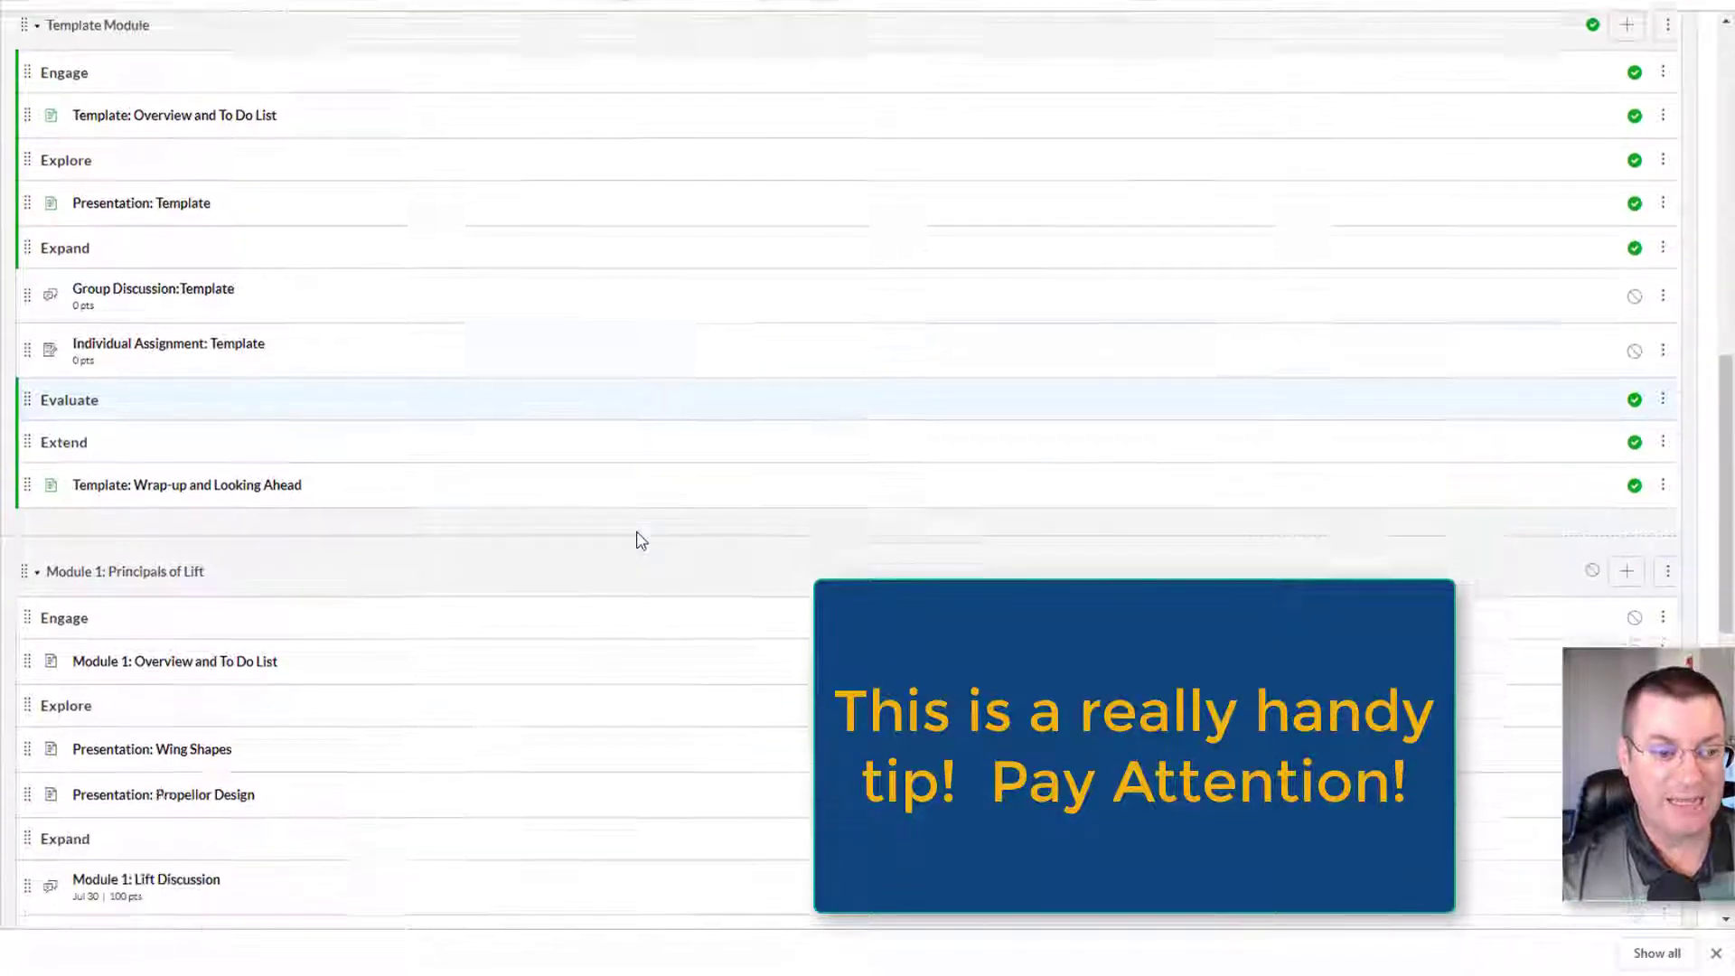
- Use Move Module… to place Principals of Lift at the top, above Instructor Module
scroll("down", 3)
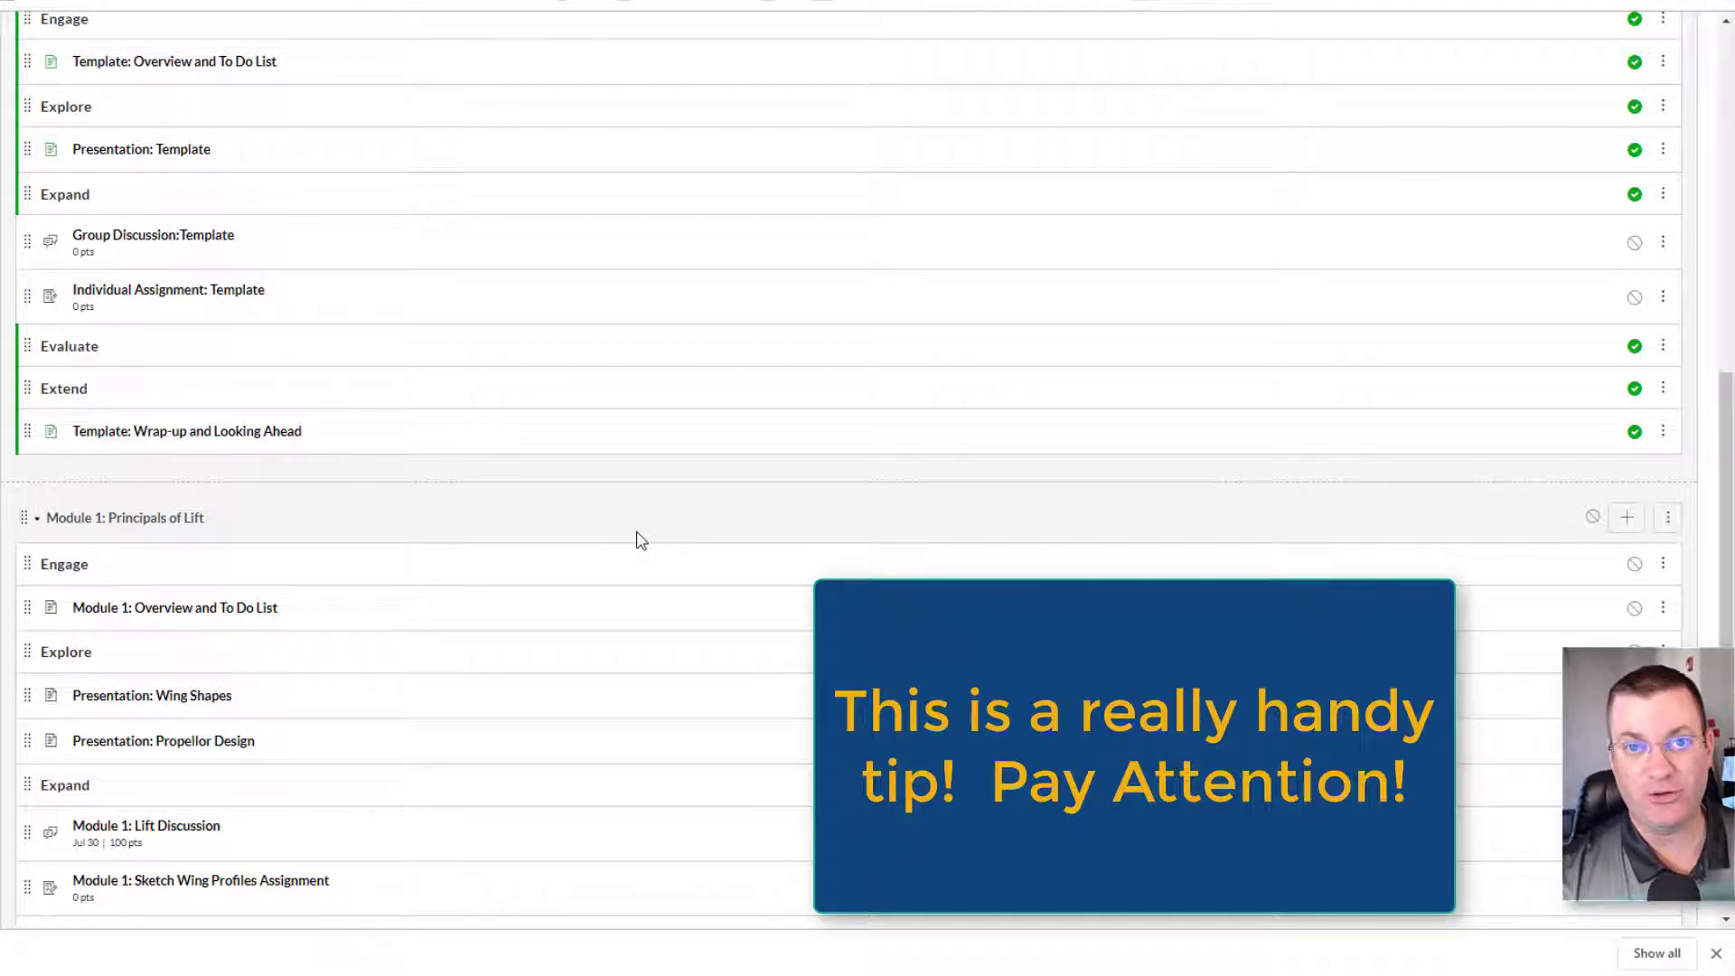
scroll("down", 3)
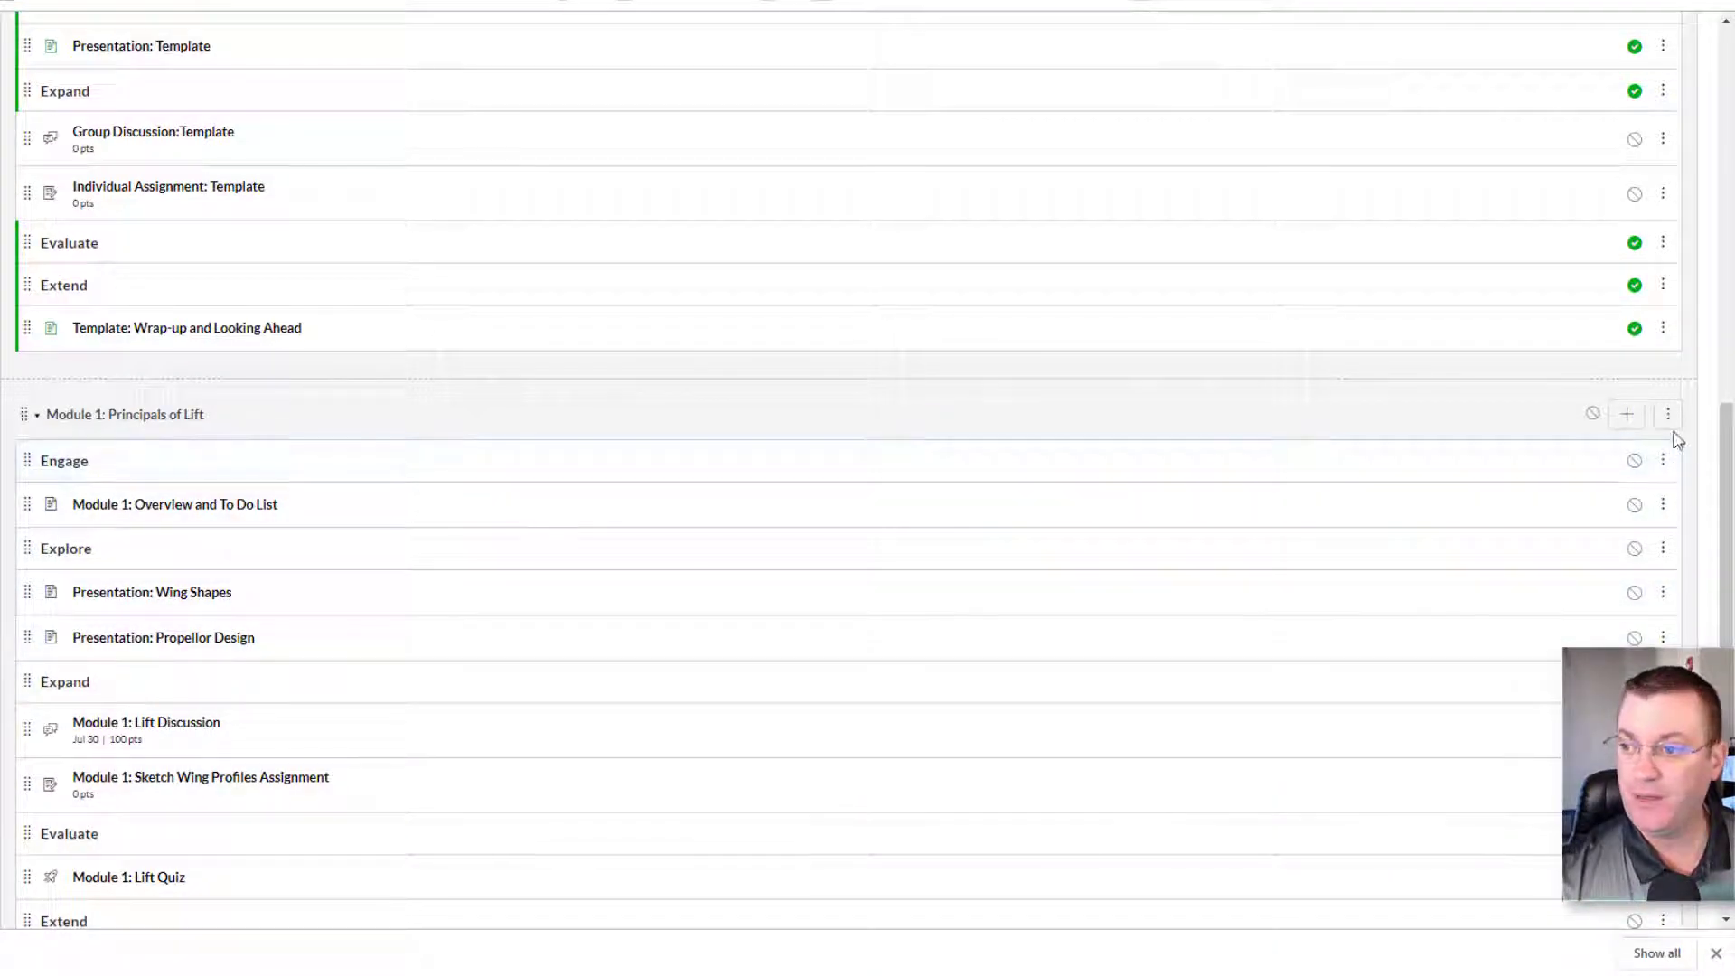
left_click(1665, 414)
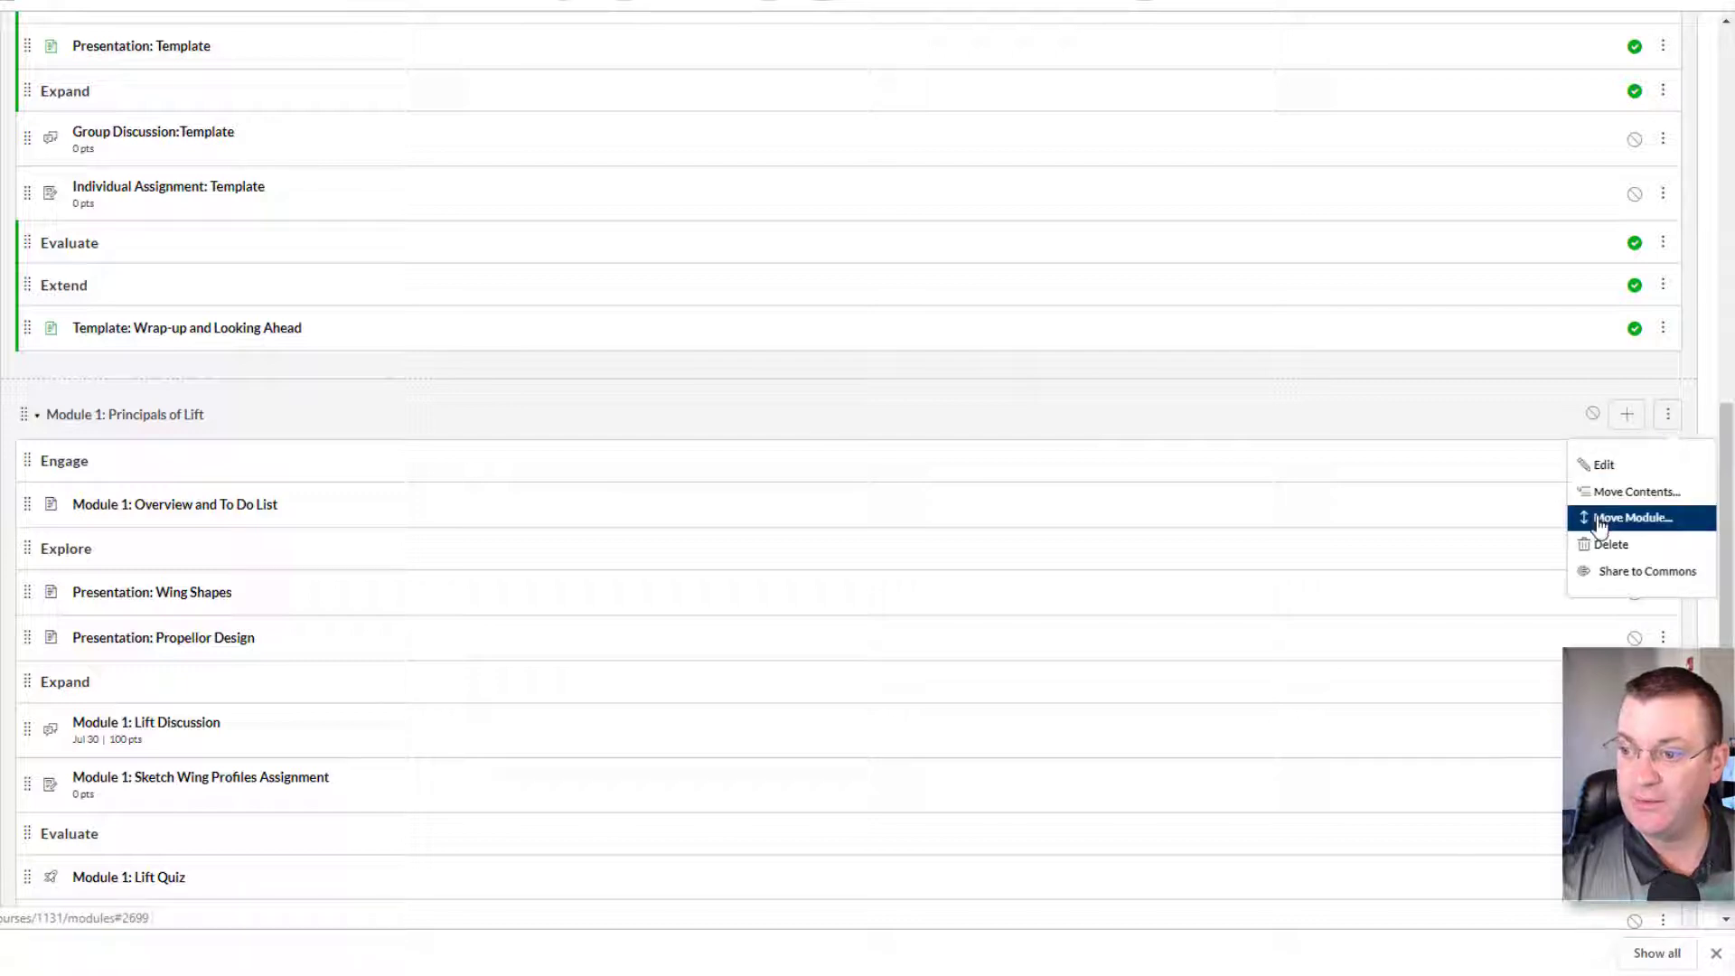
left_click(1632, 517)
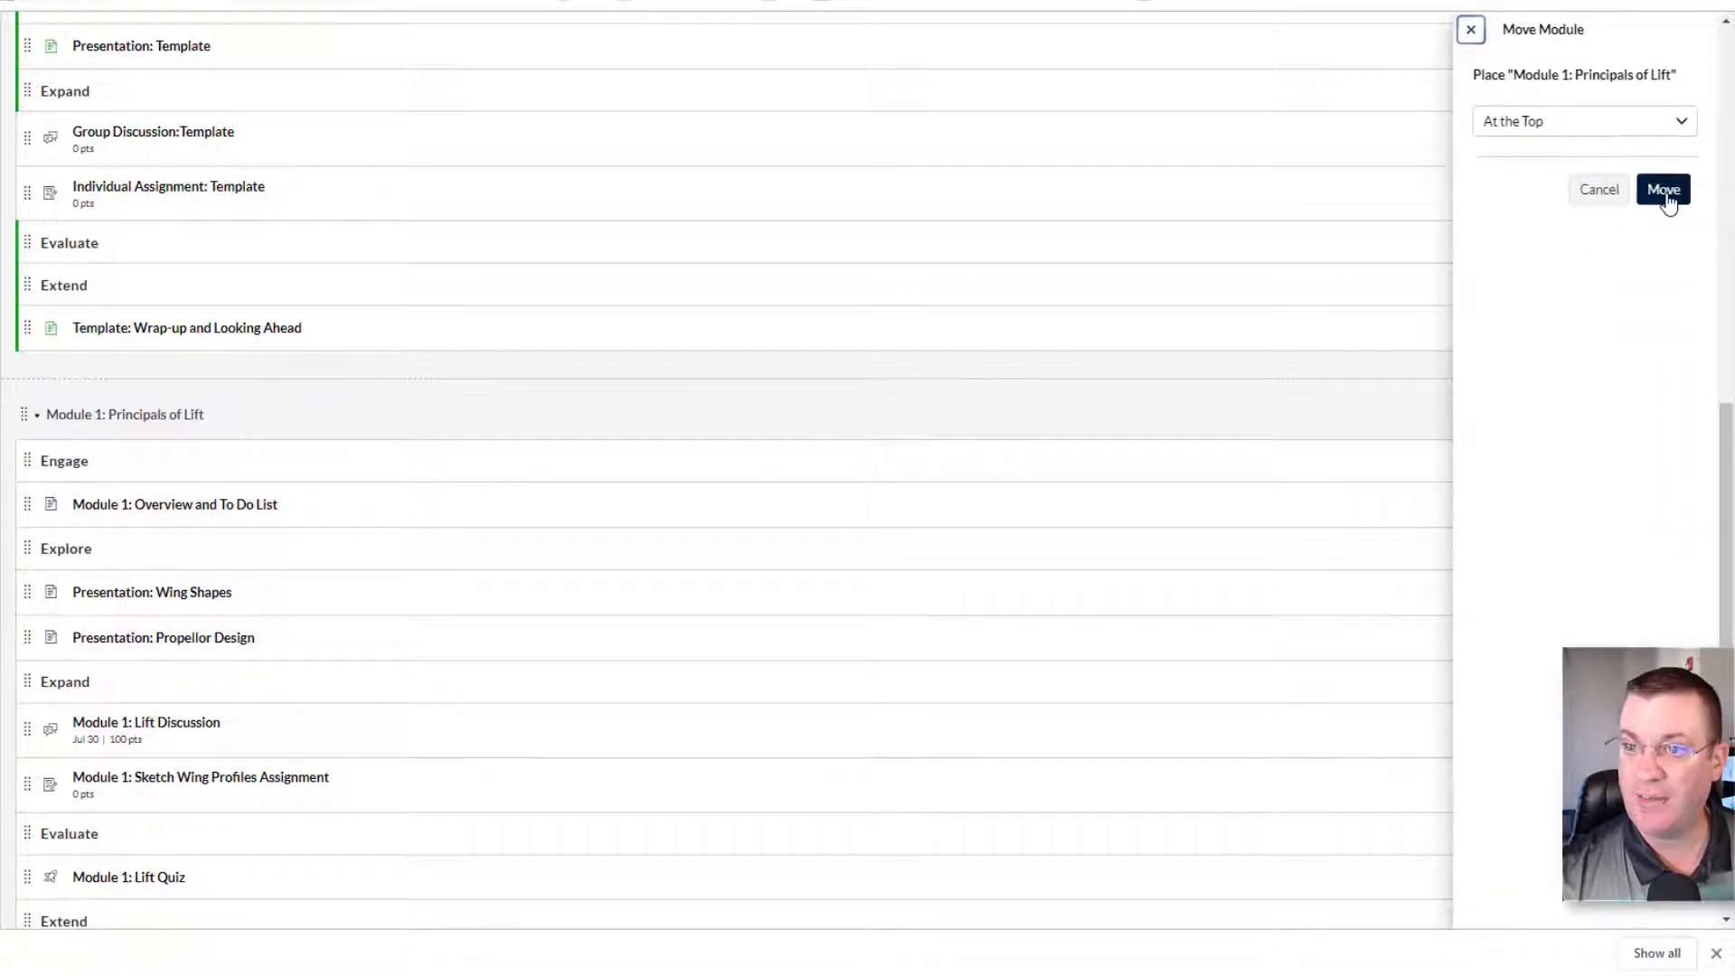
left_click(1663, 189)
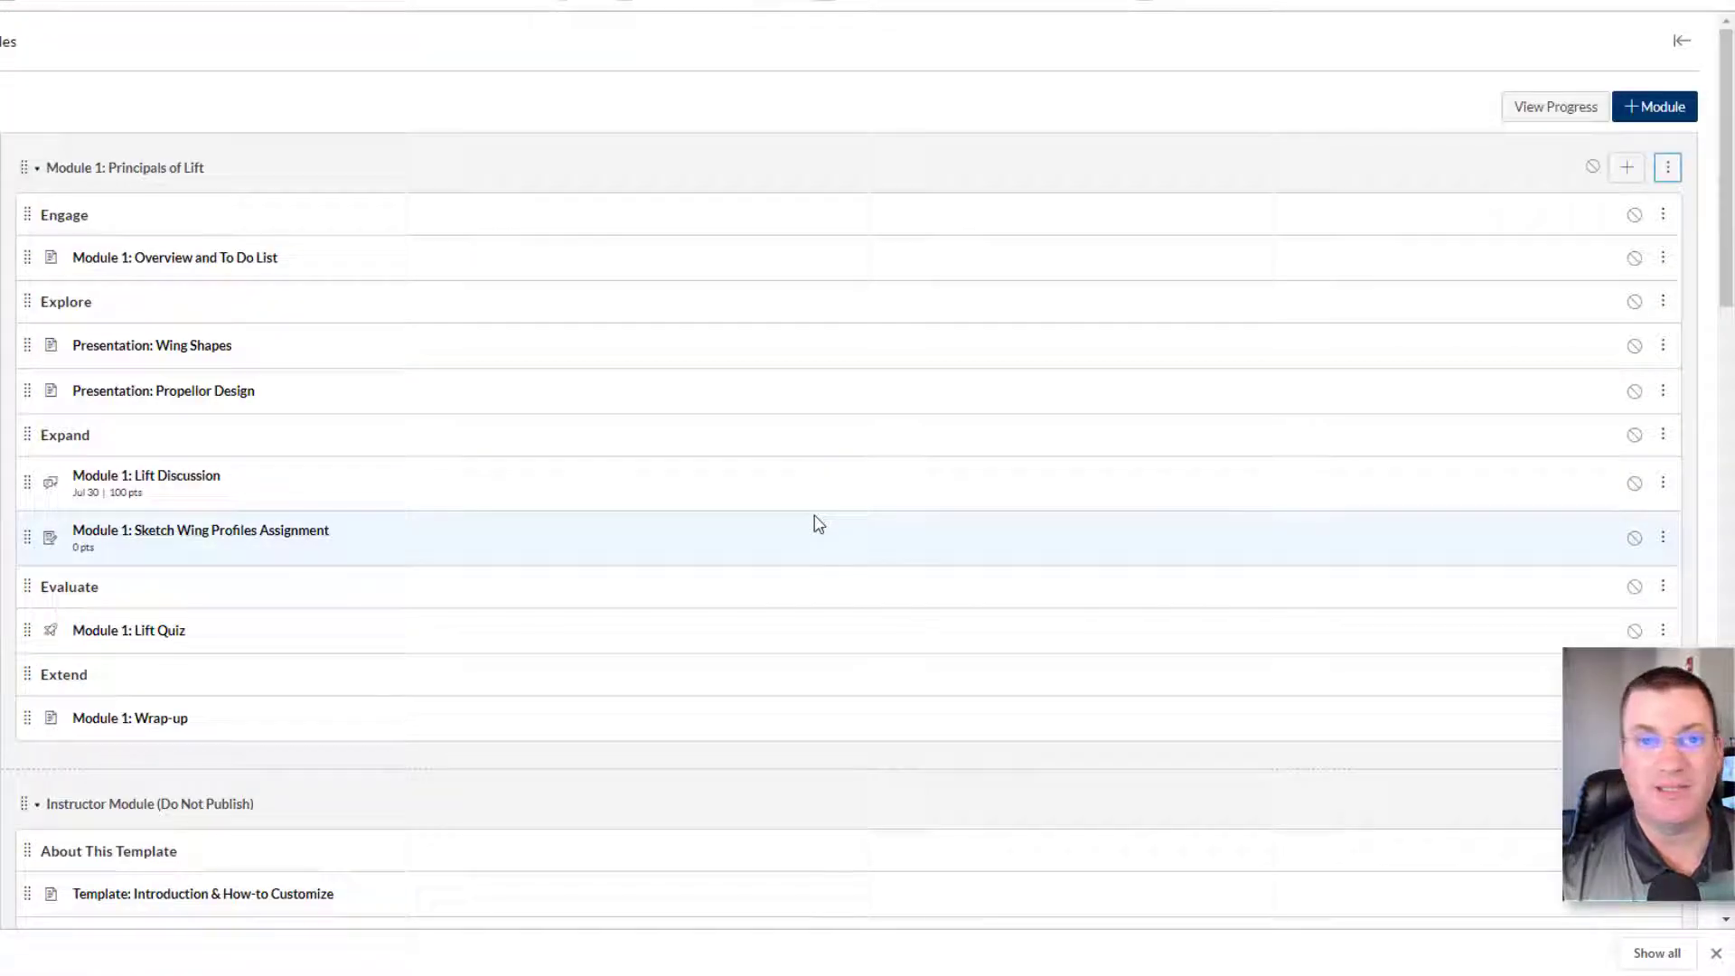
mouse_move(553, 382)
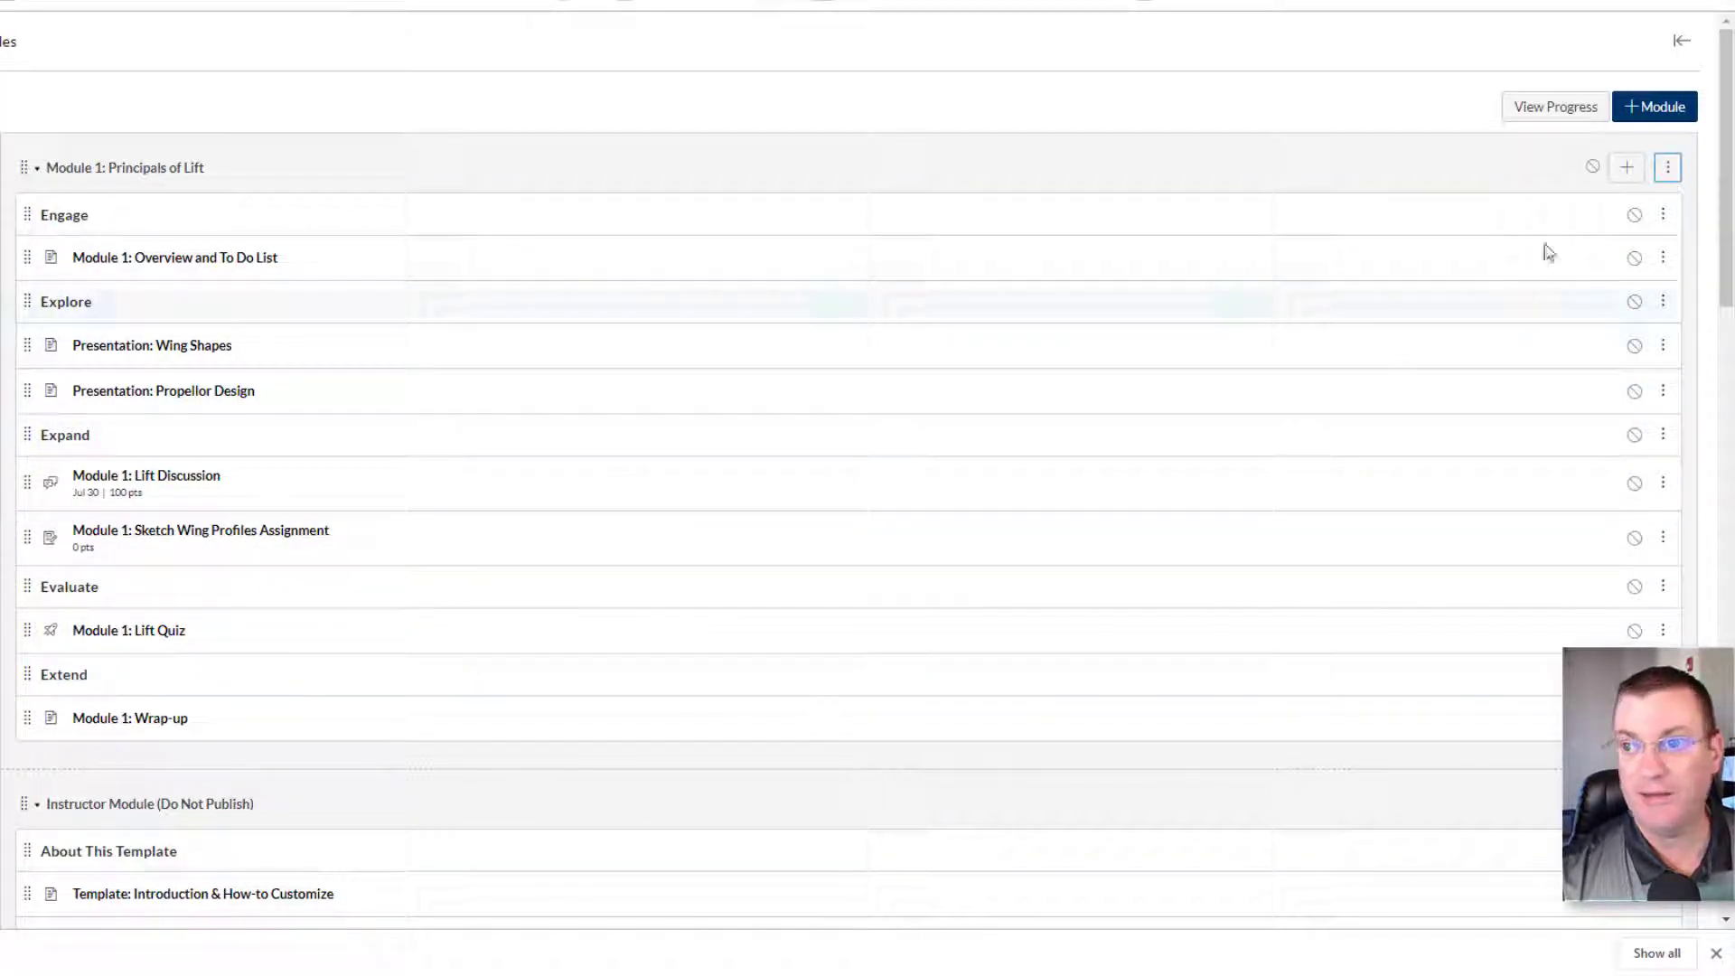
mouse_move(1592, 167)
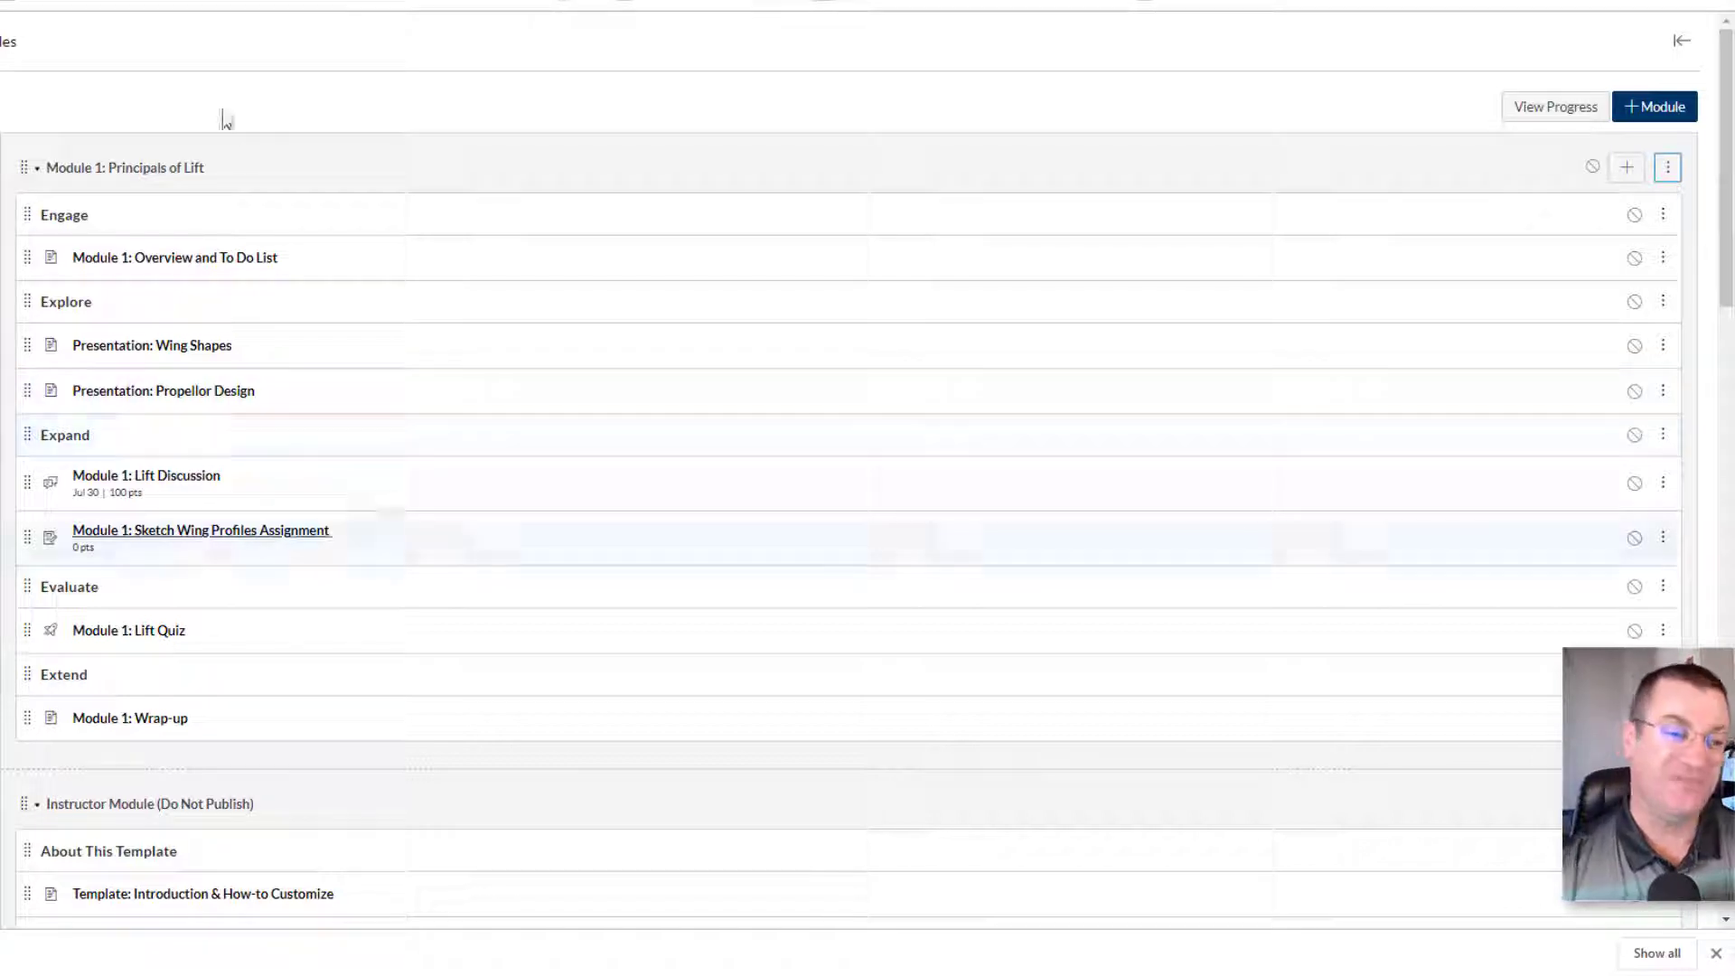
mouse_move(326, 655)
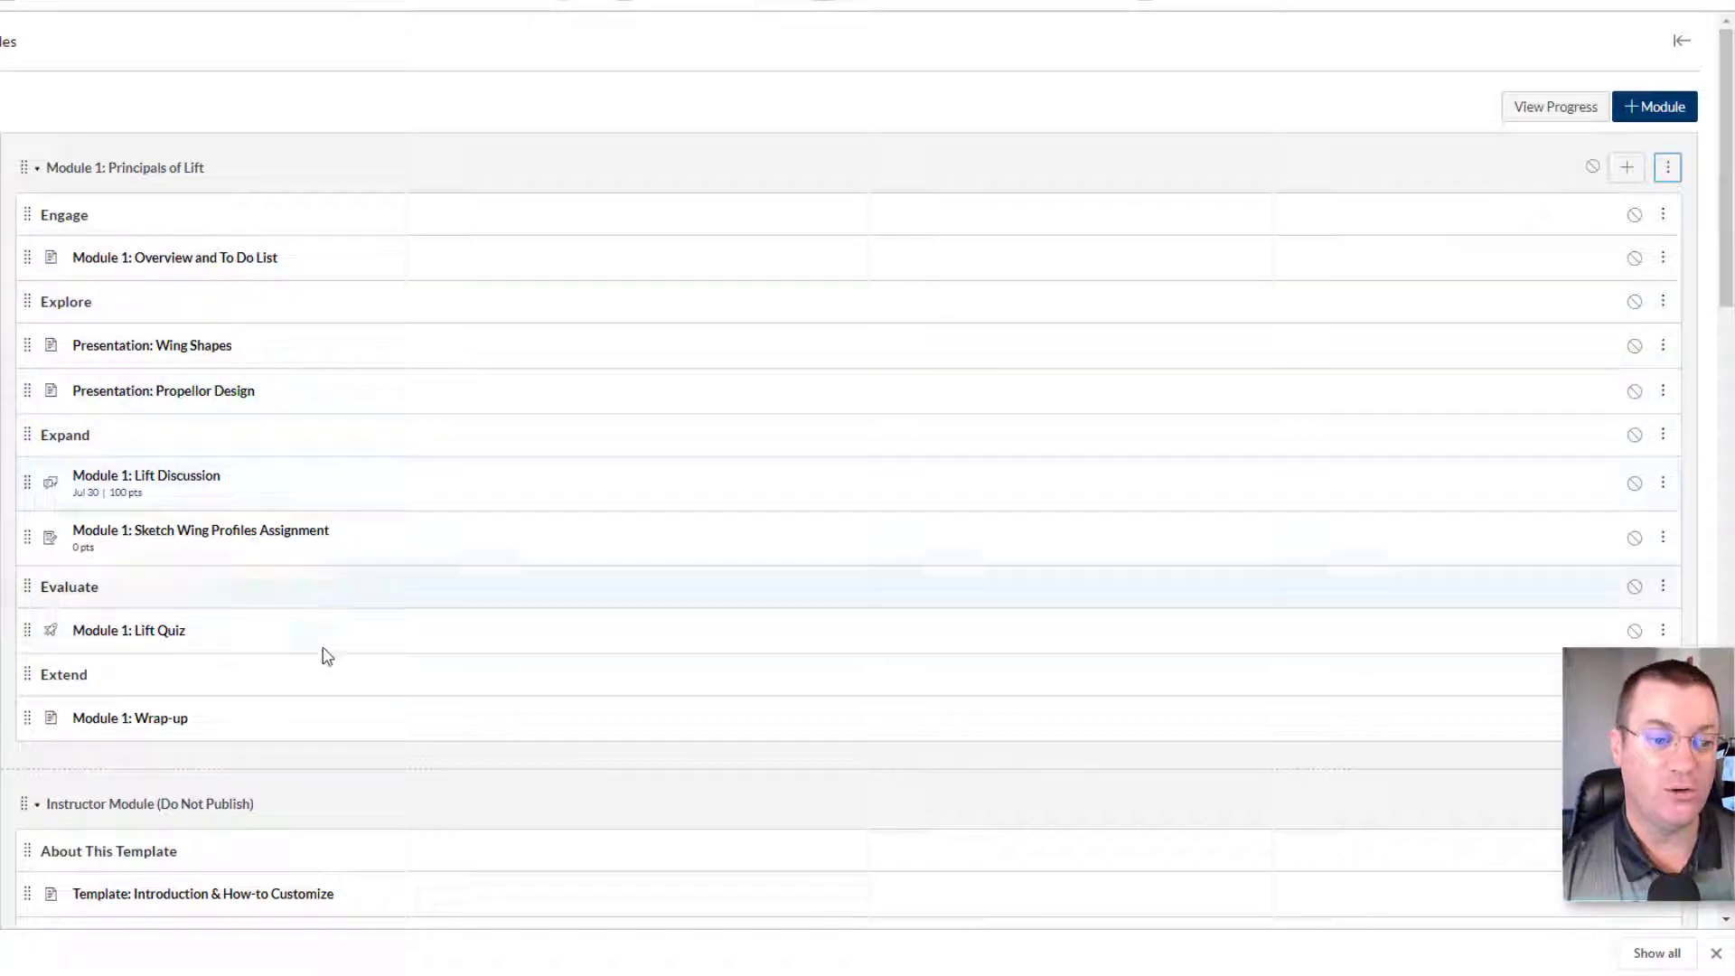
mouse_move(221, 547)
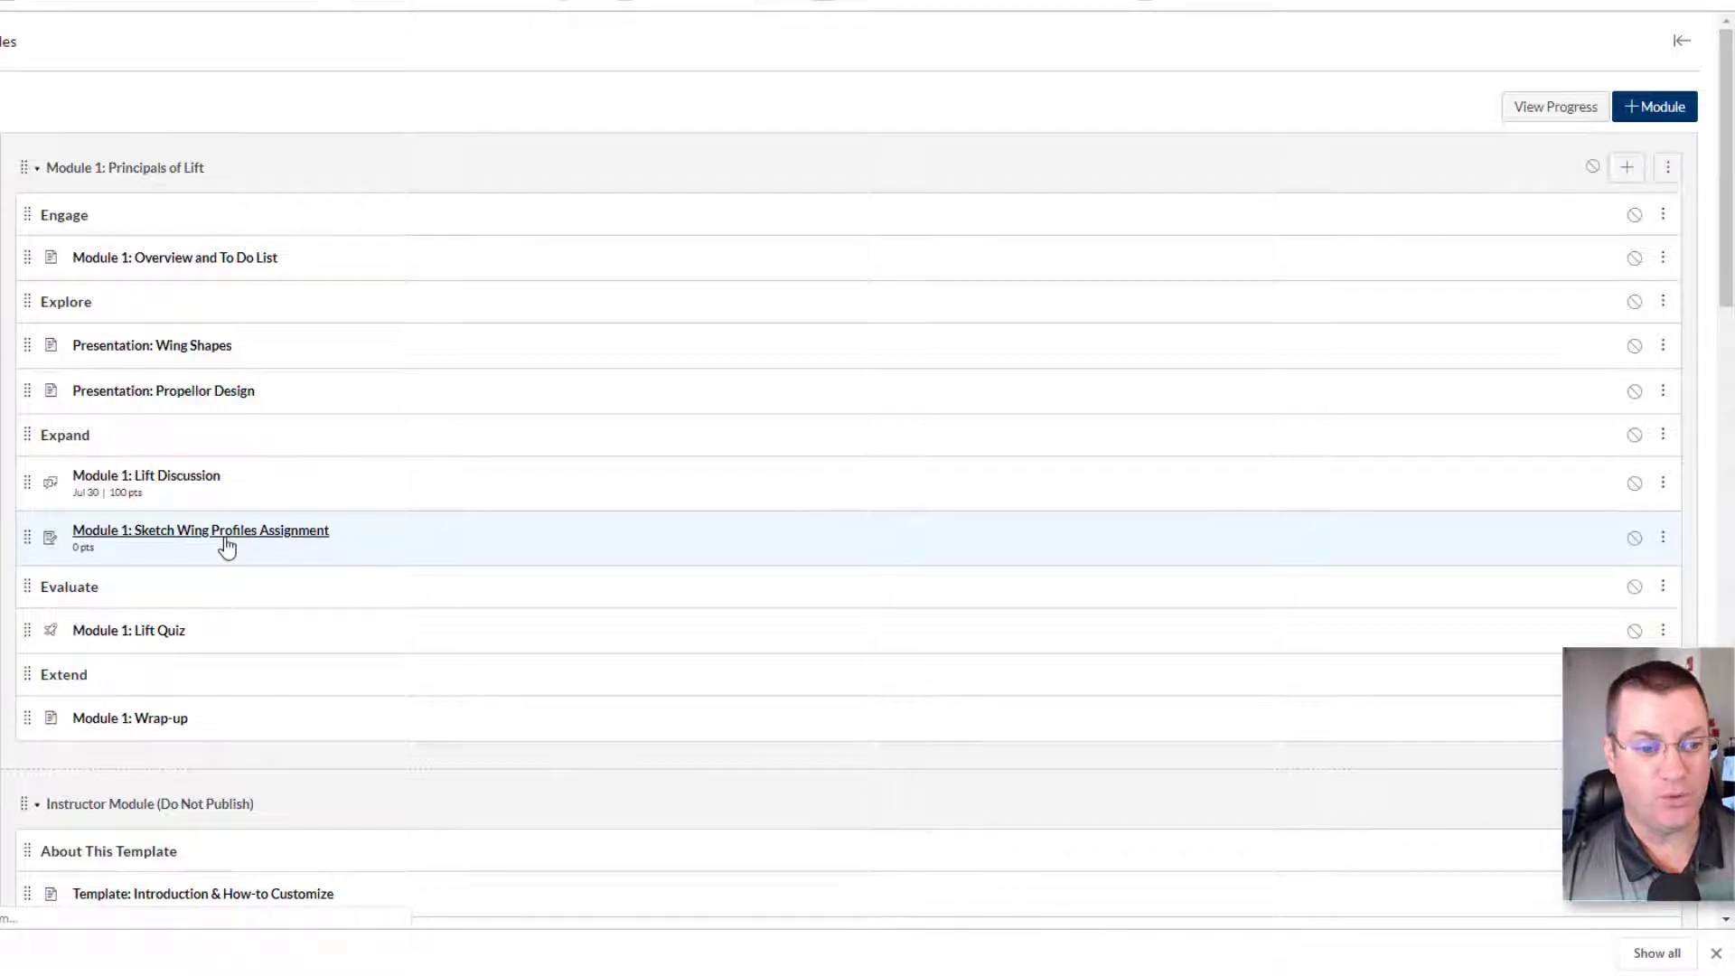
- Open 'Module 1: Sketch Wing Profiles Assignment' from the Modules item list
left_click(201, 531)
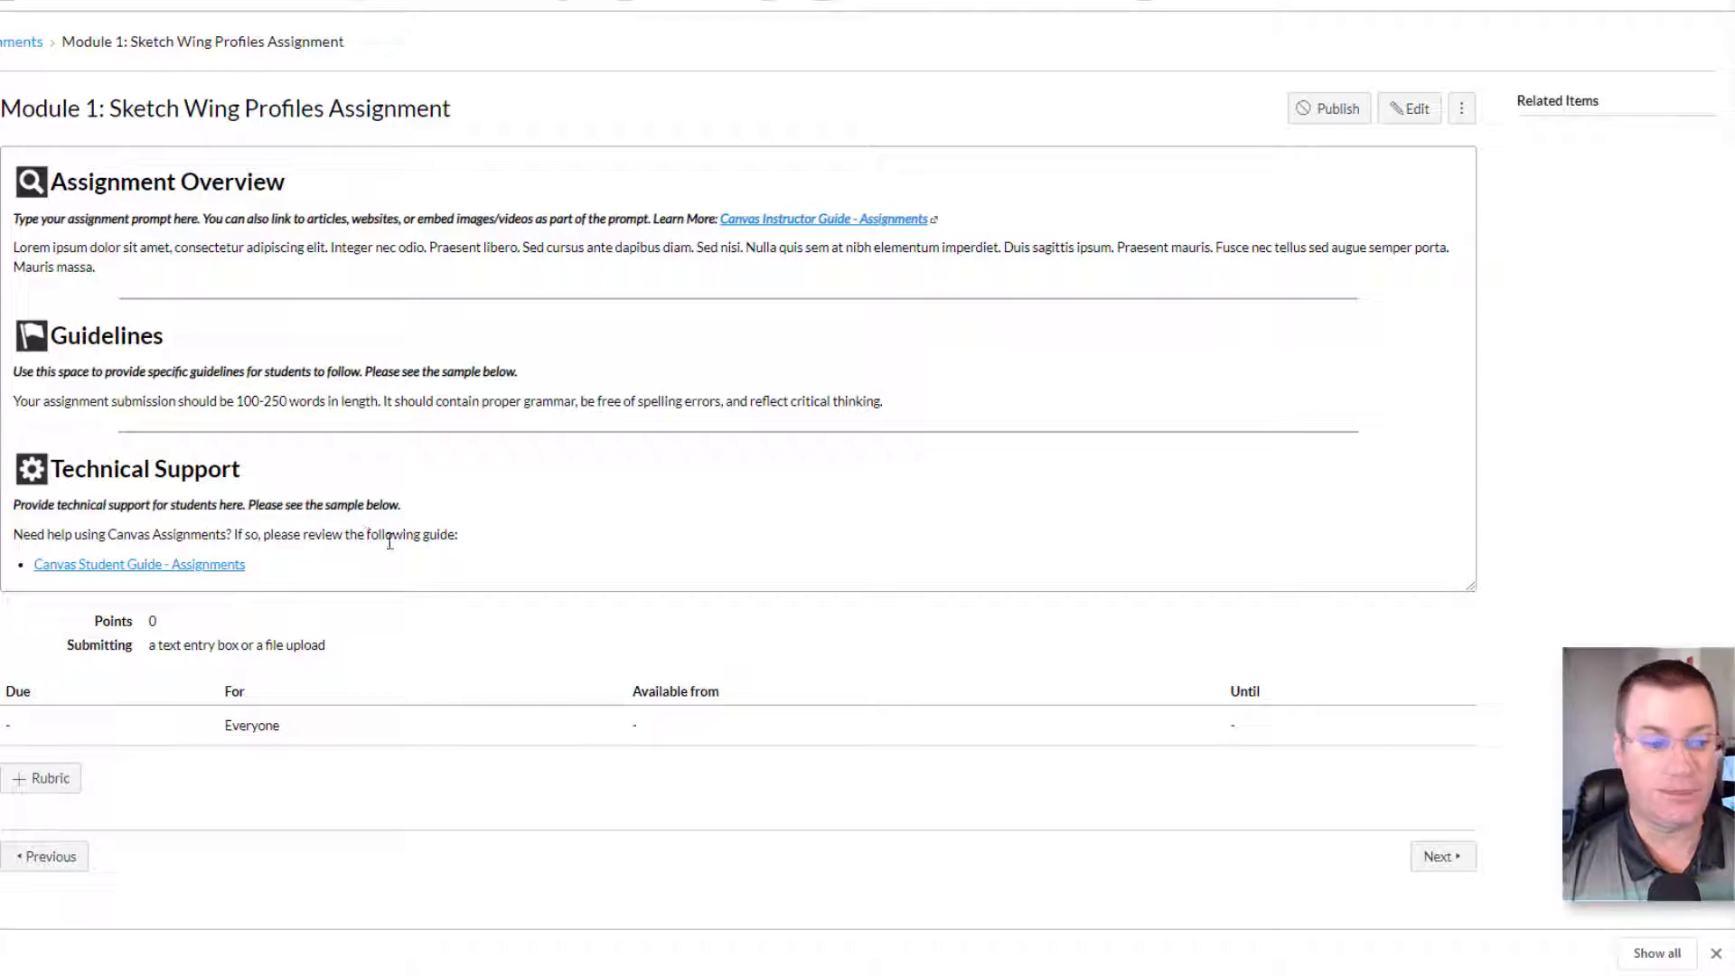
mouse_move(1415, 109)
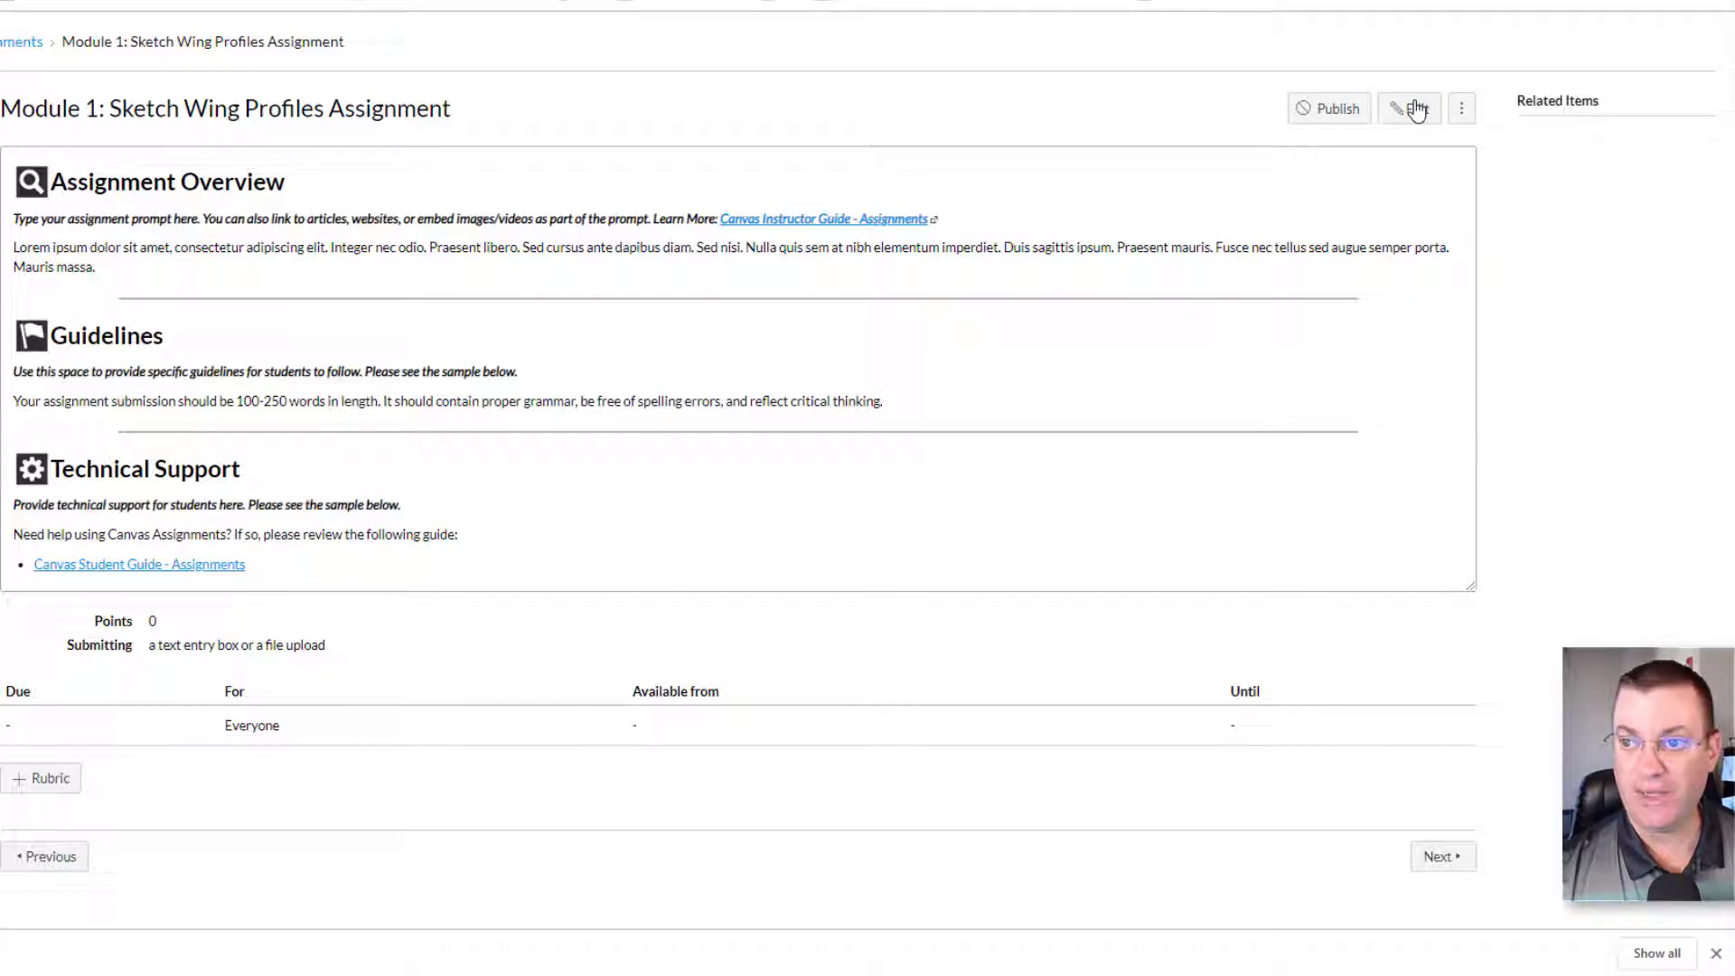
- Set the assignment to 100 points, file uploads only, due Aug 6 11:59pm, and save
left_click(1410, 108)
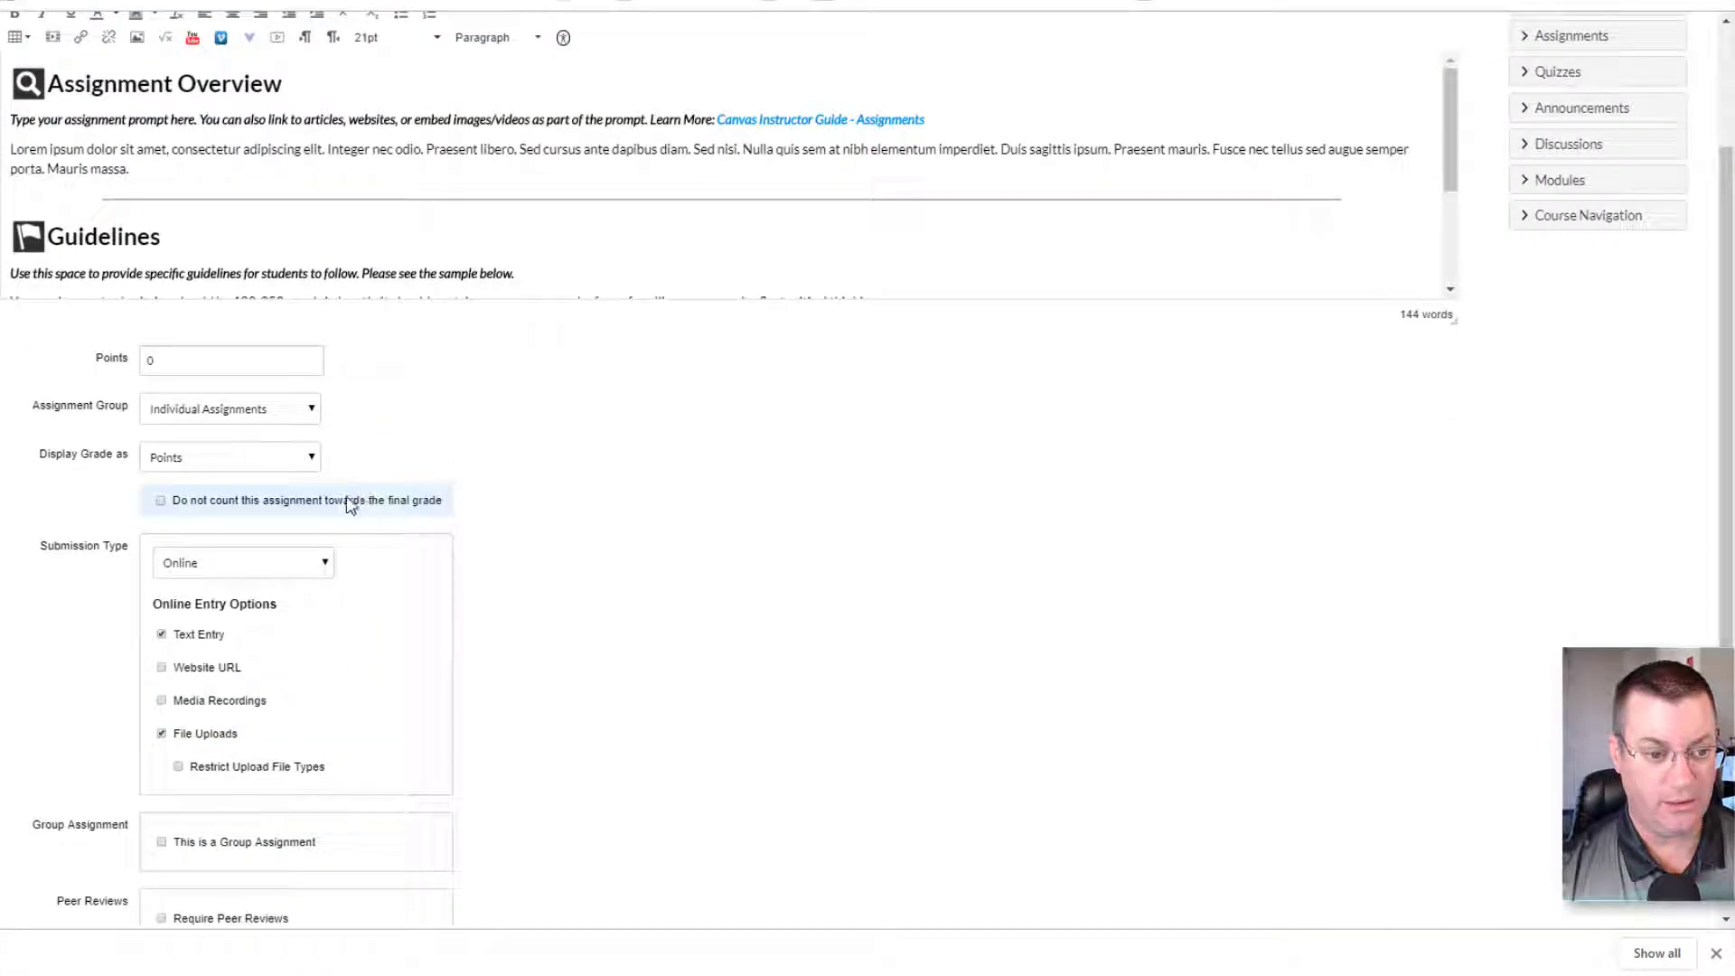
scroll("down", 3)
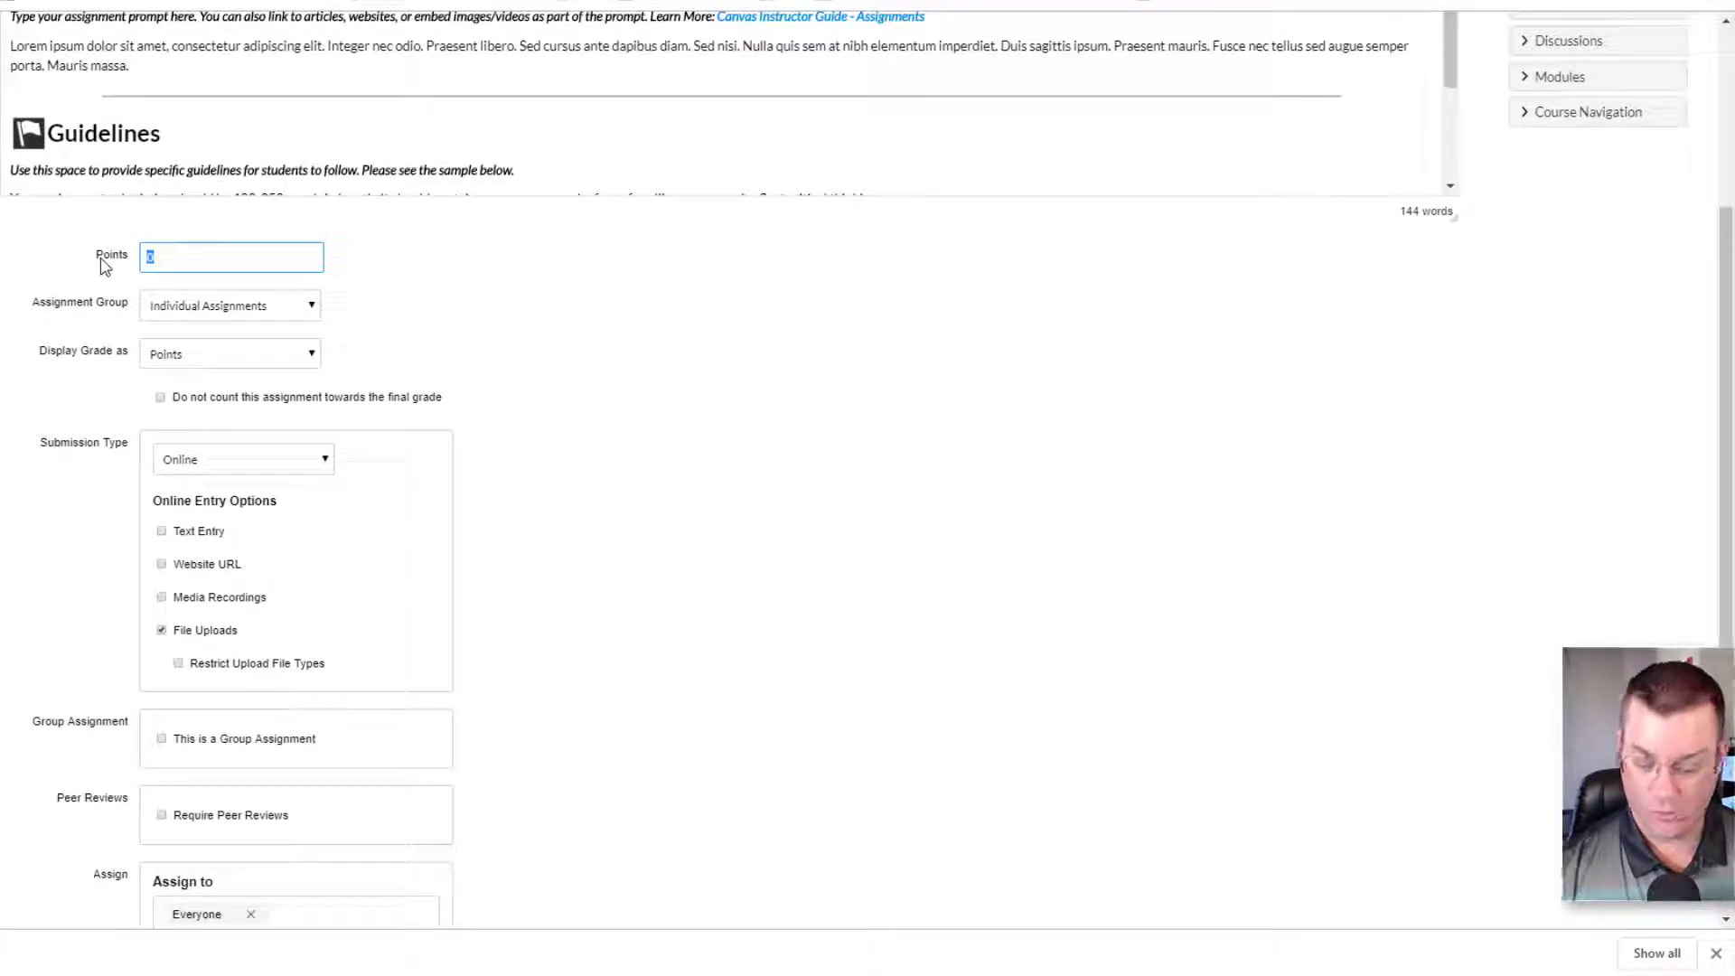
type("100")
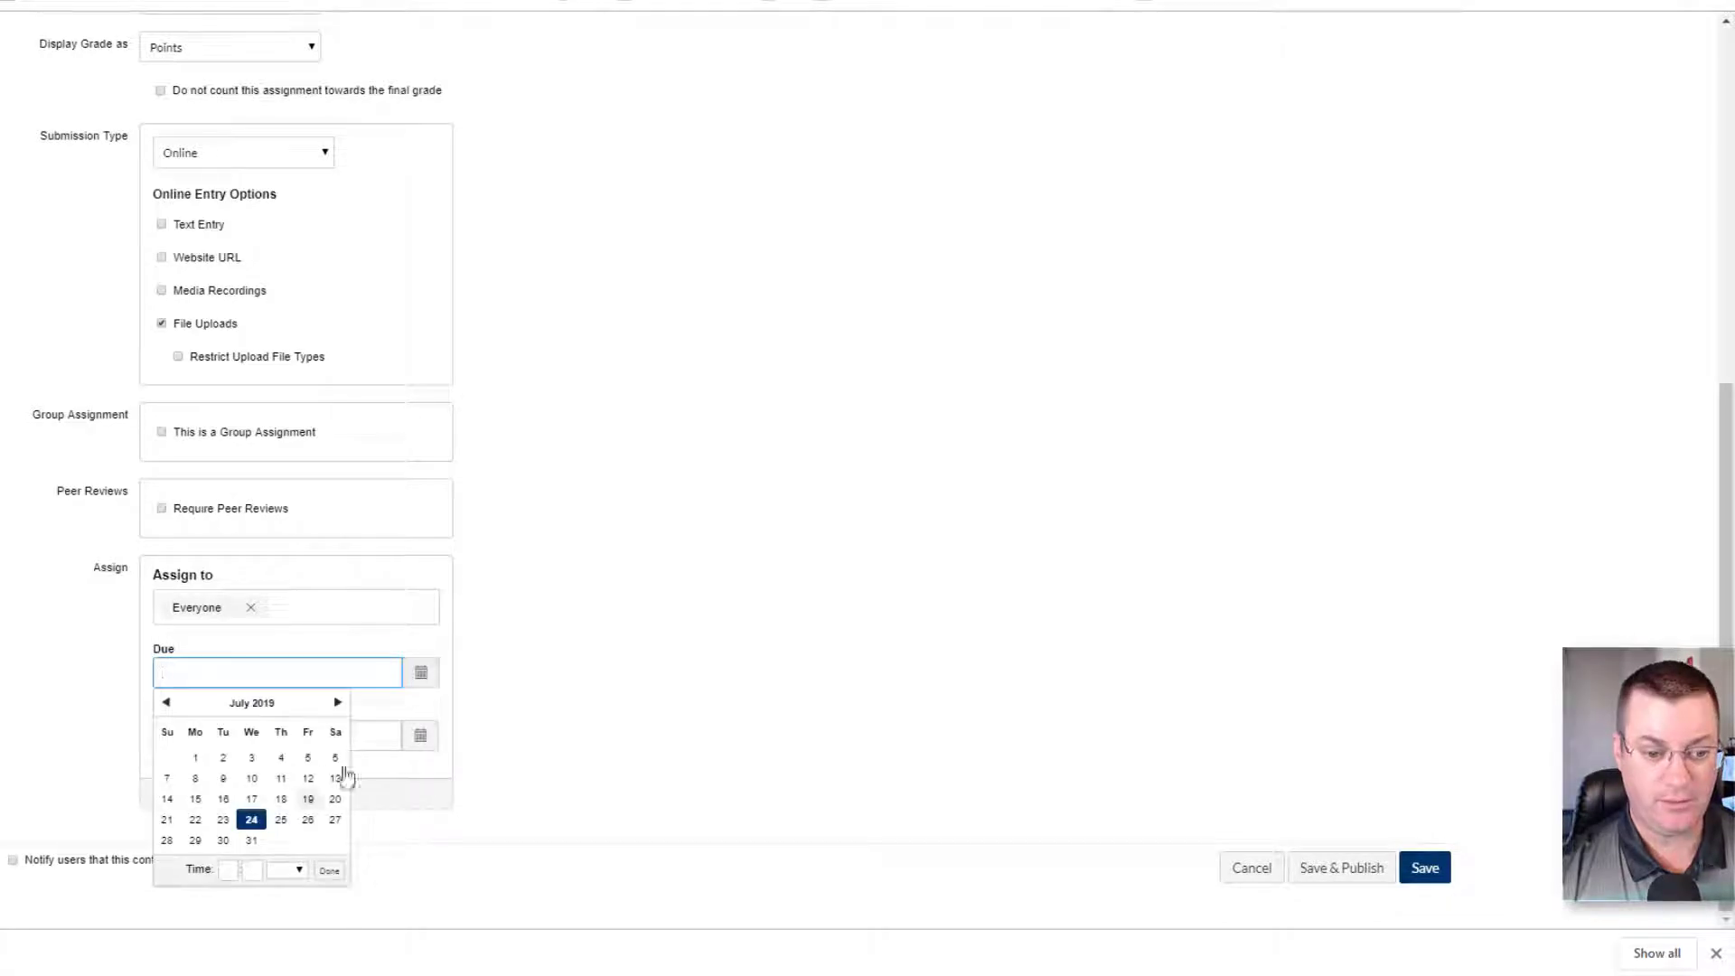
type("Aug 6 11:59pm")
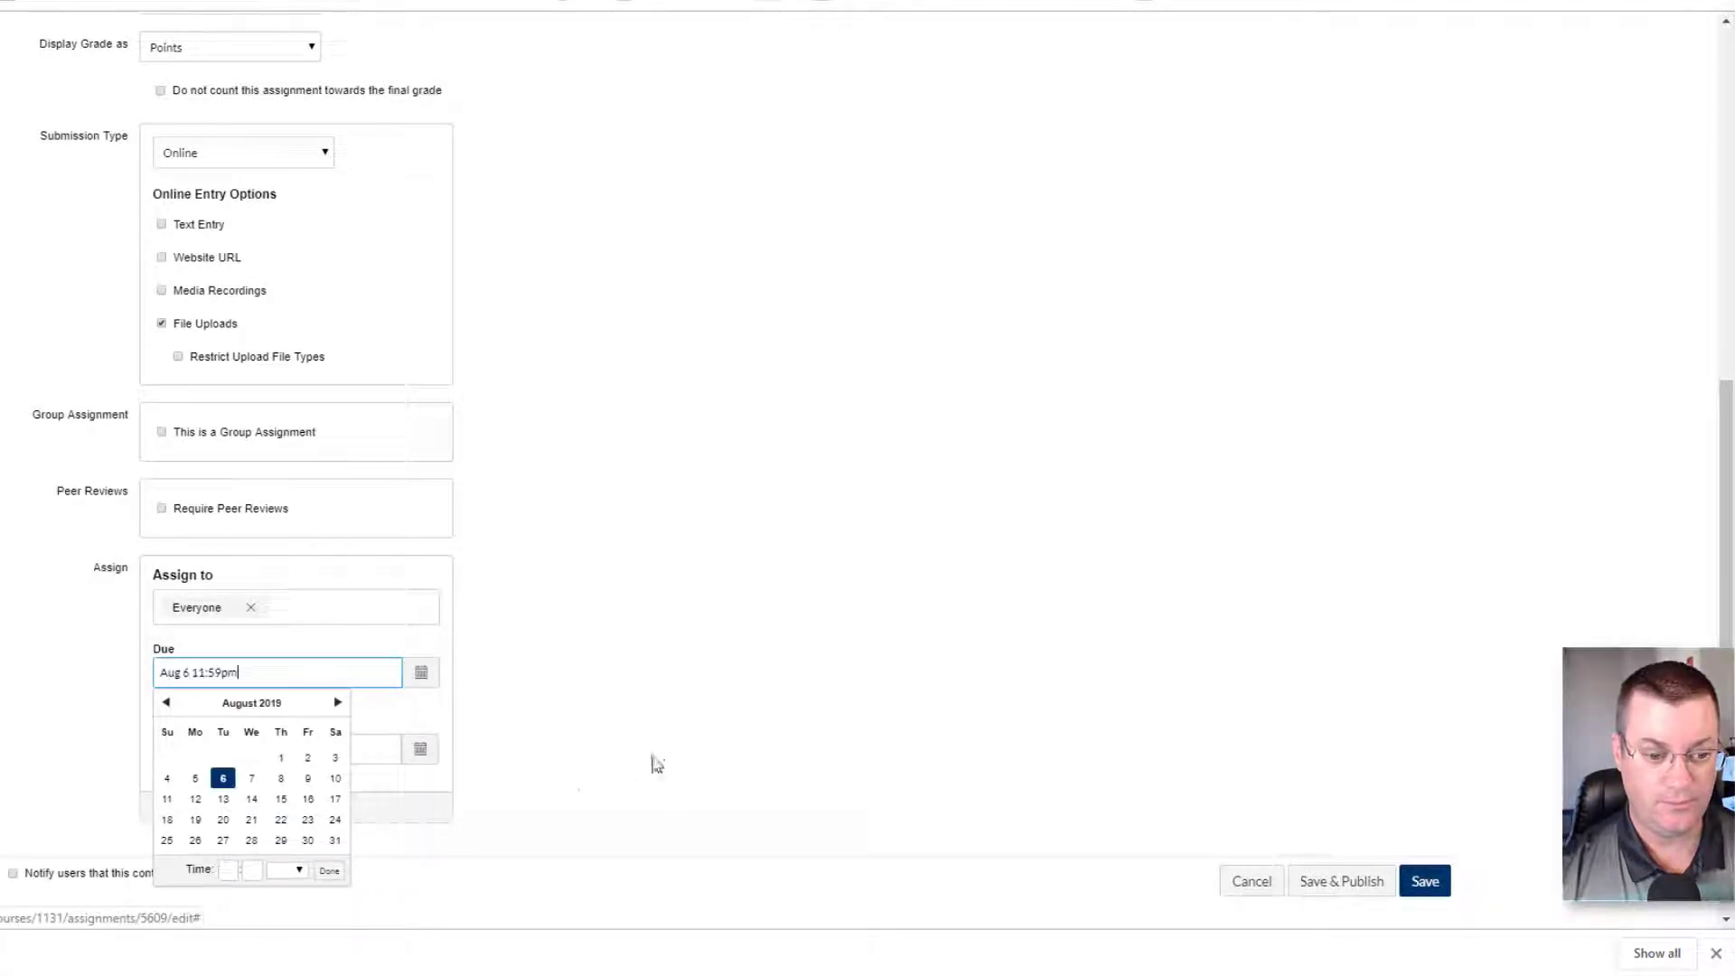
left_click(1424, 881)
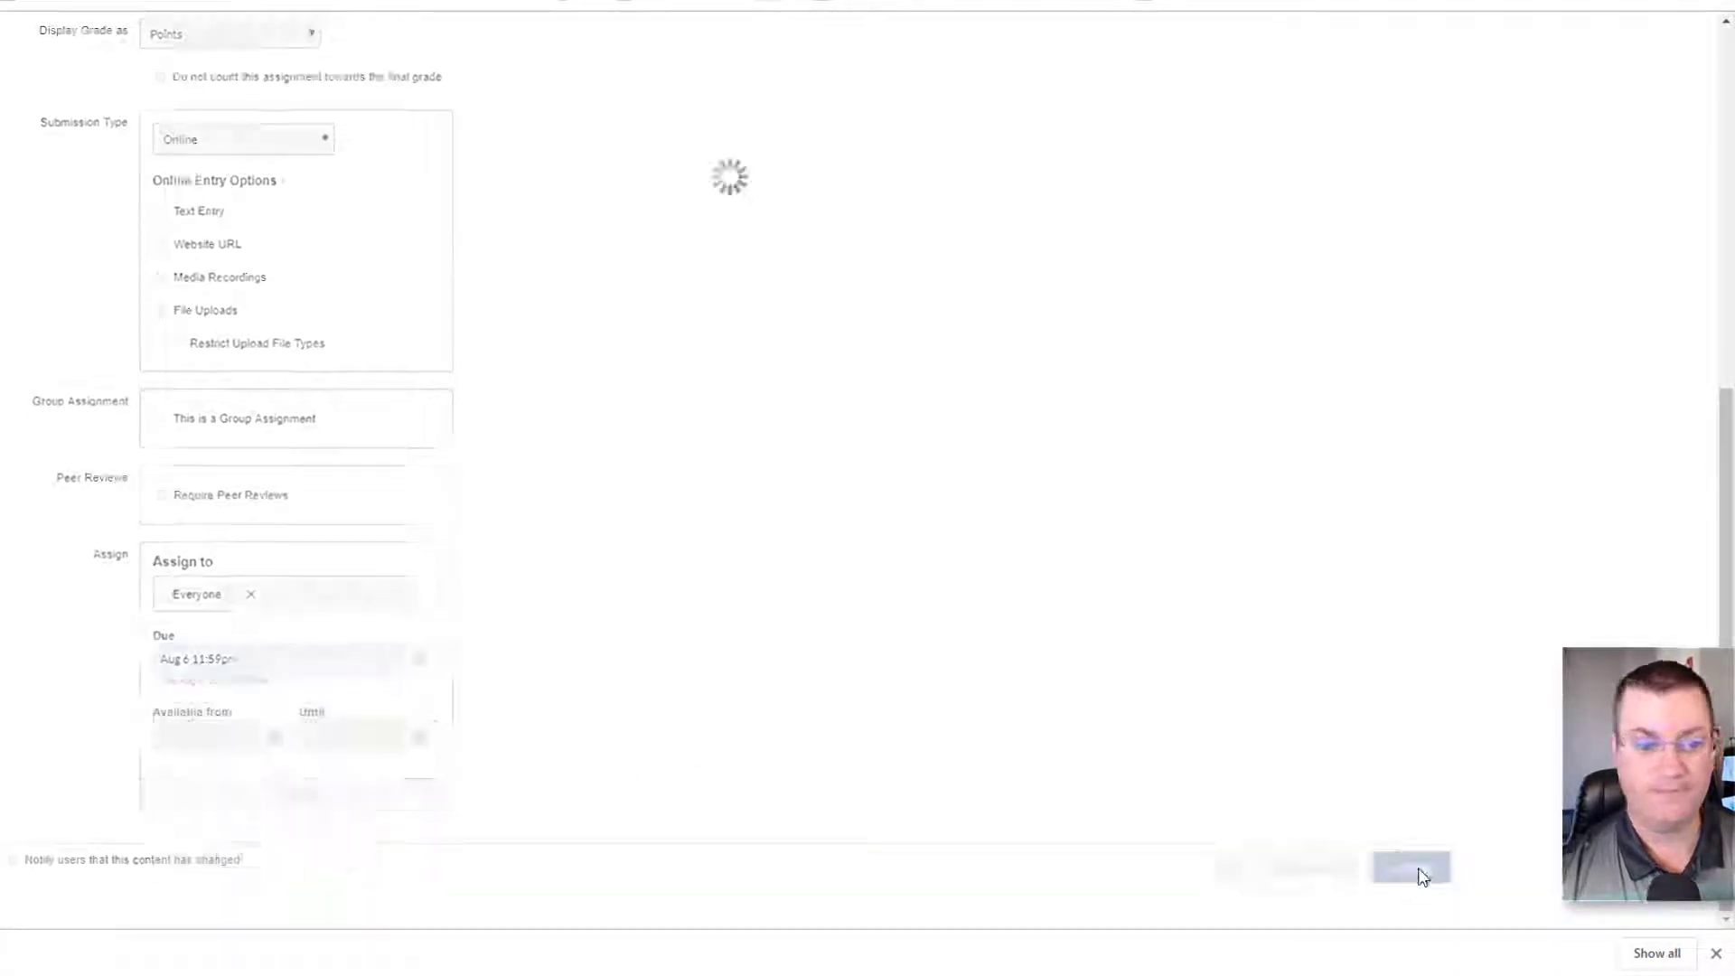
left_click(1409, 866)
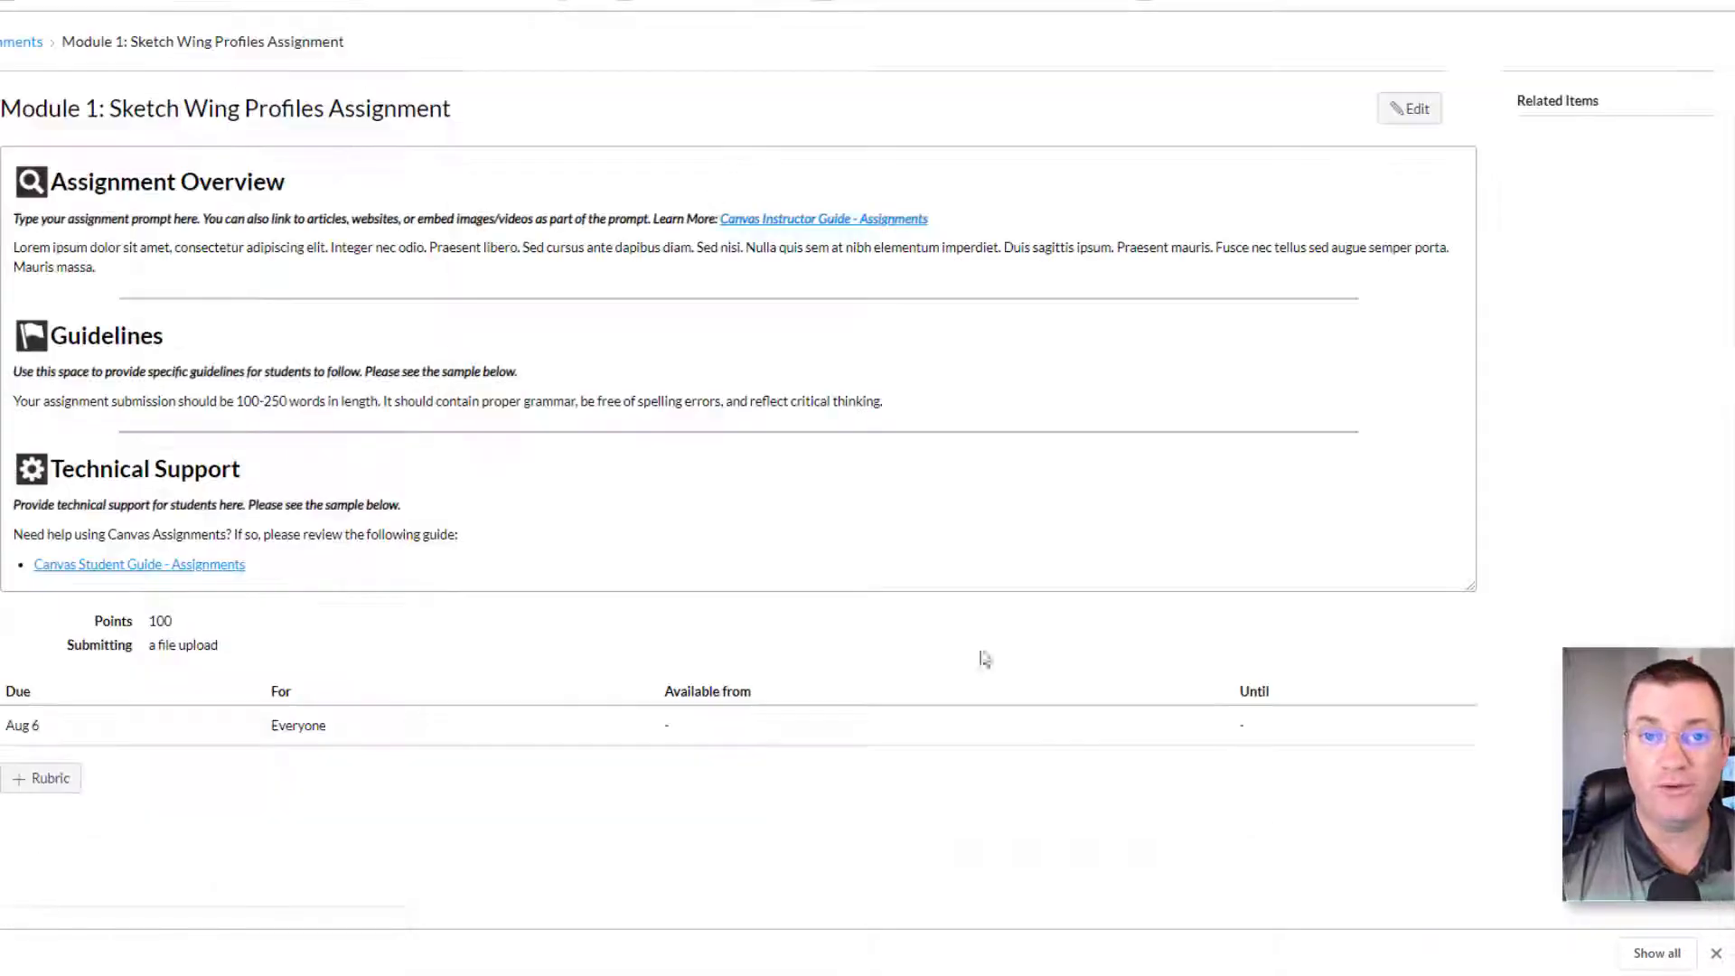
- Start a rubric titled 'Wing sketch' and add a second criterion named 'Item 2'
left_click(42, 777)
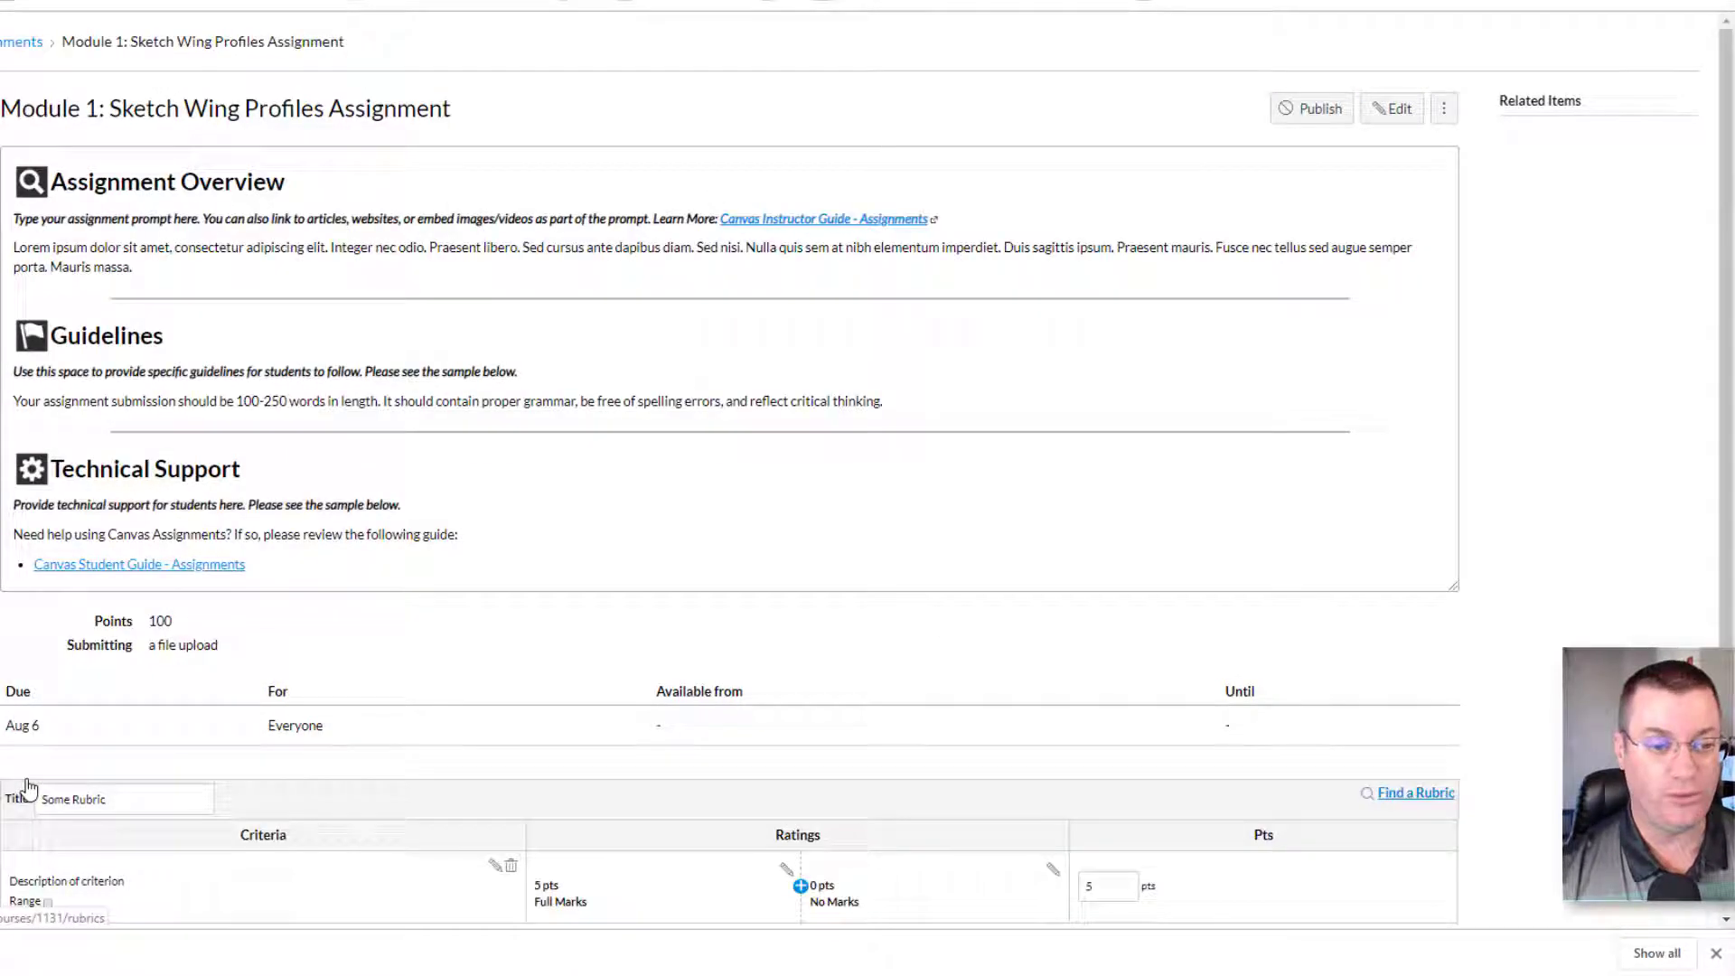
scroll("down", 3)
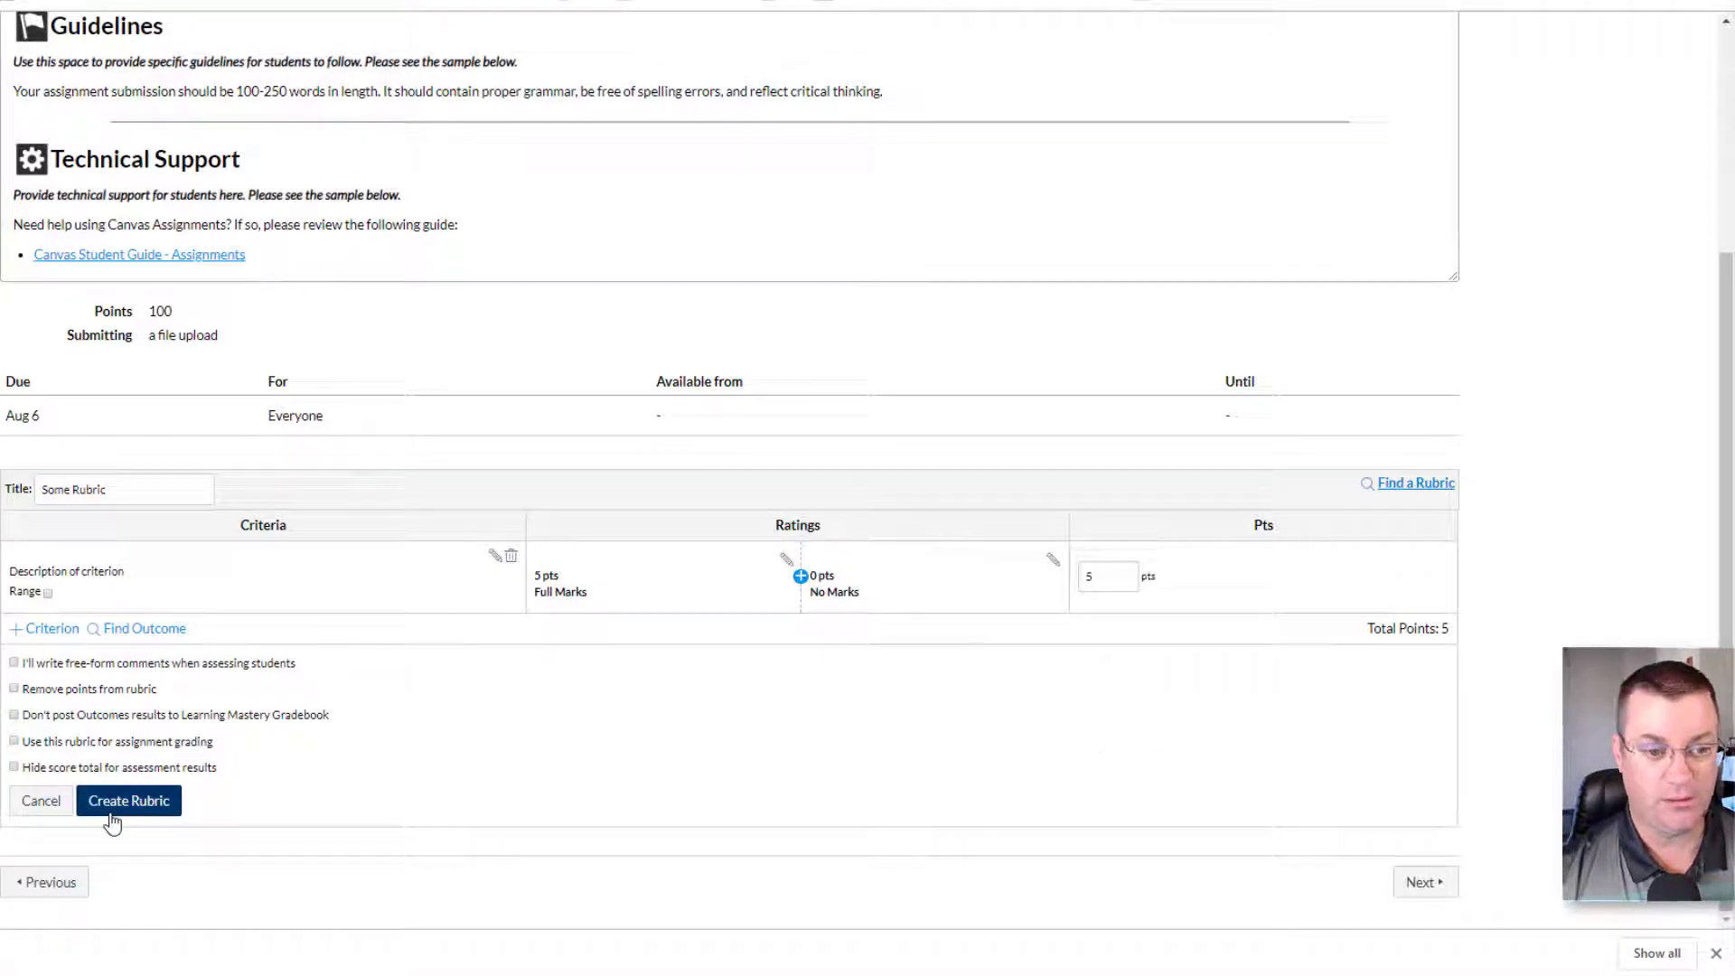
left_click(122, 489)
type("Wing sketch")
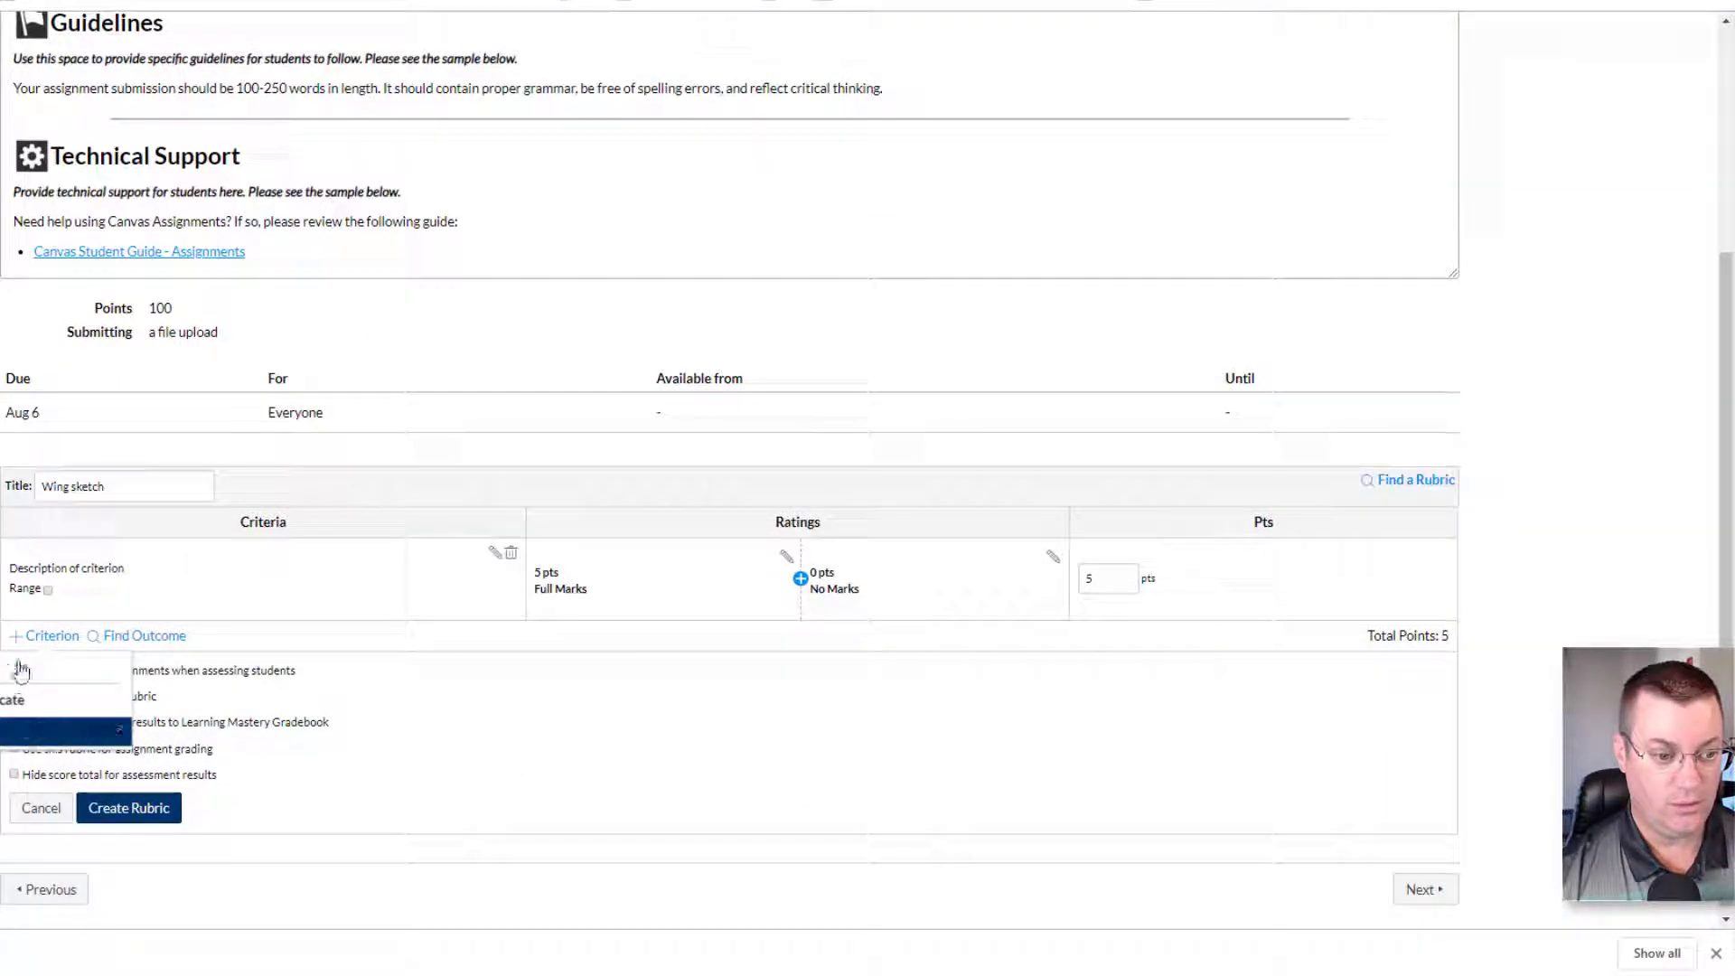
left_click(44, 636)
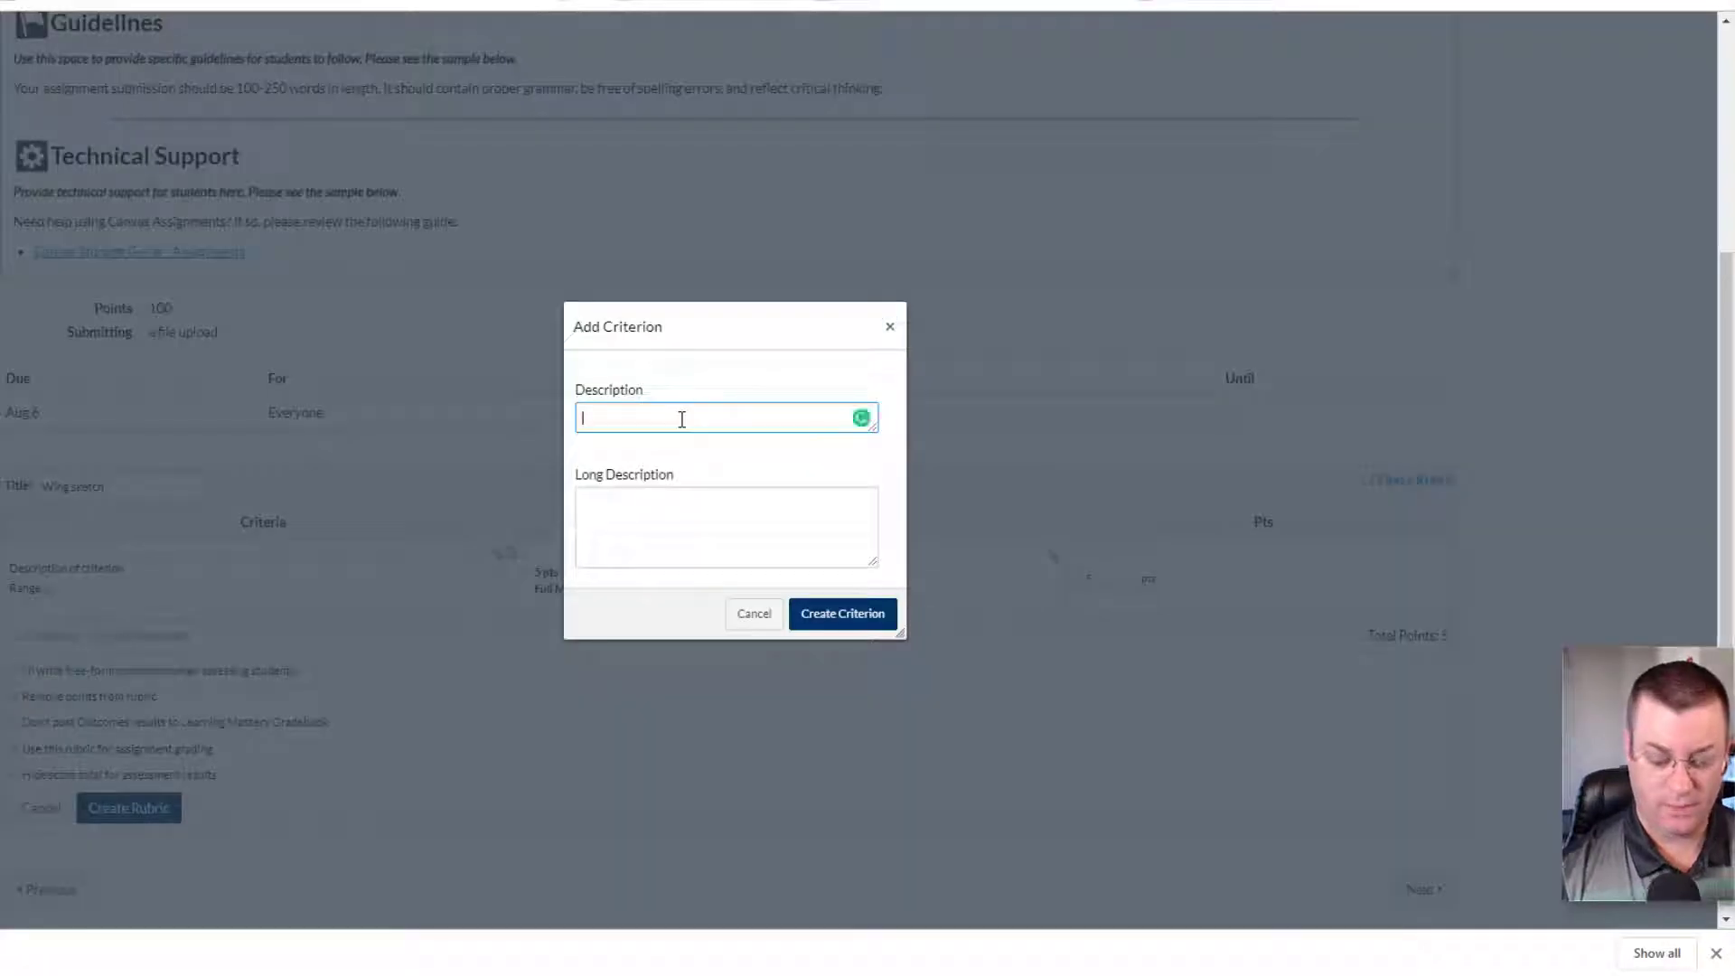
type("Item 2")
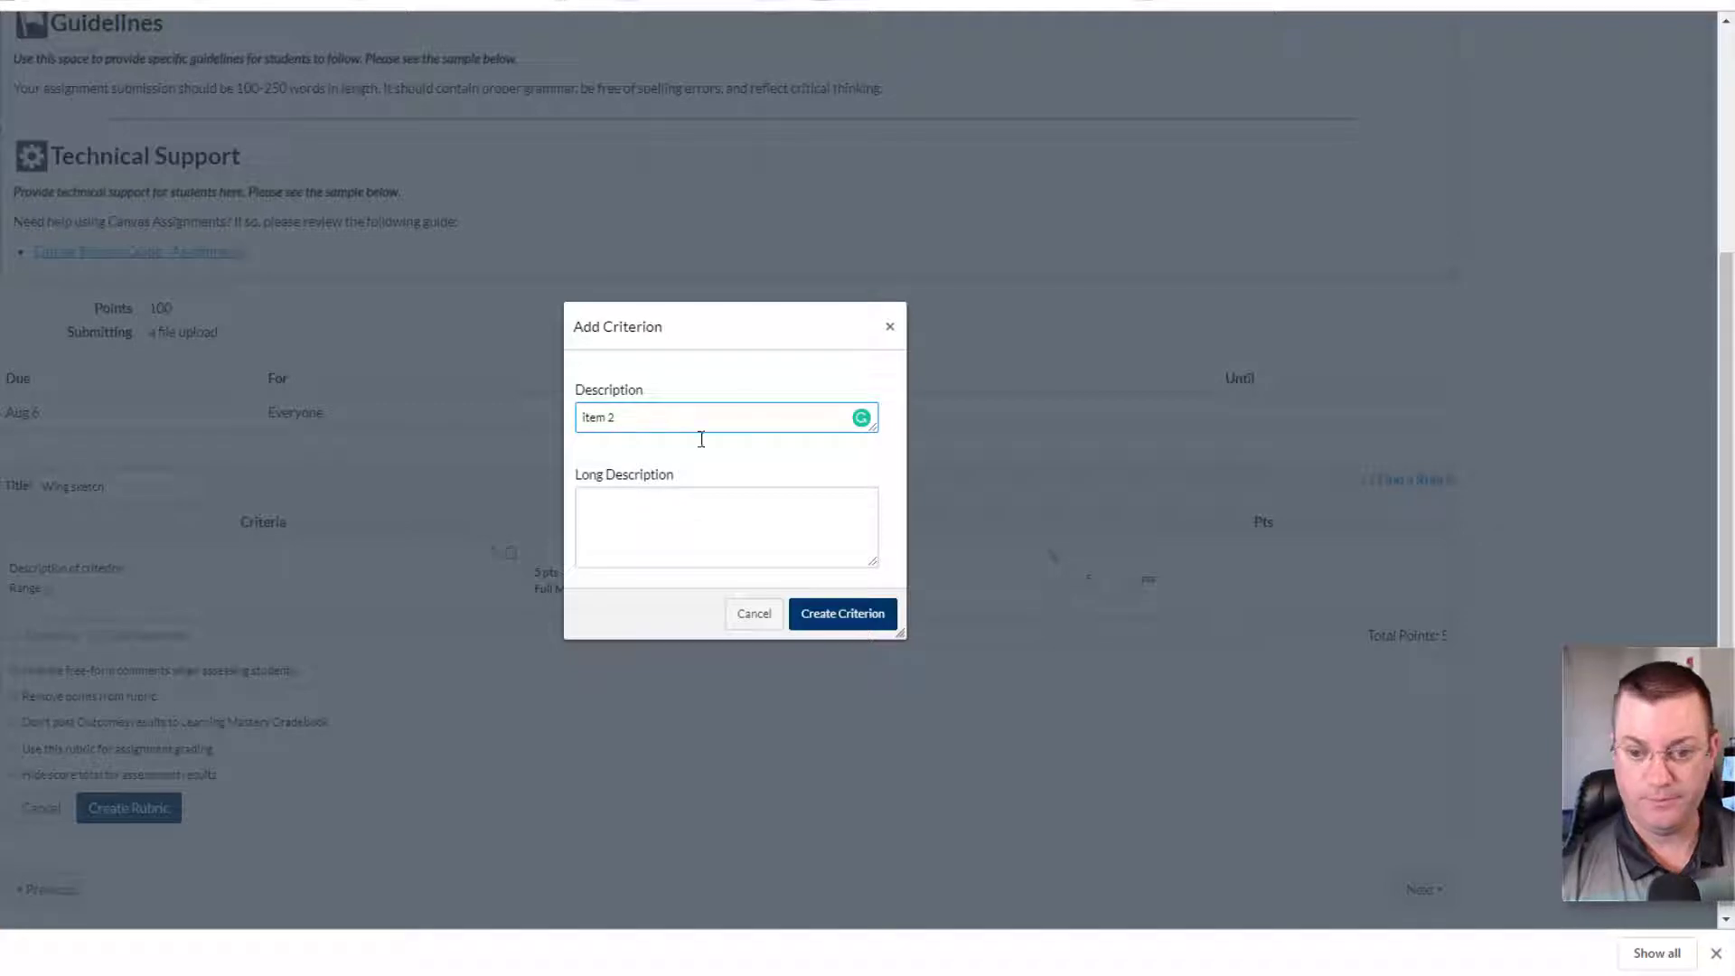
left_click(841, 613)
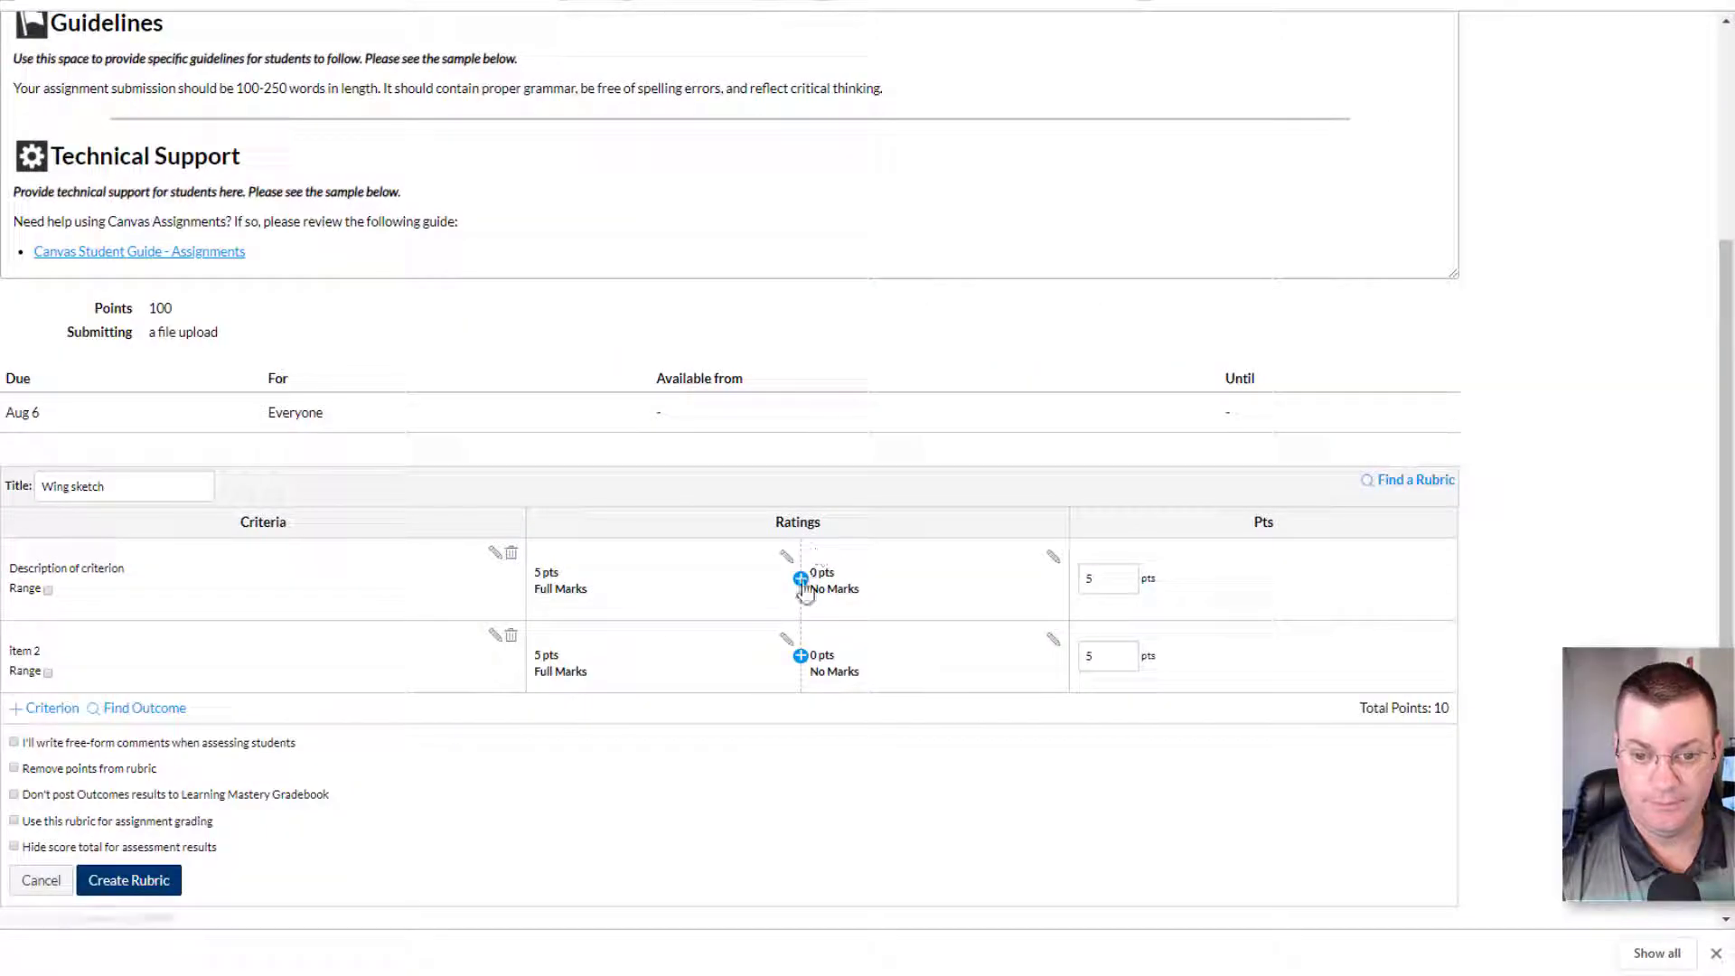
- Give both criteria 50 full marks, use the rubric for grading, and create it
left_click(787, 556)
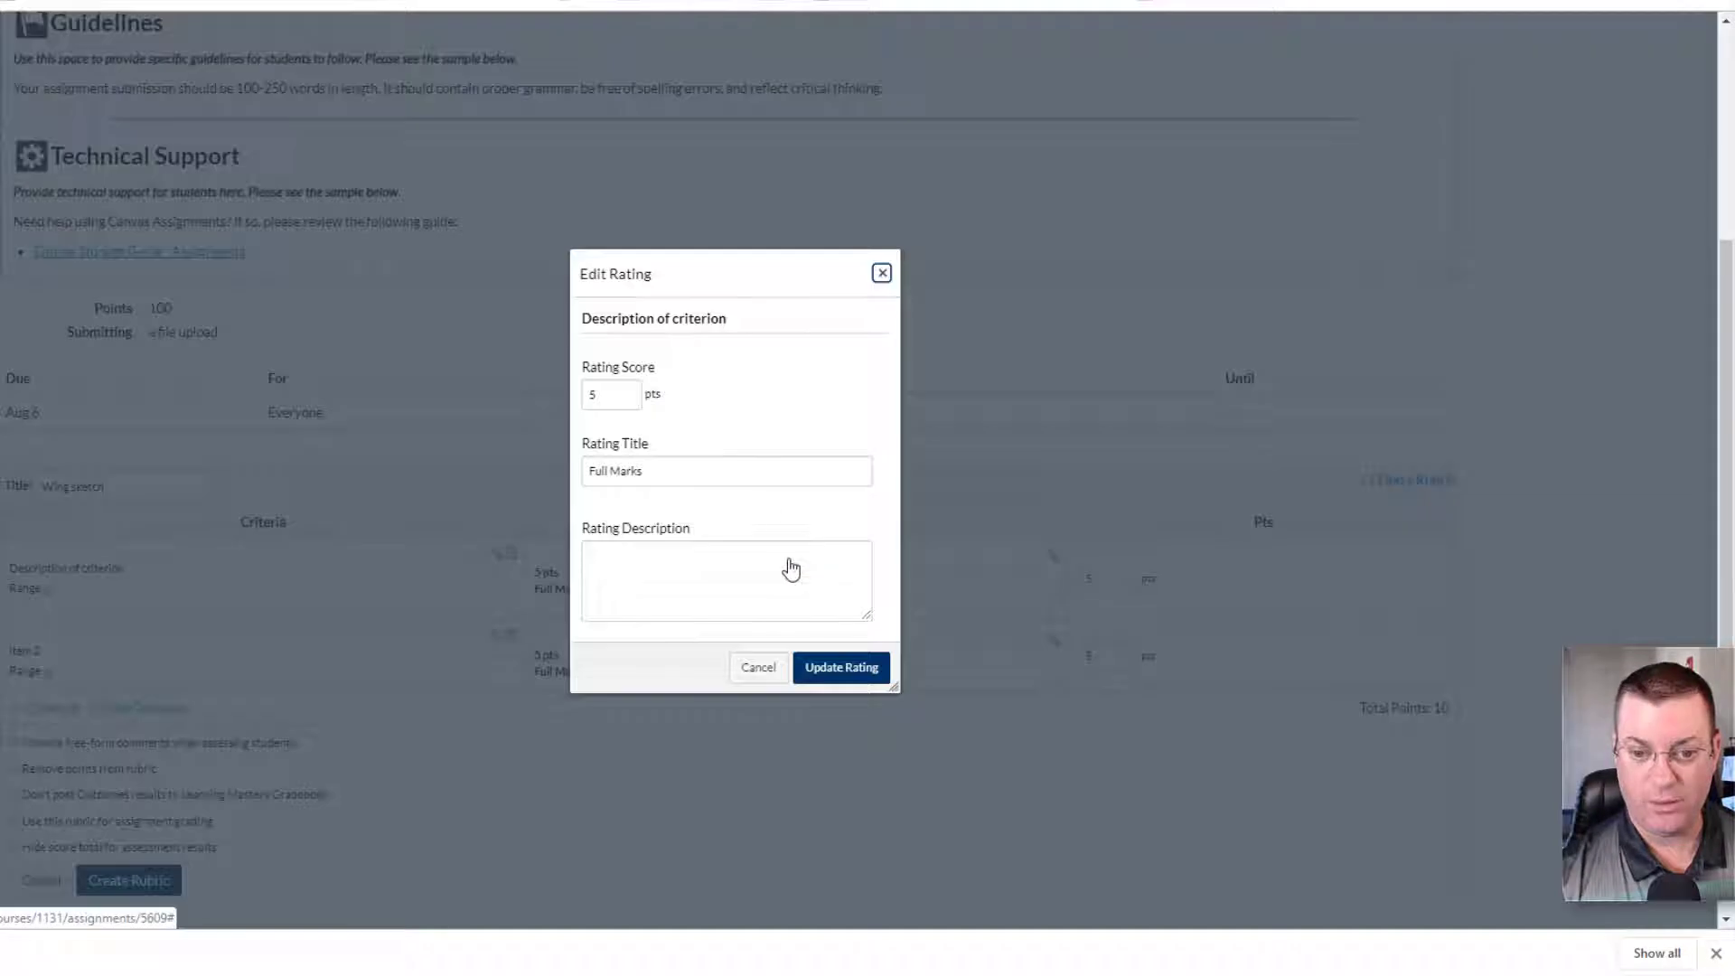
type("50")
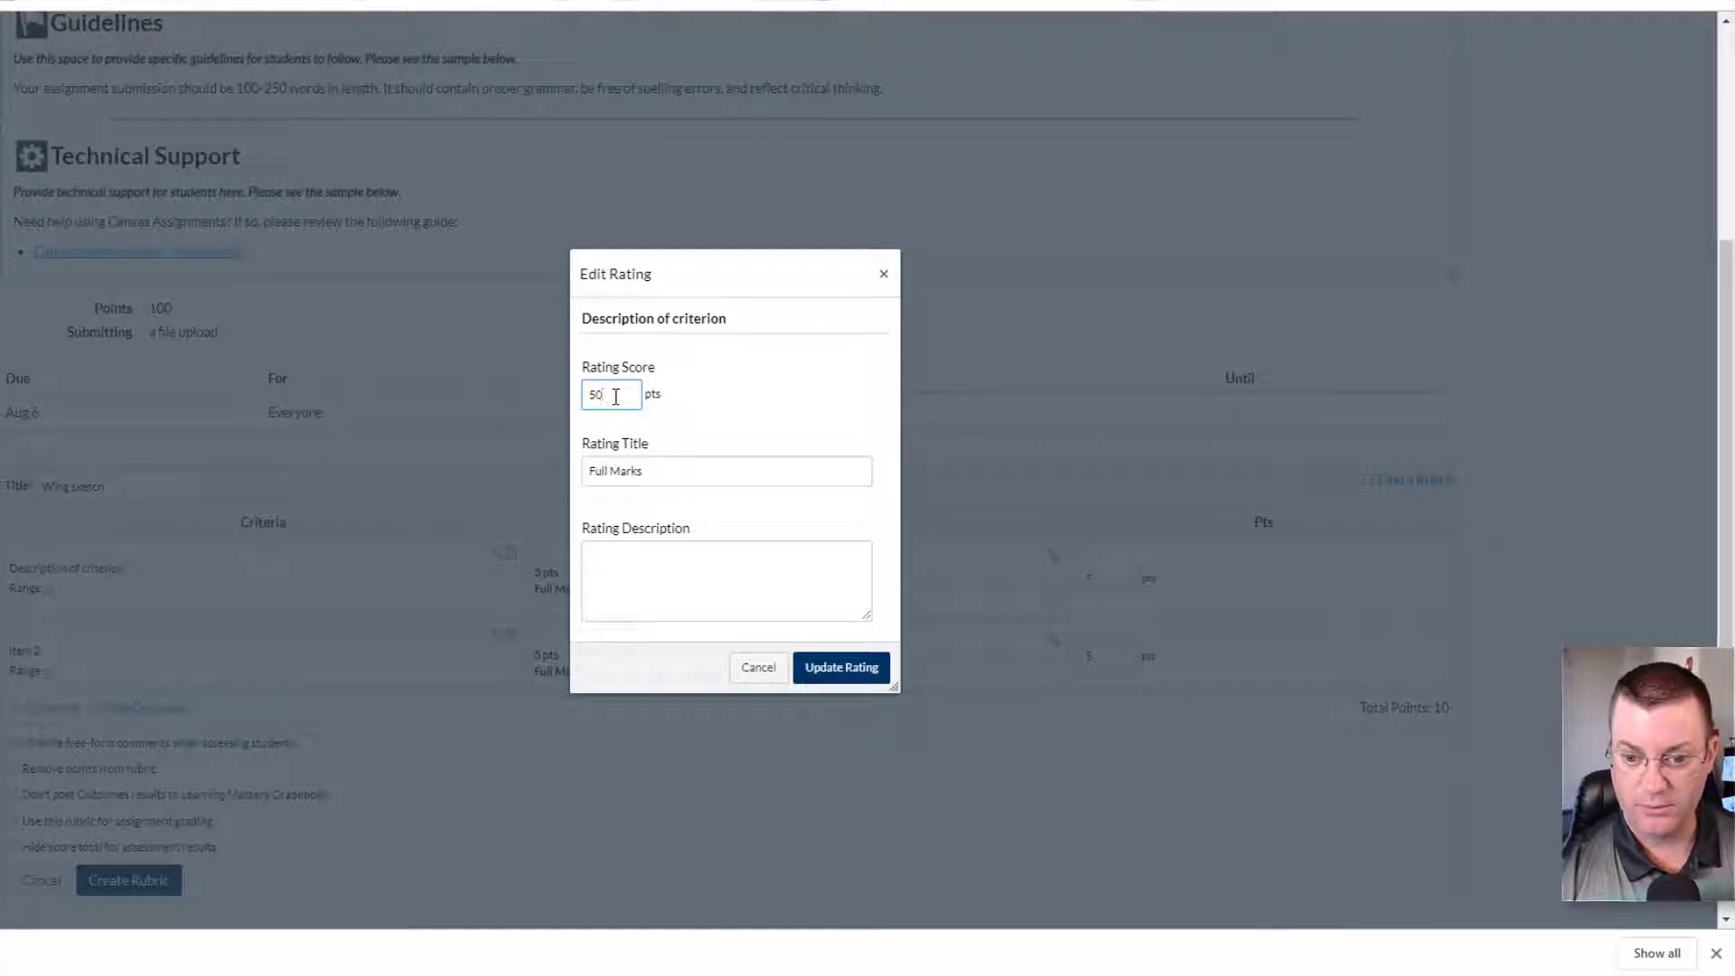
left_click(840, 667)
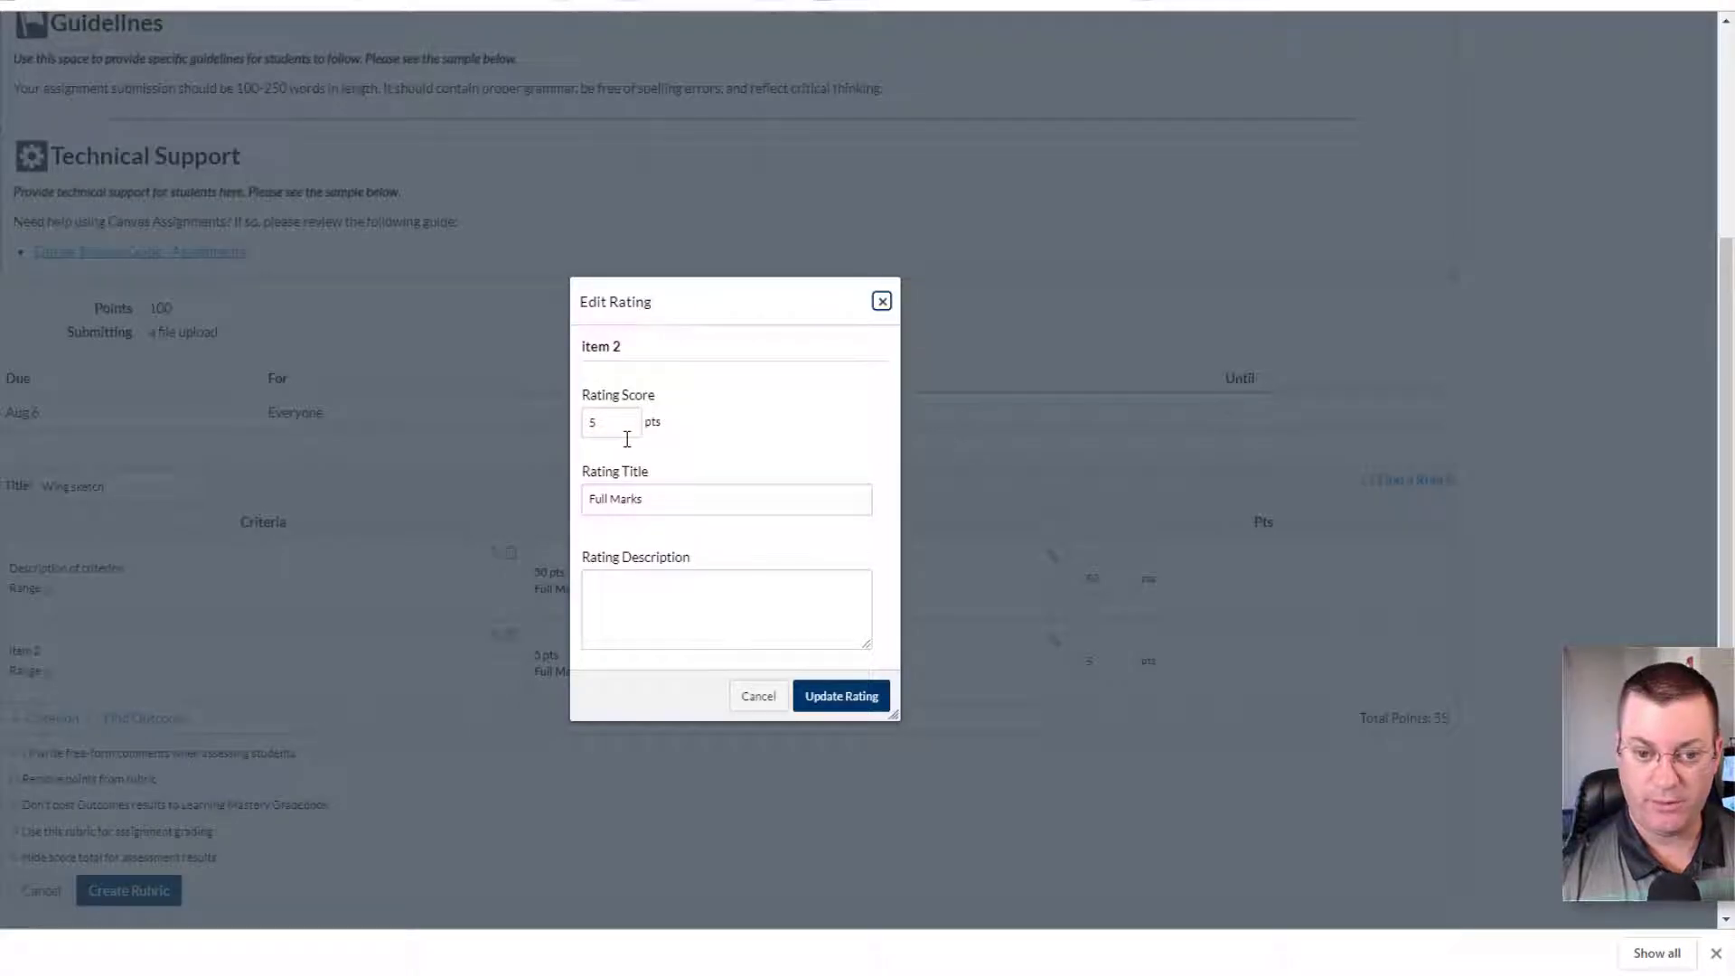
type("50")
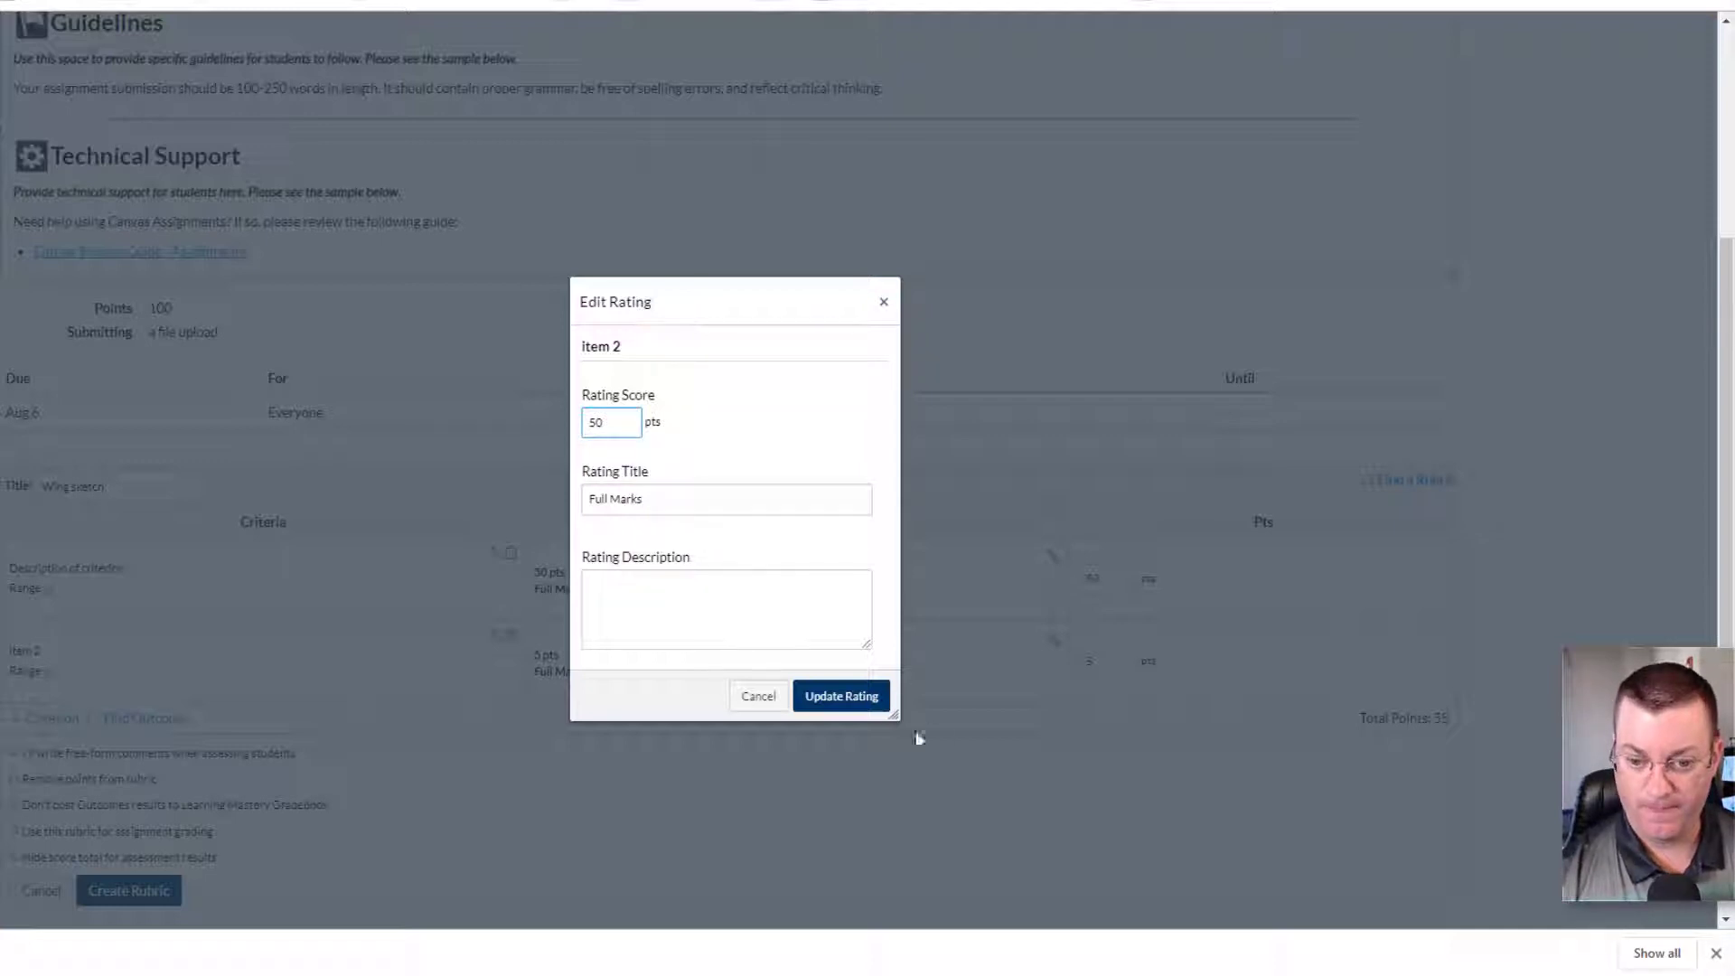
left_click(840, 695)
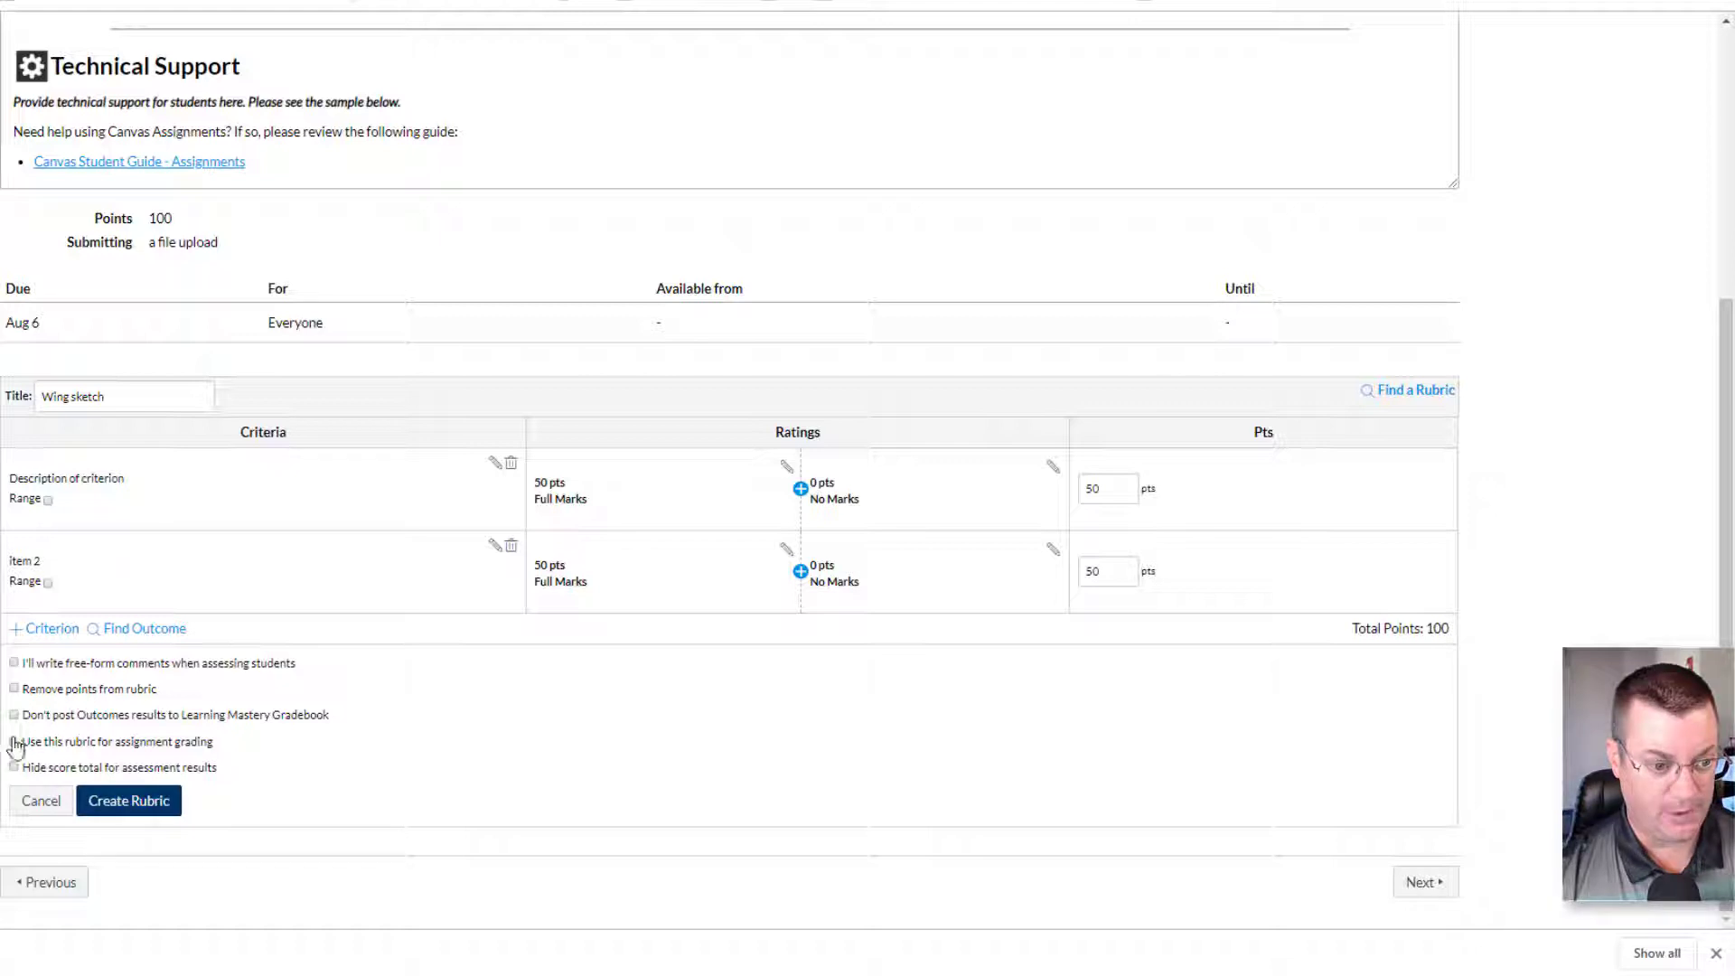
left_click(14, 742)
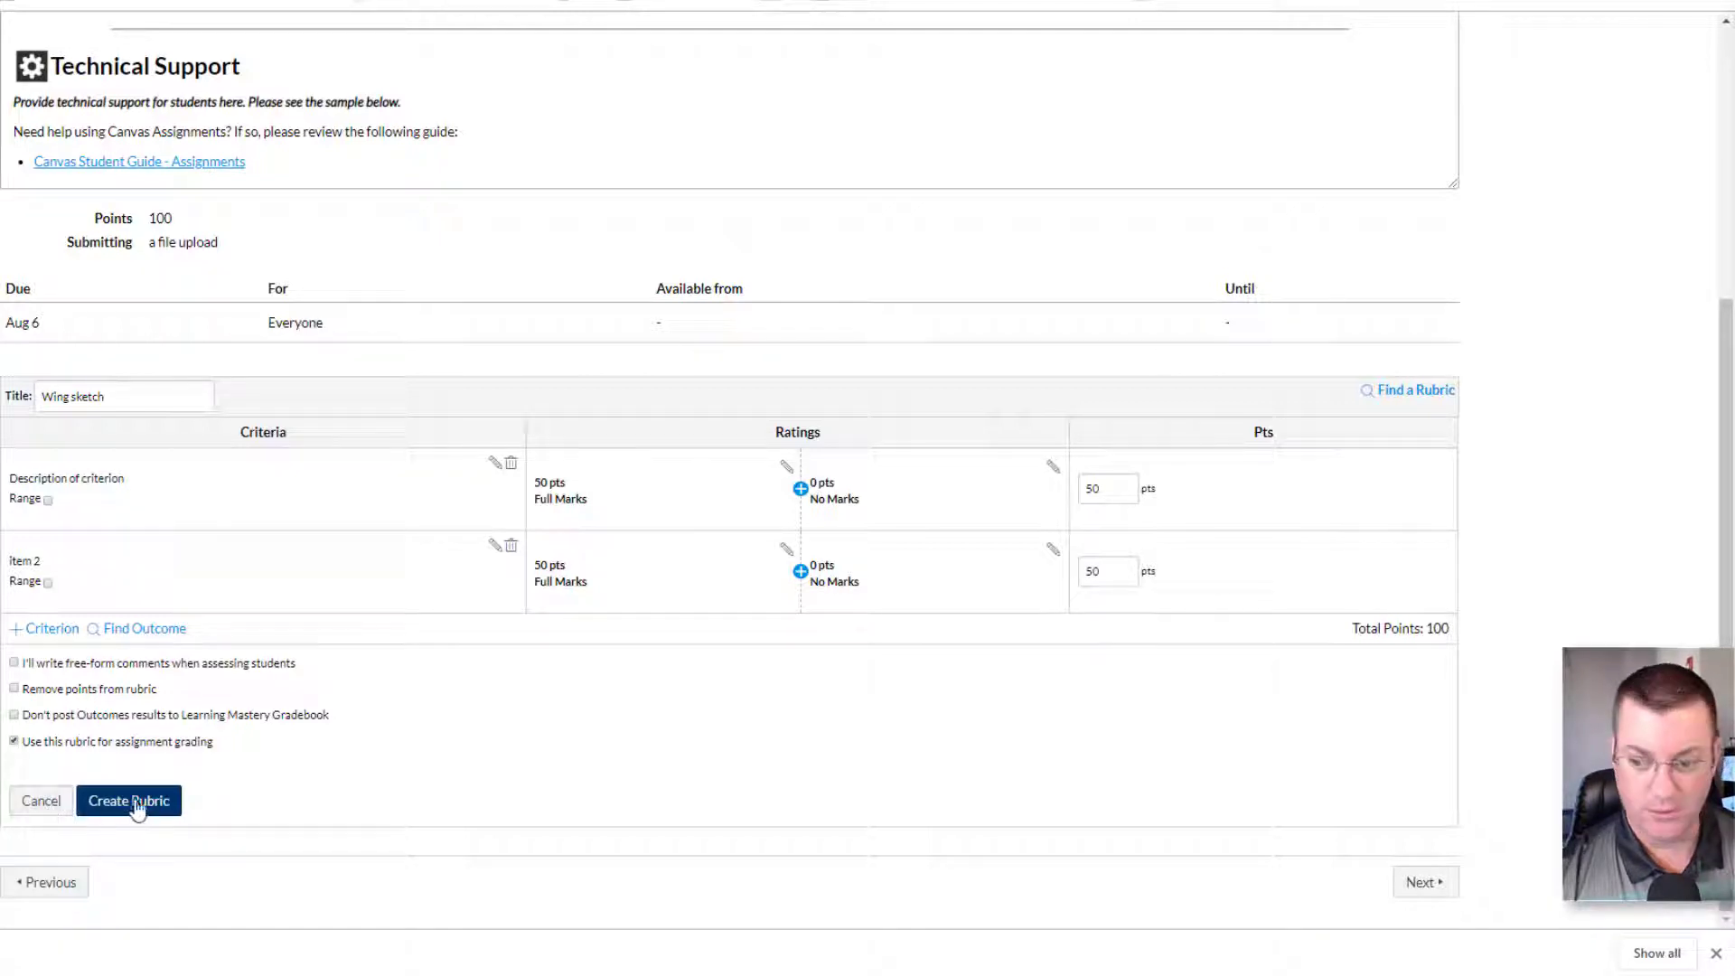
left_click(128, 800)
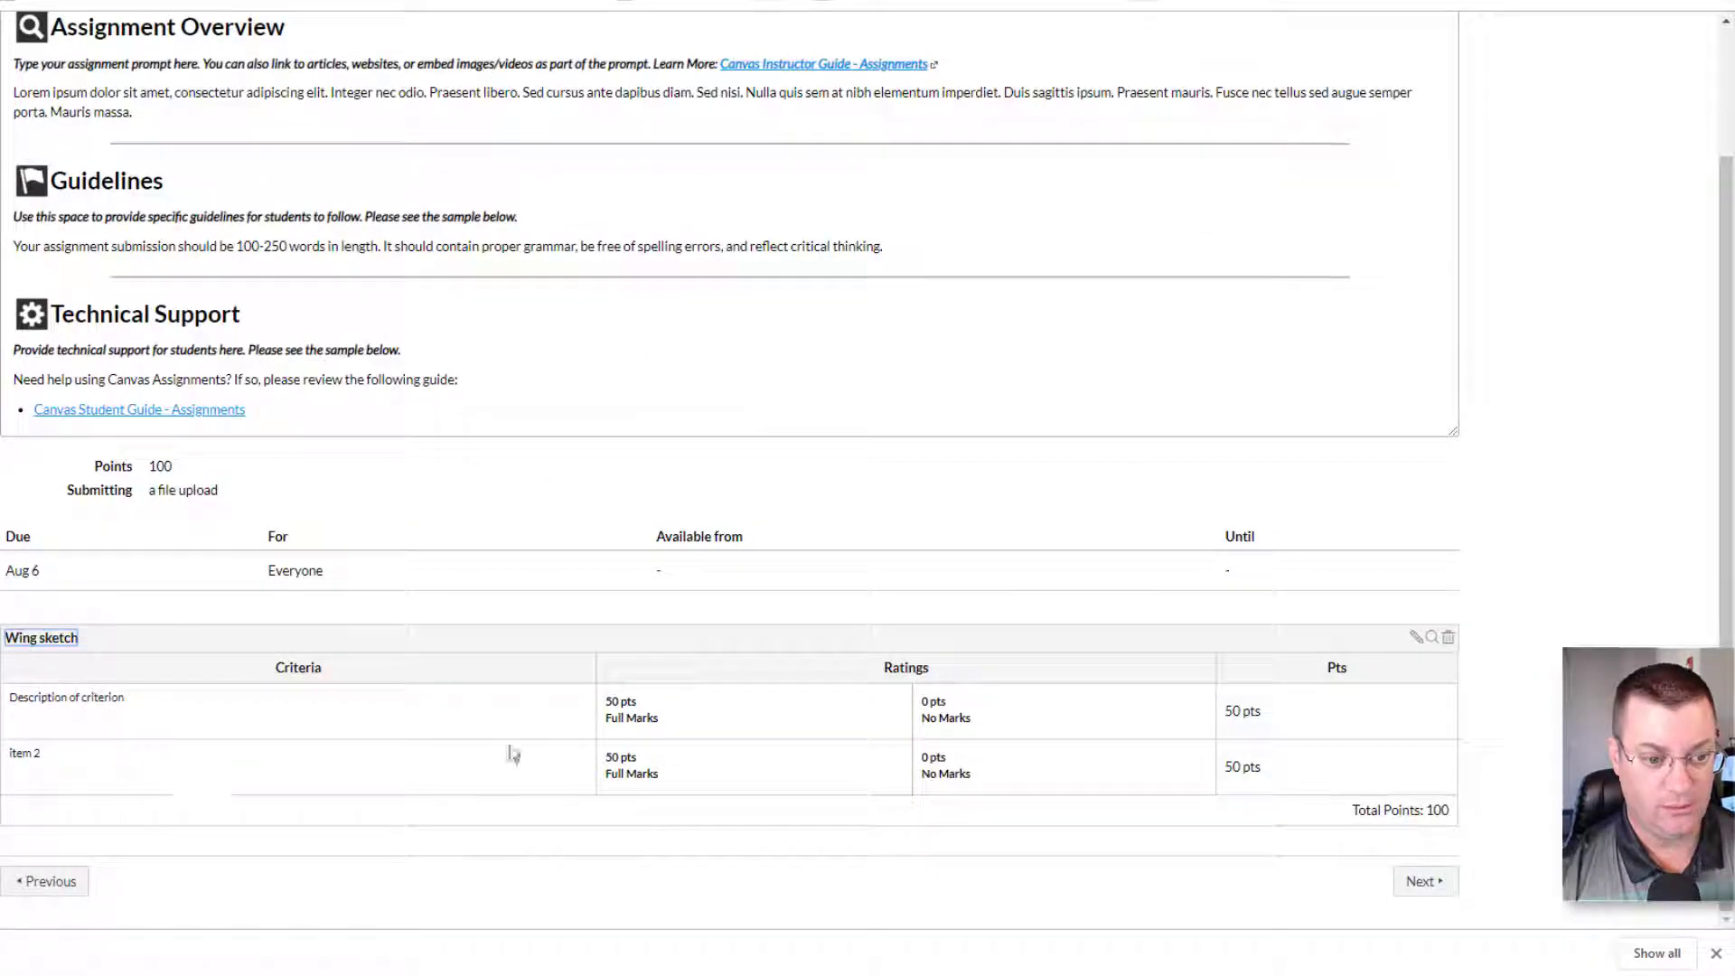